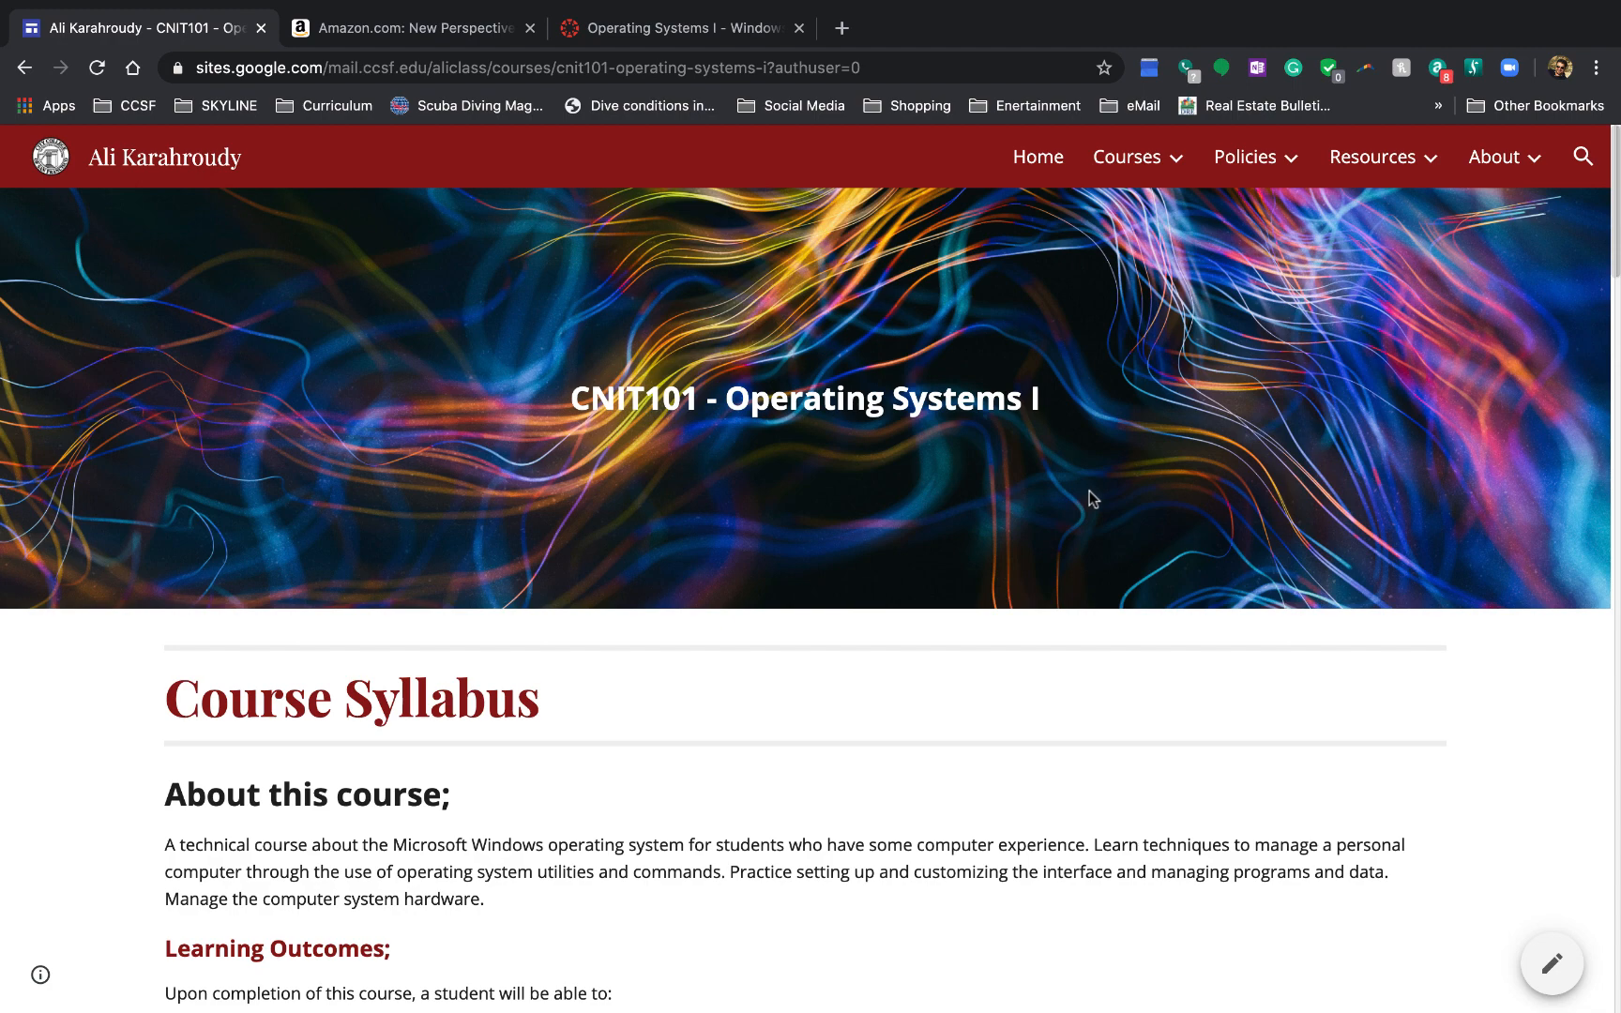
{"action": "mouse_move", "coordinate": [1085, 500]}
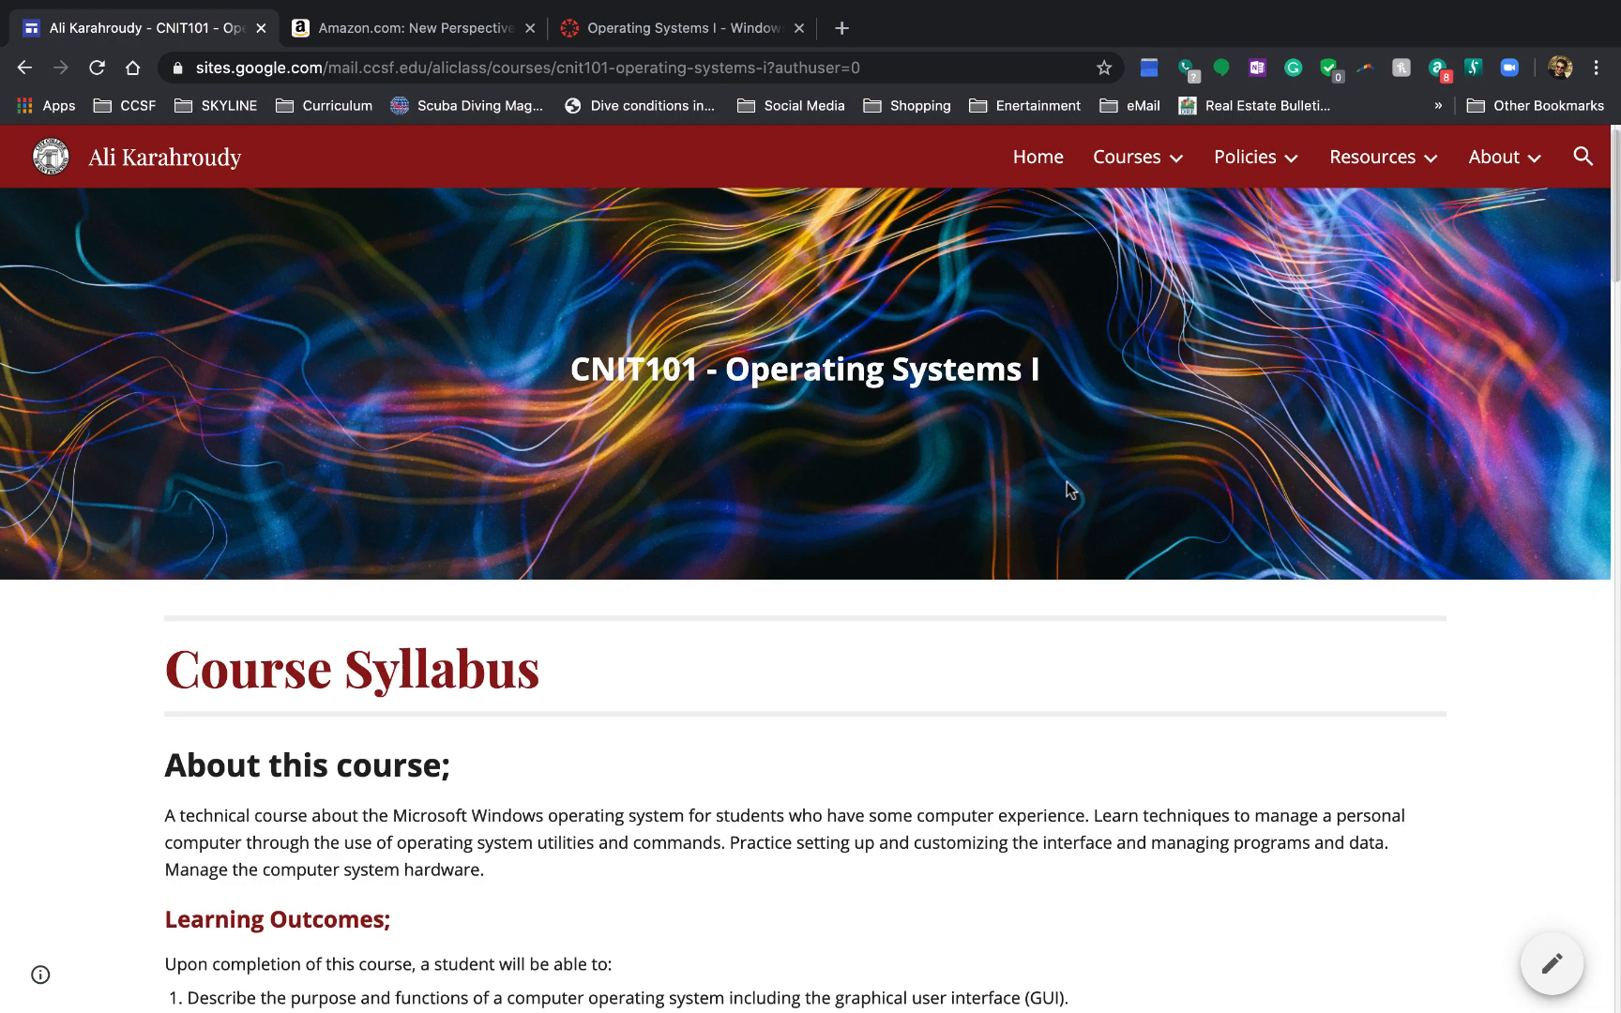
{"action": "mouse_move", "coordinate": [726, 22]}
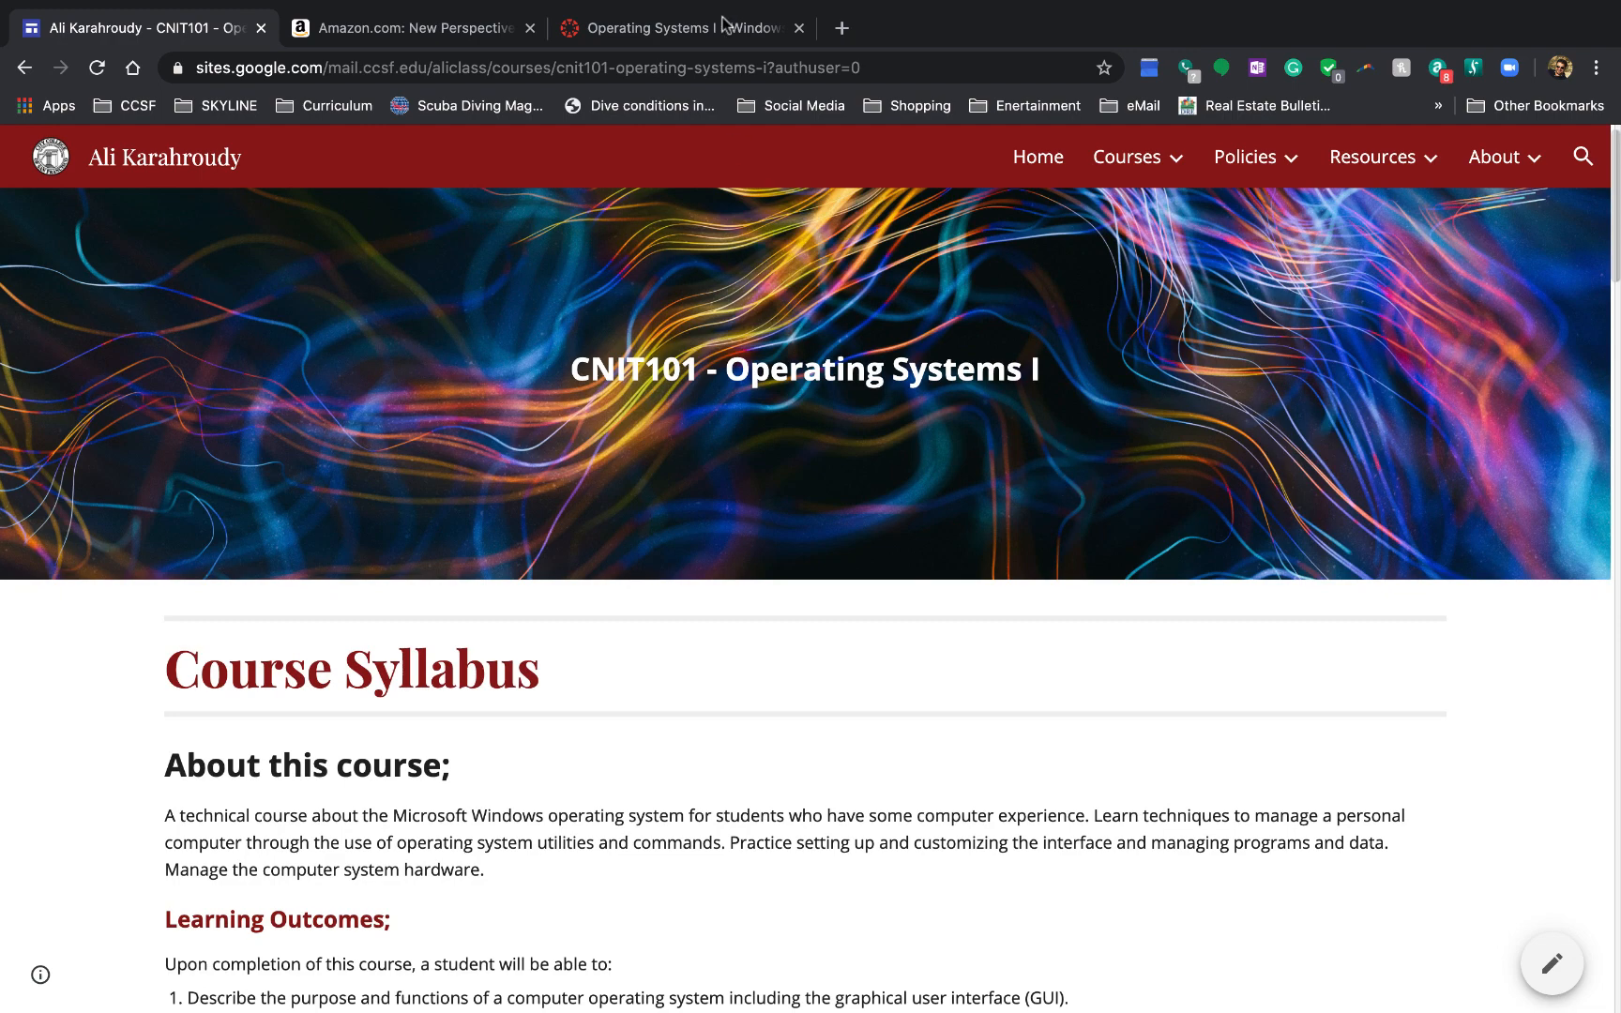
Step: Switch to the 'Operating Systems I - Windows' tab showing the CNIT 101 course home page
{"action": "left_click", "coordinate": [677, 28]}
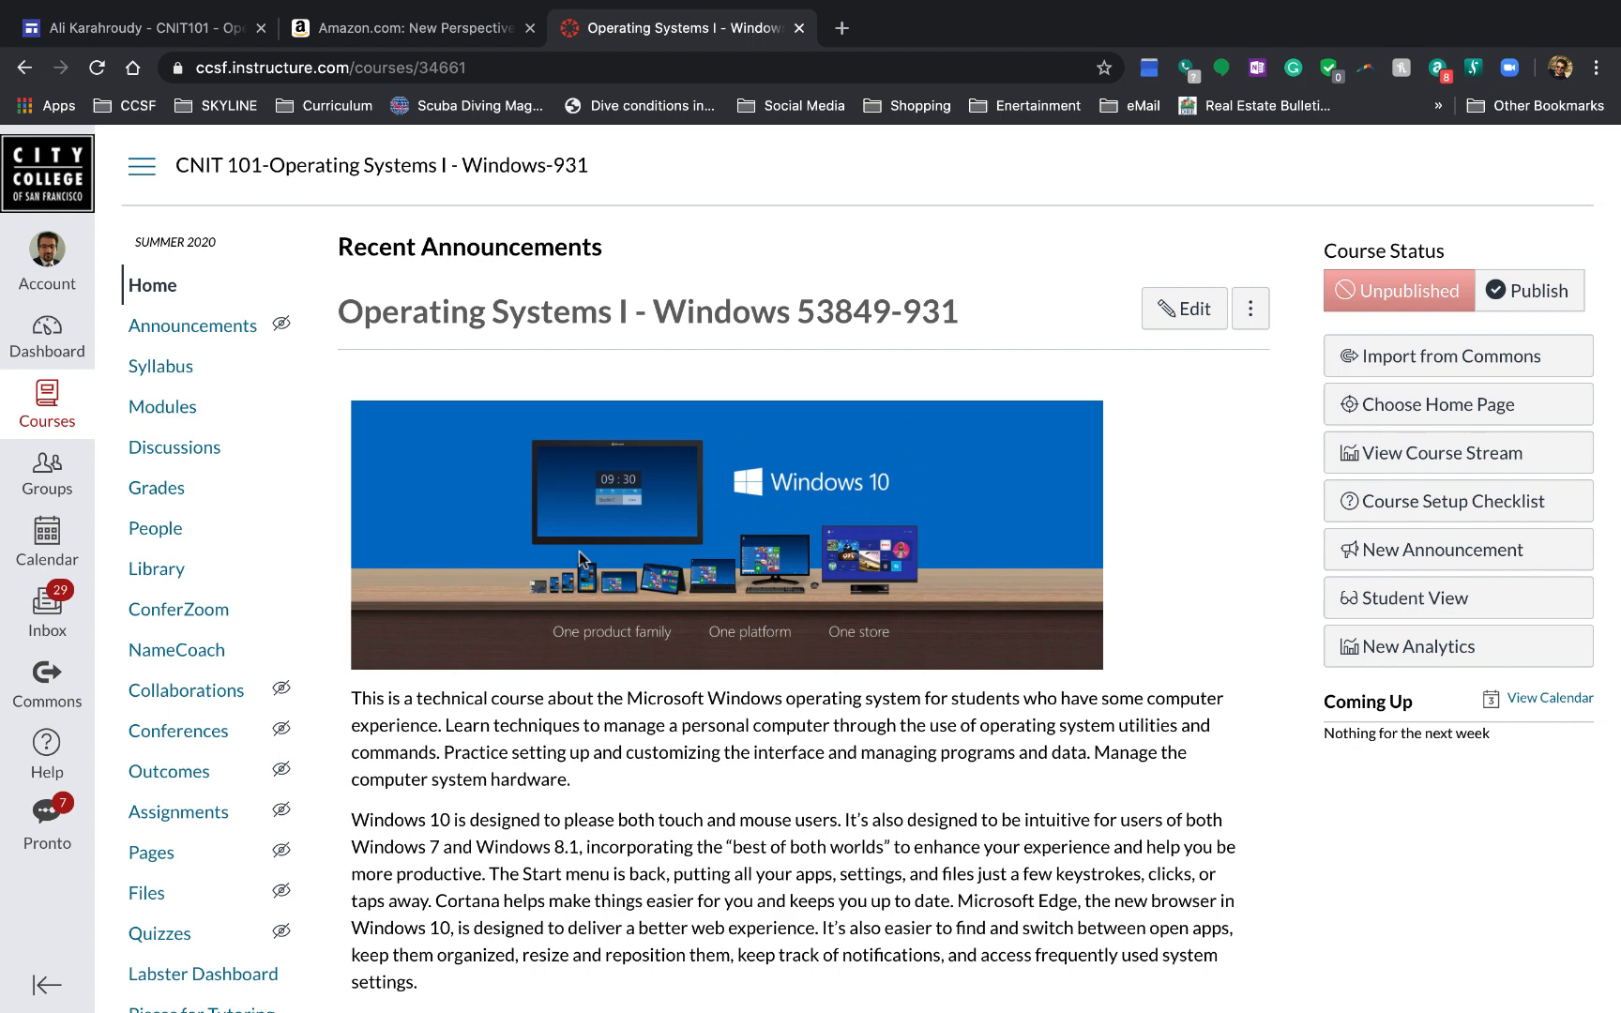
Step: Open and reload the CNIT 101 Syllabus, then scroll to Instructor Information
{"action": "left_click", "coordinate": [161, 366]}
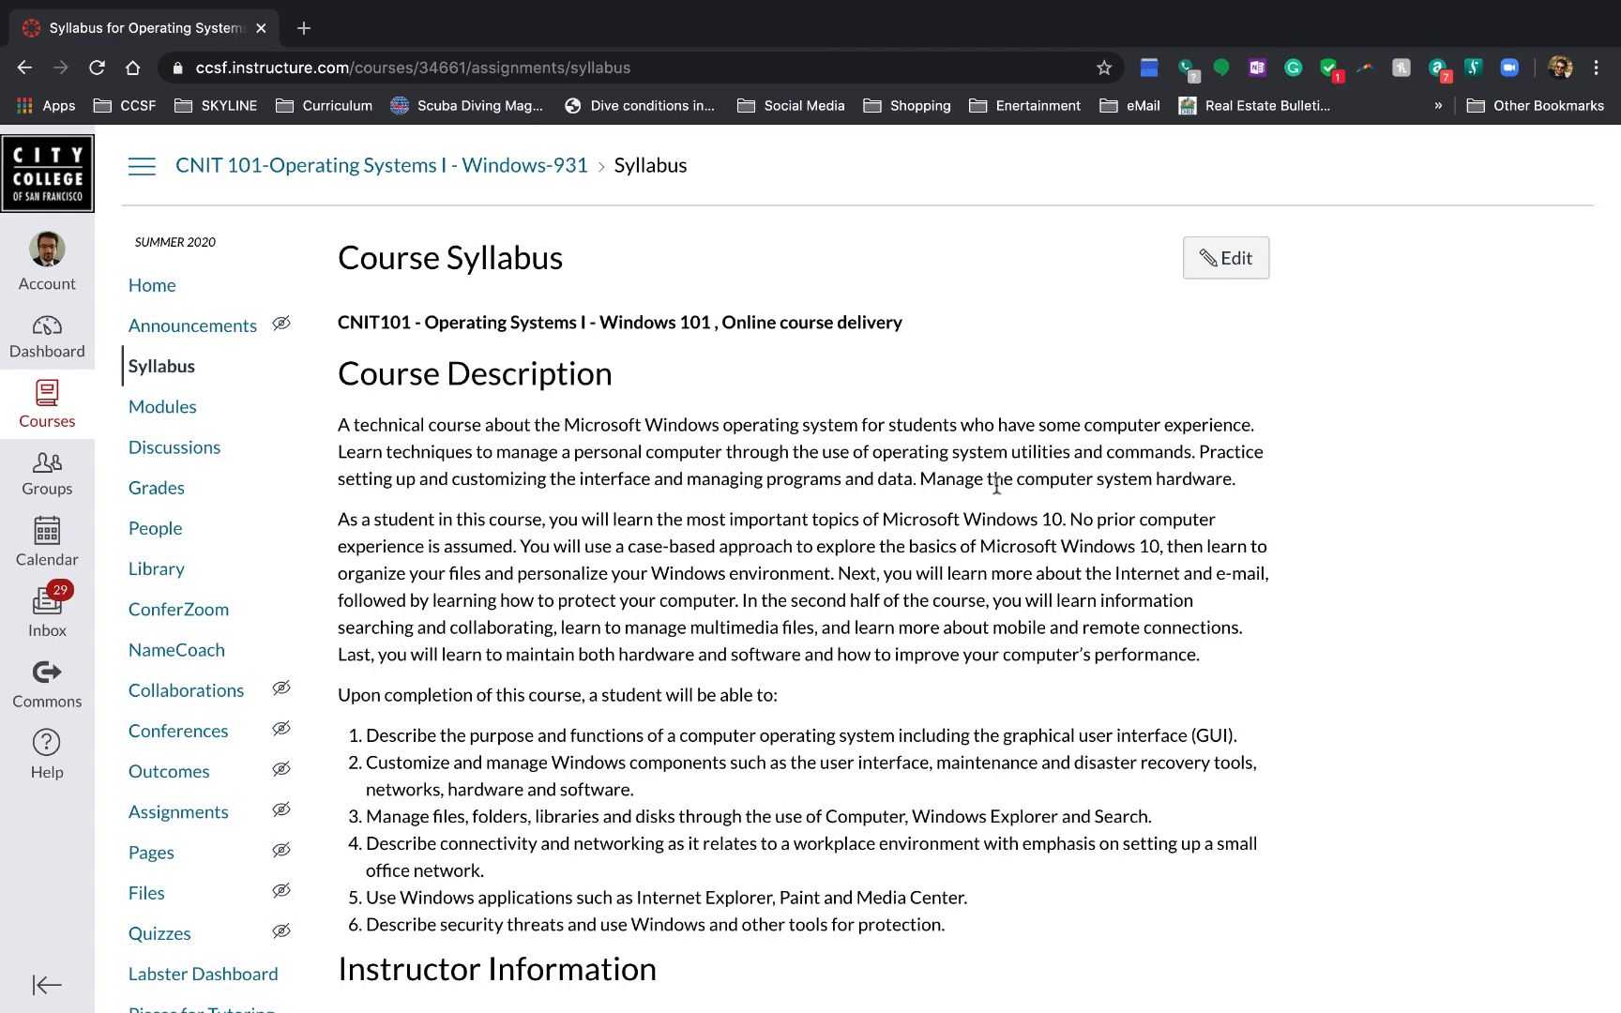
{"action": "mouse_move", "coordinate": [980, 499]}
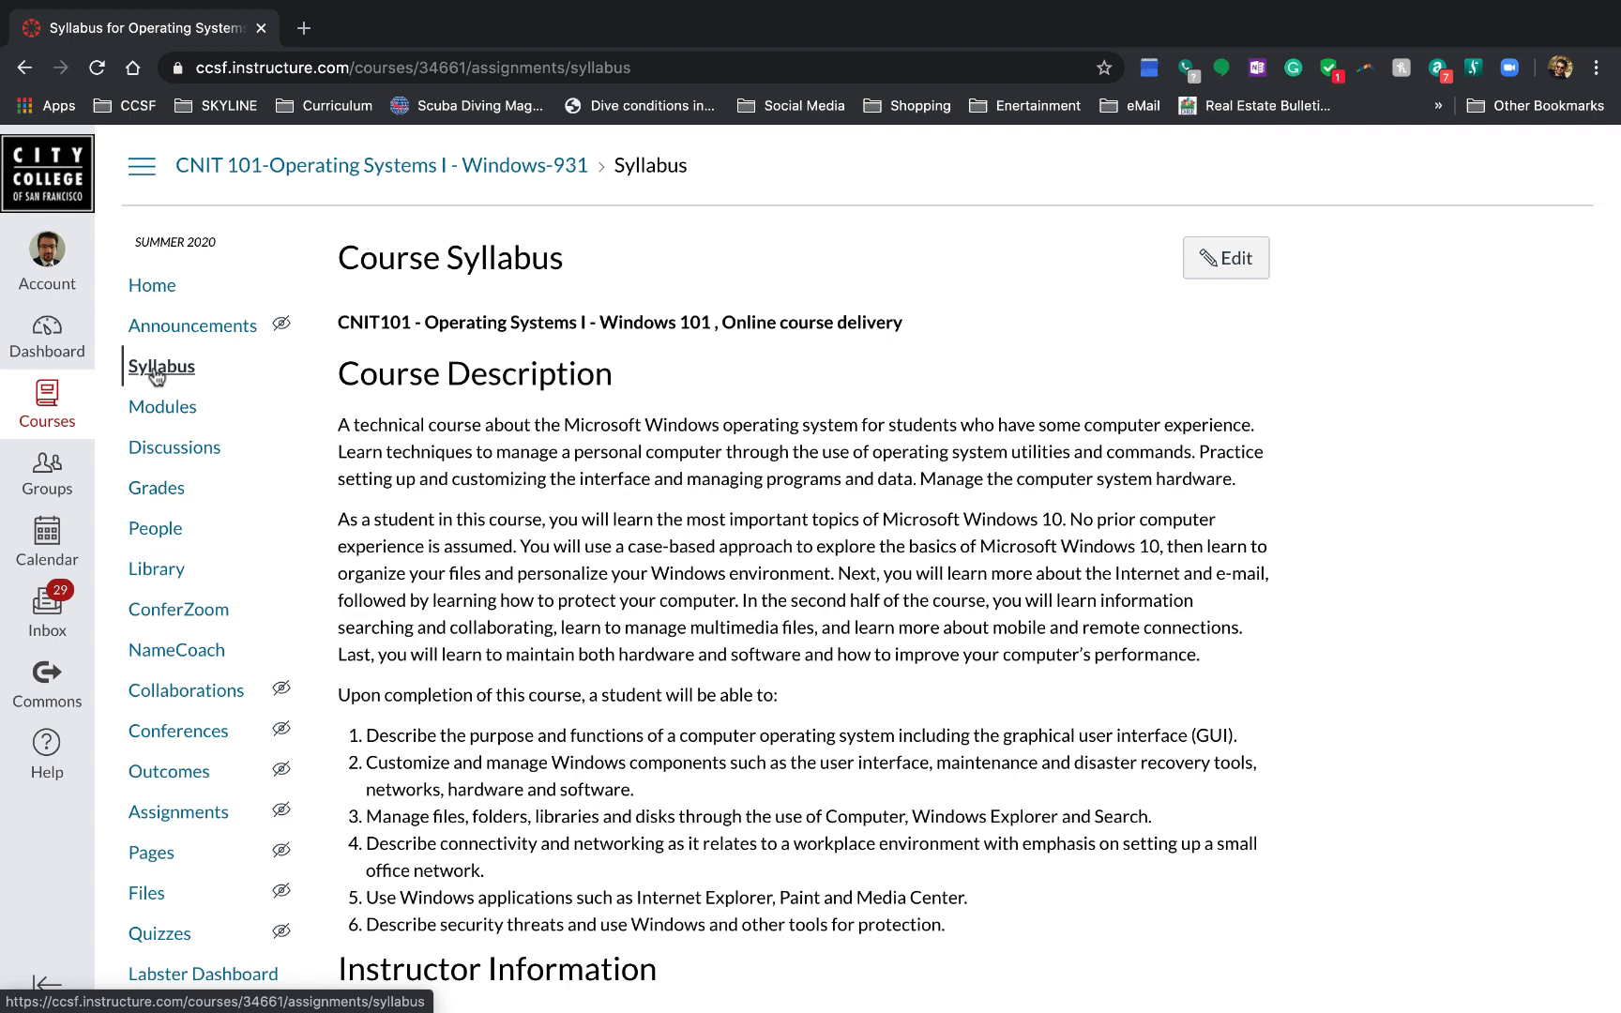
{"action": "mouse_move", "coordinate": [161, 366]}
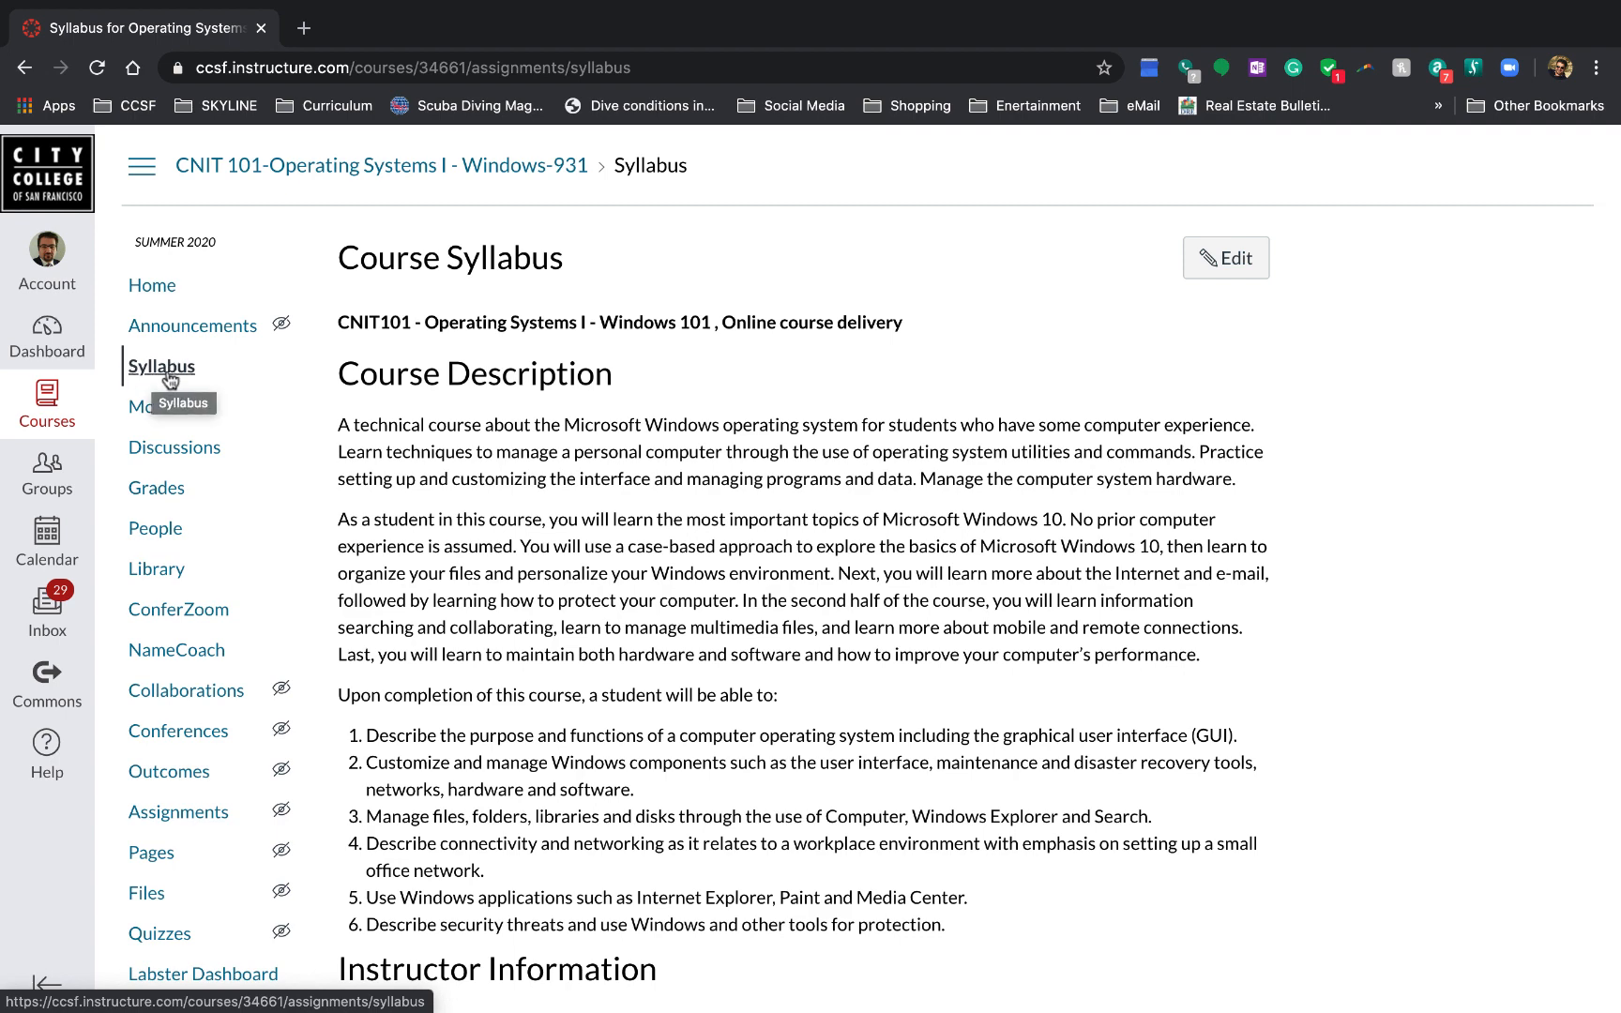
{"action": "left_click", "coordinate": [161, 365]}
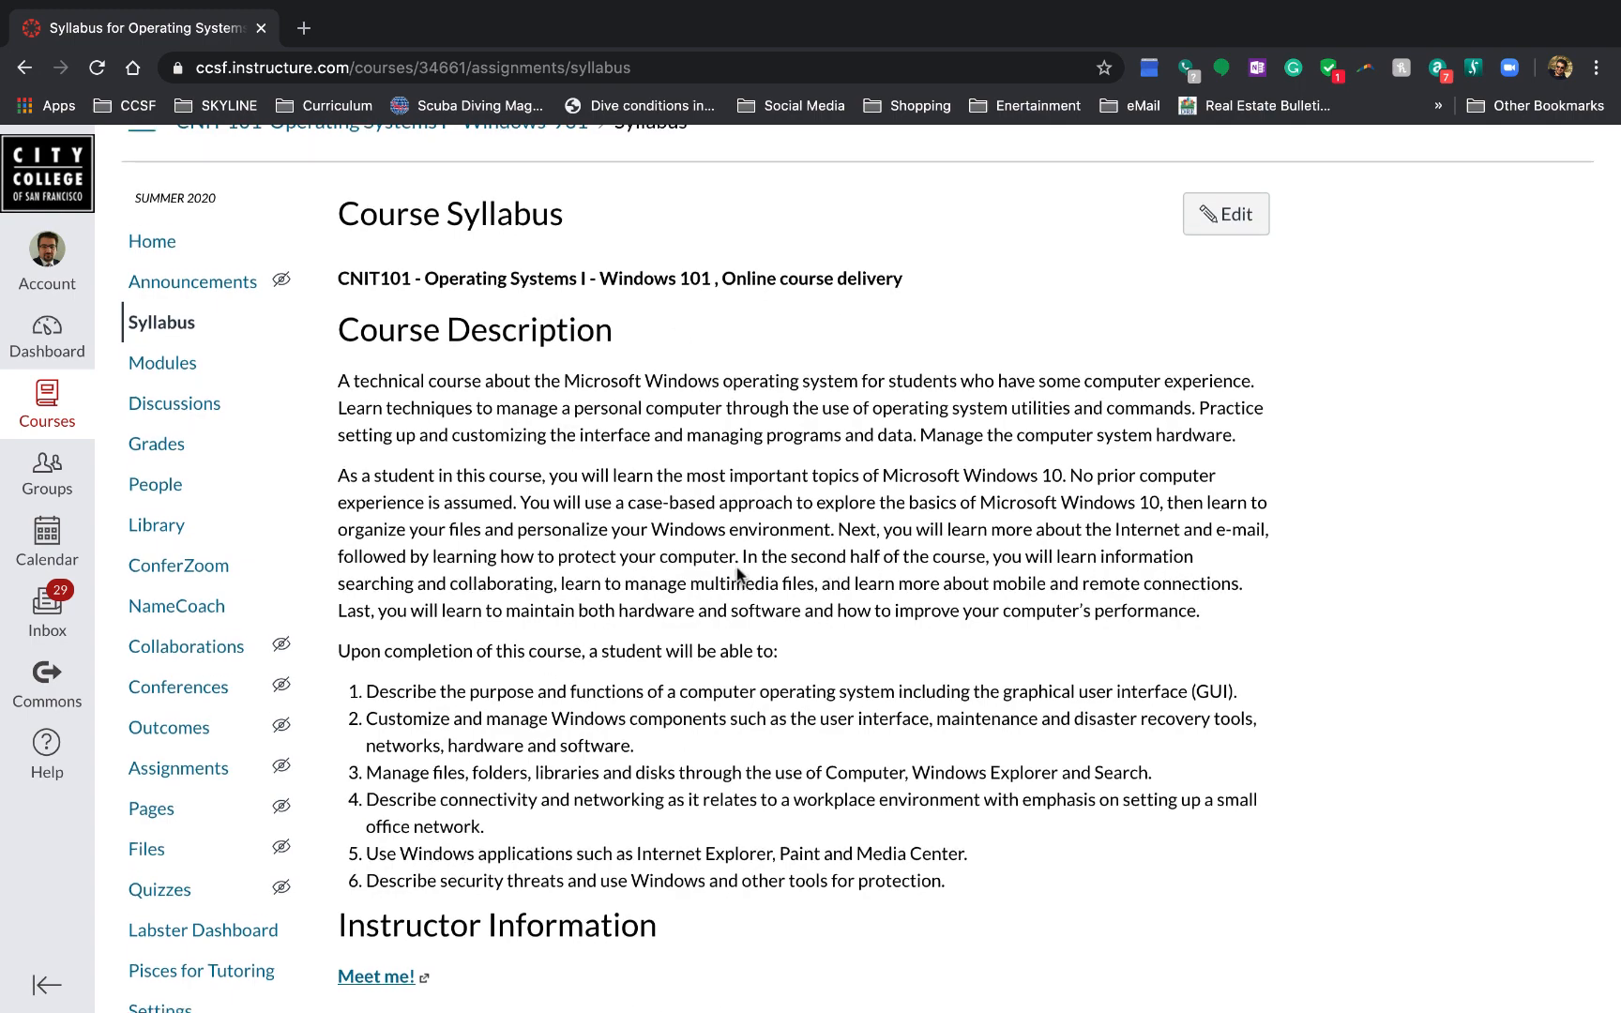
{"action": "scroll", "scroll_direction": "down", "scroll_amount": 3}
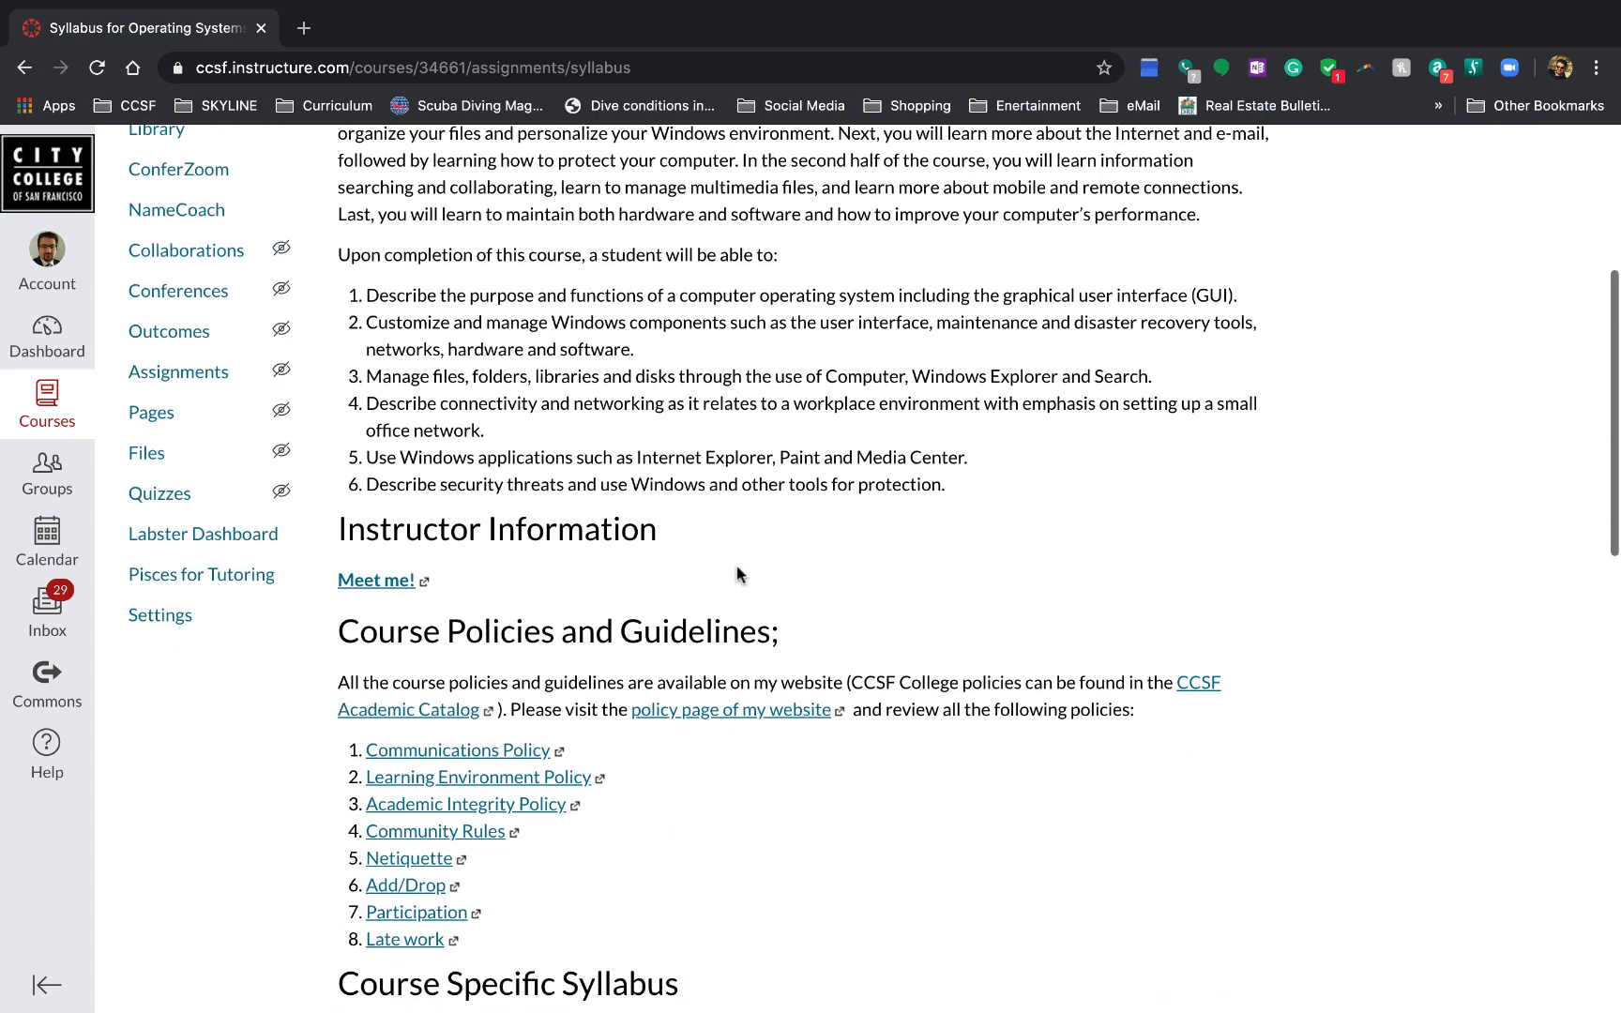
{"action": "mouse_move", "coordinate": [375, 580]}
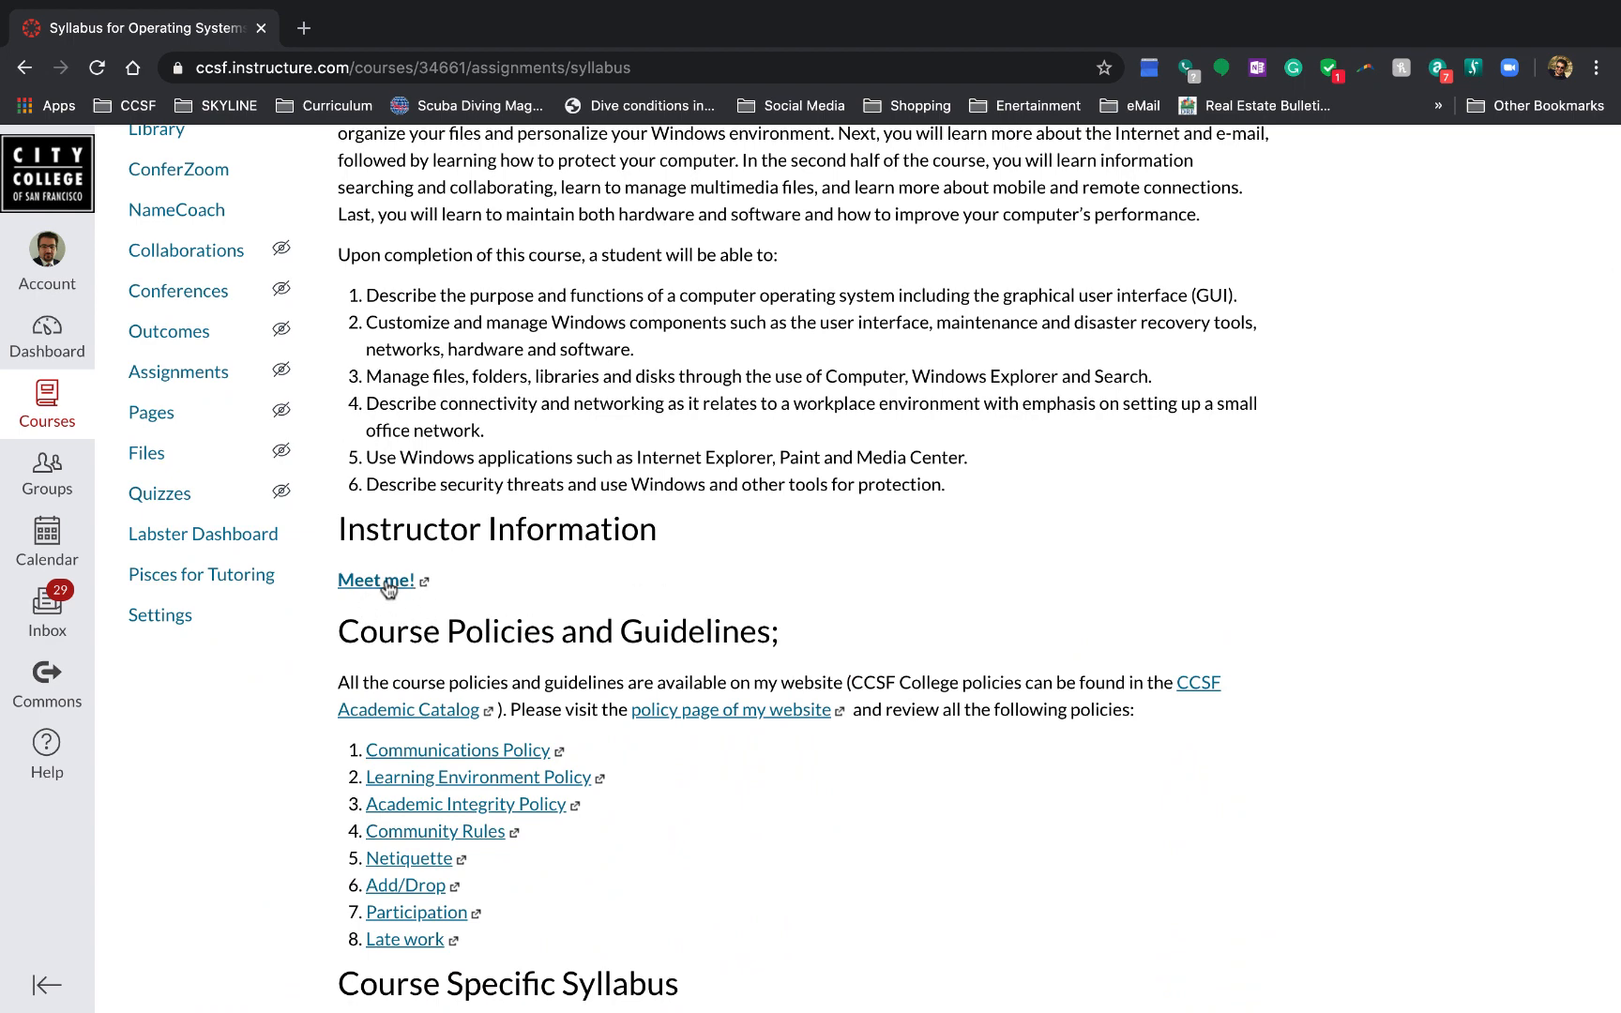
Step: Open the 'Meet me!' Meet Ali page, scroll through it, and show the Courses dropdown
{"action": "left_click", "coordinate": [375, 580]}
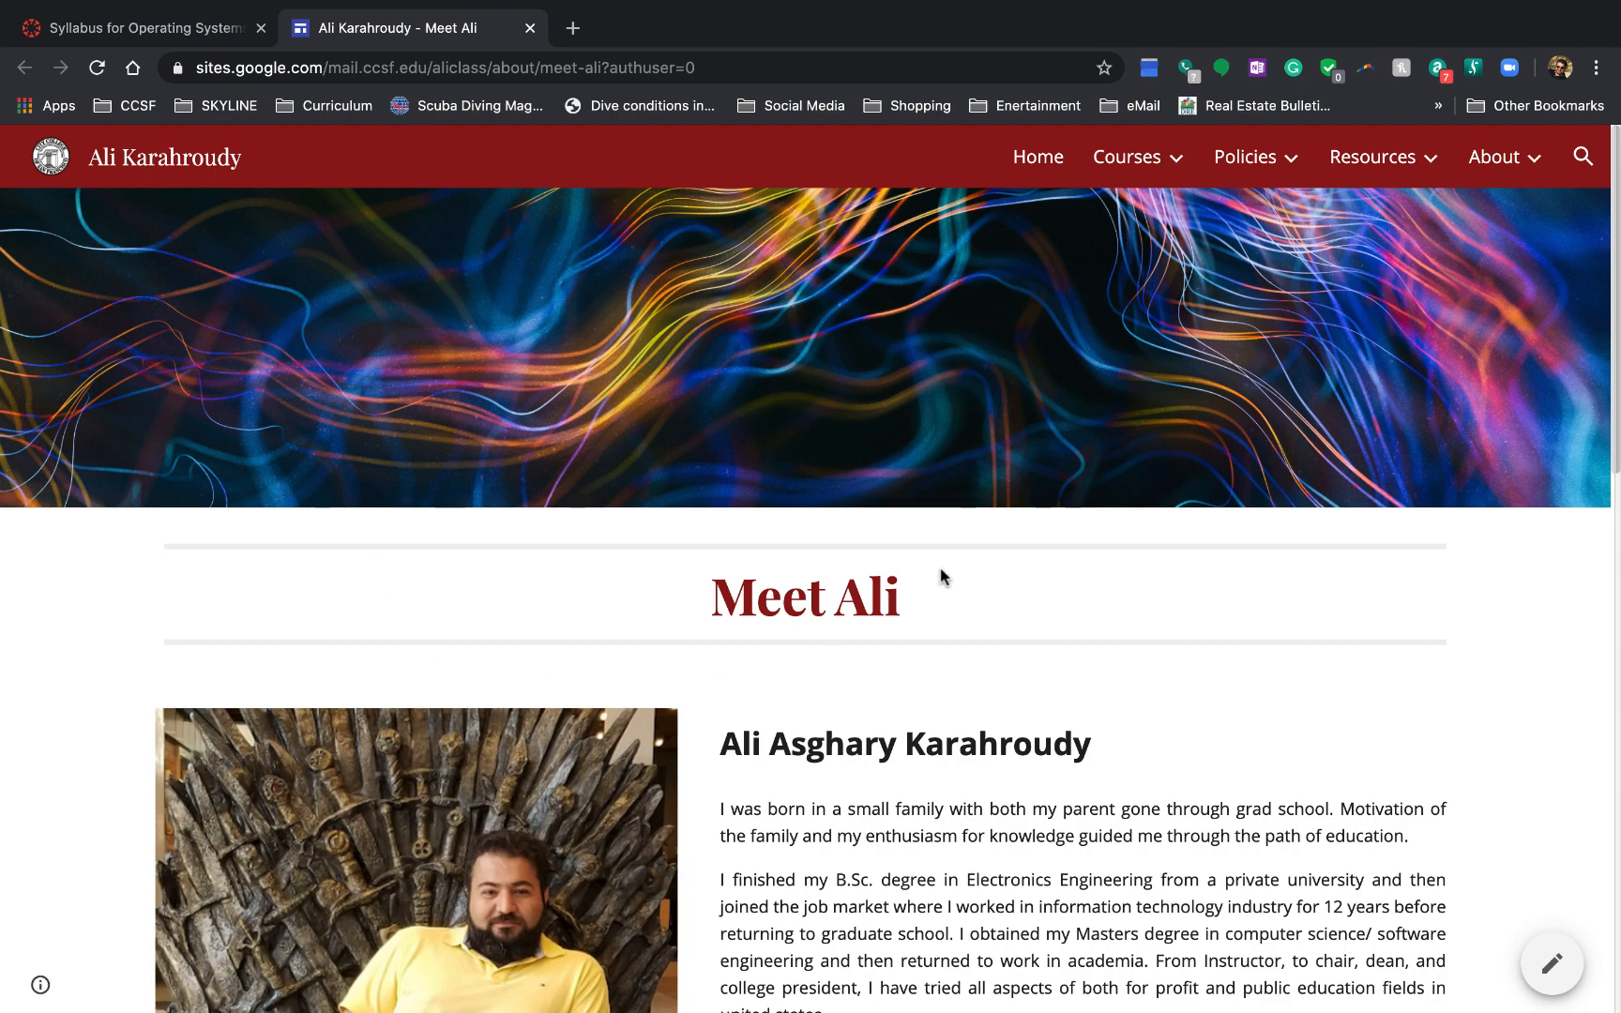
{"action": "scroll", "scroll_direction": "down", "scroll_amount": 3}
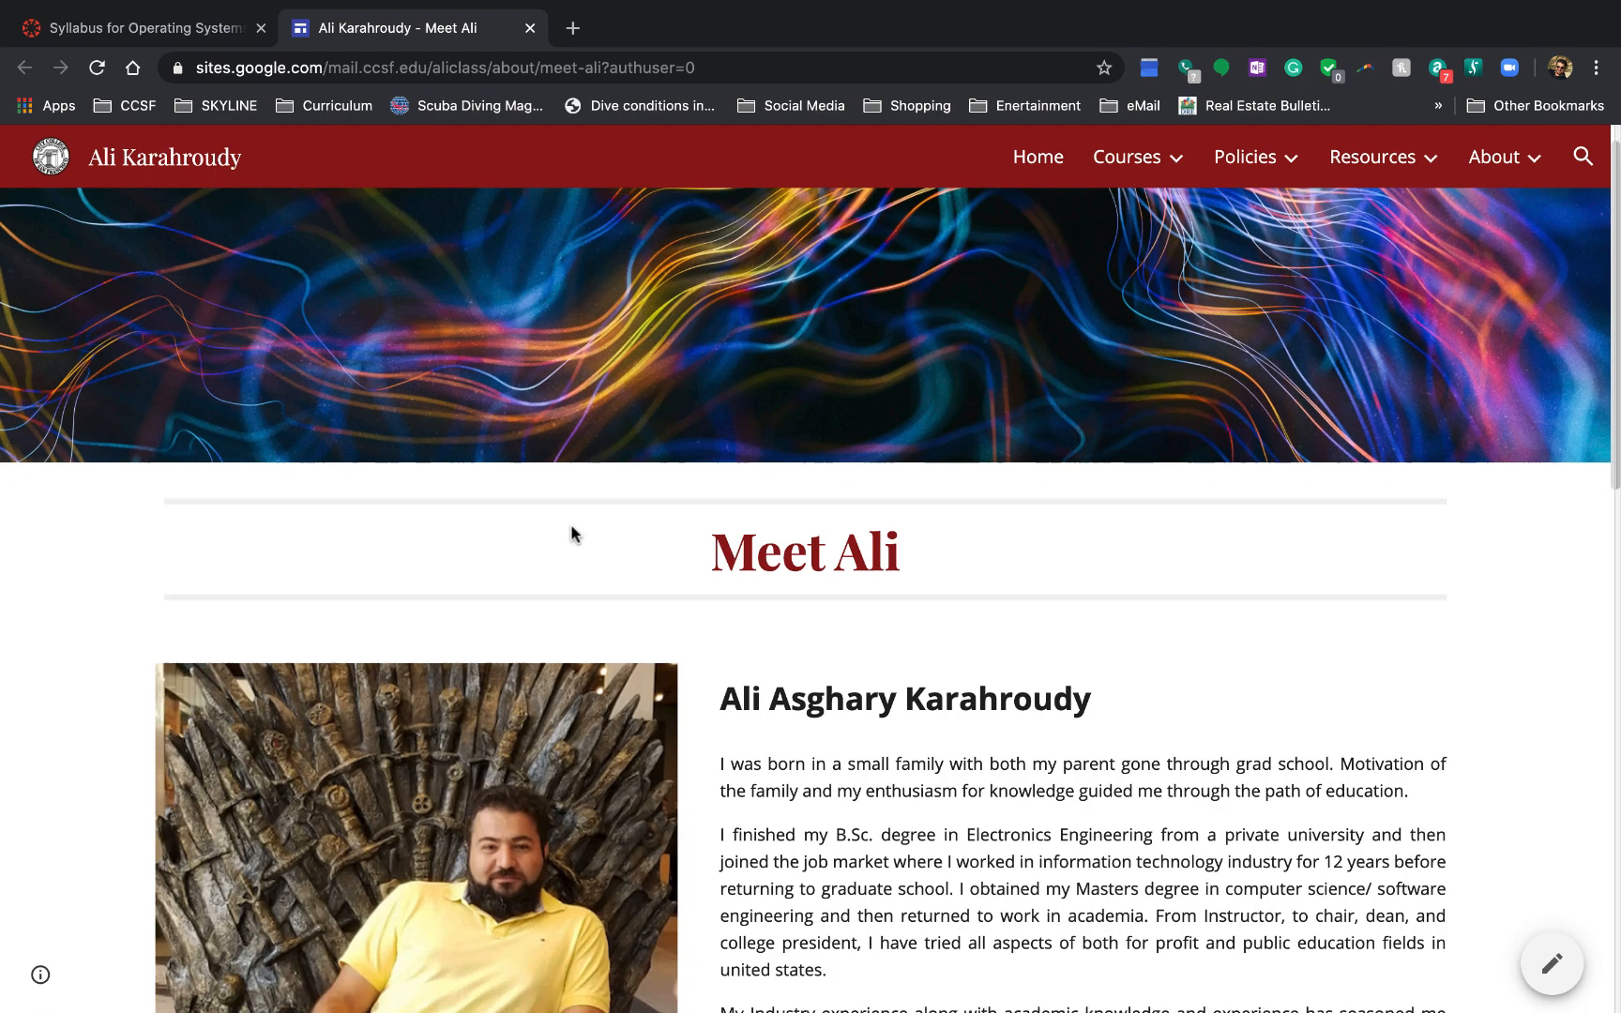
{"action": "scroll", "scroll_direction": "down", "scroll_amount": 3}
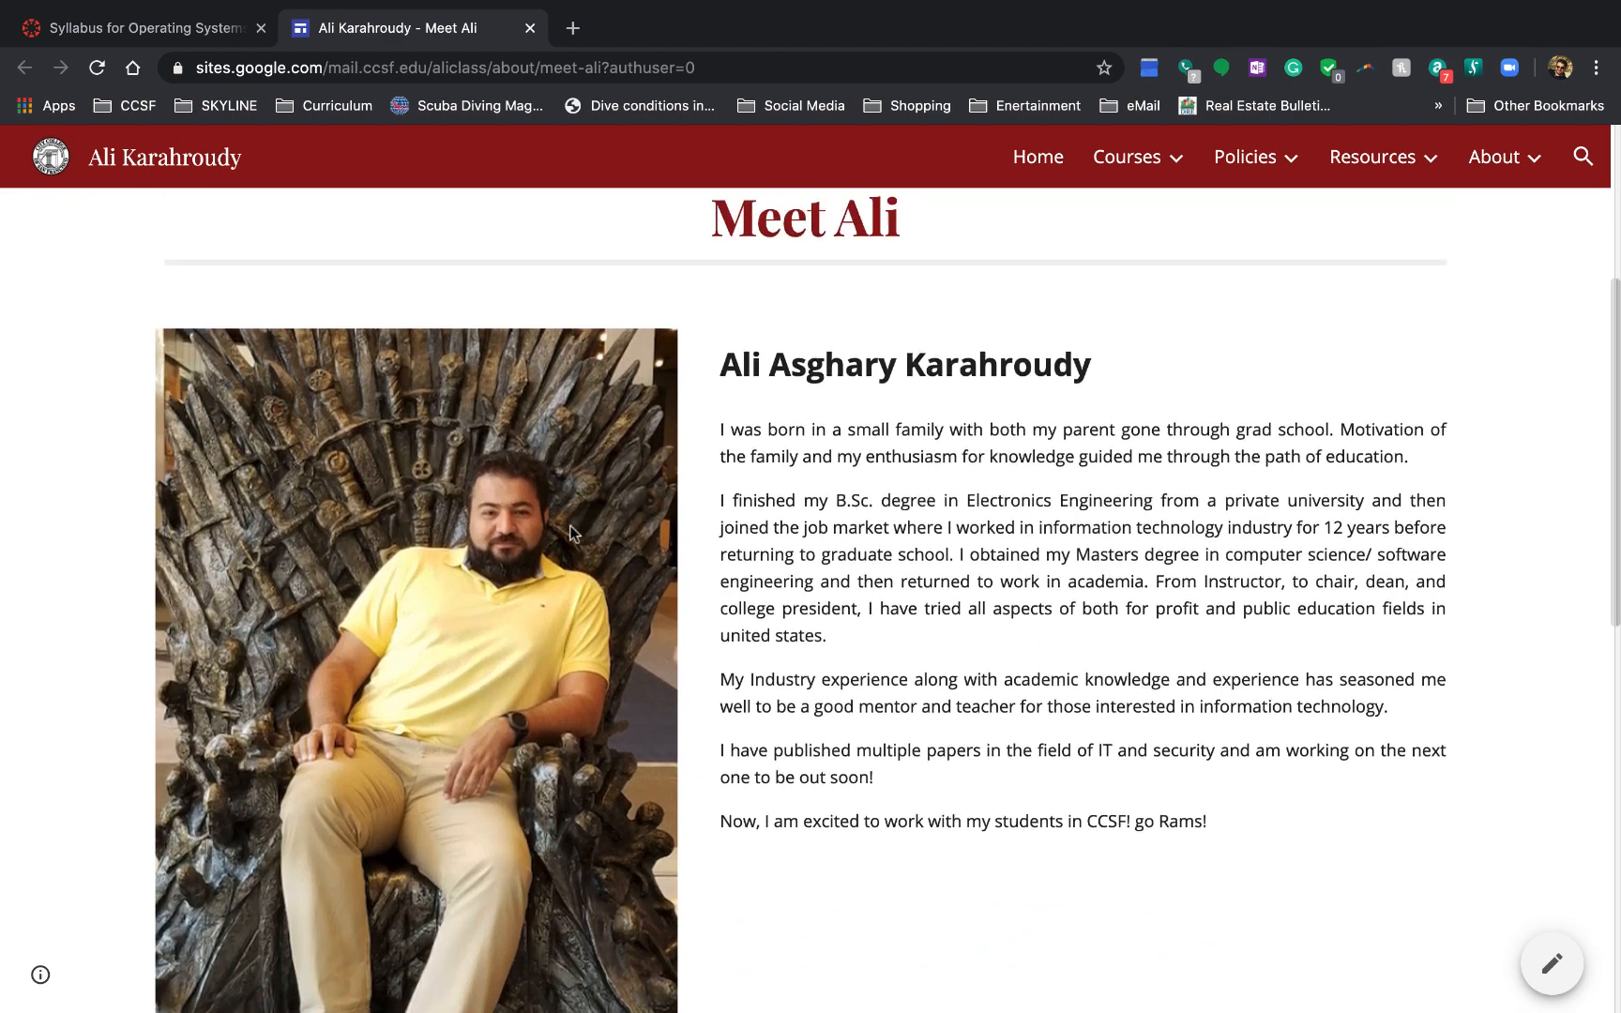
{"action": "scroll", "scroll_direction": "down", "scroll_amount": 3}
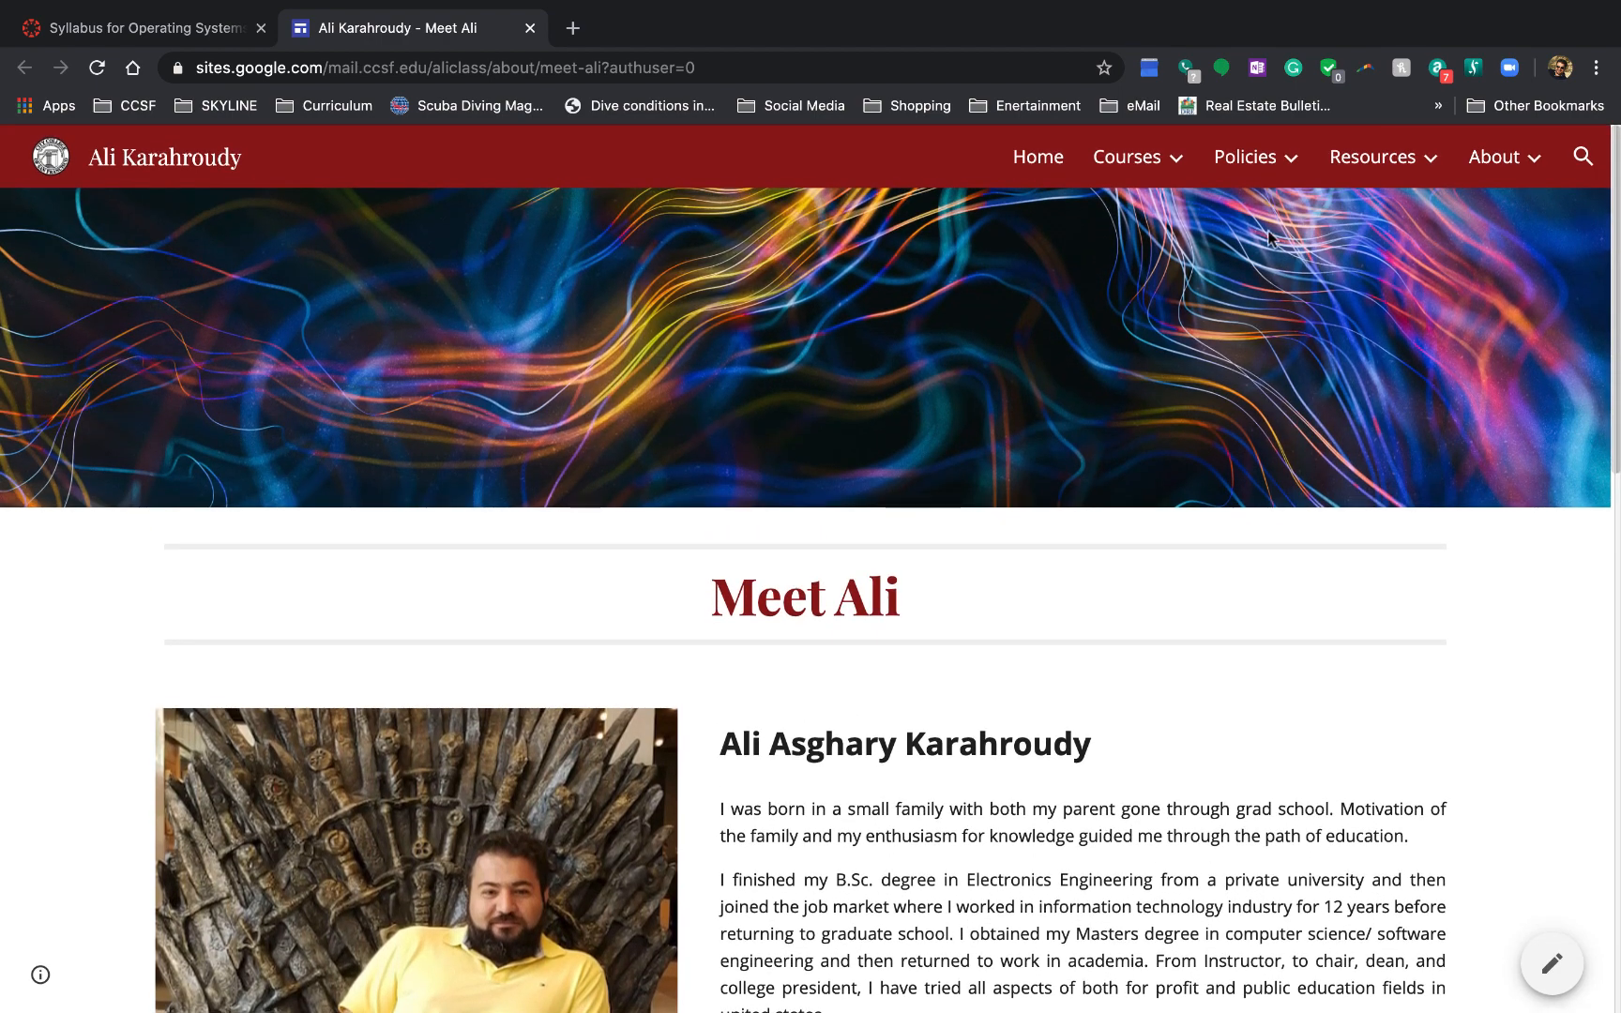
{"action": "left_click", "coordinate": [1126, 156]}
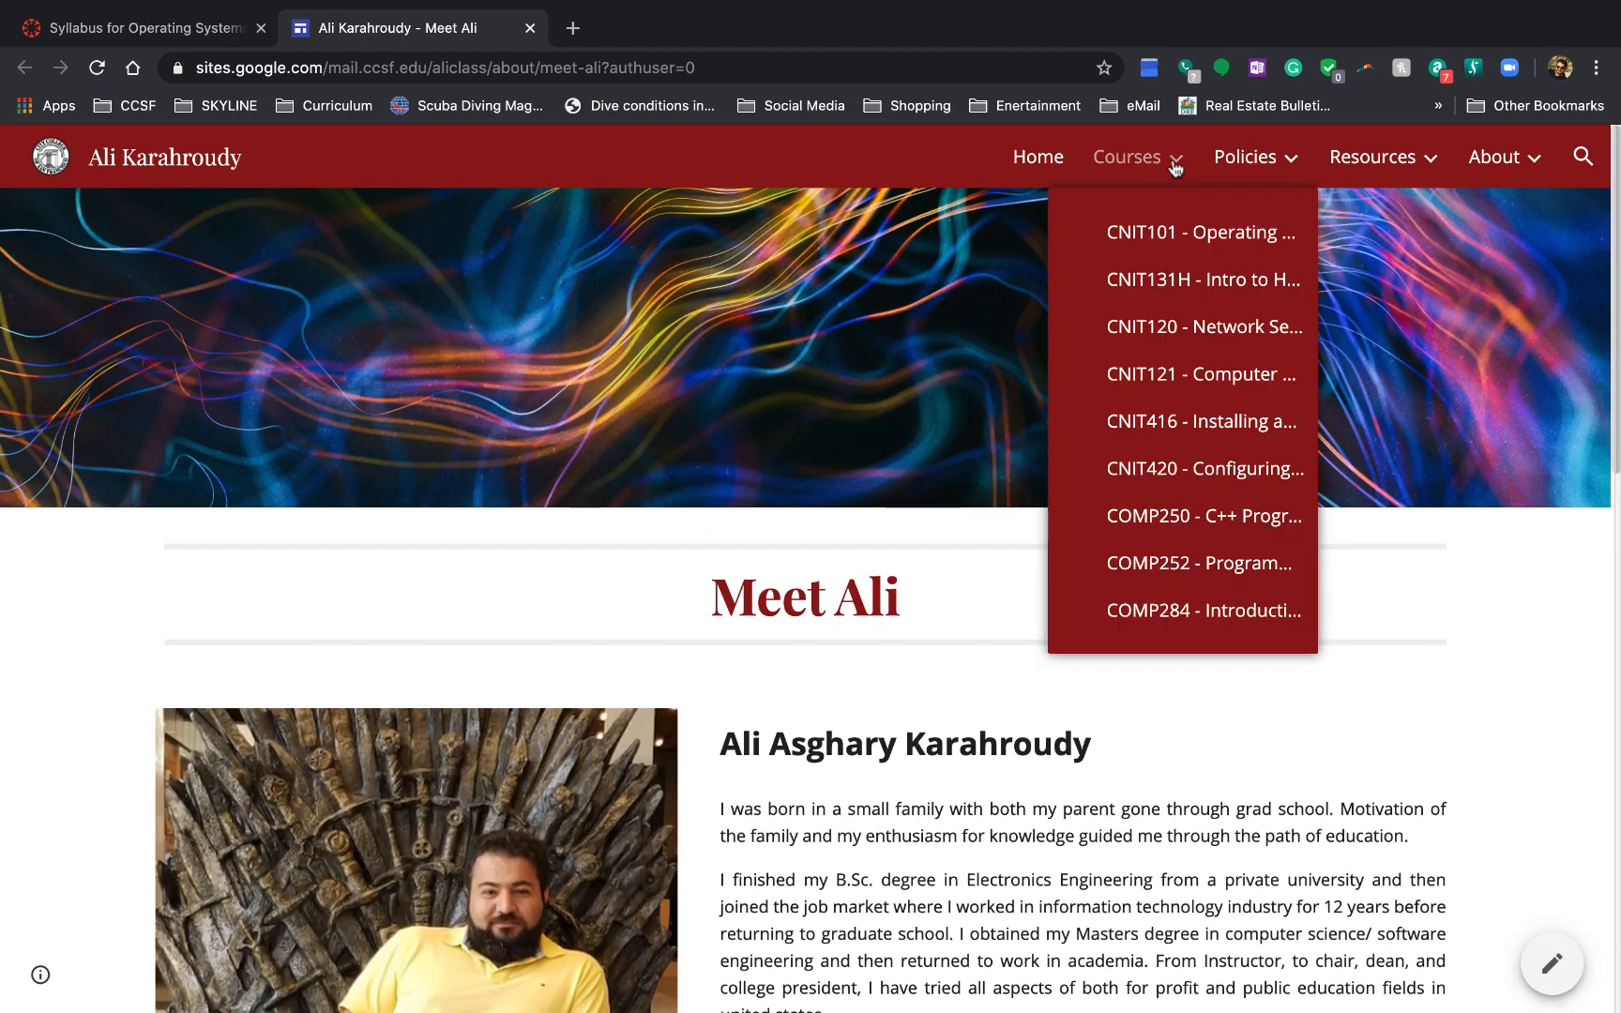
{"action": "mouse_move", "coordinate": [1202, 232]}
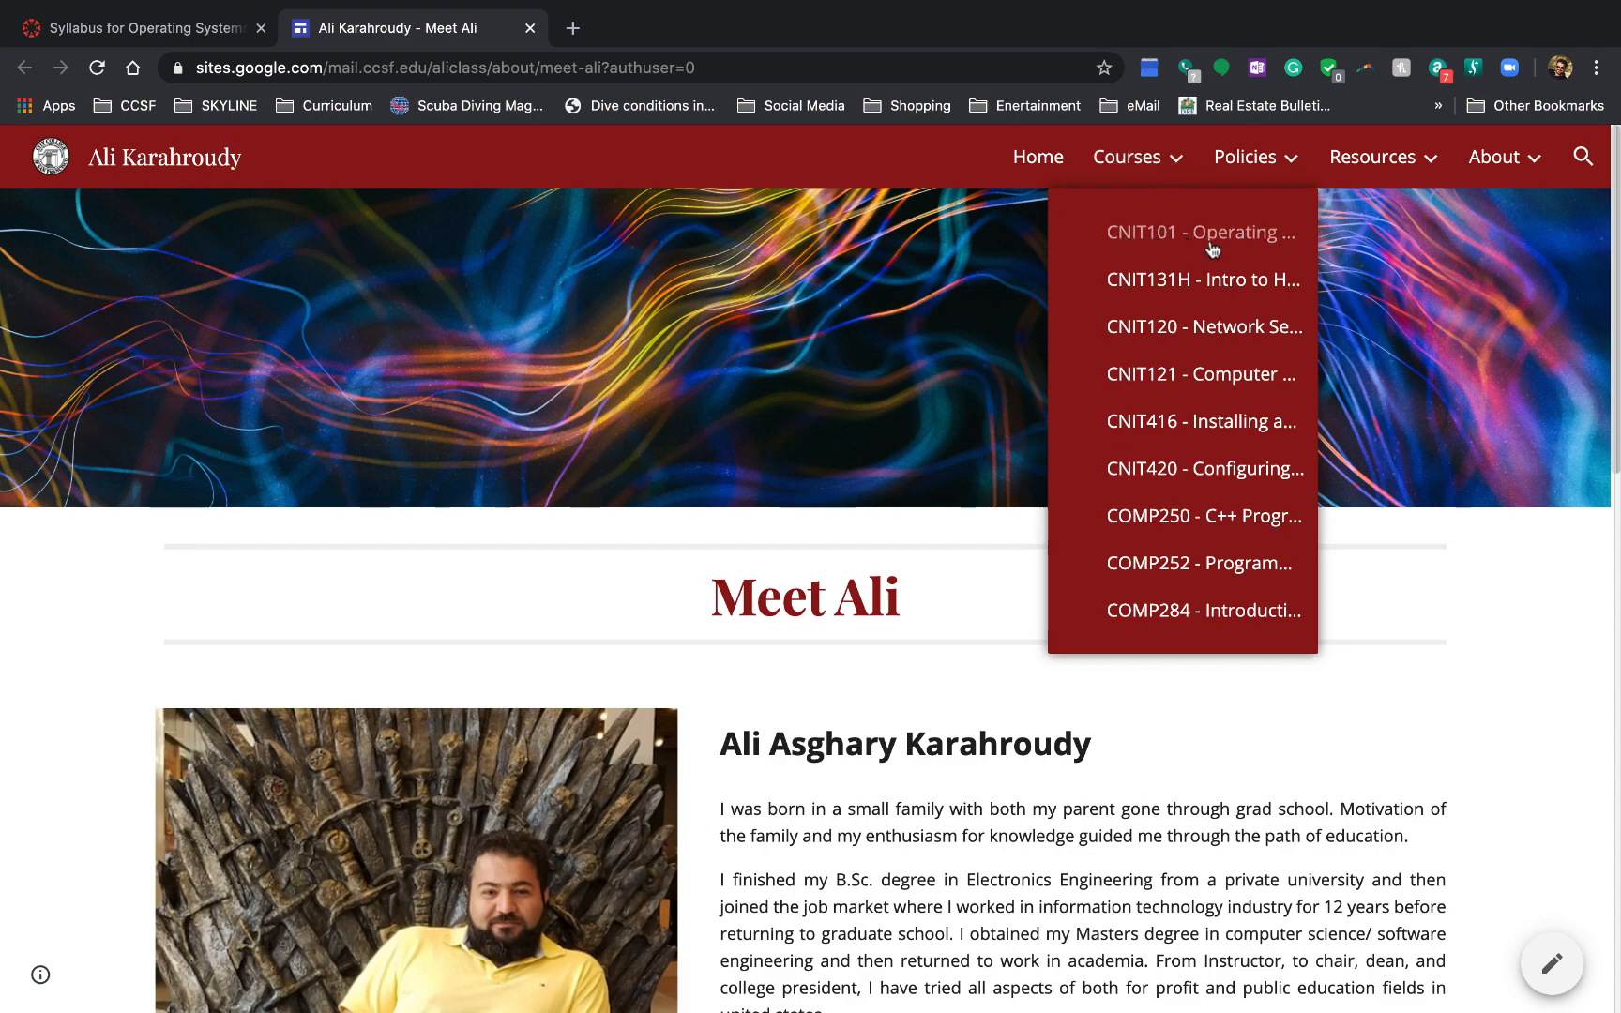
Step: Open the CNIT101 - Operating Systems I page and scroll down to its TextBook section
{"action": "left_click", "coordinate": [1199, 232]}
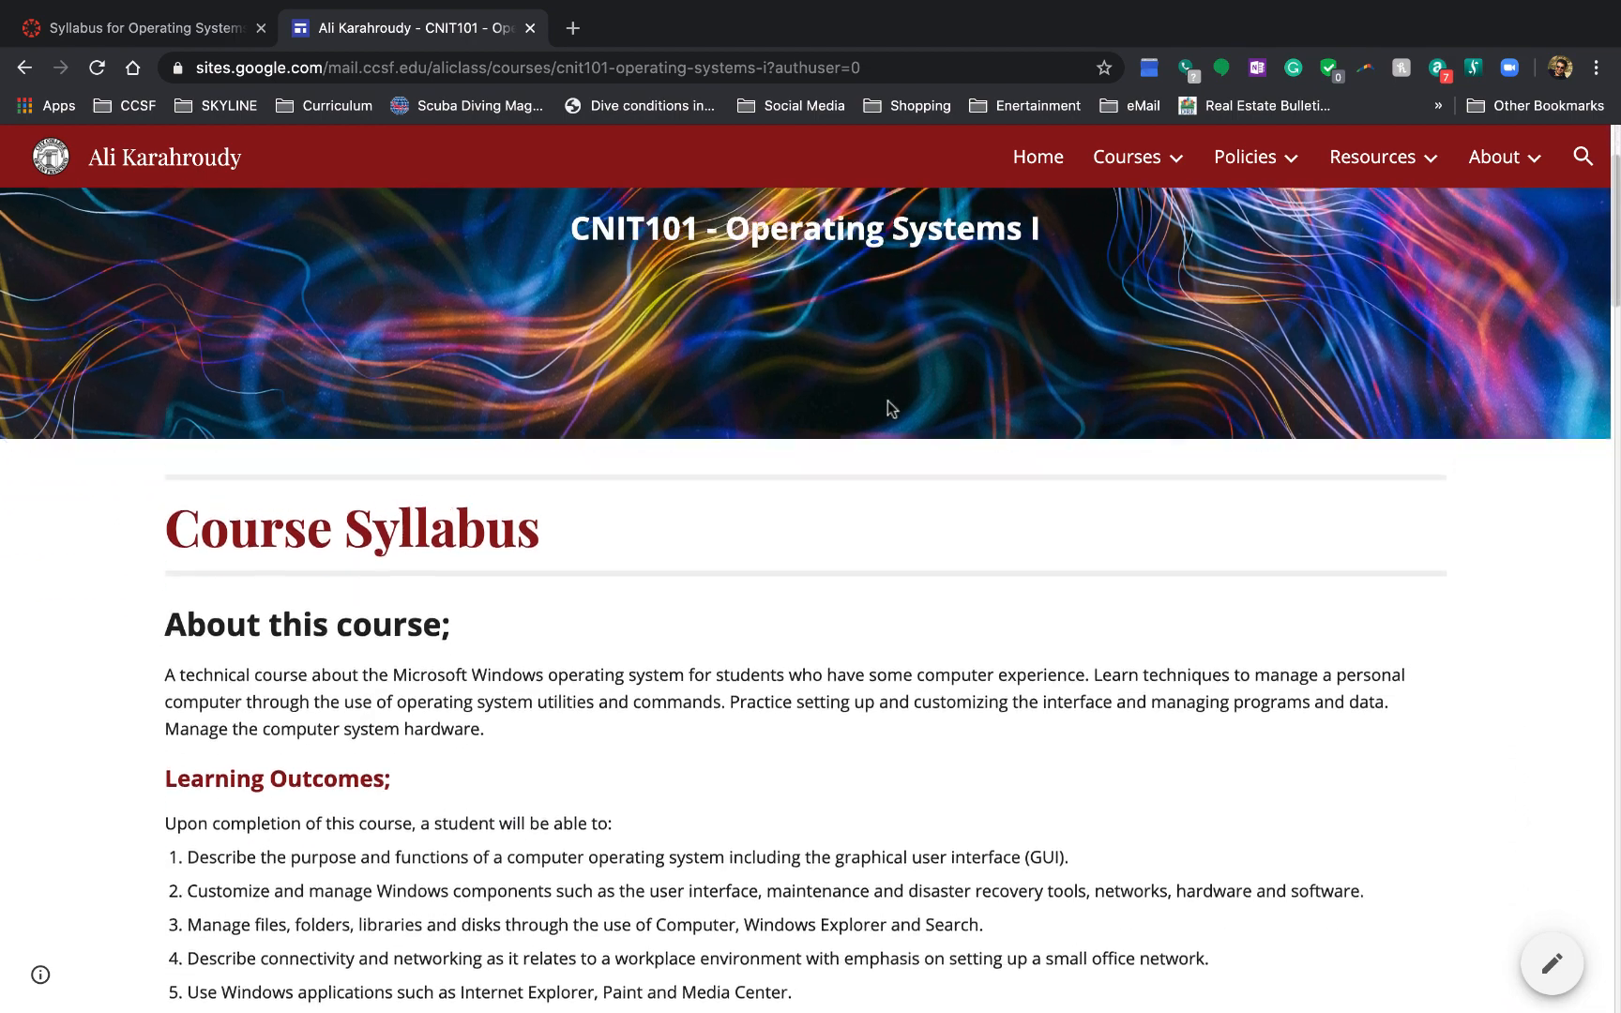
{"action": "scroll", "scroll_direction": "down", "scroll_amount": 3}
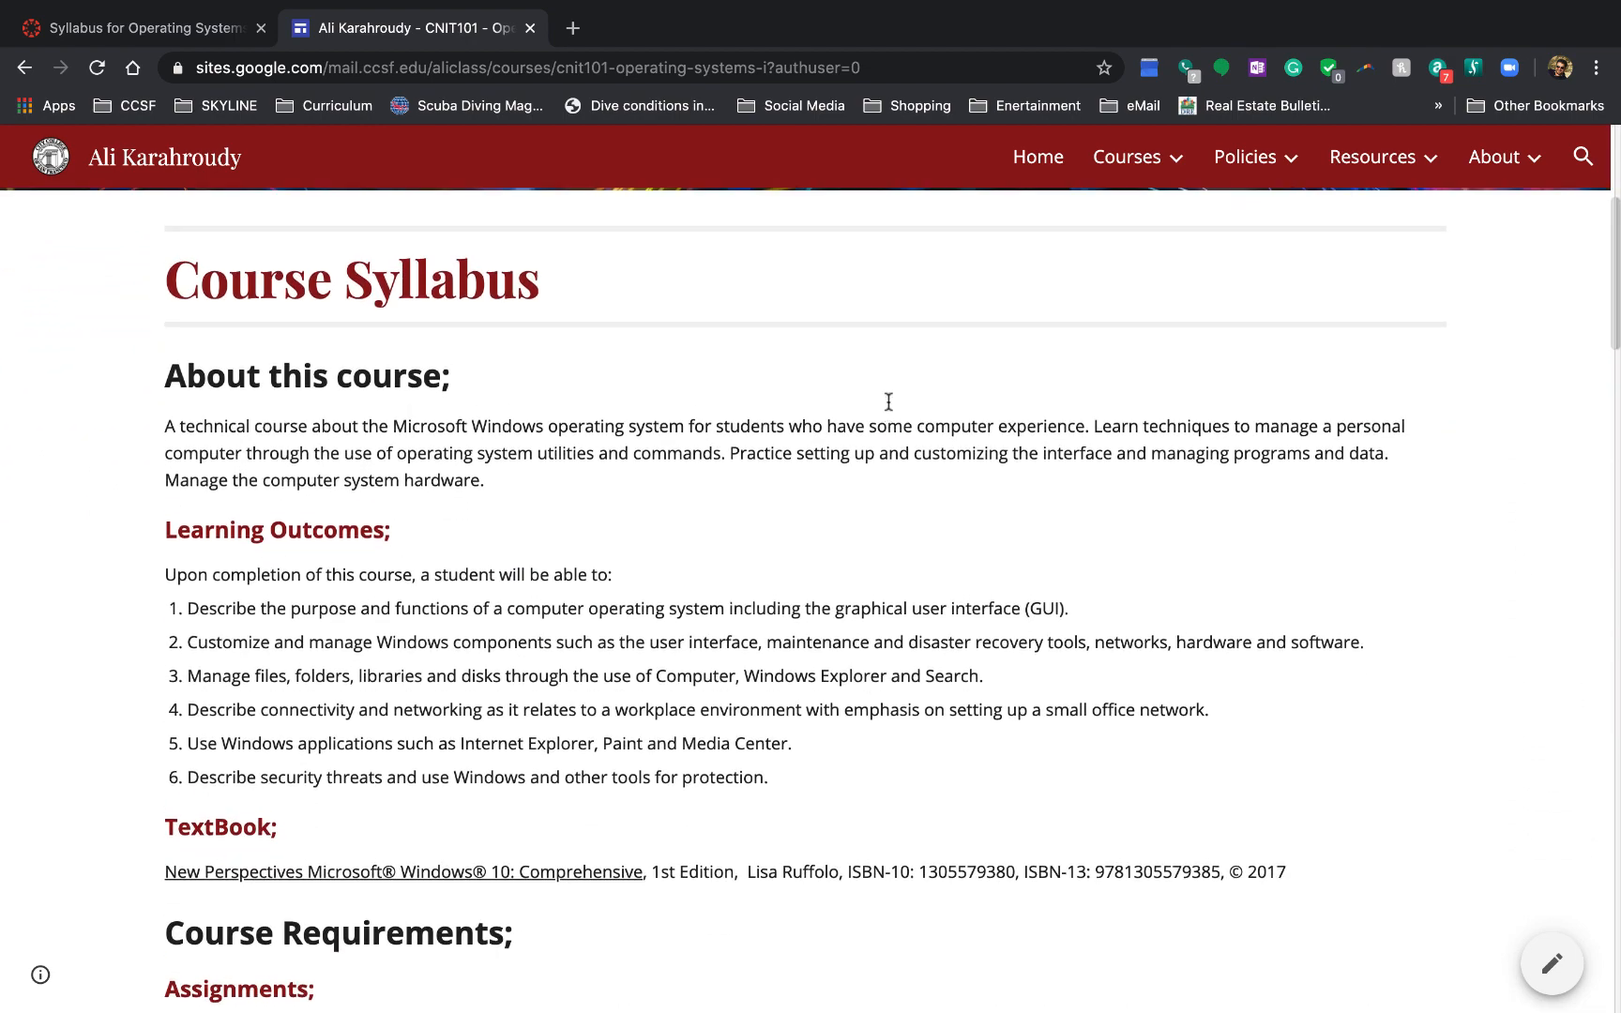
{"action": "scroll", "scroll_direction": "down", "scroll_amount": 3}
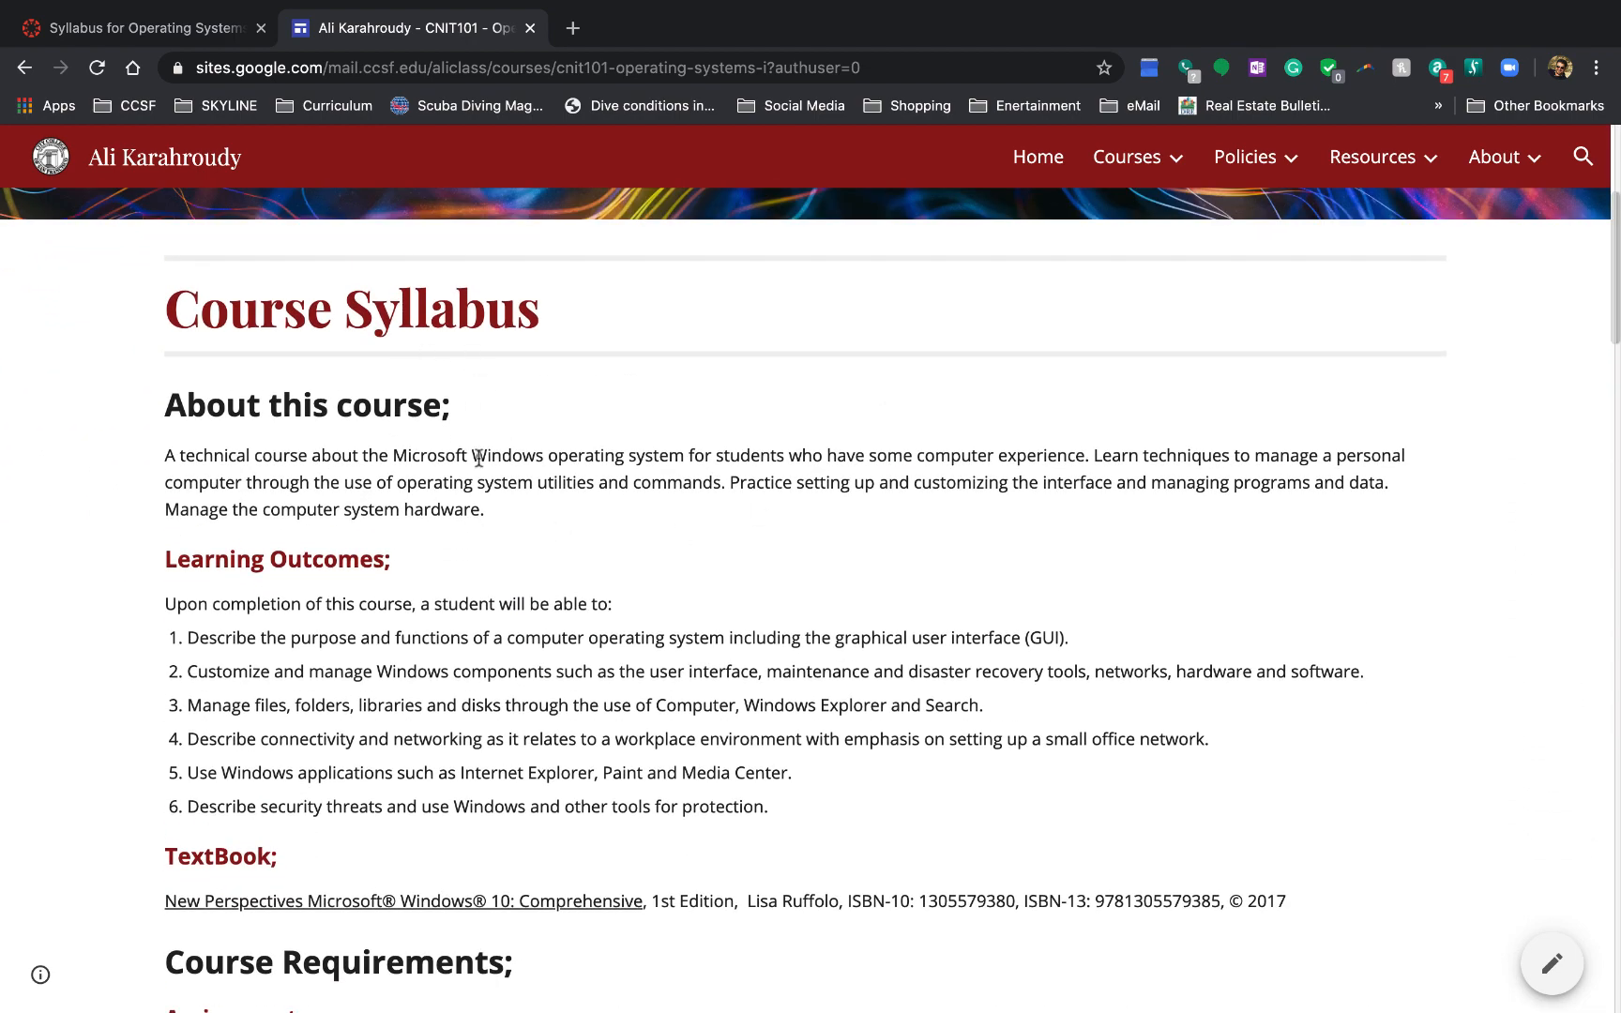
{"action": "mouse_move", "coordinate": [611, 449]}
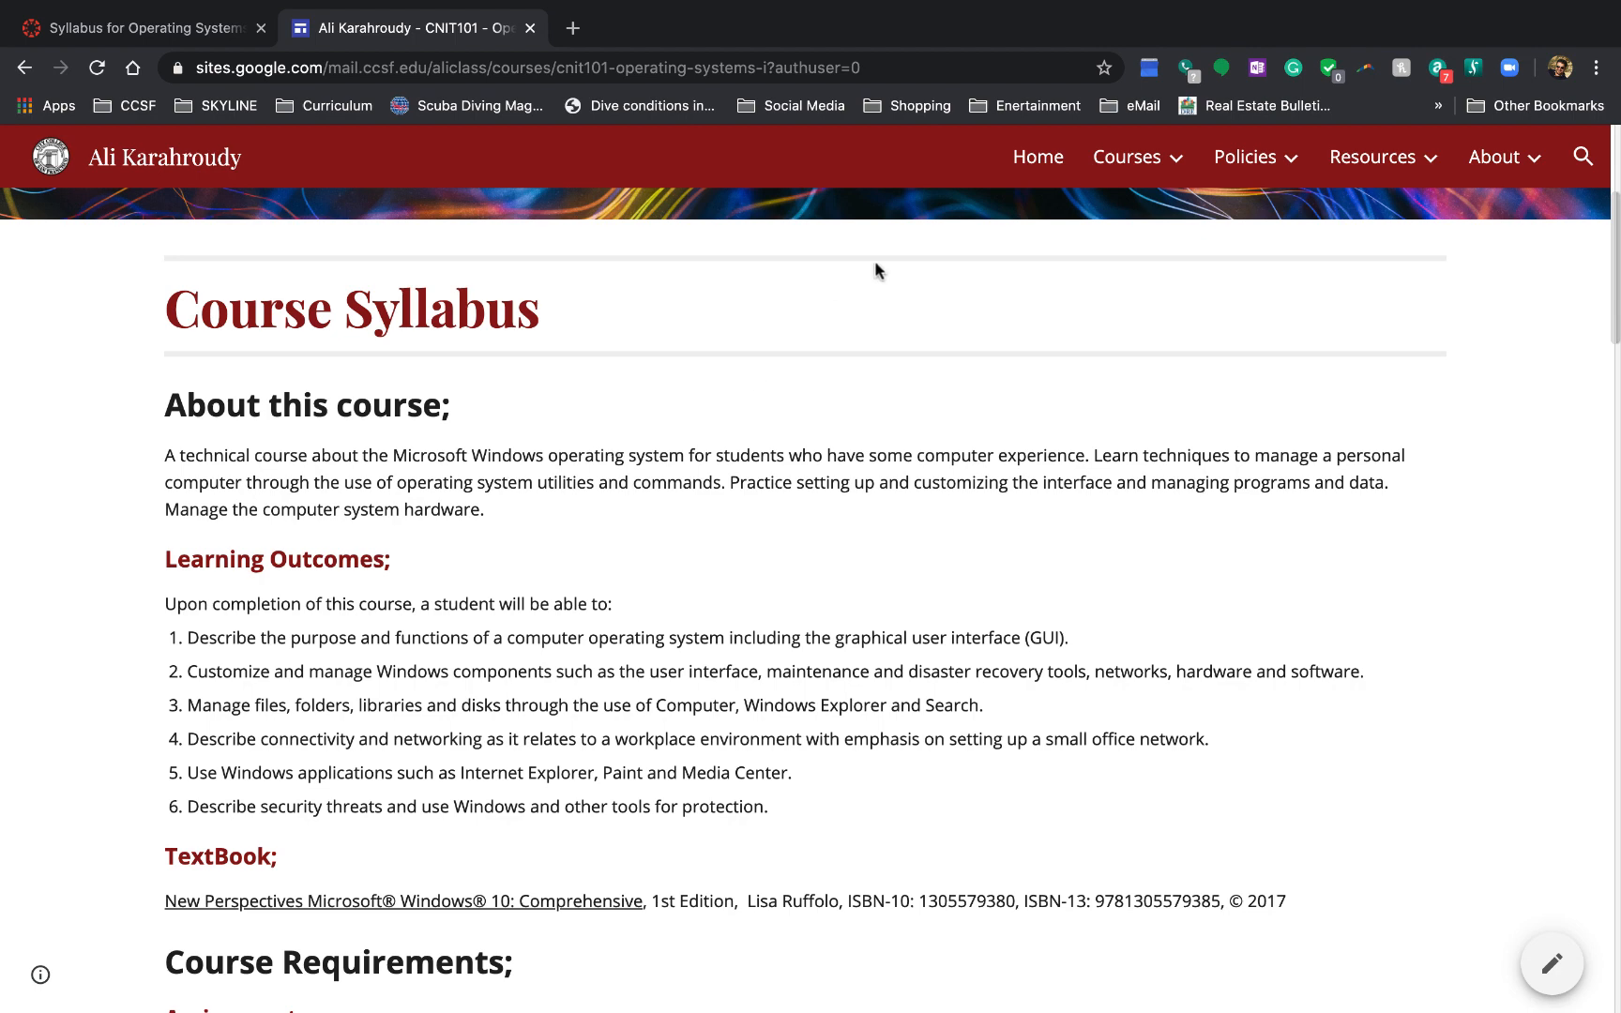
{"action": "scroll", "scroll_direction": "down", "scroll_amount": 3}
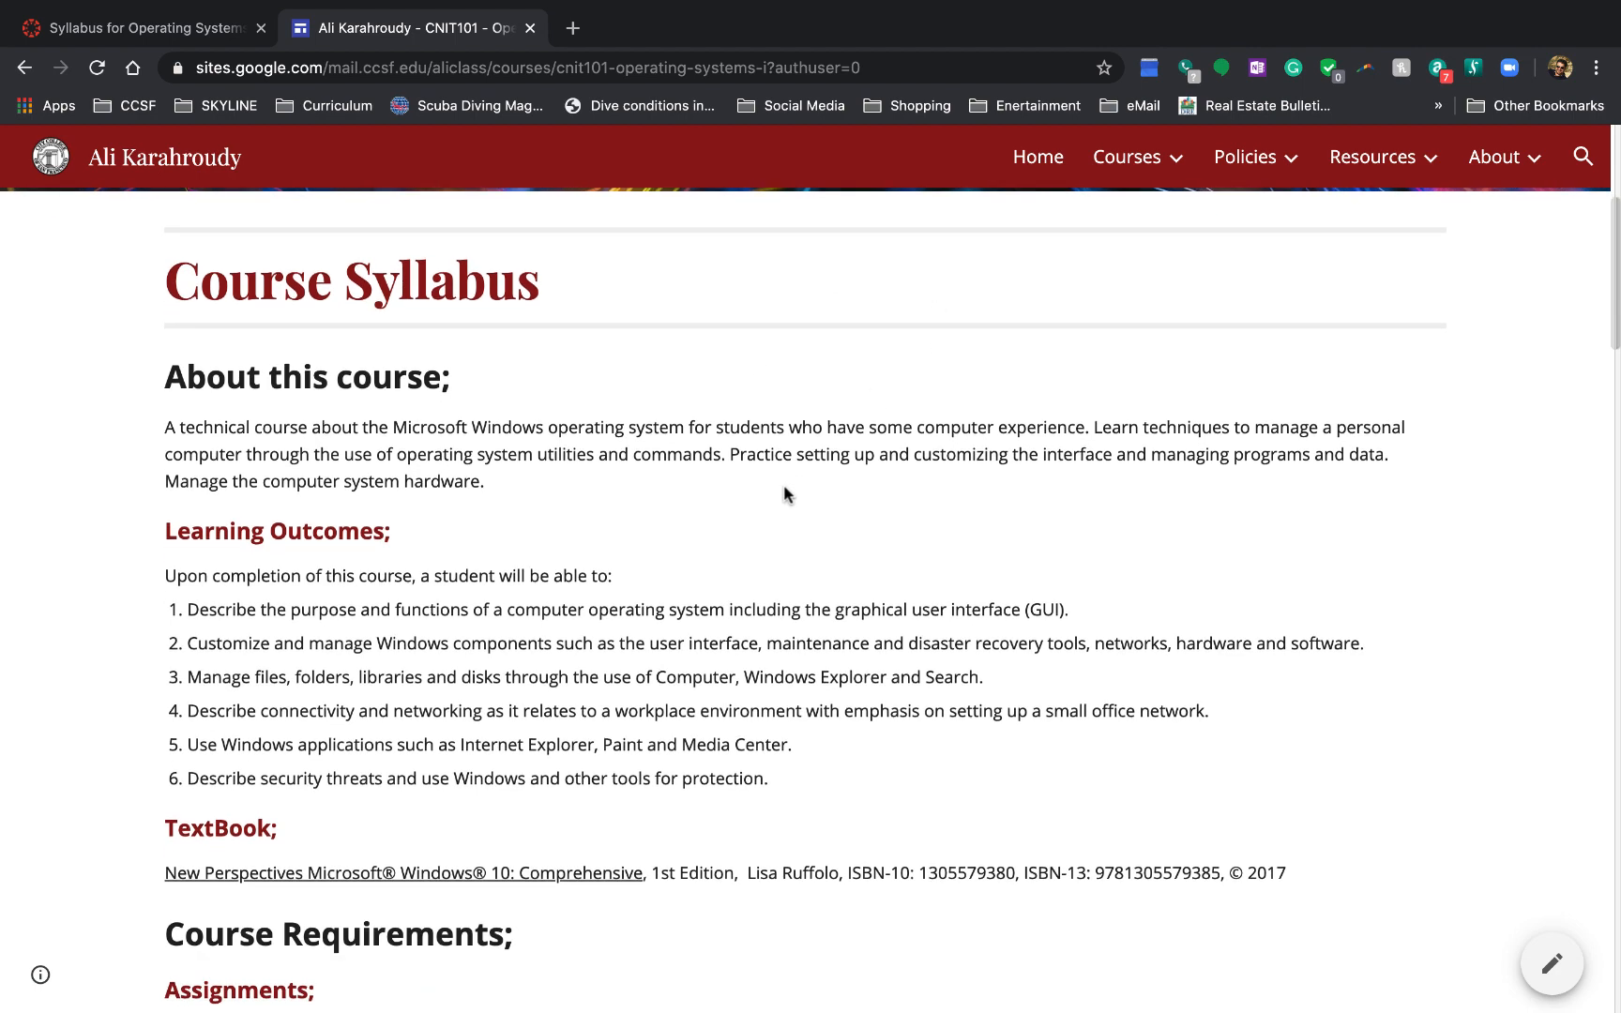
{"action": "mouse_move", "coordinate": [181, 851]}
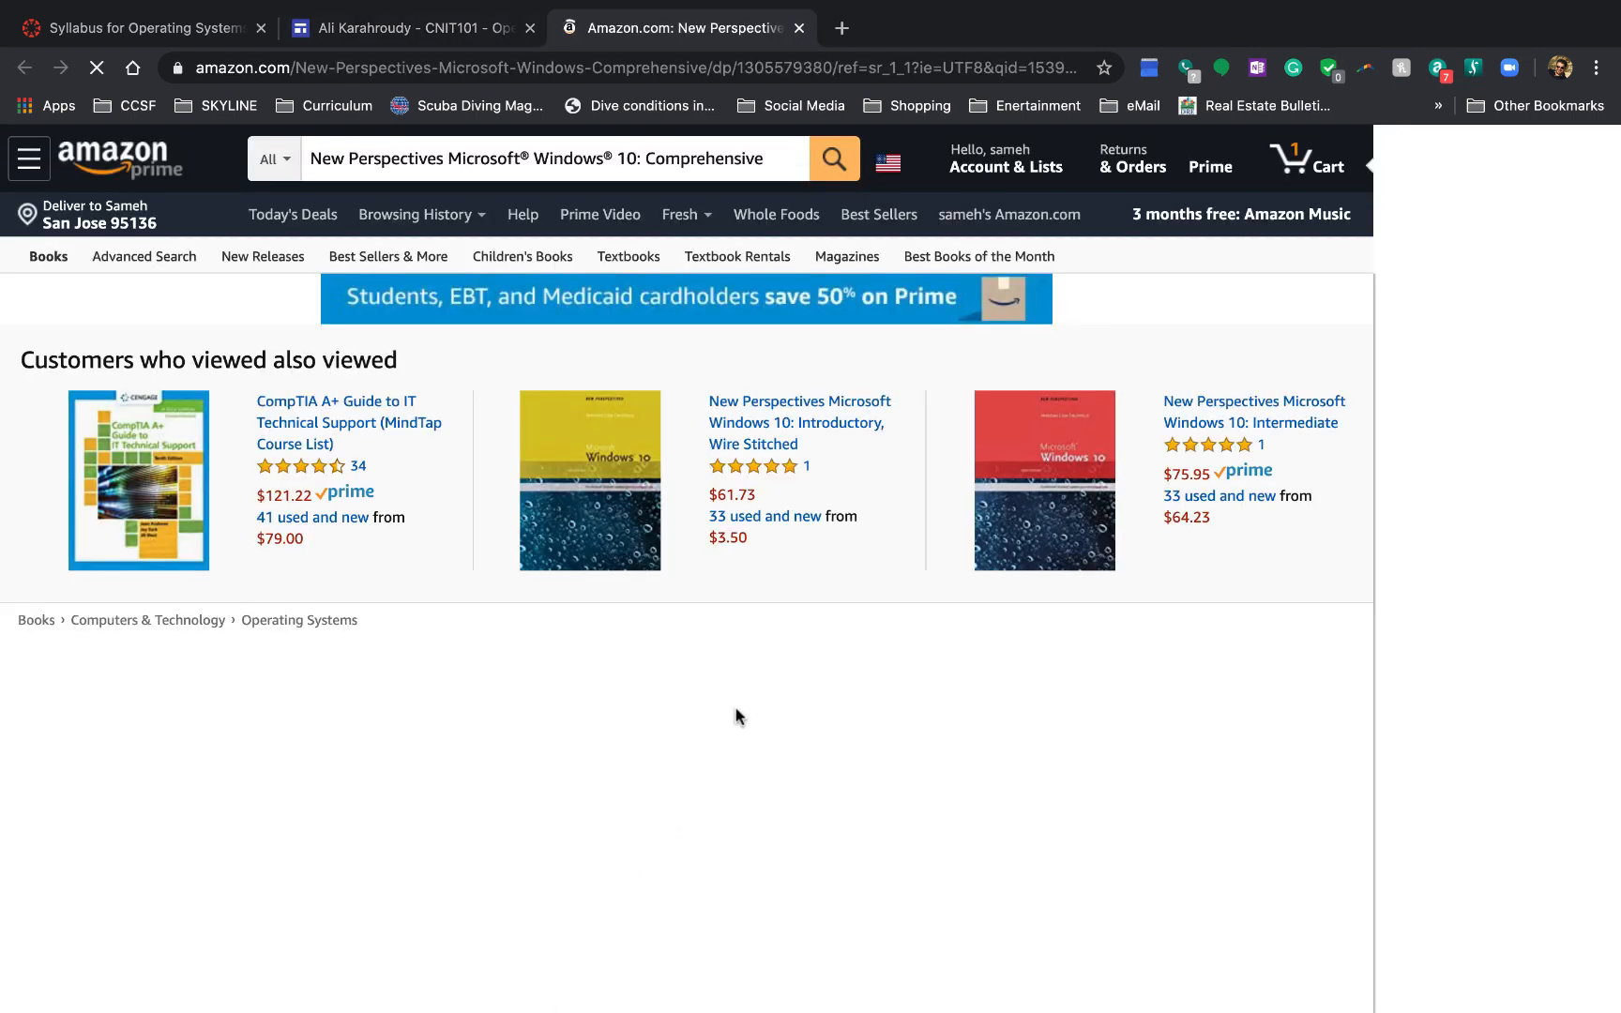
Step: Scroll the New Perspectives Windows 10 Amazon page to the $34.00 paperback rental option
{"action": "scroll", "scroll_direction": "down", "scroll_amount": 3}
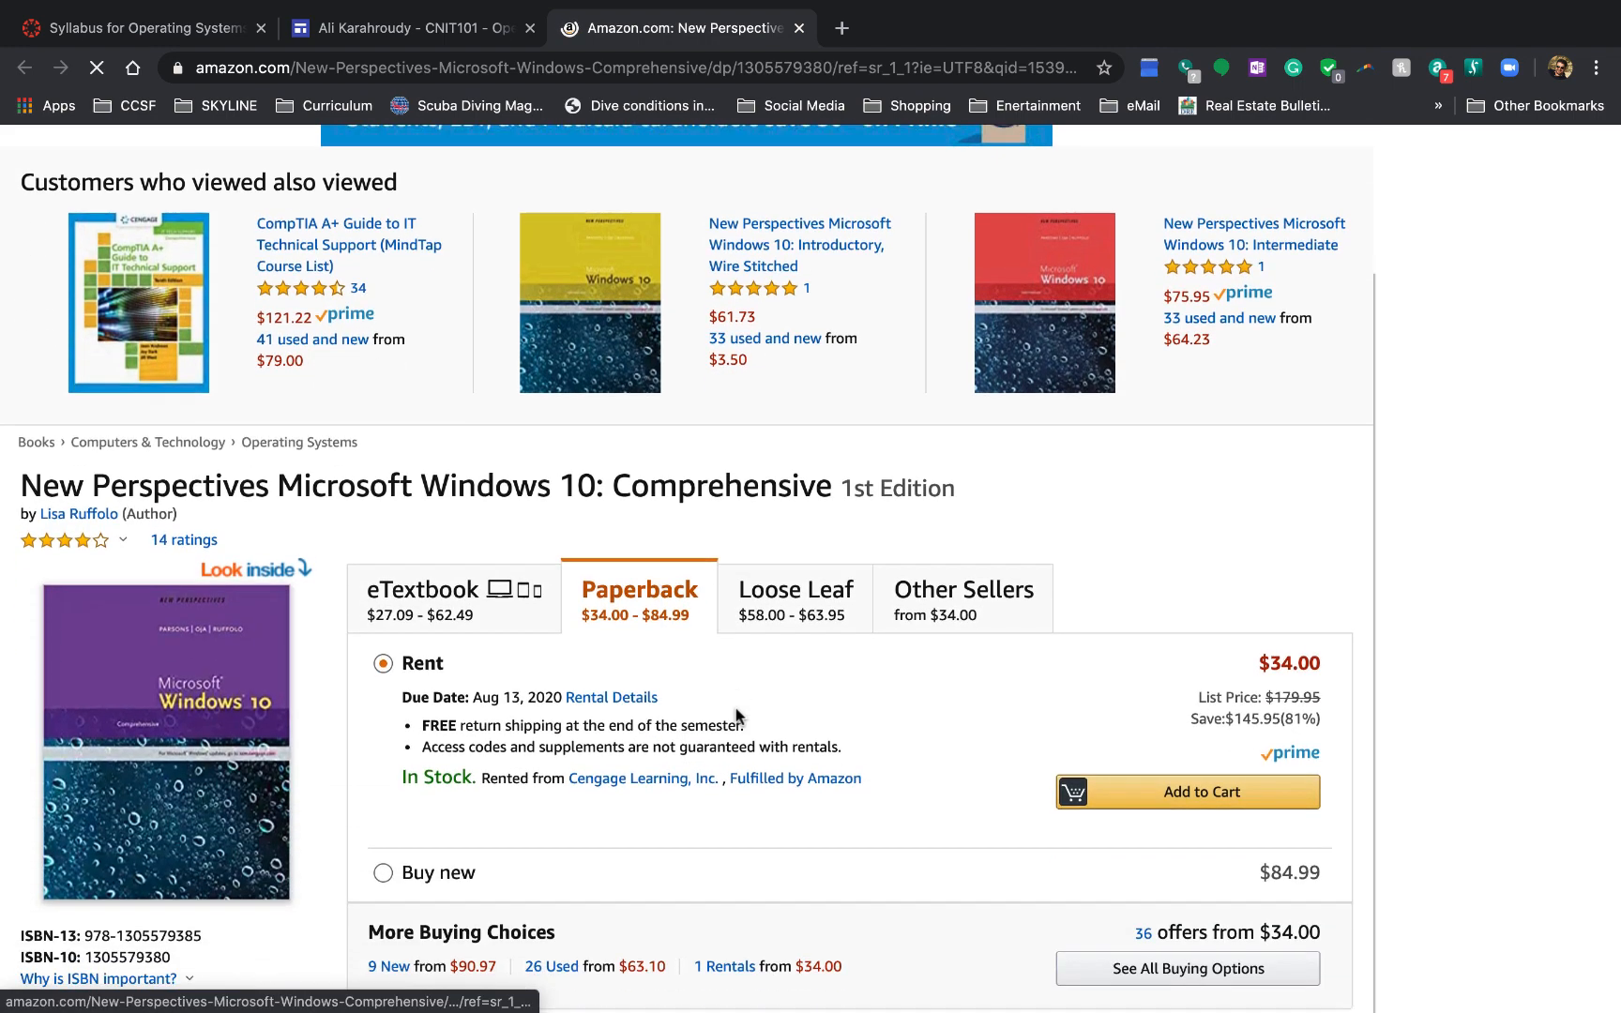
{"action": "scroll", "scroll_direction": "down", "scroll_amount": 3}
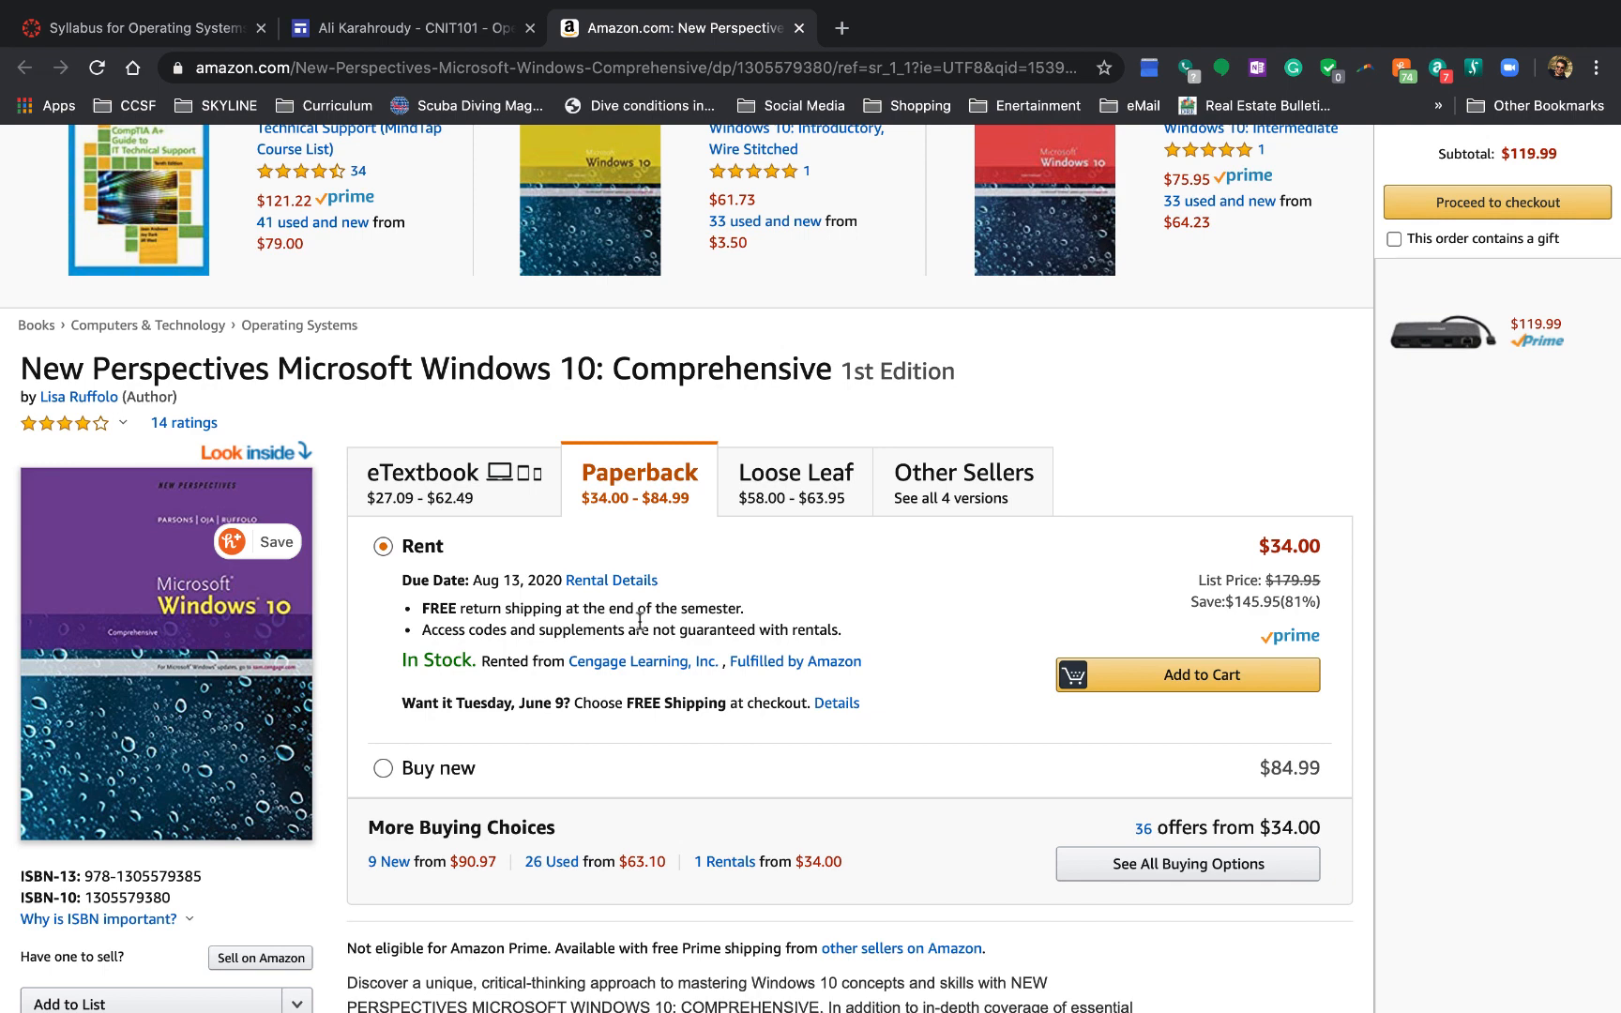
{"action": "mouse_move", "coordinate": [638, 620]}
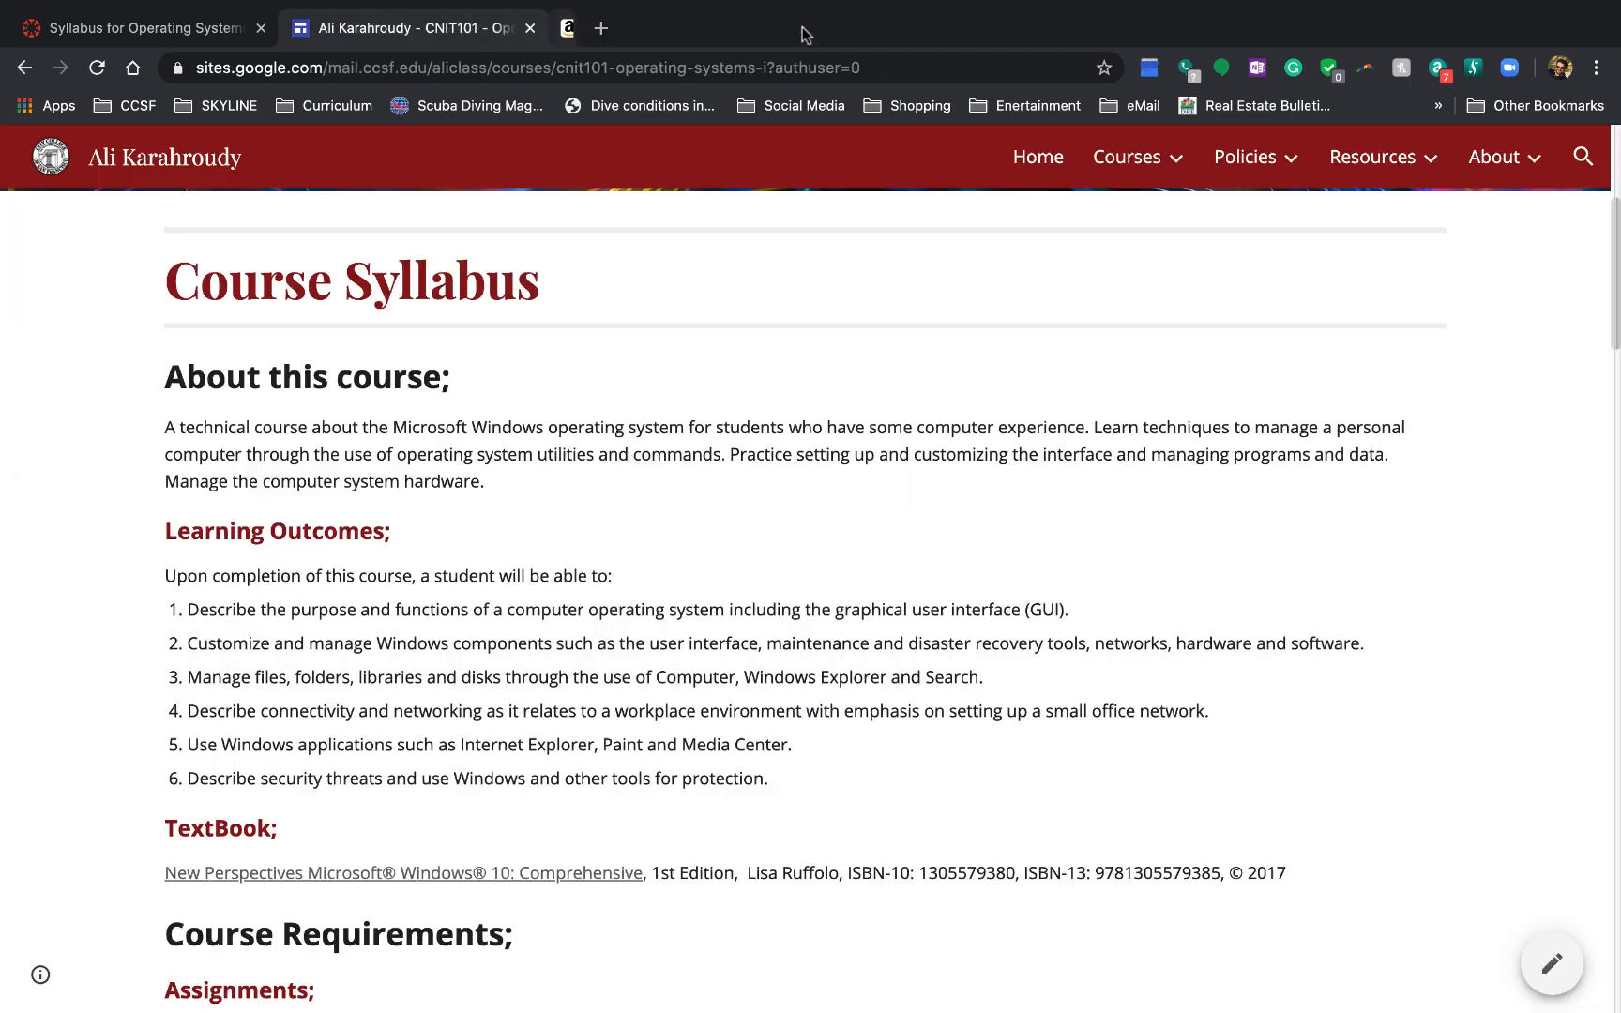
Step: Scroll the CNIT101 syllabus down toward Course Requirements
{"action": "scroll", "scroll_direction": "down", "scroll_amount": 3}
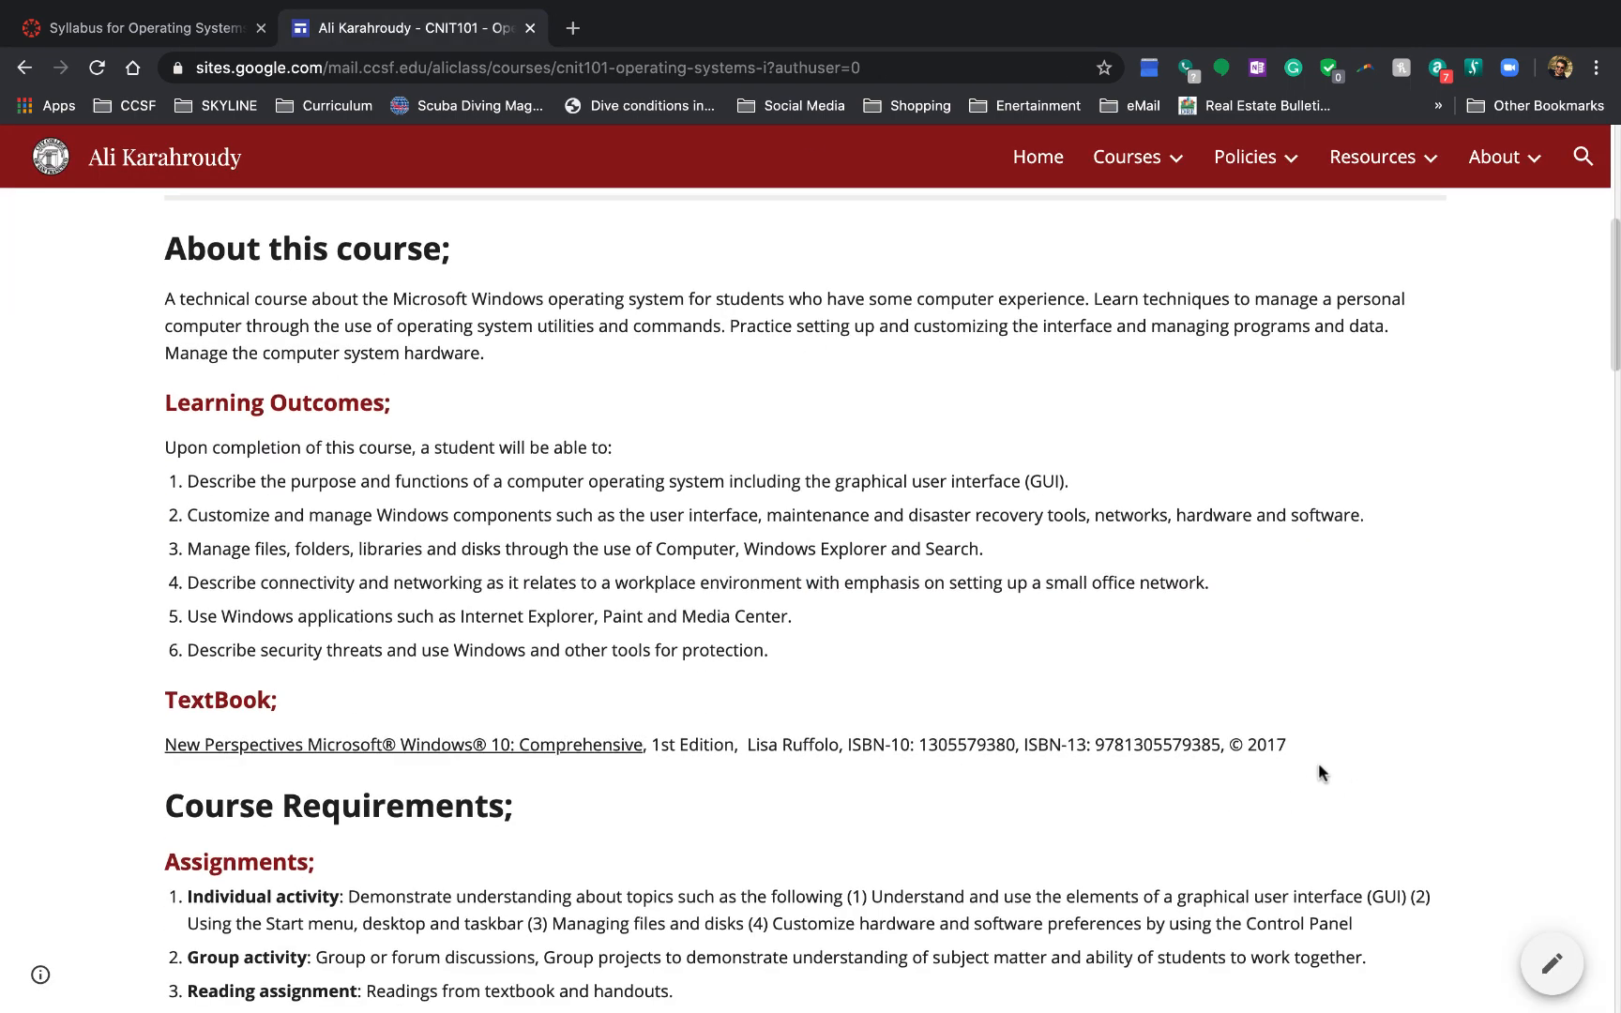
{"action": "left_click_drag", "start_coordinate": [210, 744], "coordinate": [1287, 744]}
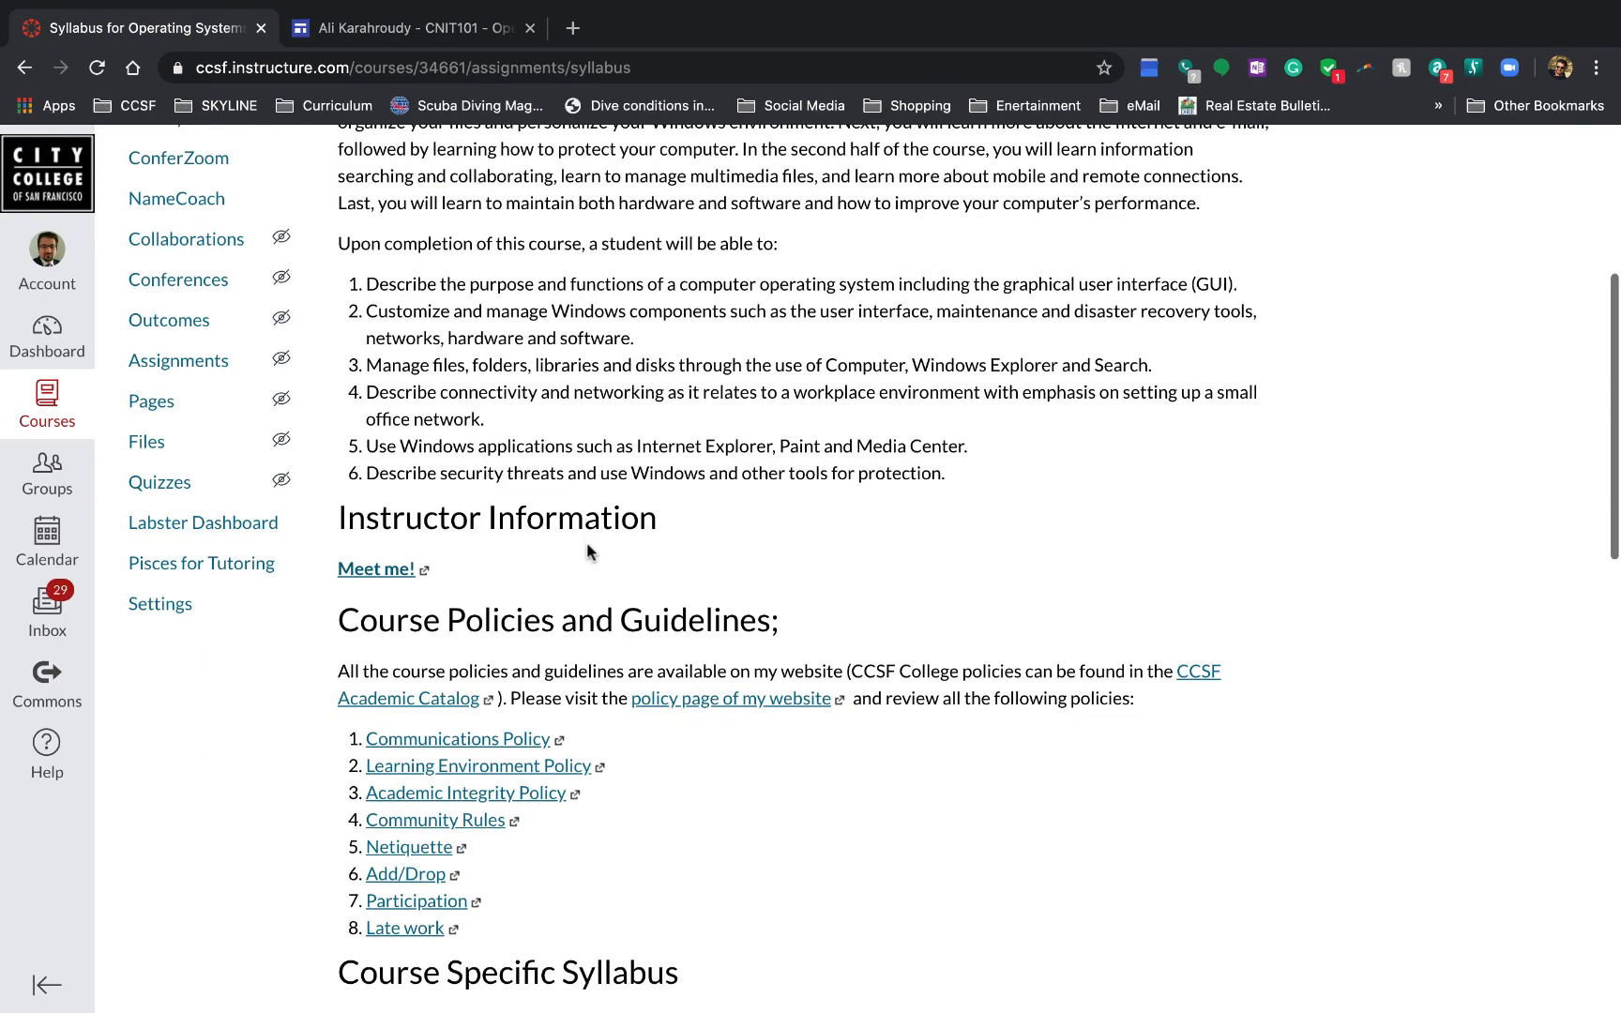
Step: Scroll further through the syllabus, then return to the second tab with the CNIT101 course site
{"action": "scroll", "scroll_direction": "down", "scroll_amount": 3}
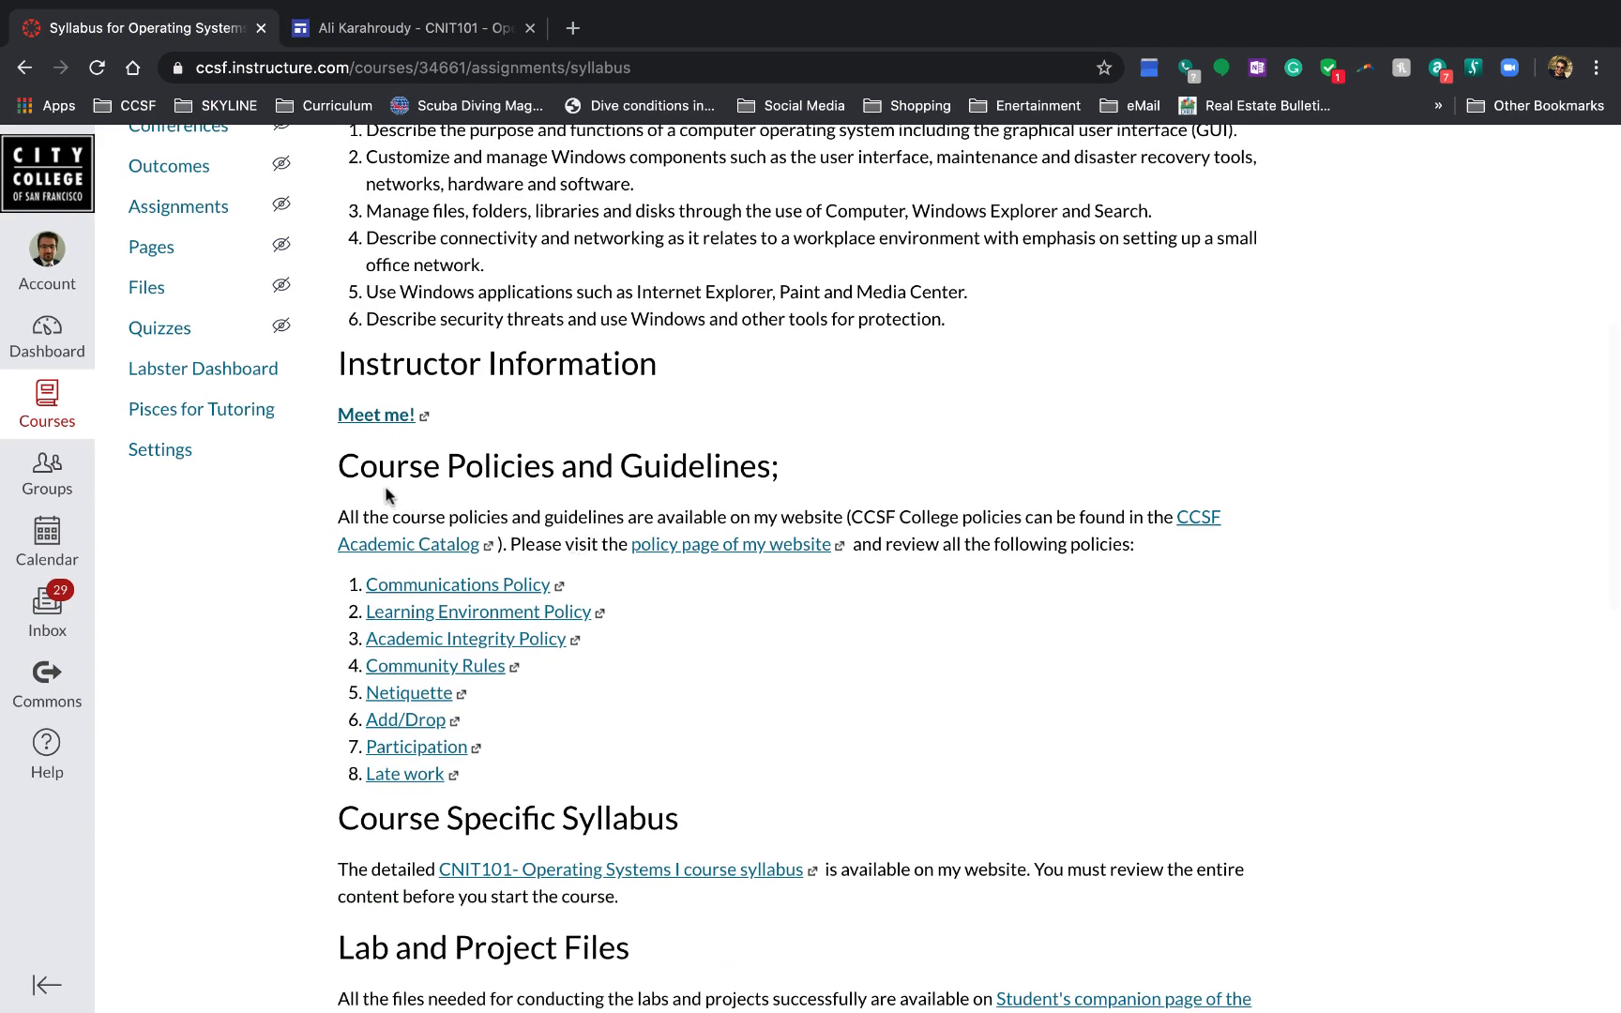
{"action": "mouse_move", "coordinate": [727, 477]}
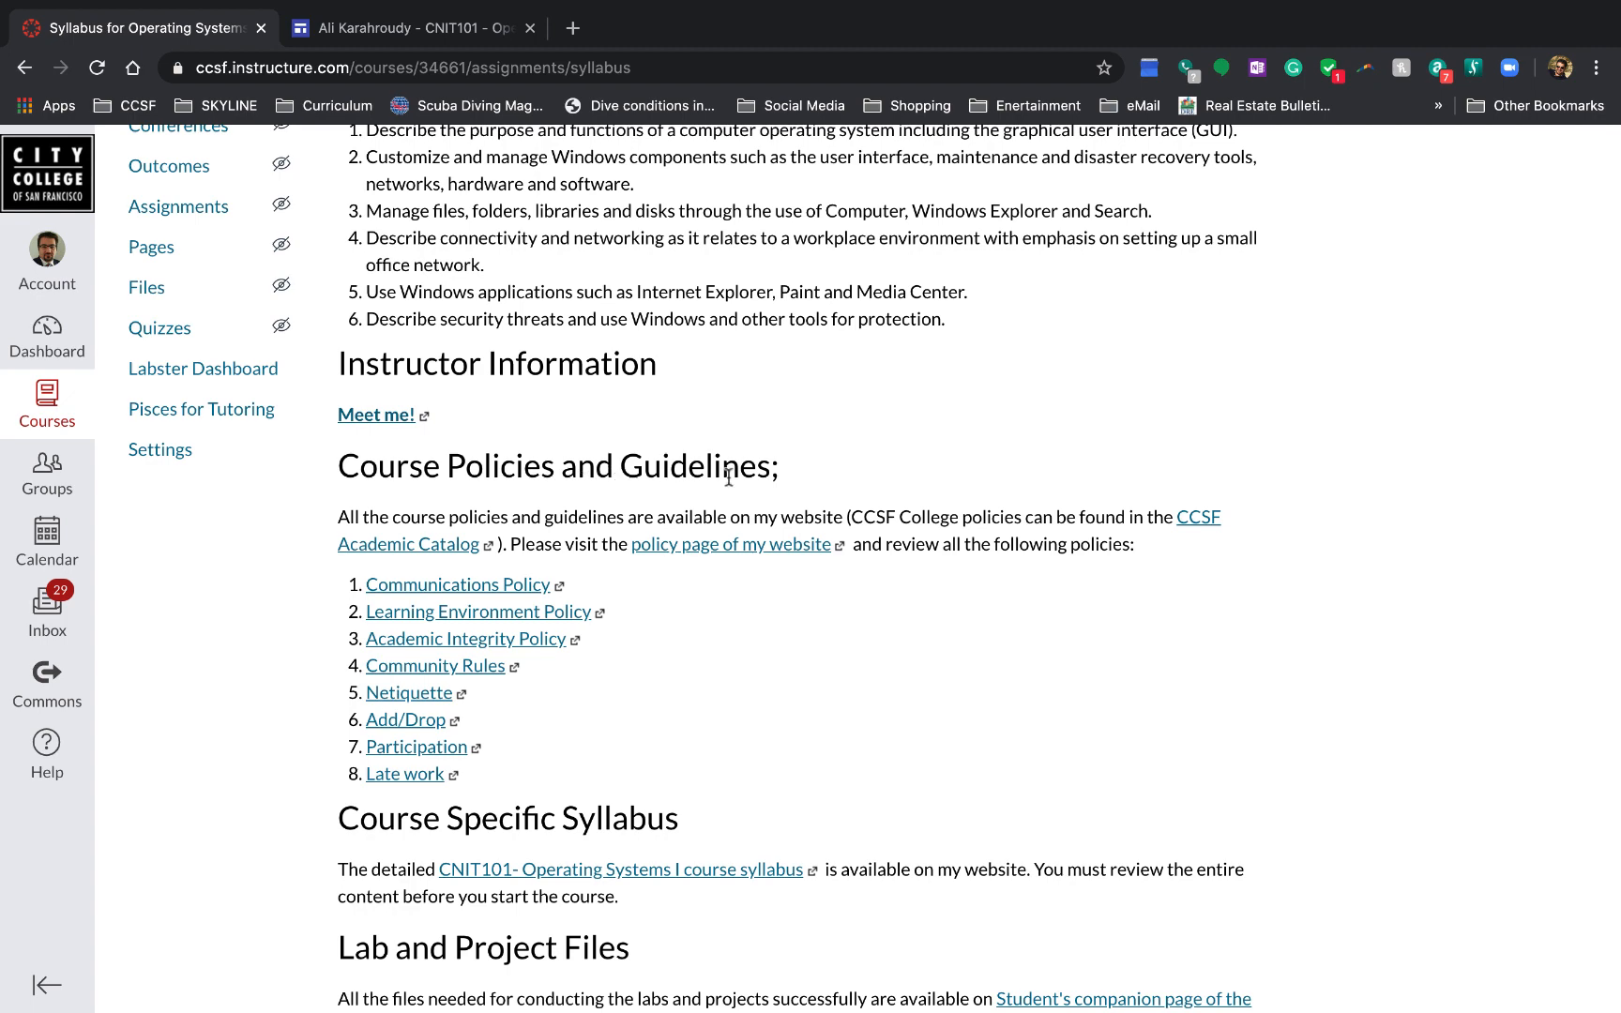
{"action": "scroll", "scroll_direction": "down", "scroll_amount": 3}
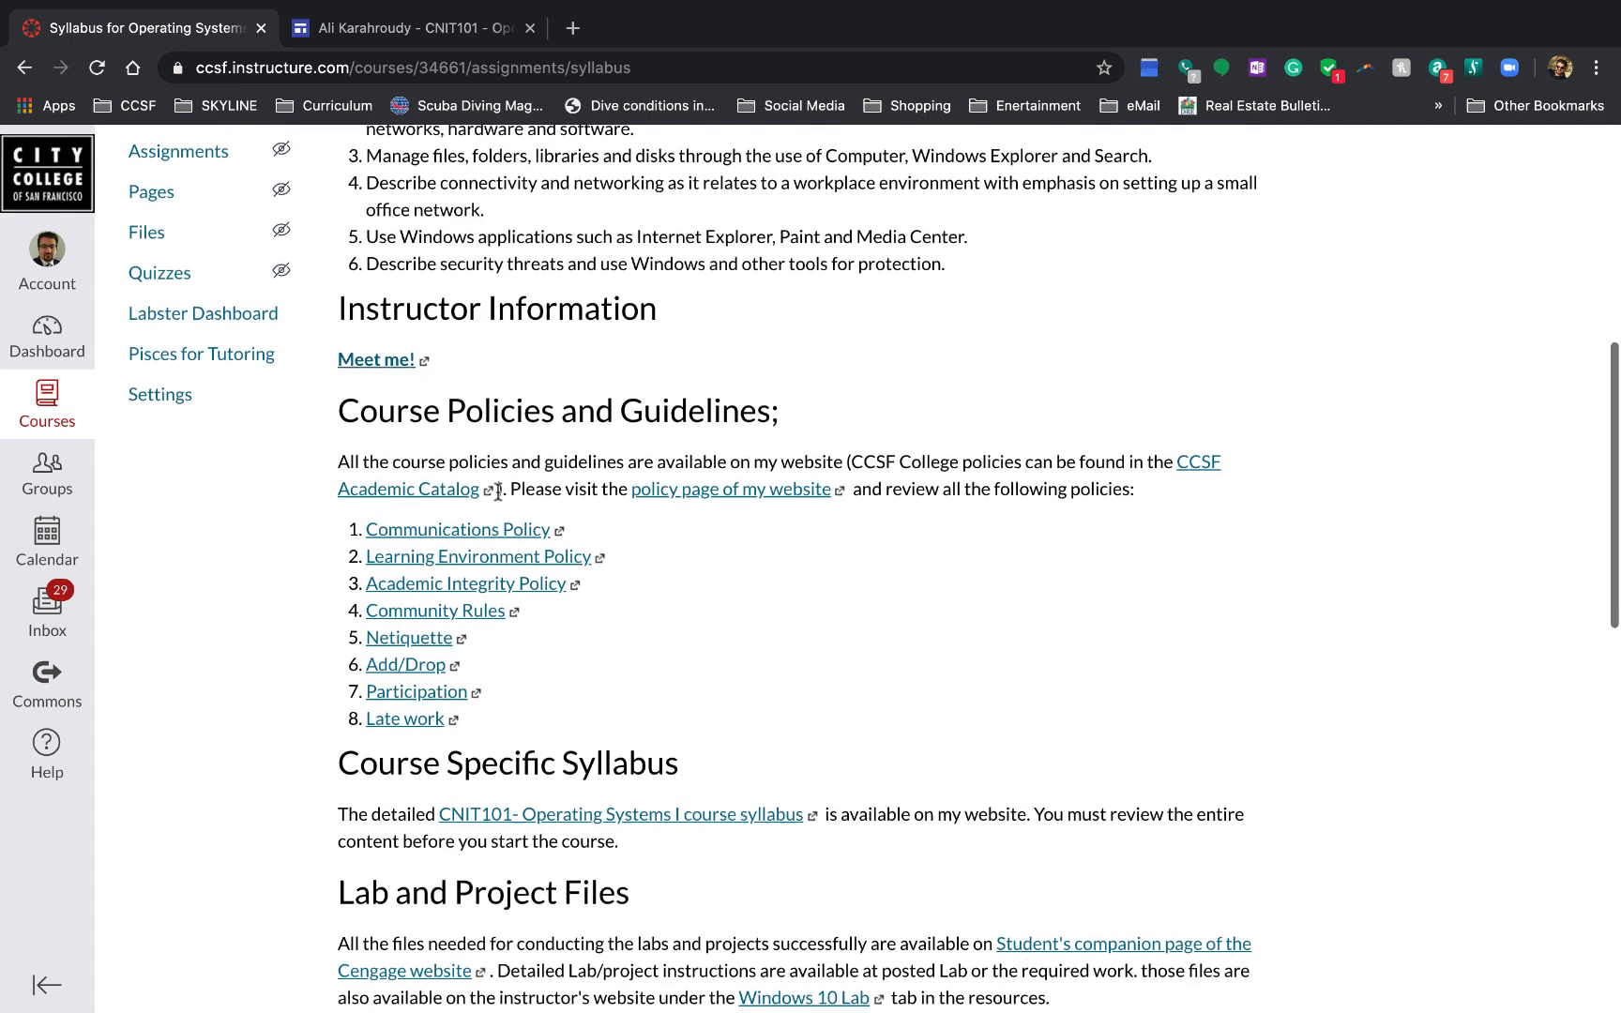
{"action": "scroll", "scroll_direction": "down", "scroll_amount": 3}
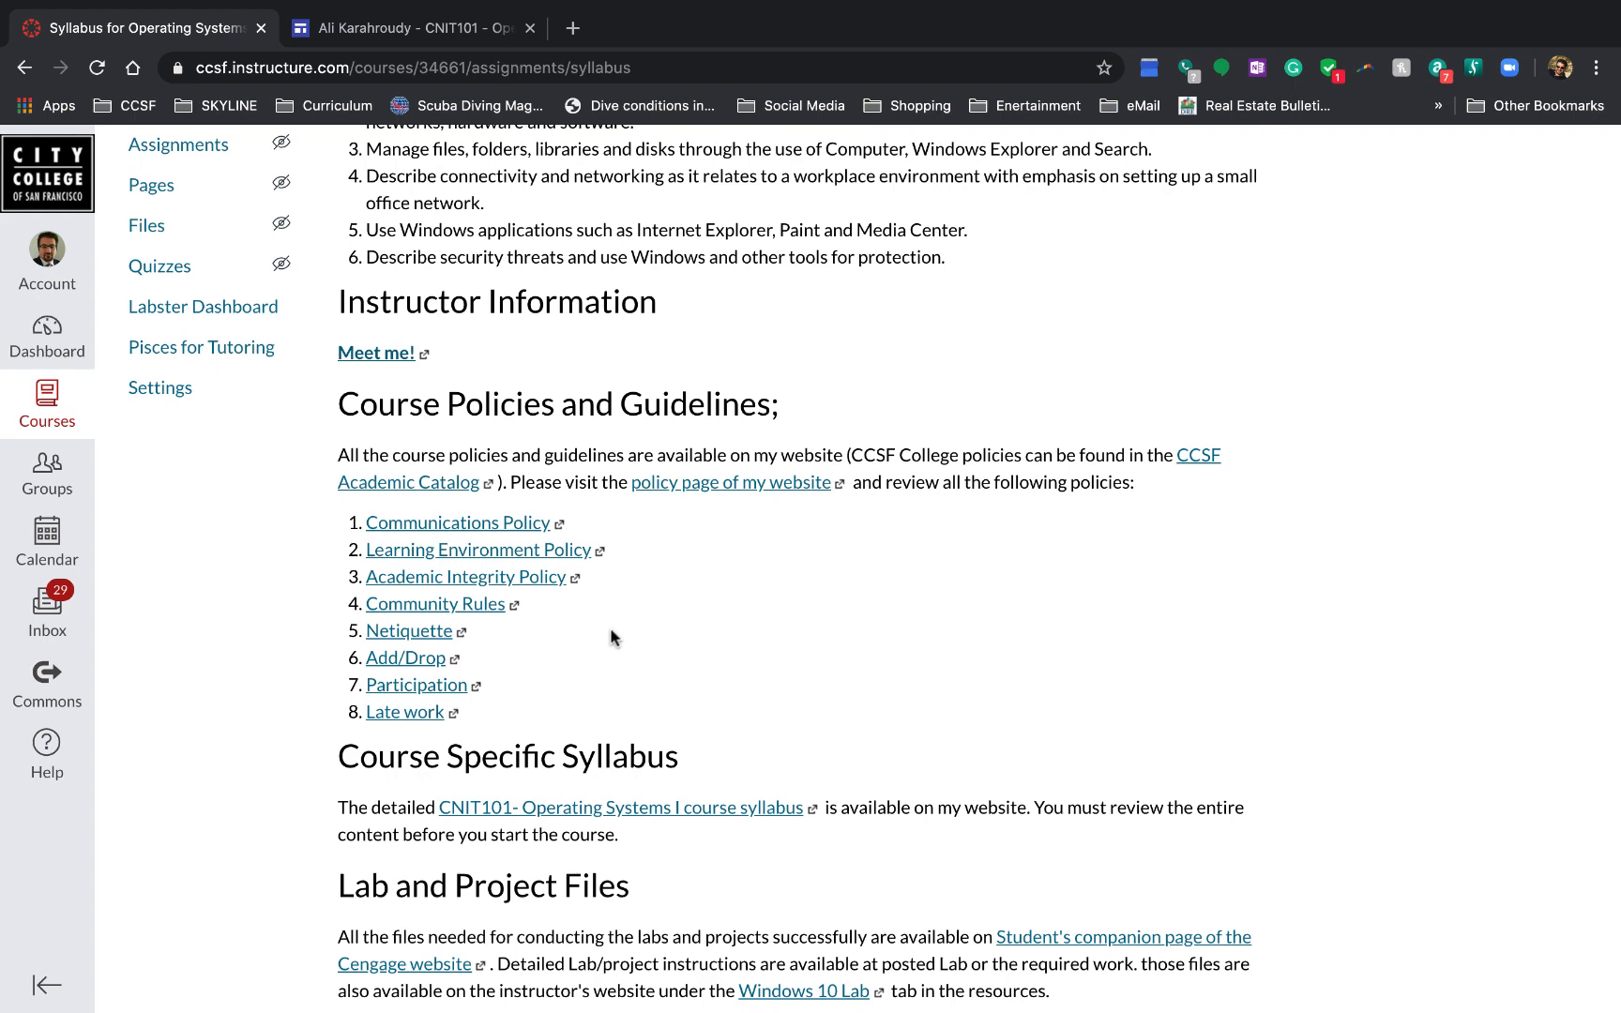
{"action": "left_click", "coordinate": [408, 28]}
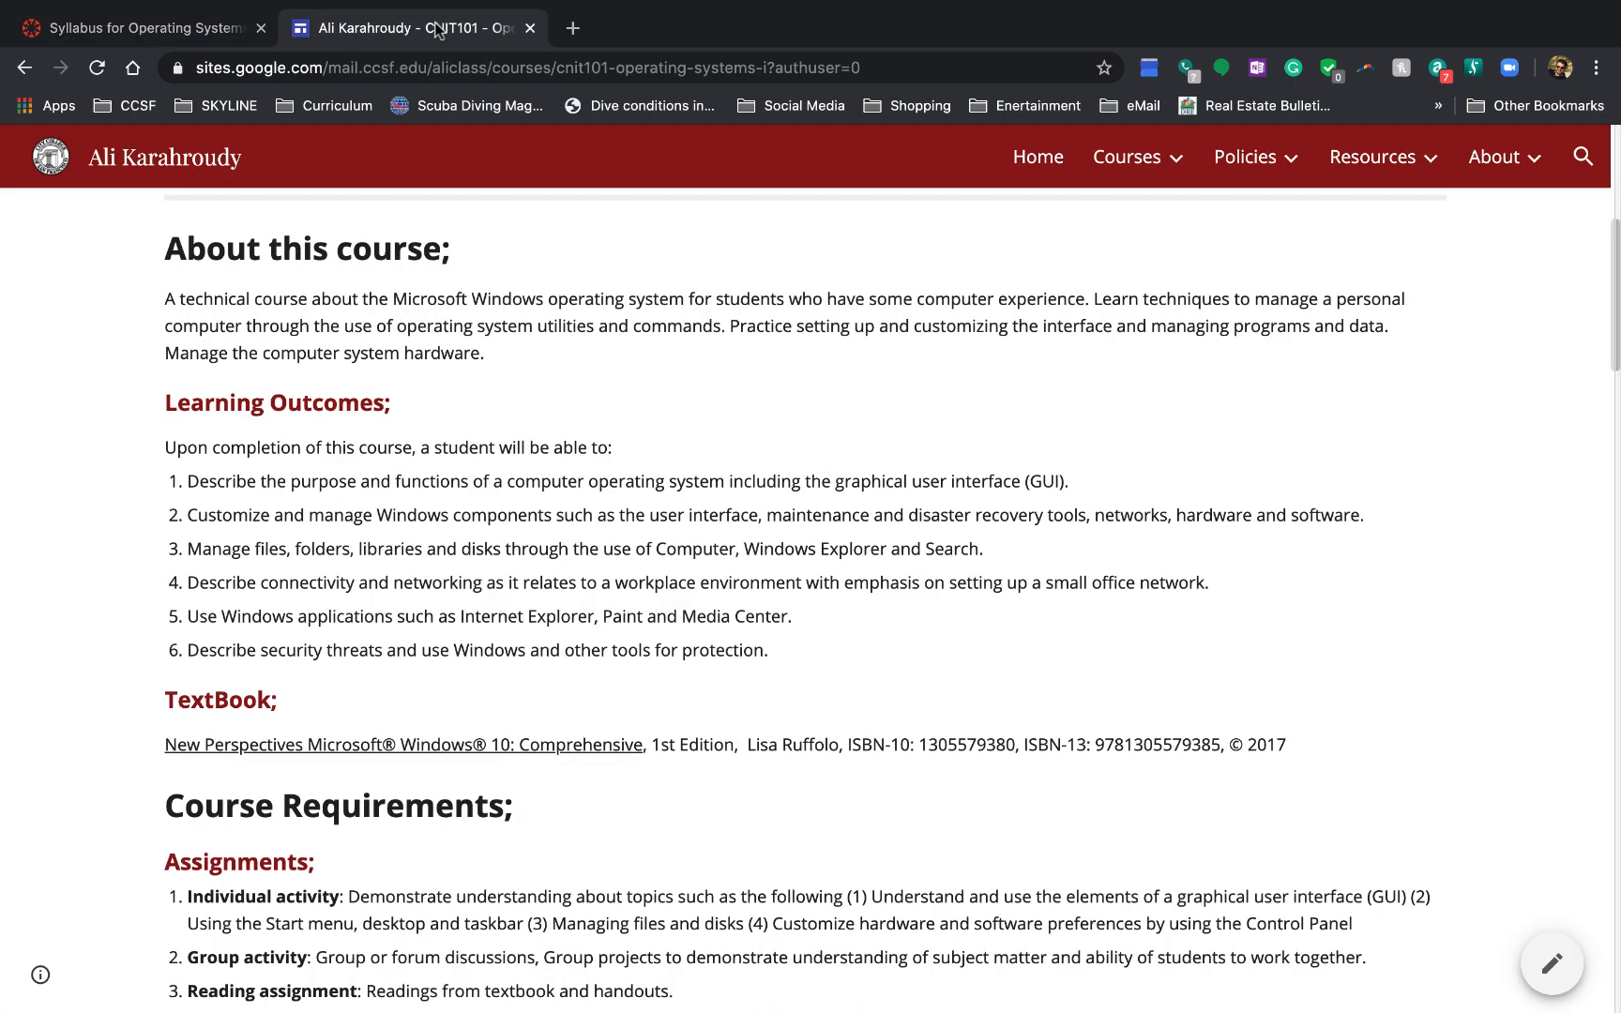
Step: Search Google in a new tab for 'Ali A', choosing the instructor's full-name suggestion
{"action": "left_click", "coordinate": [841, 28]}
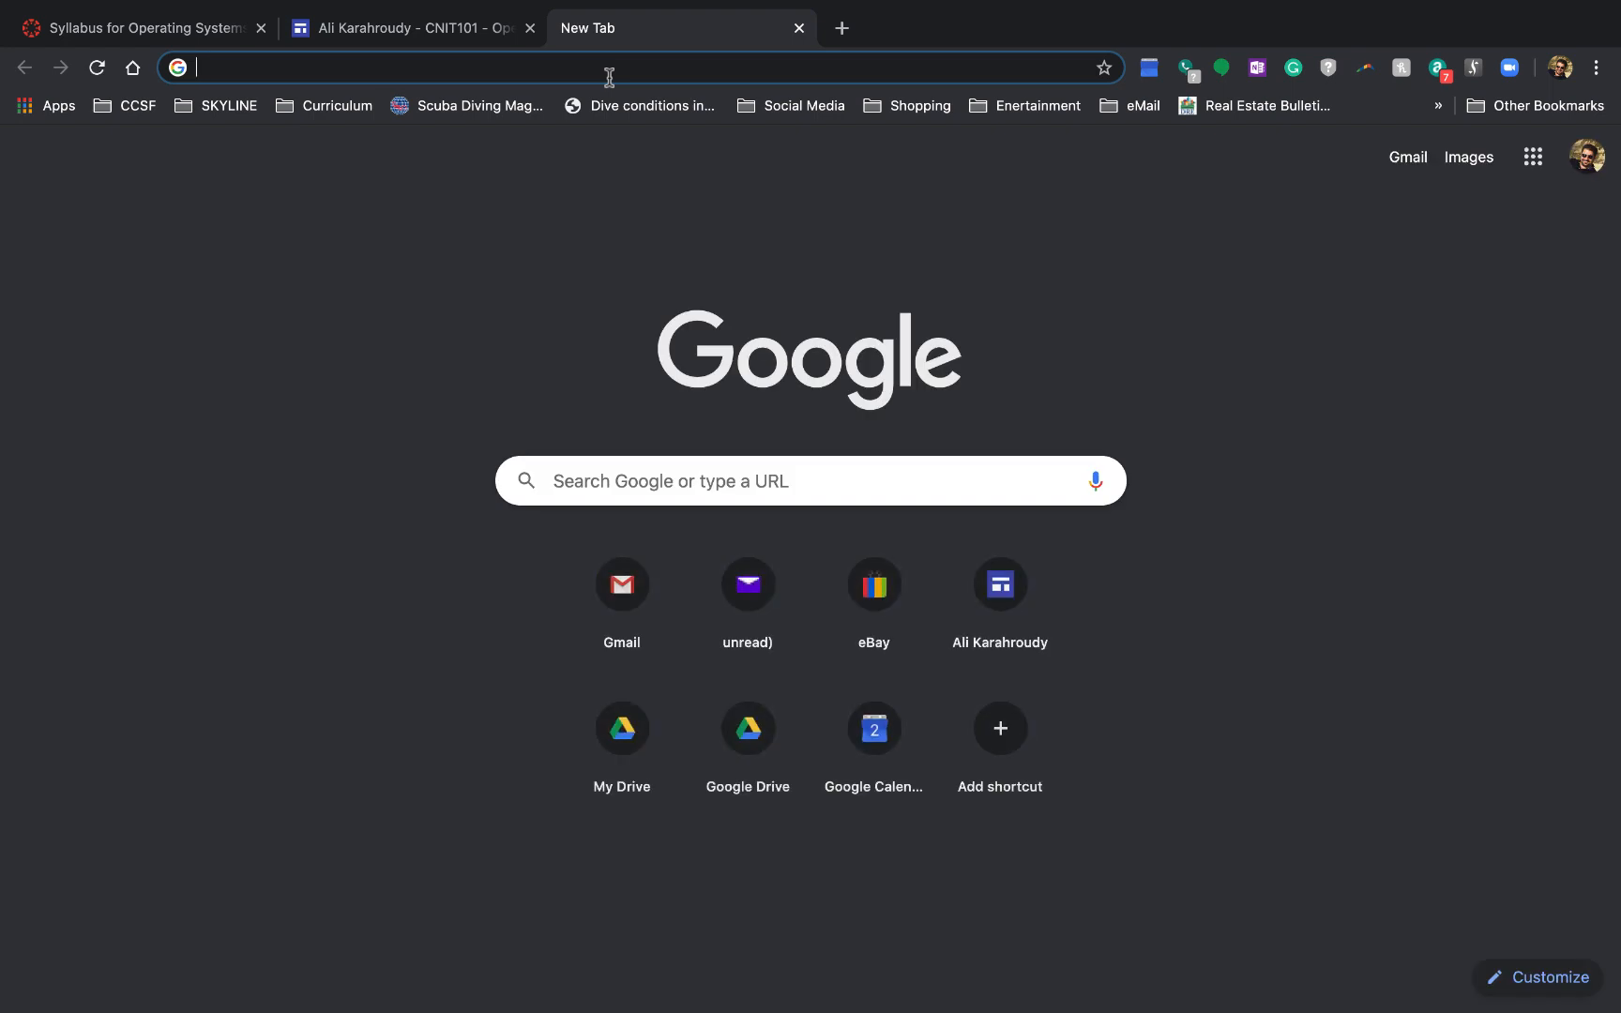
{"action": "type", "text": "Ali A"}
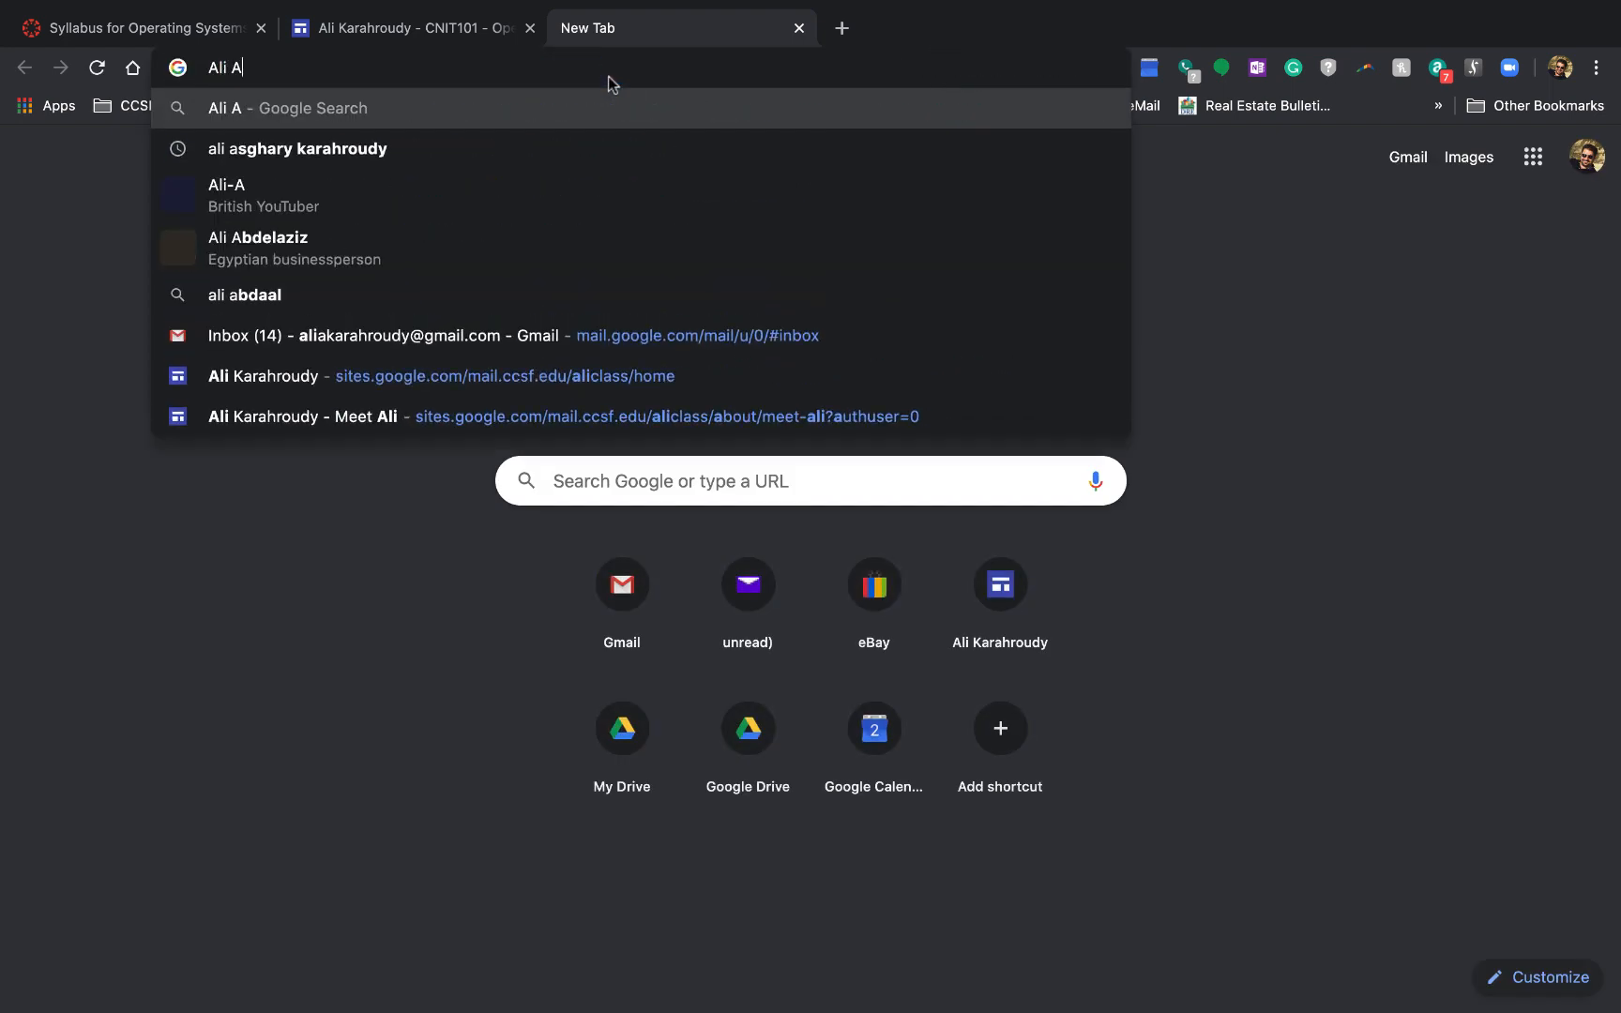
{"action": "left_click", "coordinate": [296, 148]}
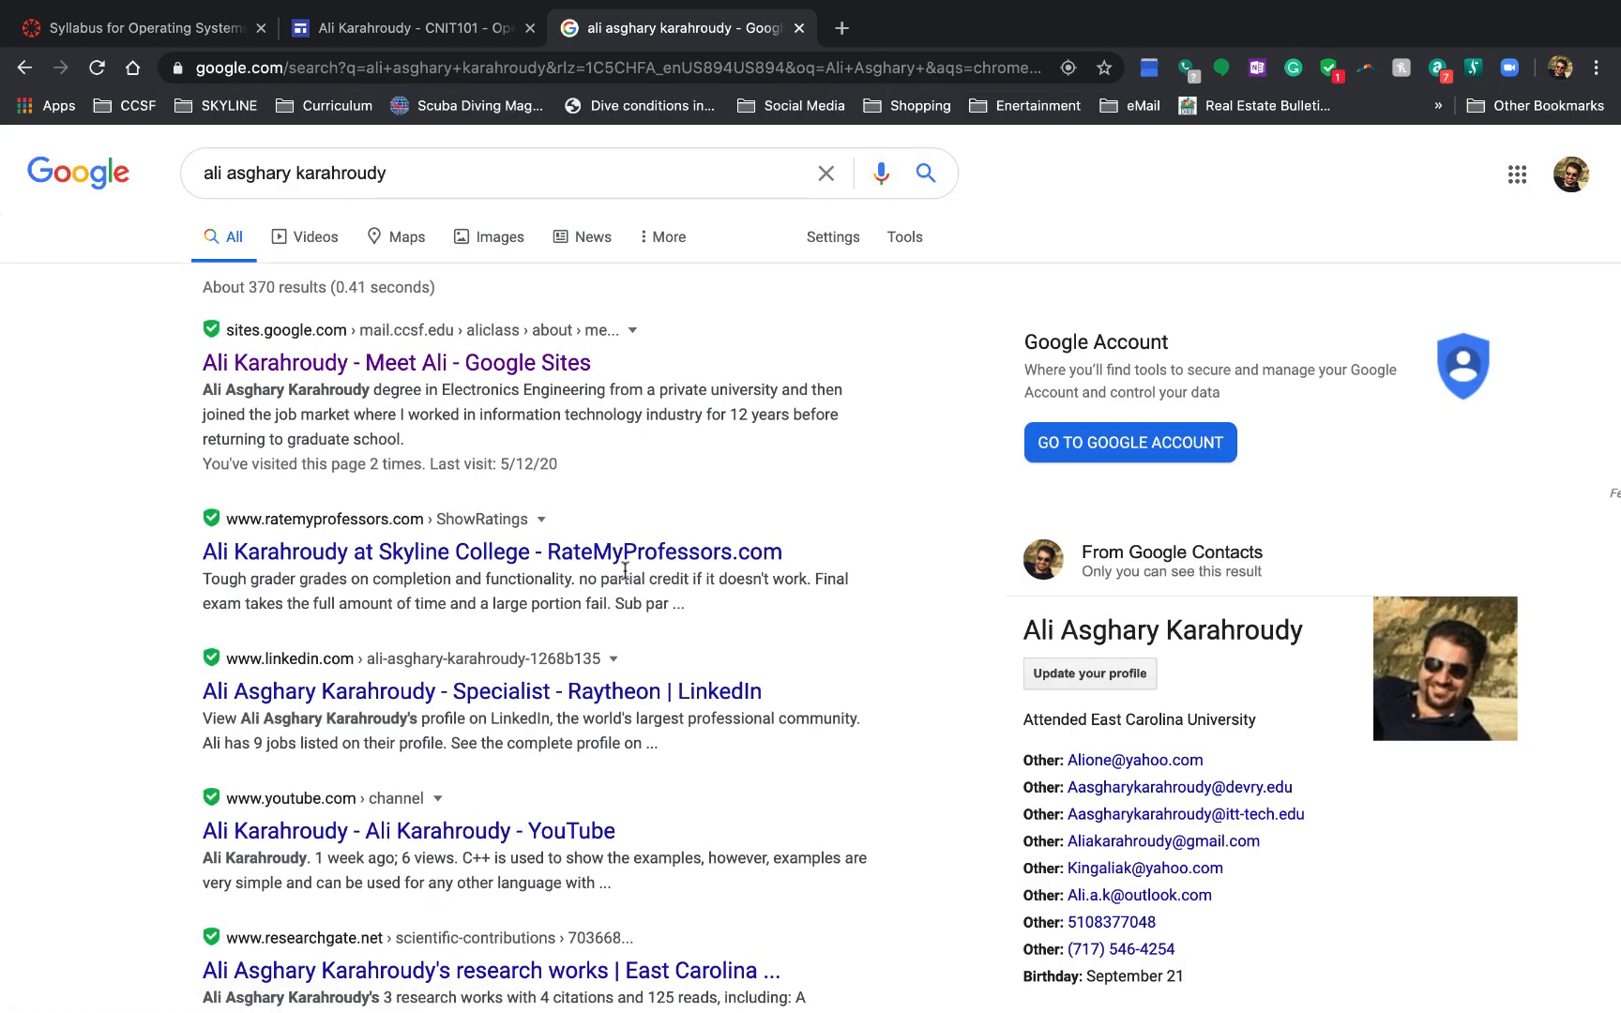
{"action": "mouse_move", "coordinate": [247, 377]}
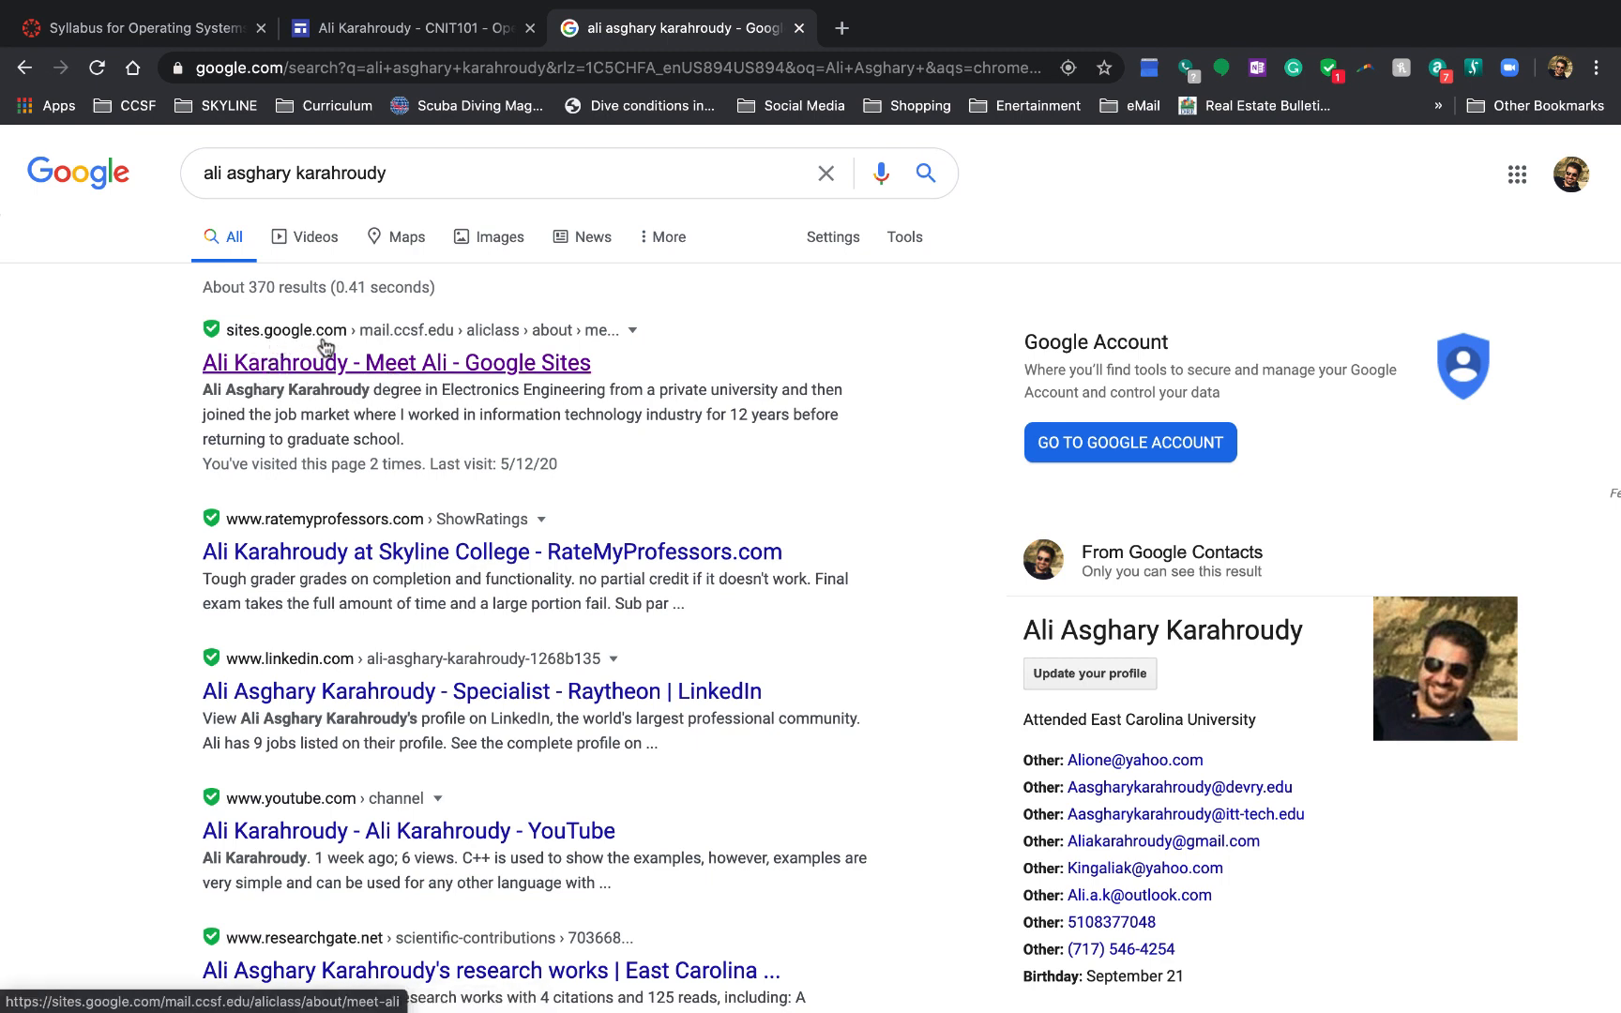
{"action": "mouse_move", "coordinate": [341, 380]}
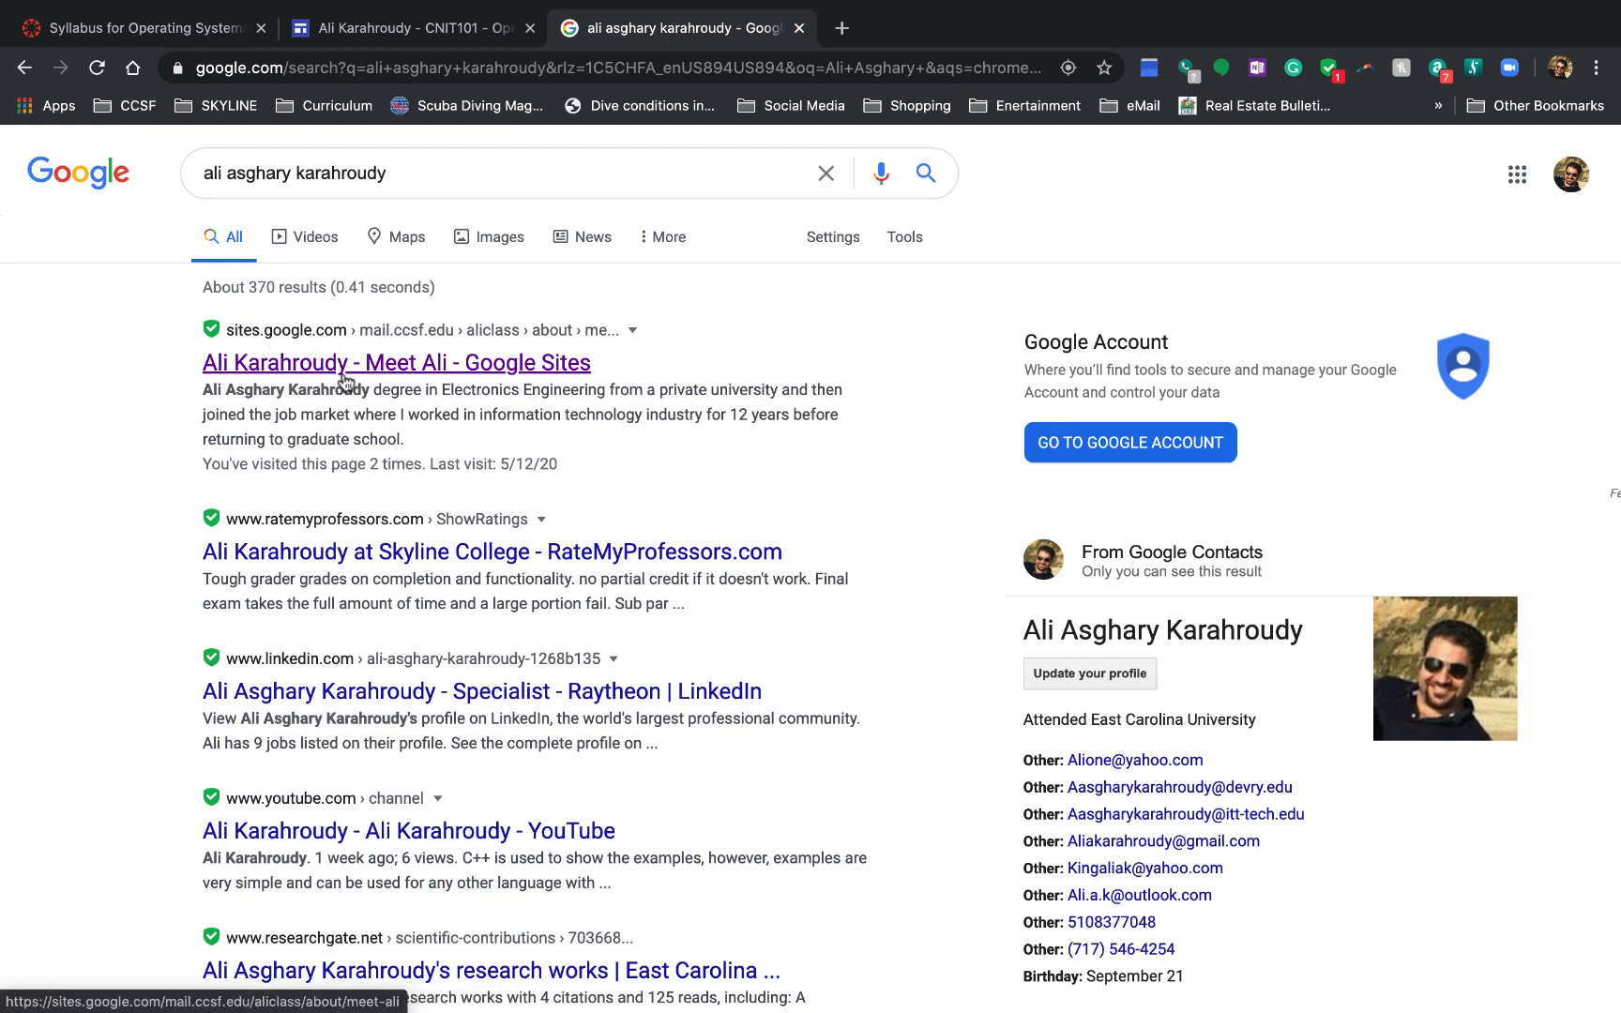
Step: Open the instructor's Meet page result, browse the Resources and Policies menus, and open Policies > Communications
{"action": "left_click", "coordinate": [396, 362]}
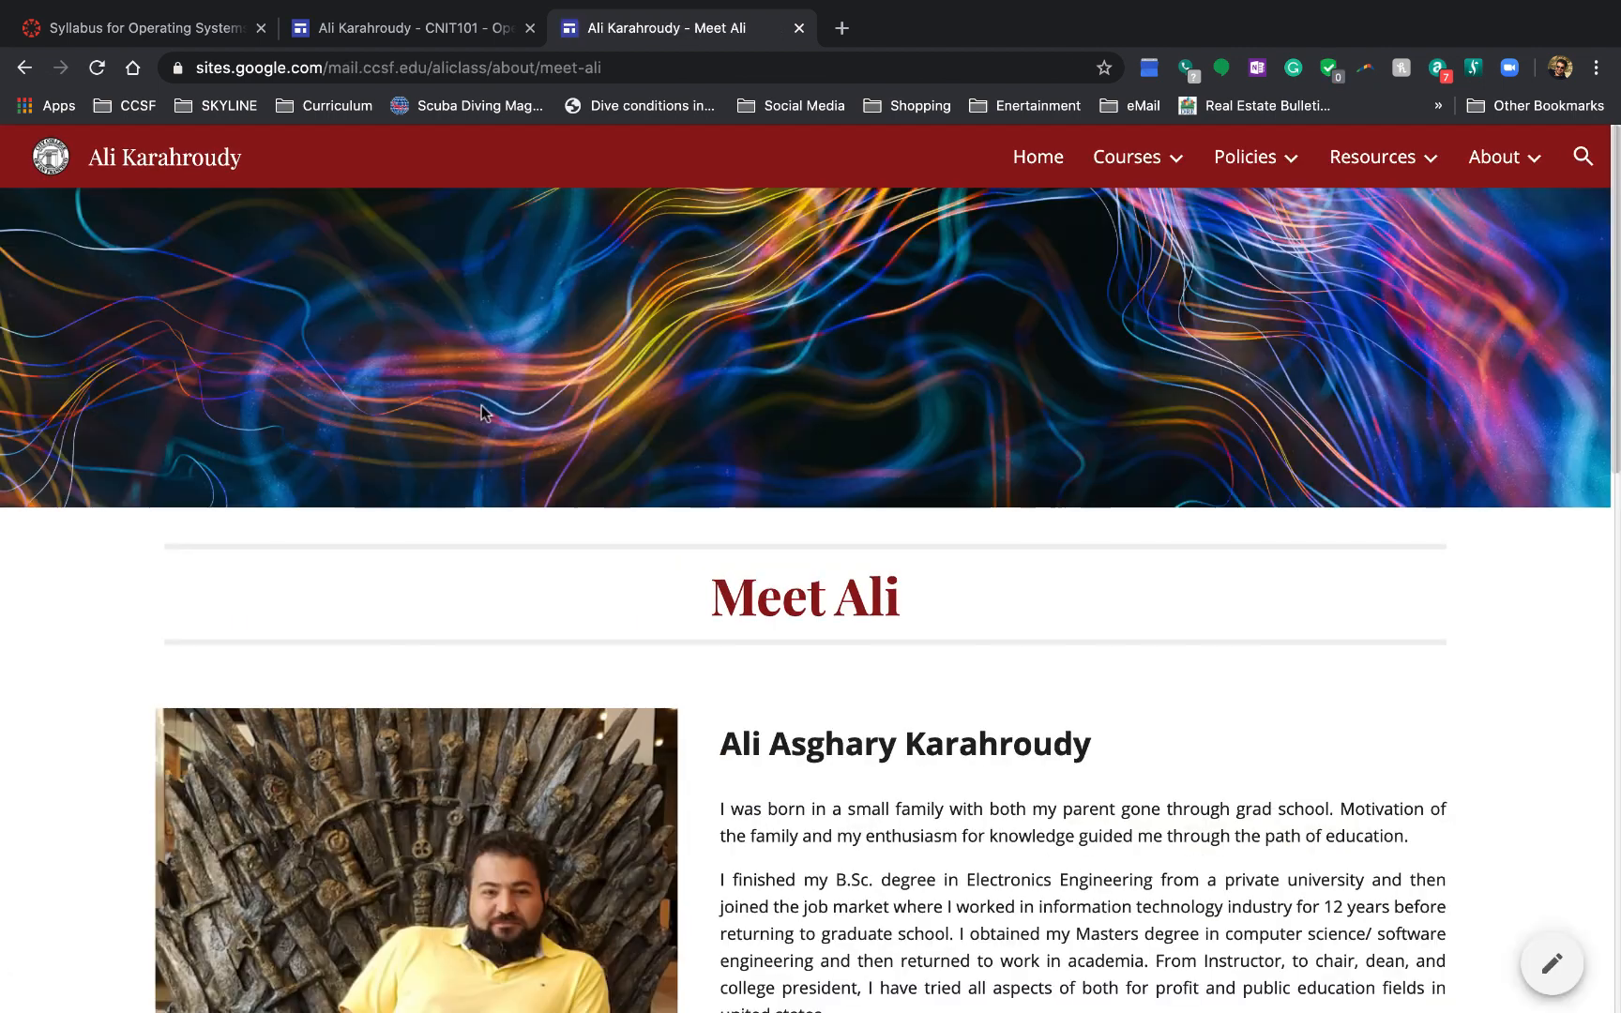
{"action": "mouse_move", "coordinate": [1230, 403]}
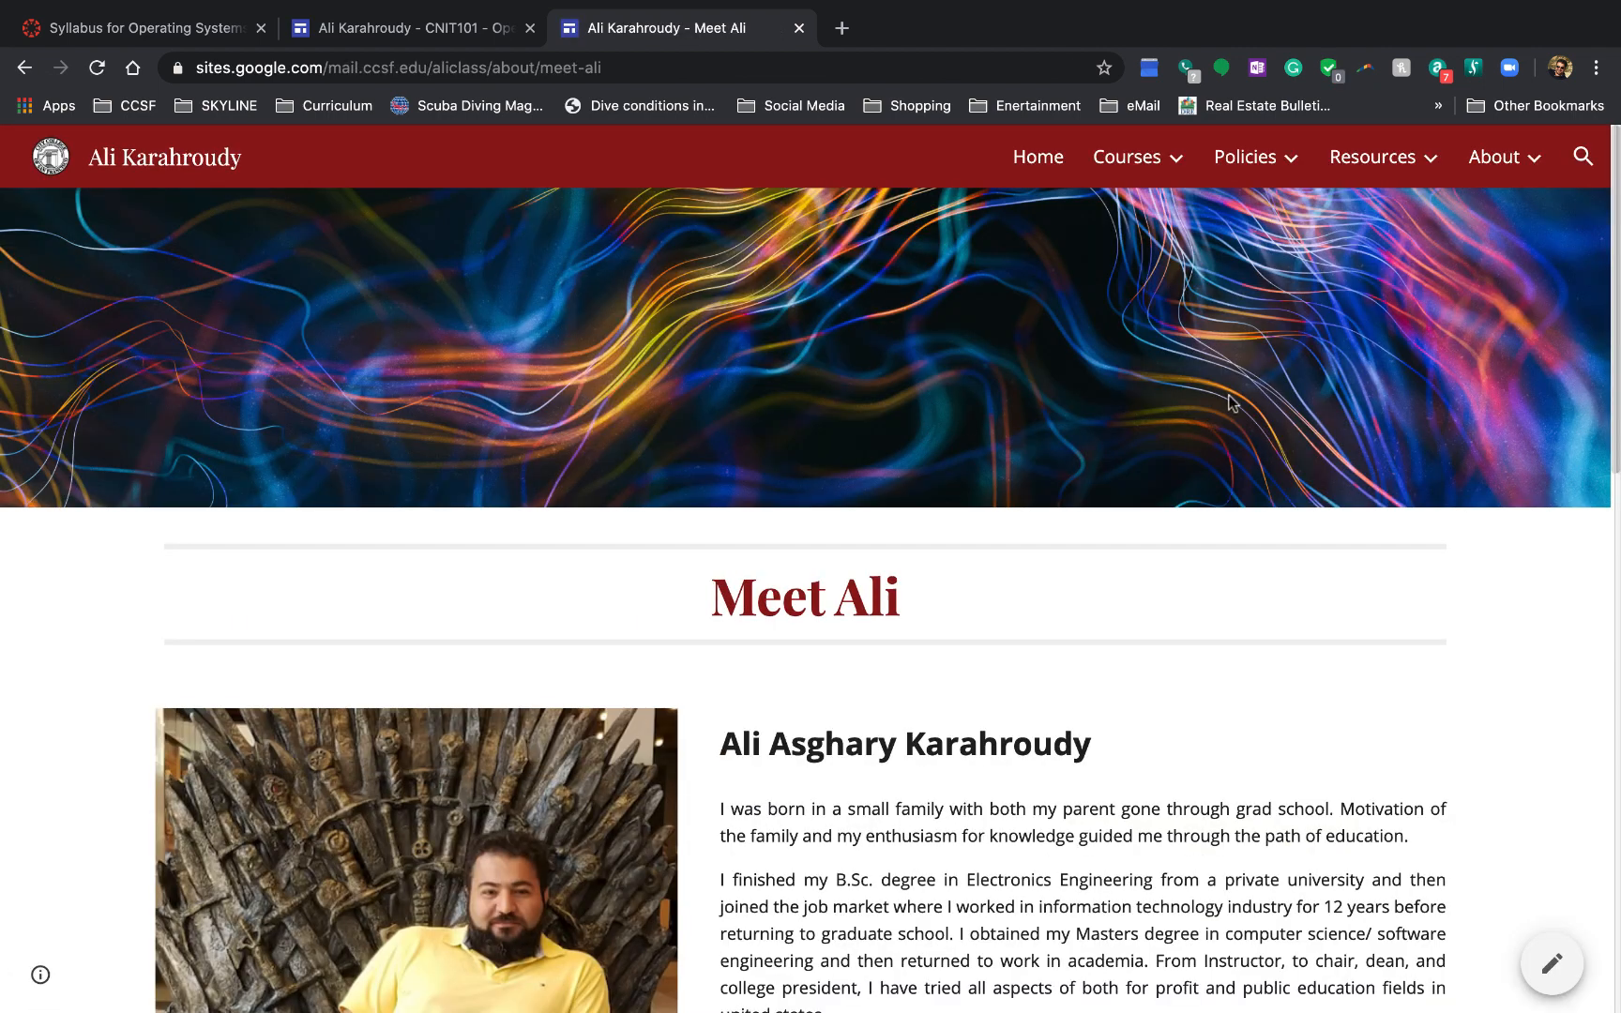
{"action": "left_click", "coordinate": [1373, 155]}
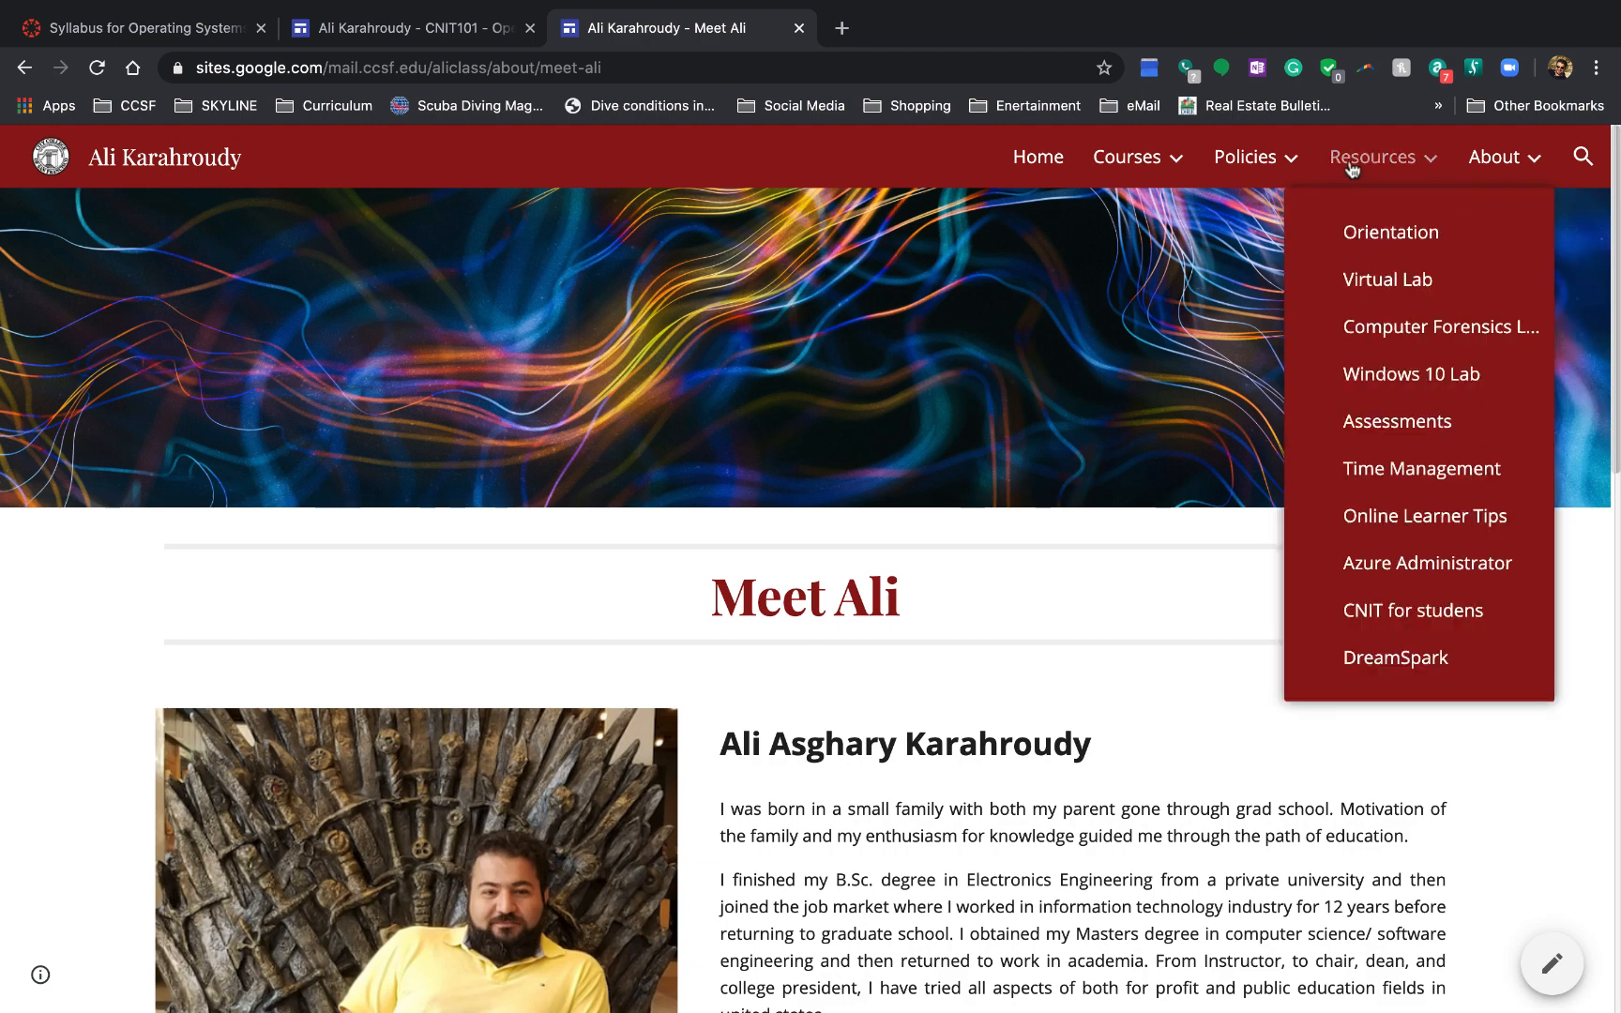
{"action": "left_click", "coordinate": [1245, 156]}
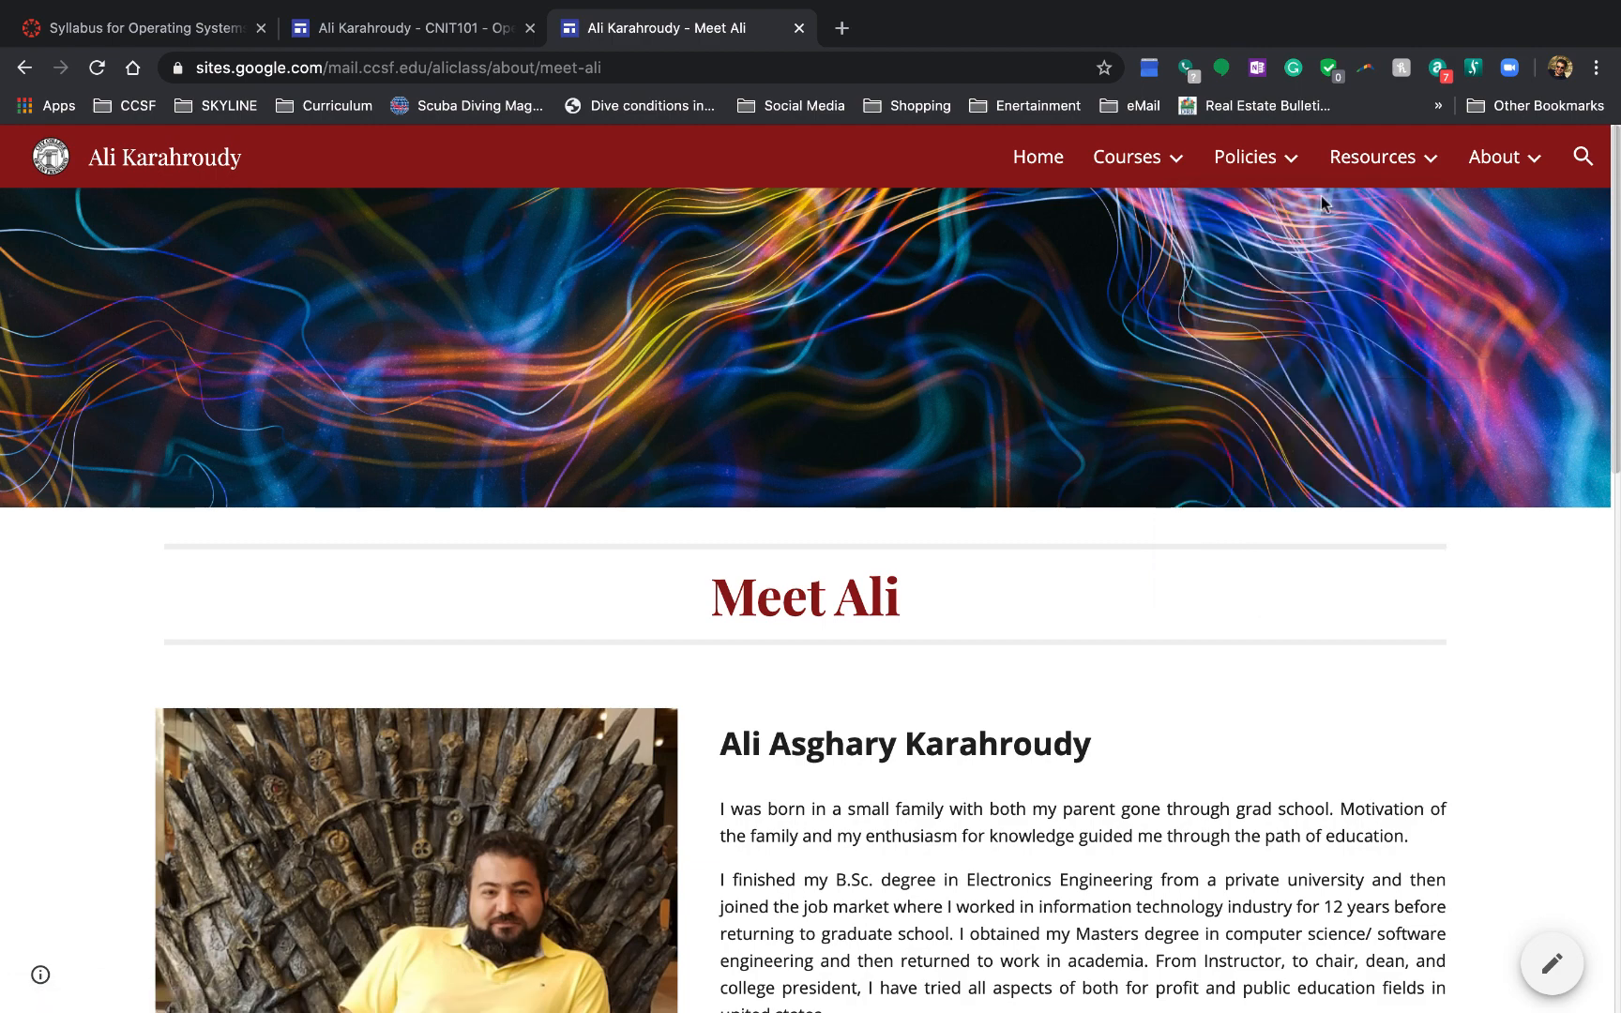
{"action": "left_click", "coordinate": [1245, 157]}
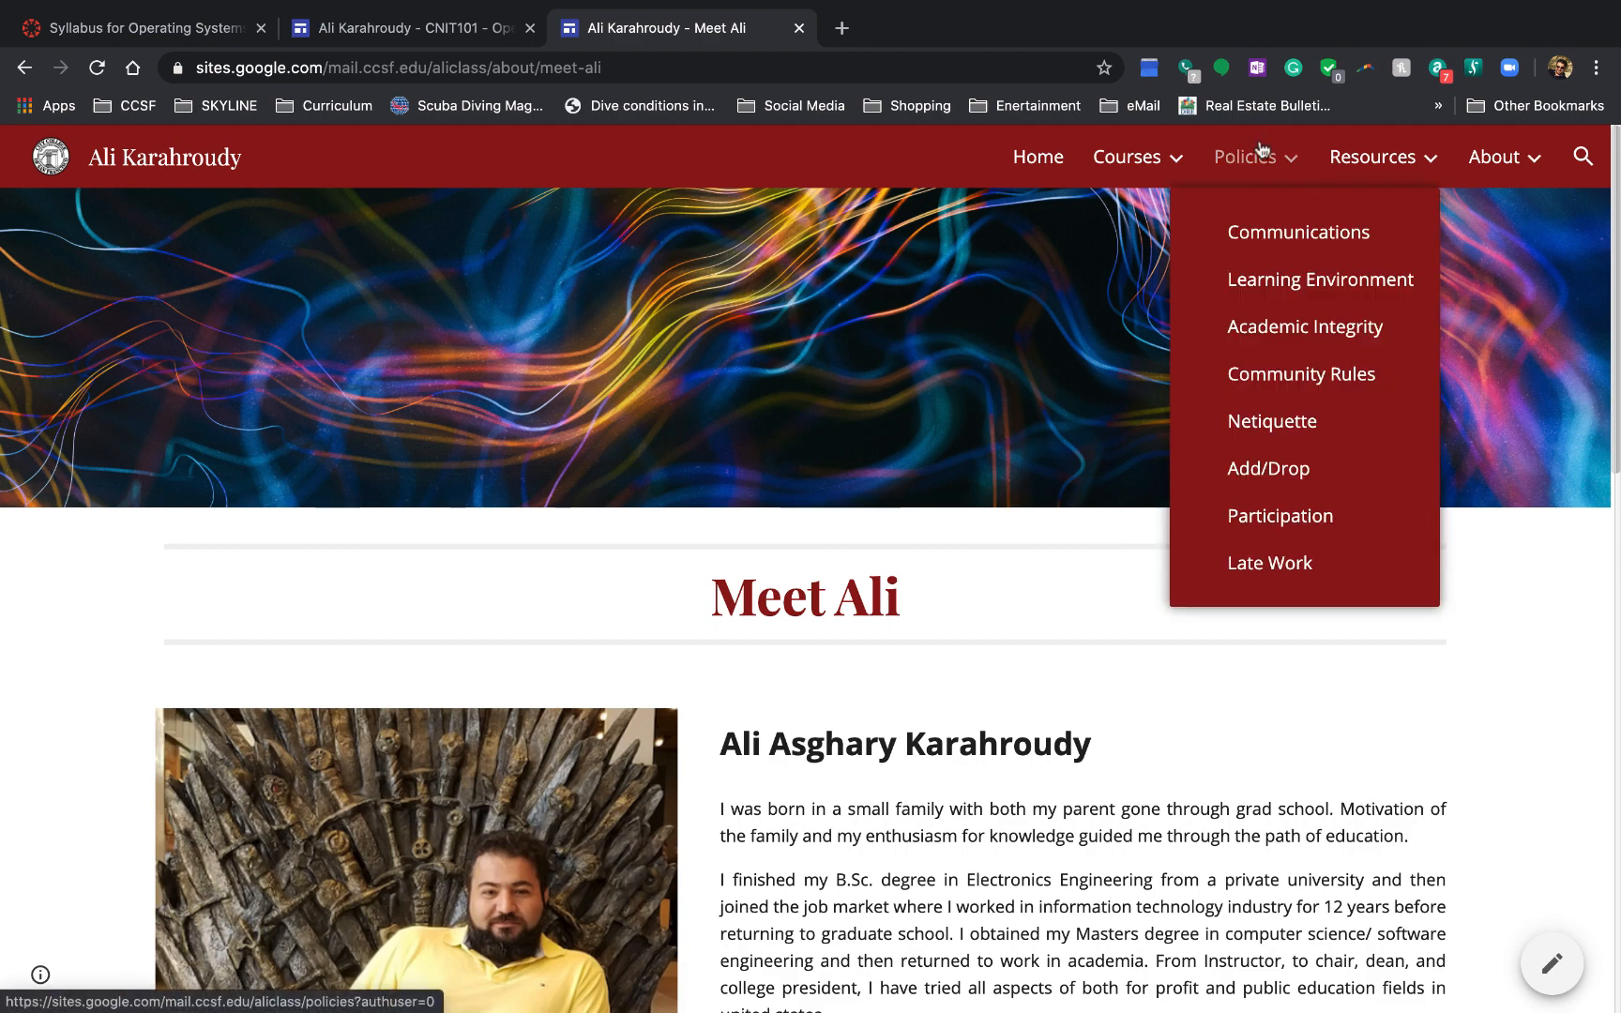
{"action": "mouse_move", "coordinate": [1243, 156]}
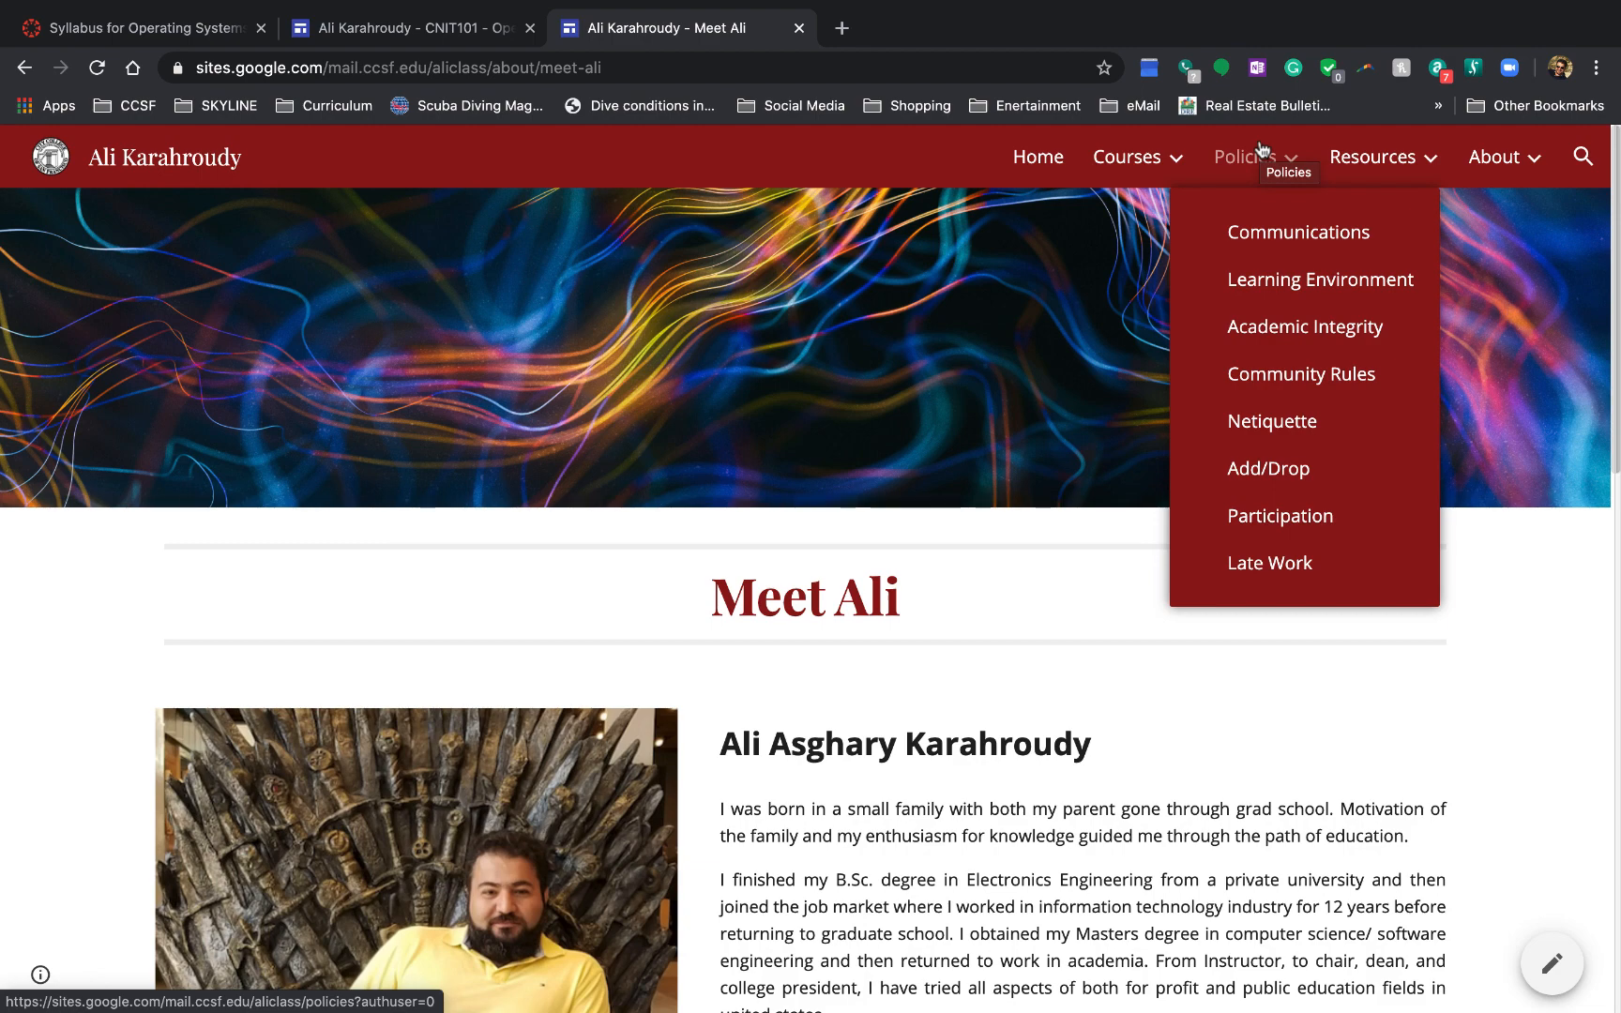
{"action": "mouse_move", "coordinate": [1270, 216]}
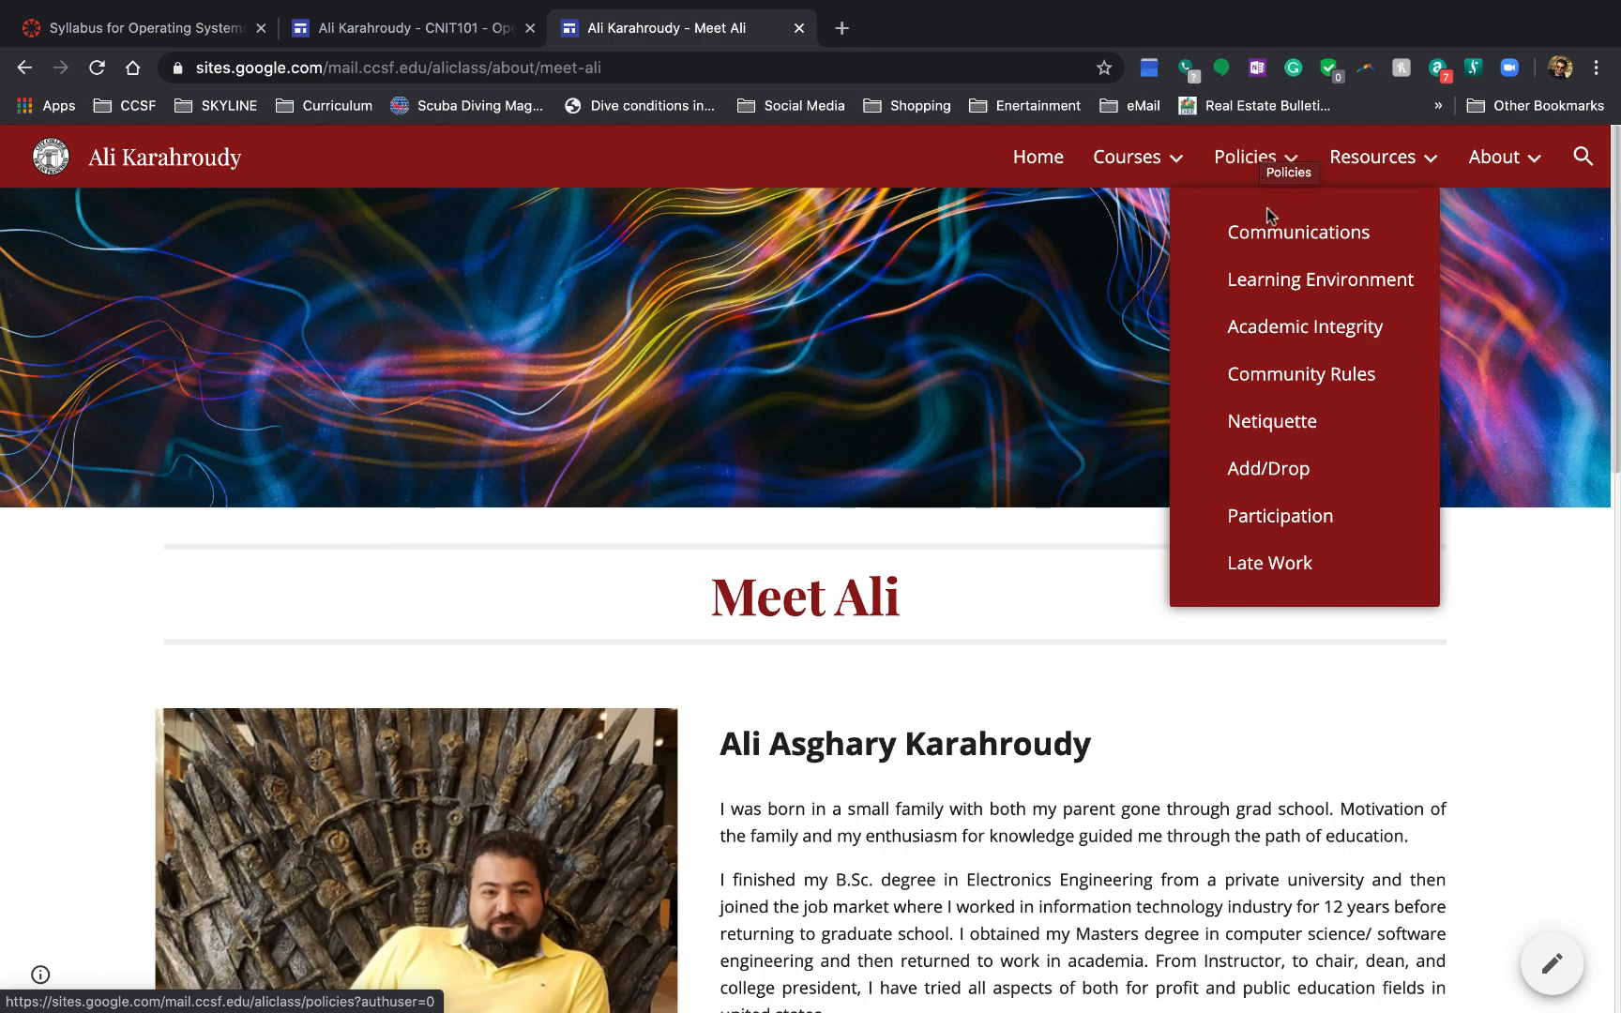
{"action": "left_click", "coordinate": [1298, 232]}
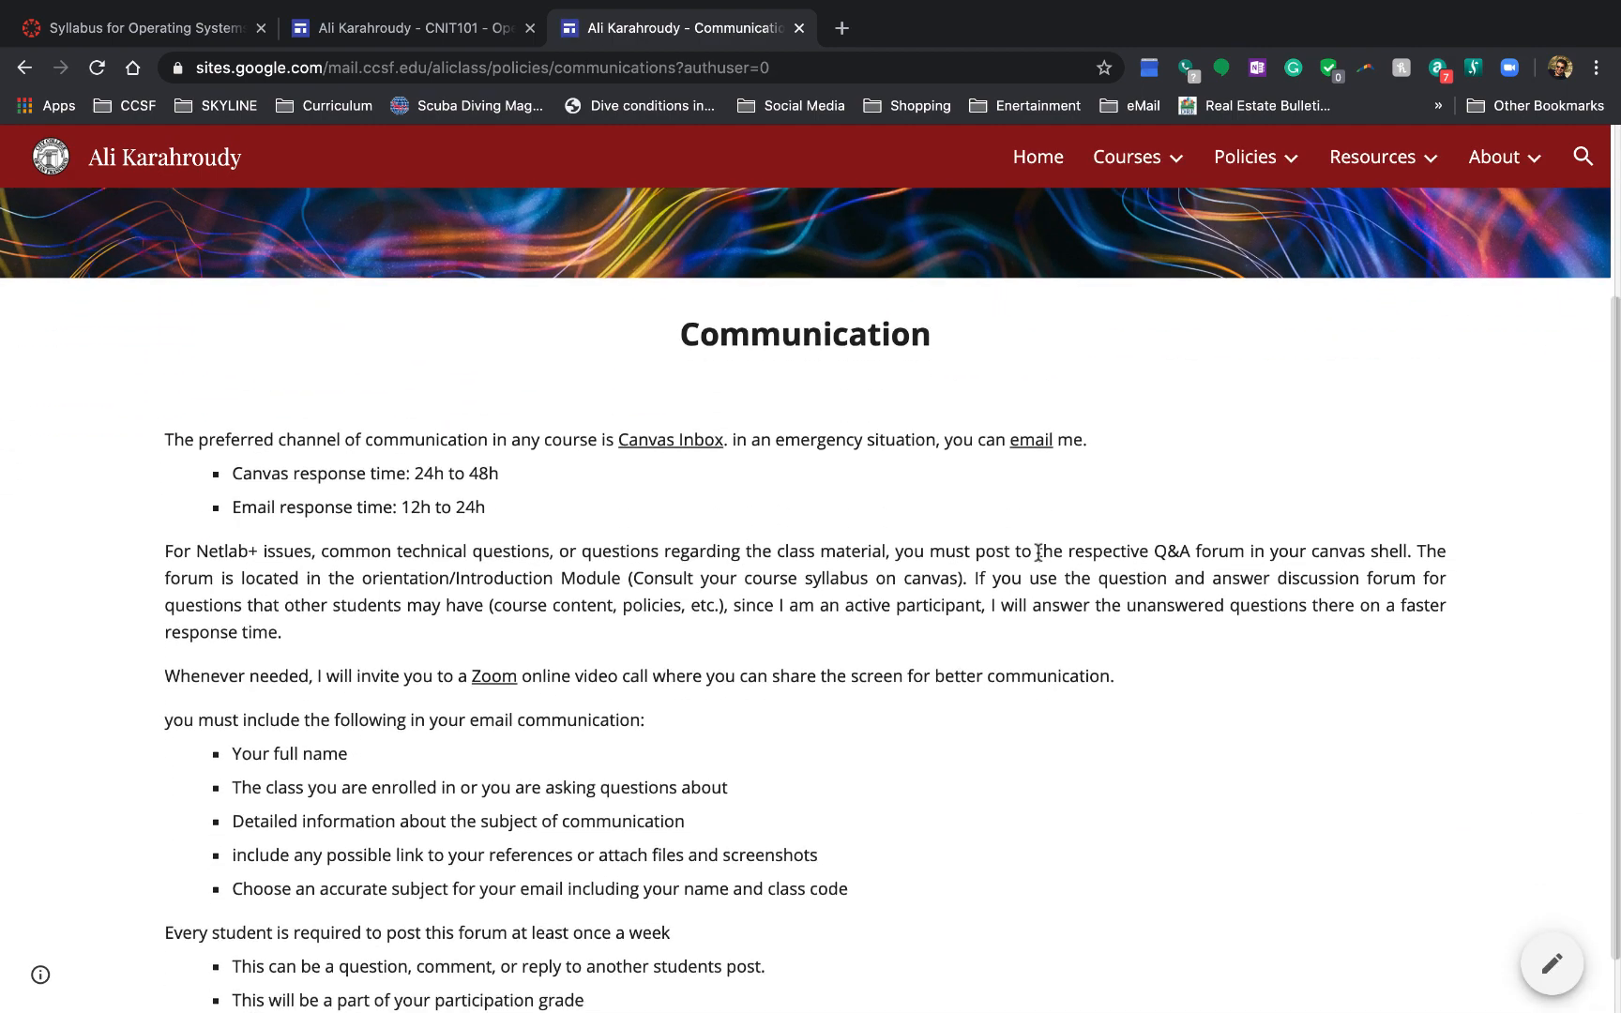
{"action": "scroll", "scroll_direction": "down", "scroll_amount": 3}
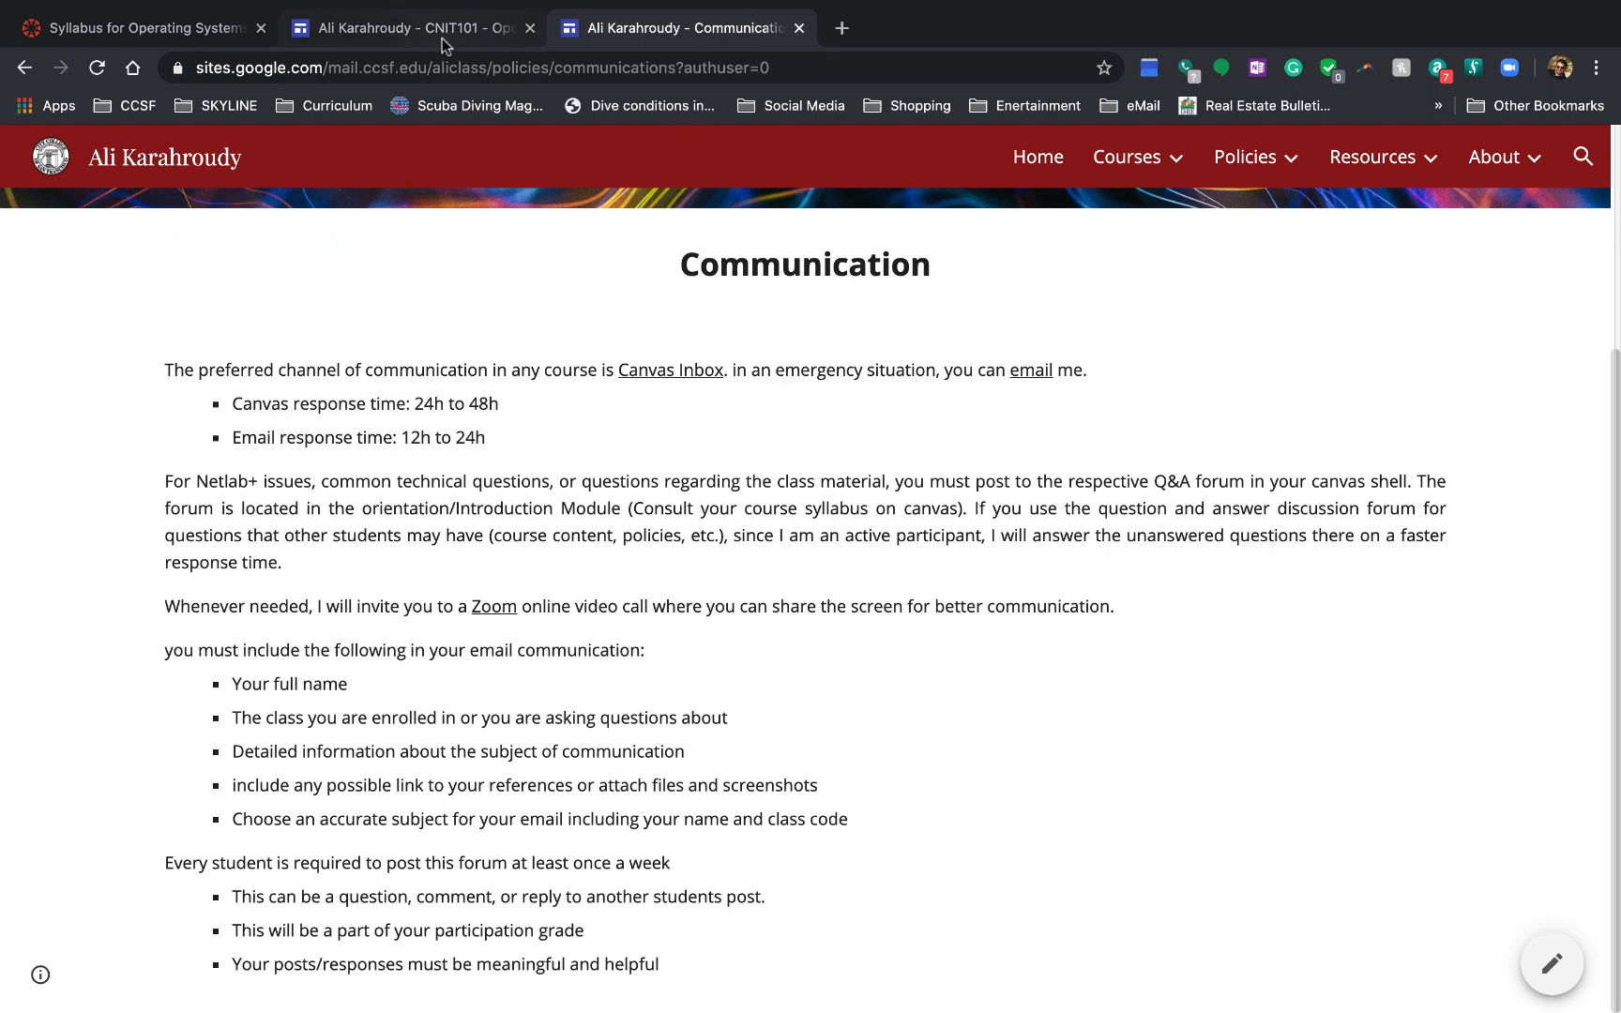
{"action": "mouse_move", "coordinate": [412, 28]}
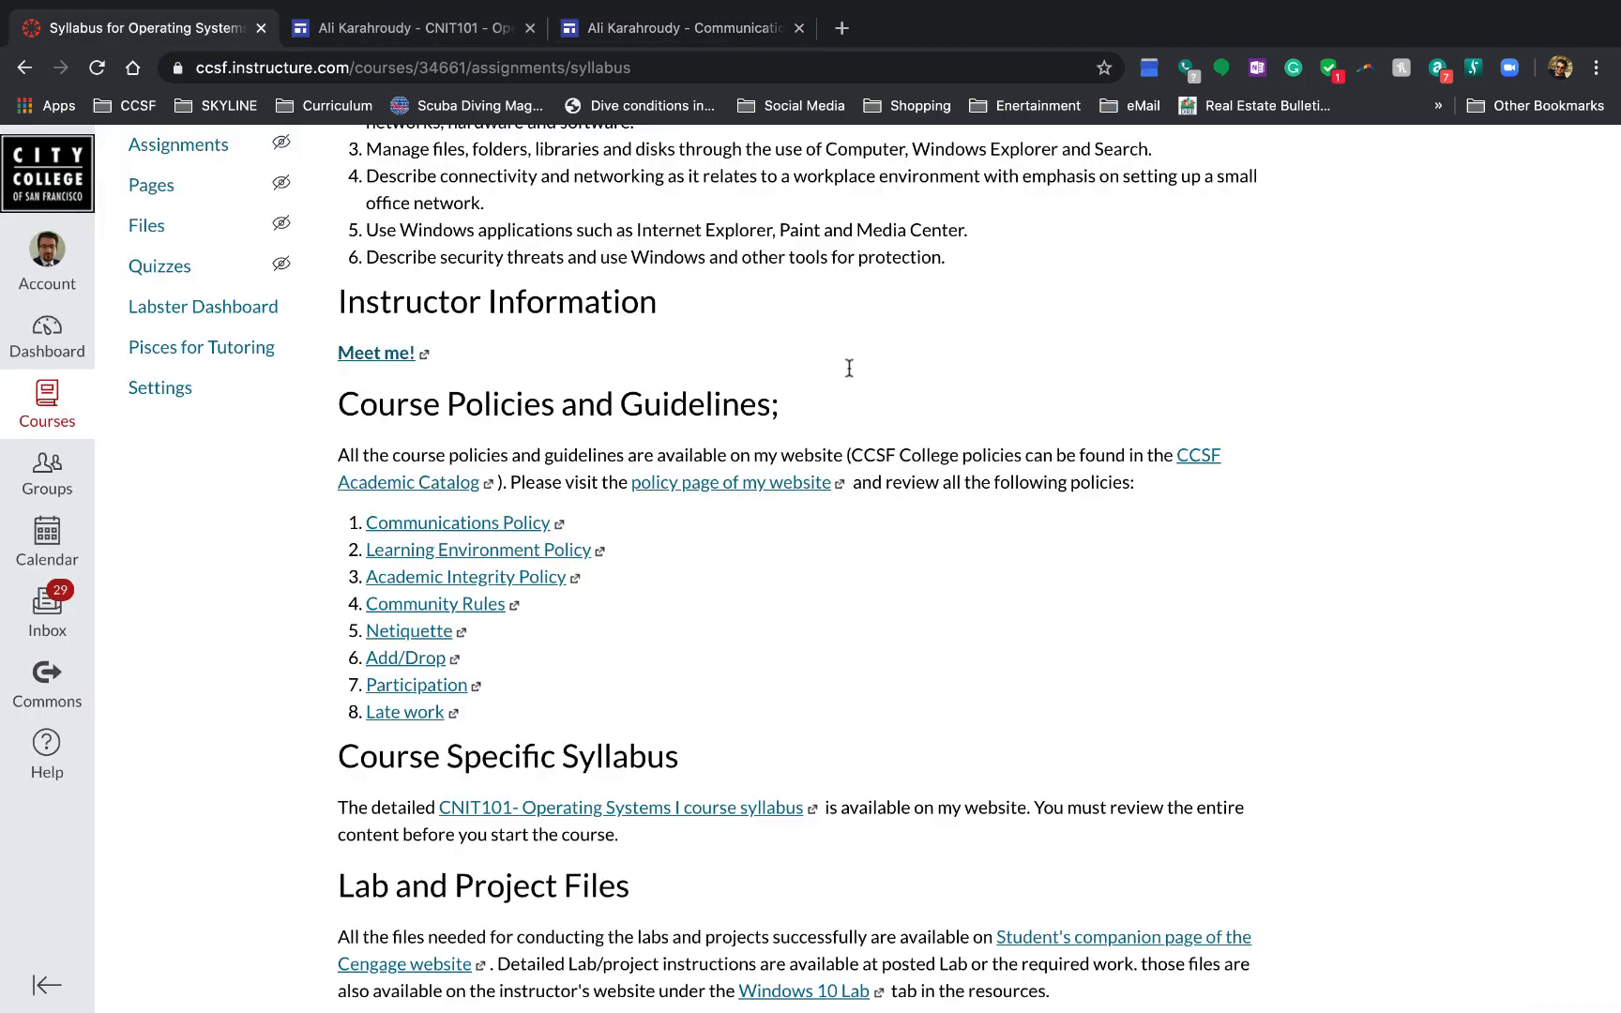
{"action": "mouse_move", "coordinate": [1024, 533]}
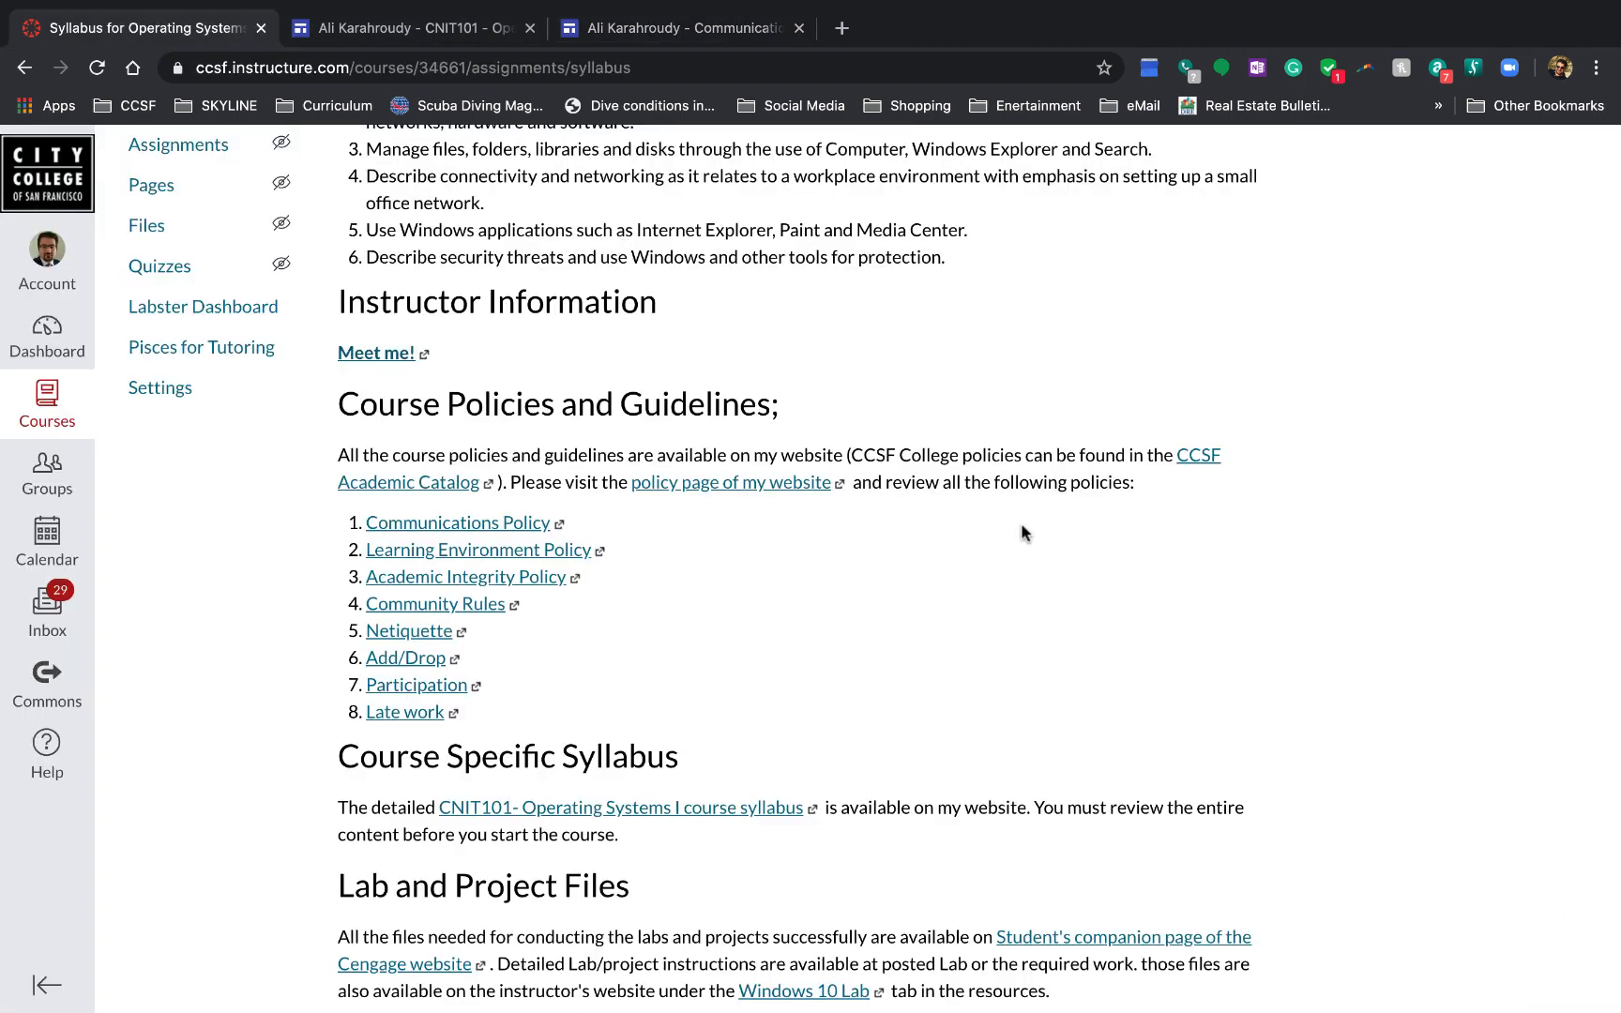
{"action": "mouse_move", "coordinate": [506, 607]}
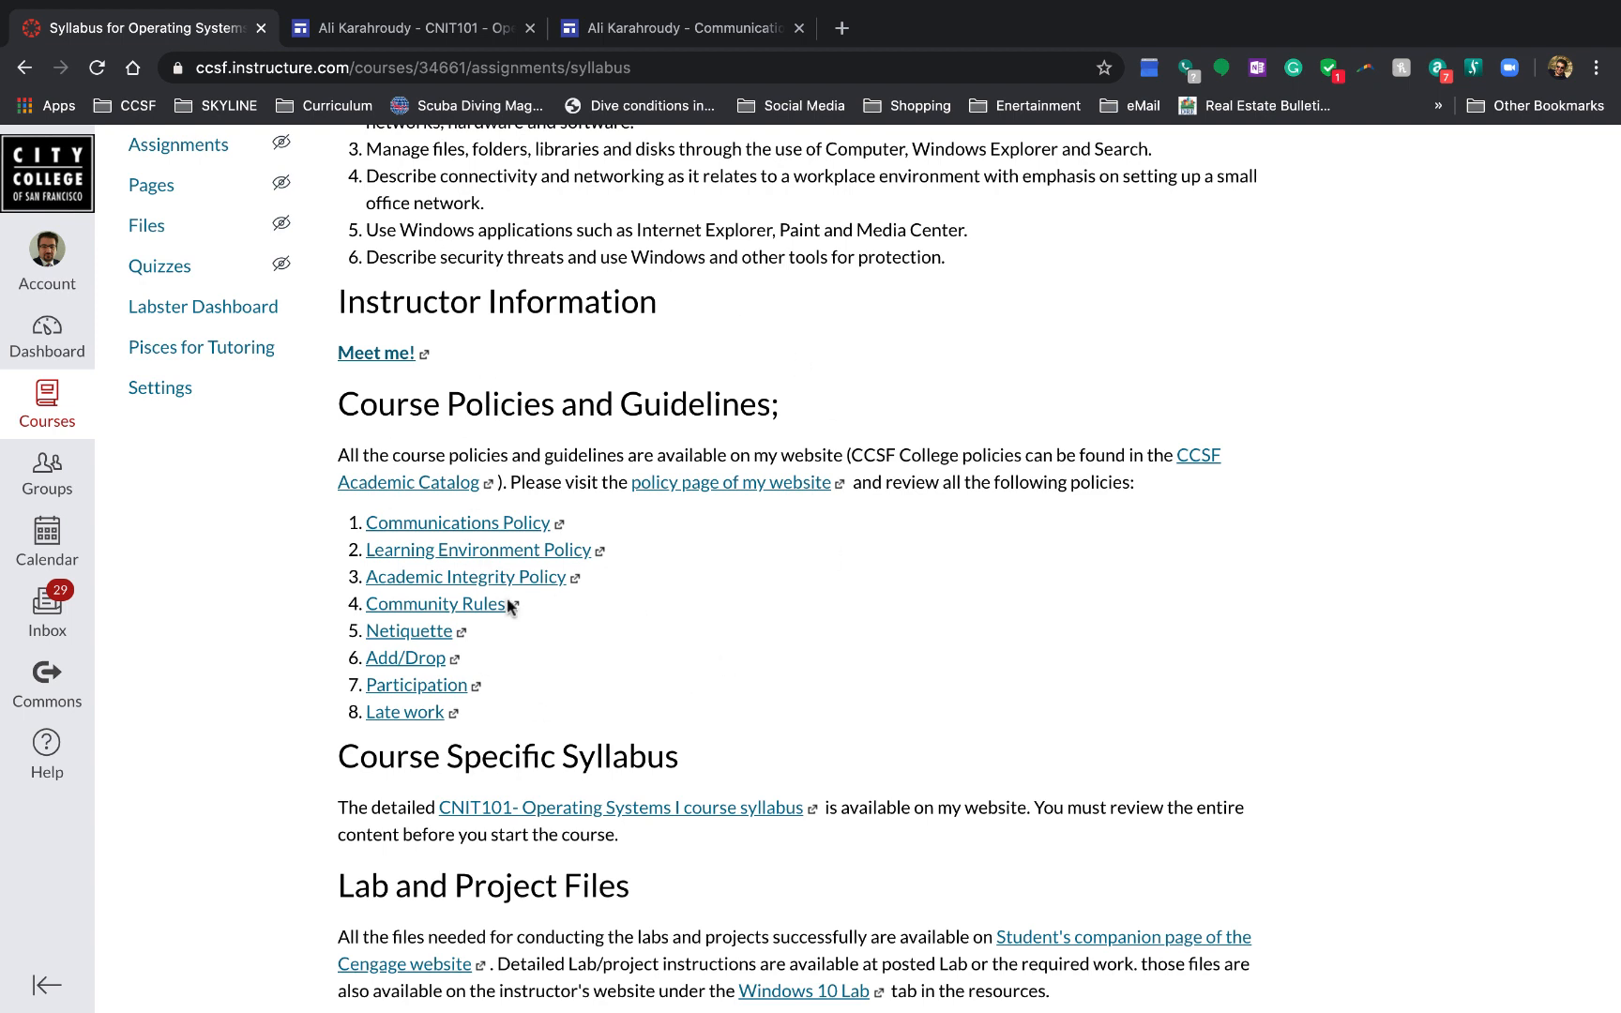
{"action": "mouse_move", "coordinate": [557, 562]}
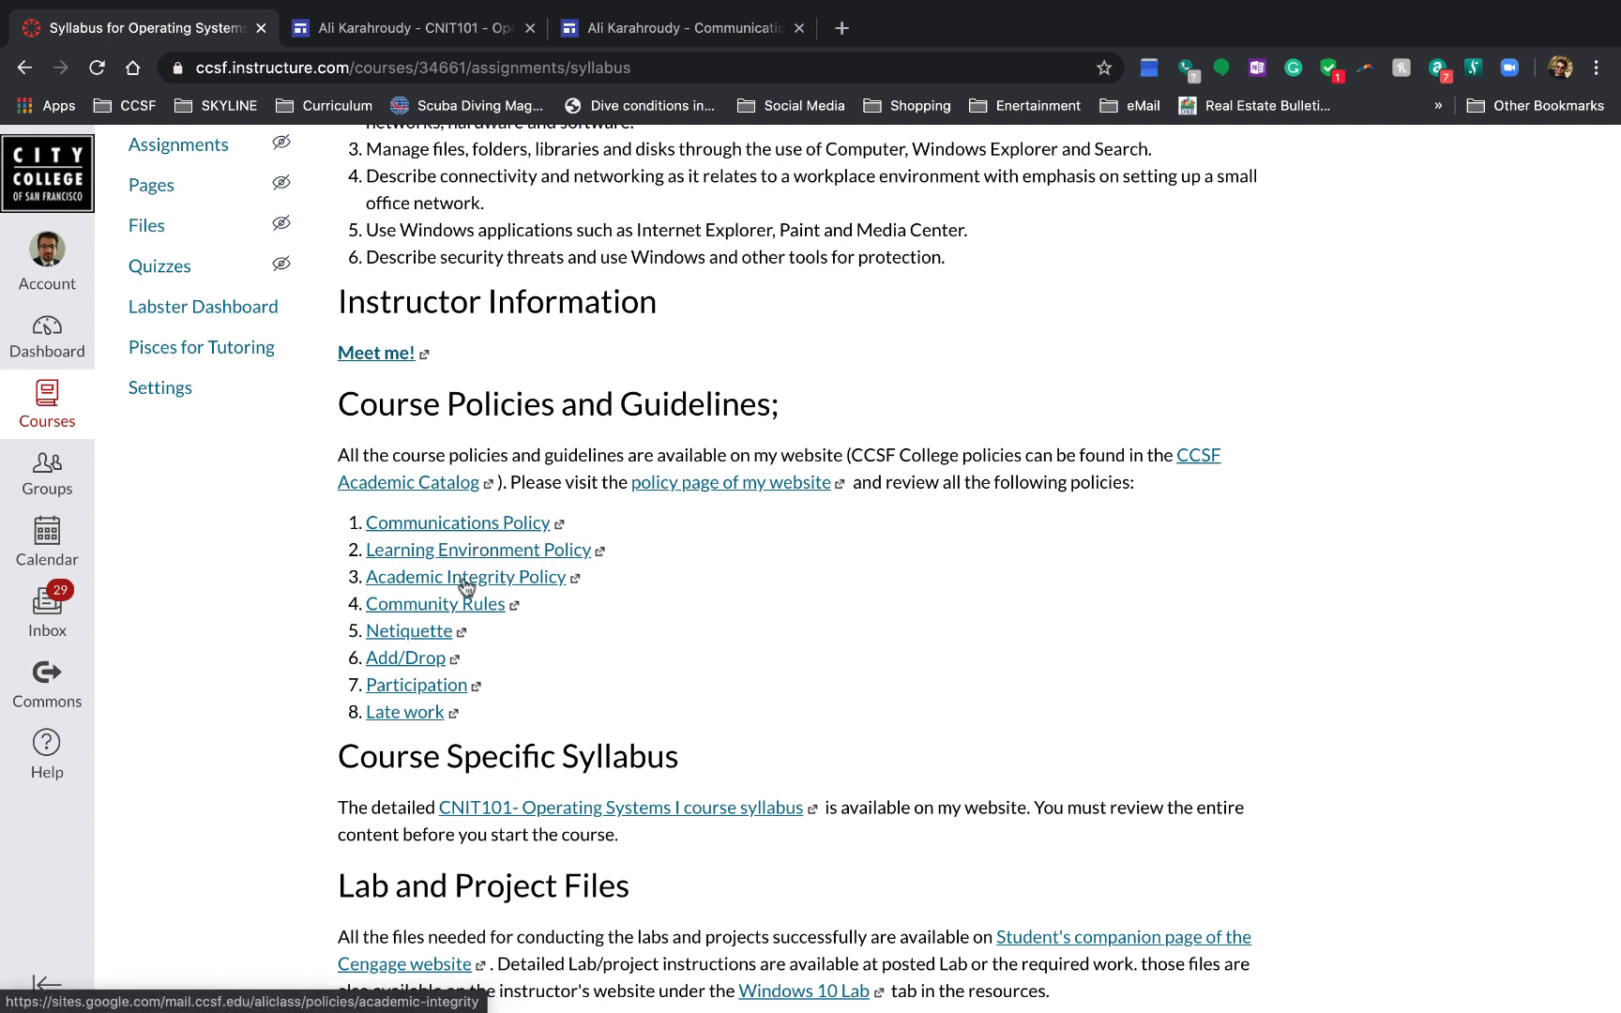
{"action": "mouse_move", "coordinate": [453, 538]}
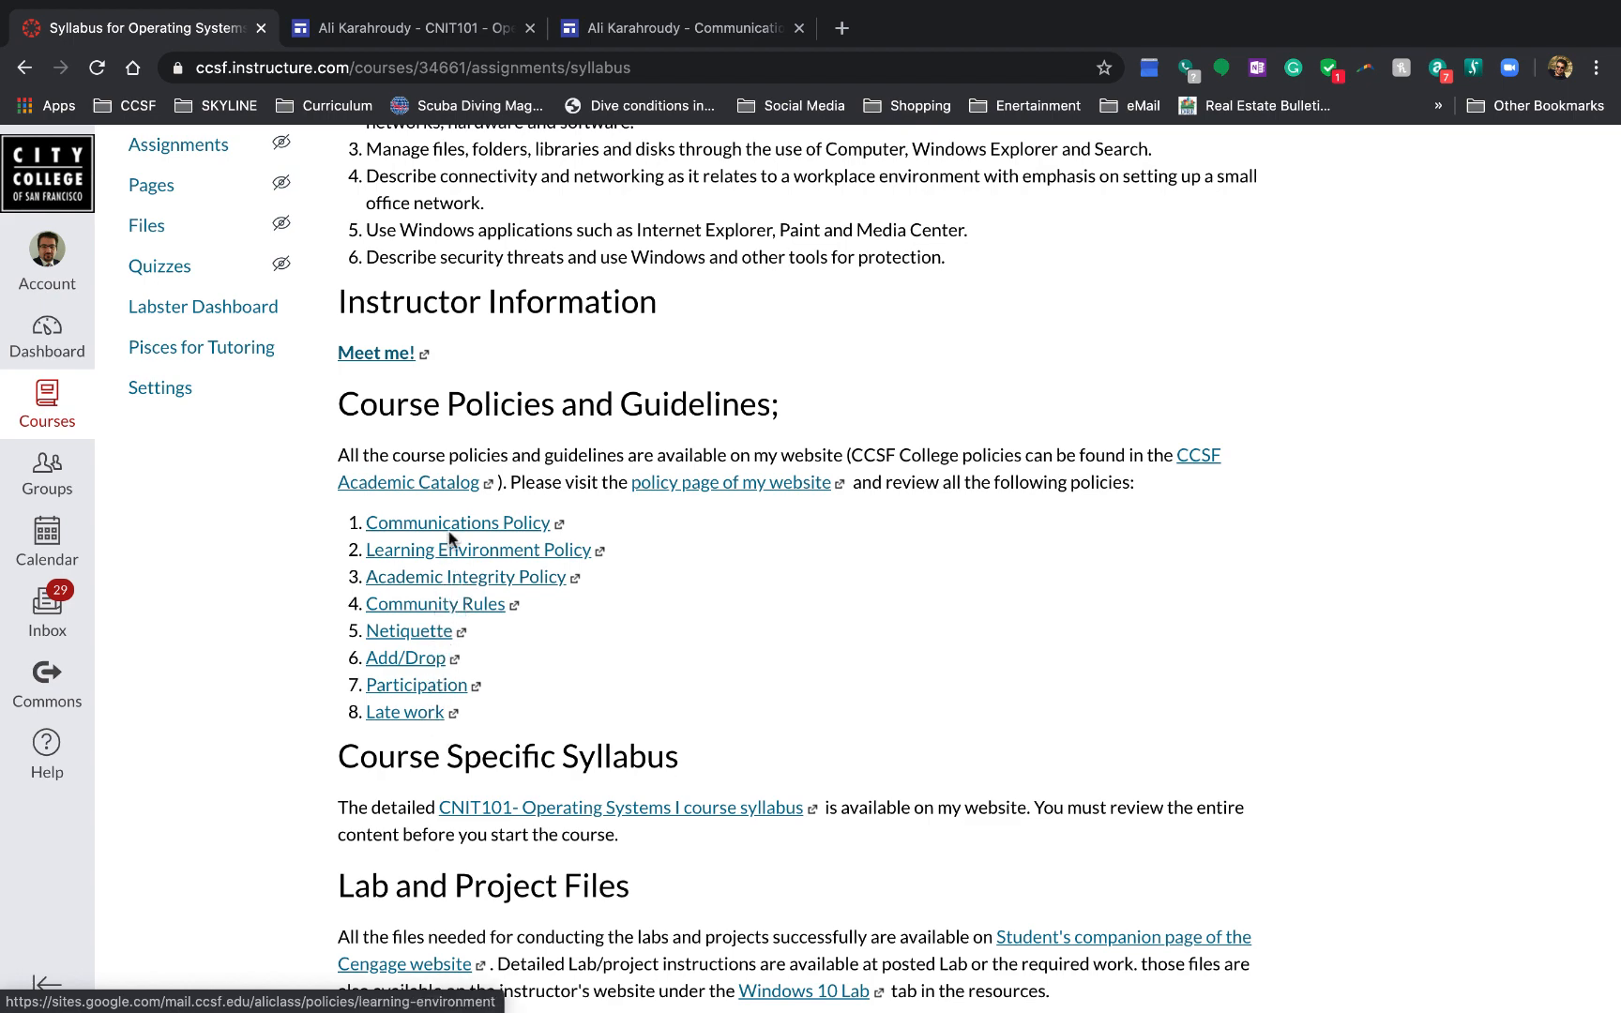
{"action": "left_click", "coordinate": [680, 28]}
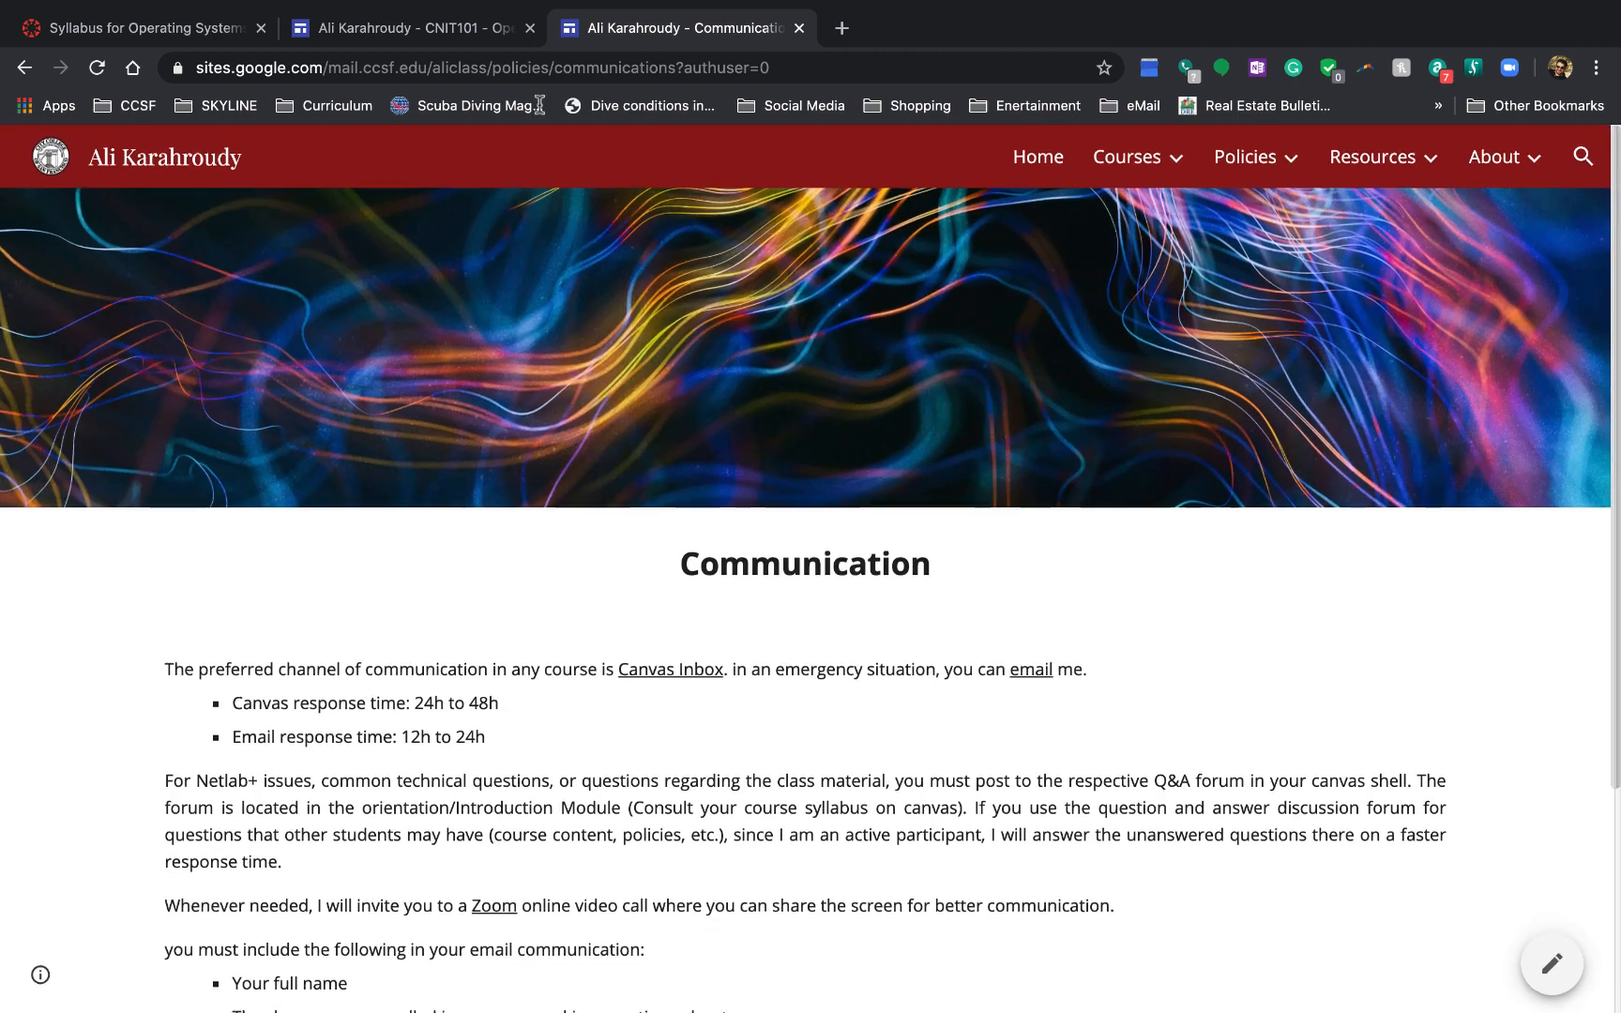
{"action": "left_click", "coordinate": [134, 28]}
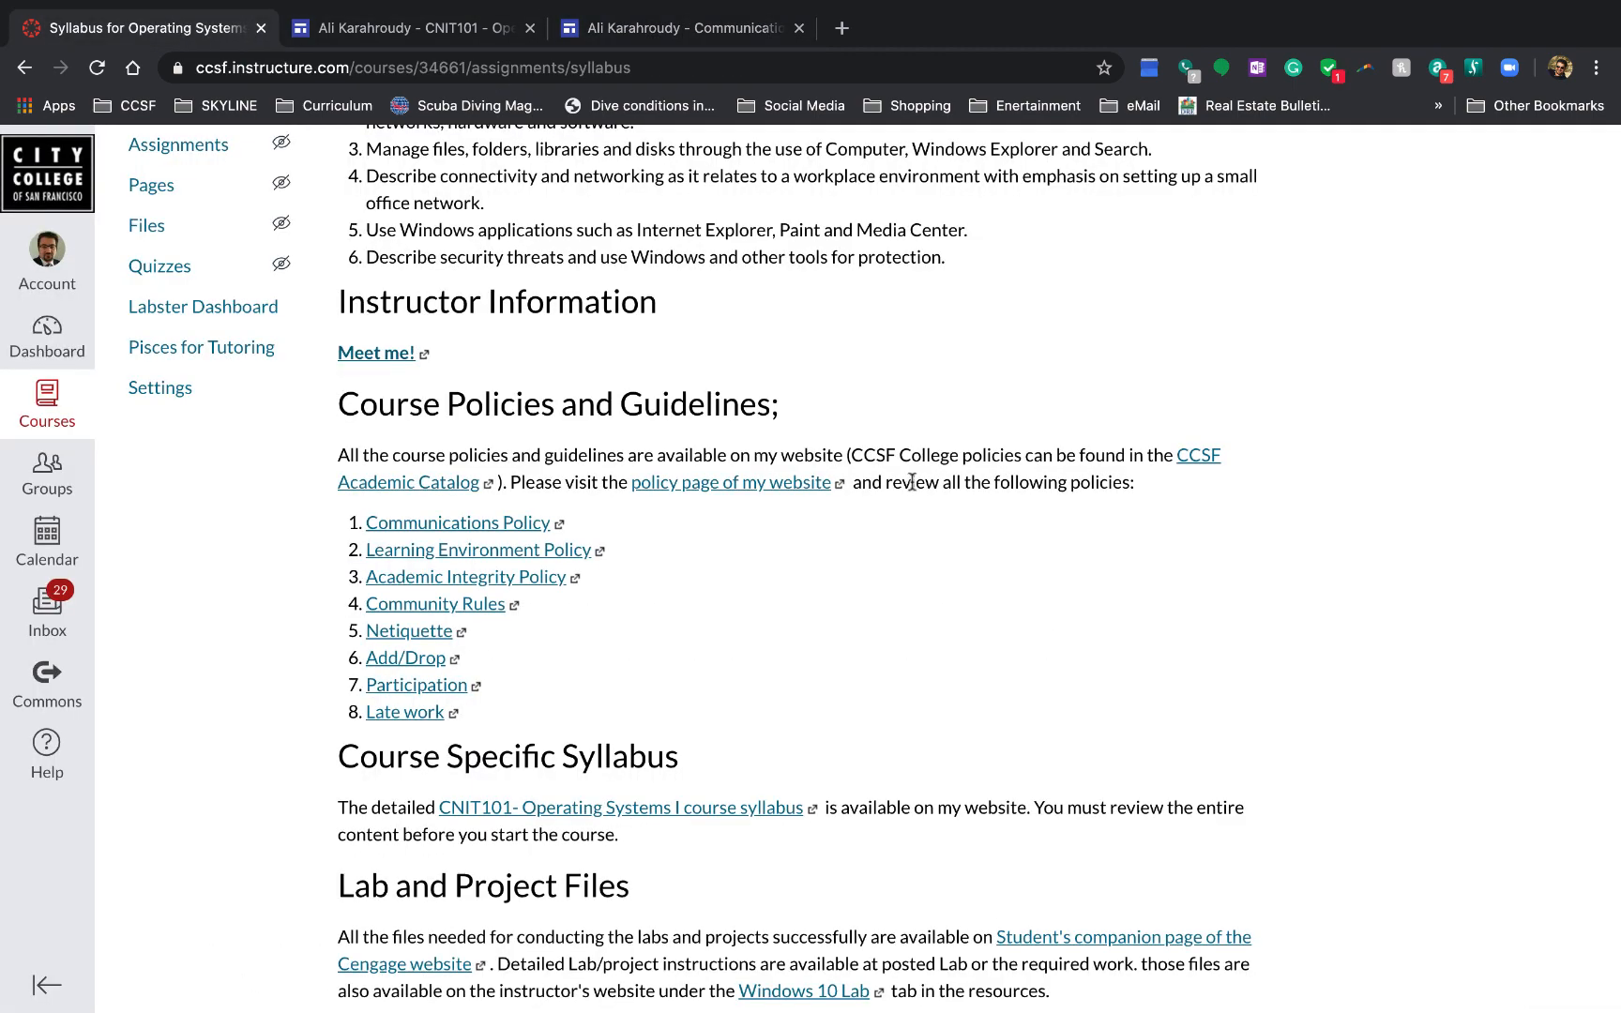
{"action": "scroll", "scroll_direction": "down", "scroll_amount": 3}
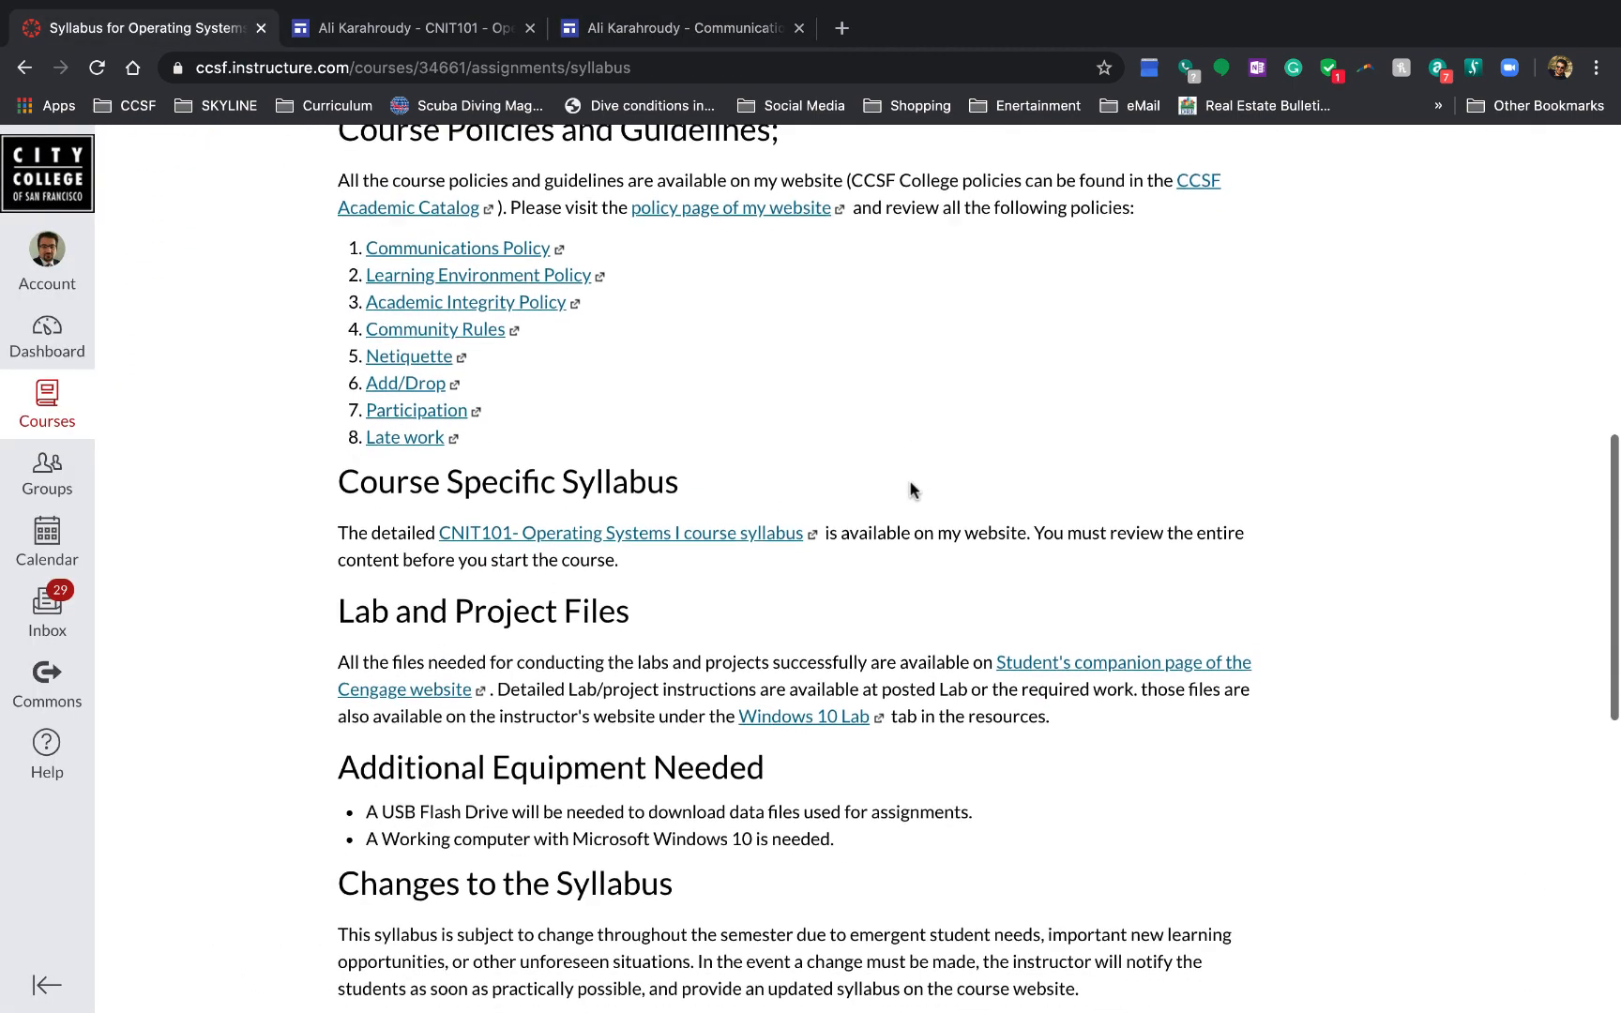
{"action": "scroll", "scroll_direction": "down", "scroll_amount": 3}
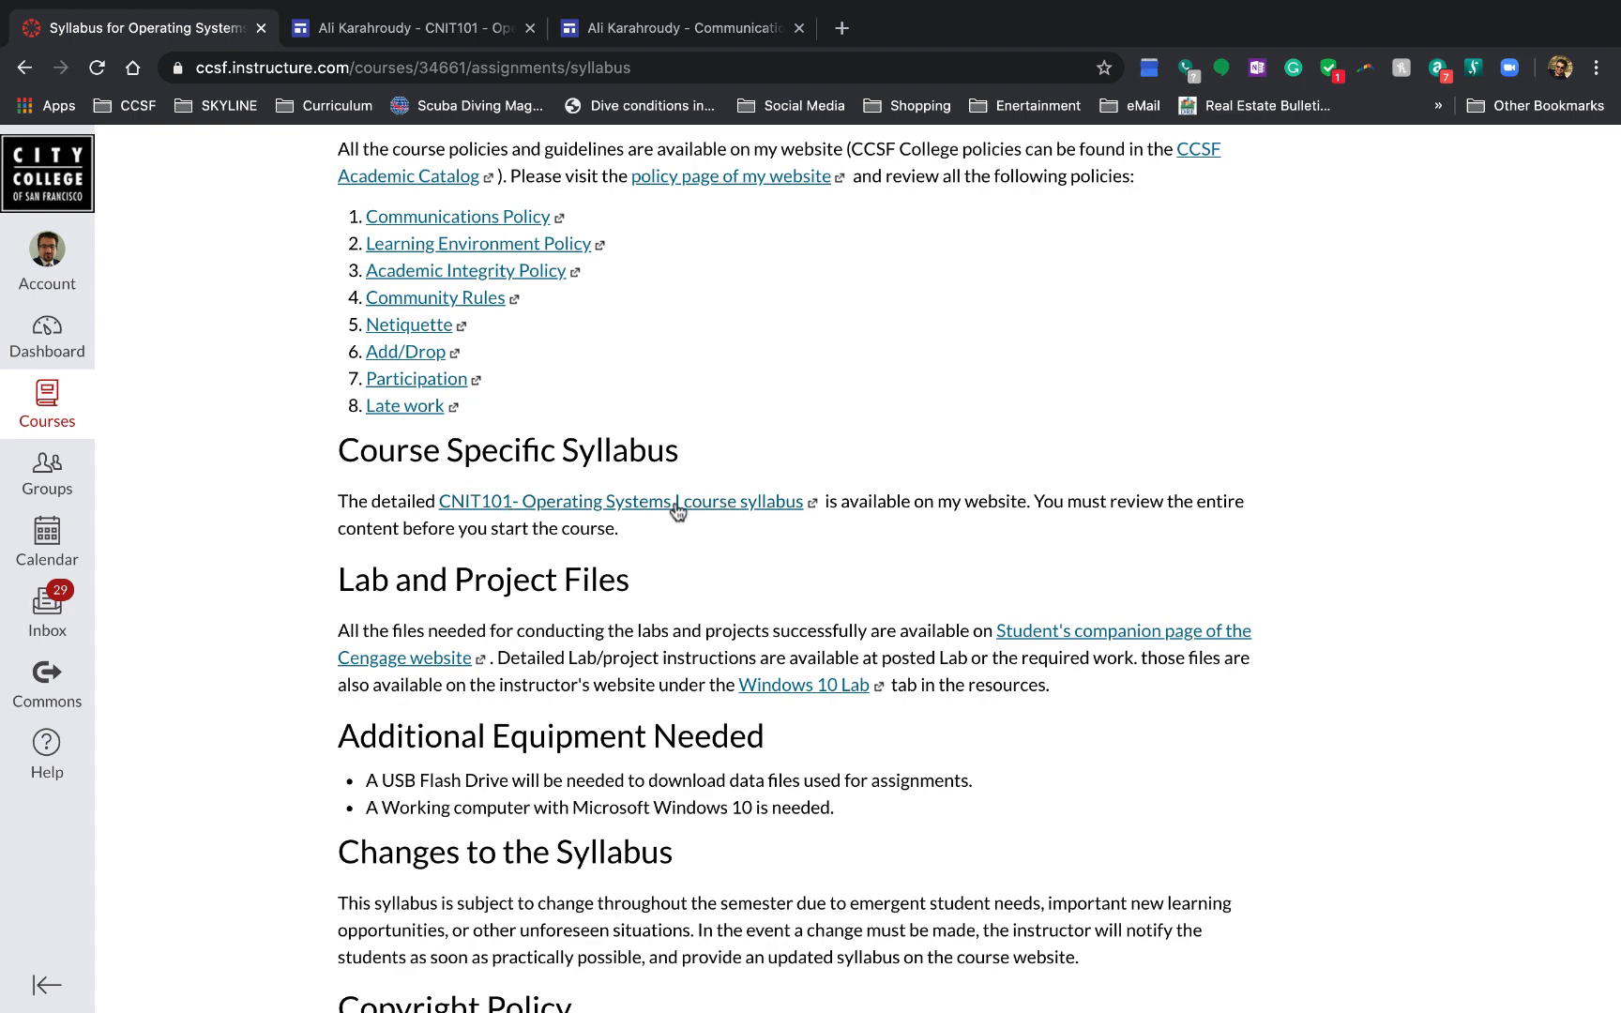
{"action": "mouse_move", "coordinate": [752, 588]}
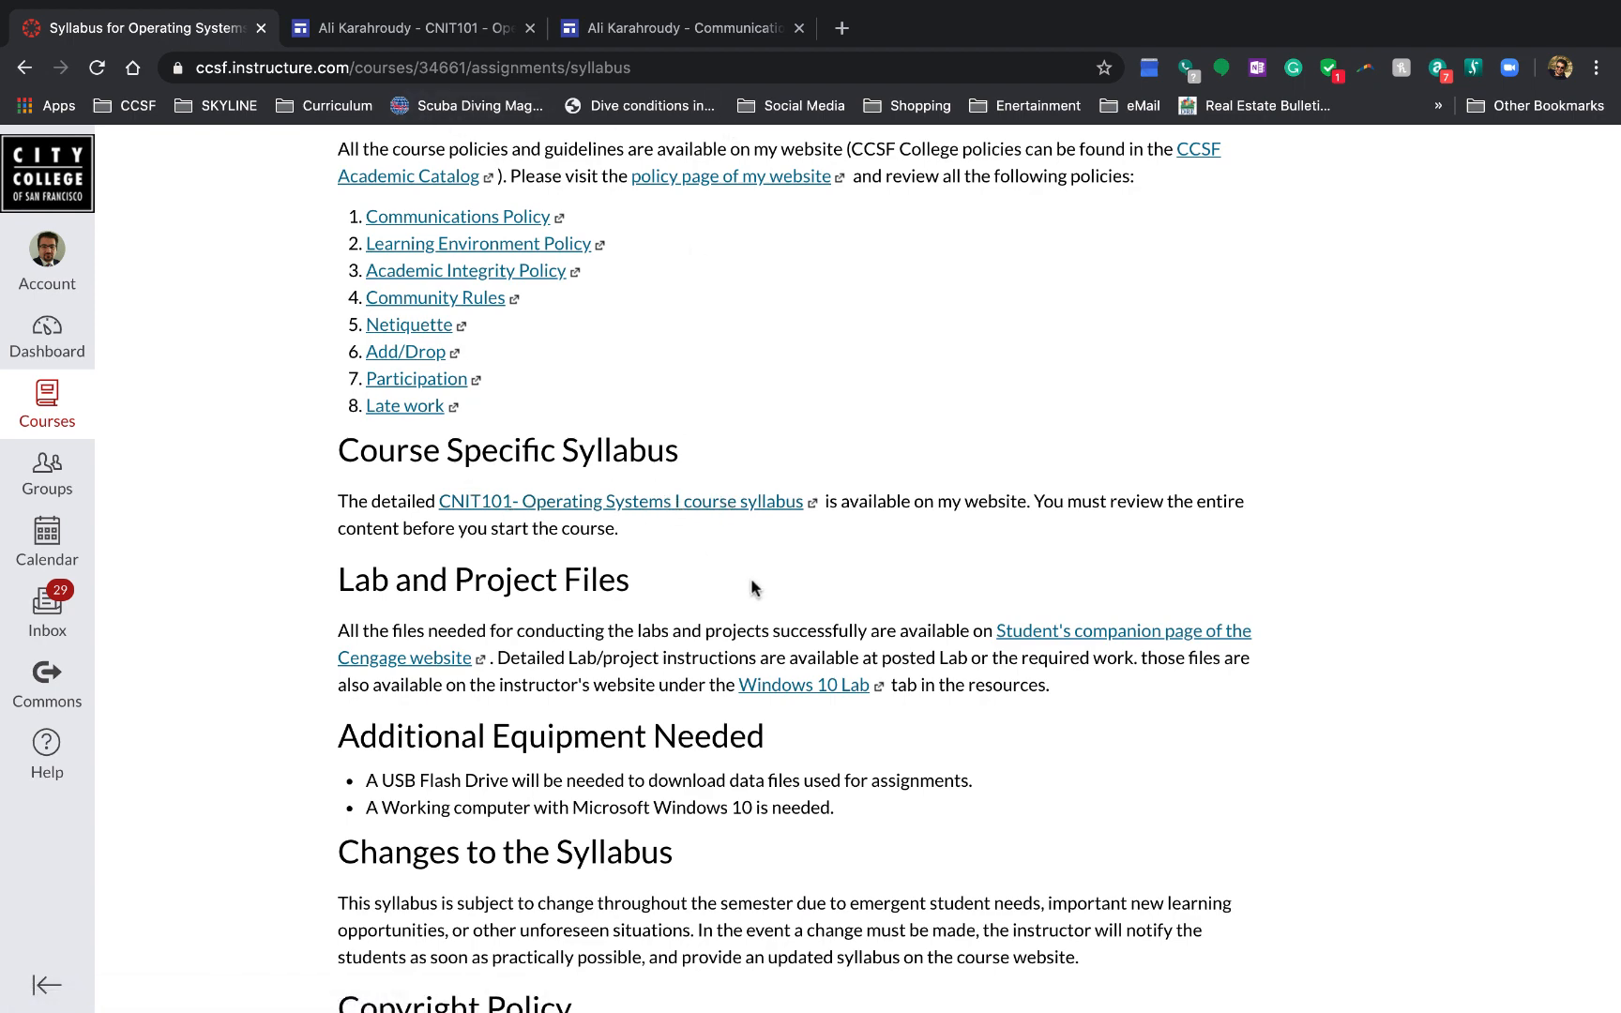
{"action": "scroll", "scroll_direction": "down", "scroll_amount": 3}
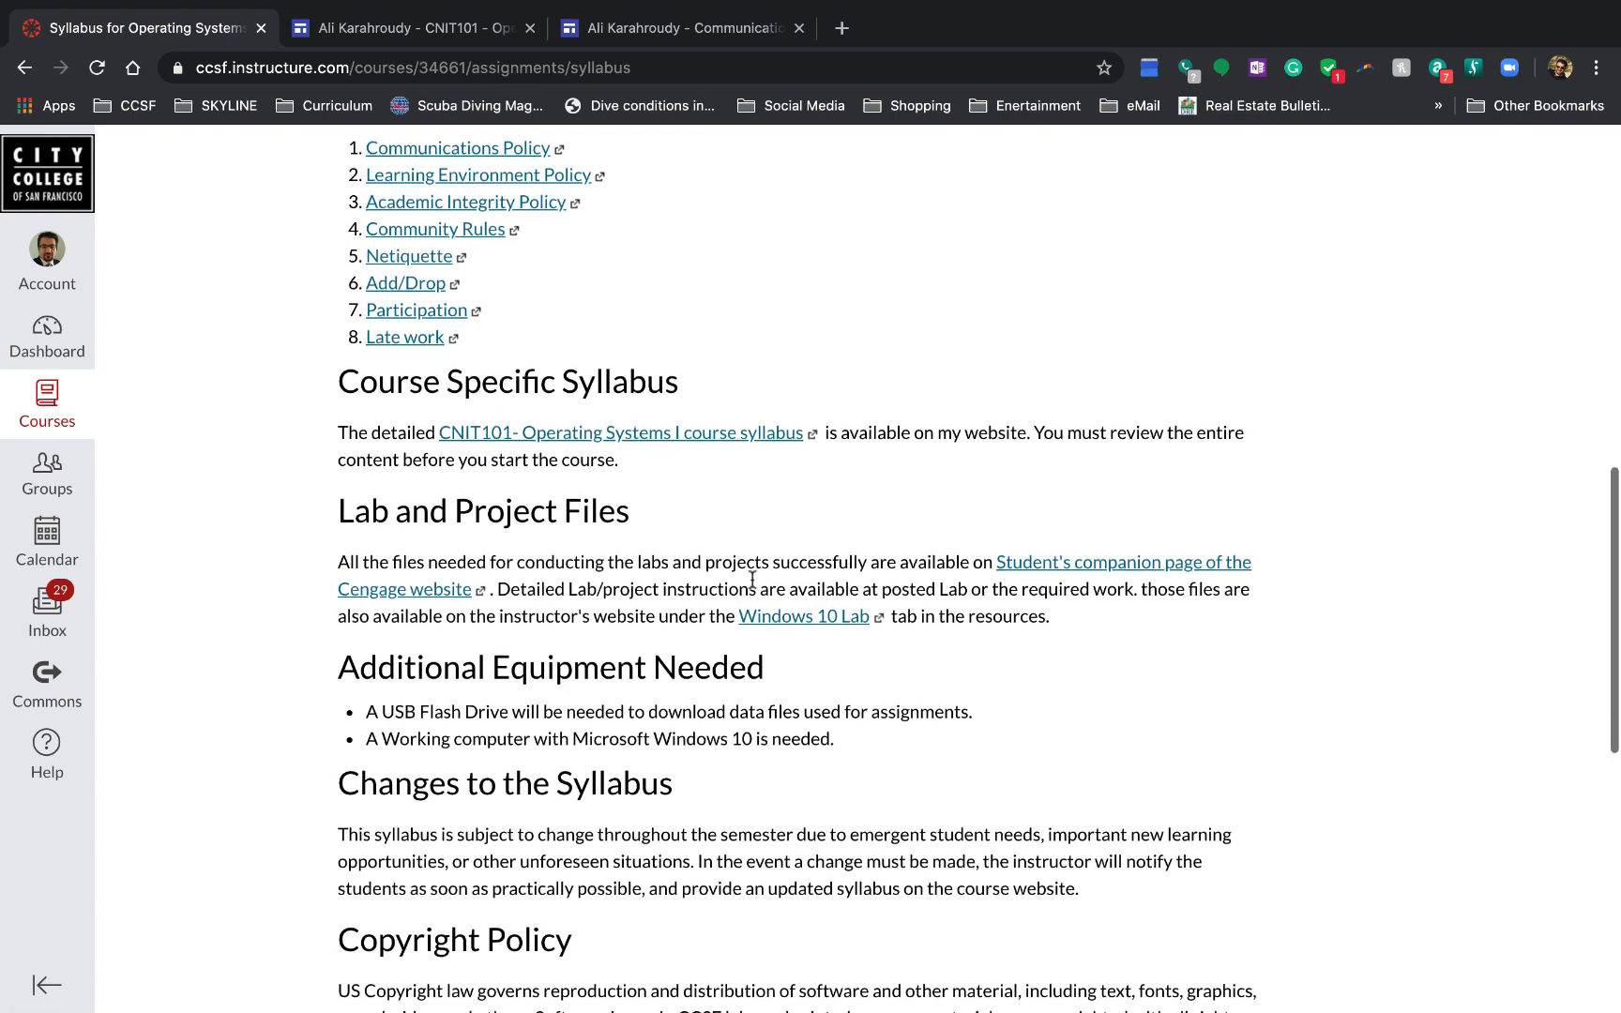
{"action": "scroll", "scroll_direction": "down", "scroll_amount": 3}
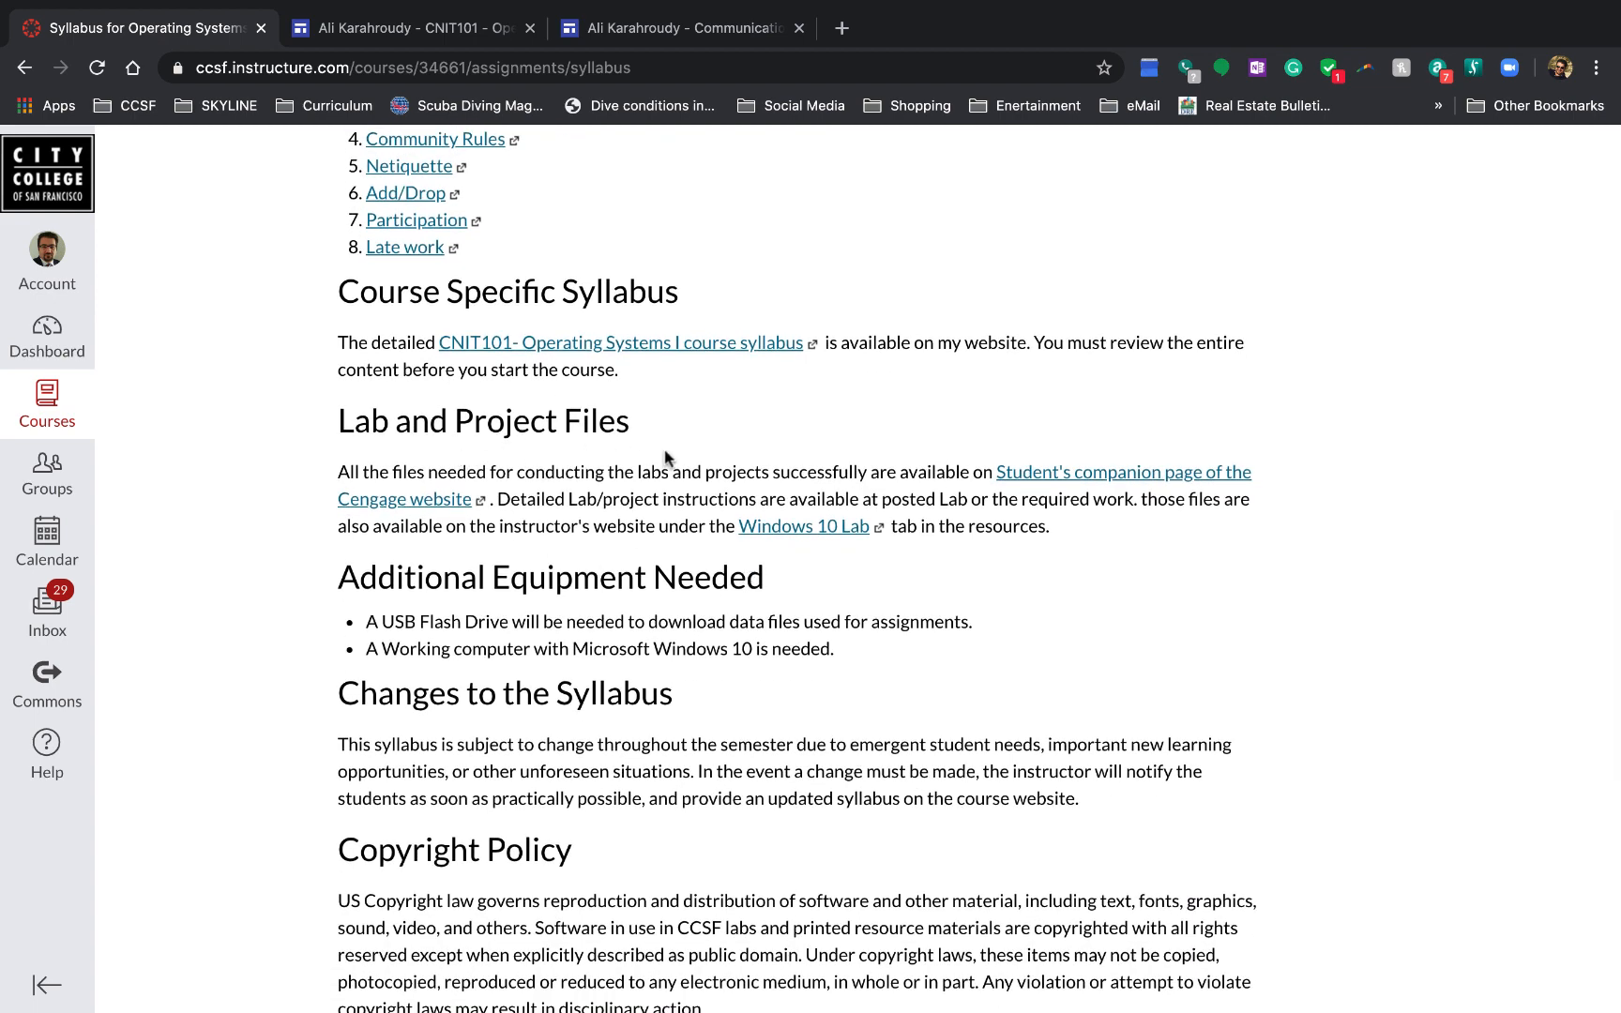
{"action": "mouse_move", "coordinate": [665, 458]}
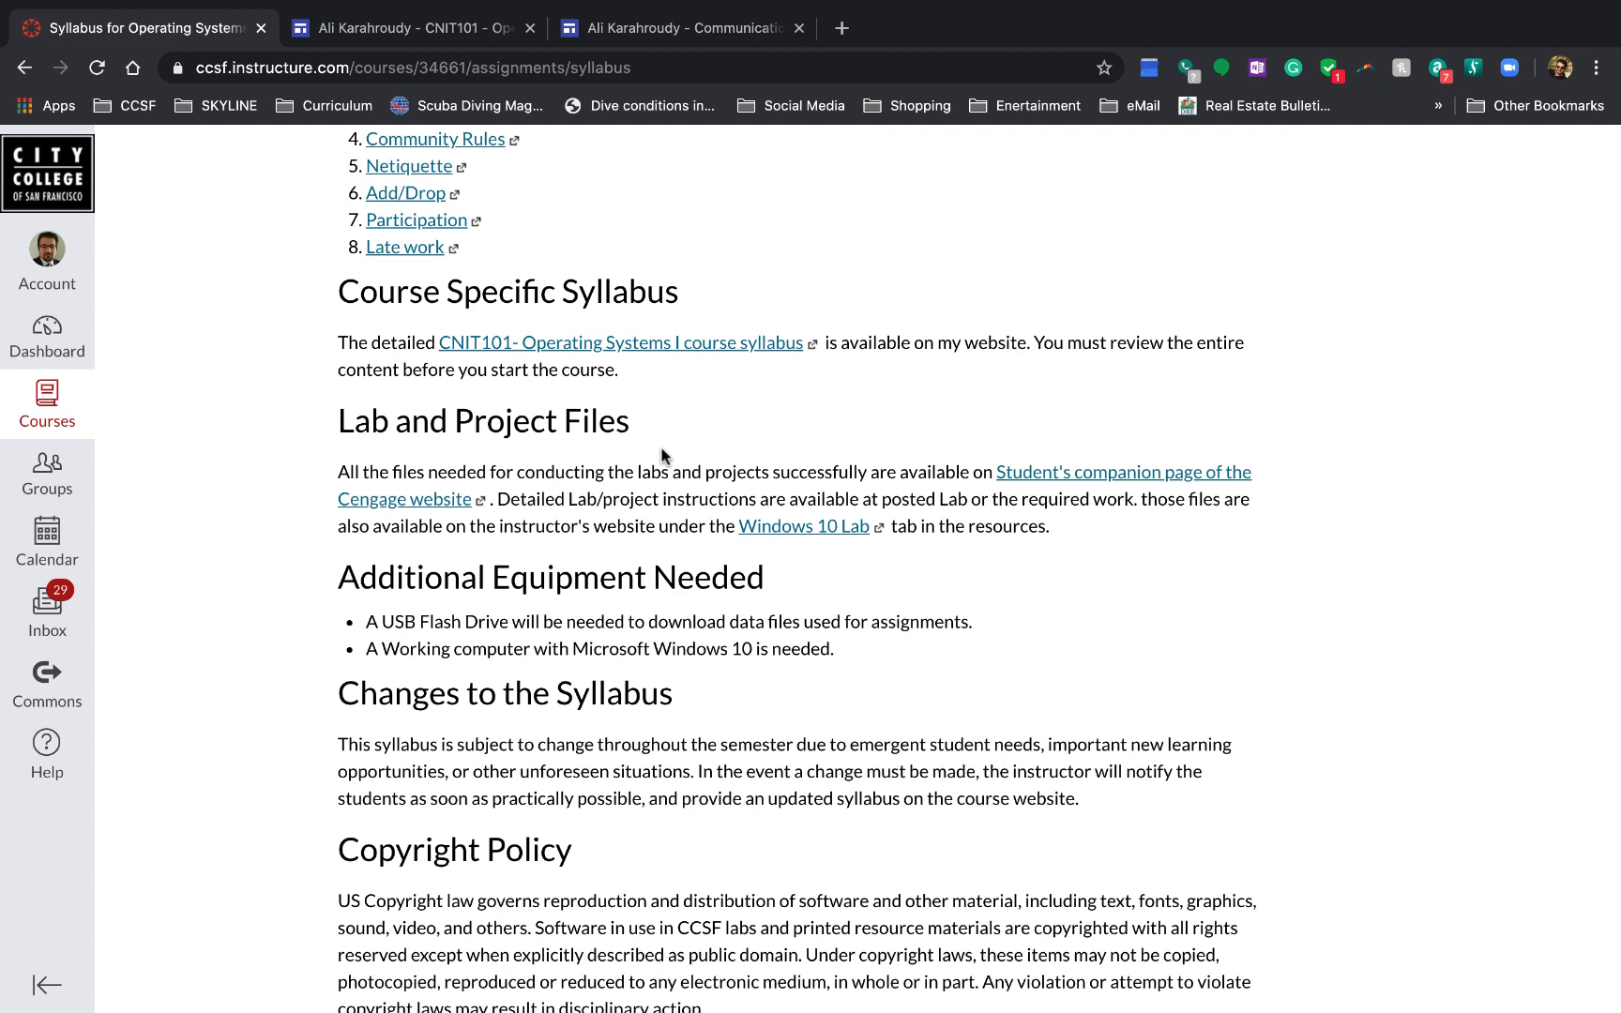
{"action": "mouse_move", "coordinate": [1042, 484]}
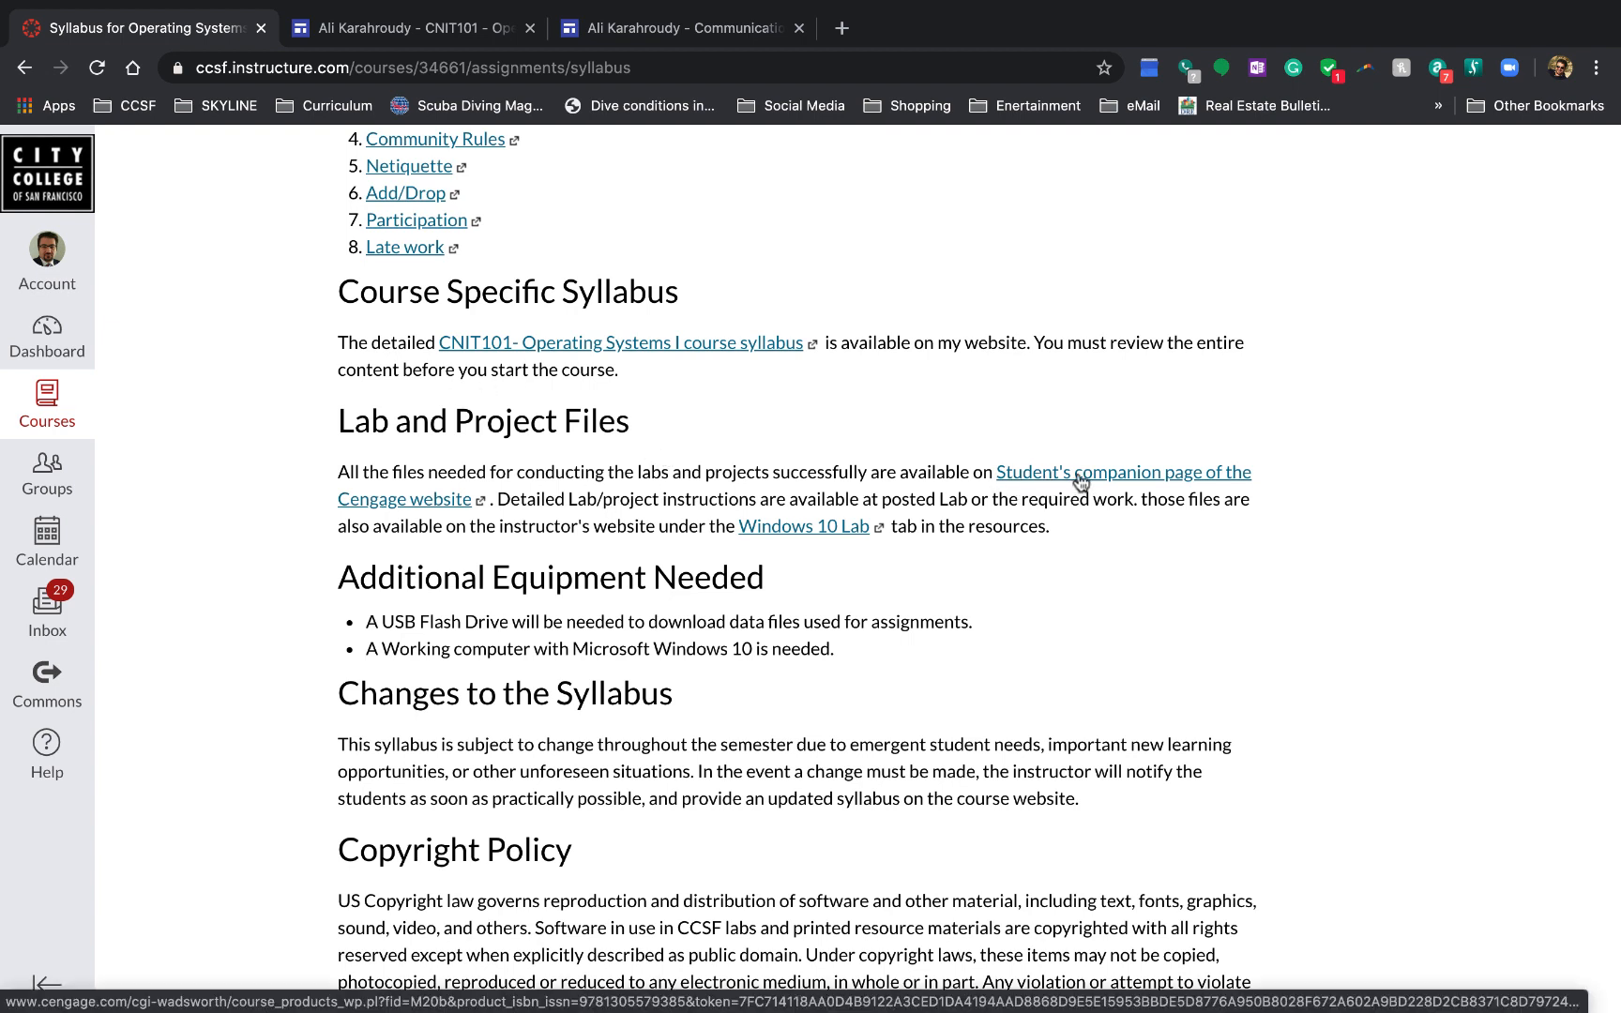
Step: Follow the Student's companion page link to the Cengage Windows 10 companion site with Data Files
{"action": "left_click", "coordinate": [1122, 472]}
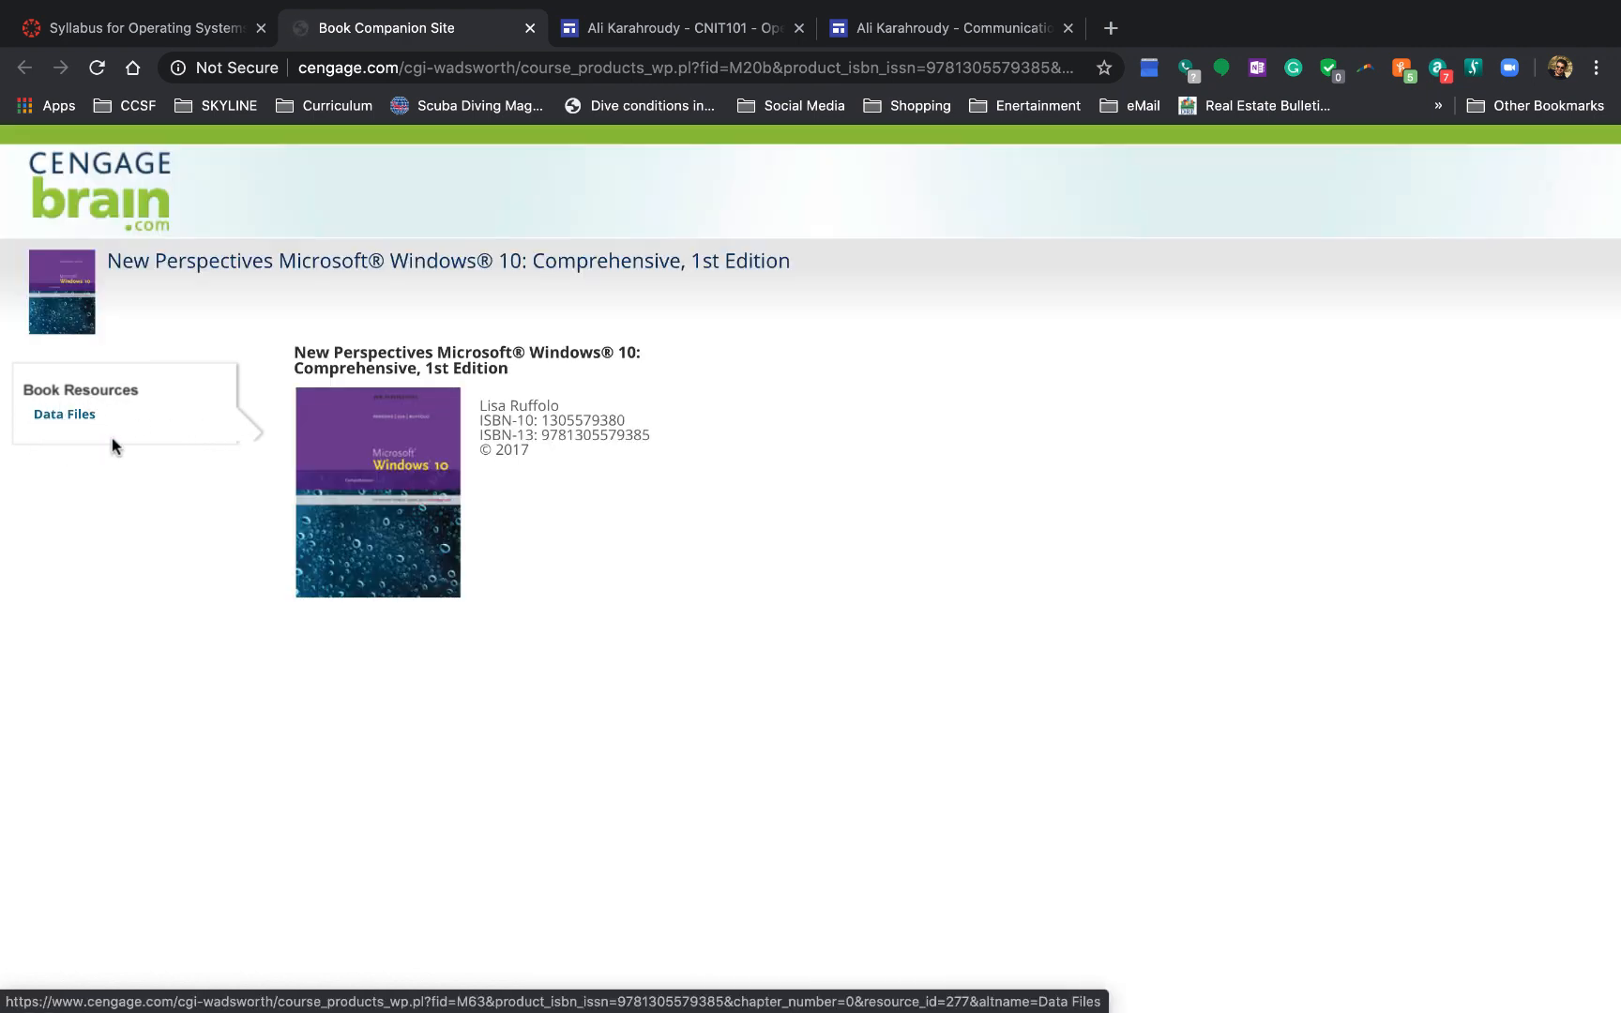
{"action": "mouse_move", "coordinate": [146, 468]}
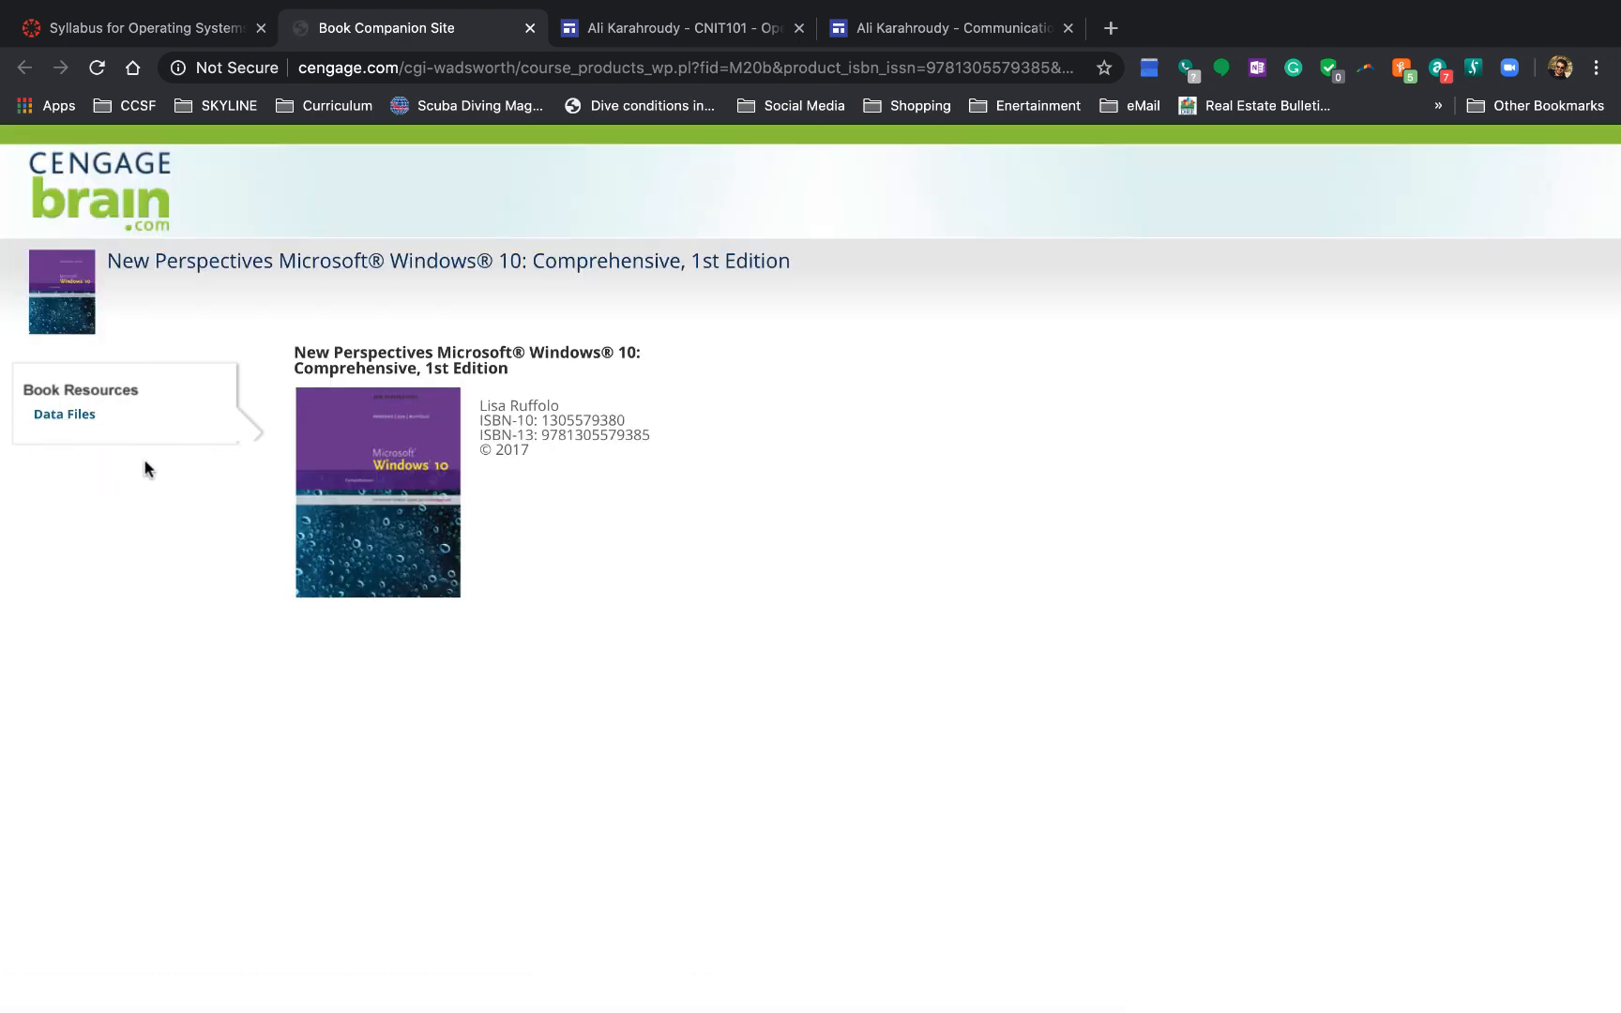
Step: Switch back to the Syllabus tab and scroll to Additional Equipment Needed and Copyright Policy
{"action": "left_click", "coordinate": [140, 28]}
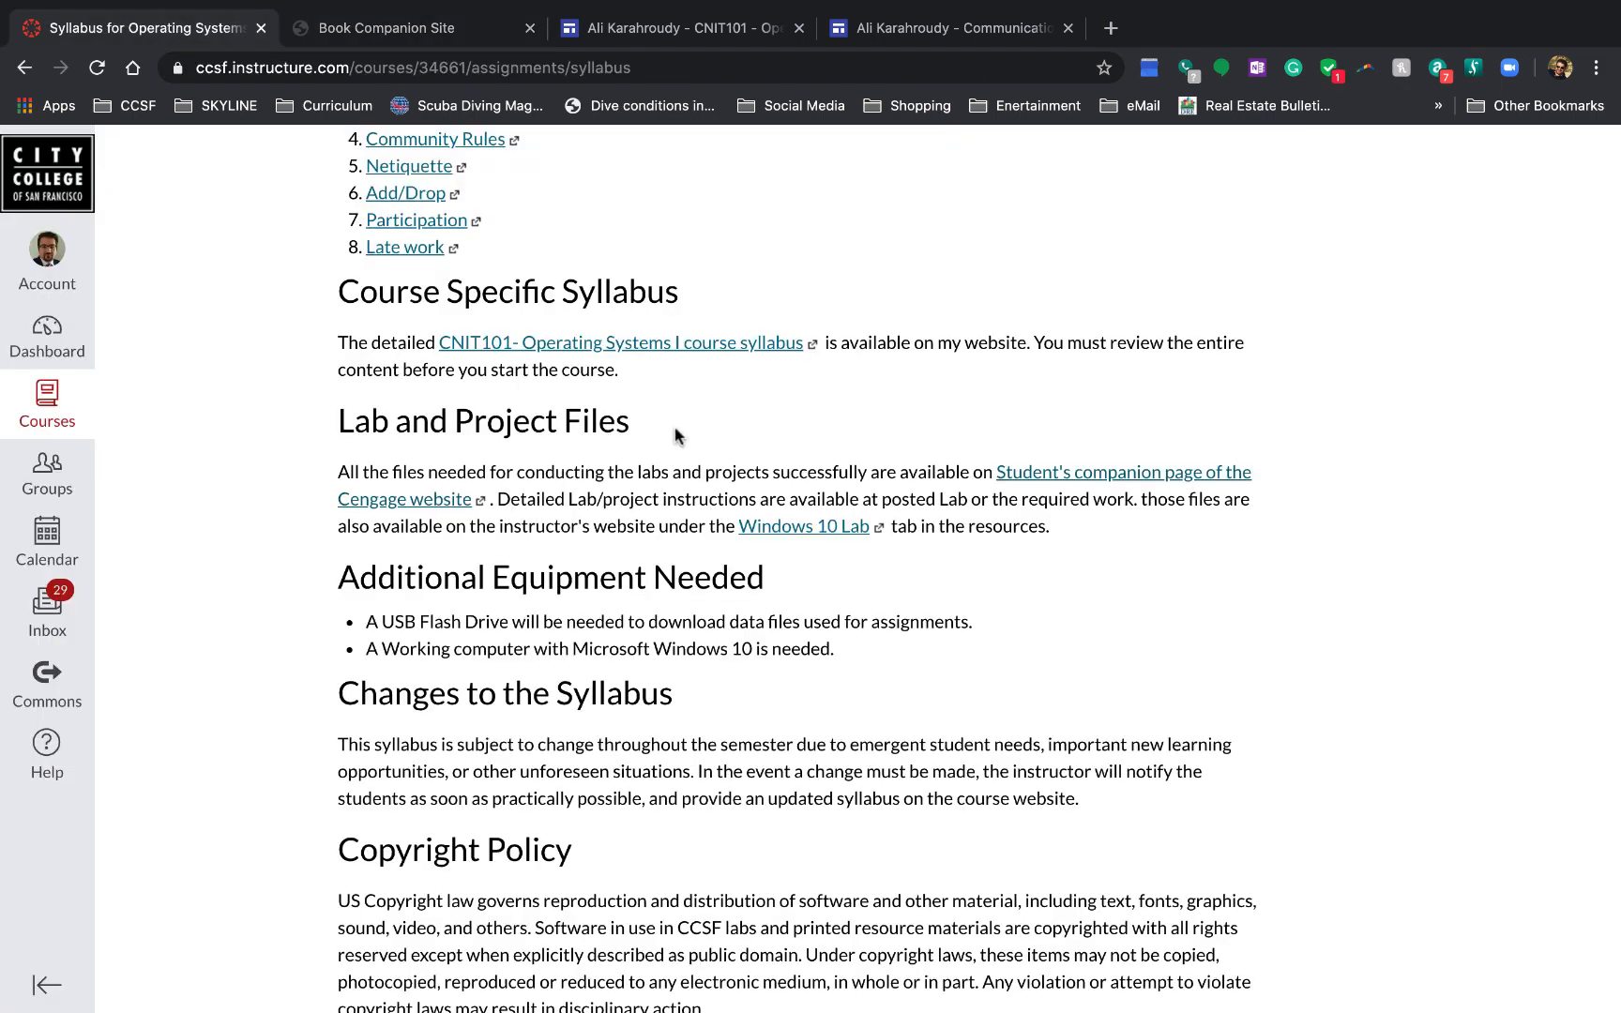
{"action": "mouse_move", "coordinate": [1045, 609]}
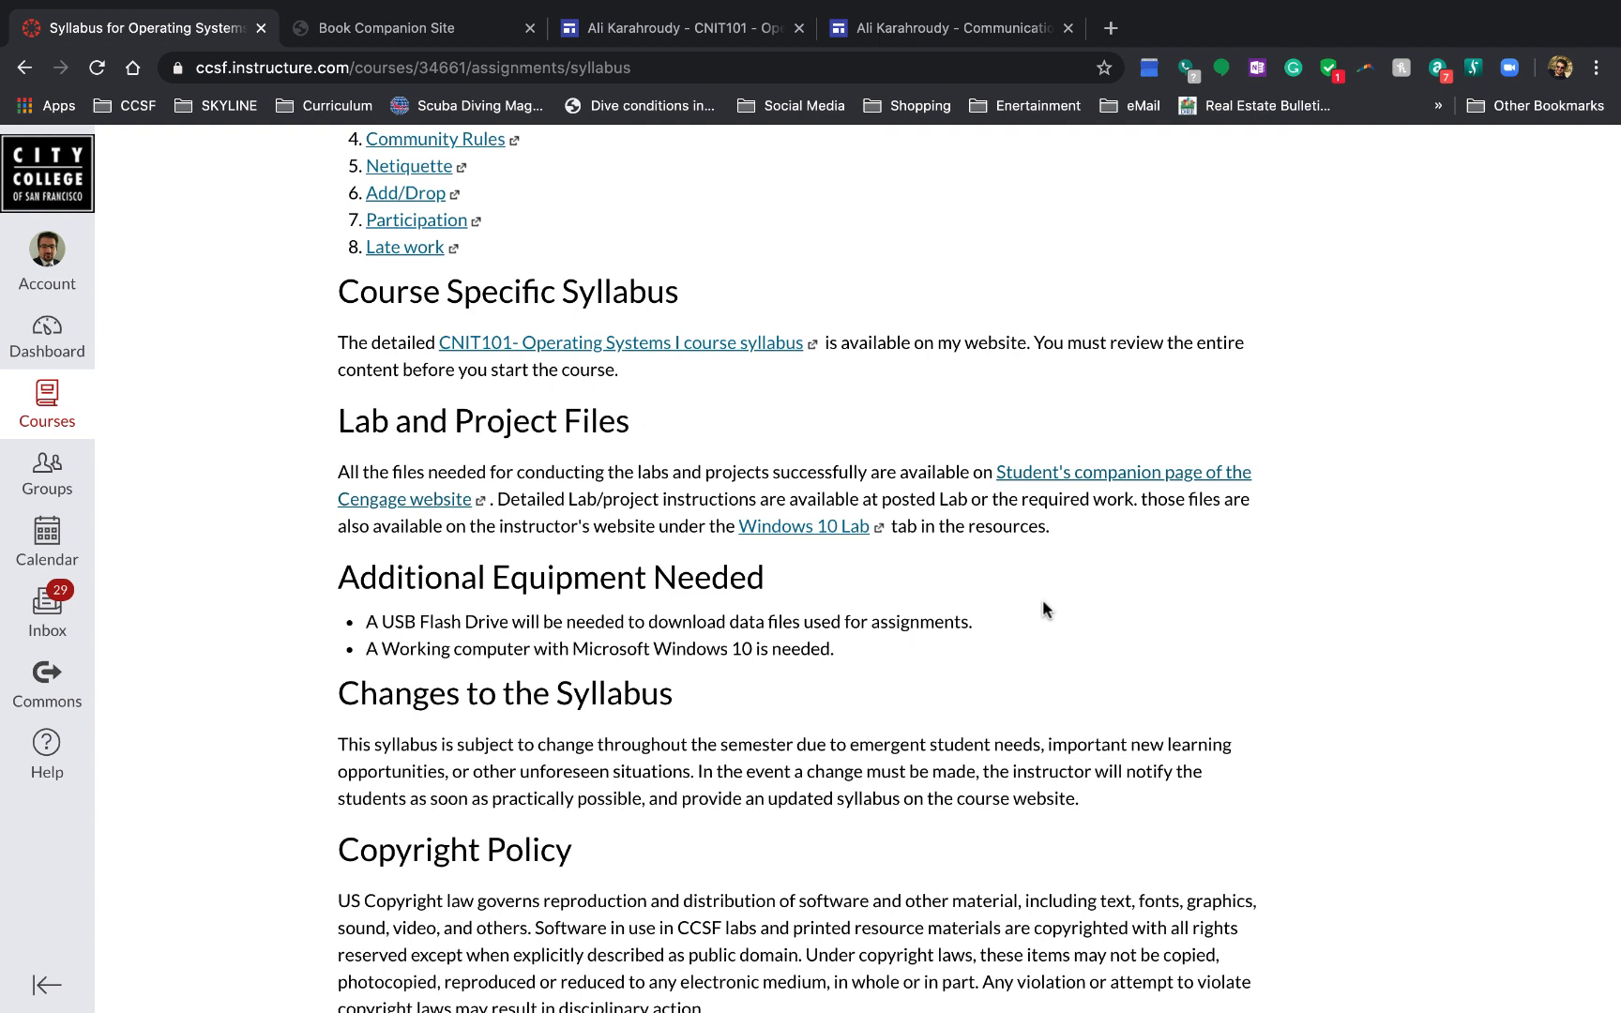
{"action": "mouse_move", "coordinate": [1060, 520]}
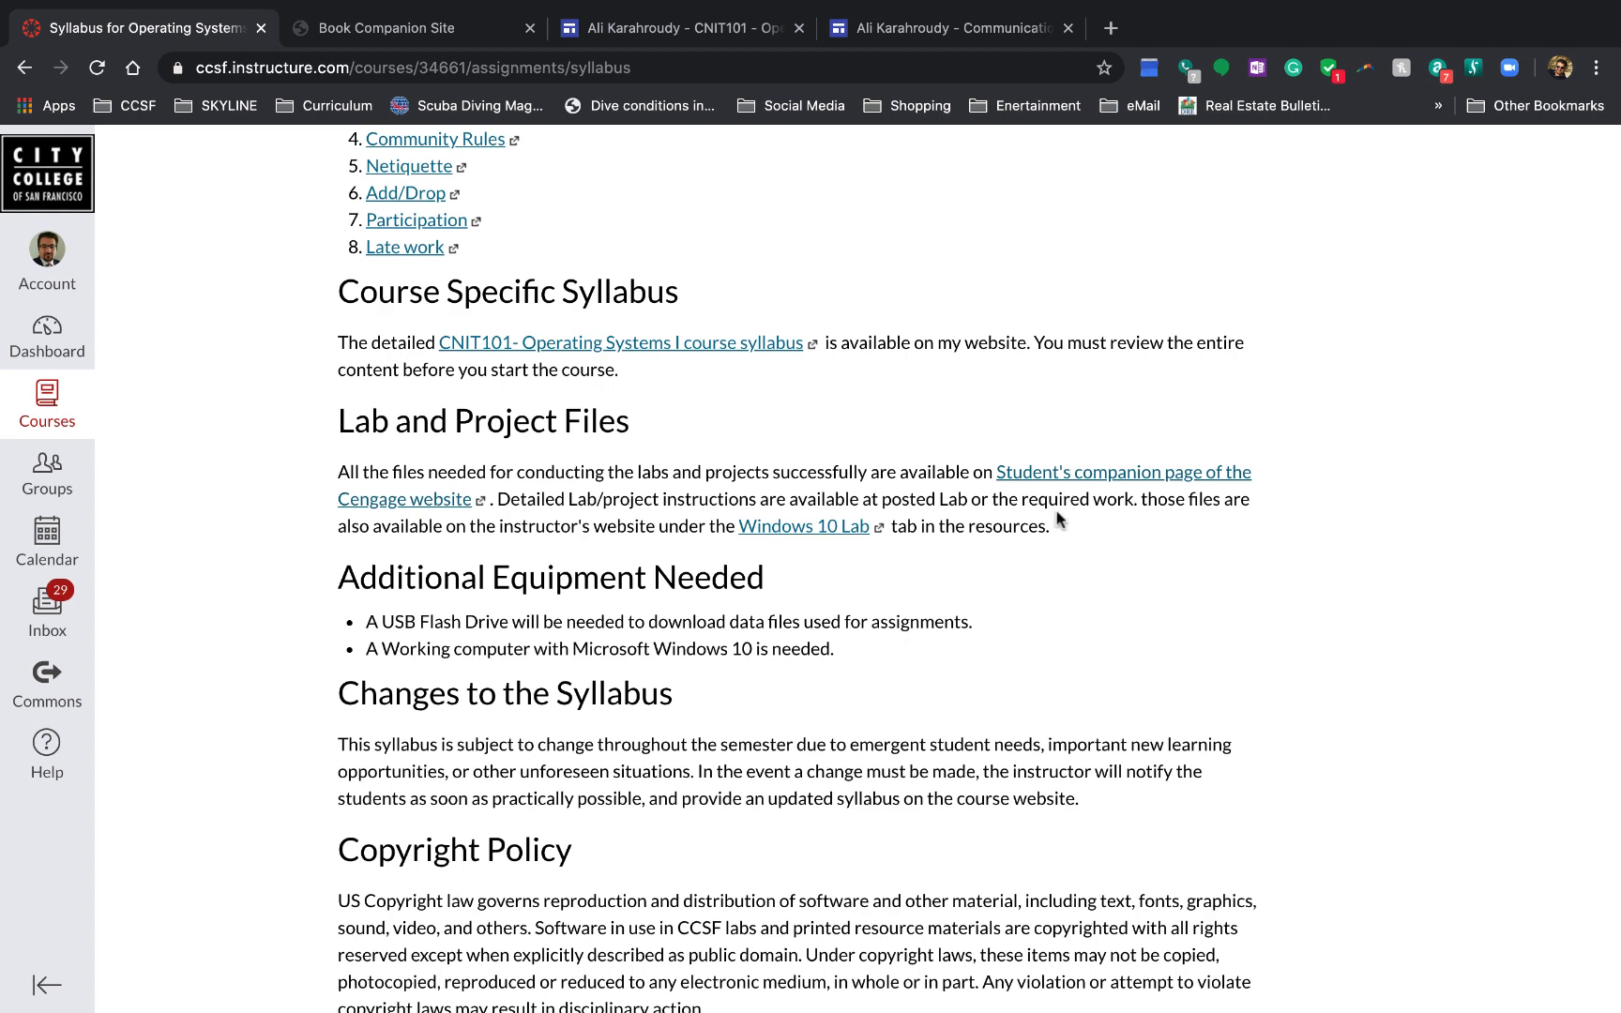
{"action": "scroll", "scroll_direction": "down", "scroll_amount": 3}
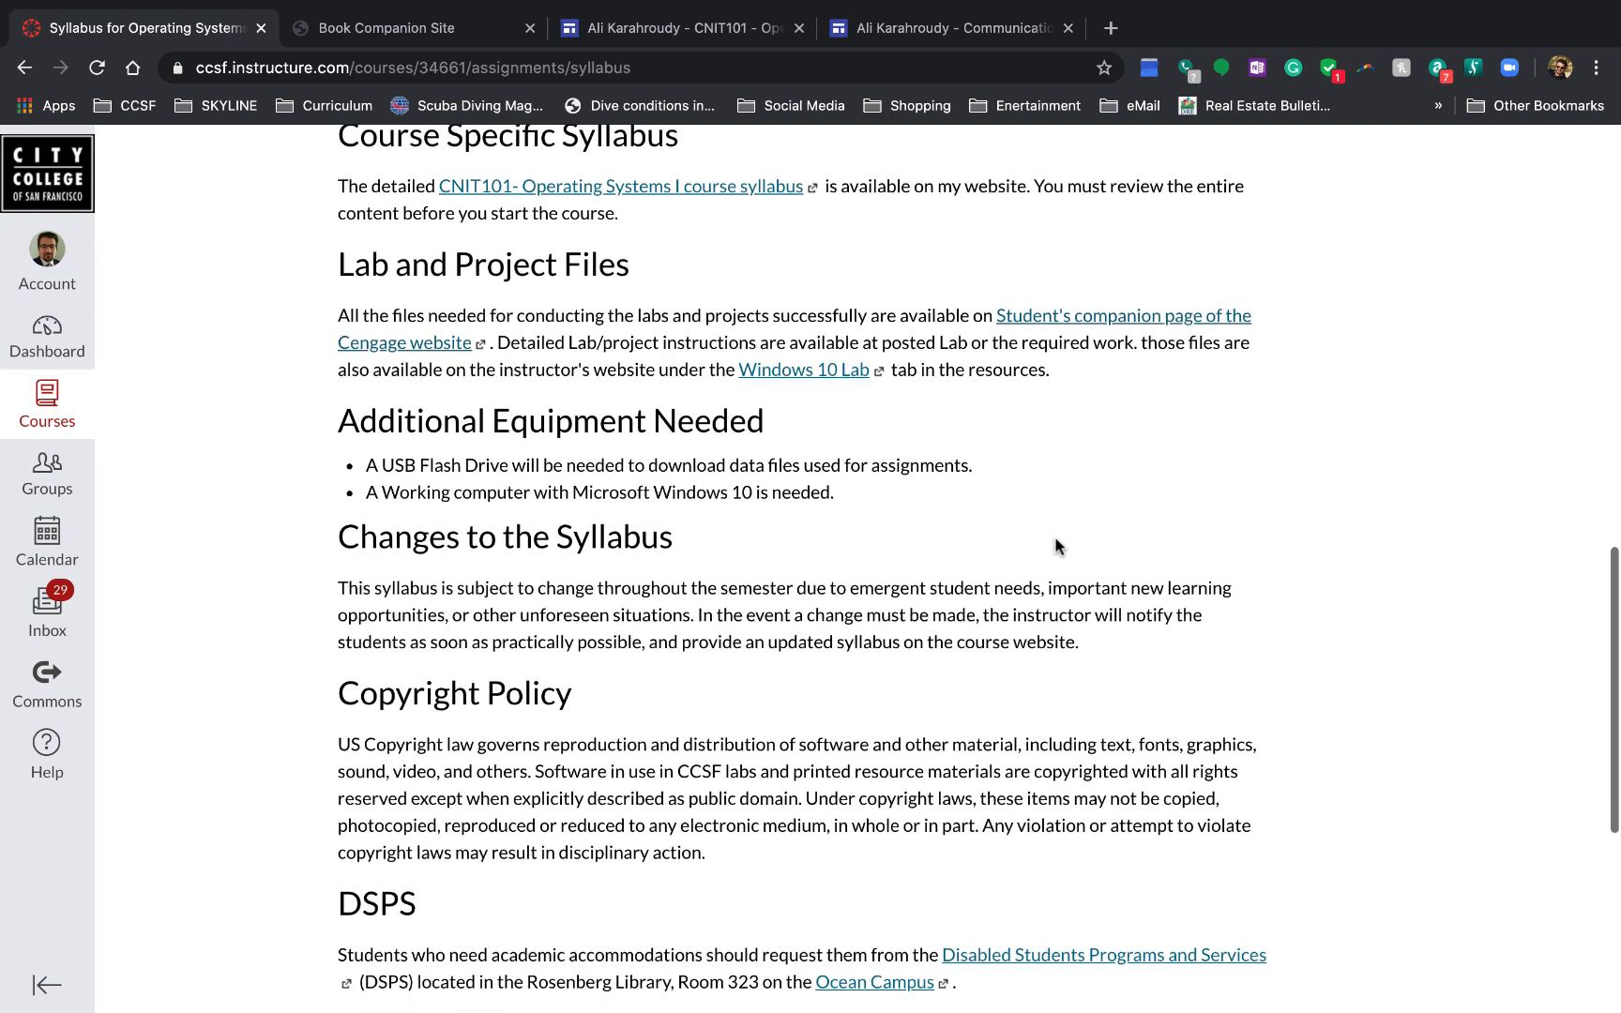
{"action": "scroll", "scroll_direction": "down", "scroll_amount": 3}
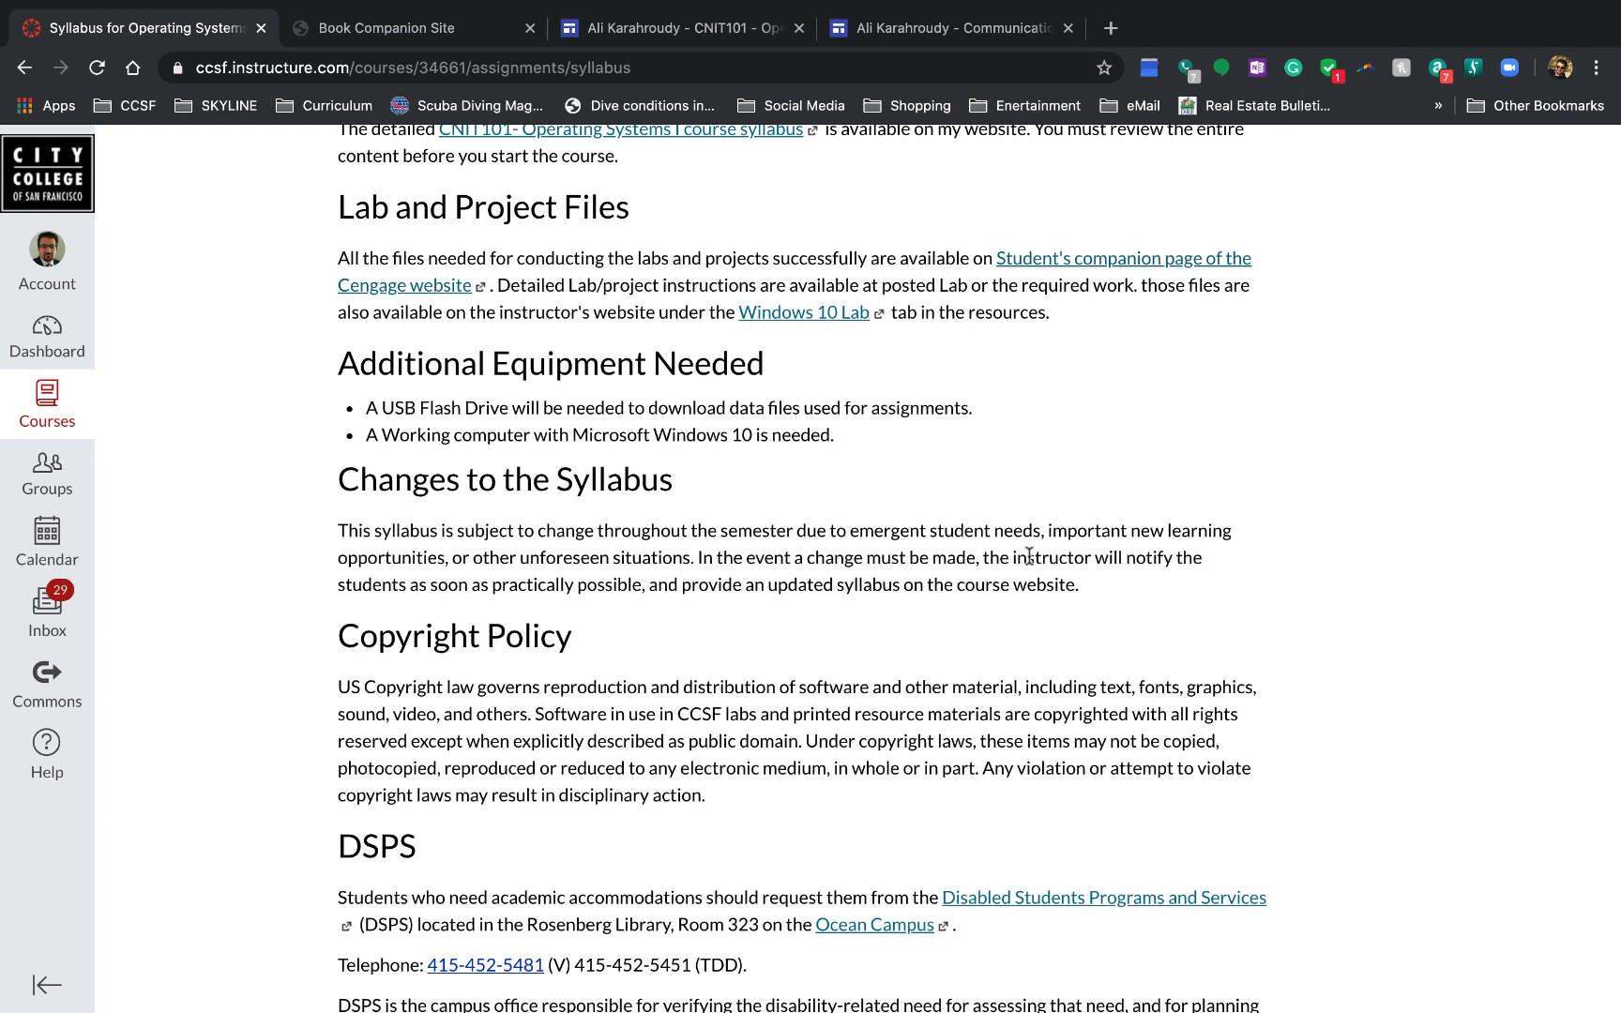
{"action": "mouse_move", "coordinate": [1127, 33]}
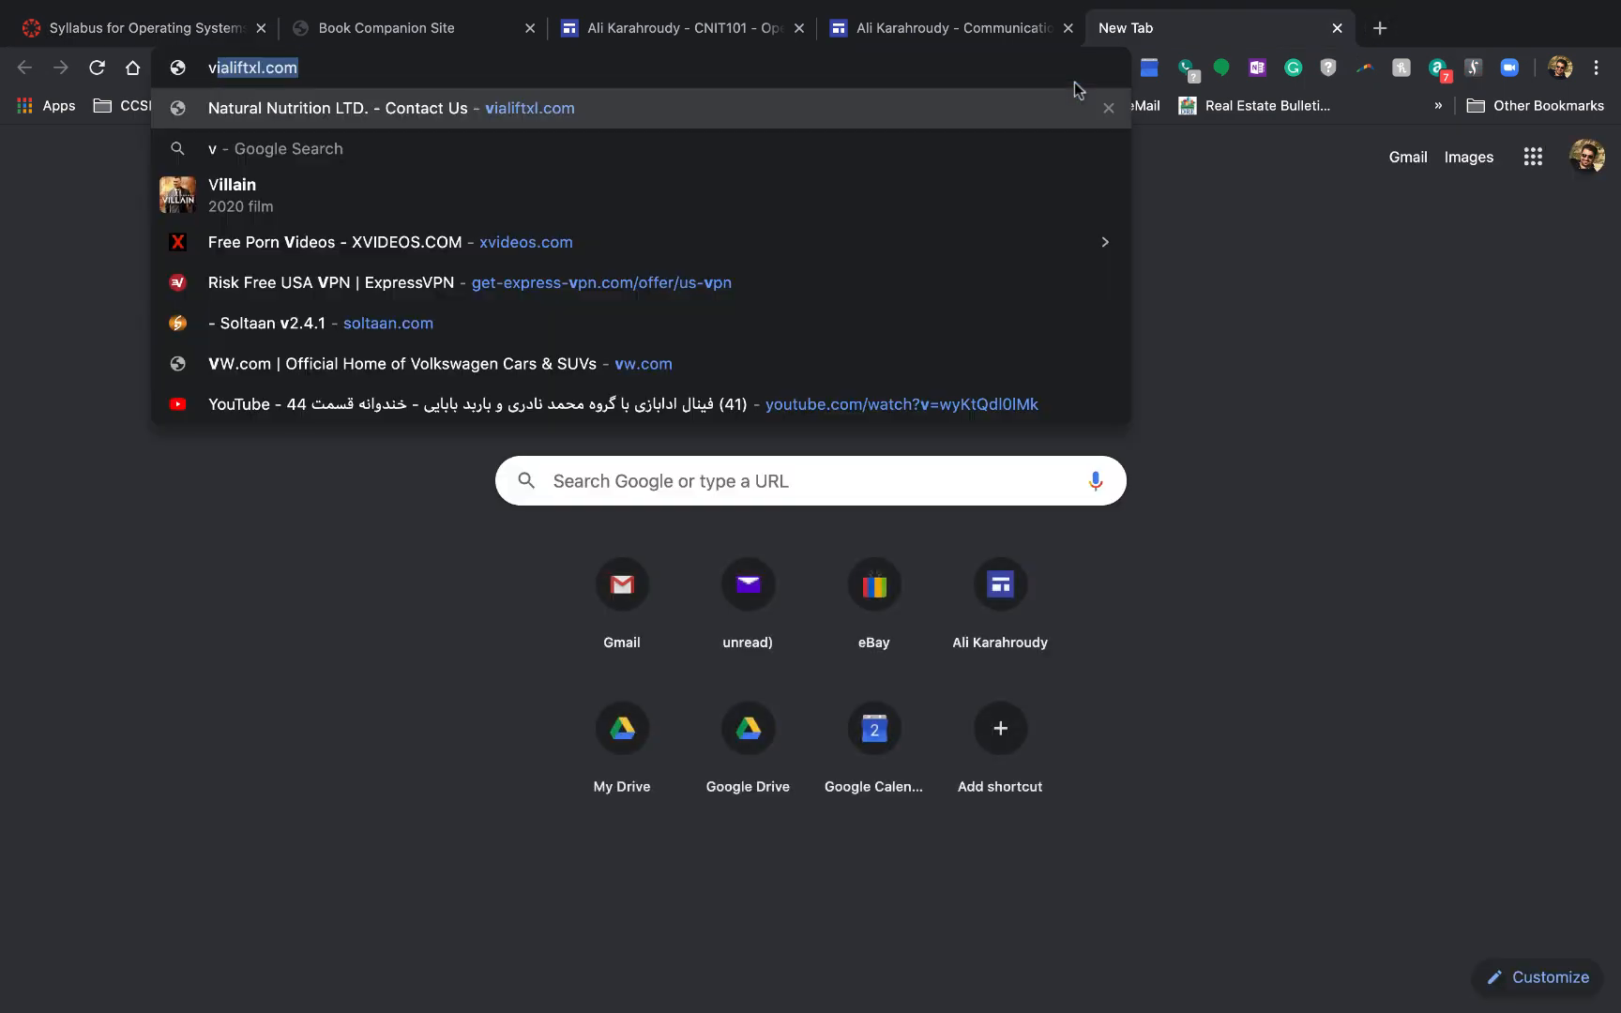
Step: Search Google for 'virtual box' and open the Oracle VM VirtualBox result at virtualbox.org
{"action": "type", "text": "virtual+box&rlz=1C5CHFA_enUS894US894&oq=virtual+box&aqs=chrome..69i57j0l4j46j0j69i..."}
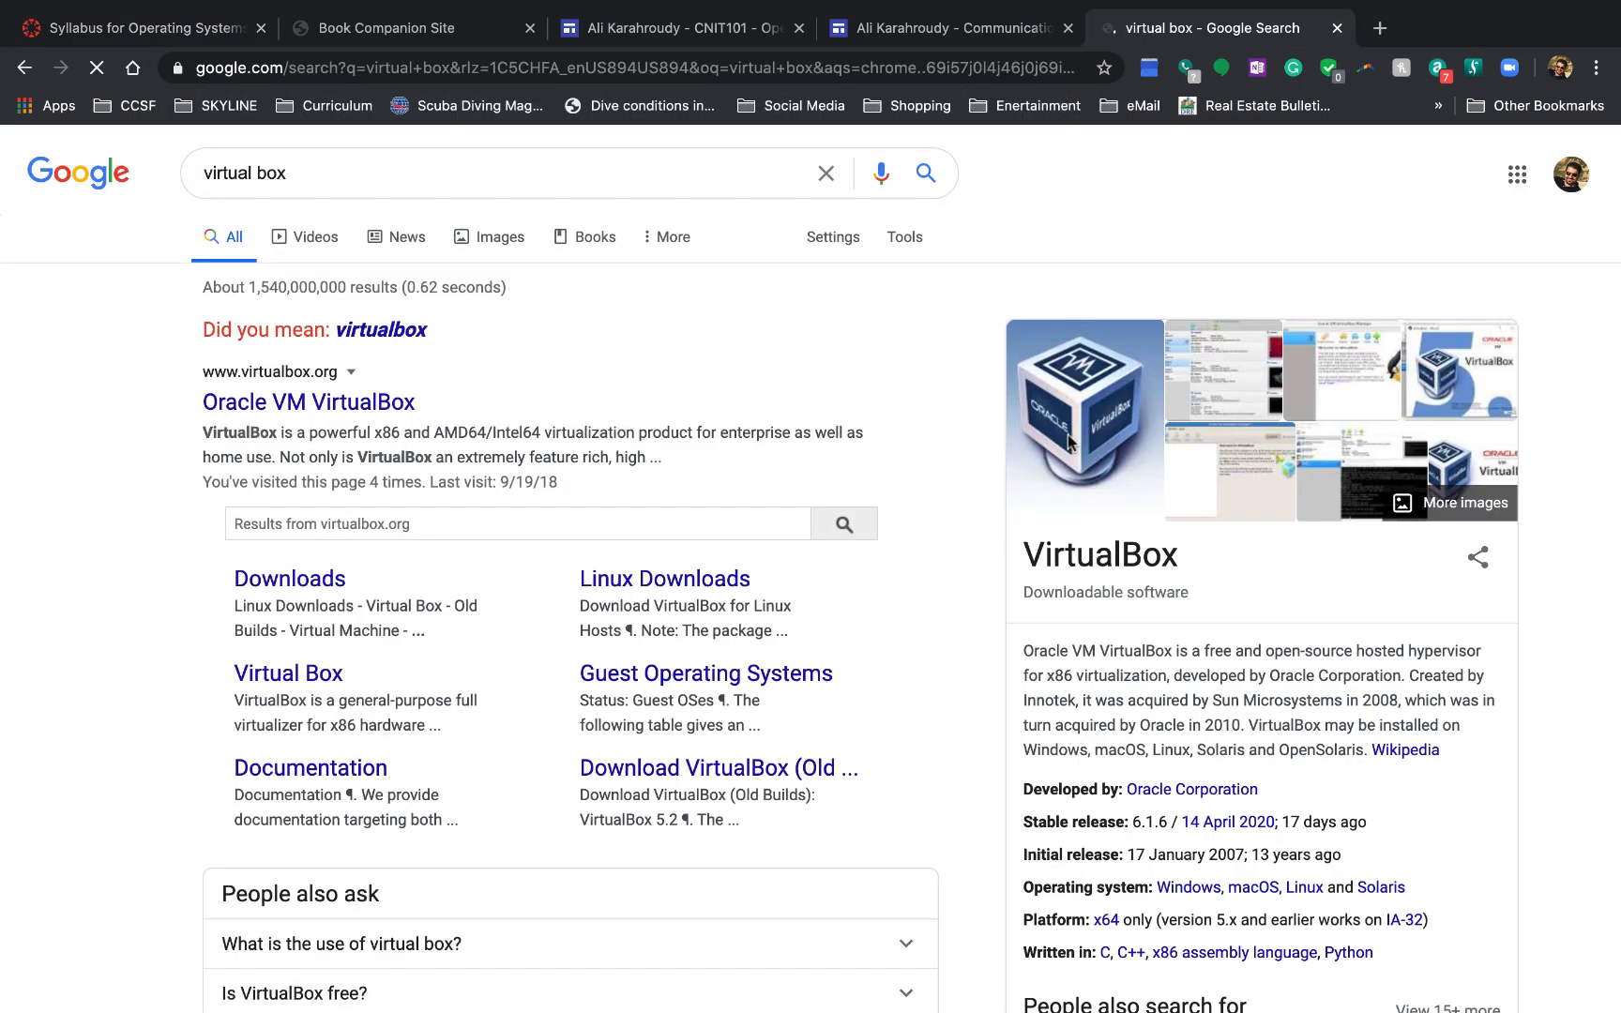
{"action": "left_click", "coordinate": [308, 402]}
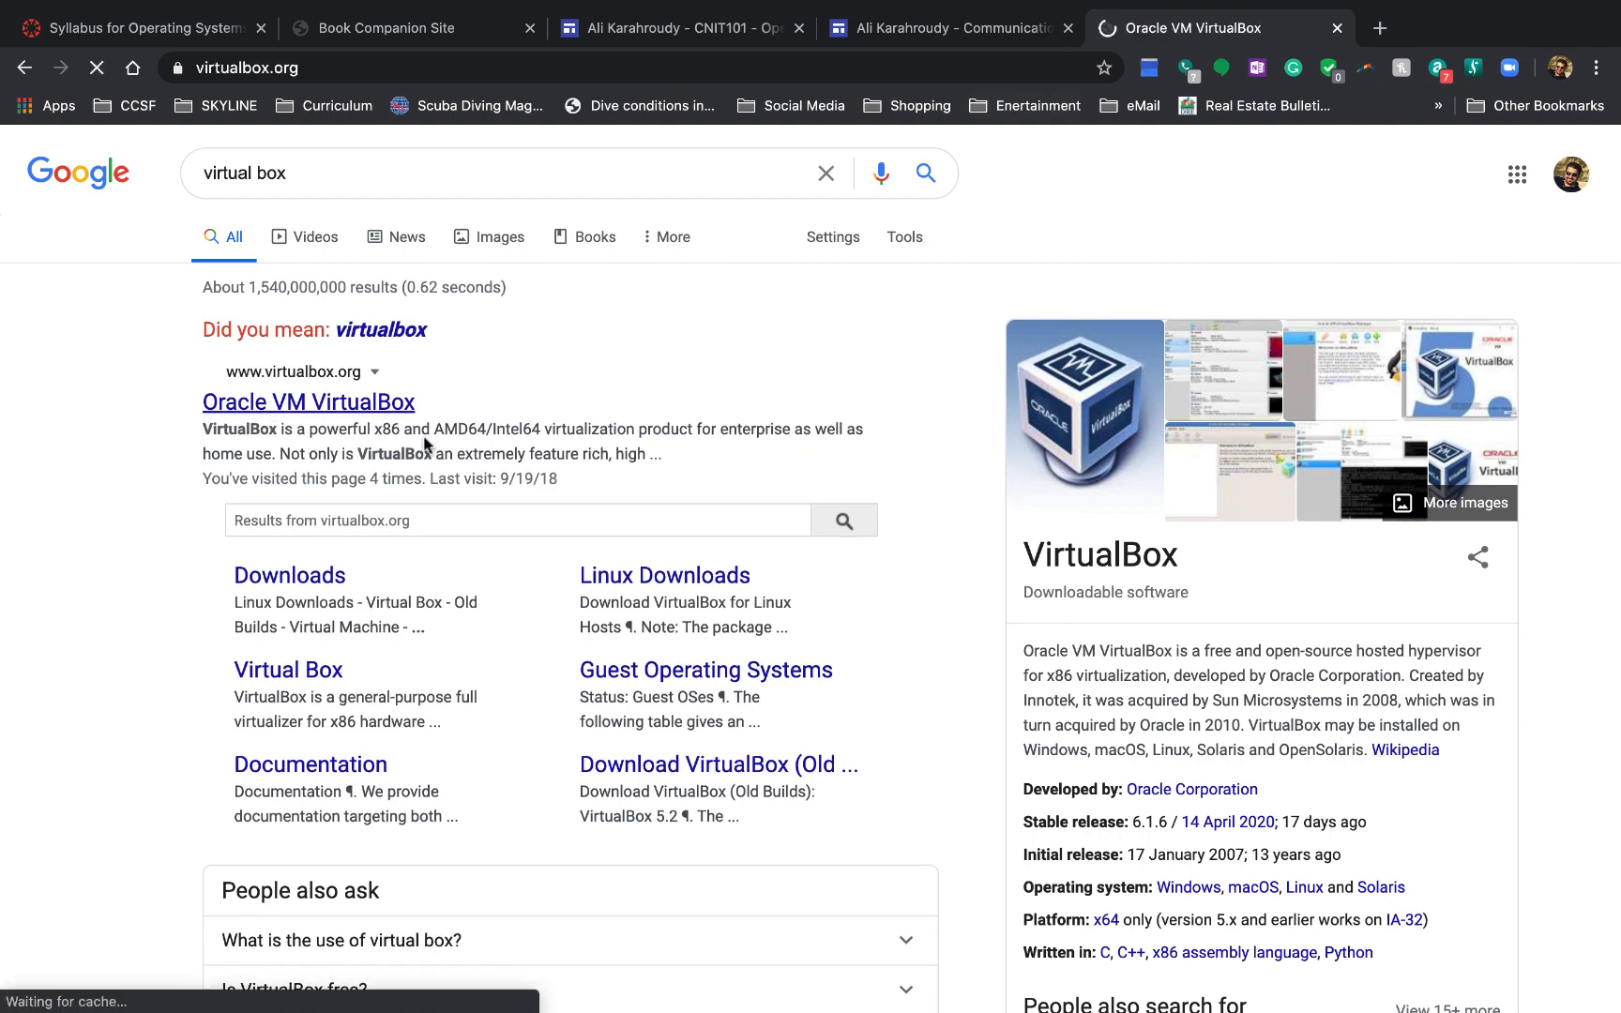
{"action": "left_click", "coordinate": [307, 402]}
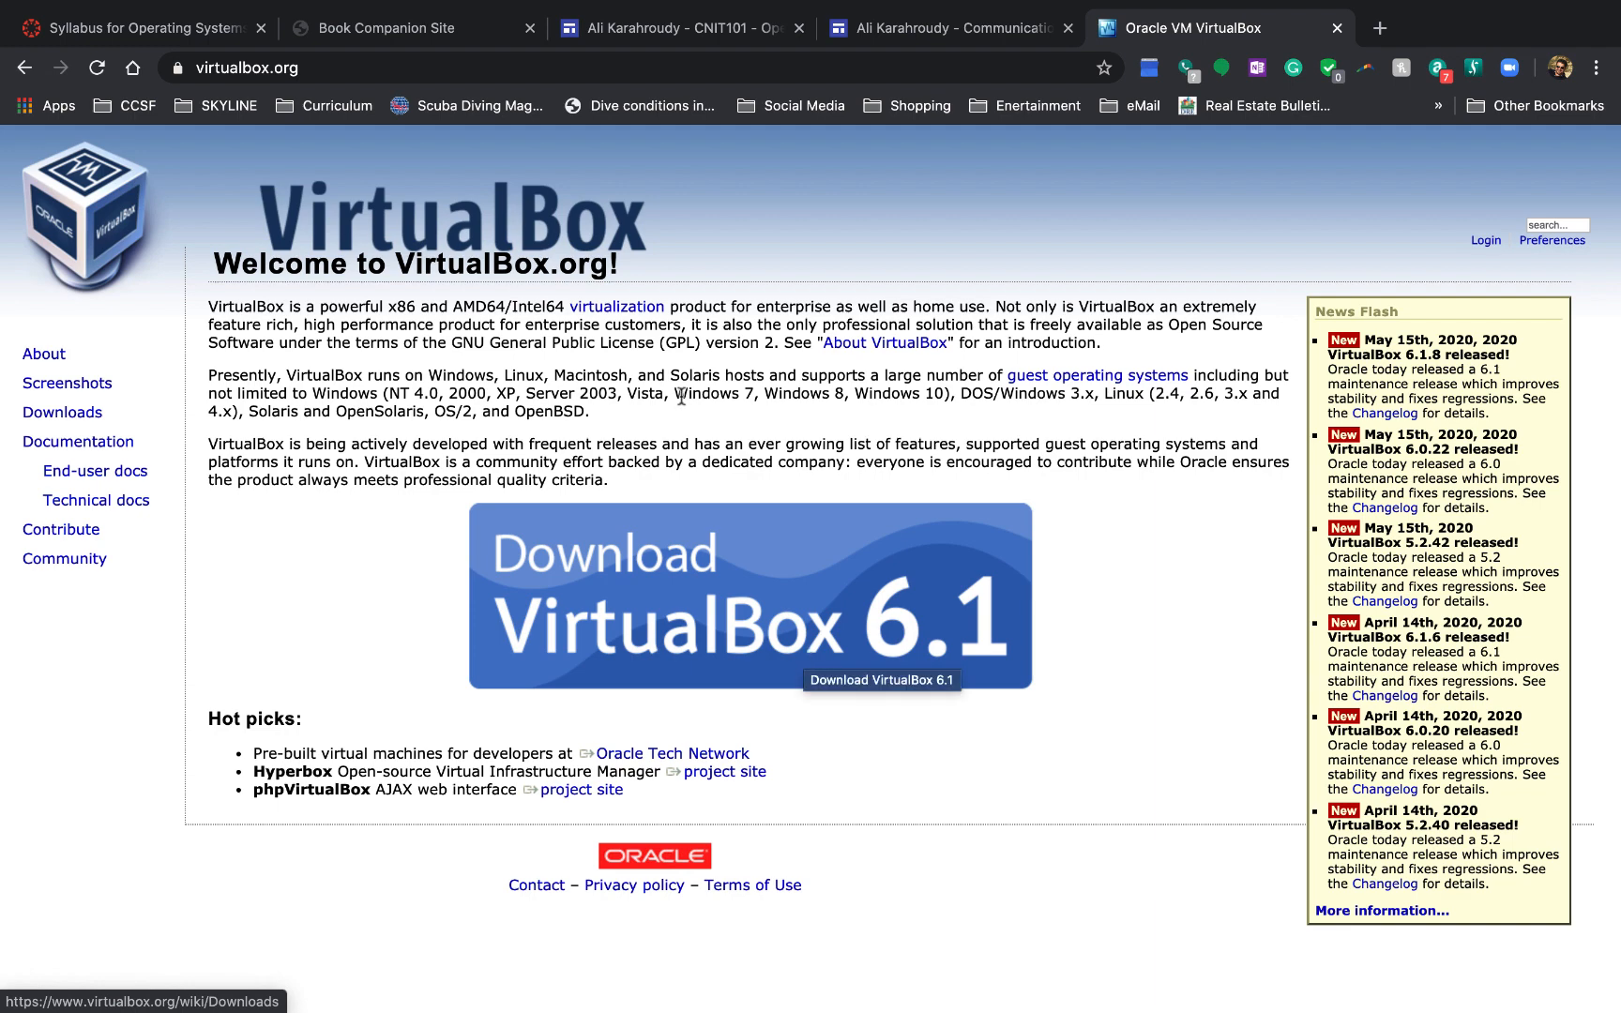
{"action": "mouse_move", "coordinate": [841, 362]}
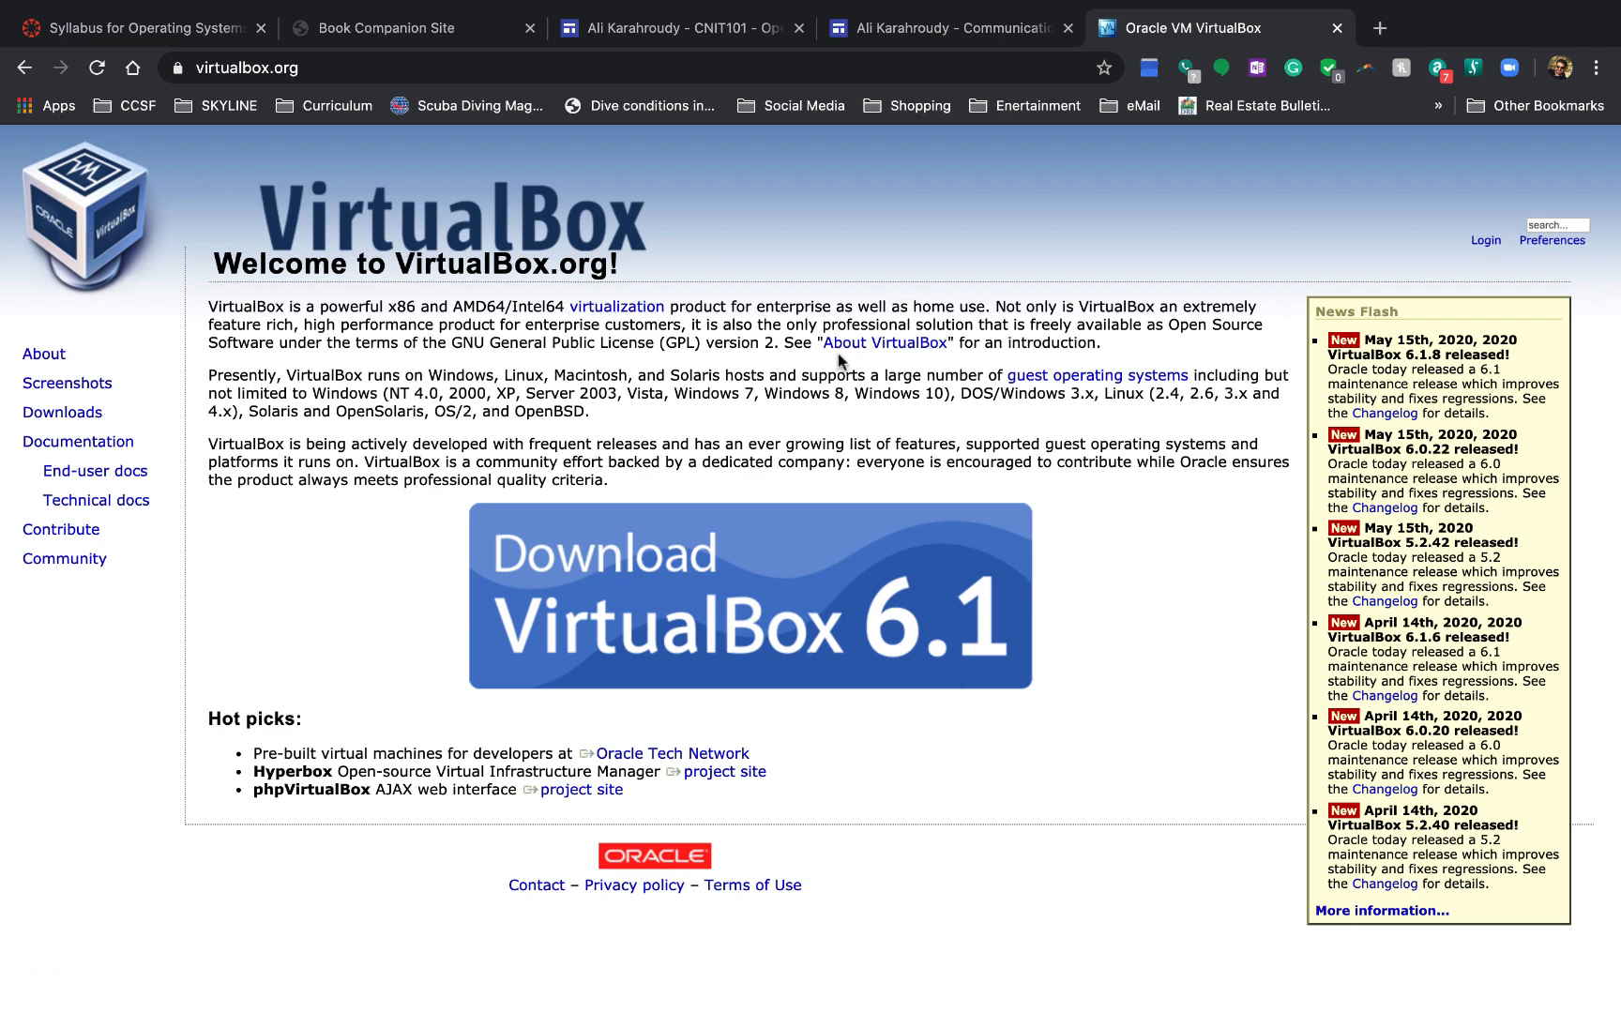
{"action": "mouse_move", "coordinate": [699, 297]}
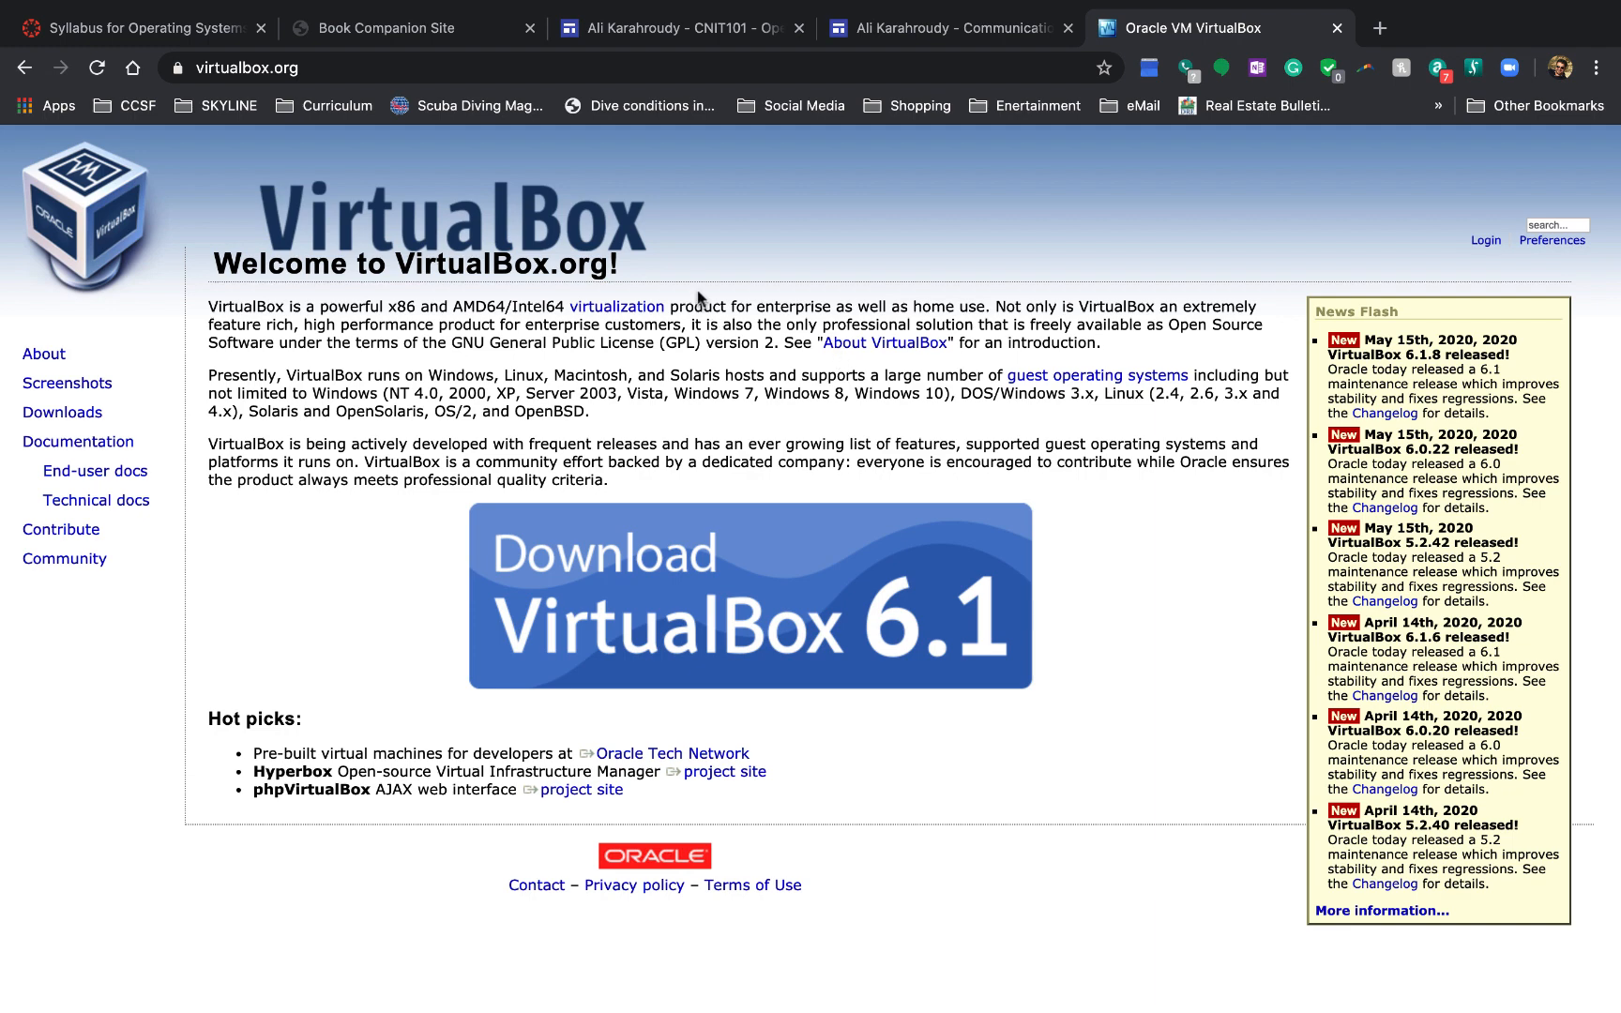
{"action": "left_click", "coordinate": [145, 28]}
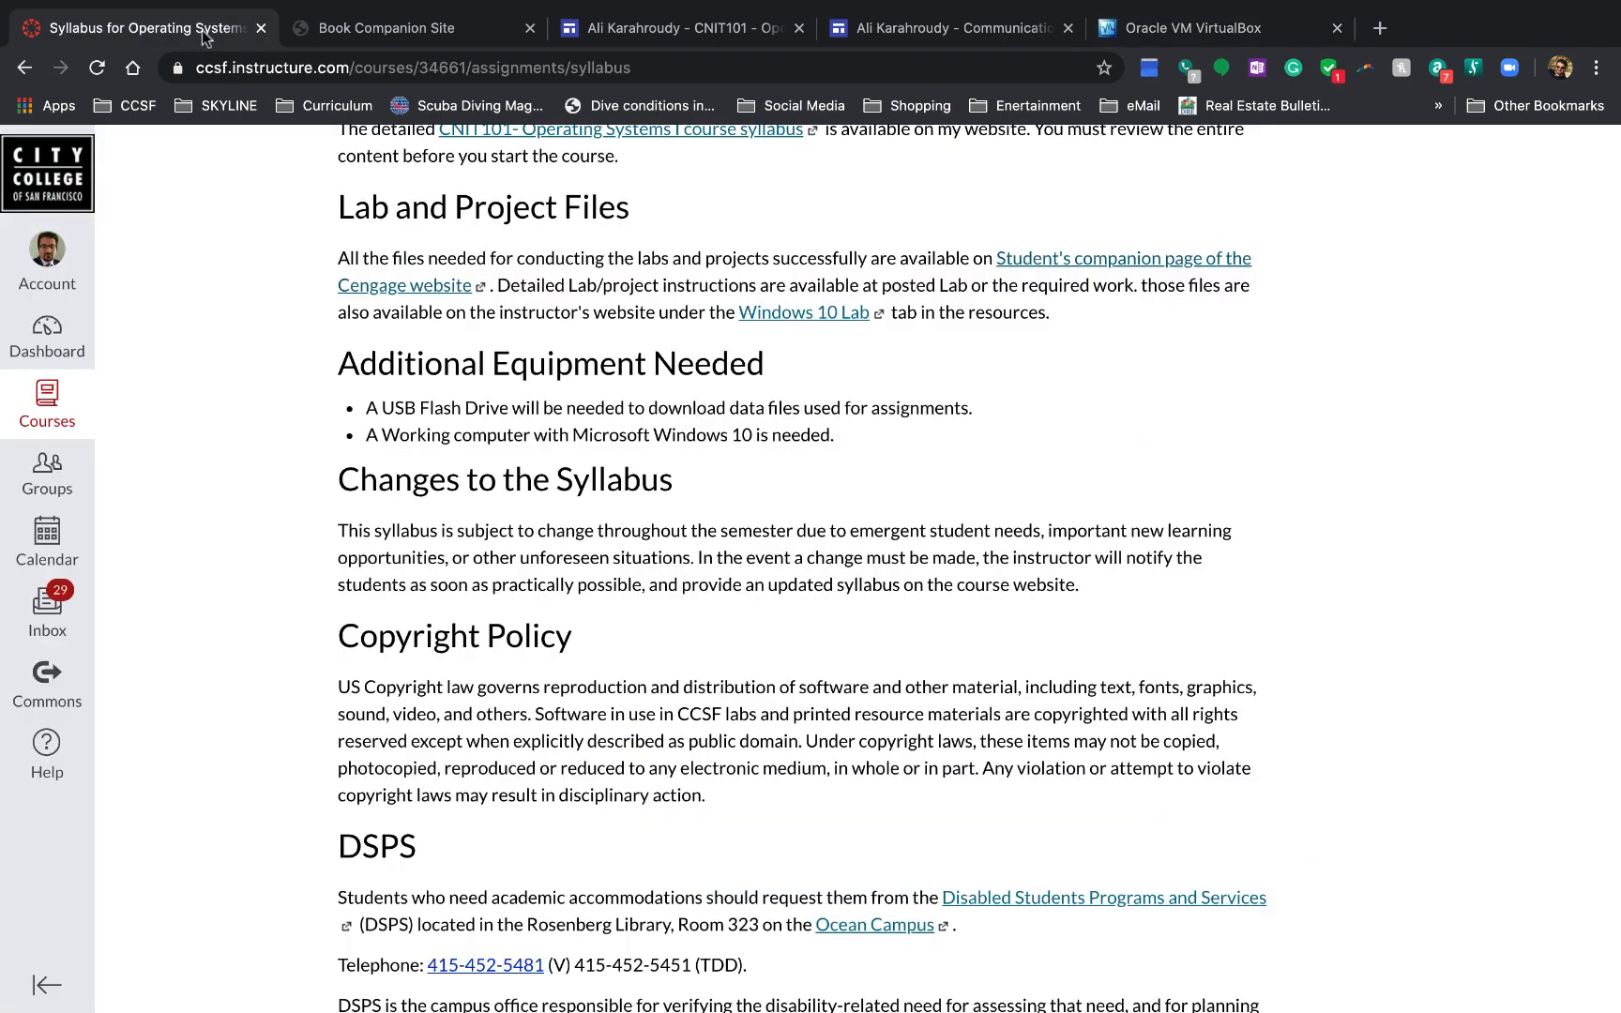
{"action": "mouse_move", "coordinate": [868, 413]}
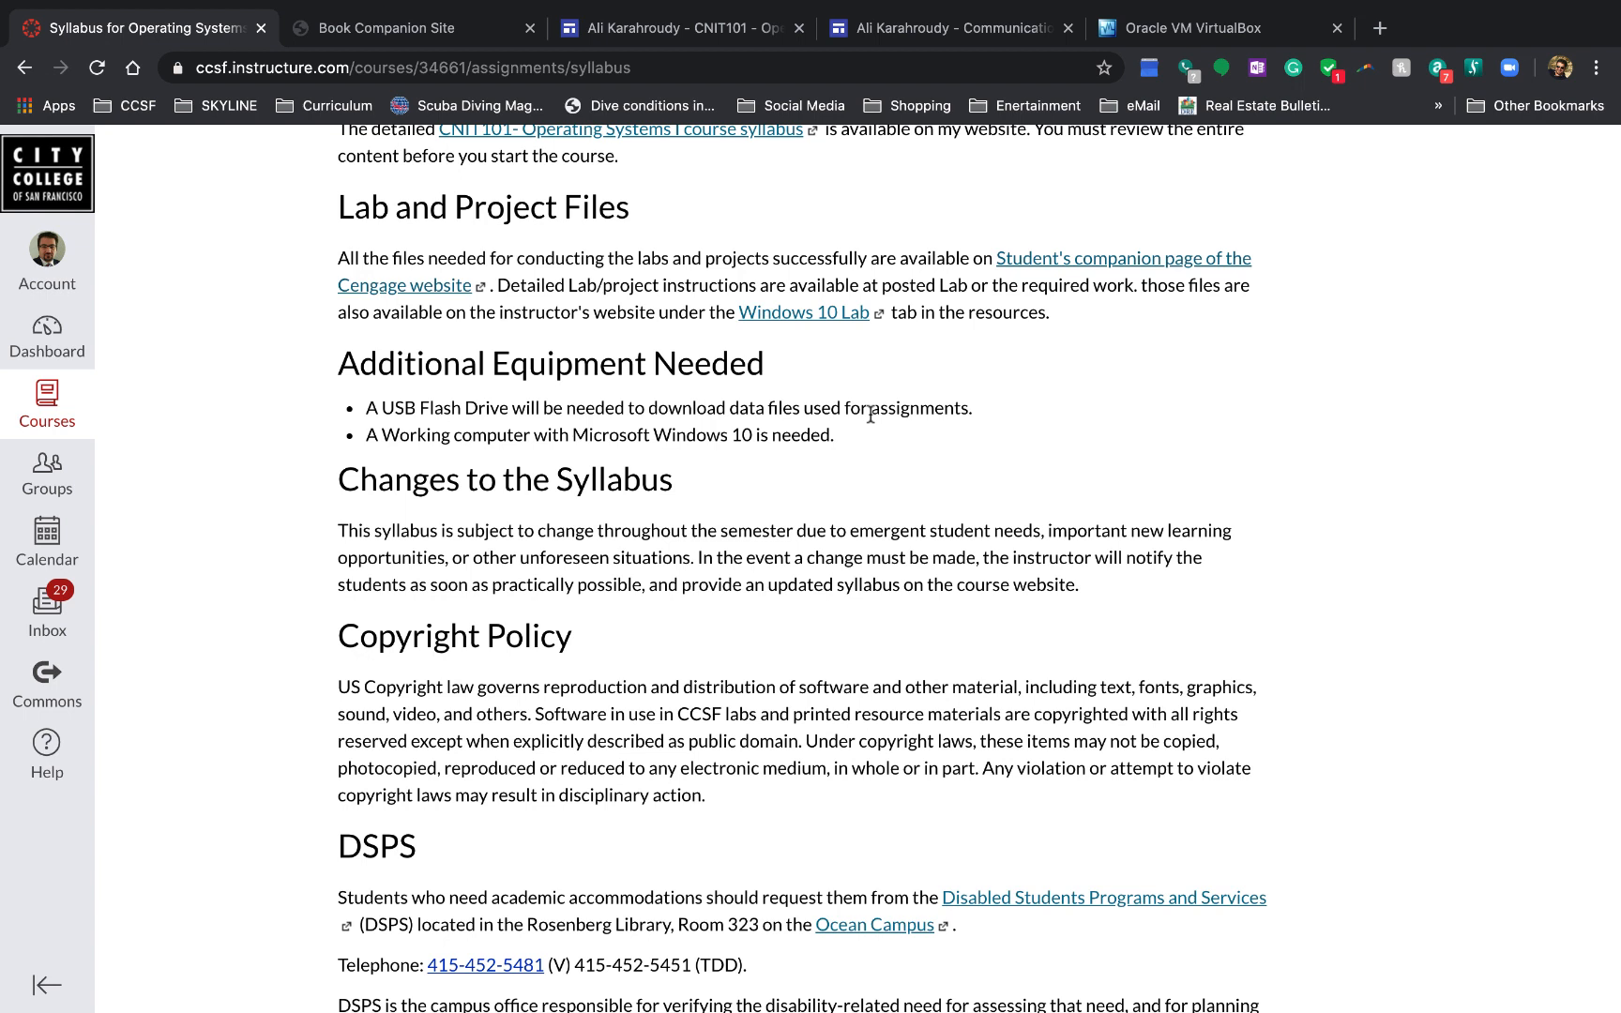
{"action": "mouse_move", "coordinate": [809, 404]}
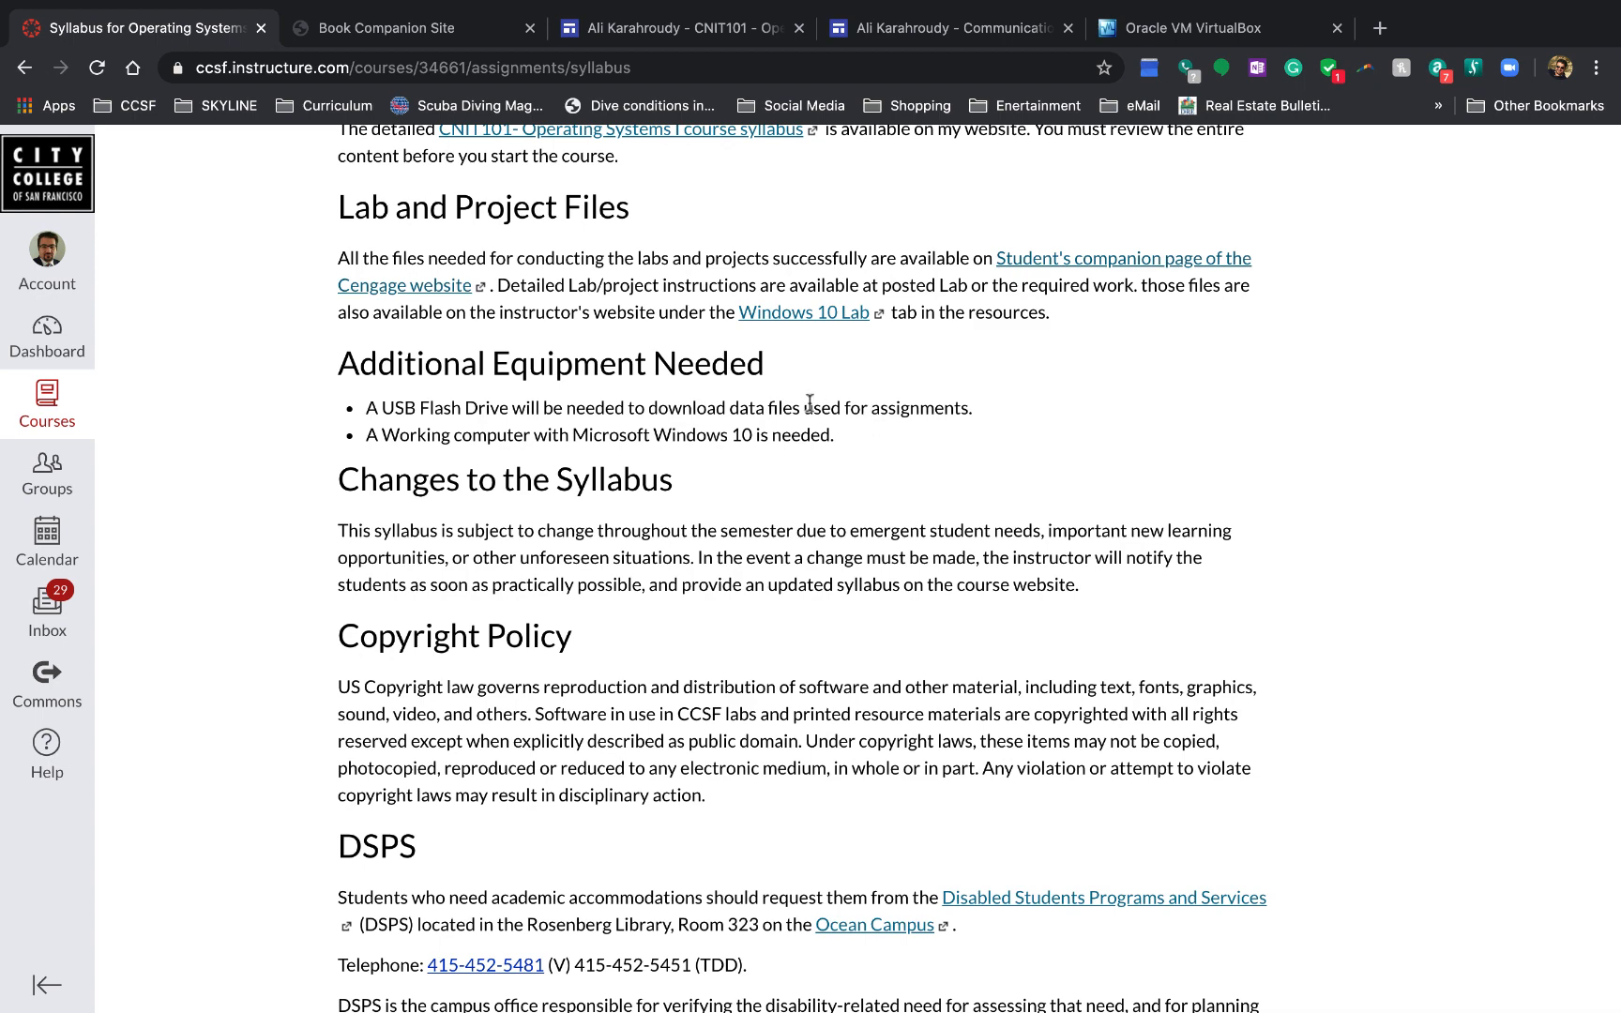
{"action": "scroll", "scroll_direction": "down", "scroll_amount": 3}
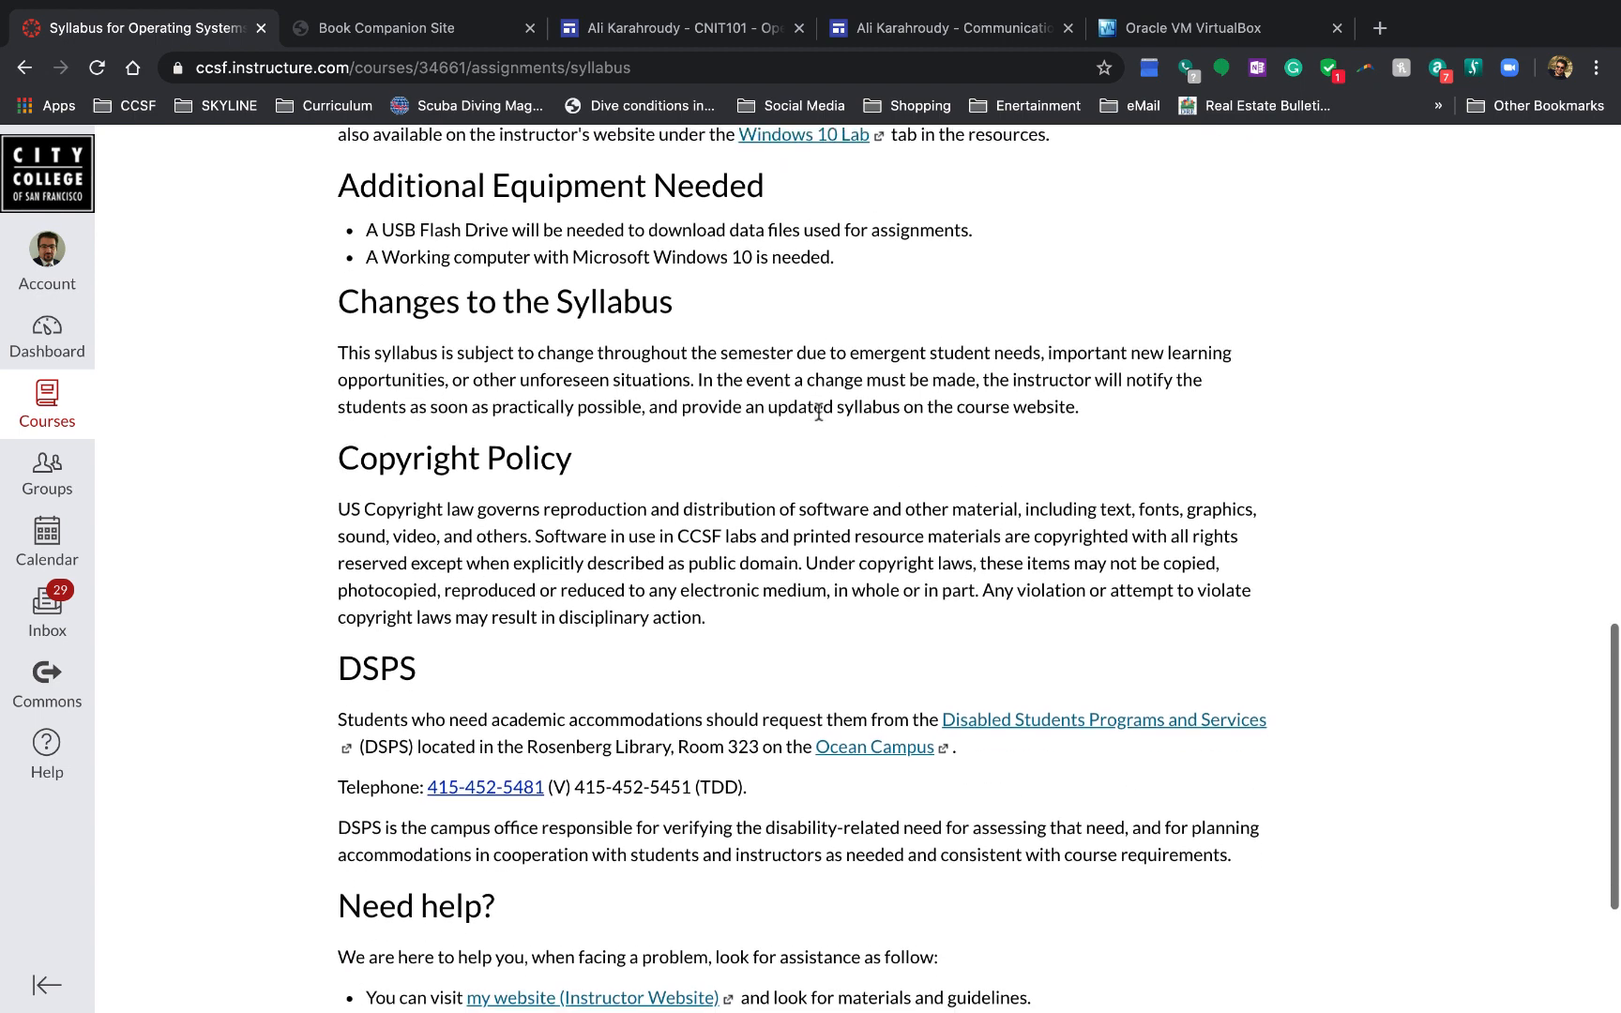
{"action": "scroll", "scroll_direction": "down", "scroll_amount": 3}
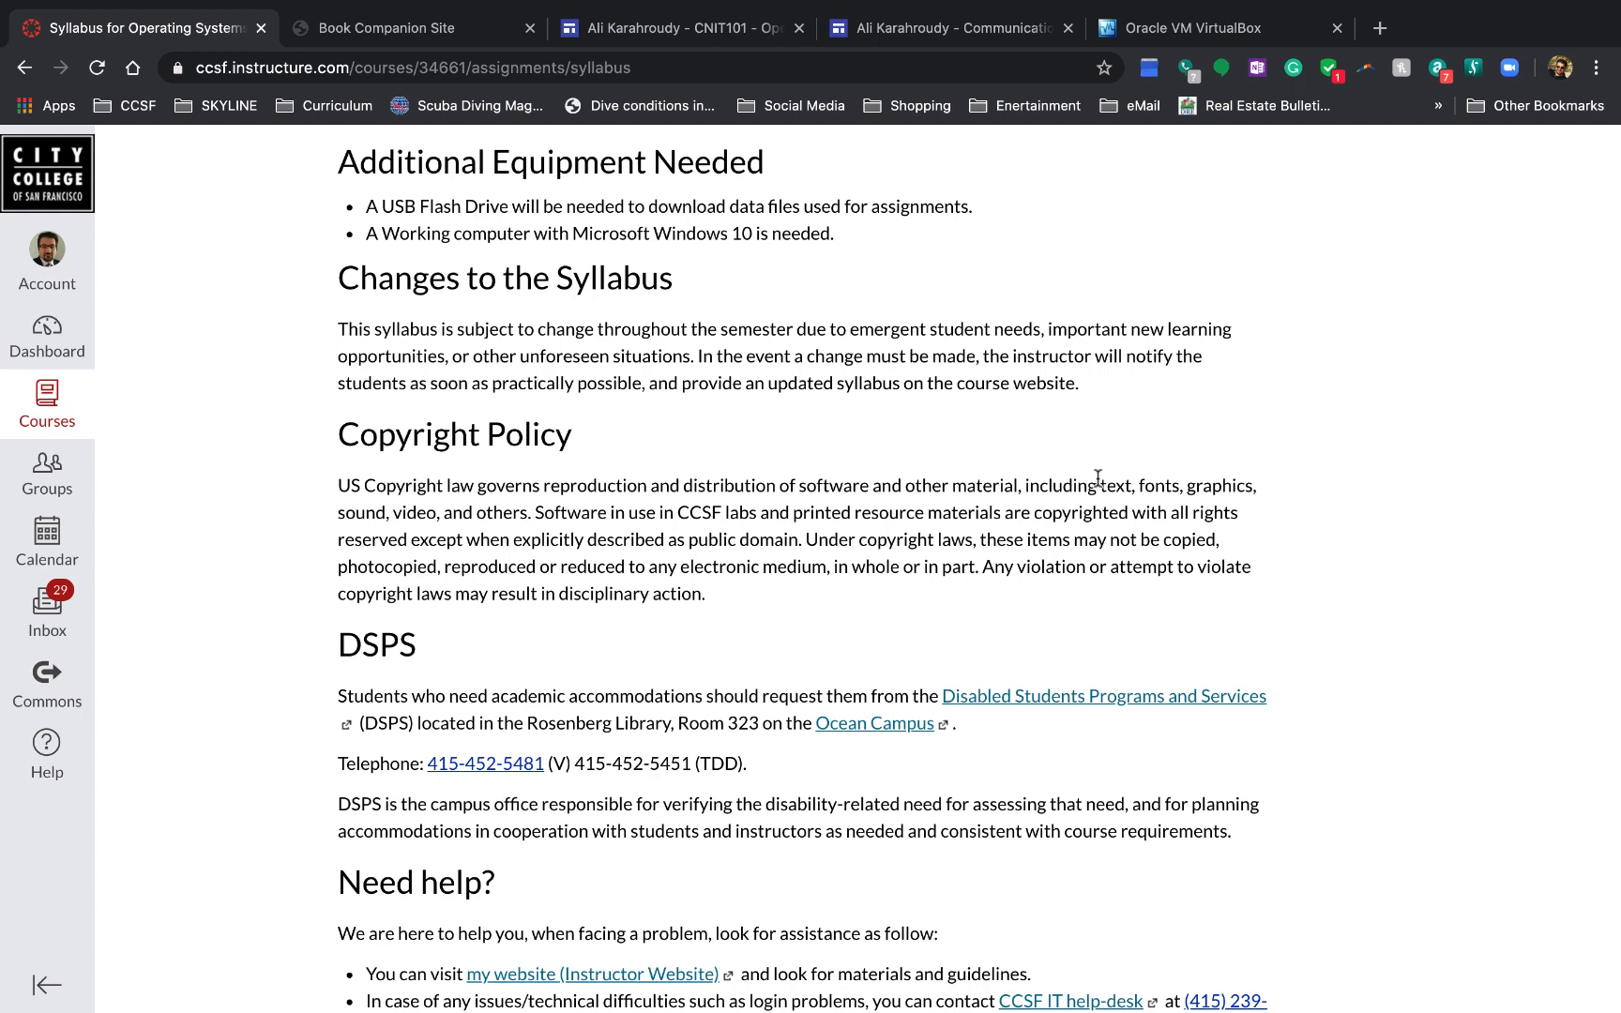
{"action": "mouse_move", "coordinate": [1073, 506]}
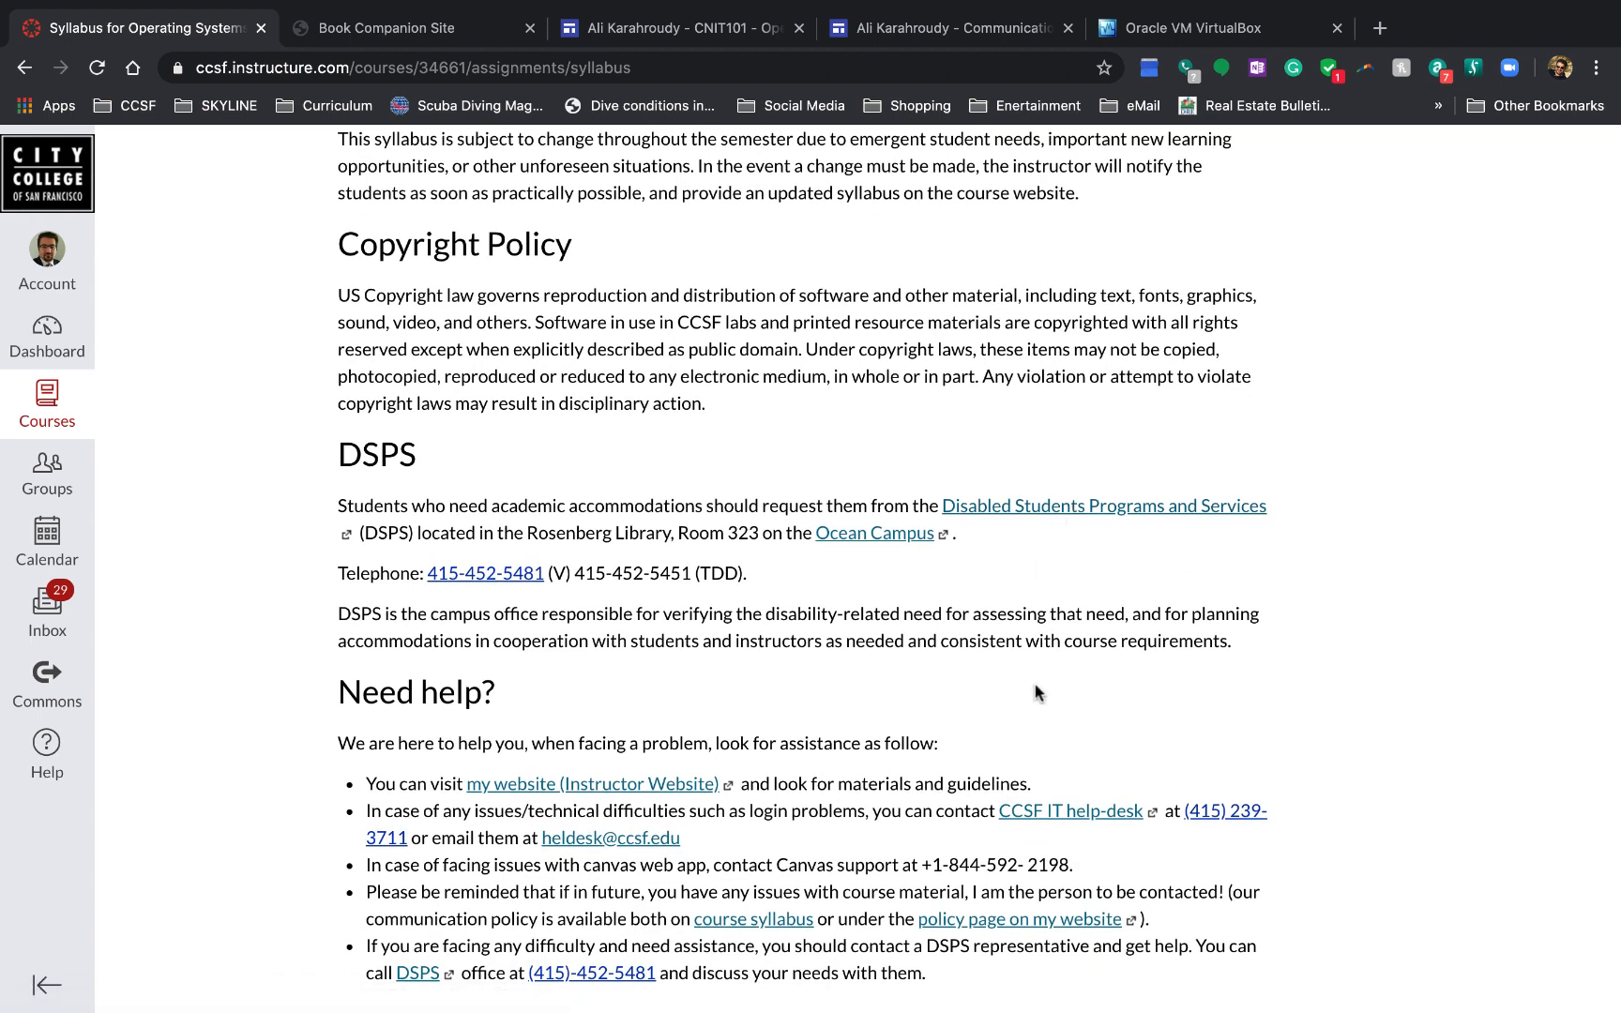
{"action": "mouse_move", "coordinate": [584, 632]}
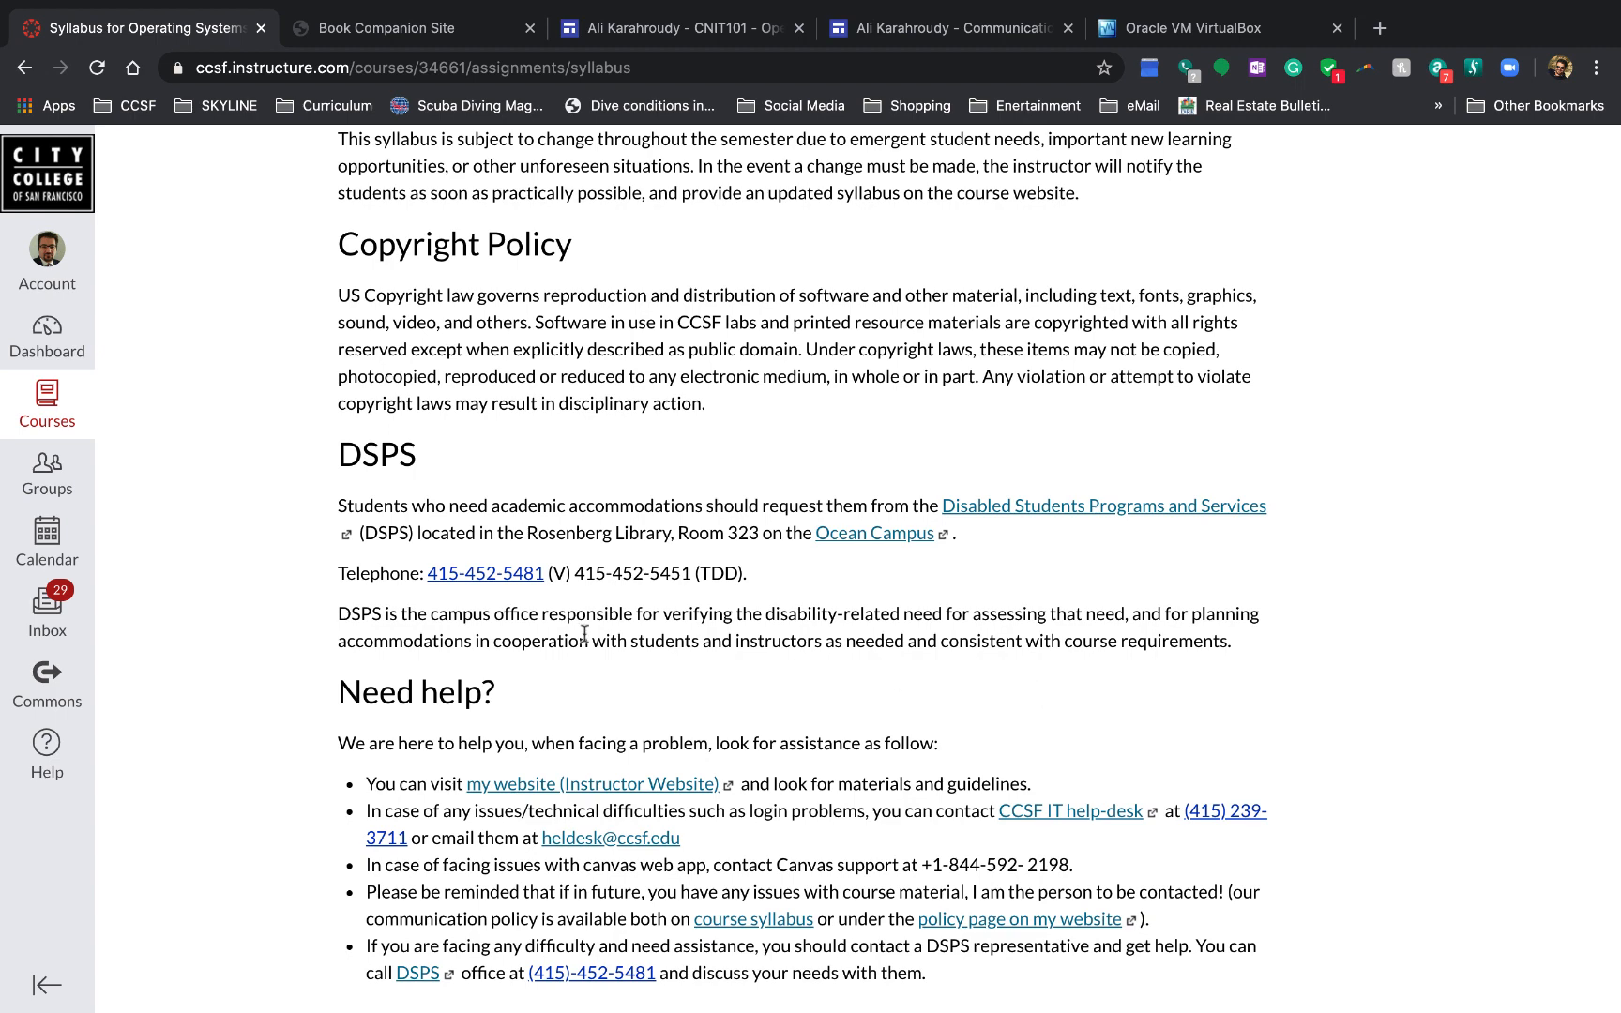
{"action": "mouse_move", "coordinate": [488, 488]}
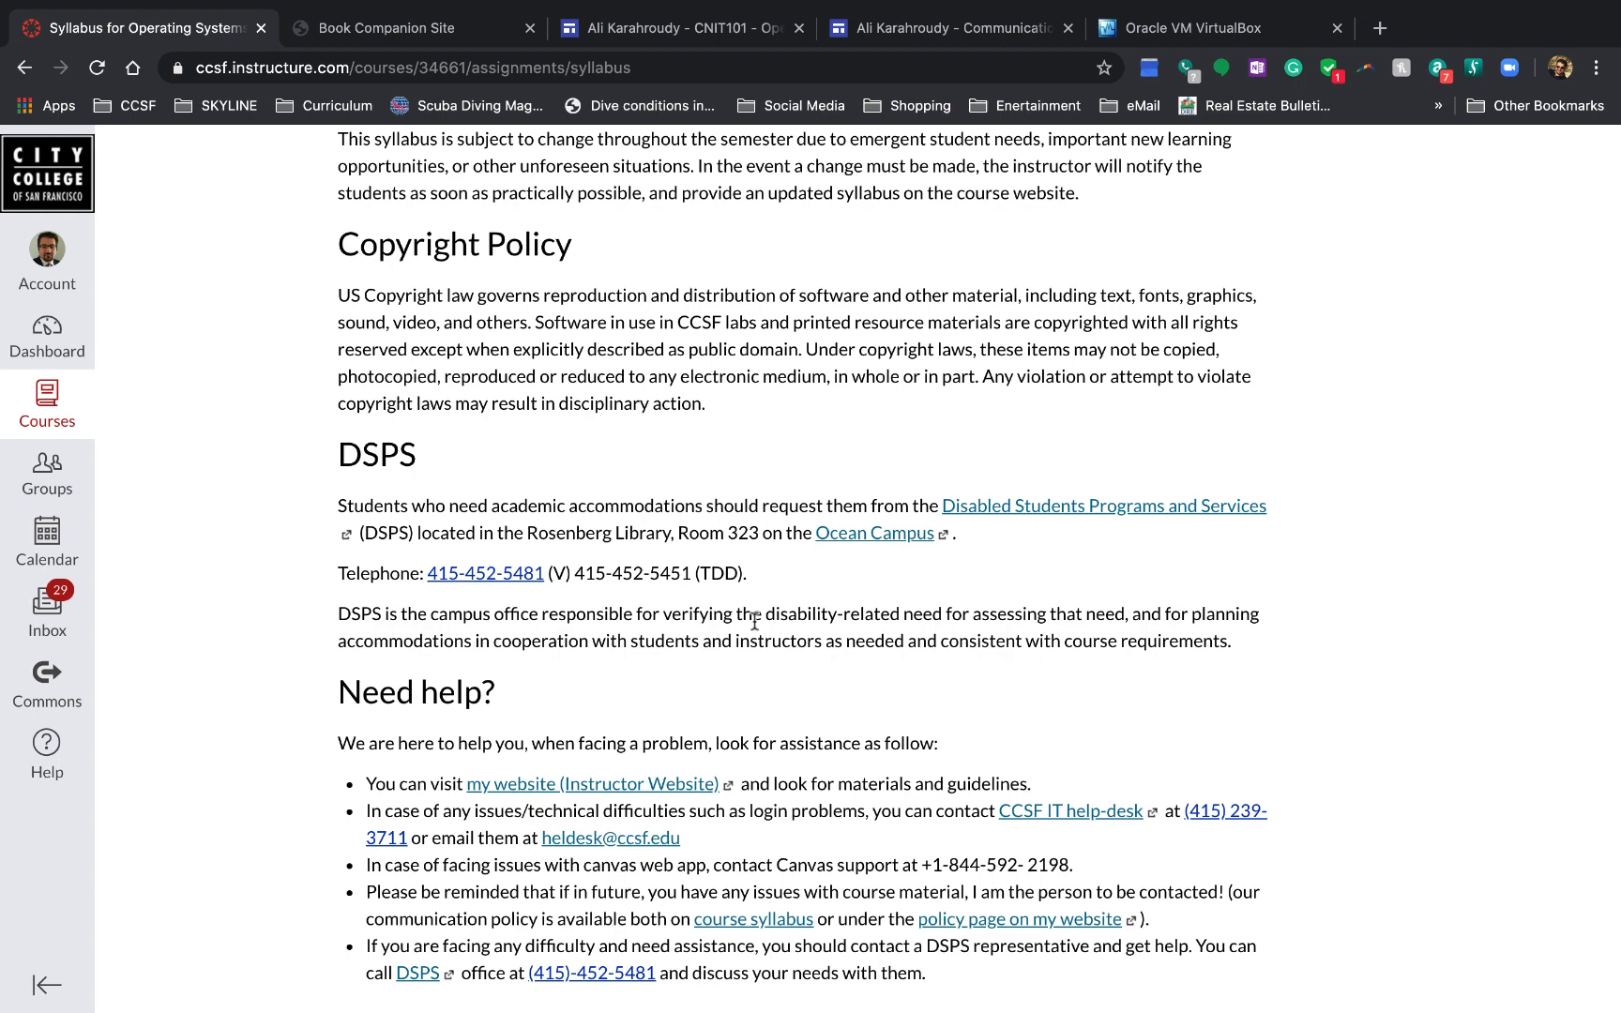
{"action": "scroll", "scroll_direction": "down", "scroll_amount": 3}
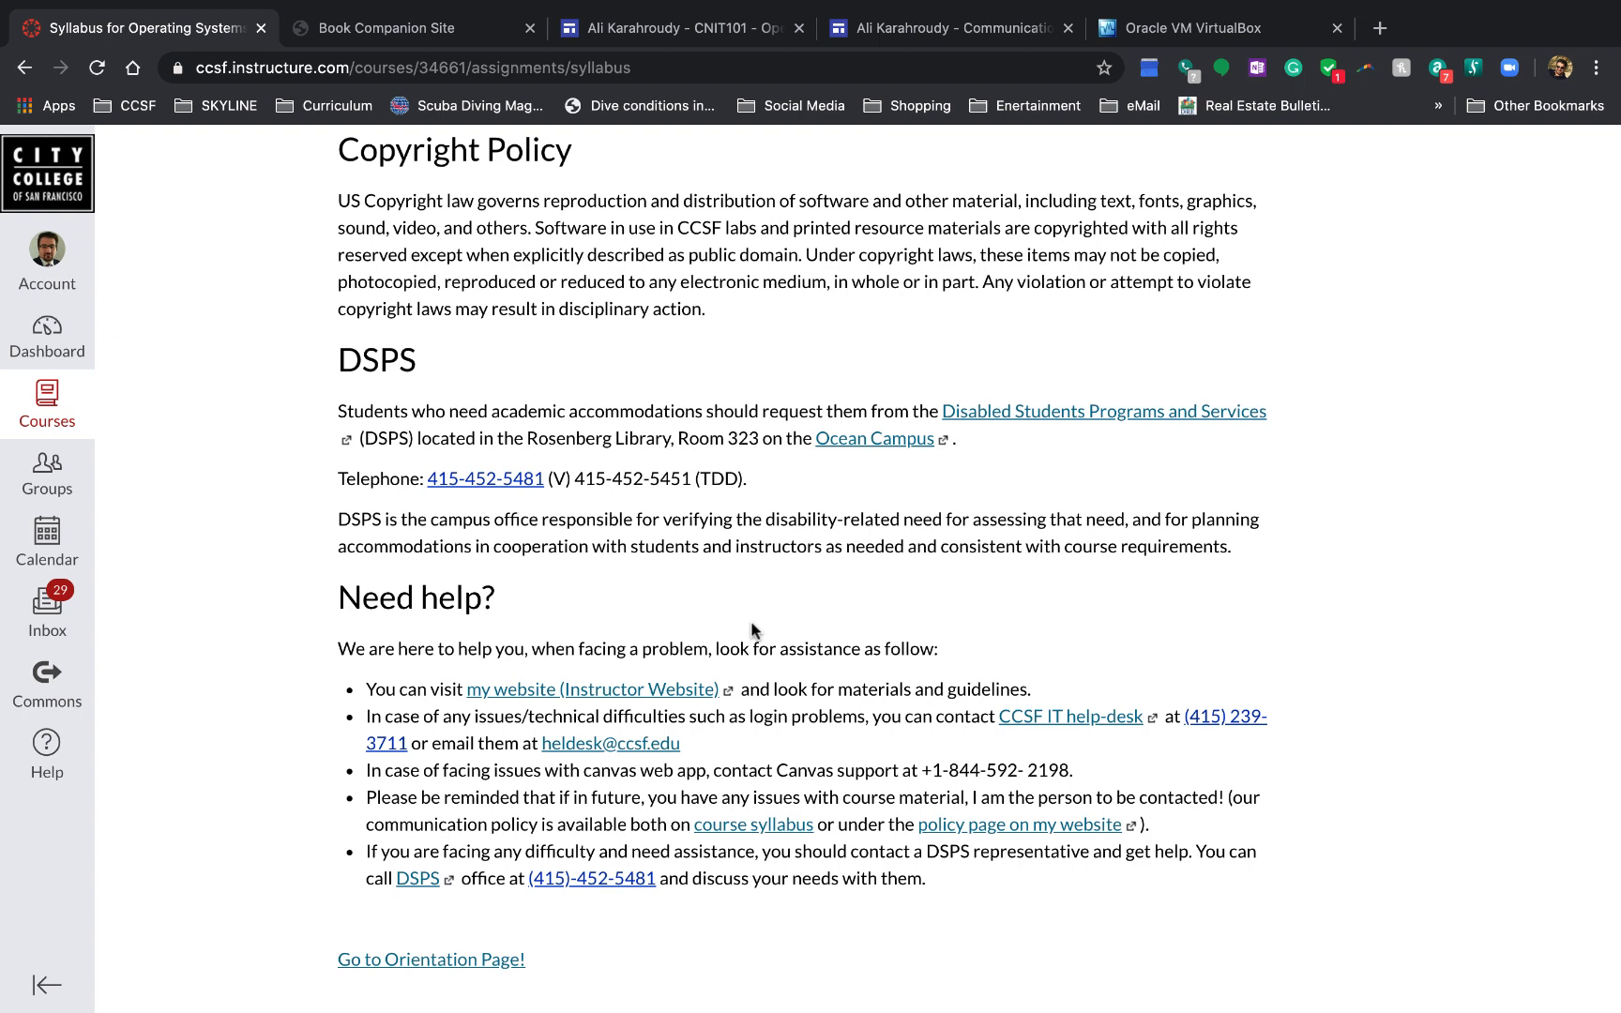
{"action": "mouse_move", "coordinate": [723, 615]}
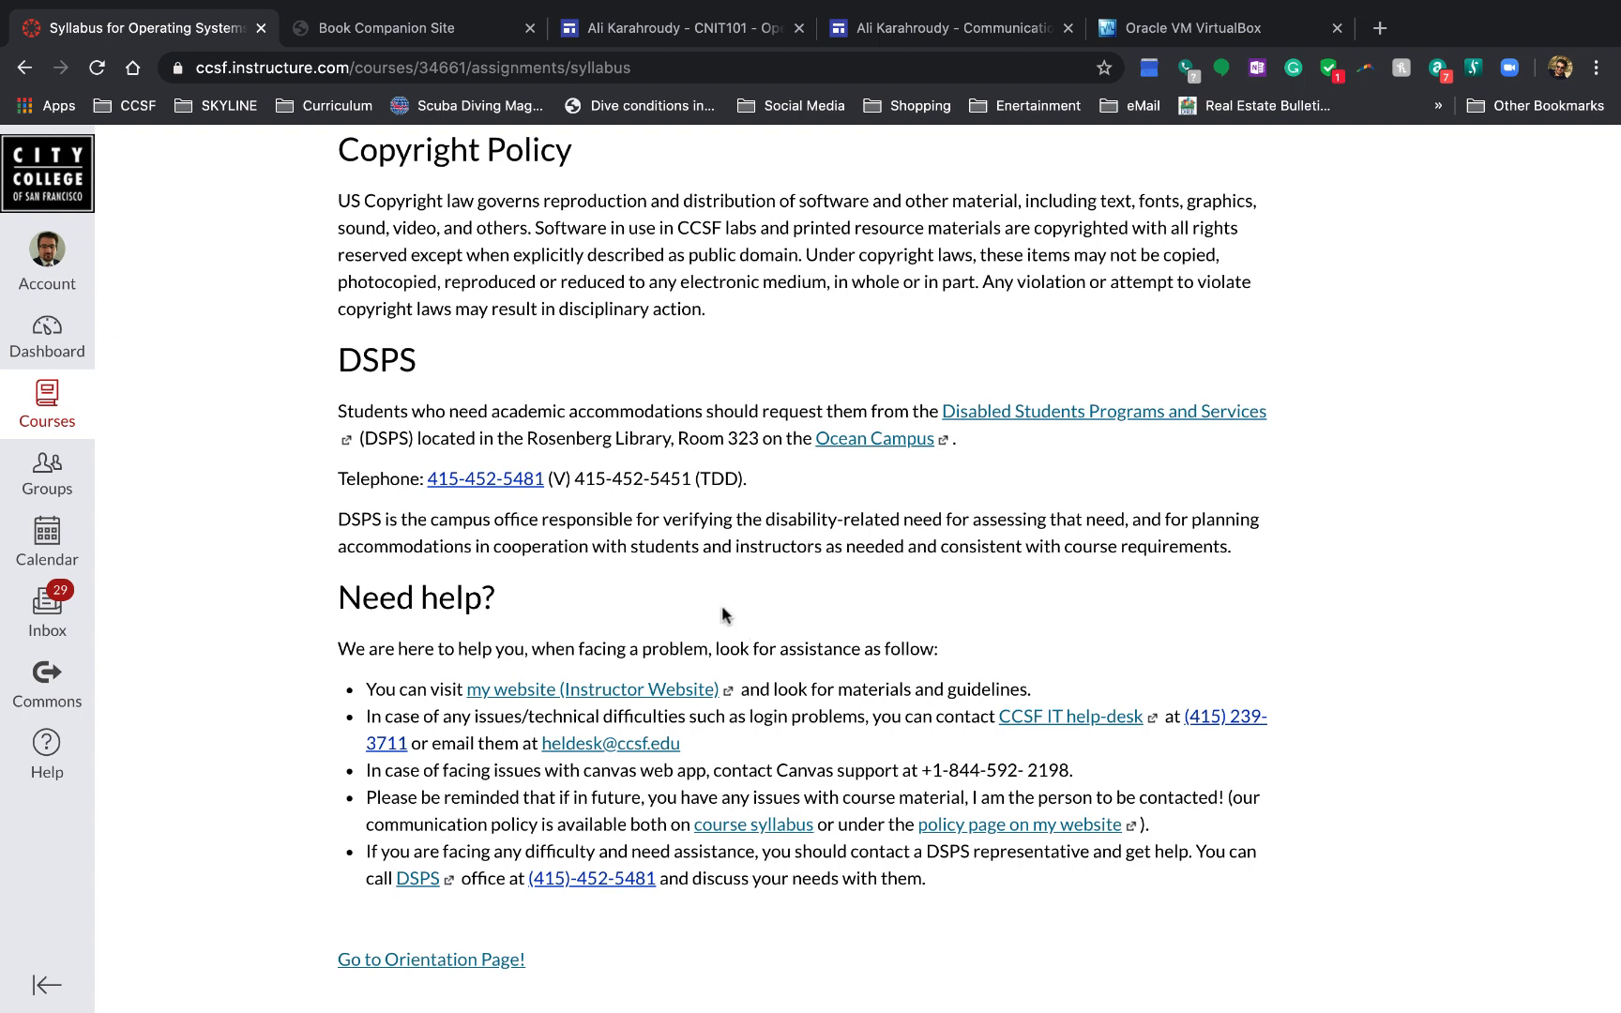
{"action": "mouse_move", "coordinate": [1187, 732]}
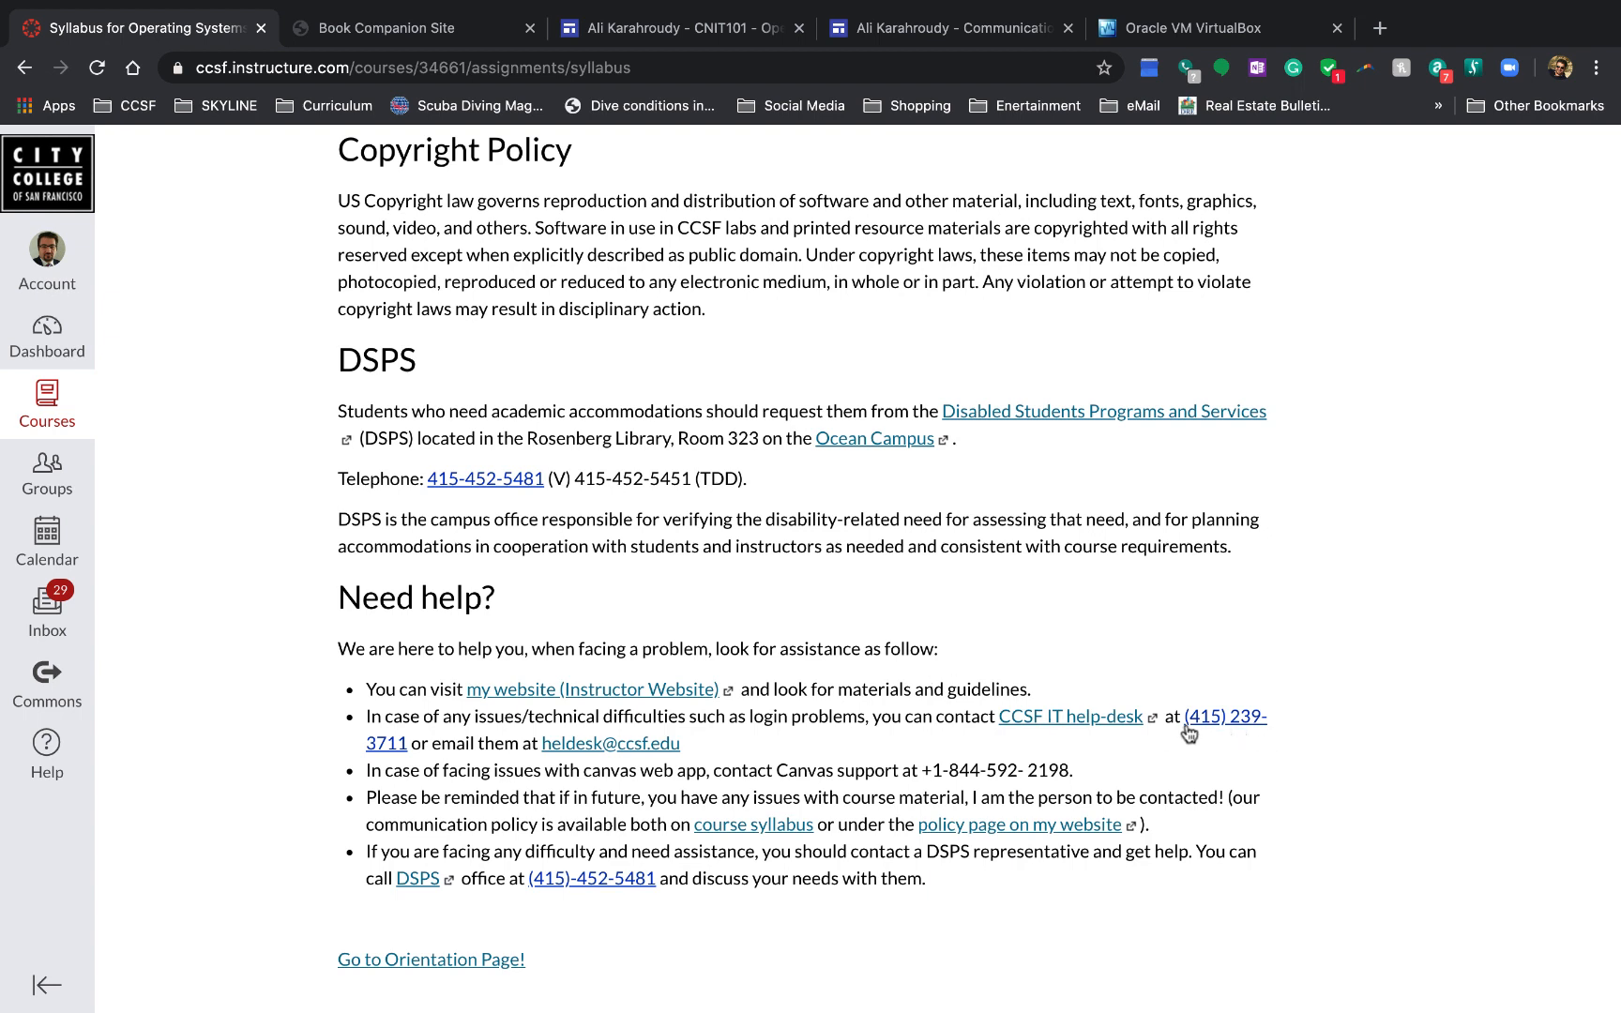
{"action": "mouse_move", "coordinate": [1199, 731]}
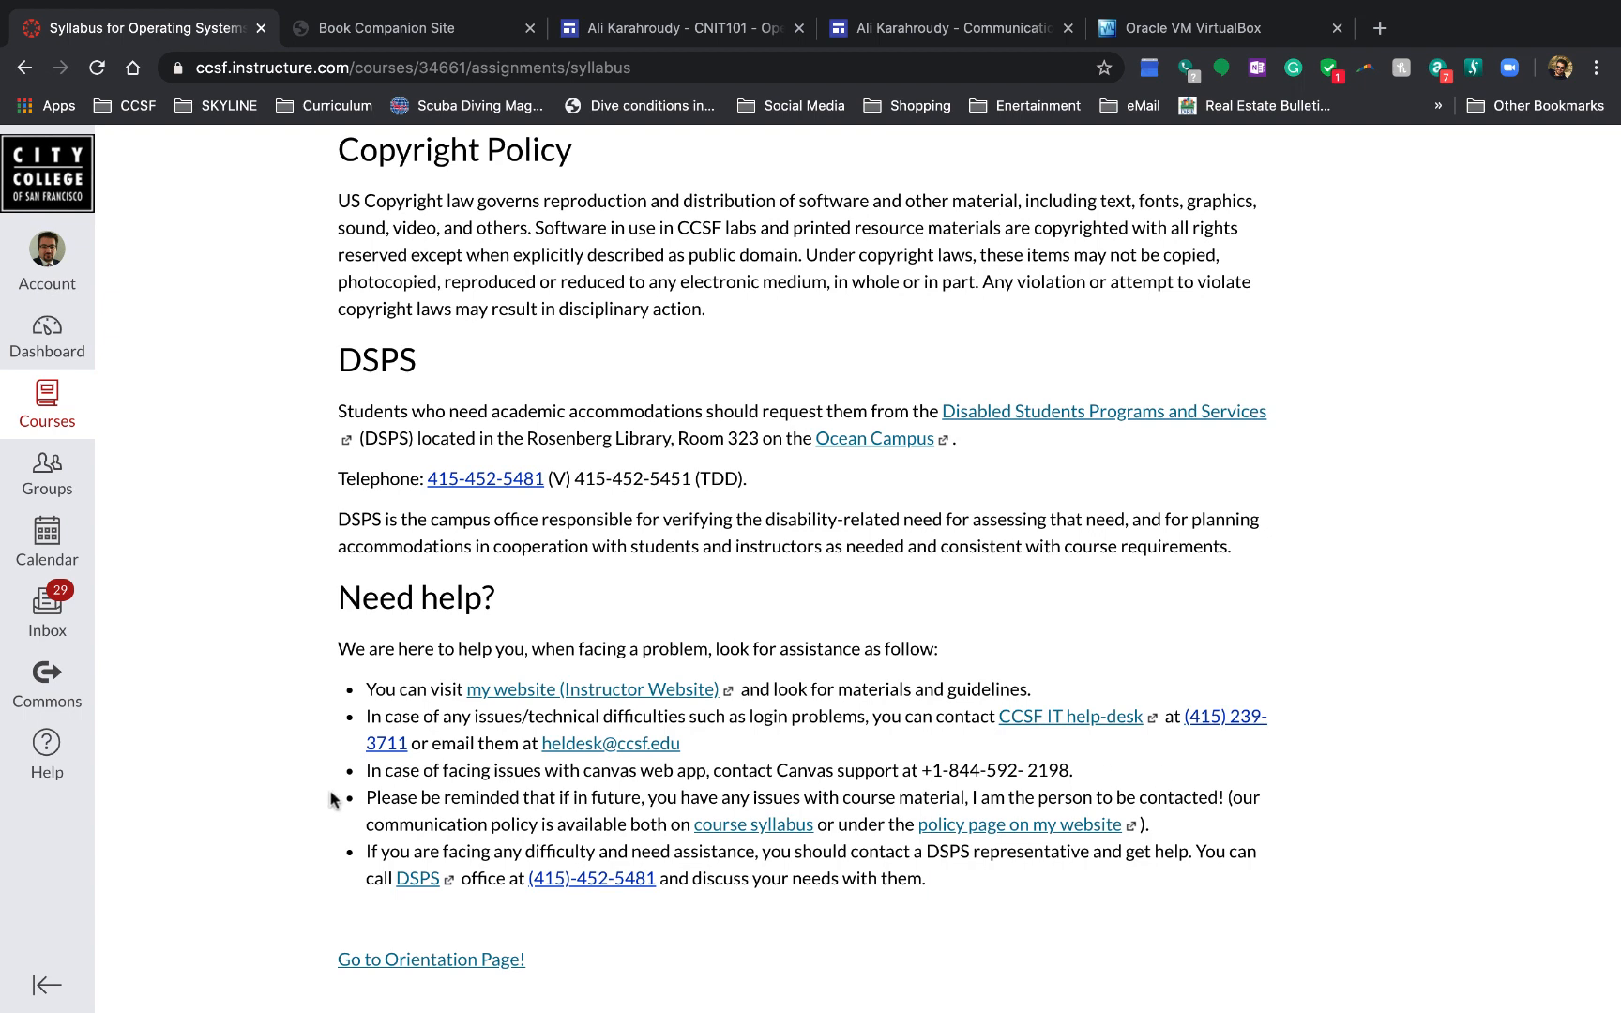
{"action": "mouse_move", "coordinate": [427, 759]}
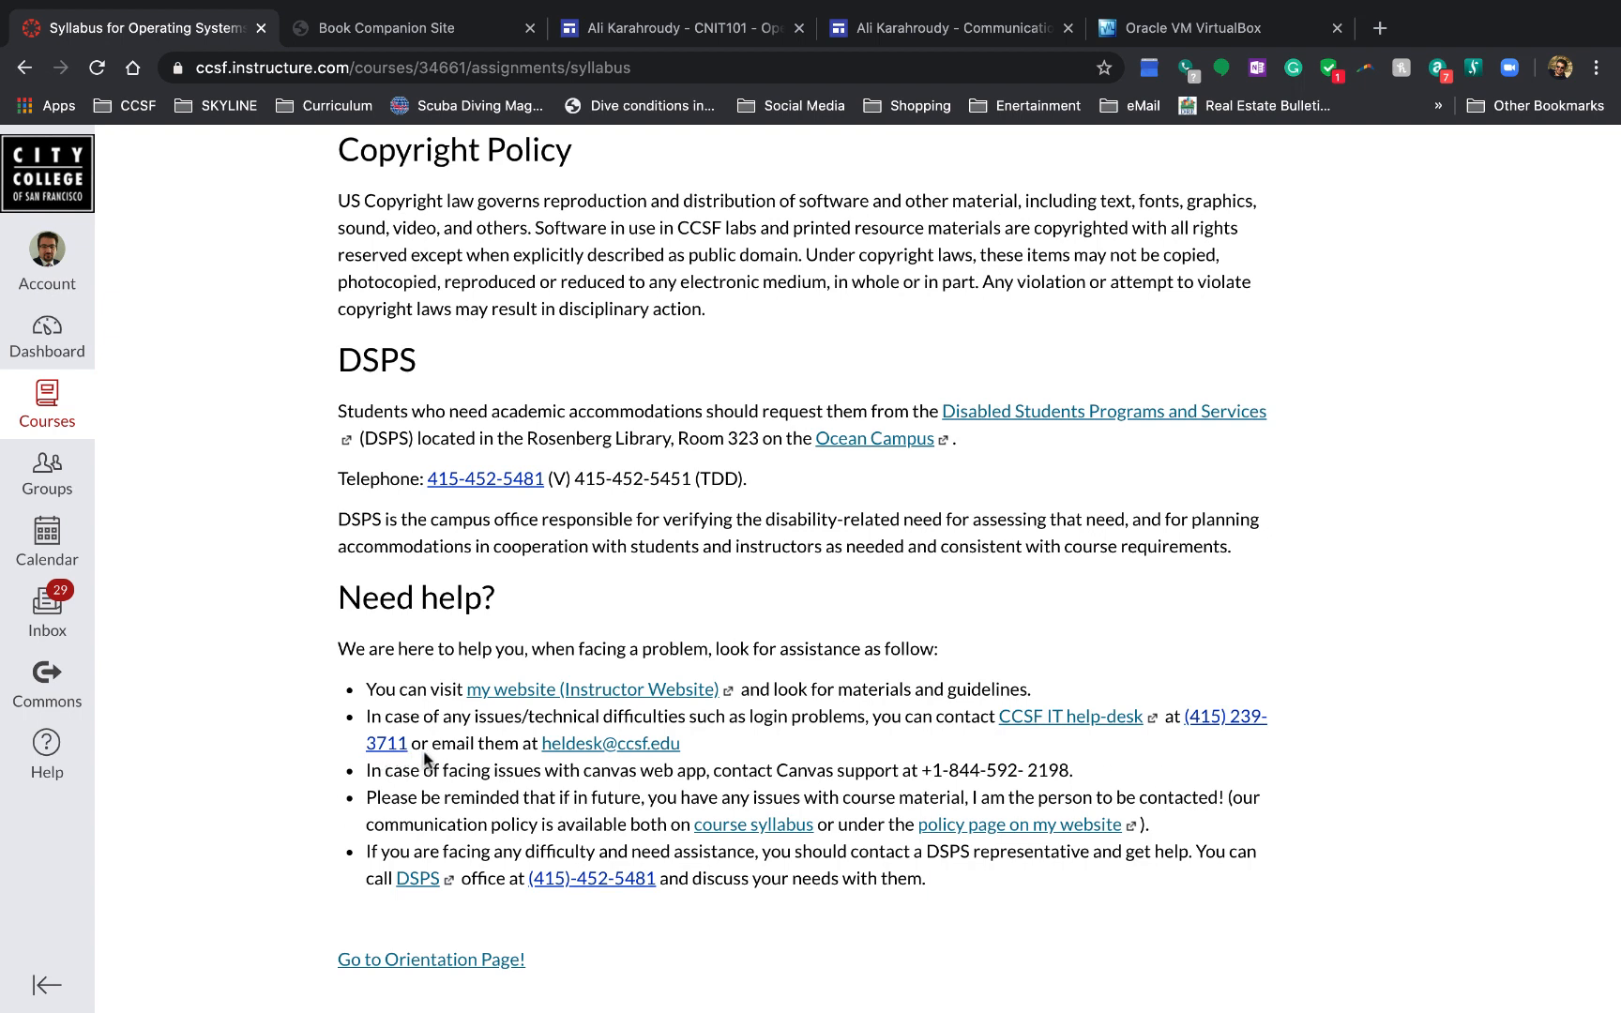
{"action": "mouse_move", "coordinate": [519, 768]}
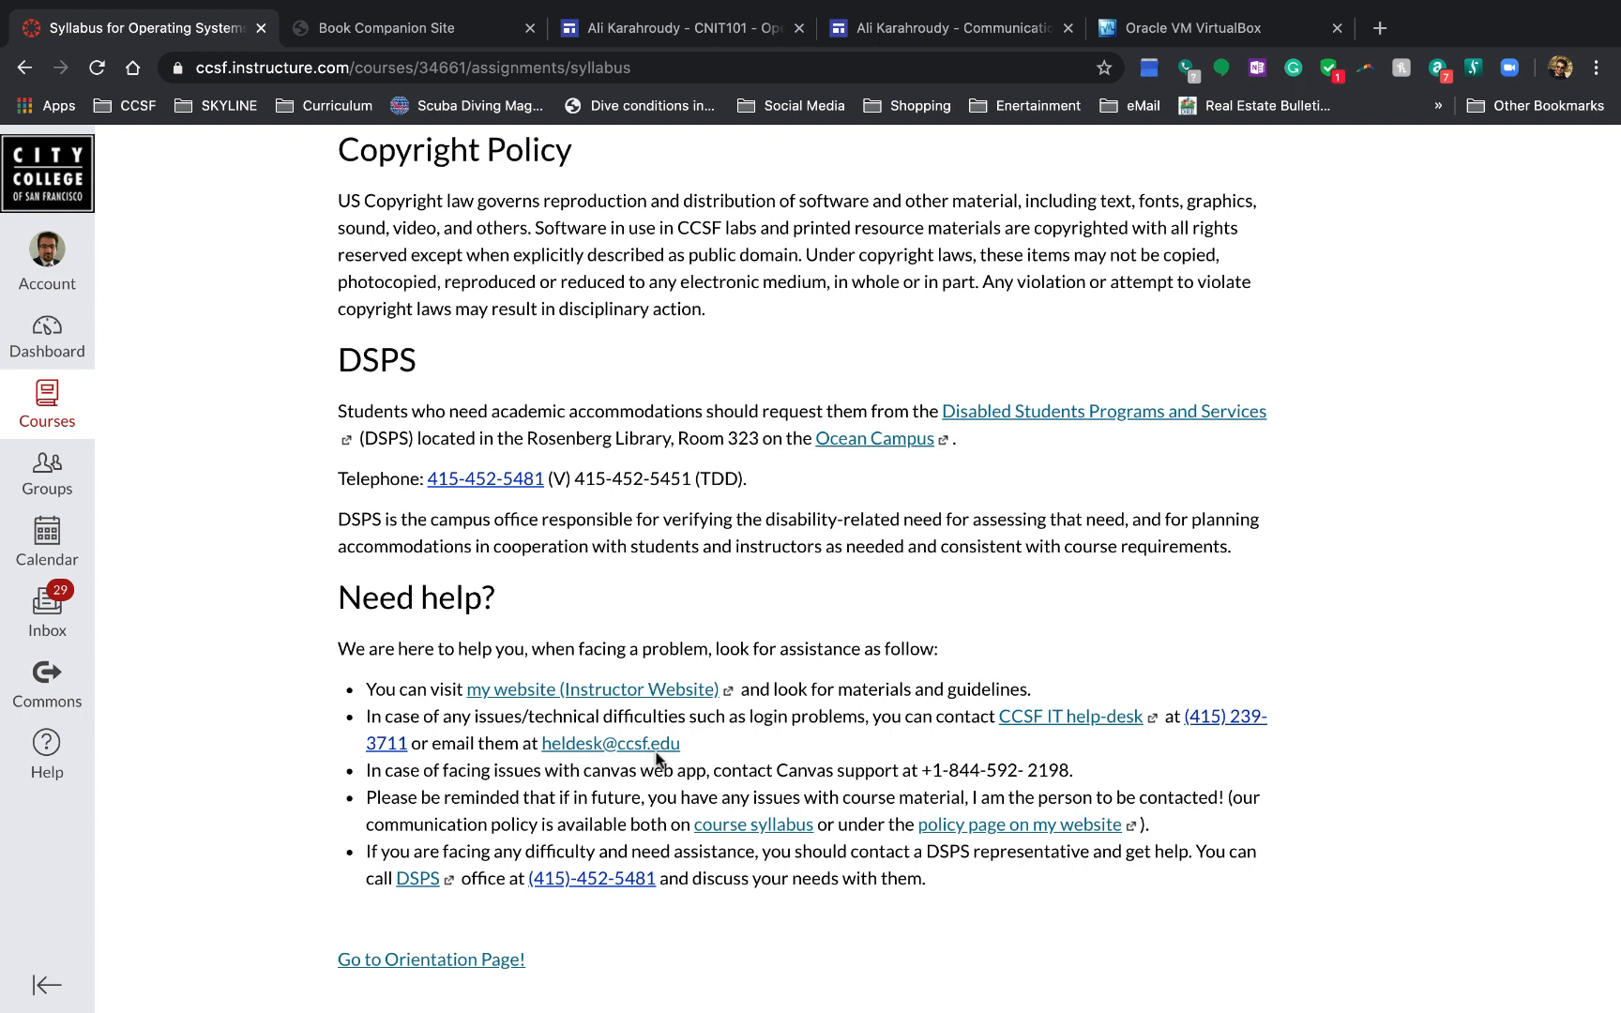
{"action": "mouse_move", "coordinate": [765, 791]}
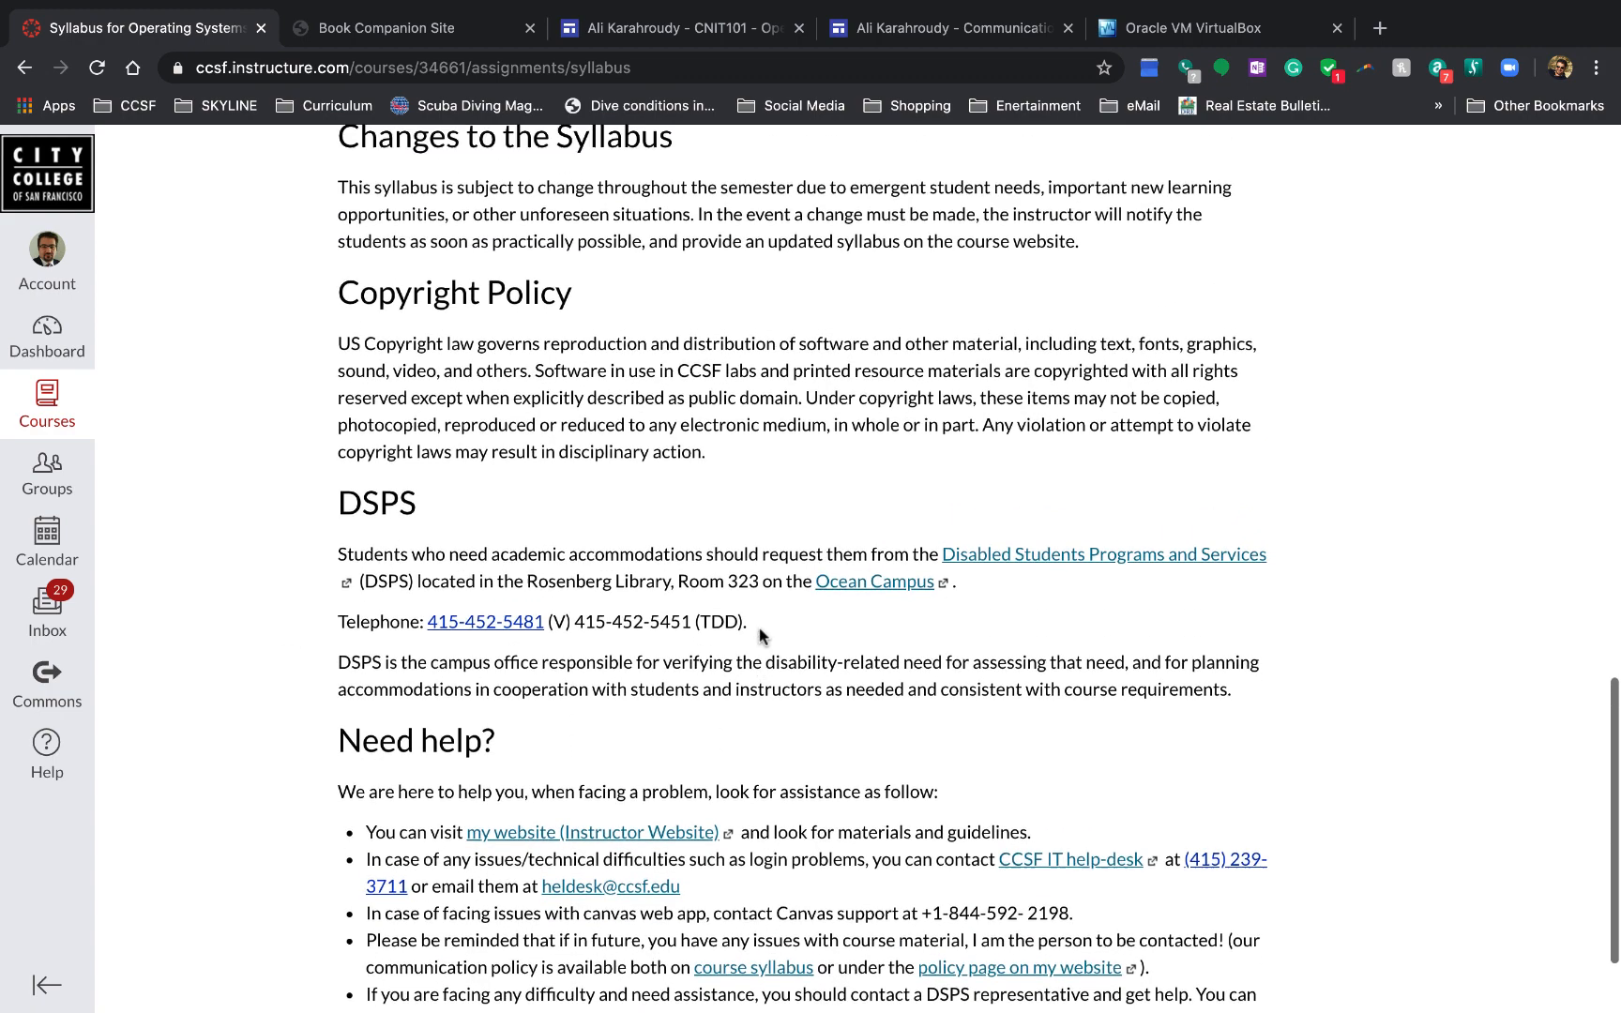
{"action": "scroll", "scroll_direction": "up", "scroll_amount": 3}
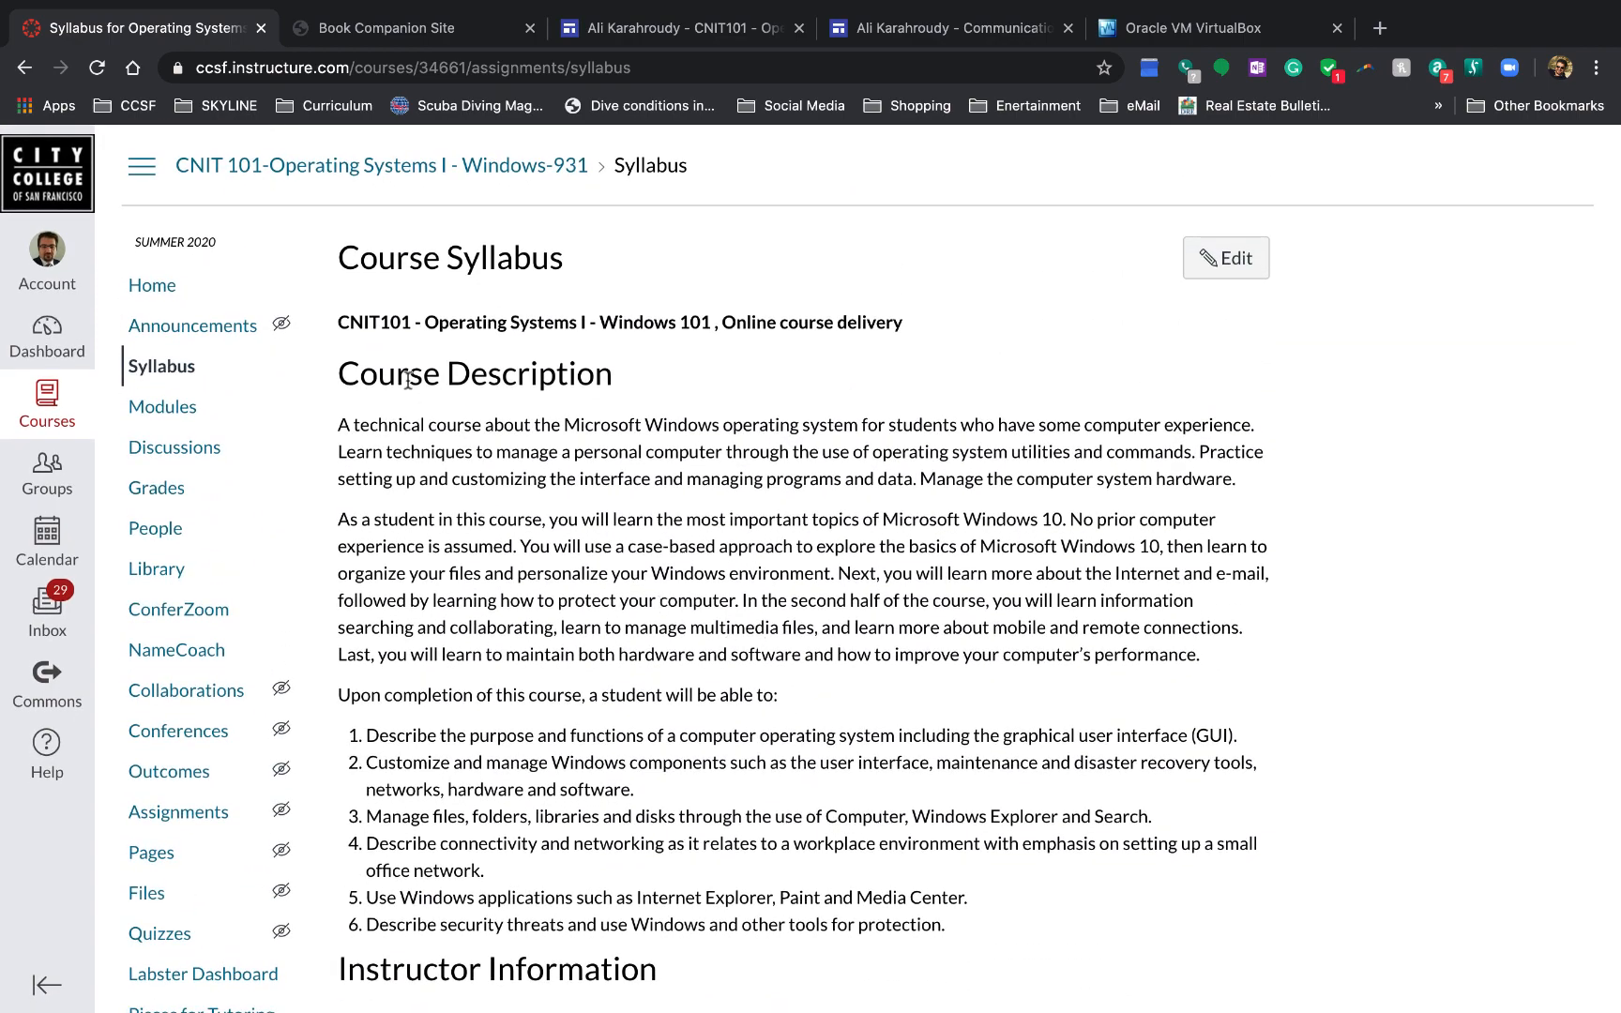
{"action": "scroll", "scroll_direction": "down", "scroll_amount": 3}
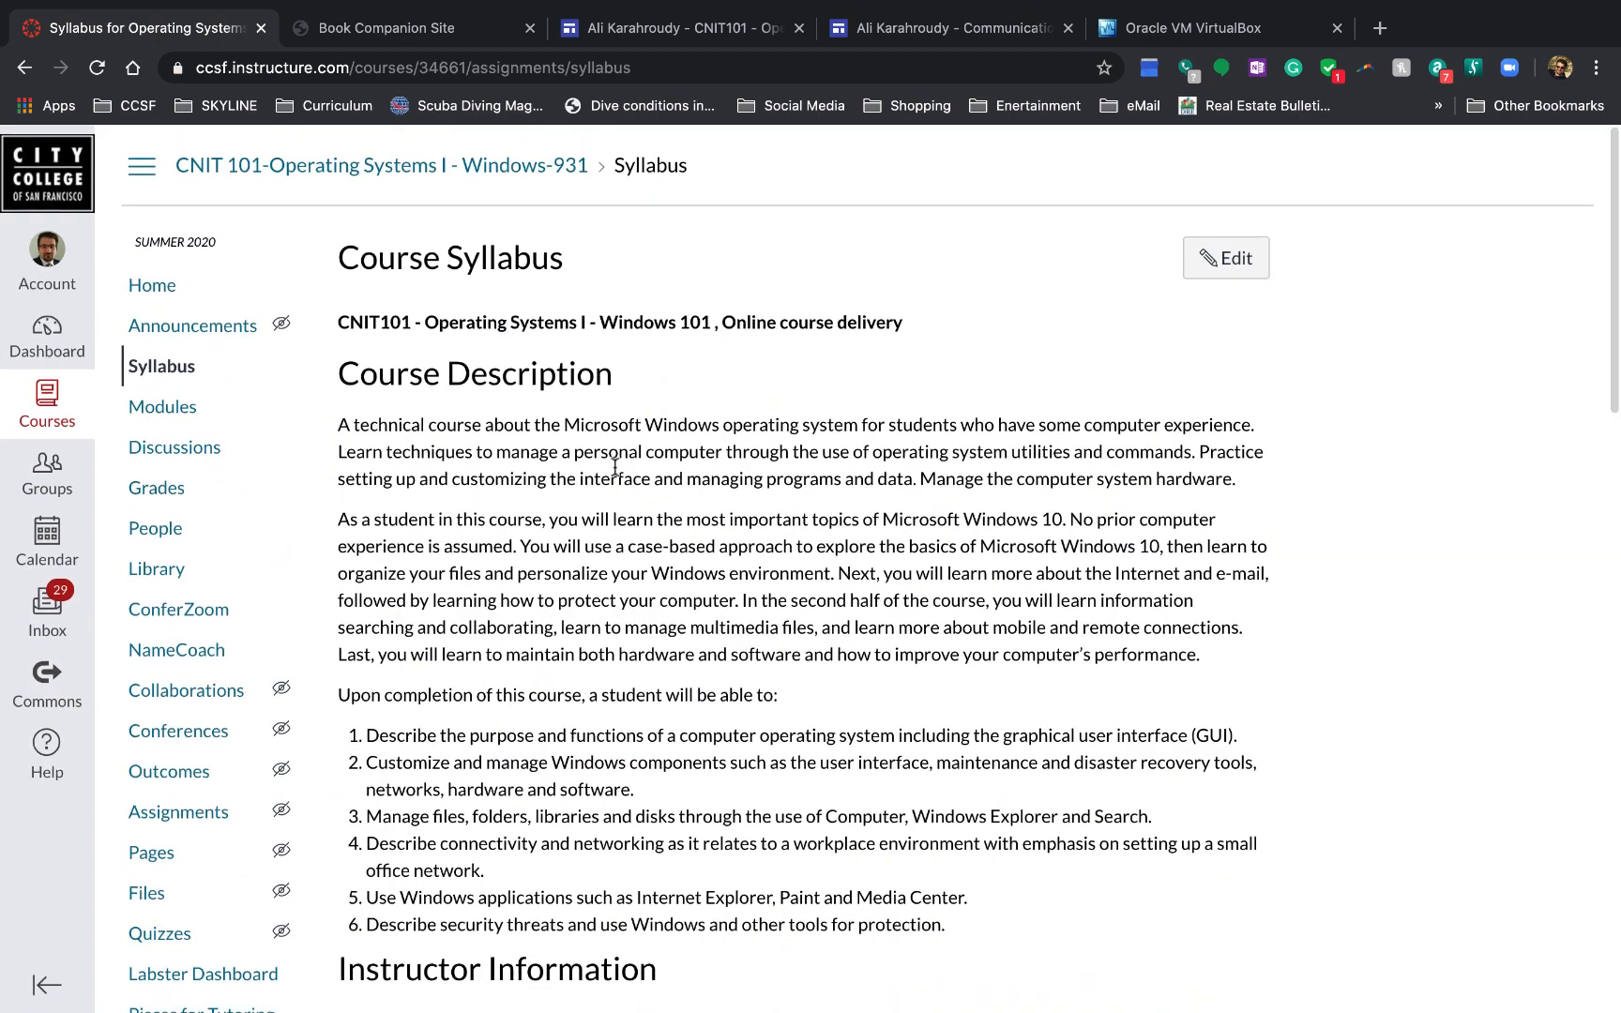
{"action": "mouse_move", "coordinate": [434, 425]}
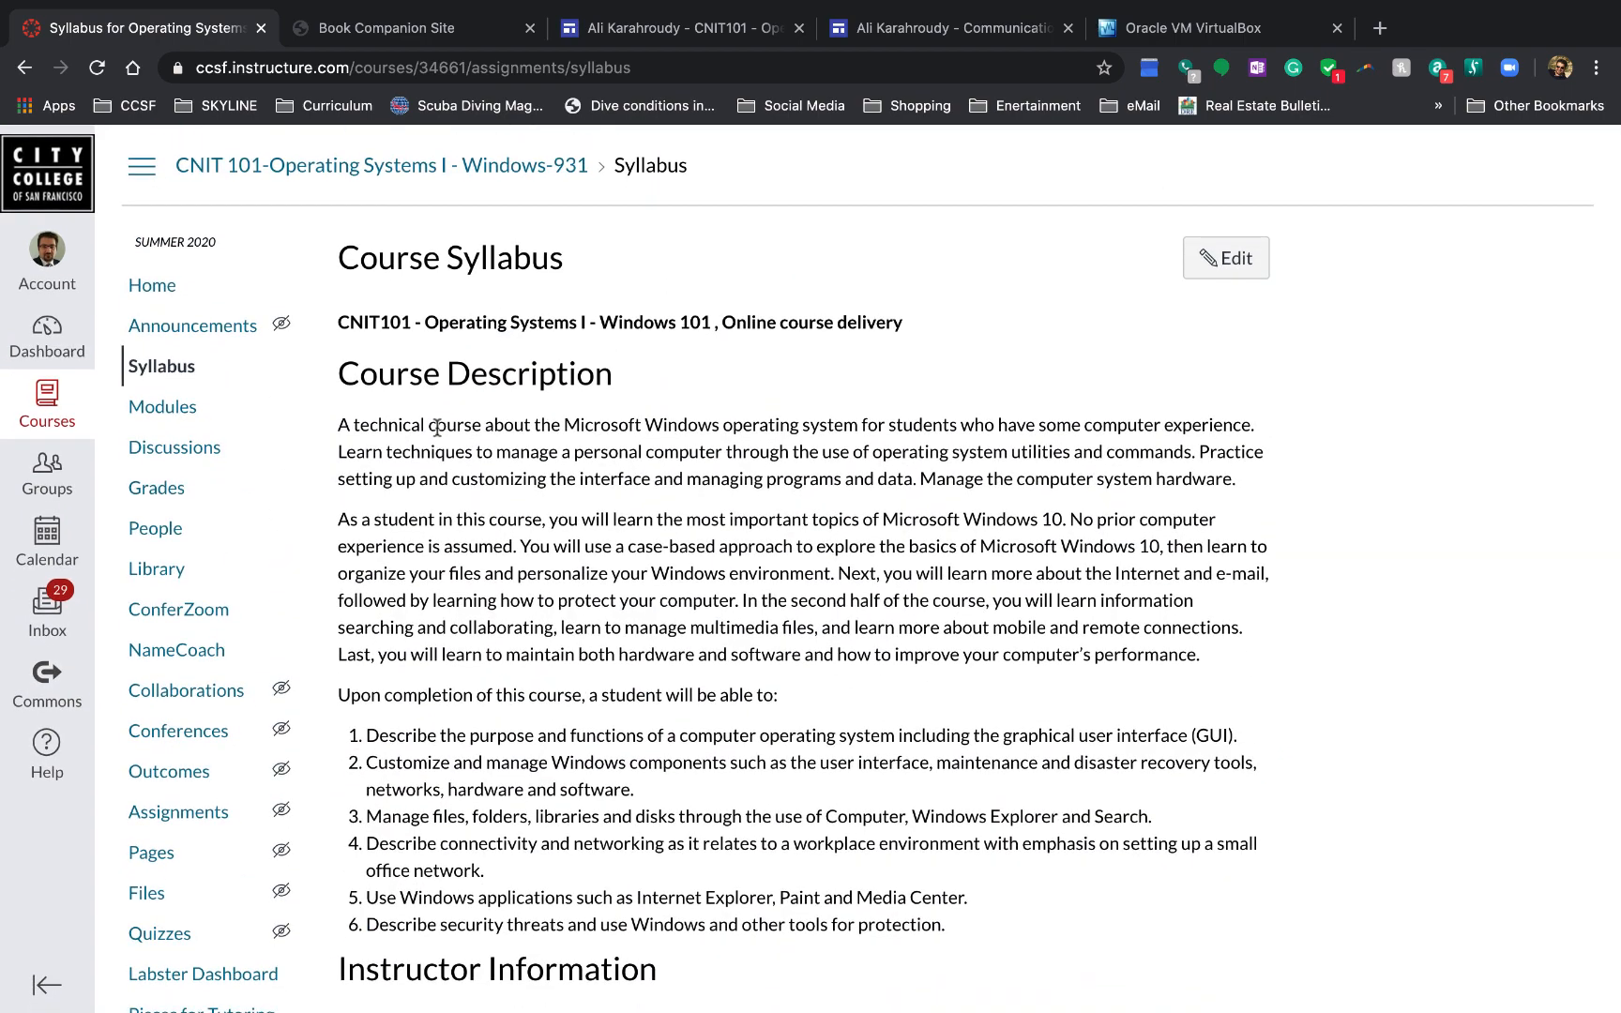
{"action": "mouse_move", "coordinate": [151, 286]}
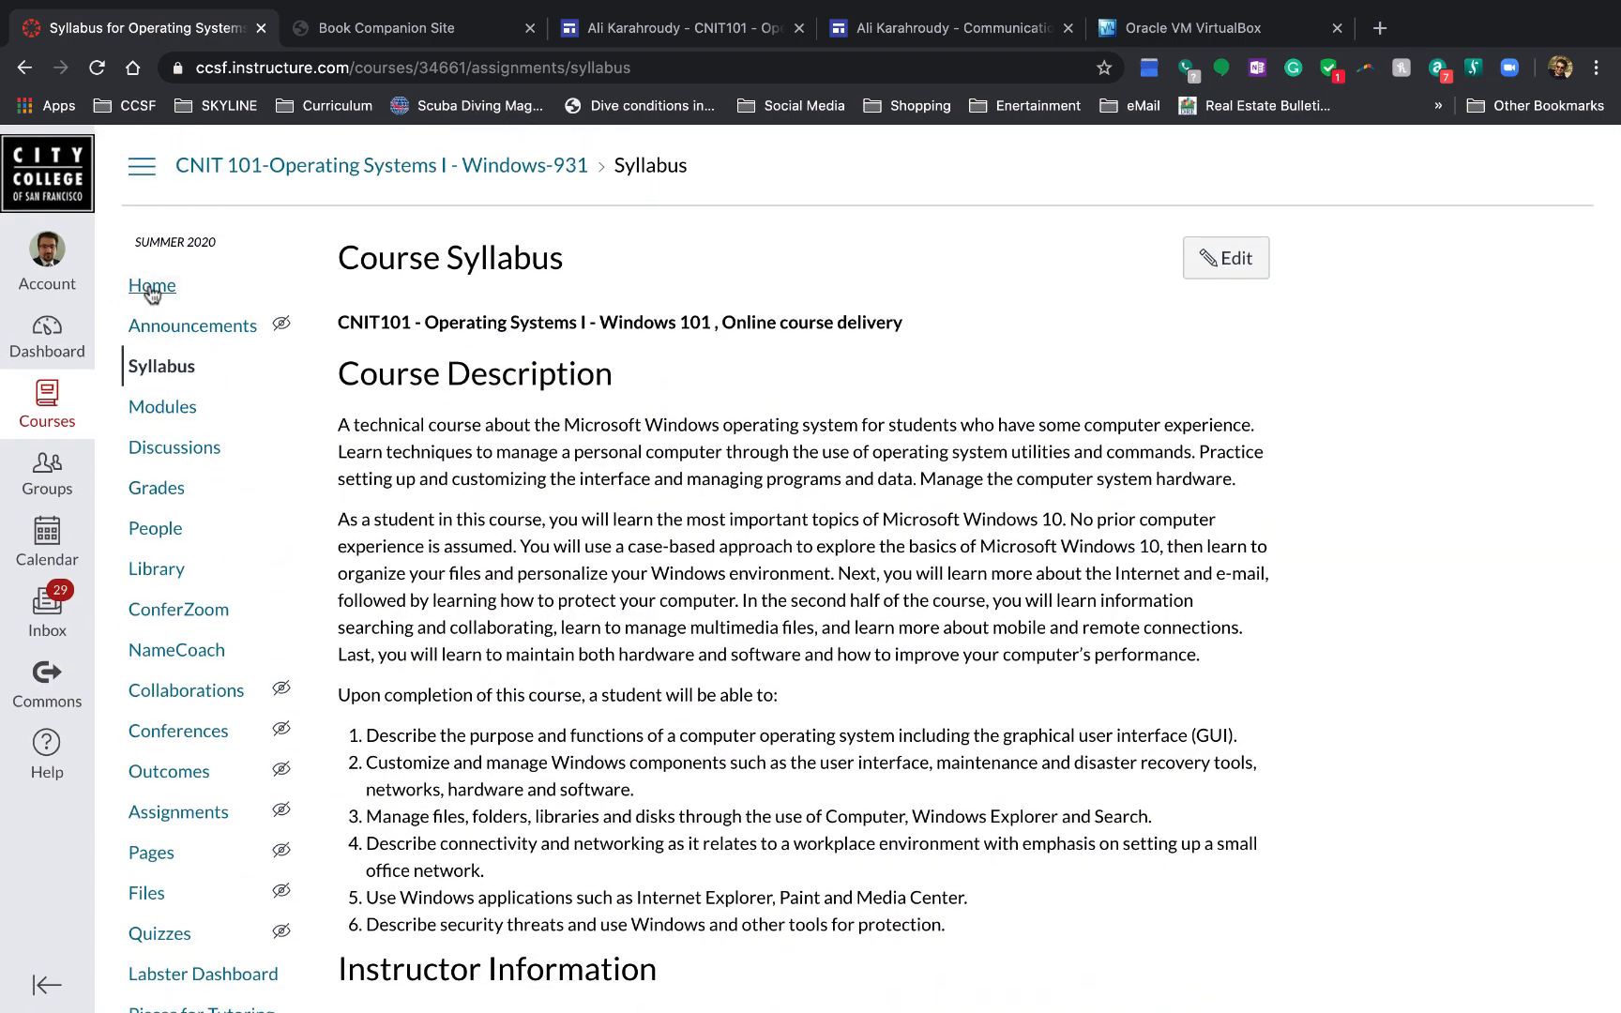
Step: Go to the CNIT 101 Home page and scroll down to the Start Here, Syllabus and Q&A buttons
{"action": "left_click", "coordinate": [152, 286]}
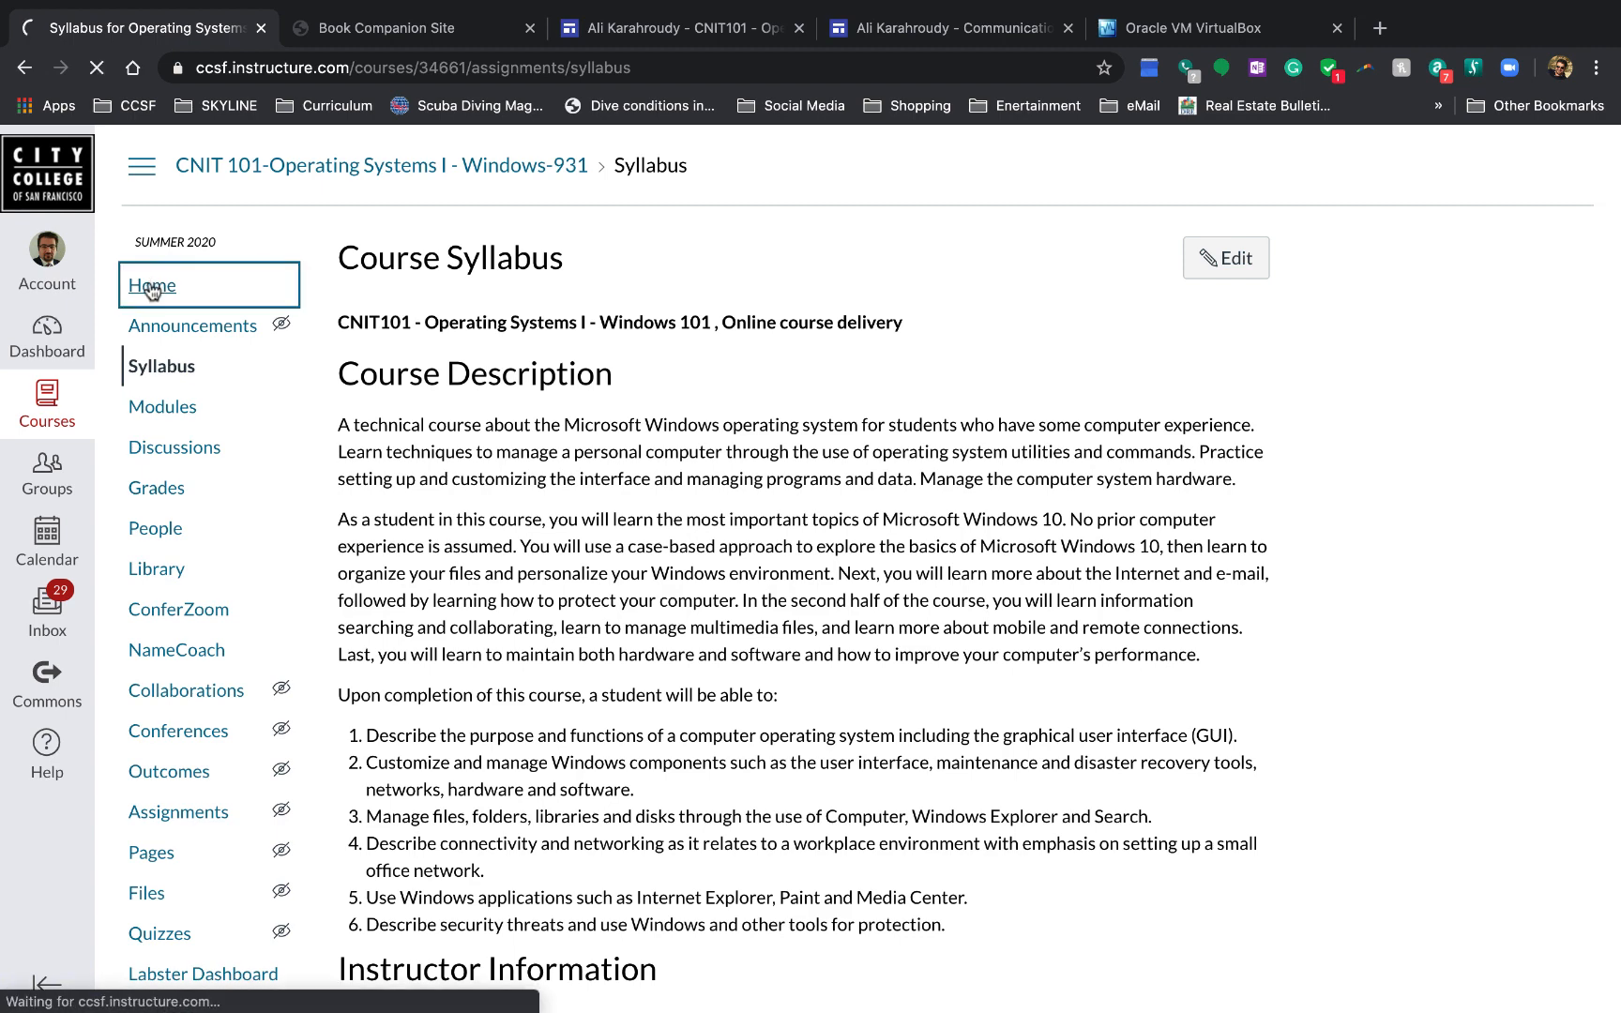
{"action": "left_click", "coordinate": [152, 285]}
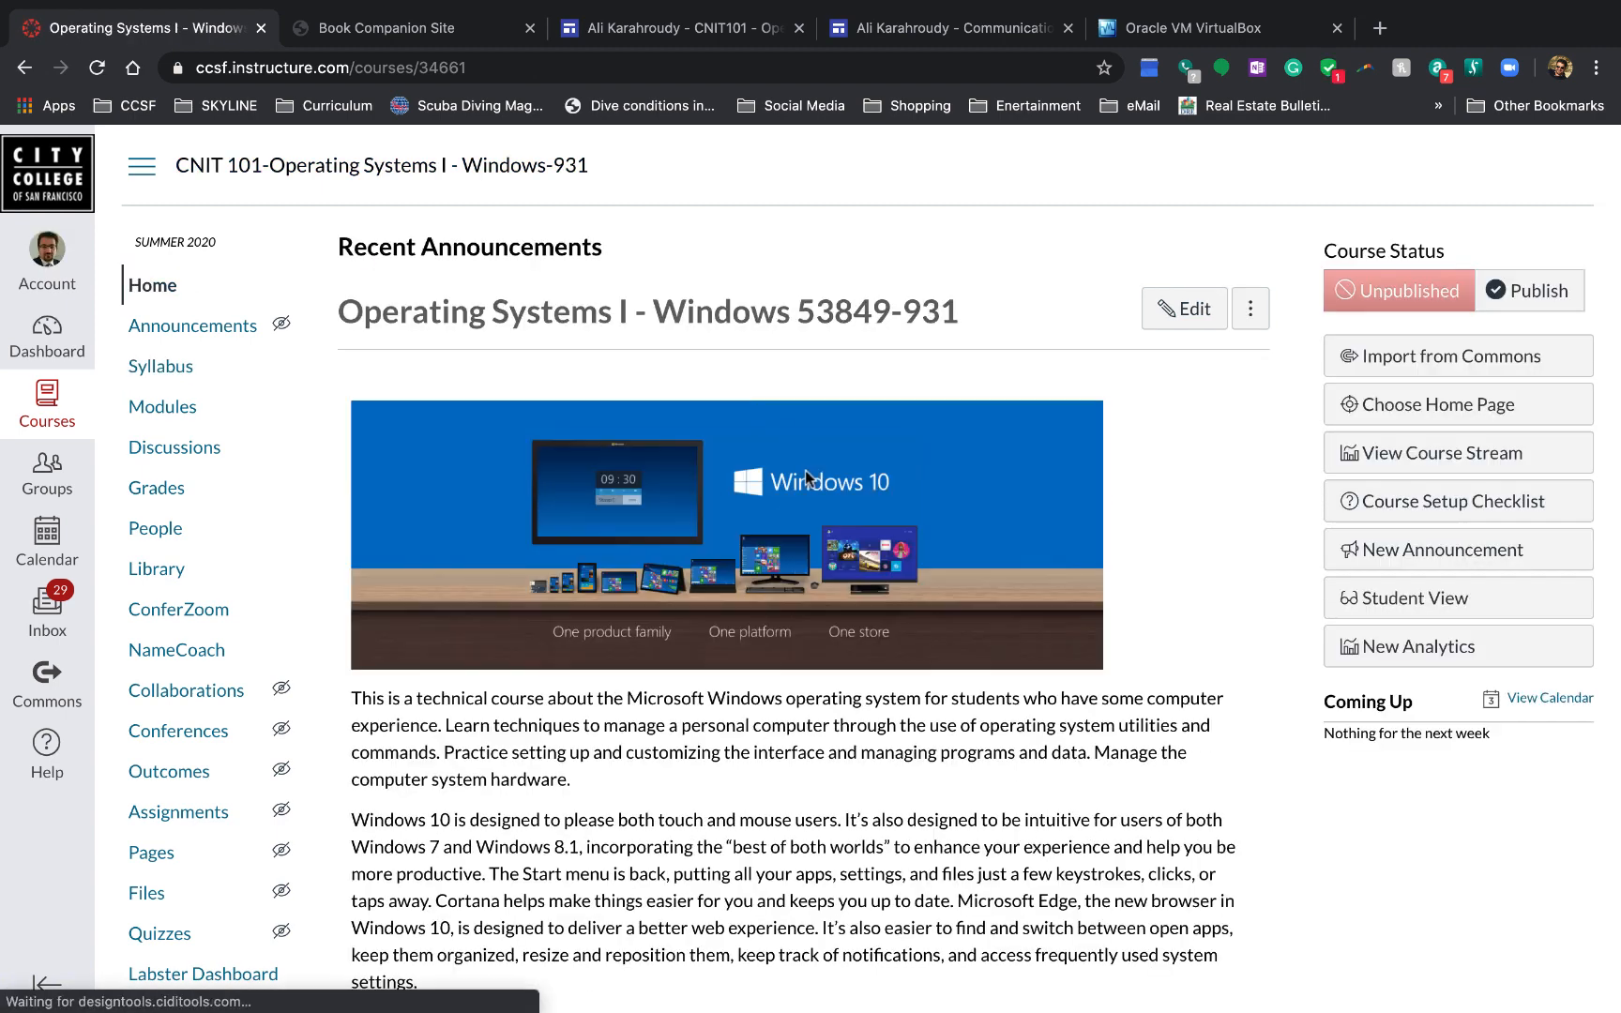
{"action": "scroll", "scroll_direction": "down", "scroll_amount": 3}
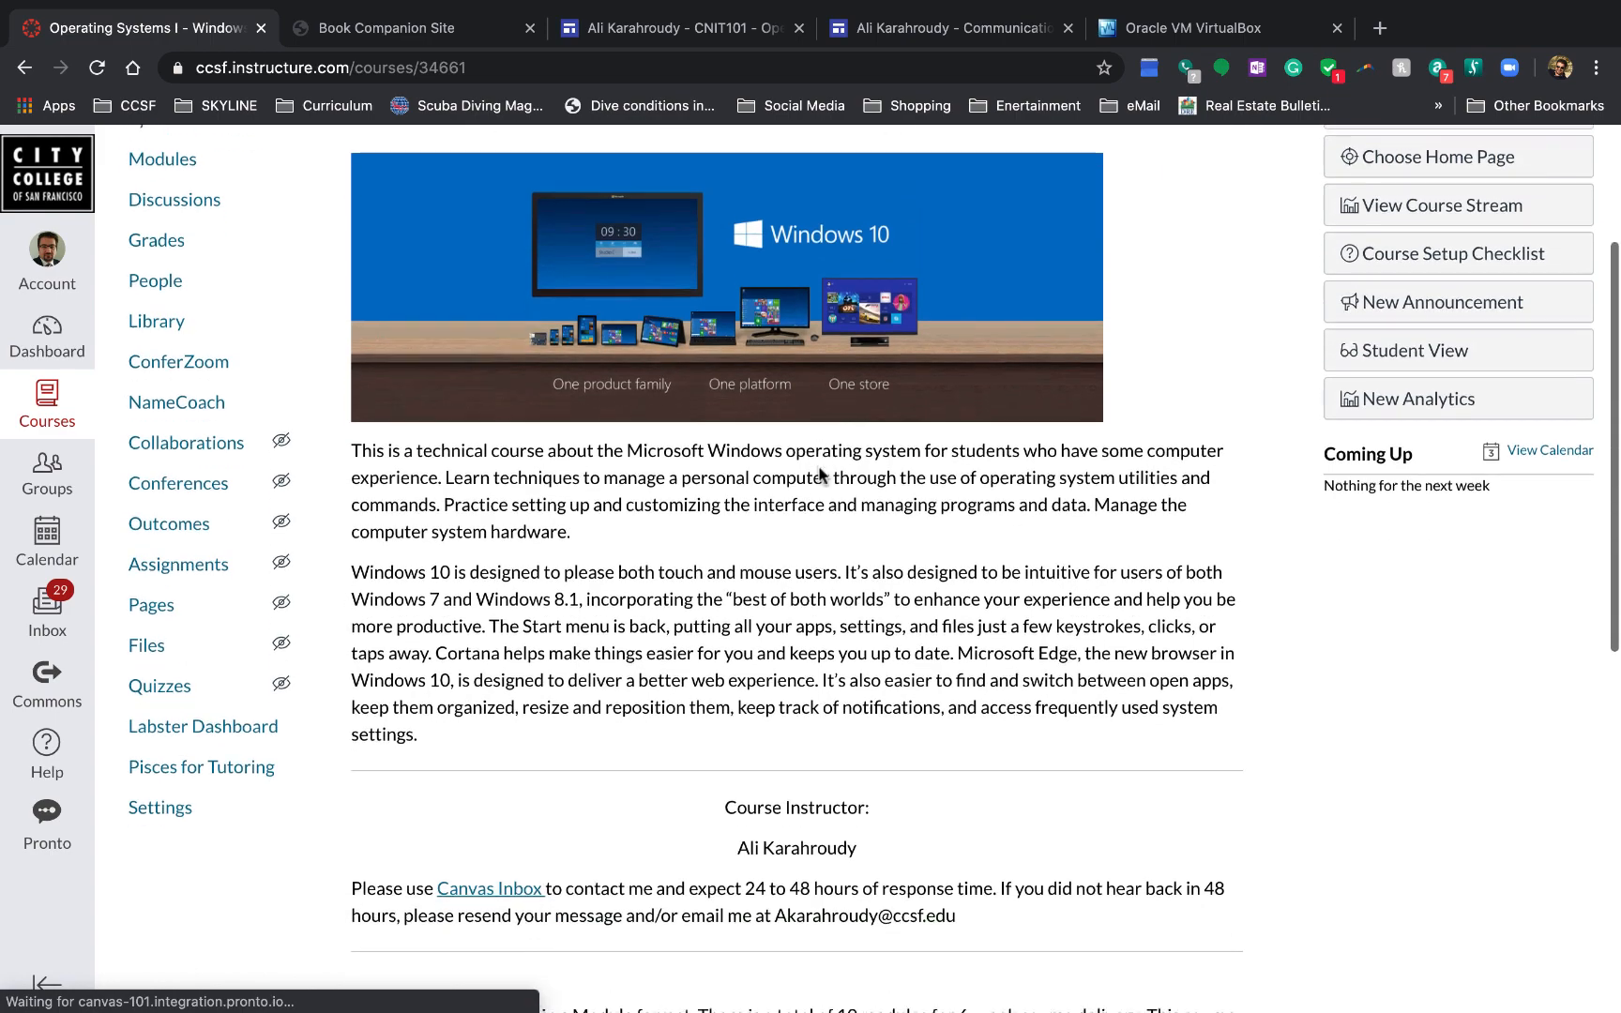
{"action": "scroll", "scroll_direction": "down", "scroll_amount": 3}
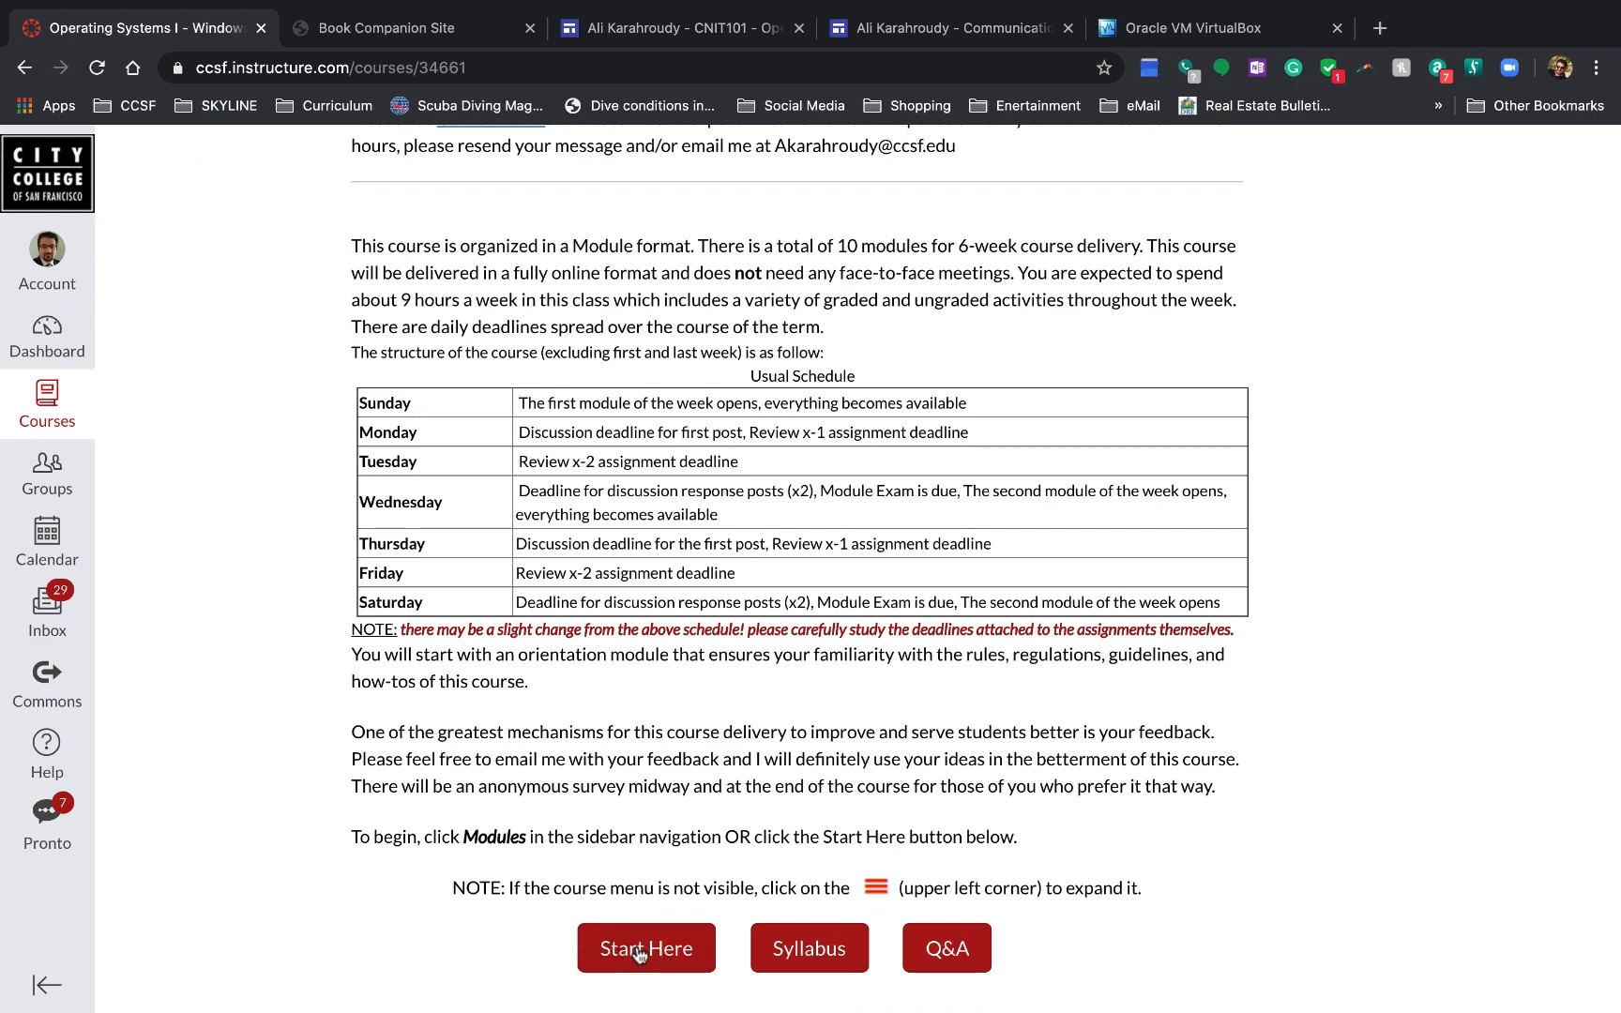
Step: Open Start Here and scroll the CNIT101 Orientation page down to the Orientation Quiz
{"action": "left_click", "coordinate": [645, 948]}
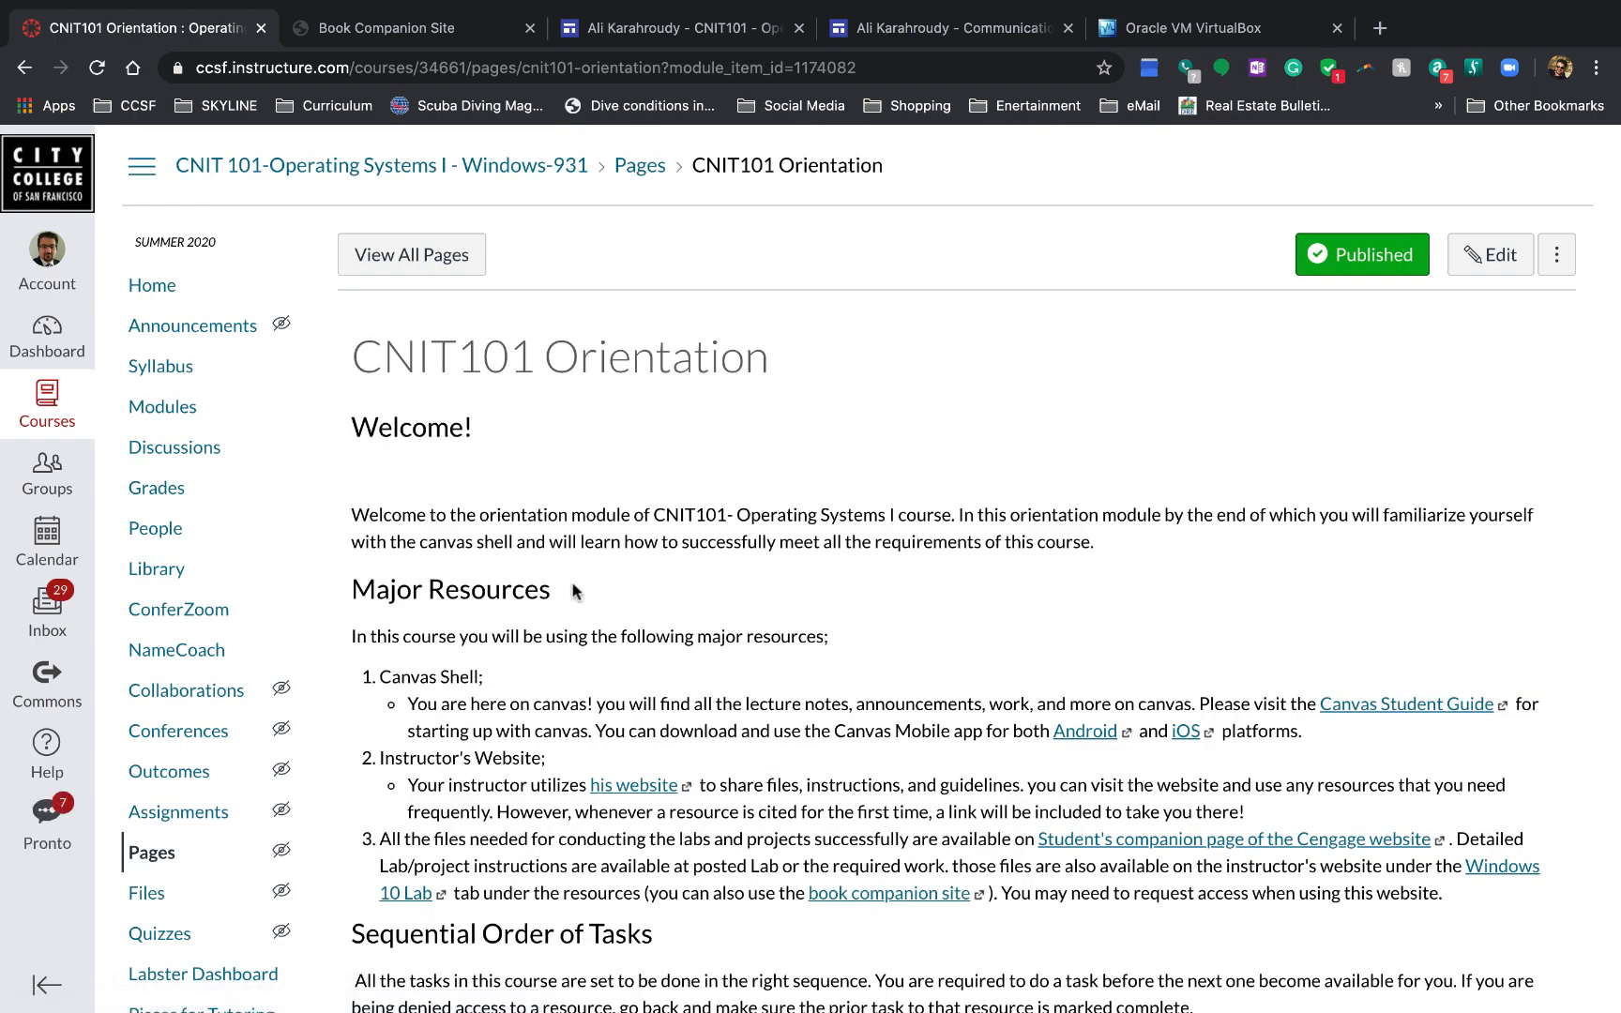
{"action": "scroll", "scroll_direction": "down", "scroll_amount": 3}
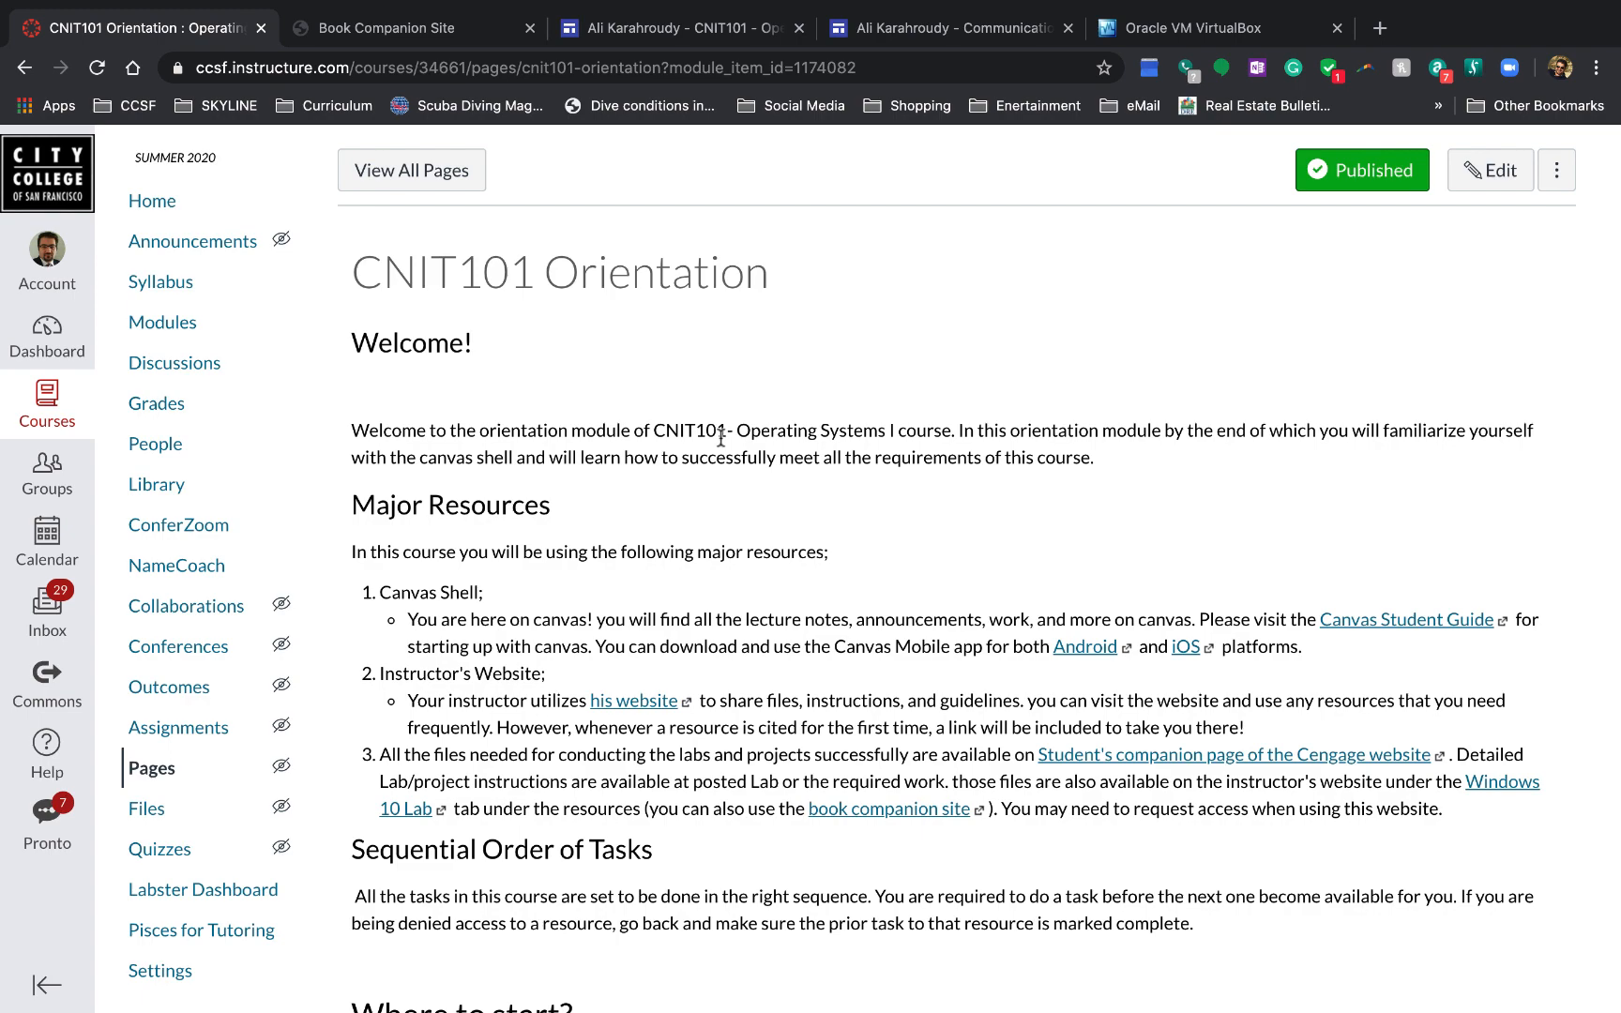
{"action": "mouse_move", "coordinate": [754, 586]}
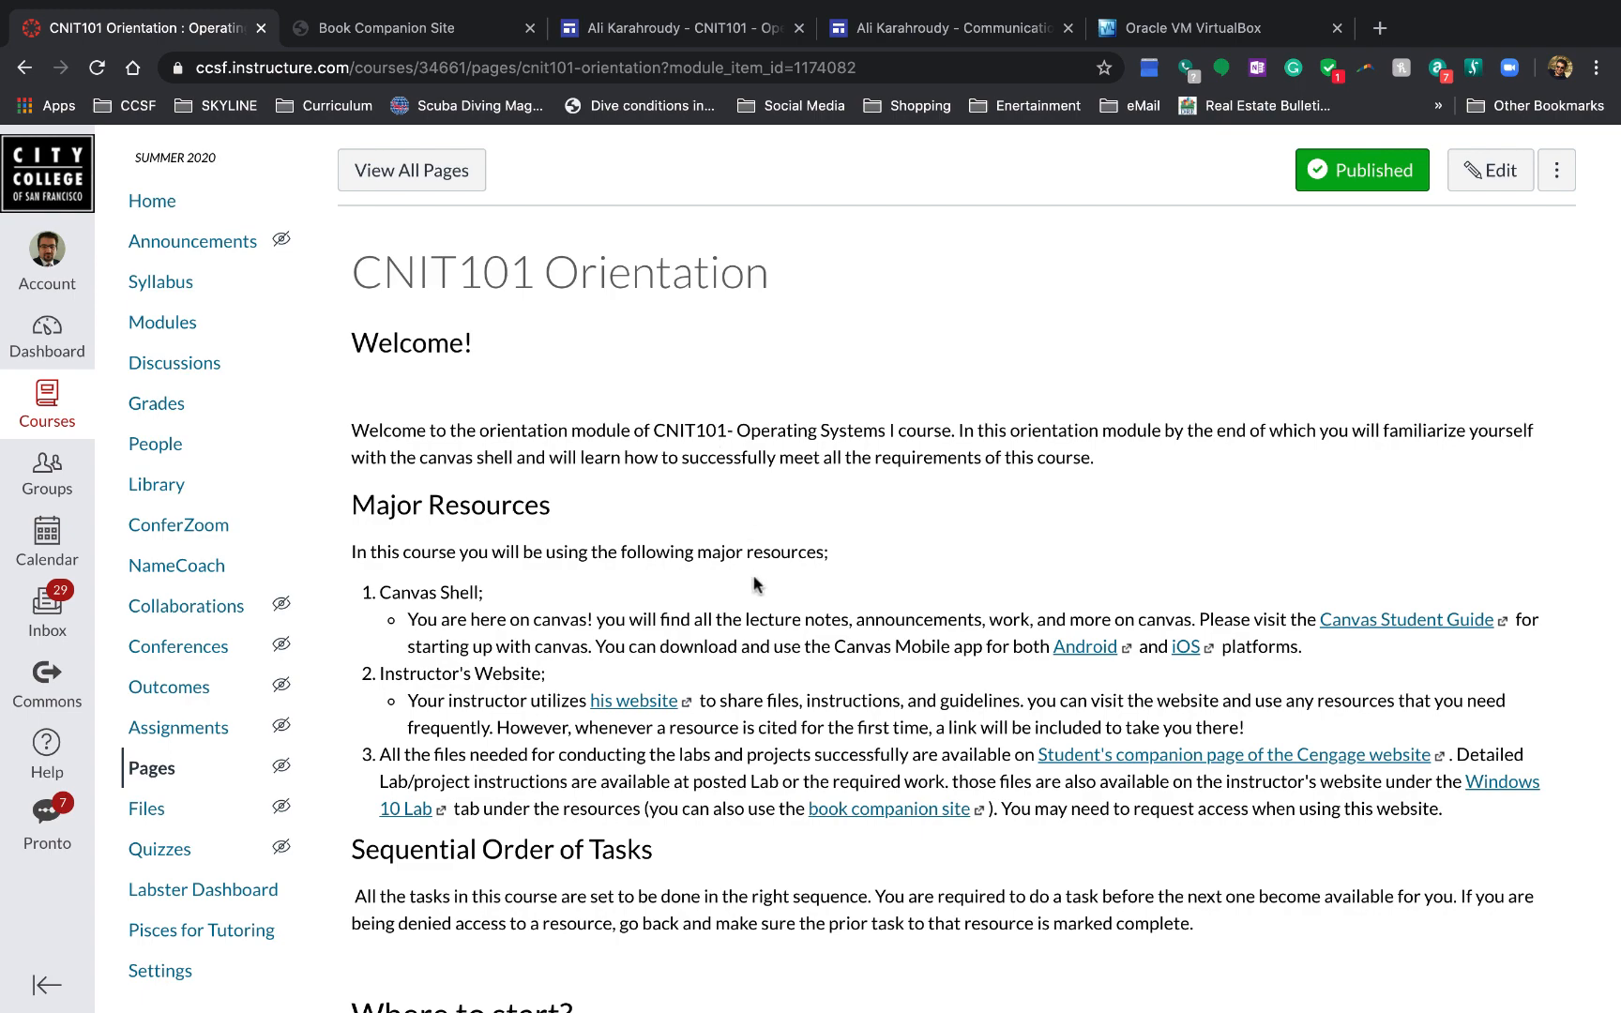
{"action": "scroll", "scroll_direction": "down", "scroll_amount": 3}
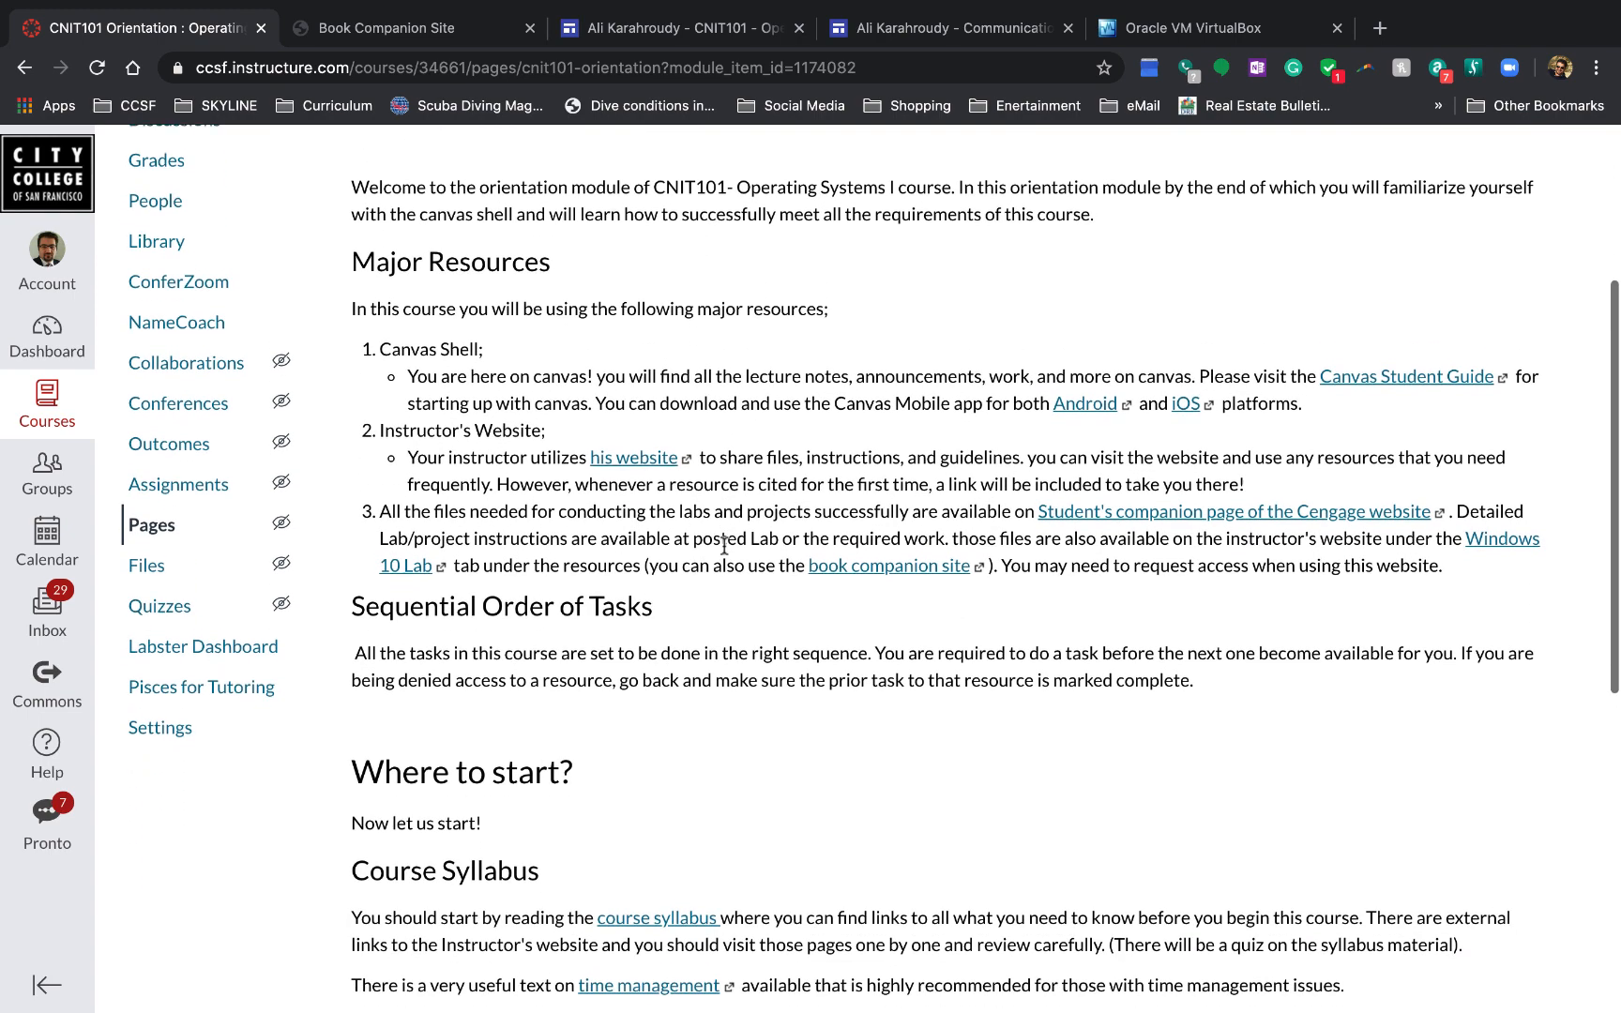
{"action": "scroll", "scroll_direction": "down", "scroll_amount": 3}
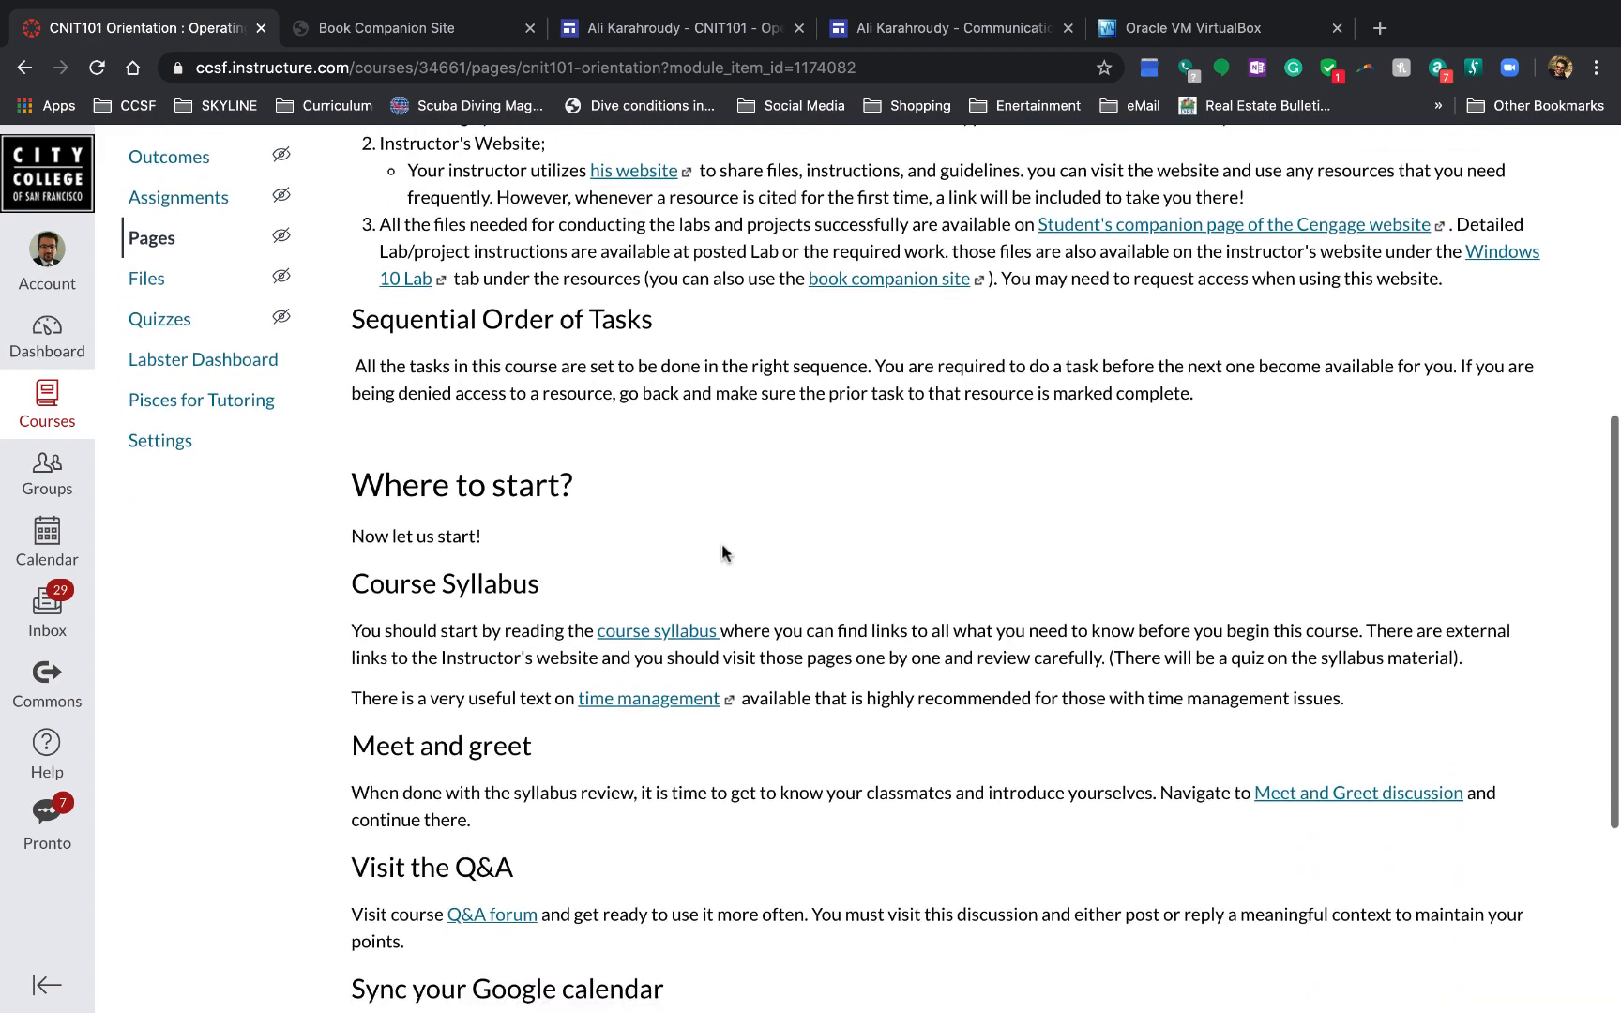
{"action": "scroll", "scroll_direction": "down", "scroll_amount": 3}
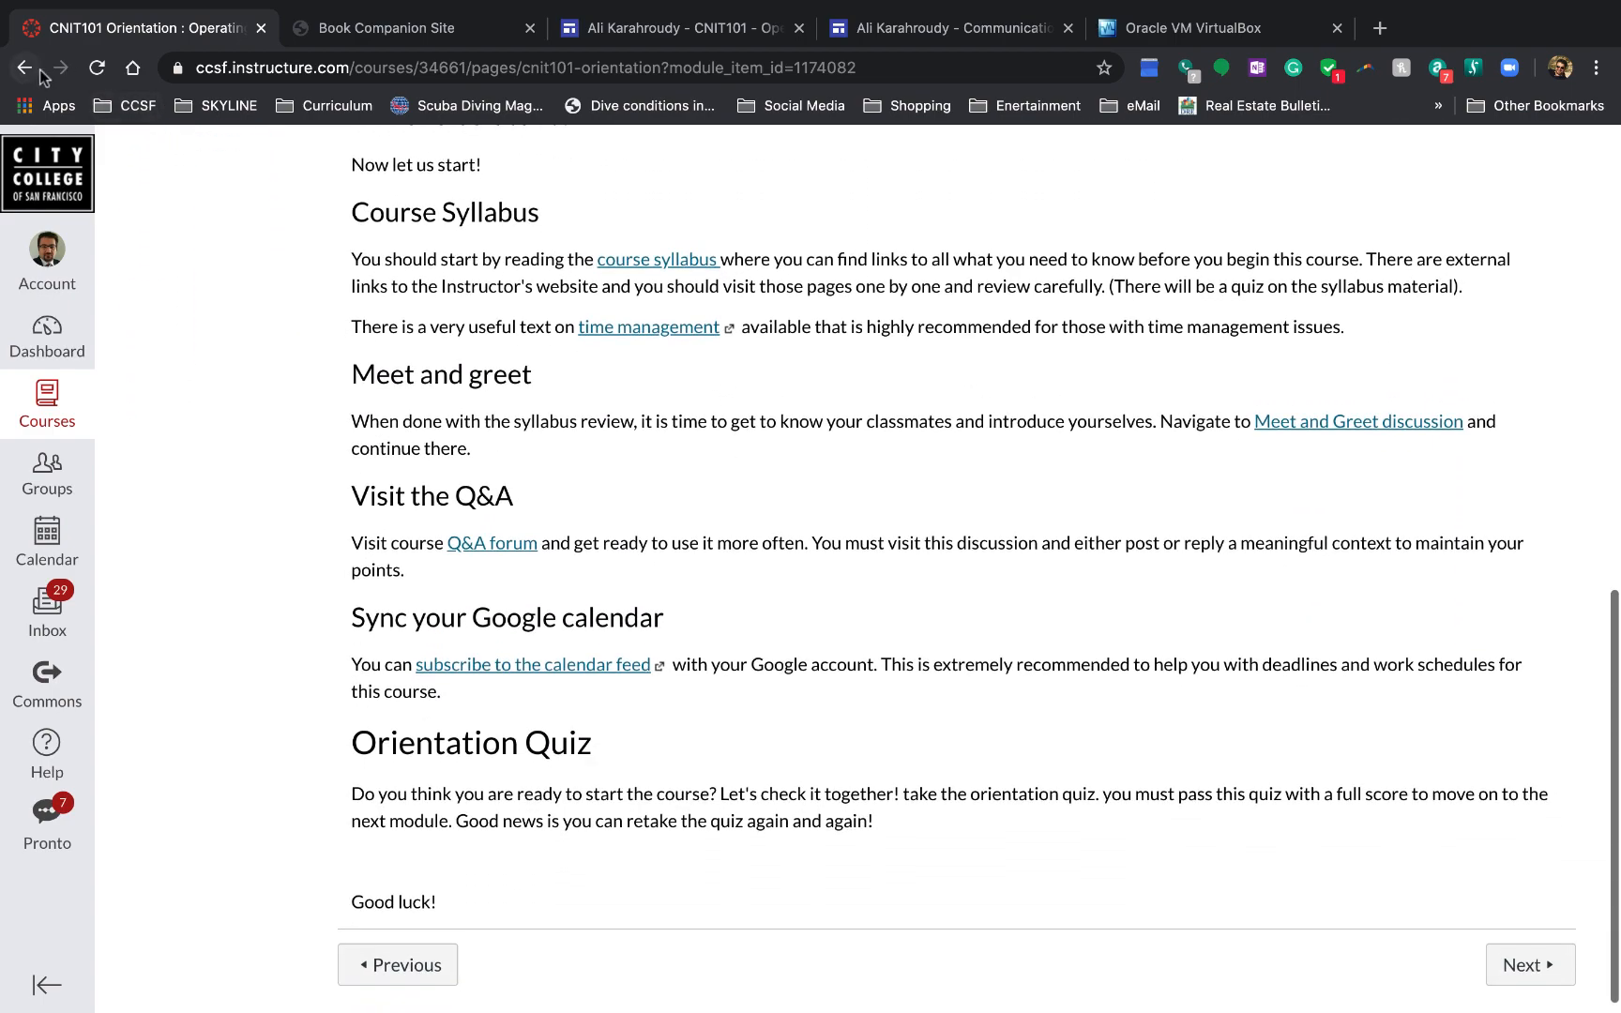
{"action": "scroll", "scroll_direction": "down", "scroll_amount": 3}
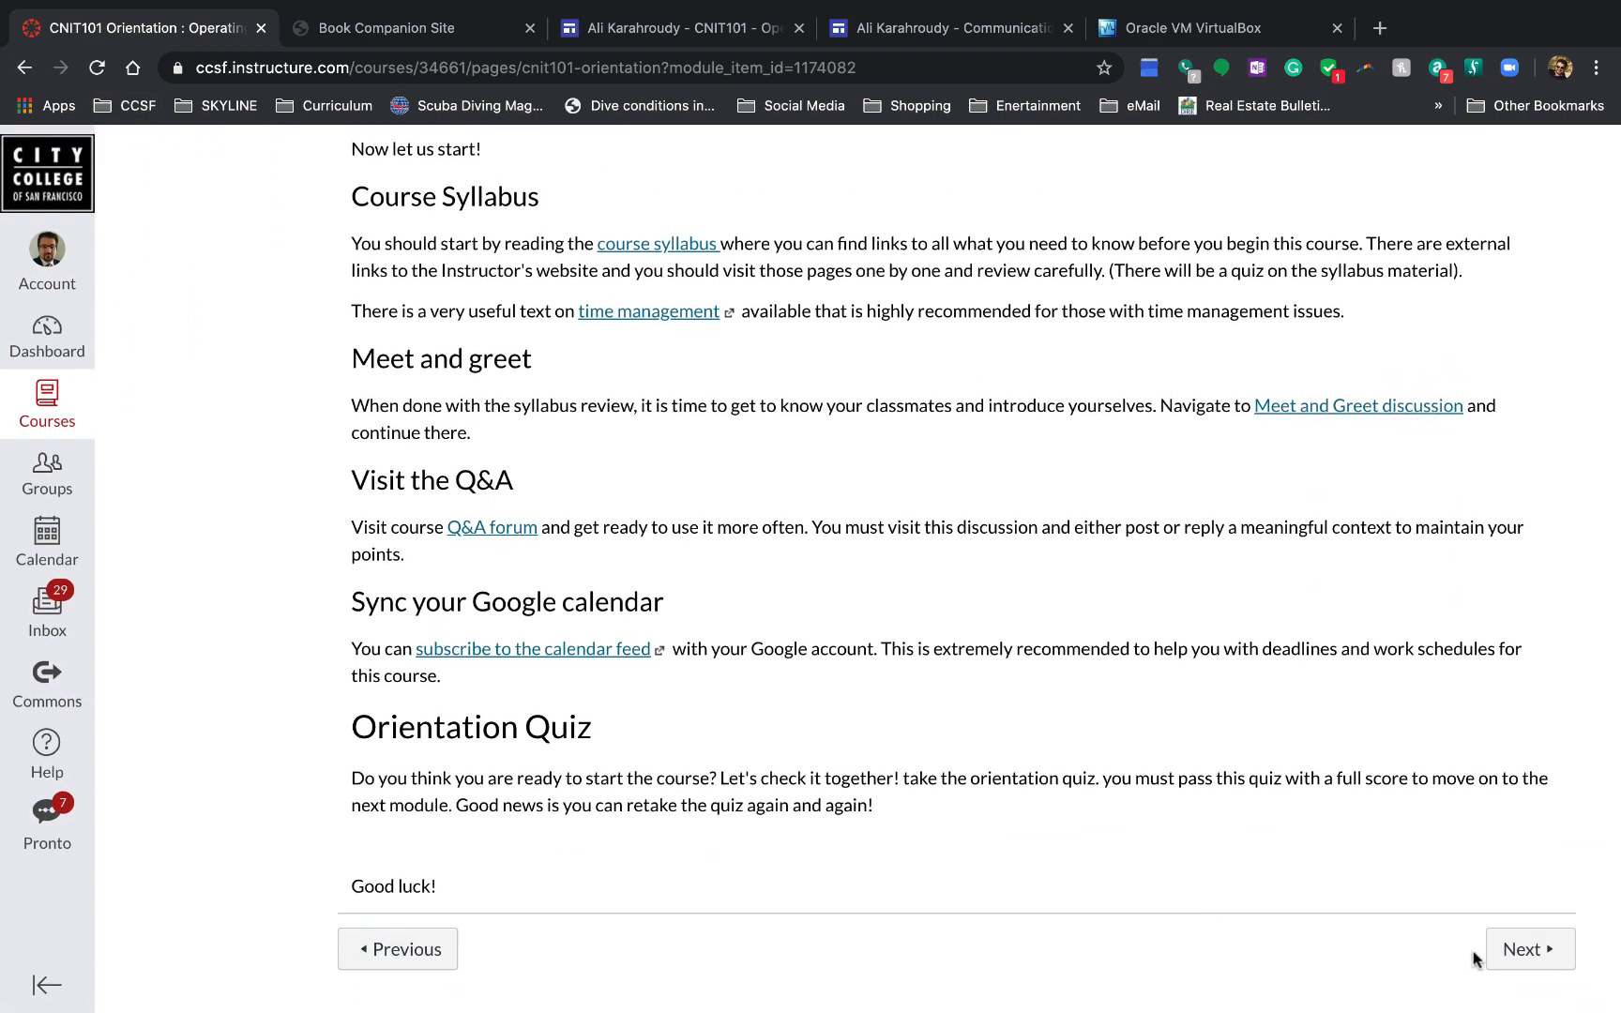
Step: Move on to the Check in - Meet and Greet discussion and start a reply reading 'I am Ali'
{"action": "left_click", "coordinate": [1357, 405]}
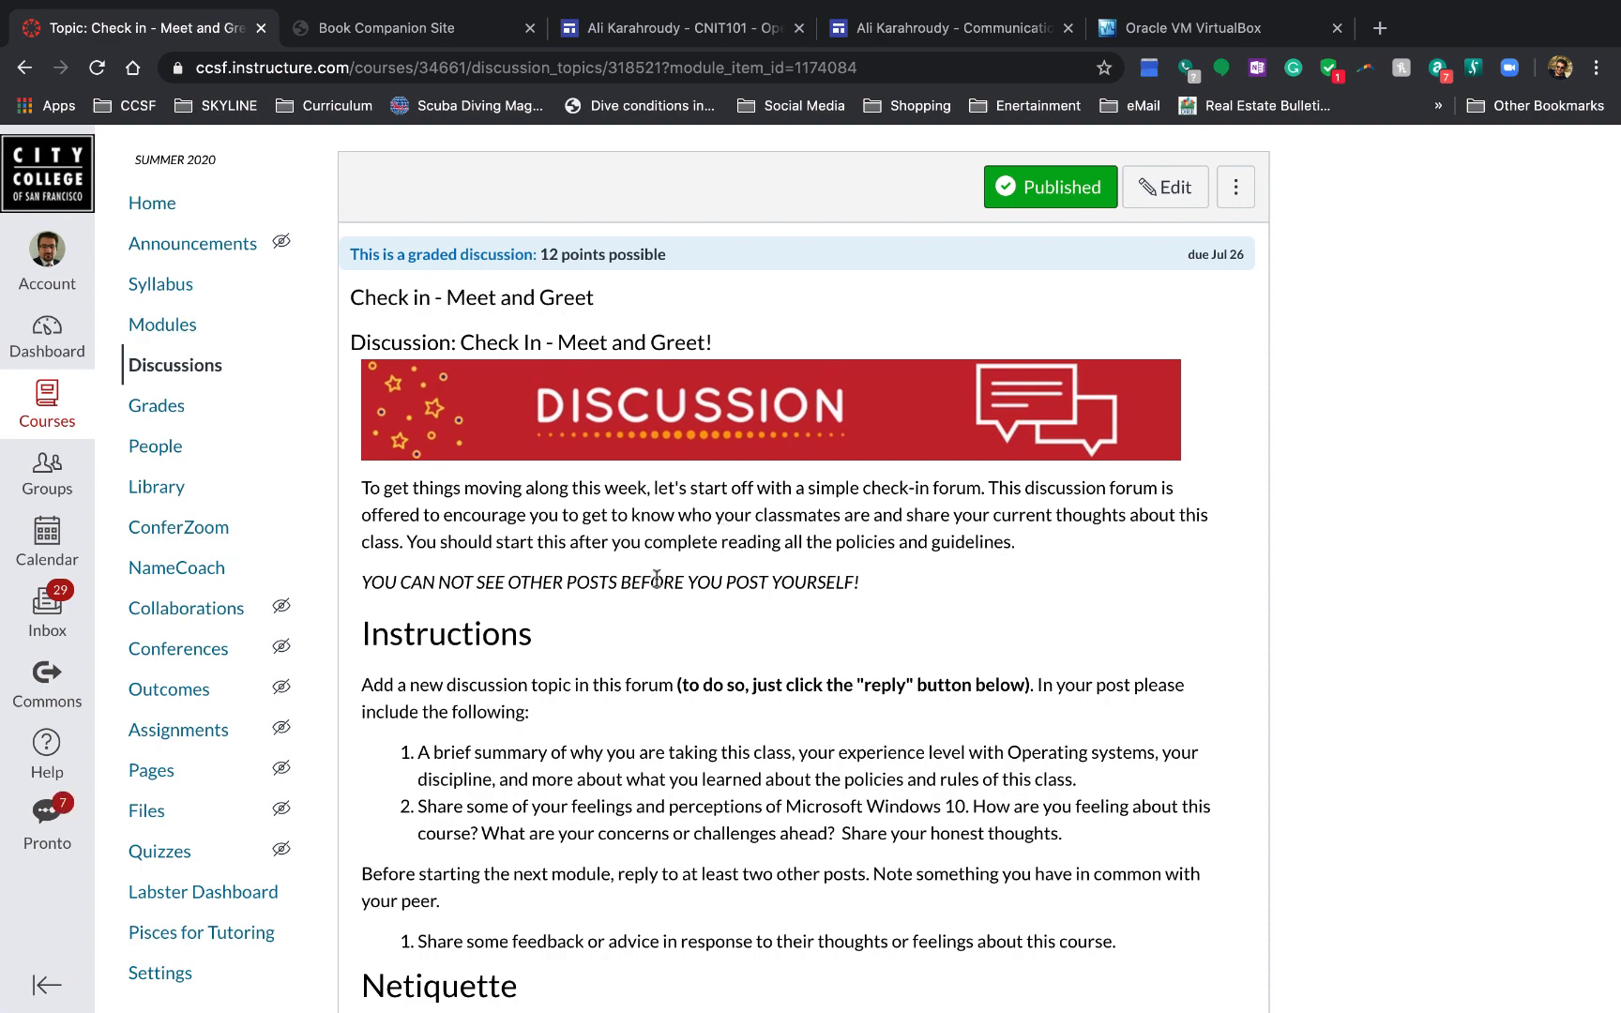
{"action": "scroll", "scroll_direction": "down", "scroll_amount": 3}
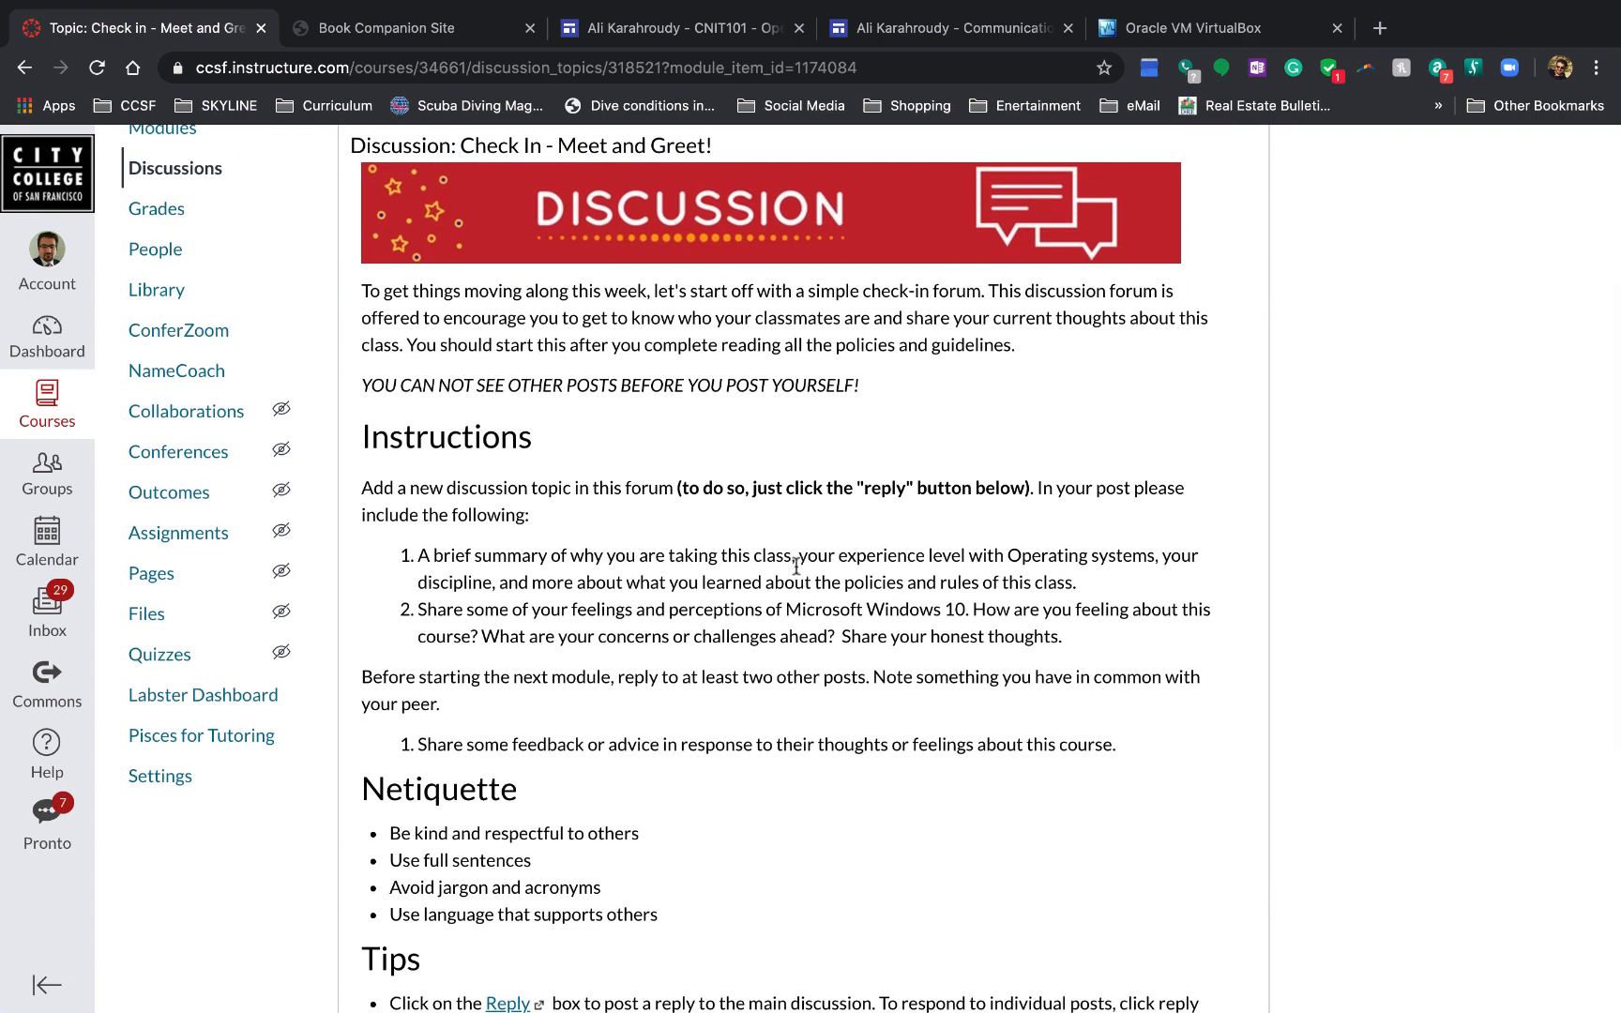
{"action": "scroll", "scroll_direction": "down", "scroll_amount": 3}
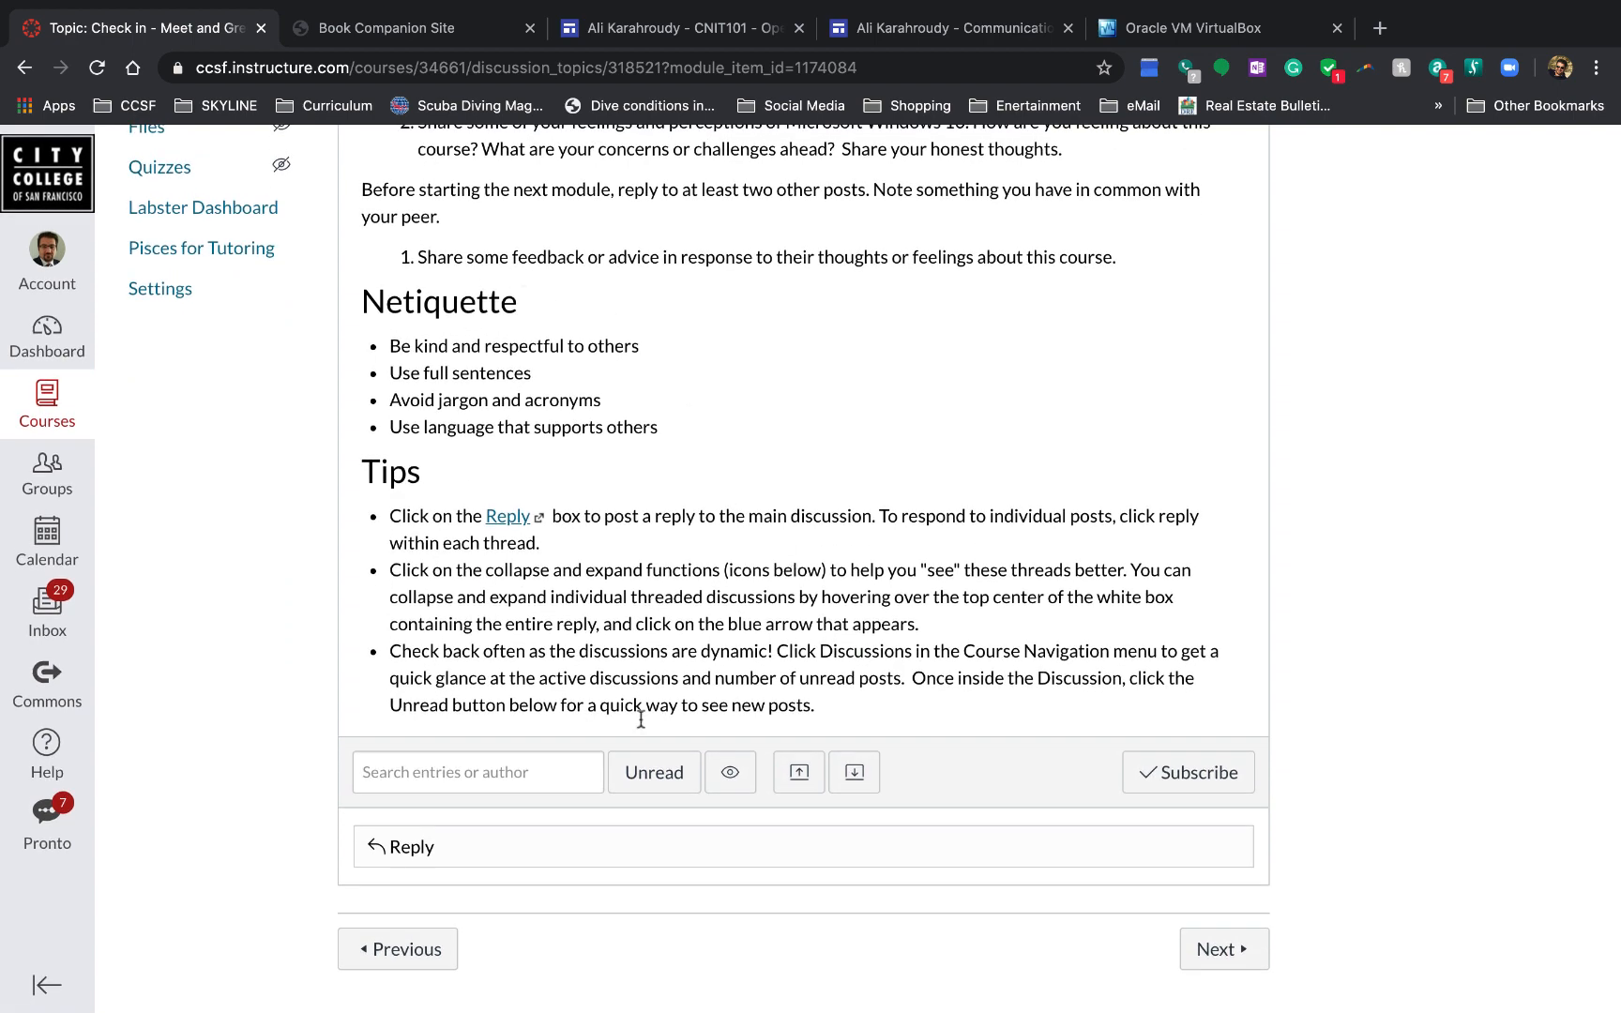
{"action": "left_click", "coordinate": [413, 847]}
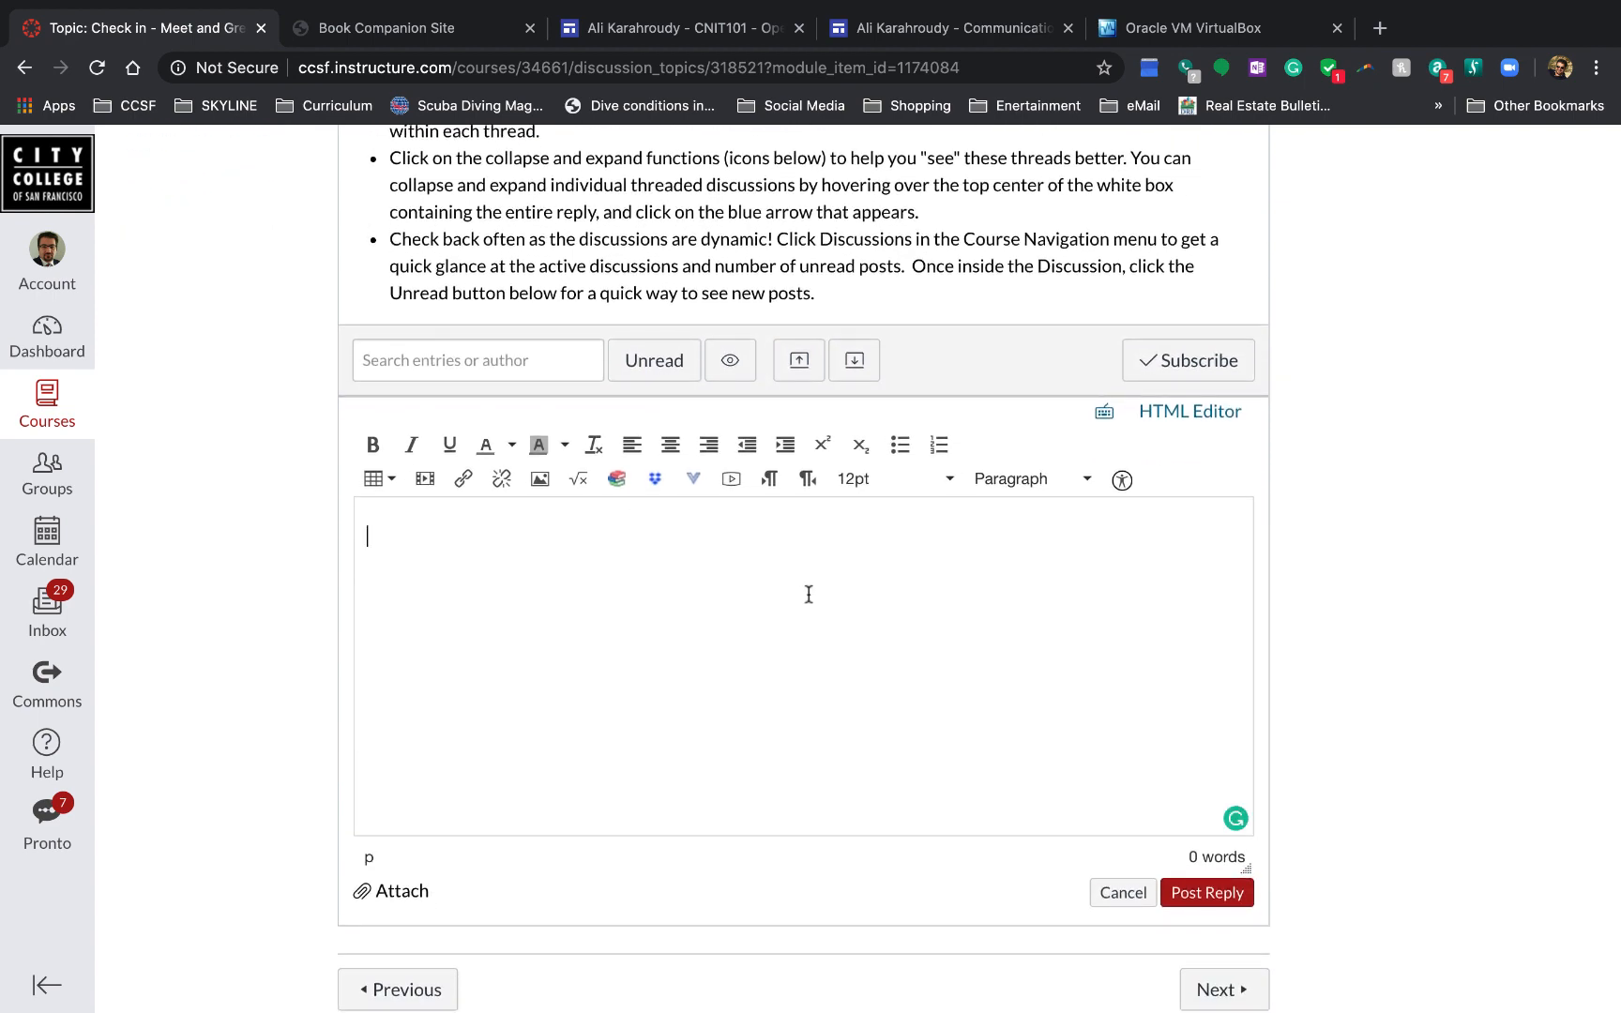
{"action": "type", "text": "I am Ali"}
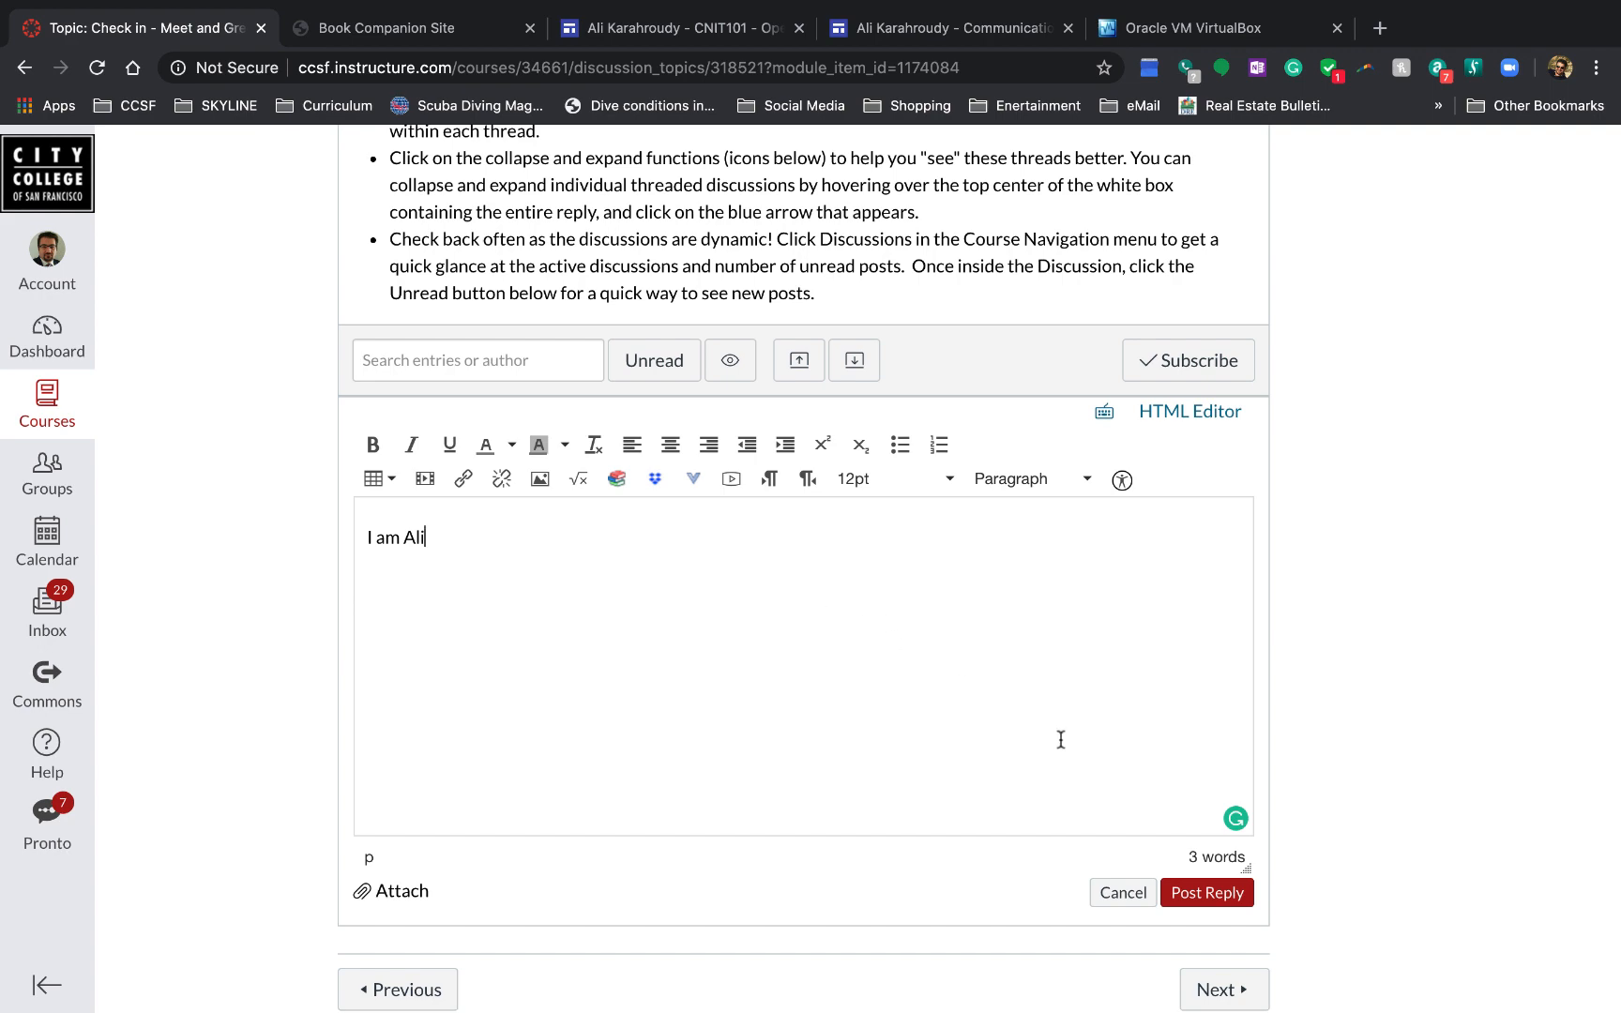
{"action": "mouse_move", "coordinate": [1311, 729]}
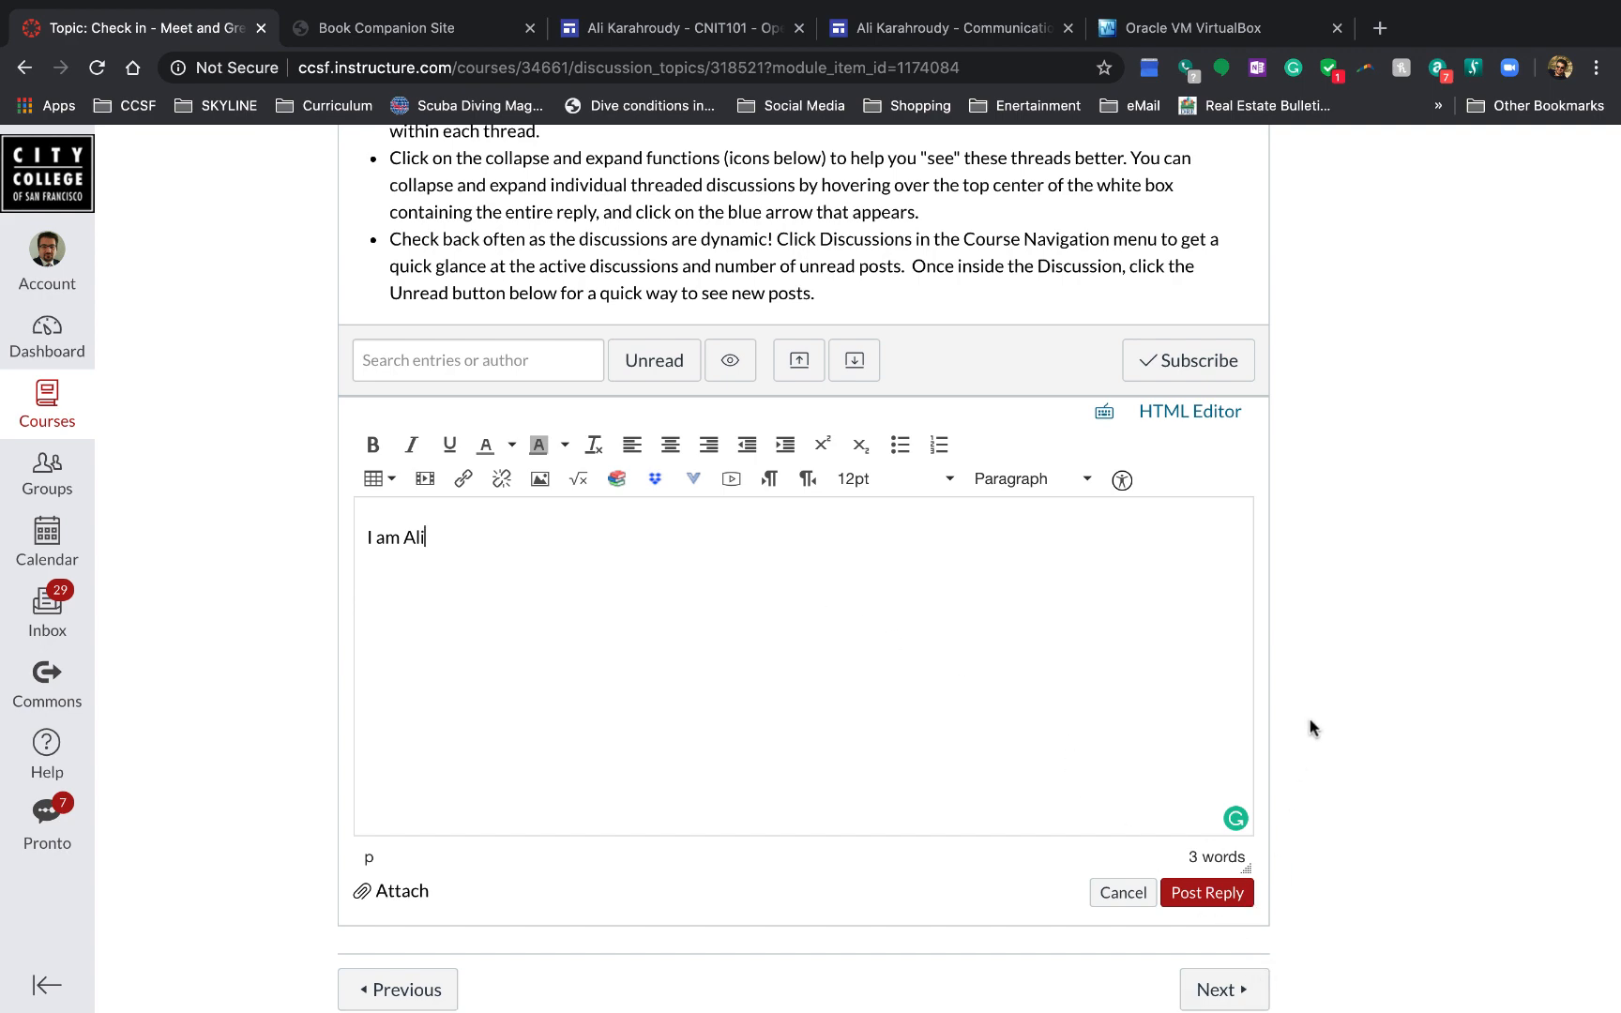
{"action": "scroll", "scroll_direction": "down", "scroll_amount": 3}
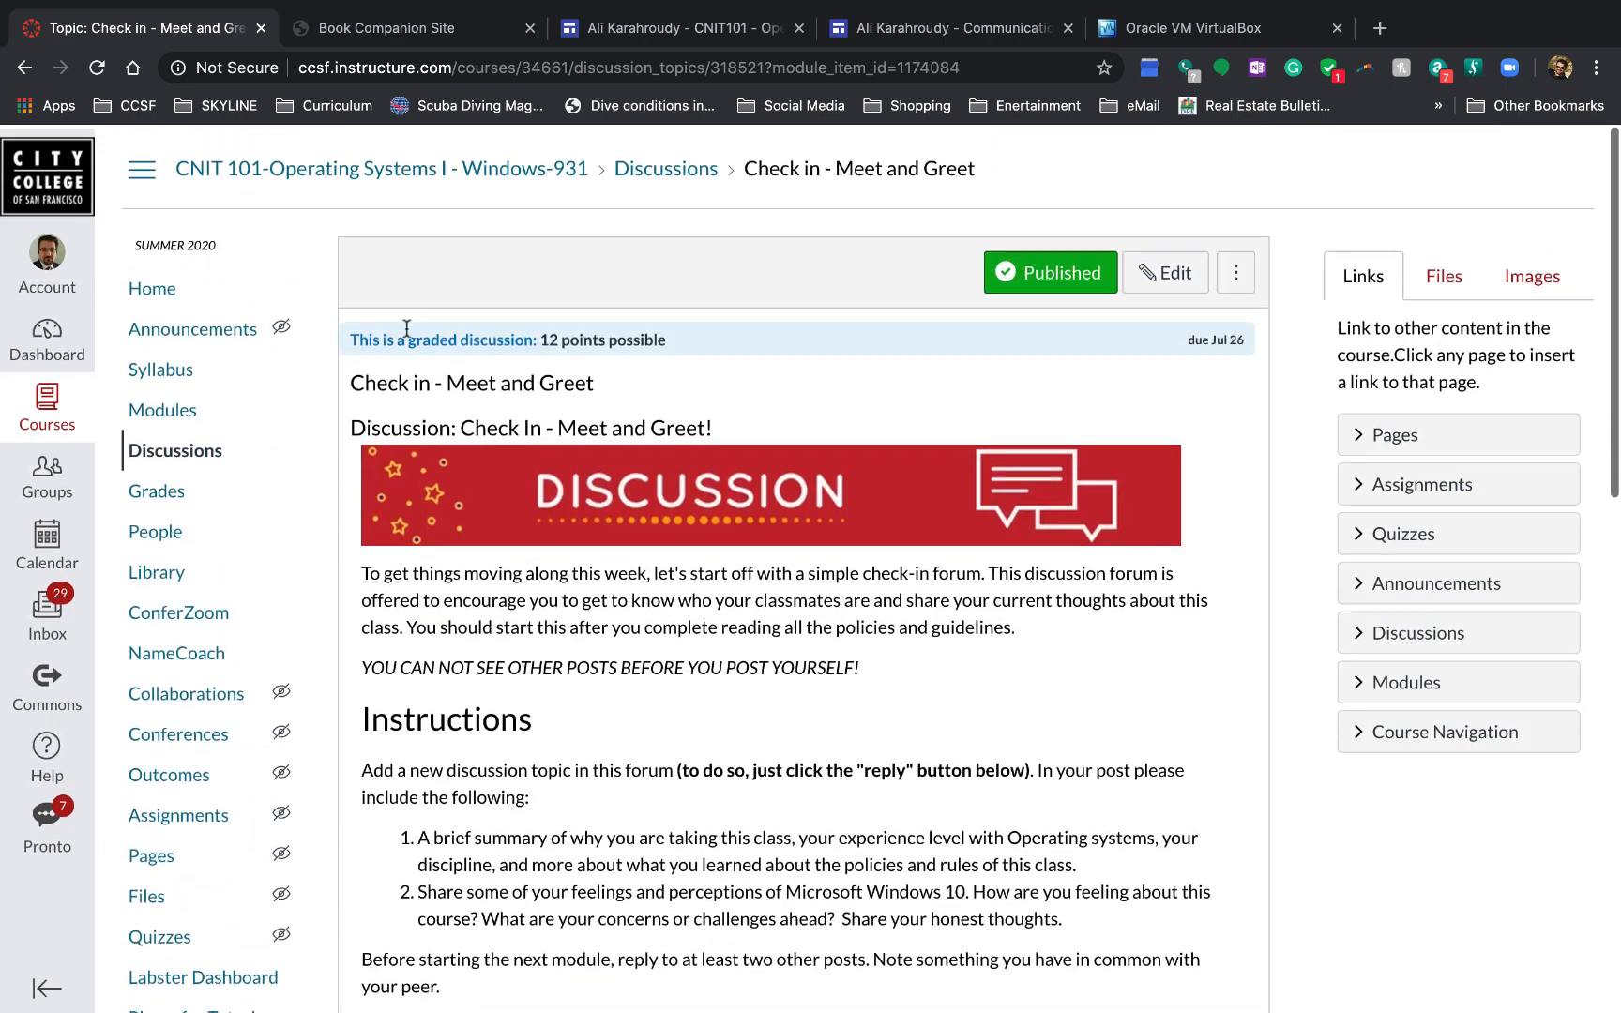
Step: Open Course Q&A under Module 0 on the Modules page and scroll through its guidelines
{"action": "left_click", "coordinate": [162, 406]}
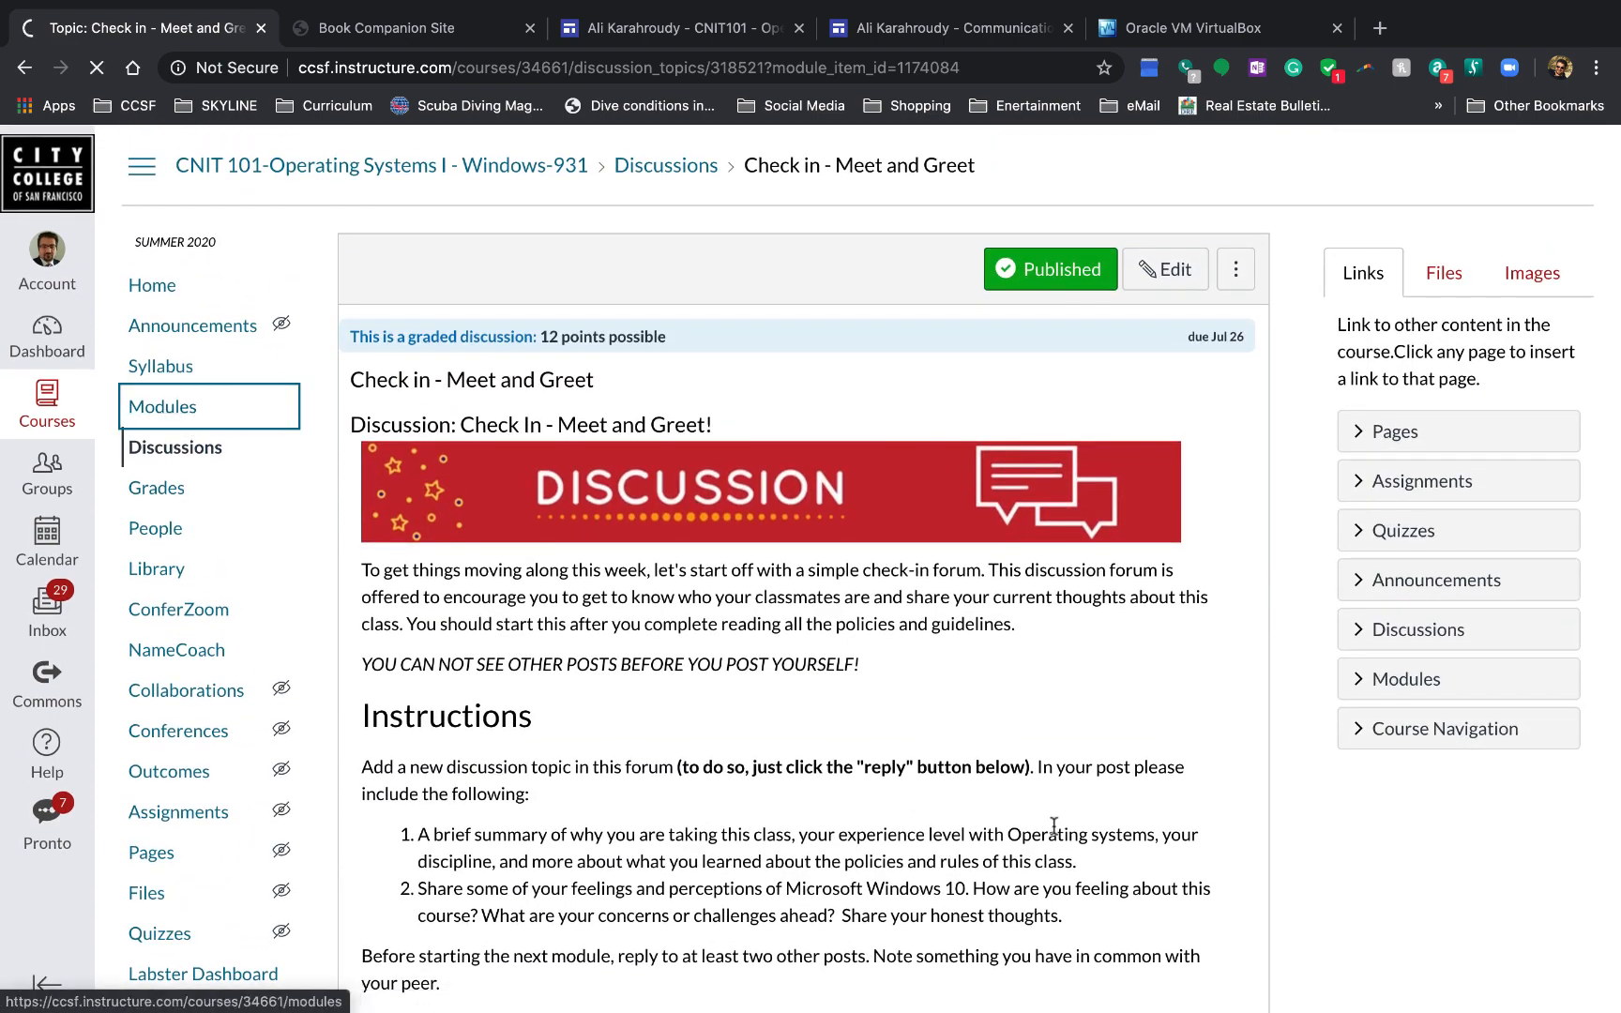
{"action": "left_click", "coordinate": [162, 406]}
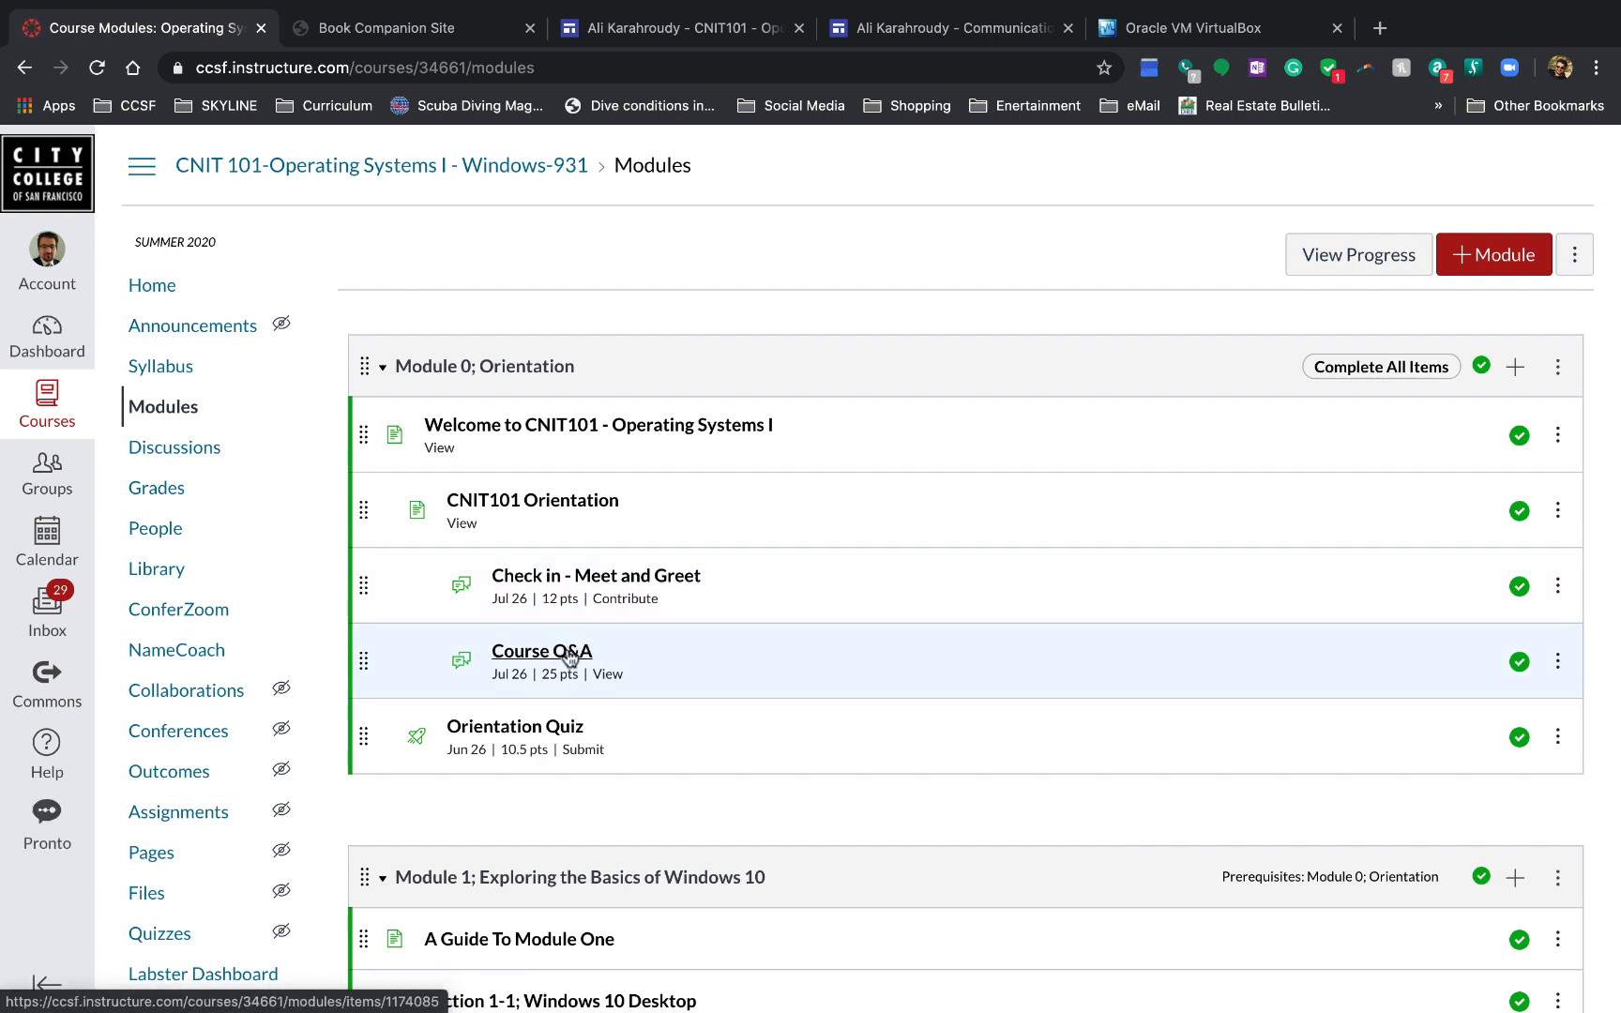
{"action": "left_click", "coordinate": [540, 650]}
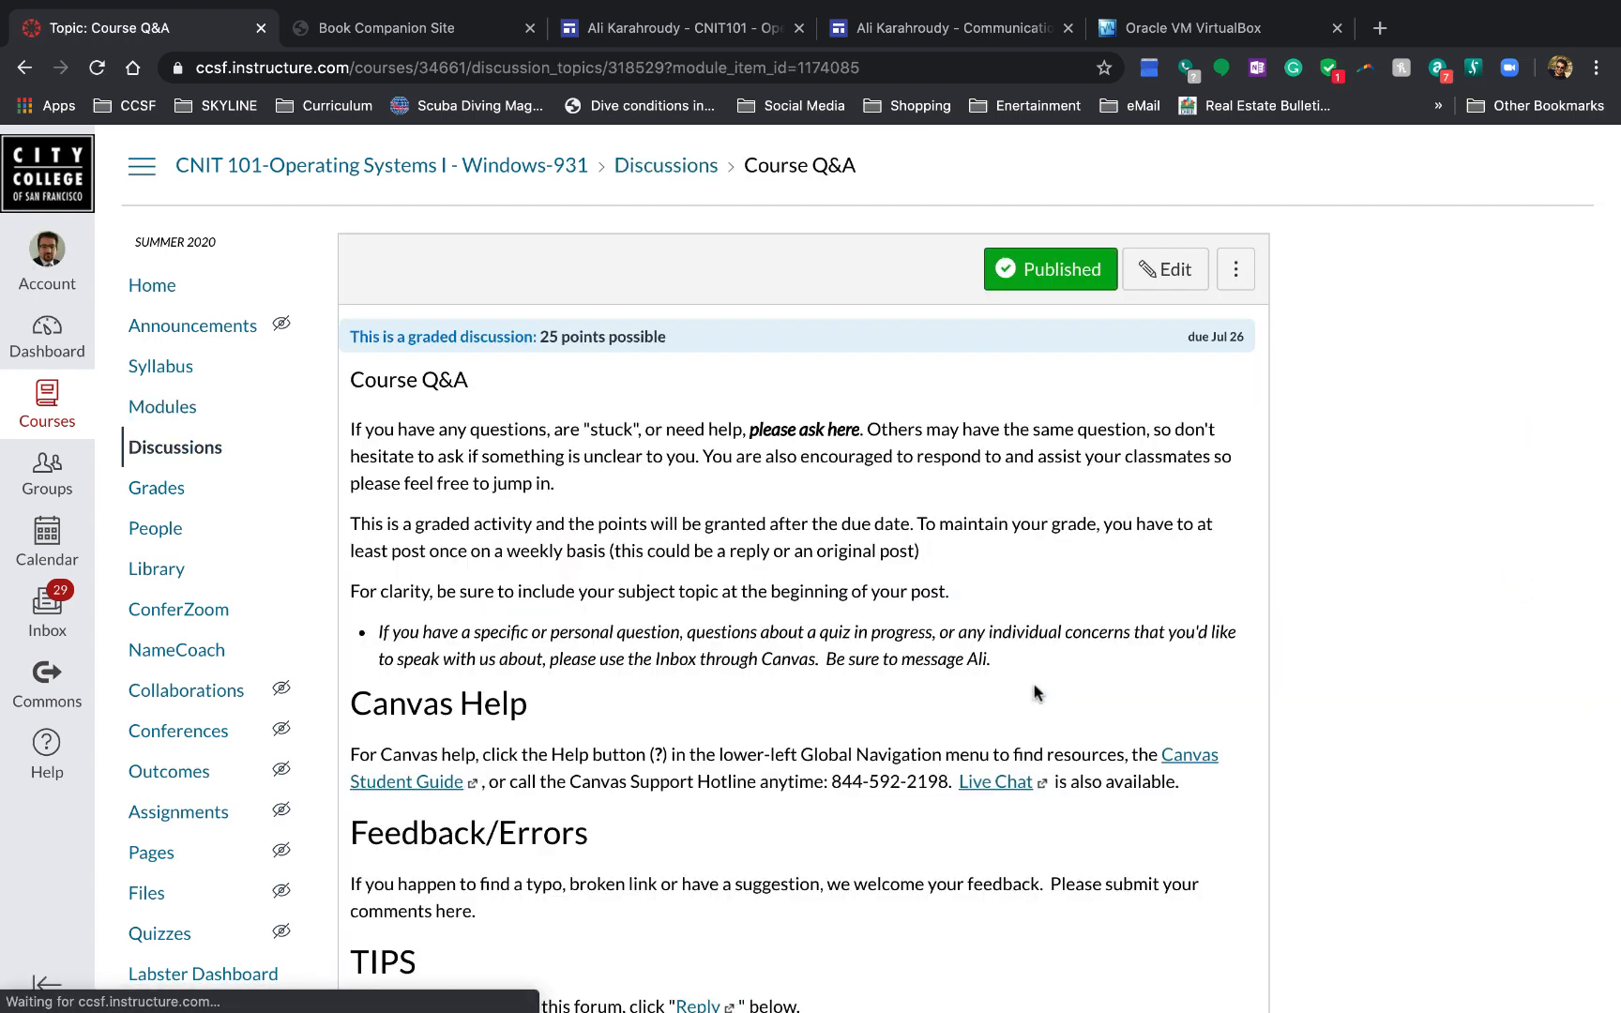
{"action": "scroll", "scroll_direction": "down", "scroll_amount": 3}
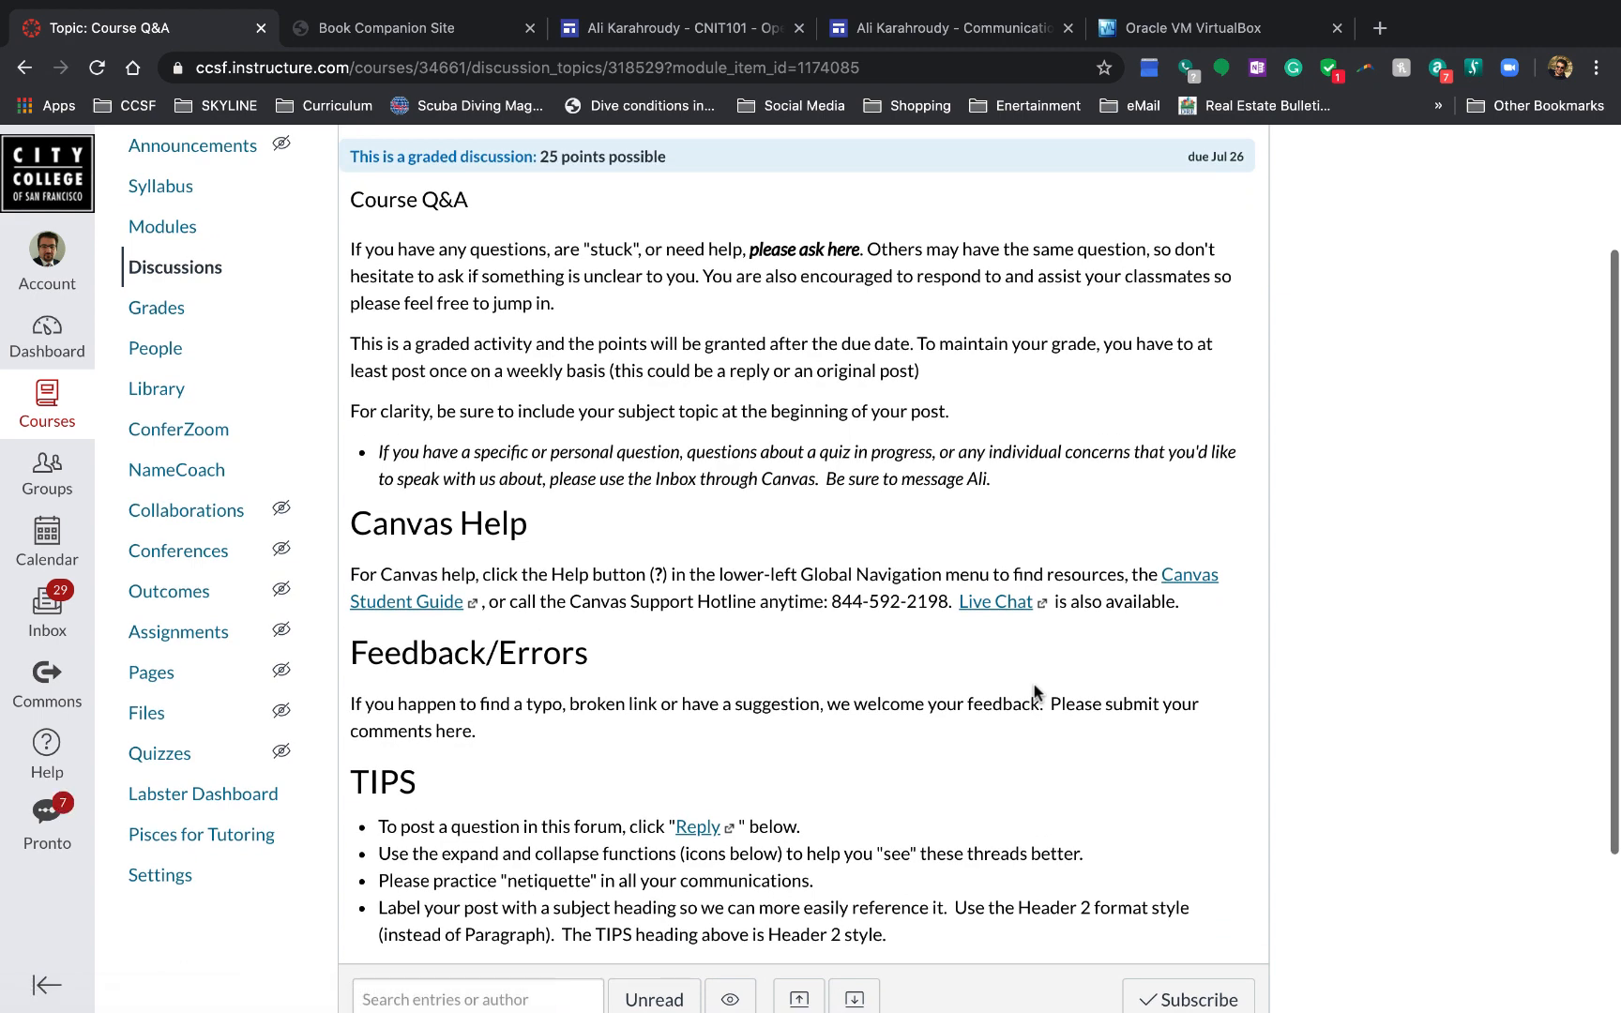
{"action": "scroll", "scroll_direction": "down", "scroll_amount": 3}
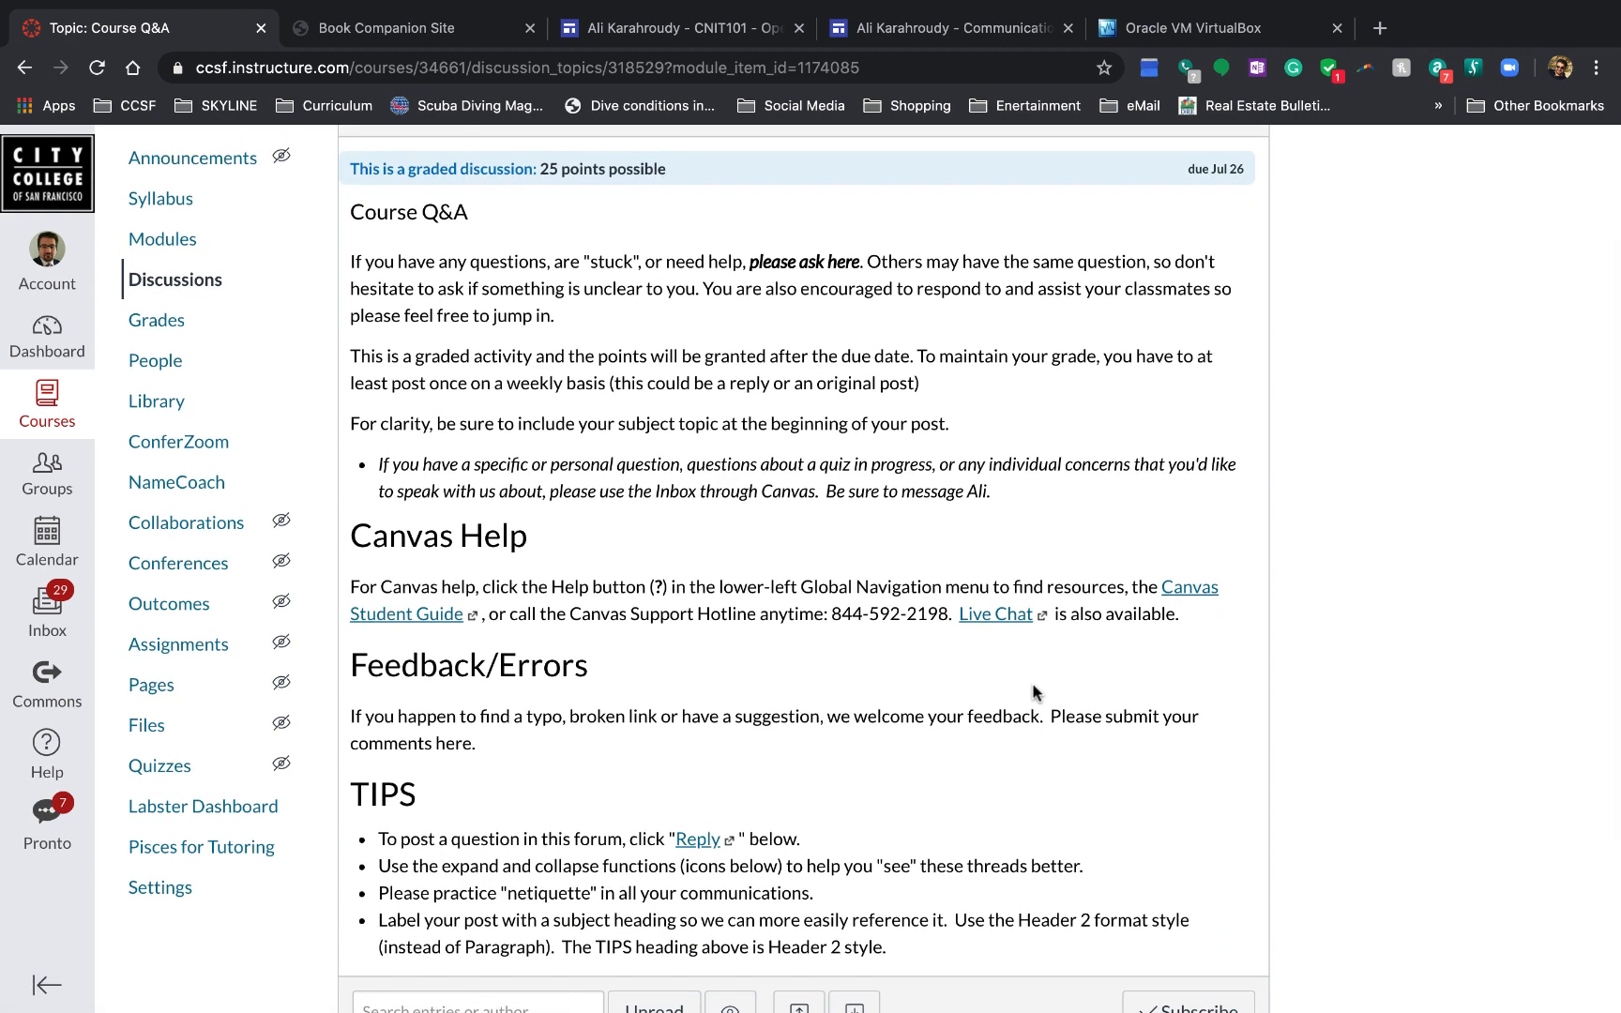
{"action": "scroll", "scroll_direction": "down", "scroll_amount": 3}
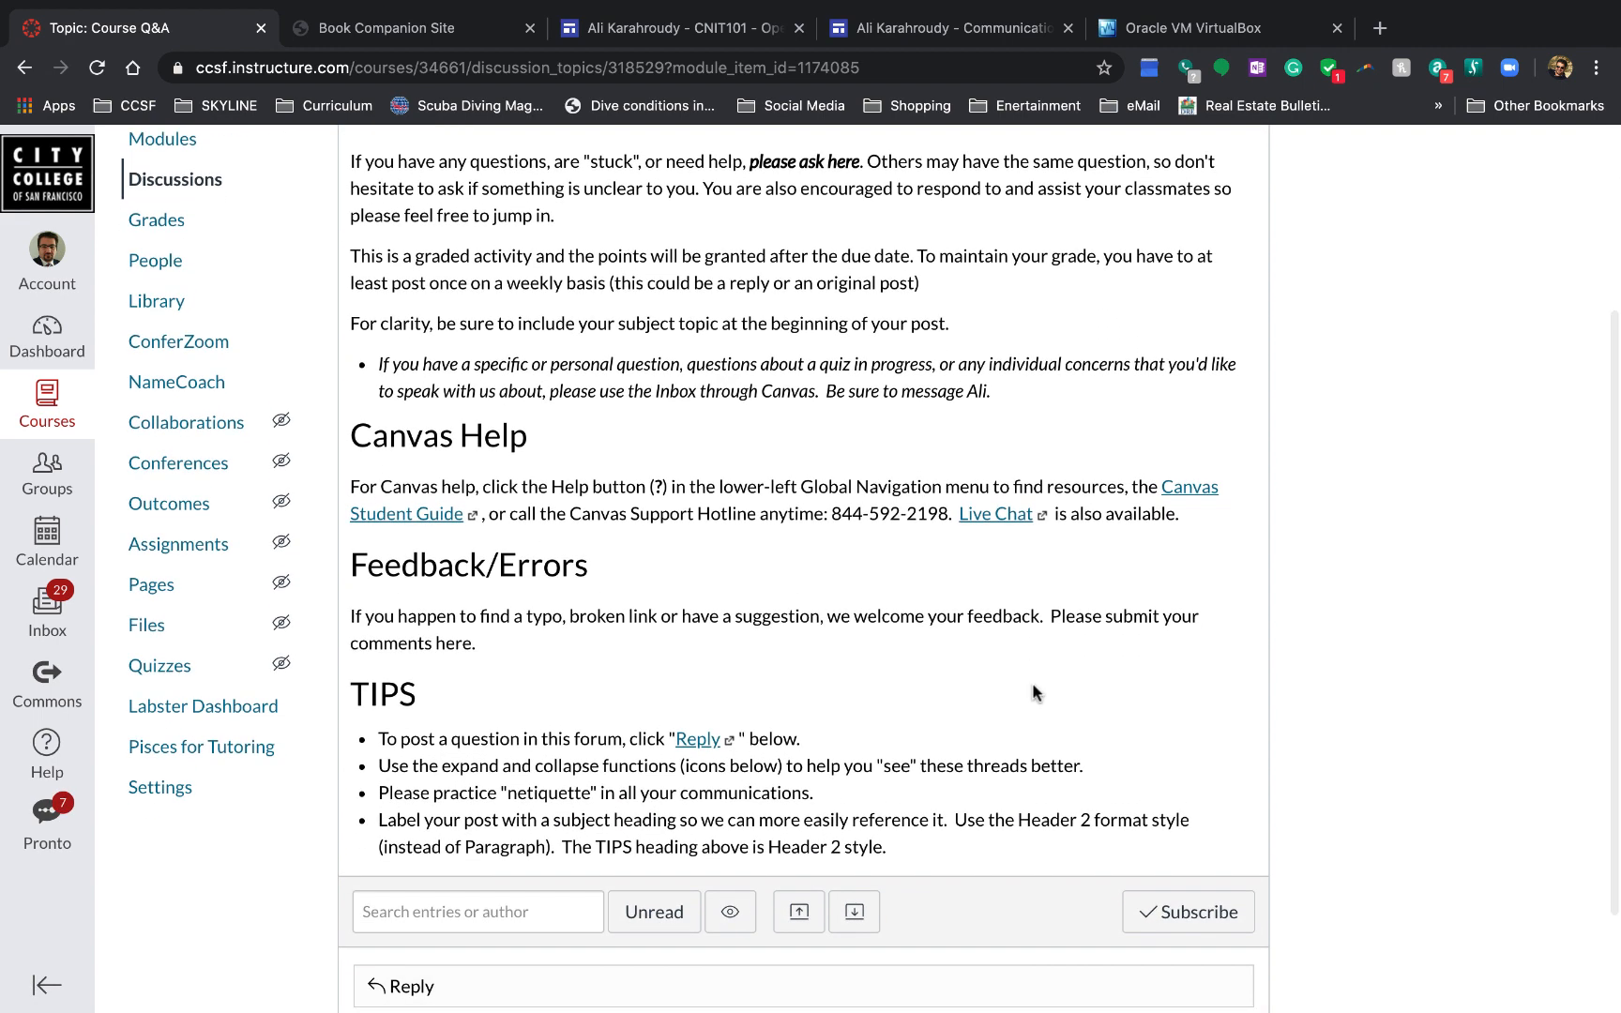
{"action": "scroll", "scroll_direction": "down", "scroll_amount": 3}
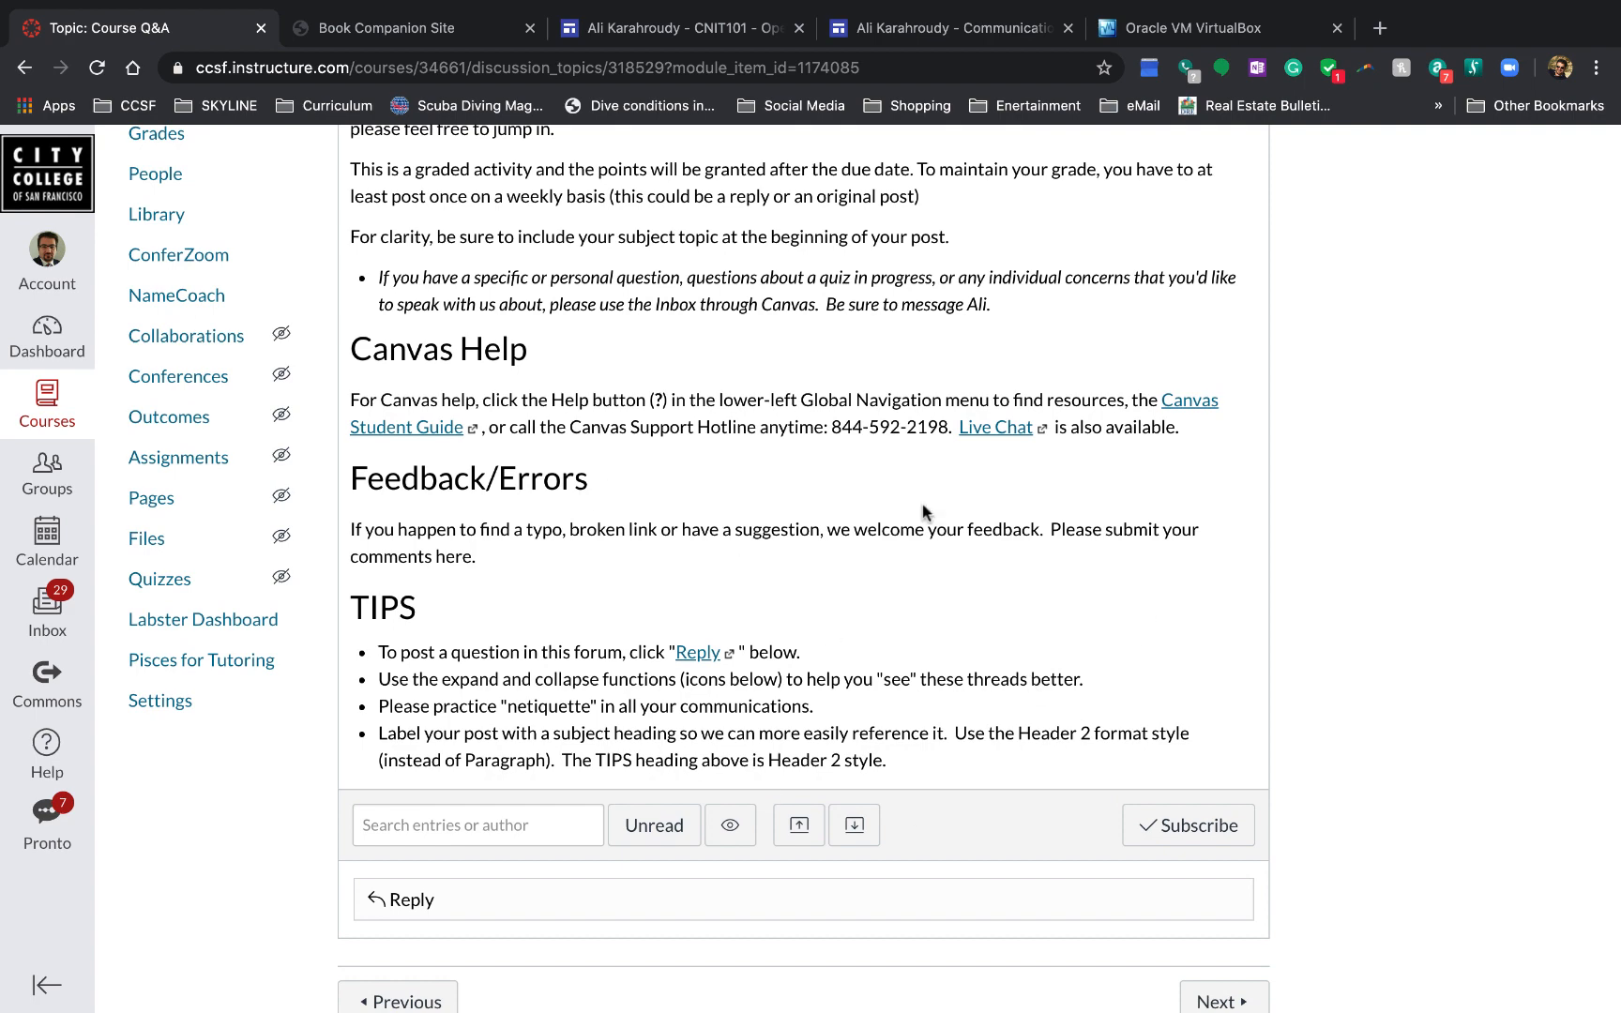
{"action": "mouse_move", "coordinate": [866, 531]}
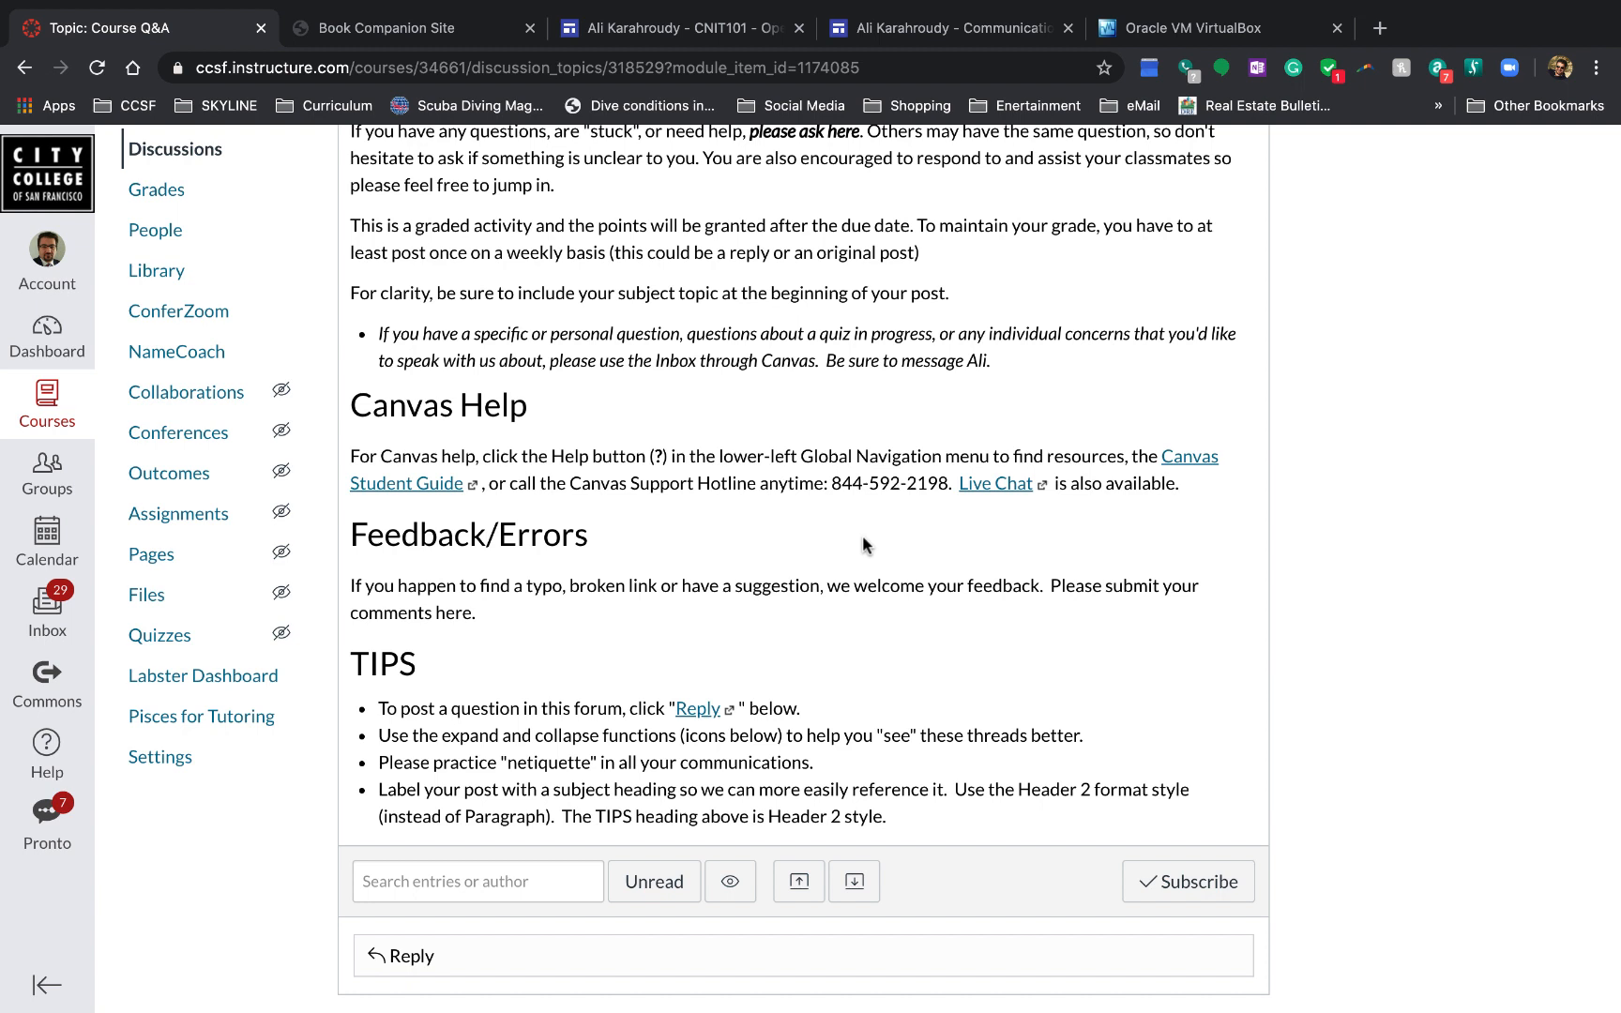
{"action": "mouse_move", "coordinate": [1133, 546]}
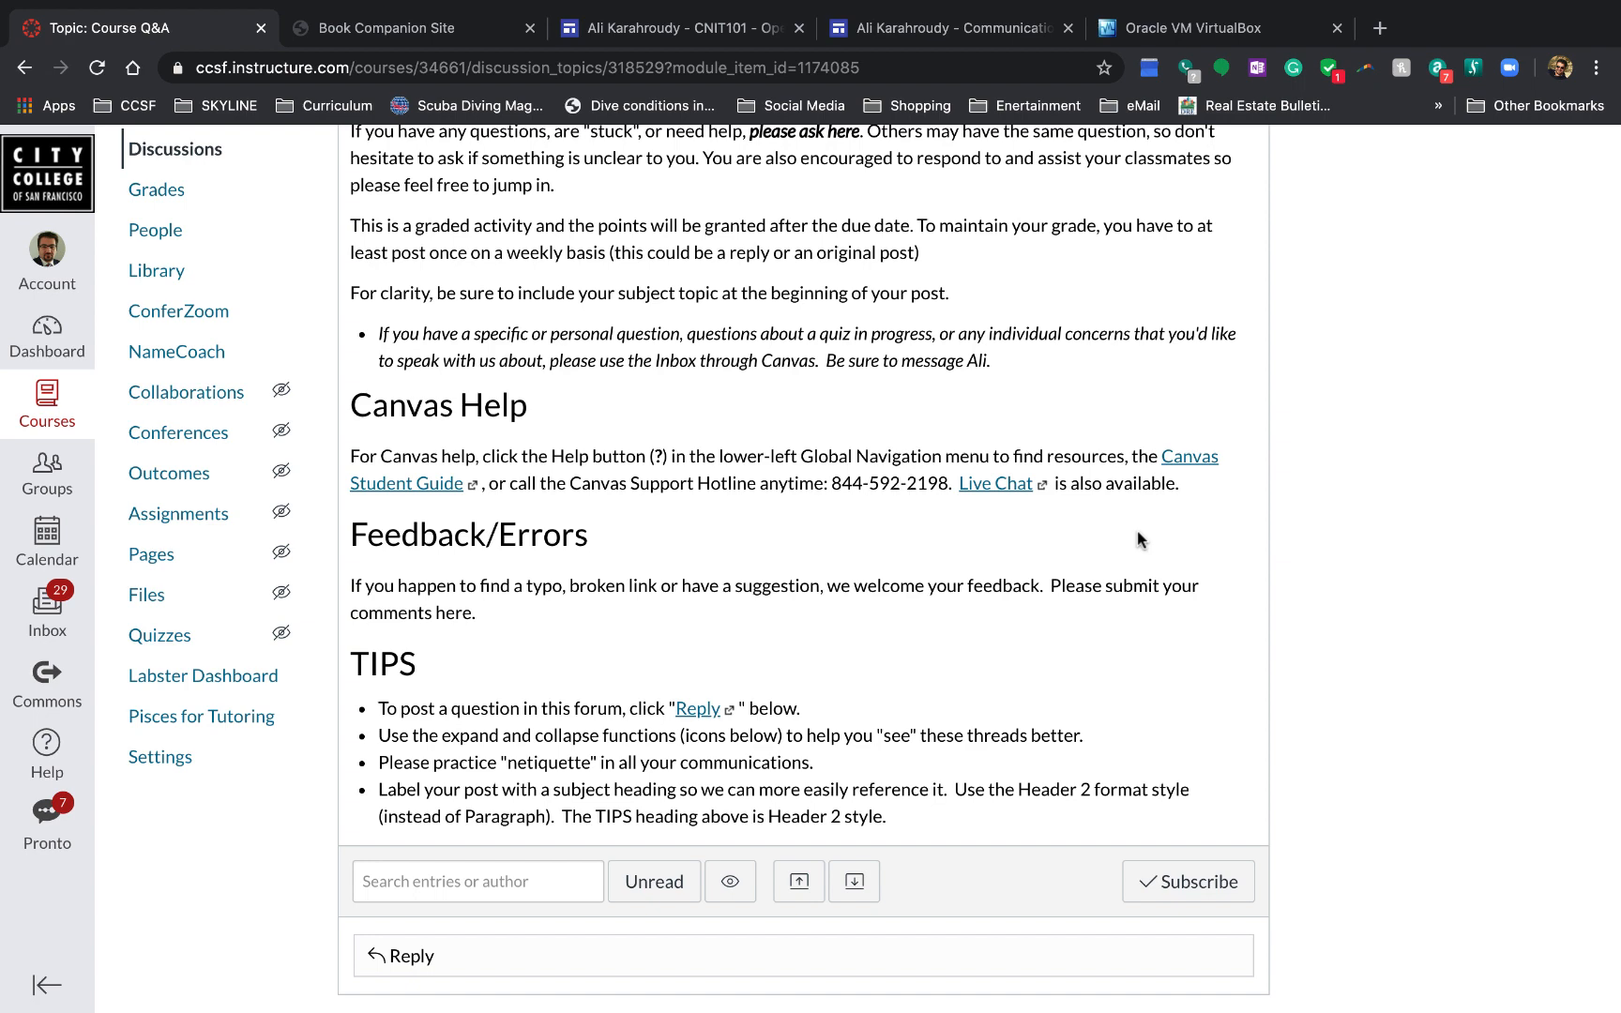
Step: Skim the Communication and CNIT101 site tabs, then return to the Topic: Course Q&A tab
{"action": "left_click", "coordinate": [947, 28]}
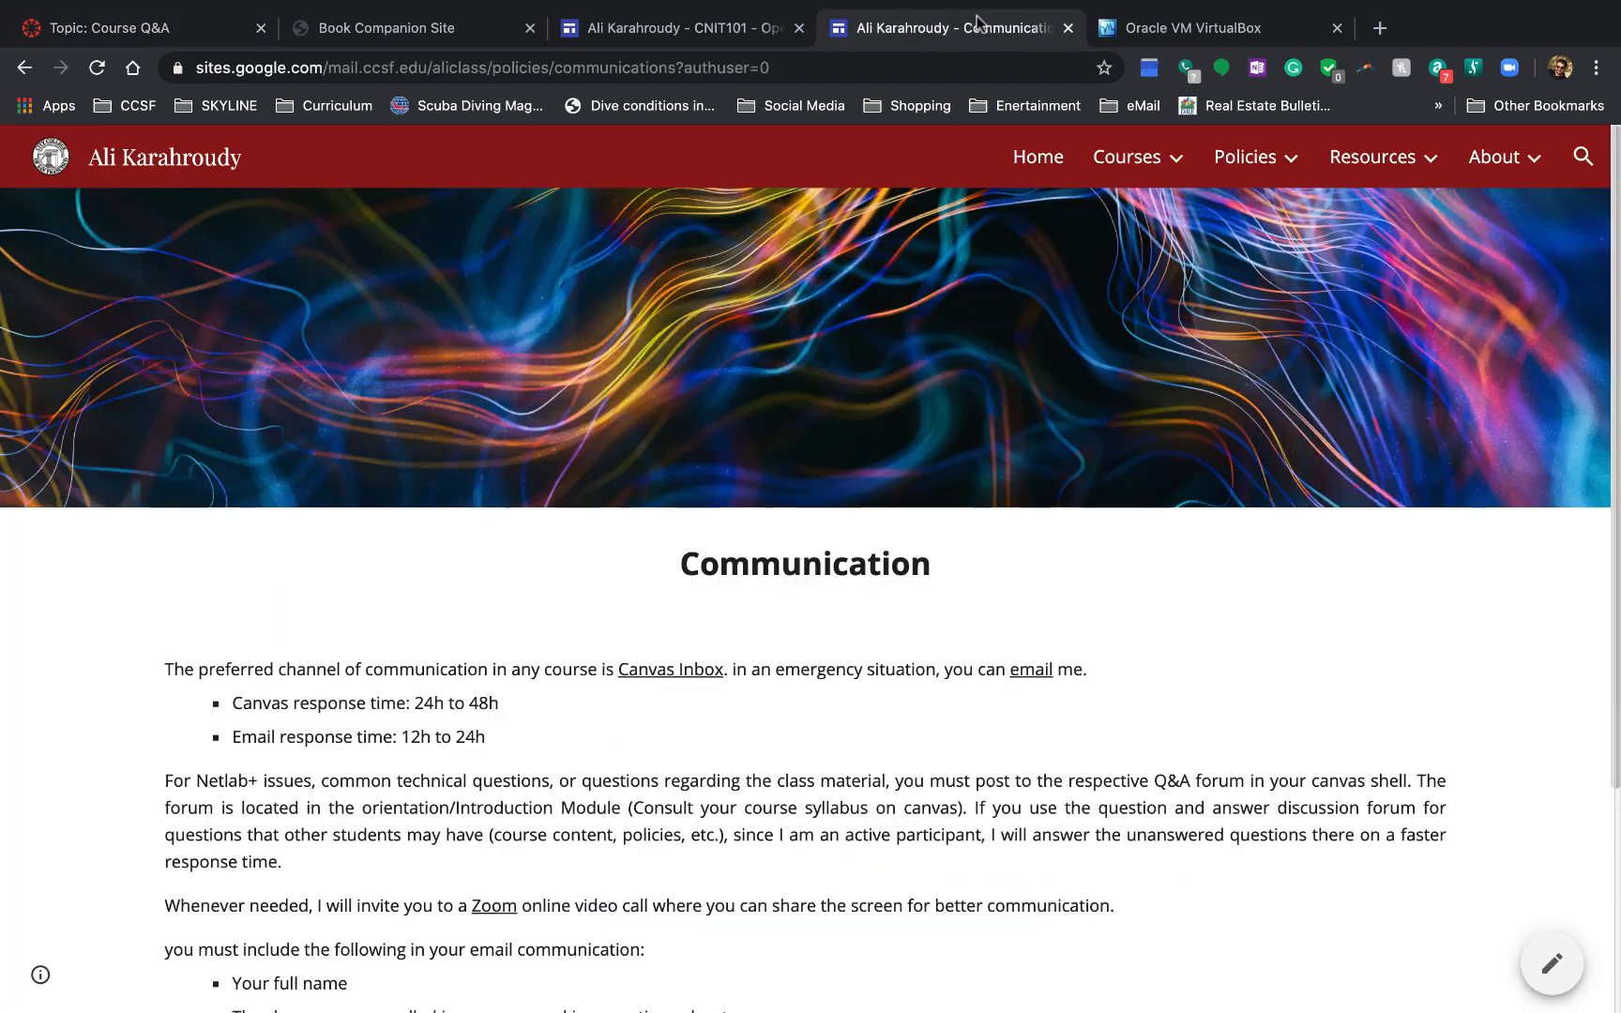
{"action": "scroll", "scroll_direction": "down", "scroll_amount": 3}
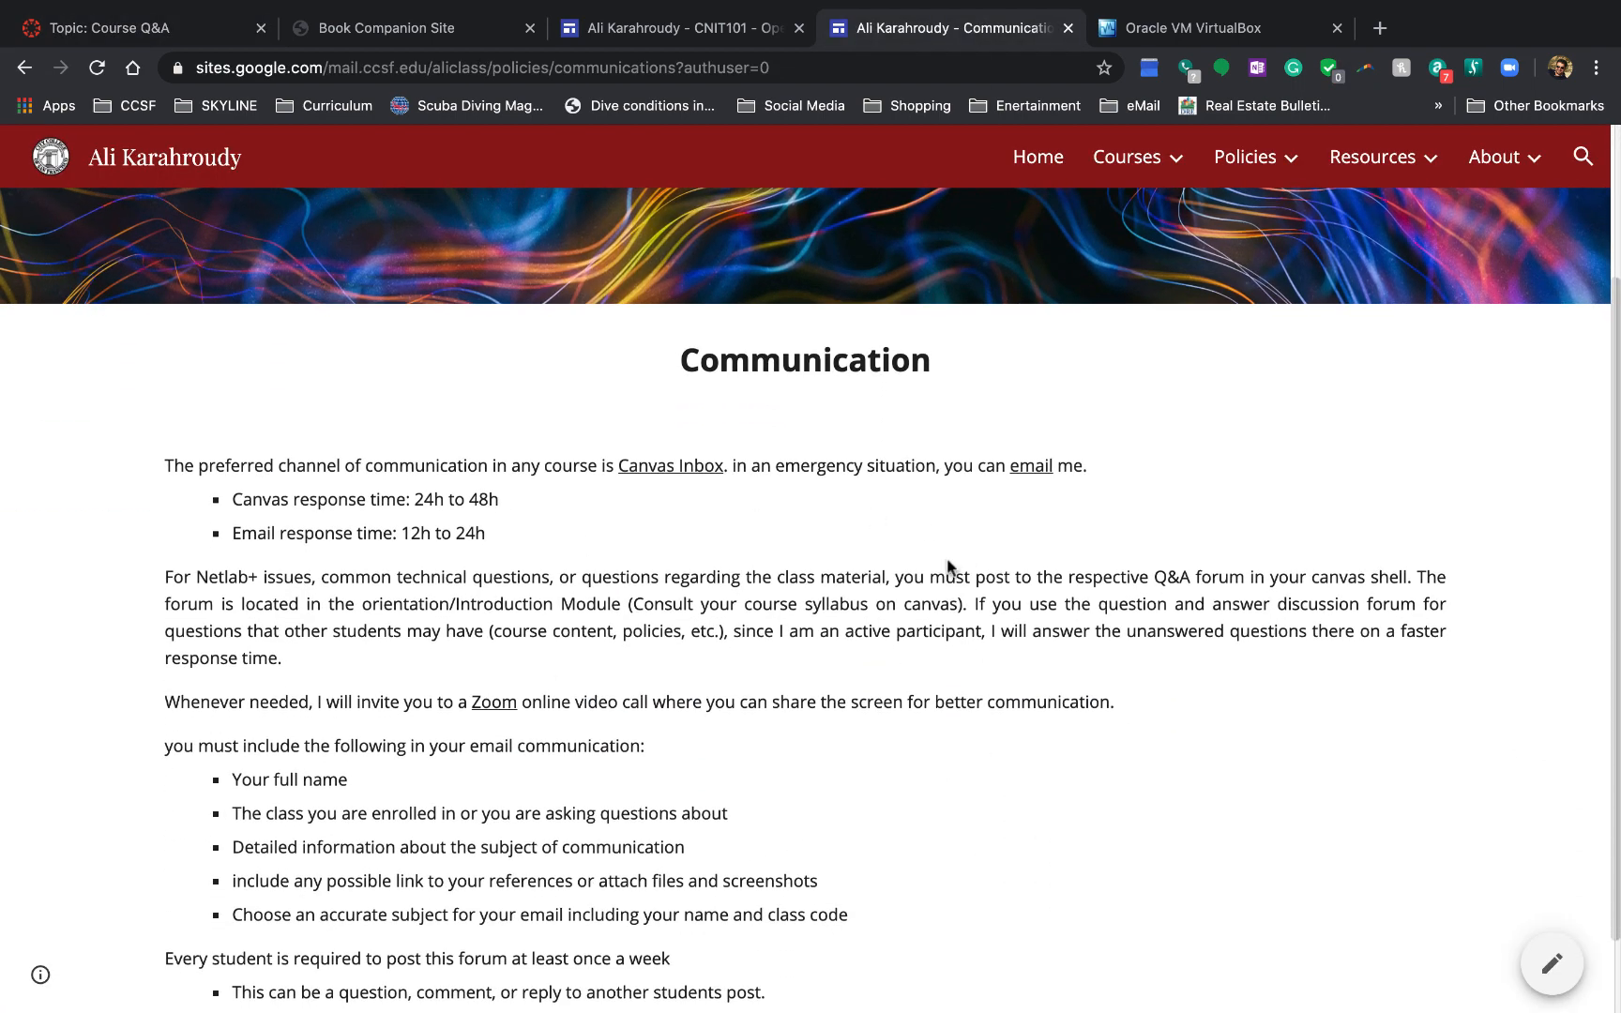
{"action": "scroll", "scroll_direction": "down", "scroll_amount": 3}
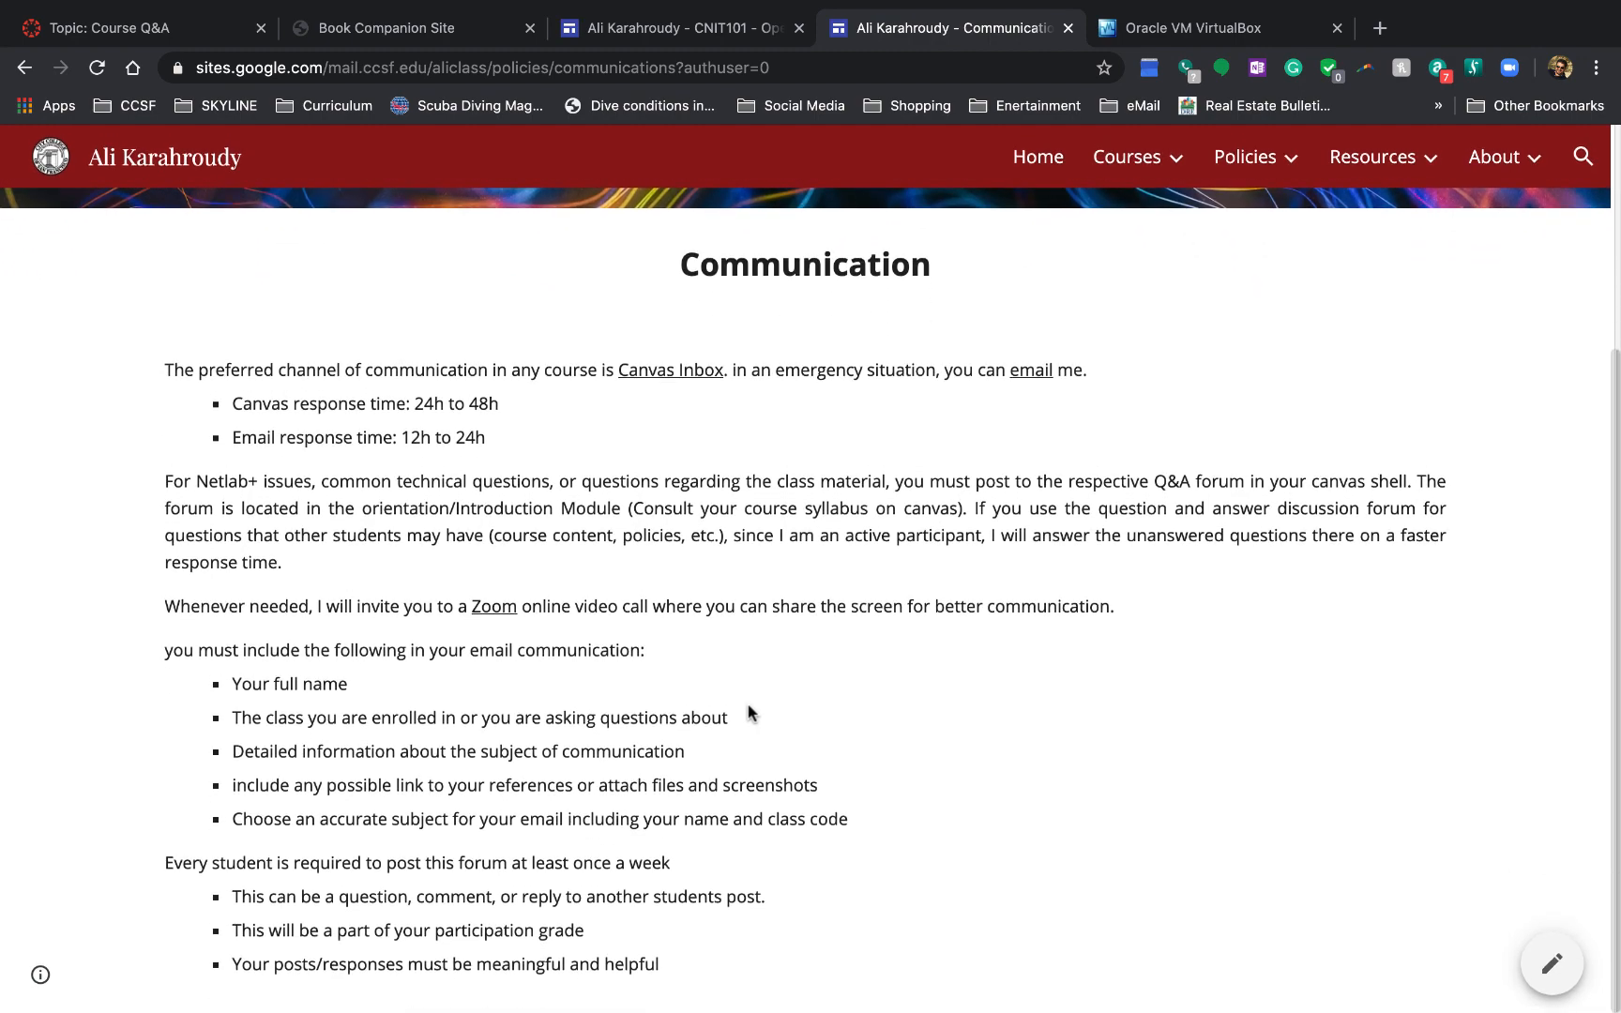
{"action": "left_click", "coordinate": [677, 29]}
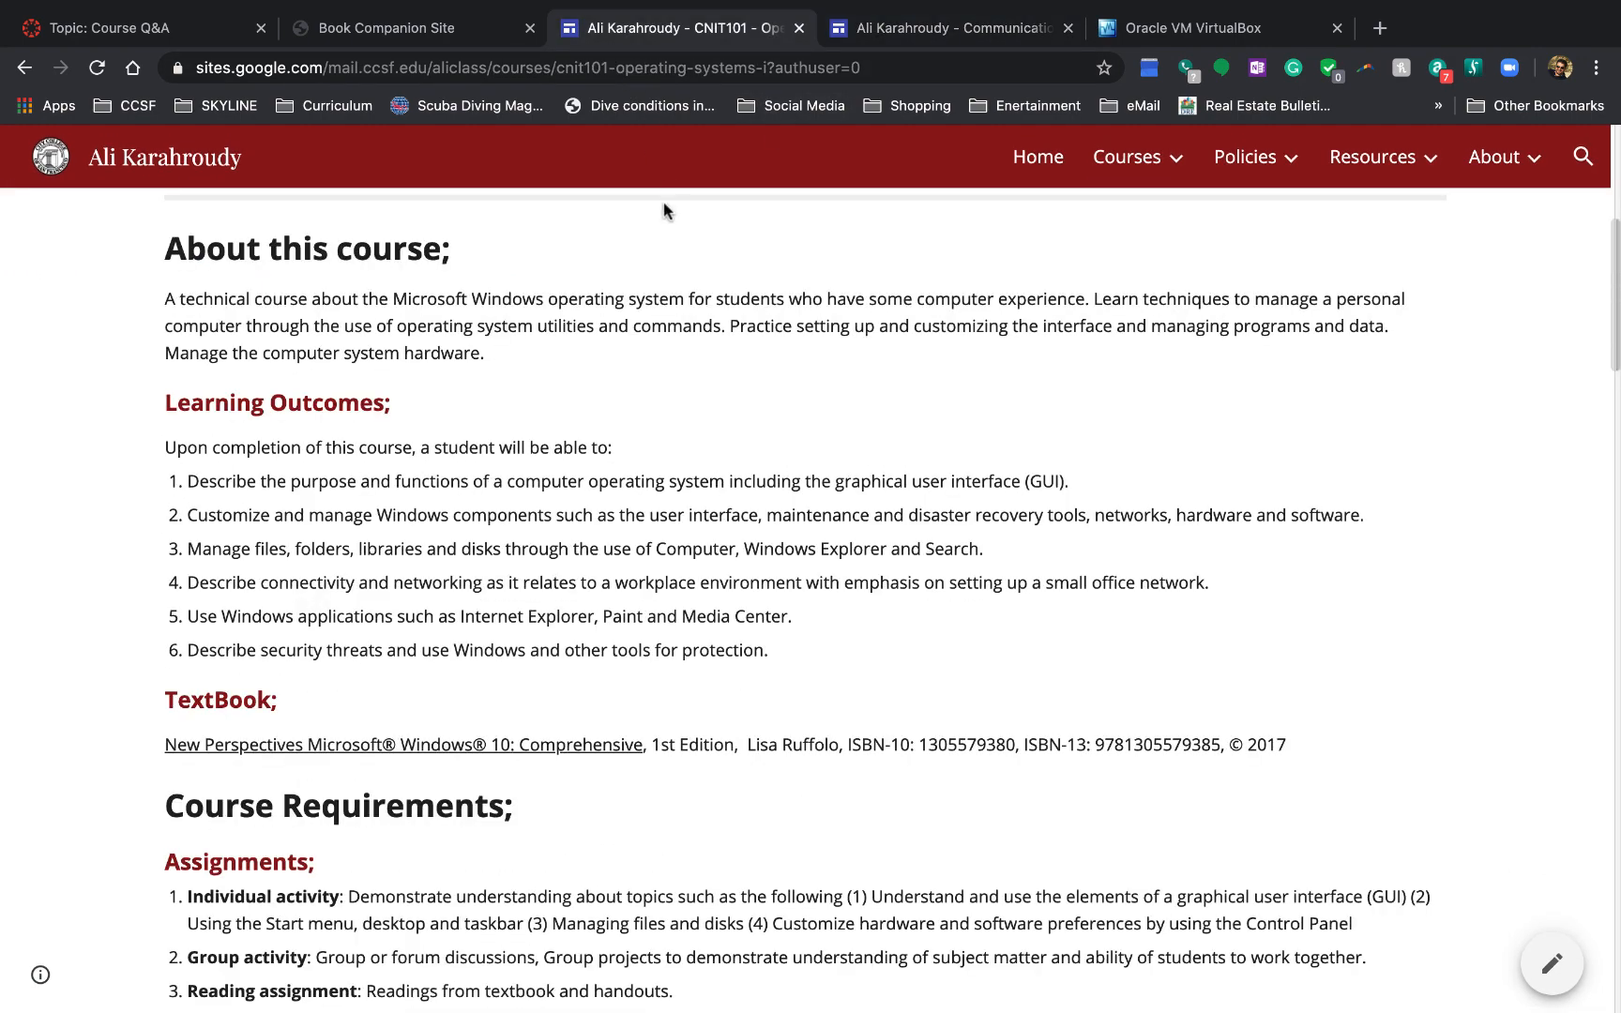
{"action": "mouse_move", "coordinate": [494, 261]}
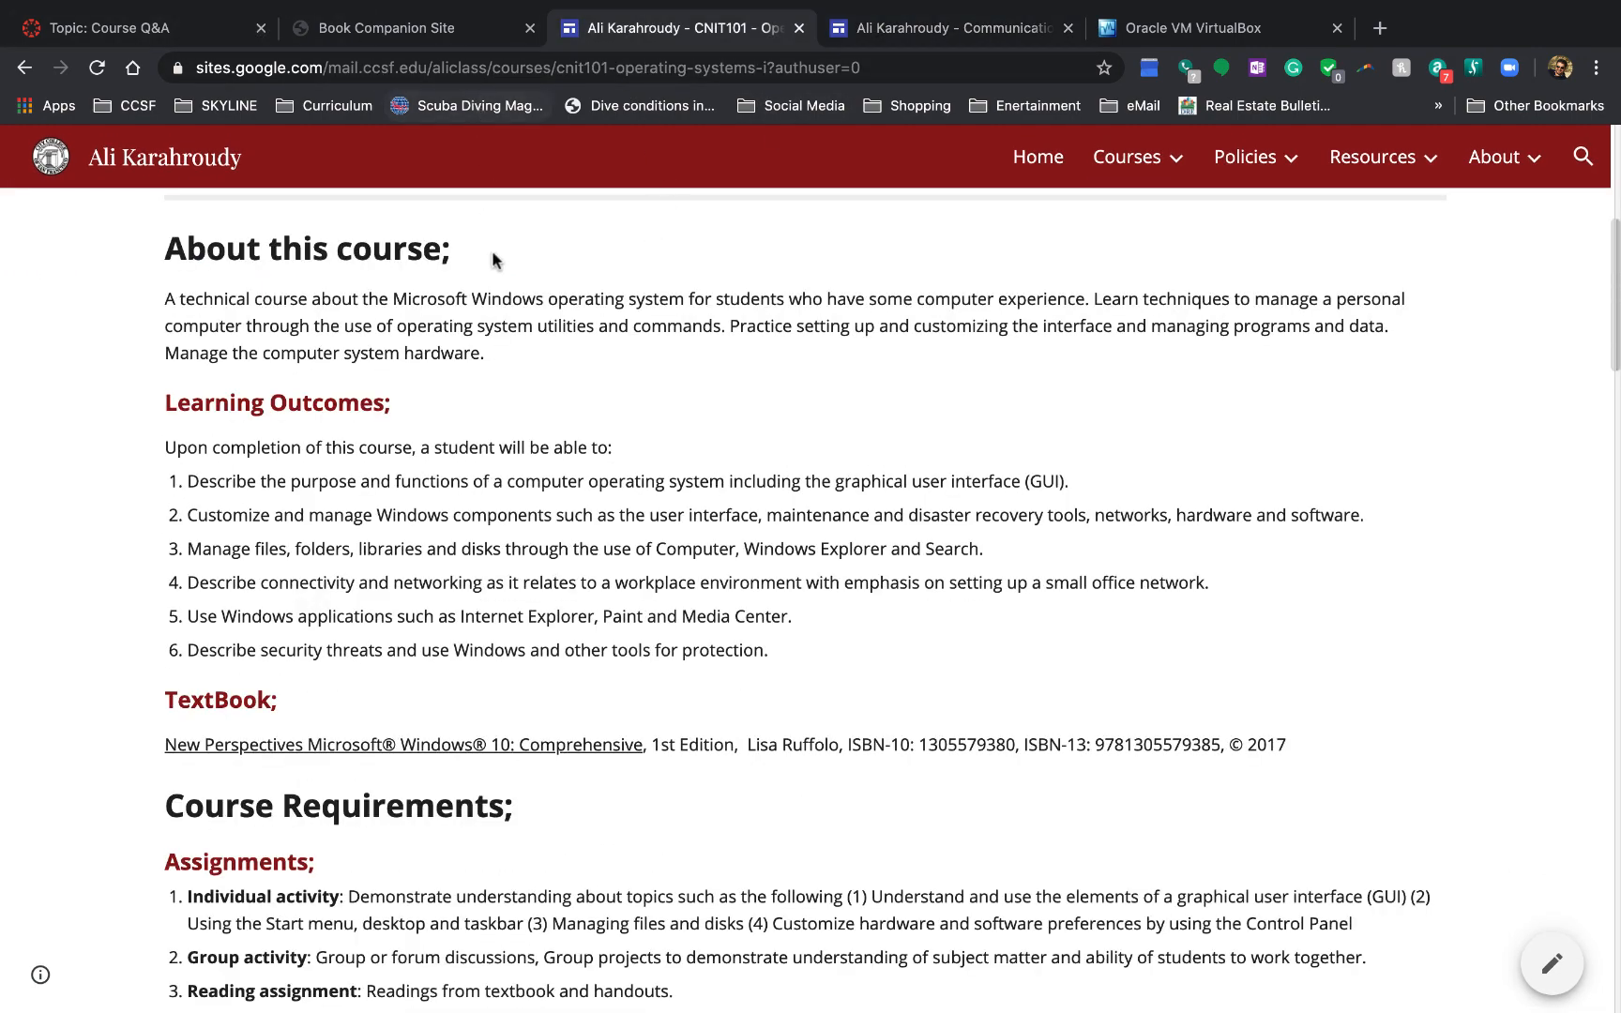
{"action": "left_click", "coordinate": [124, 29]}
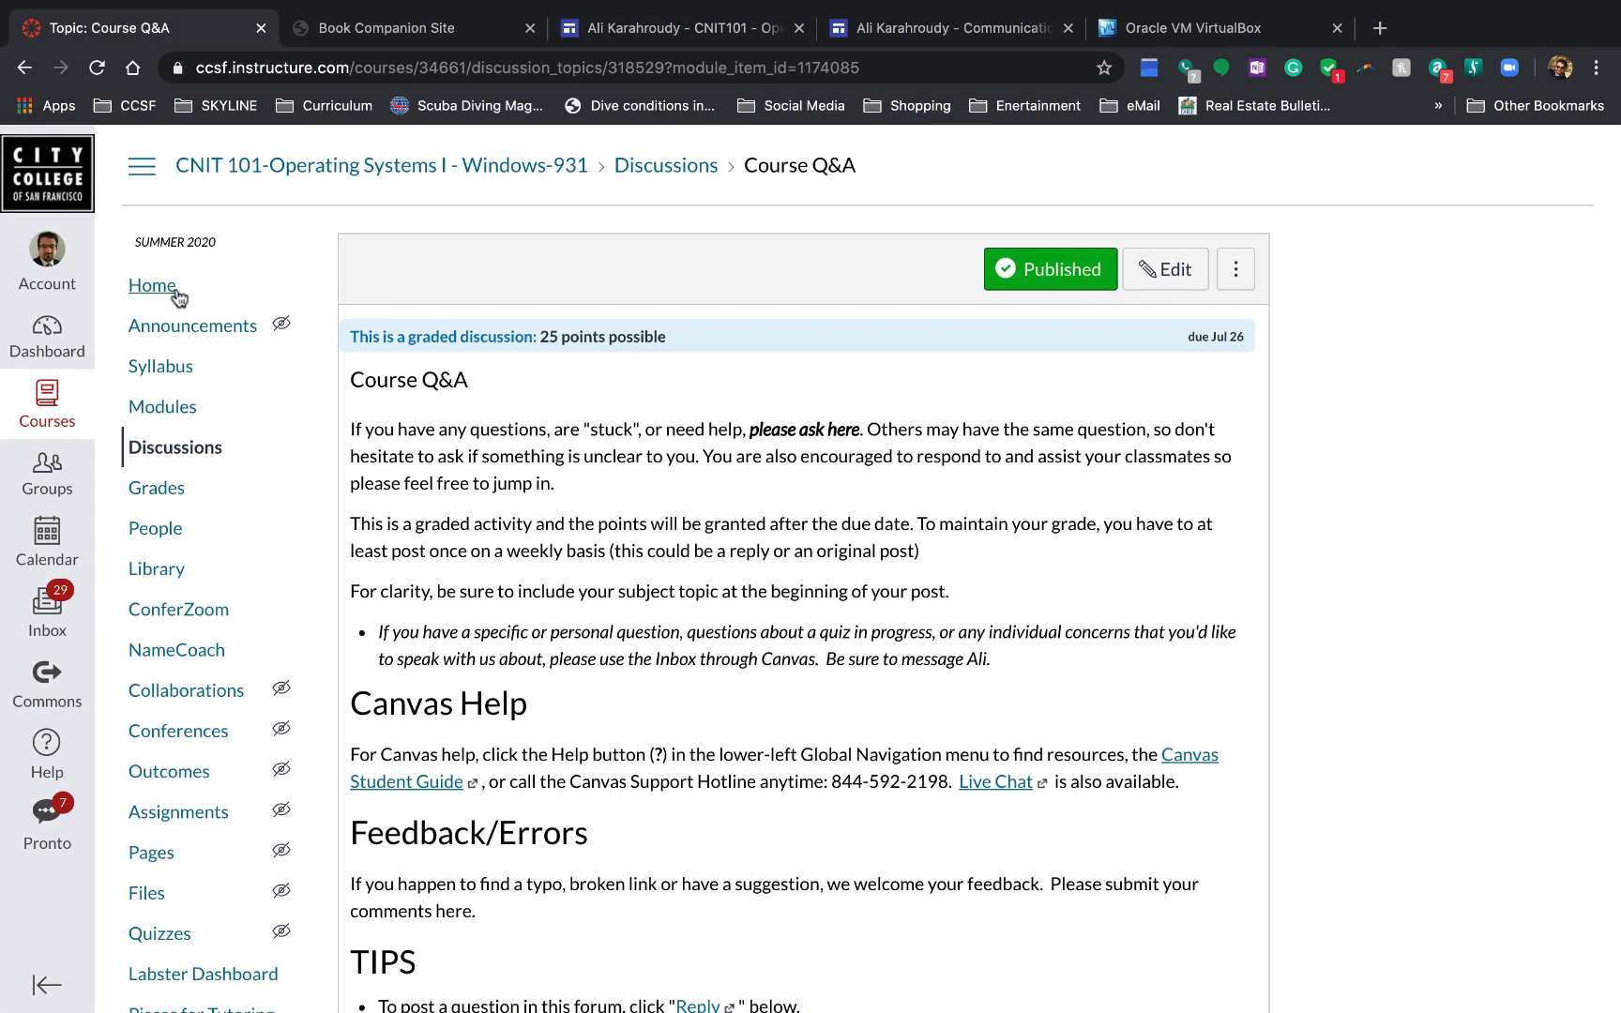
Step: Go from the course Home to Modules and scroll down through Module 0 to Module 1
{"action": "left_click", "coordinate": [152, 285]}
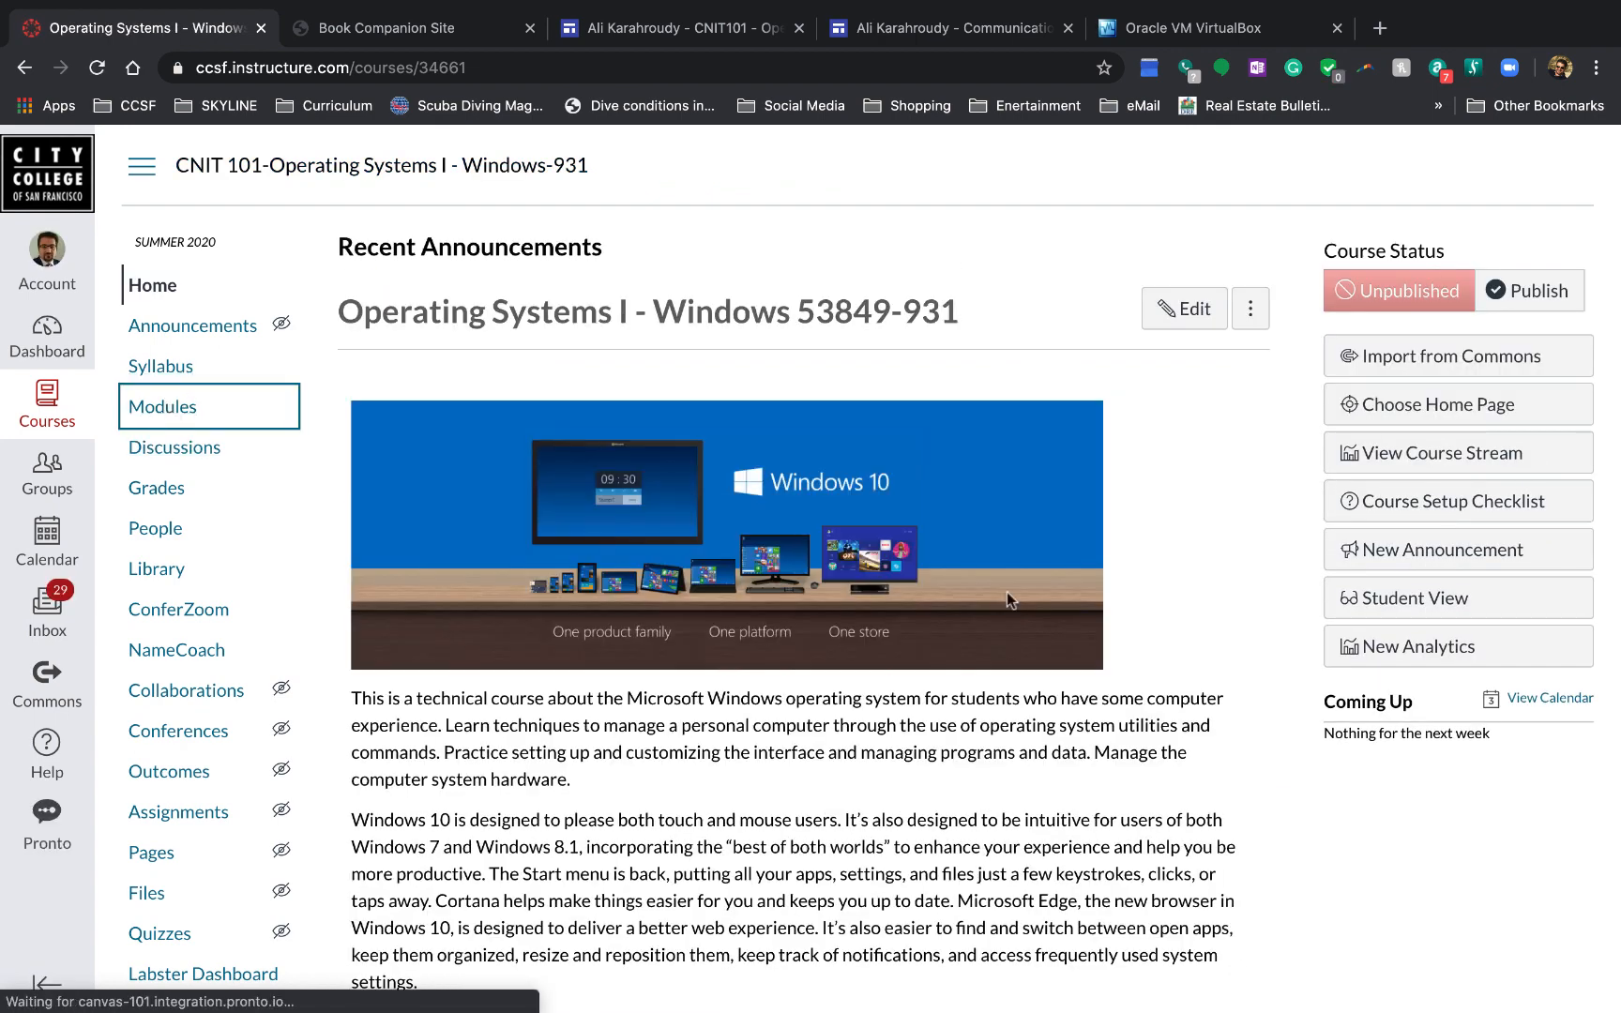
{"action": "left_click", "coordinate": [162, 406]}
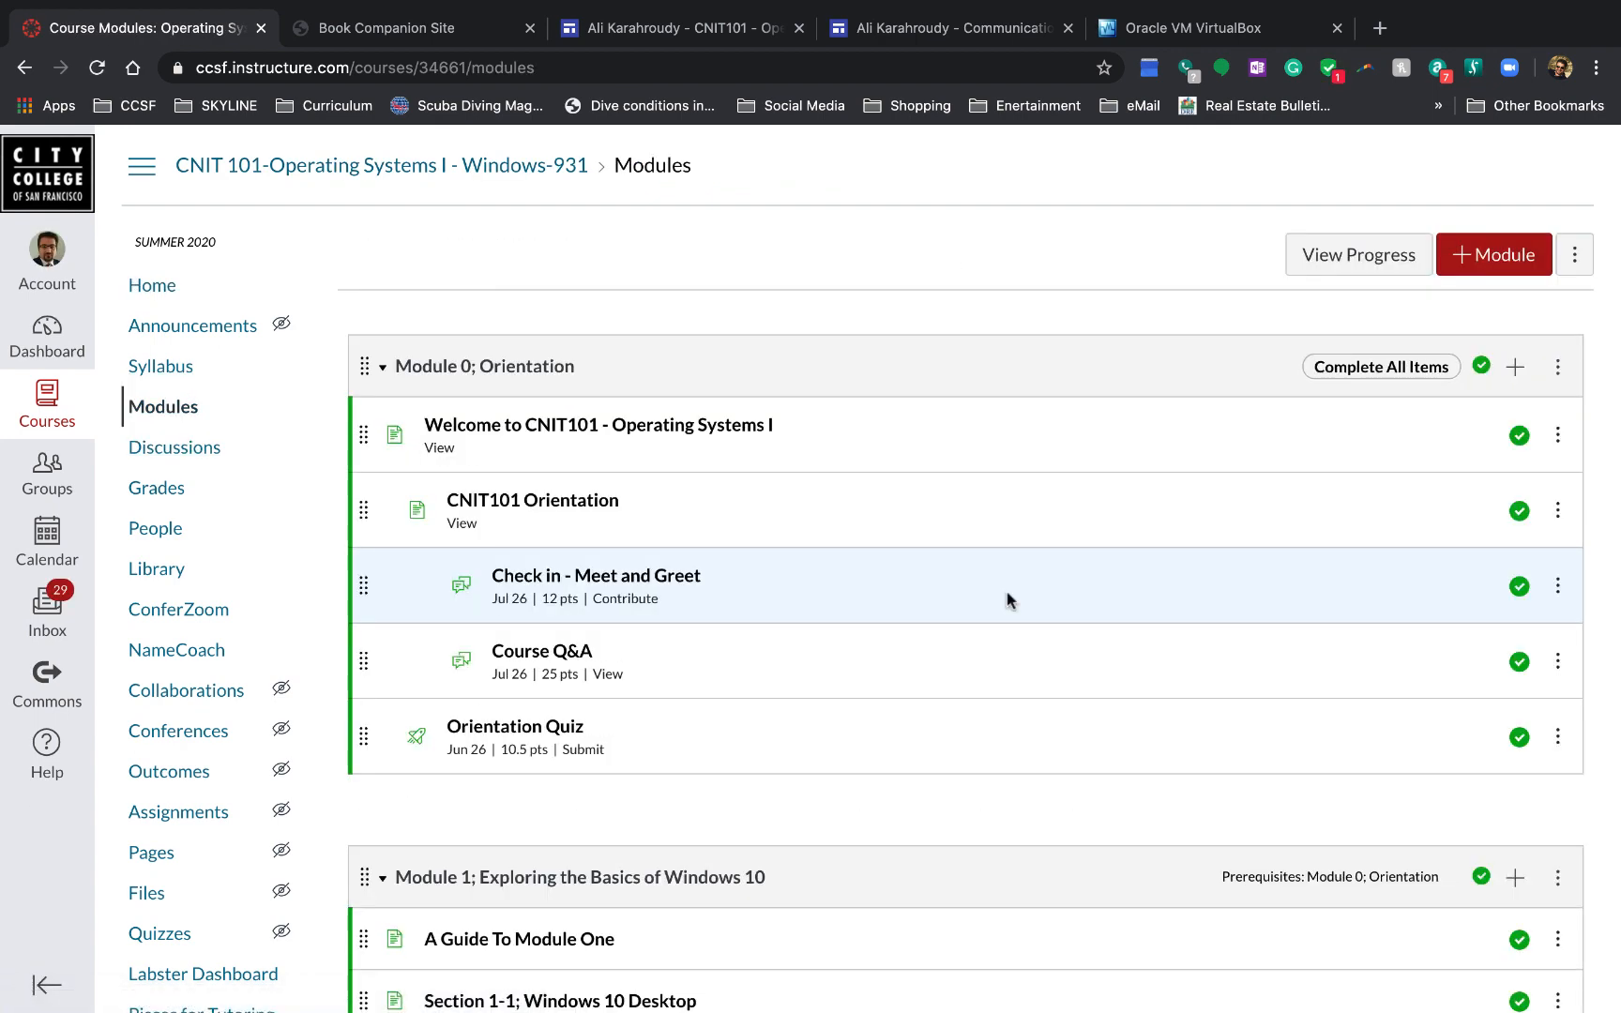
{"action": "scroll", "scroll_direction": "down", "scroll_amount": 3}
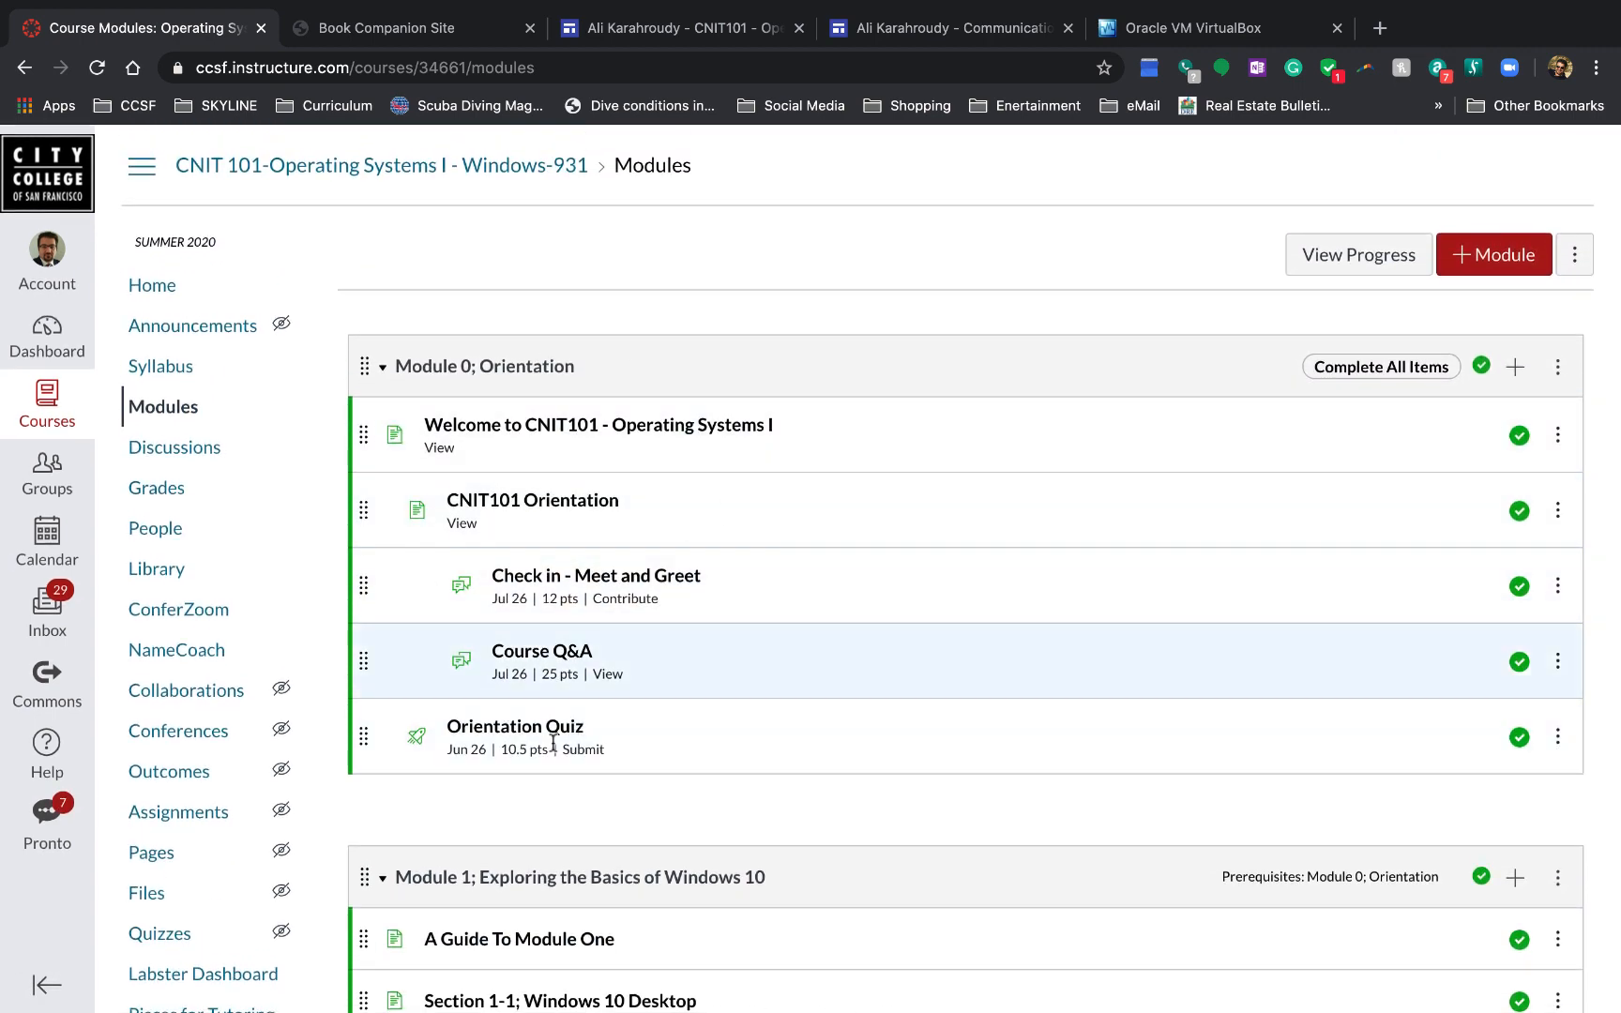
{"action": "scroll", "scroll_direction": "down", "scroll_amount": 3}
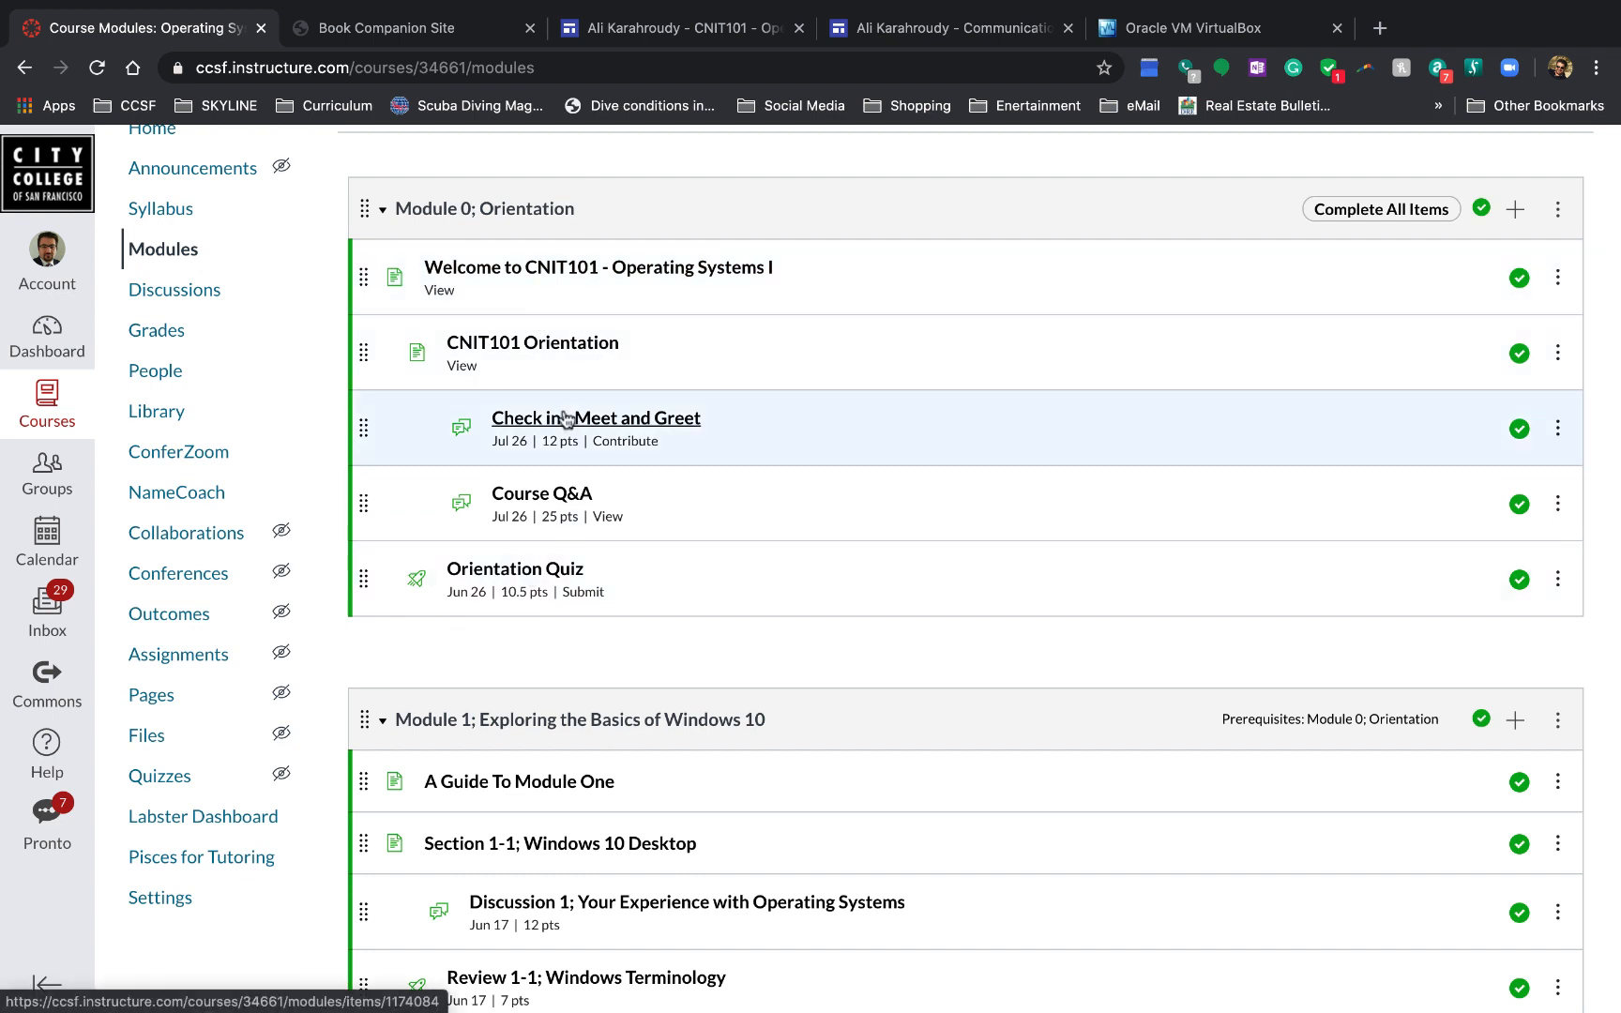
{"action": "scroll", "scroll_direction": "down", "scroll_amount": 3}
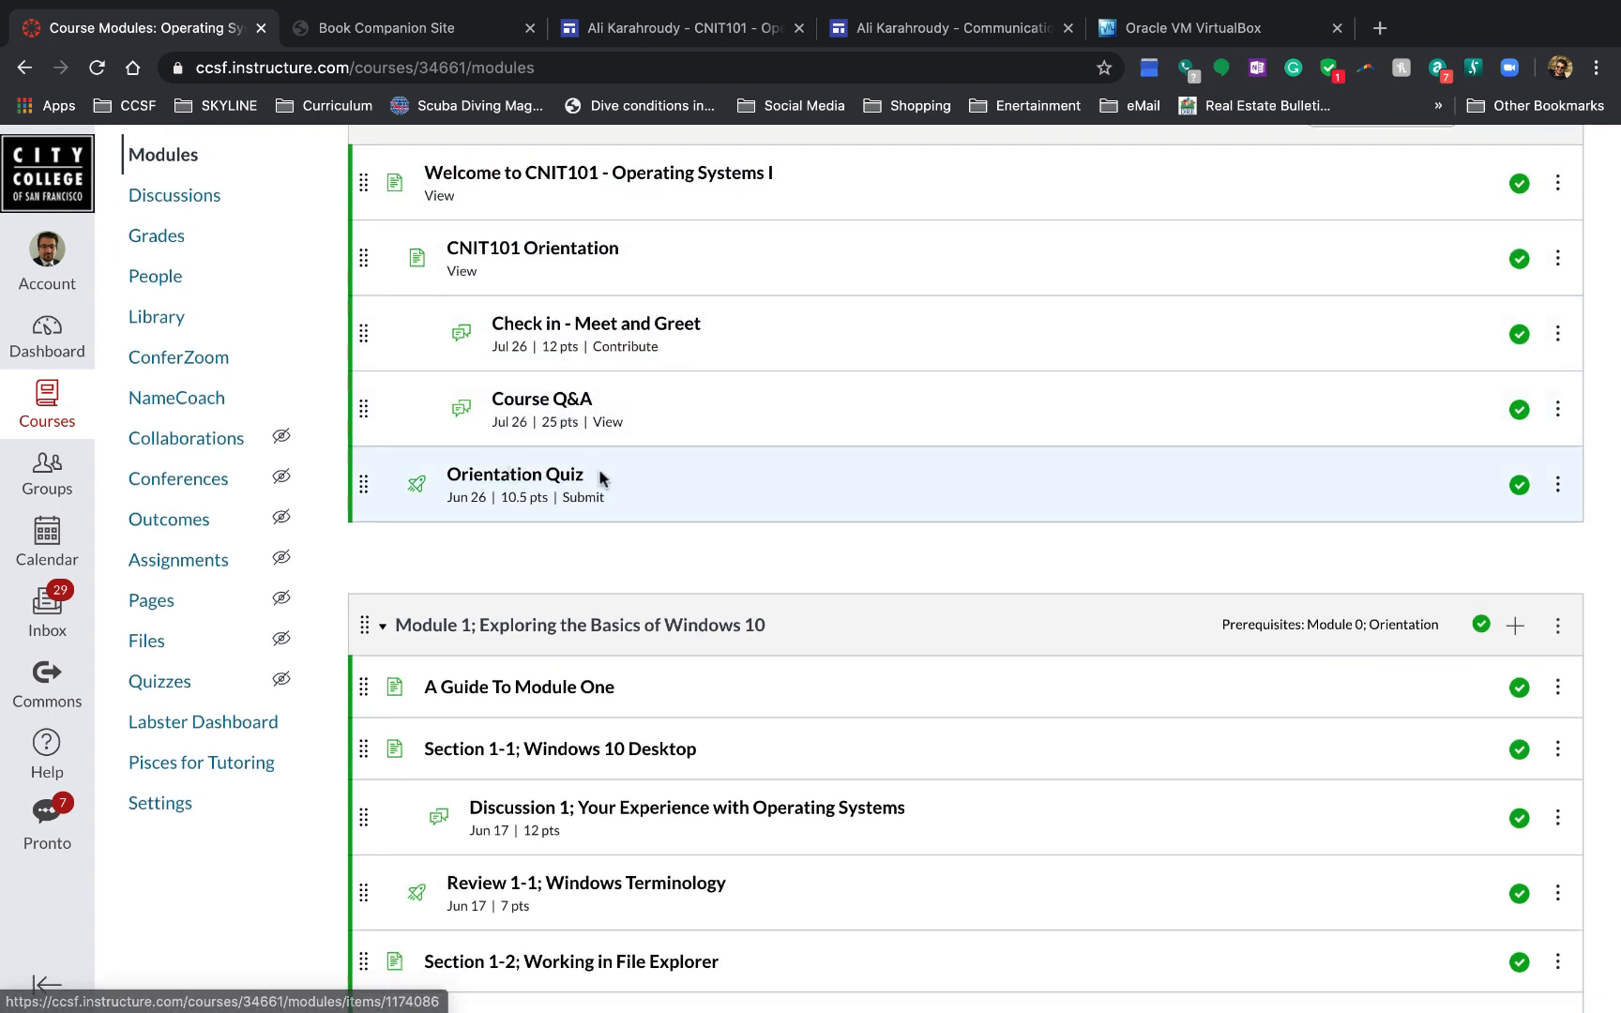
{"action": "mouse_move", "coordinate": [1165, 637]}
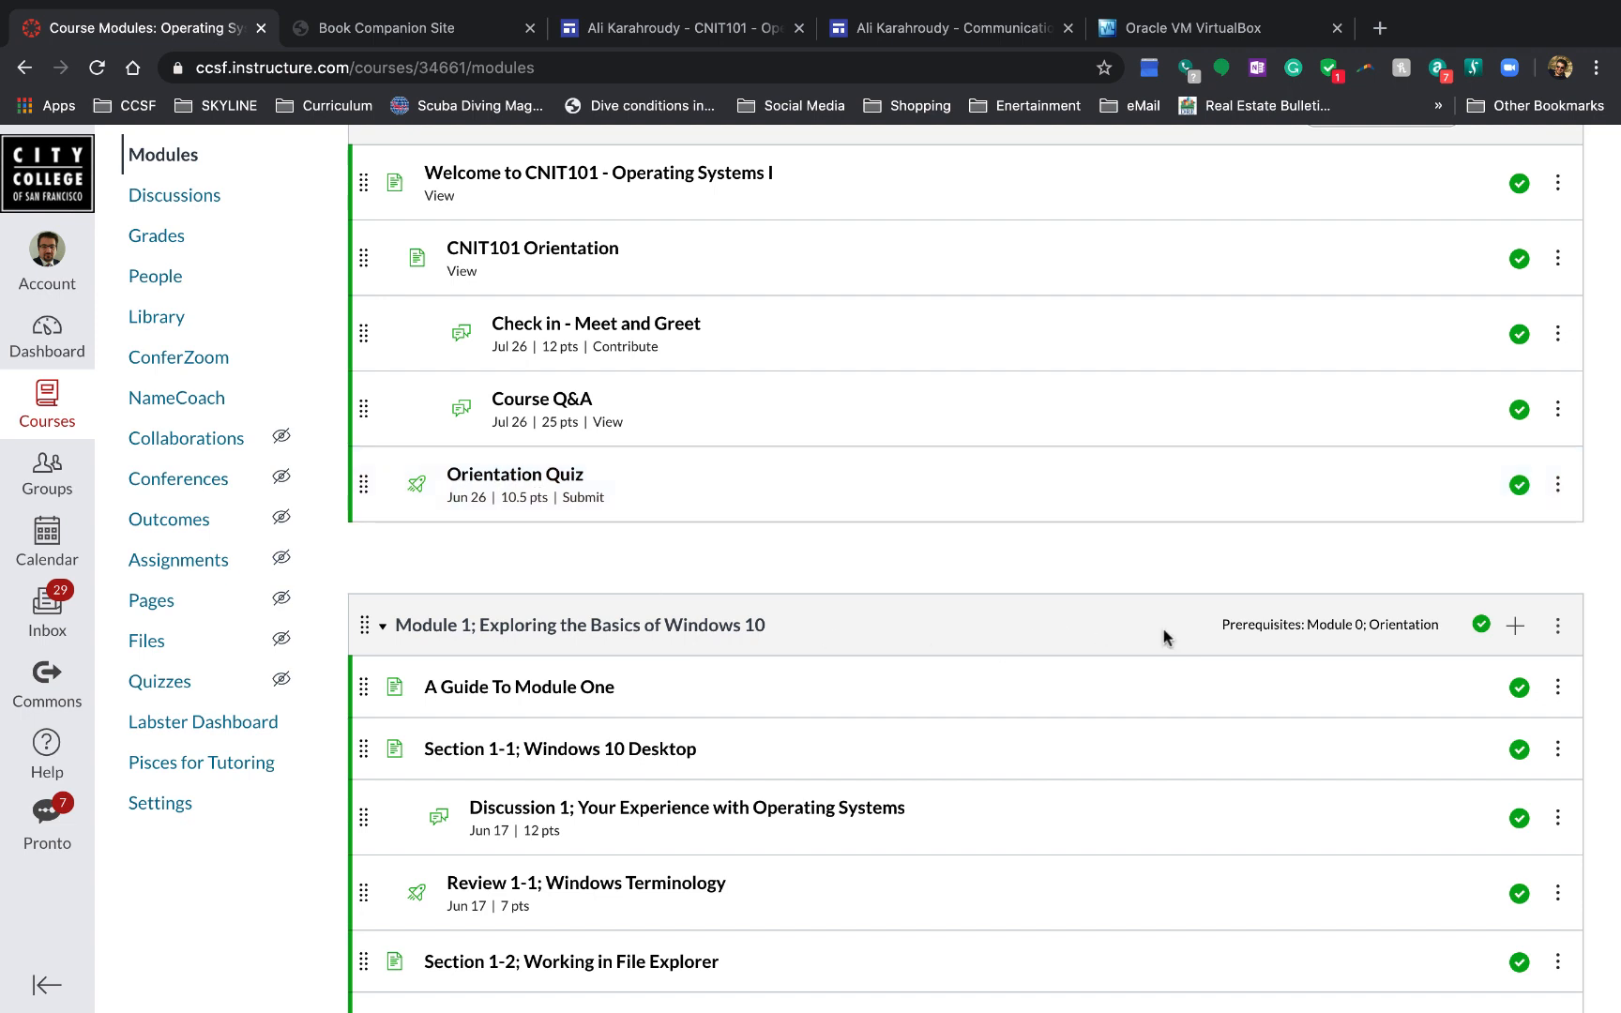
{"action": "mouse_move", "coordinate": [1259, 638]}
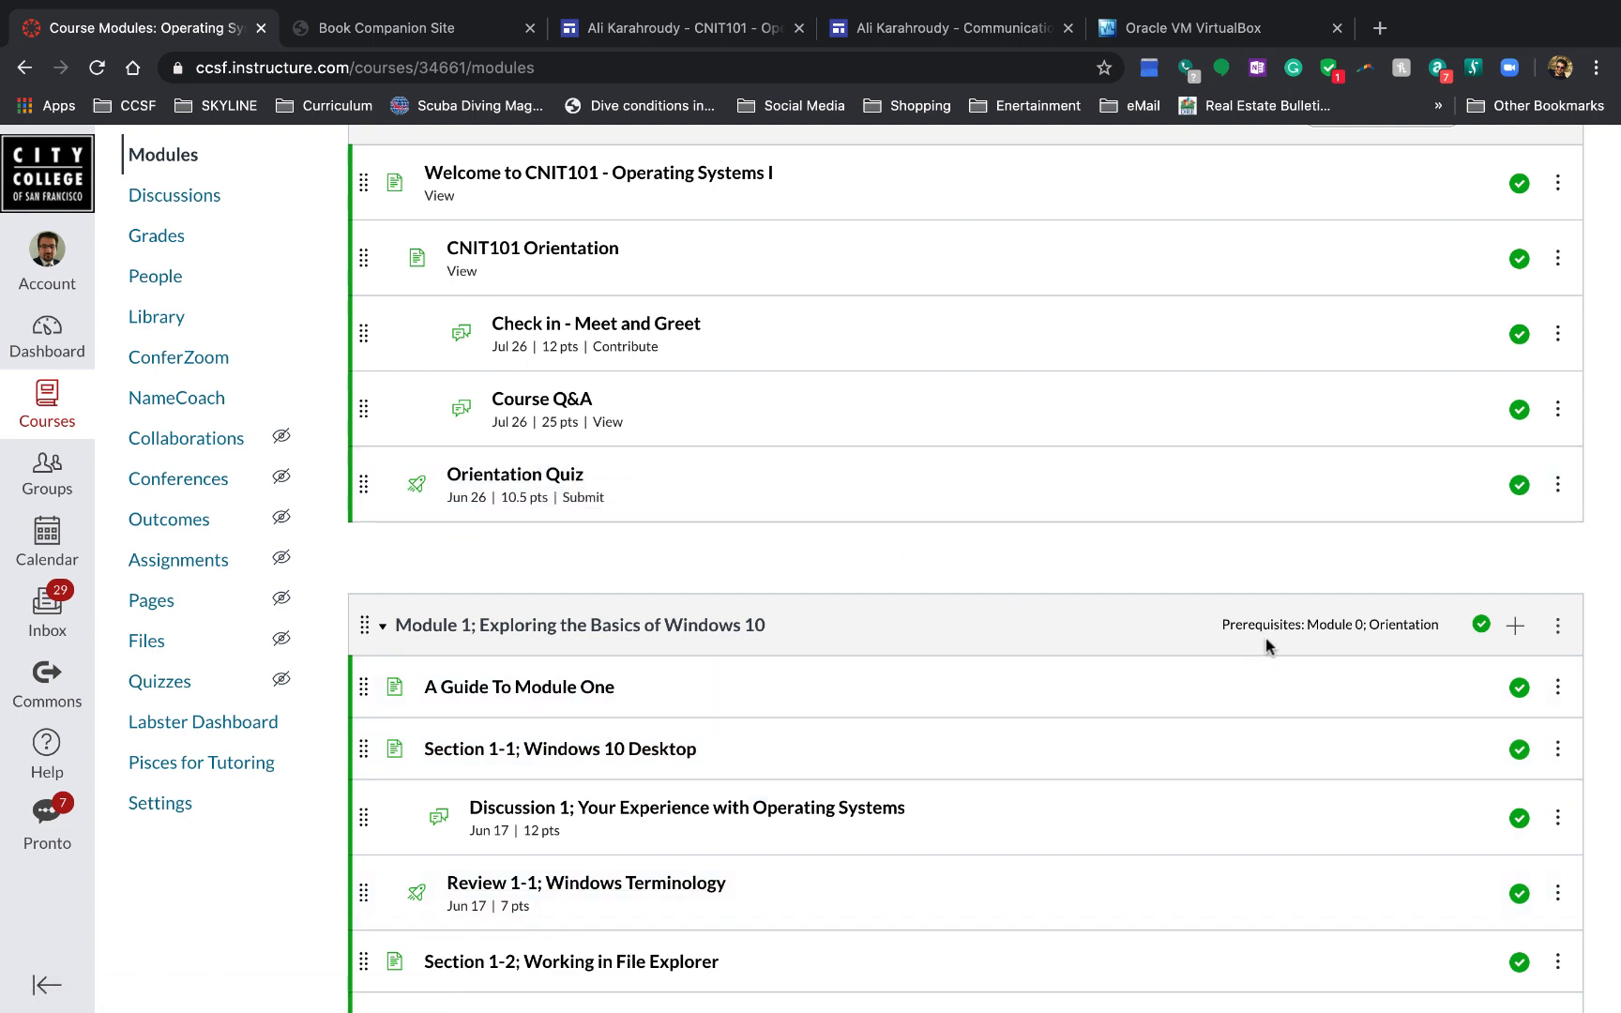
{"action": "mouse_move", "coordinate": [1044, 543]}
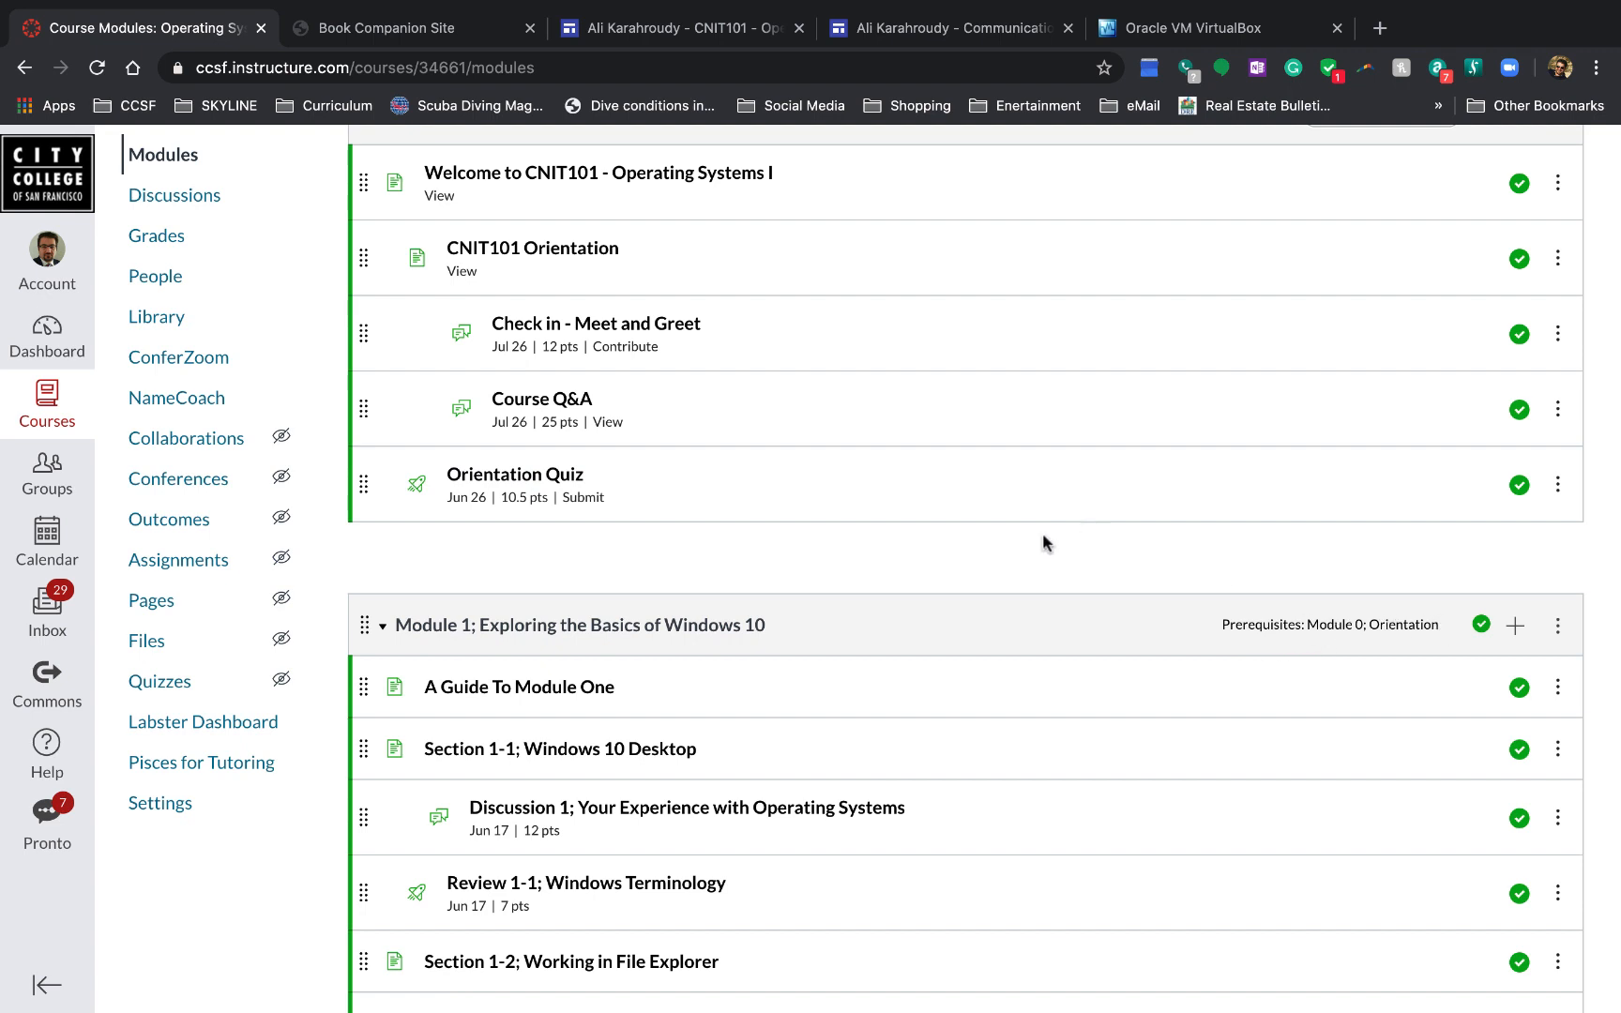
{"action": "mouse_move", "coordinate": [627, 487]}
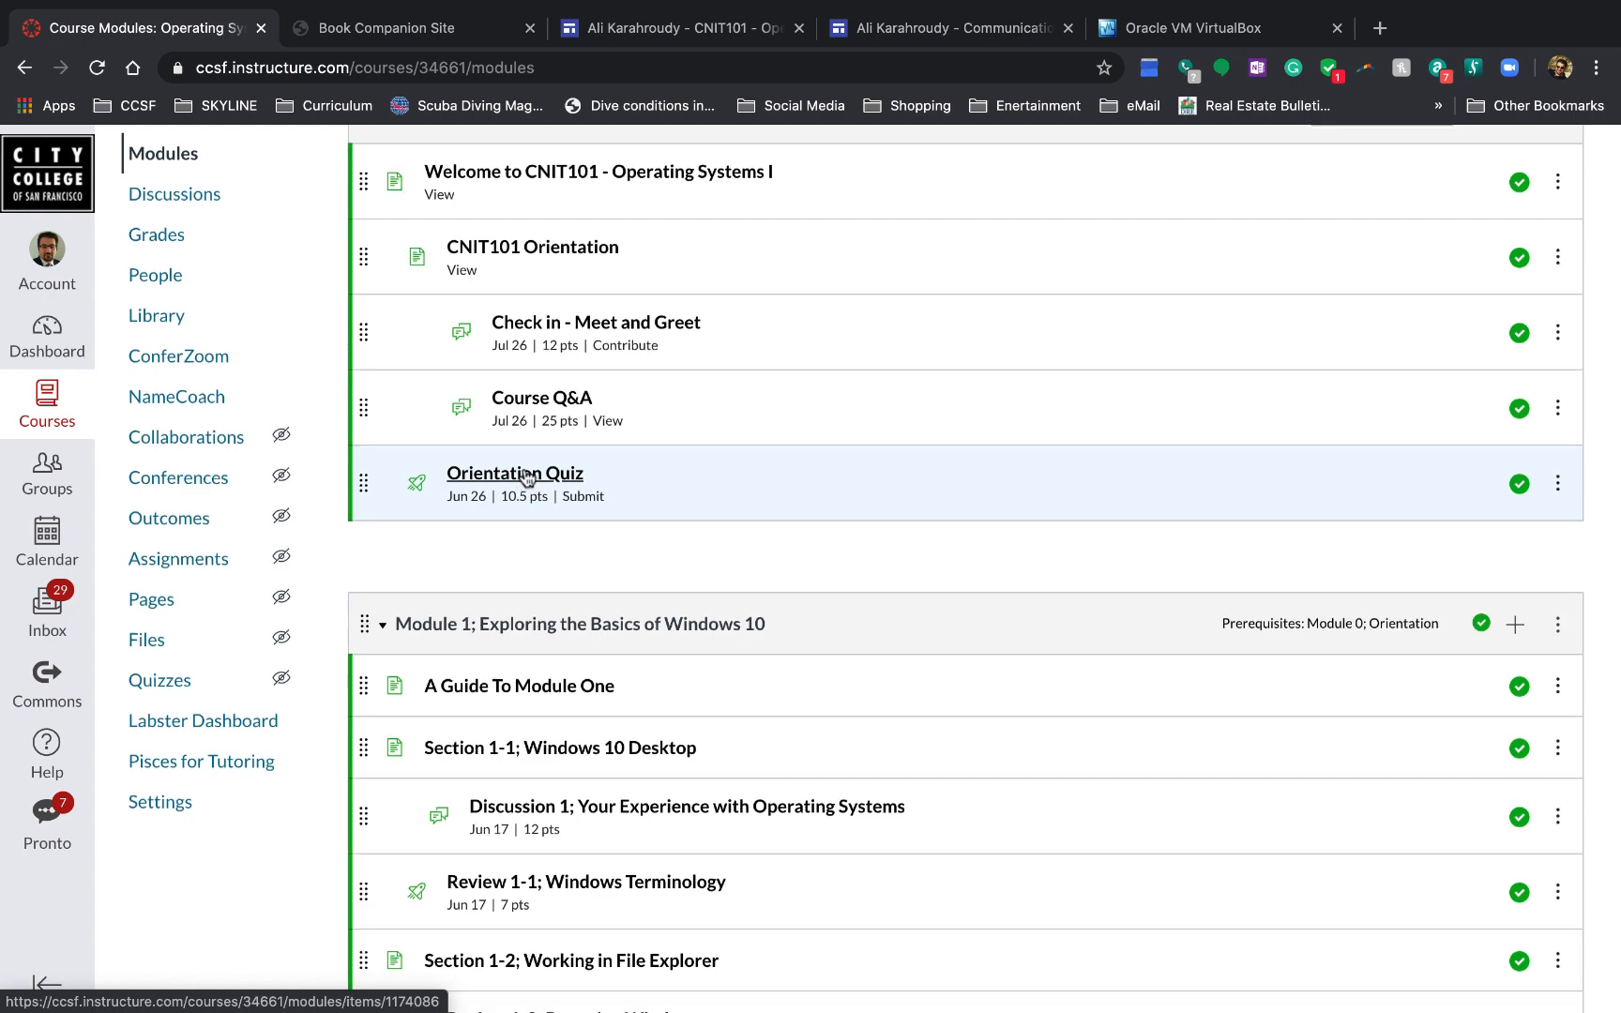
{"action": "scroll", "scroll_direction": "down", "scroll_amount": 3}
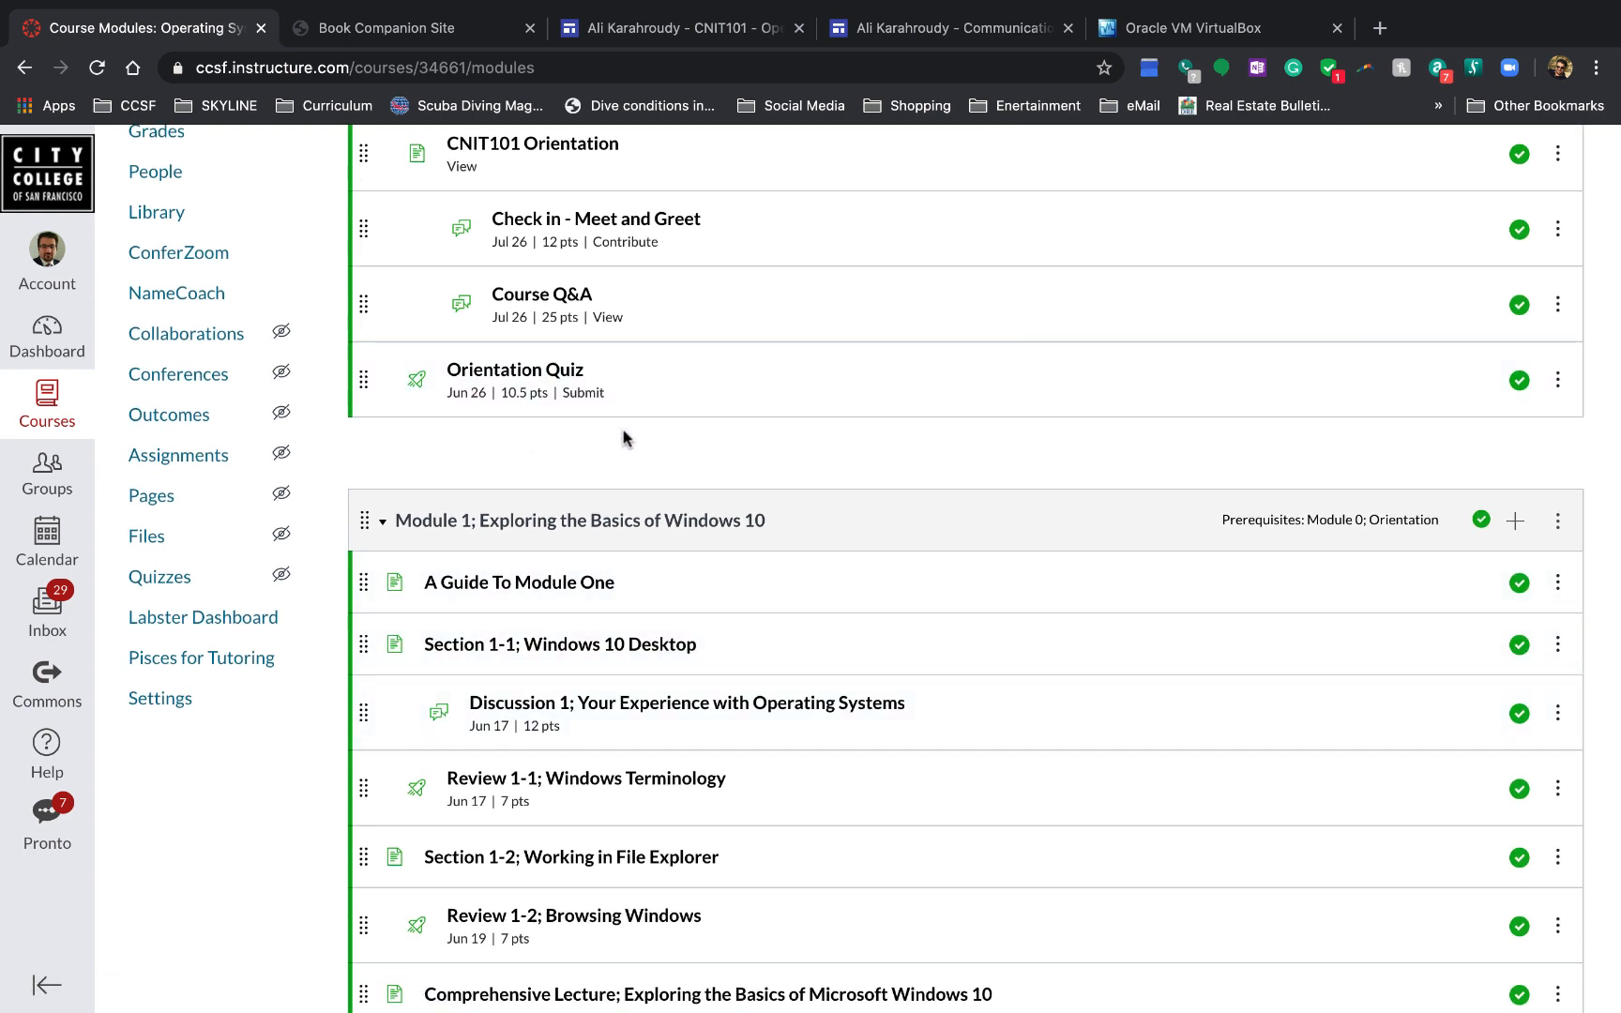
{"action": "scroll", "scroll_direction": "down", "scroll_amount": 3}
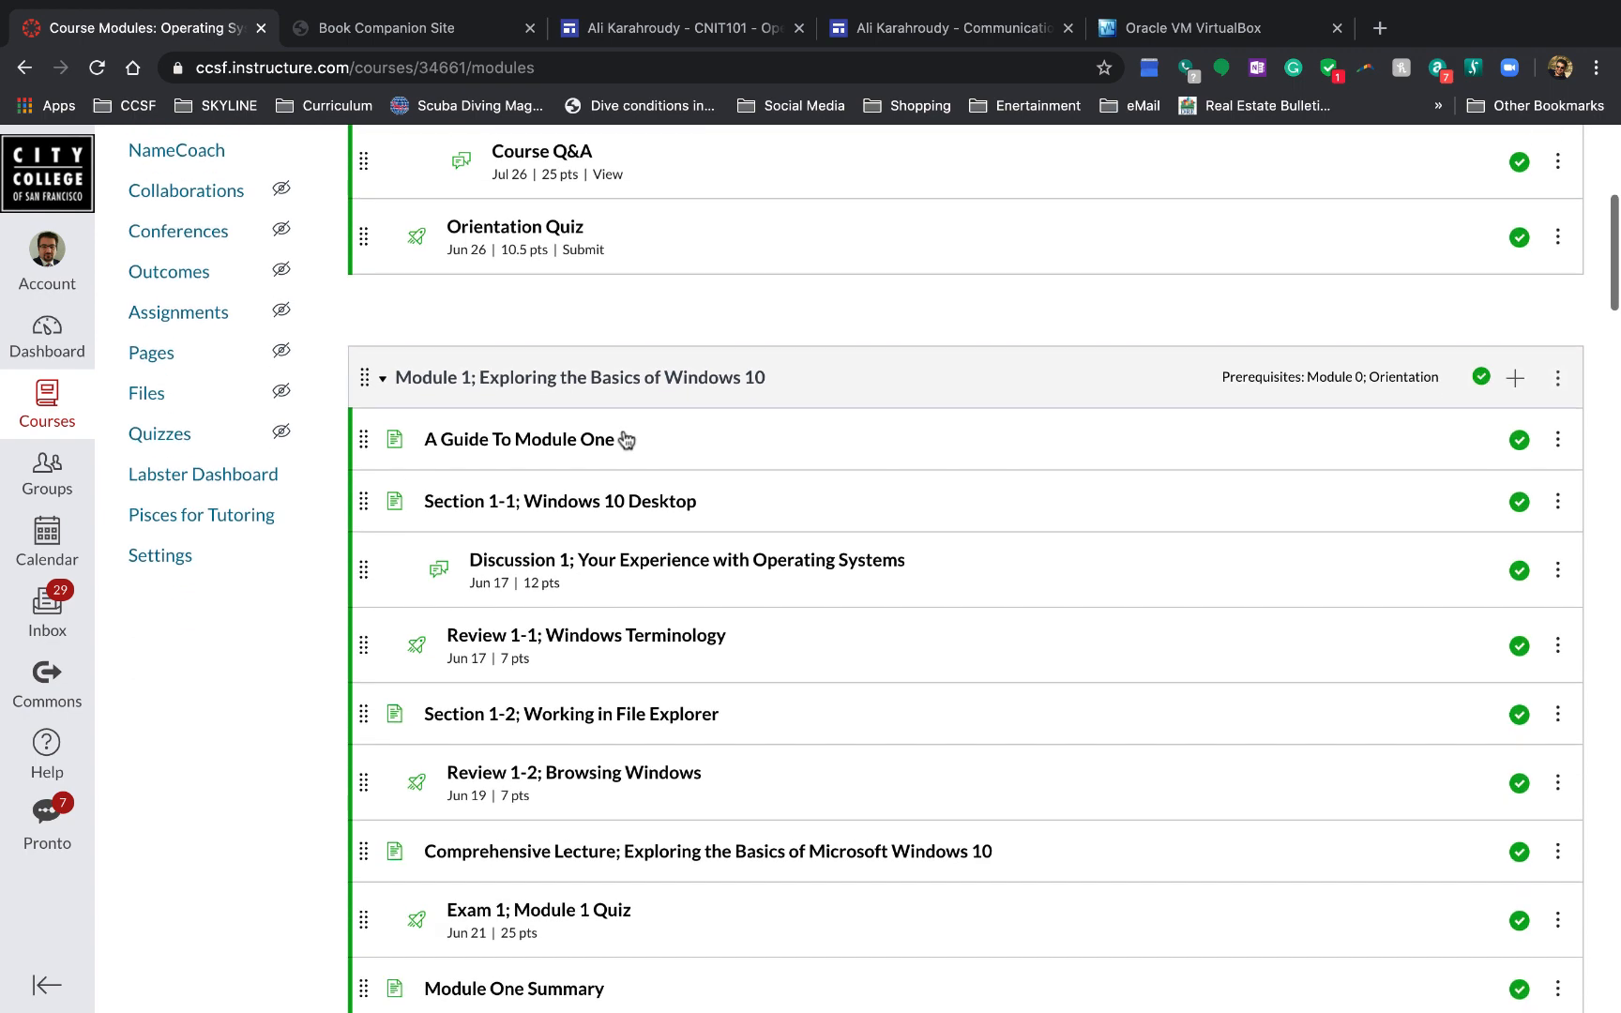
{"action": "scroll", "scroll_direction": "down", "scroll_amount": 3}
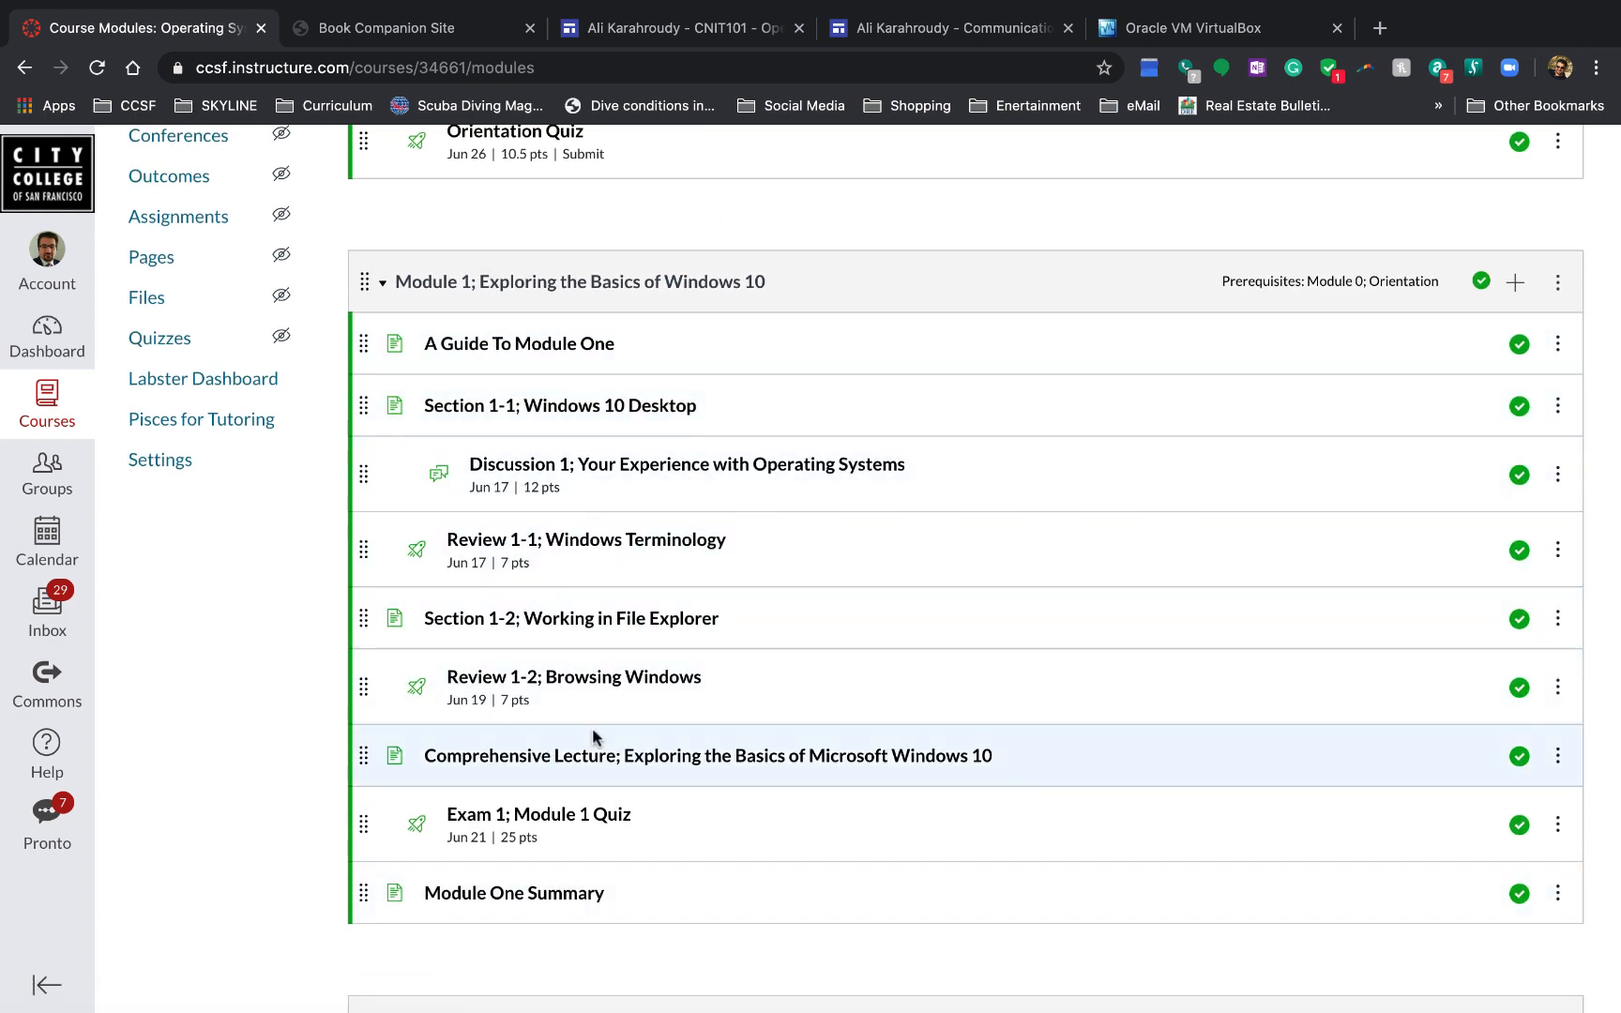
{"action": "scroll", "scroll_direction": "down", "scroll_amount": 3}
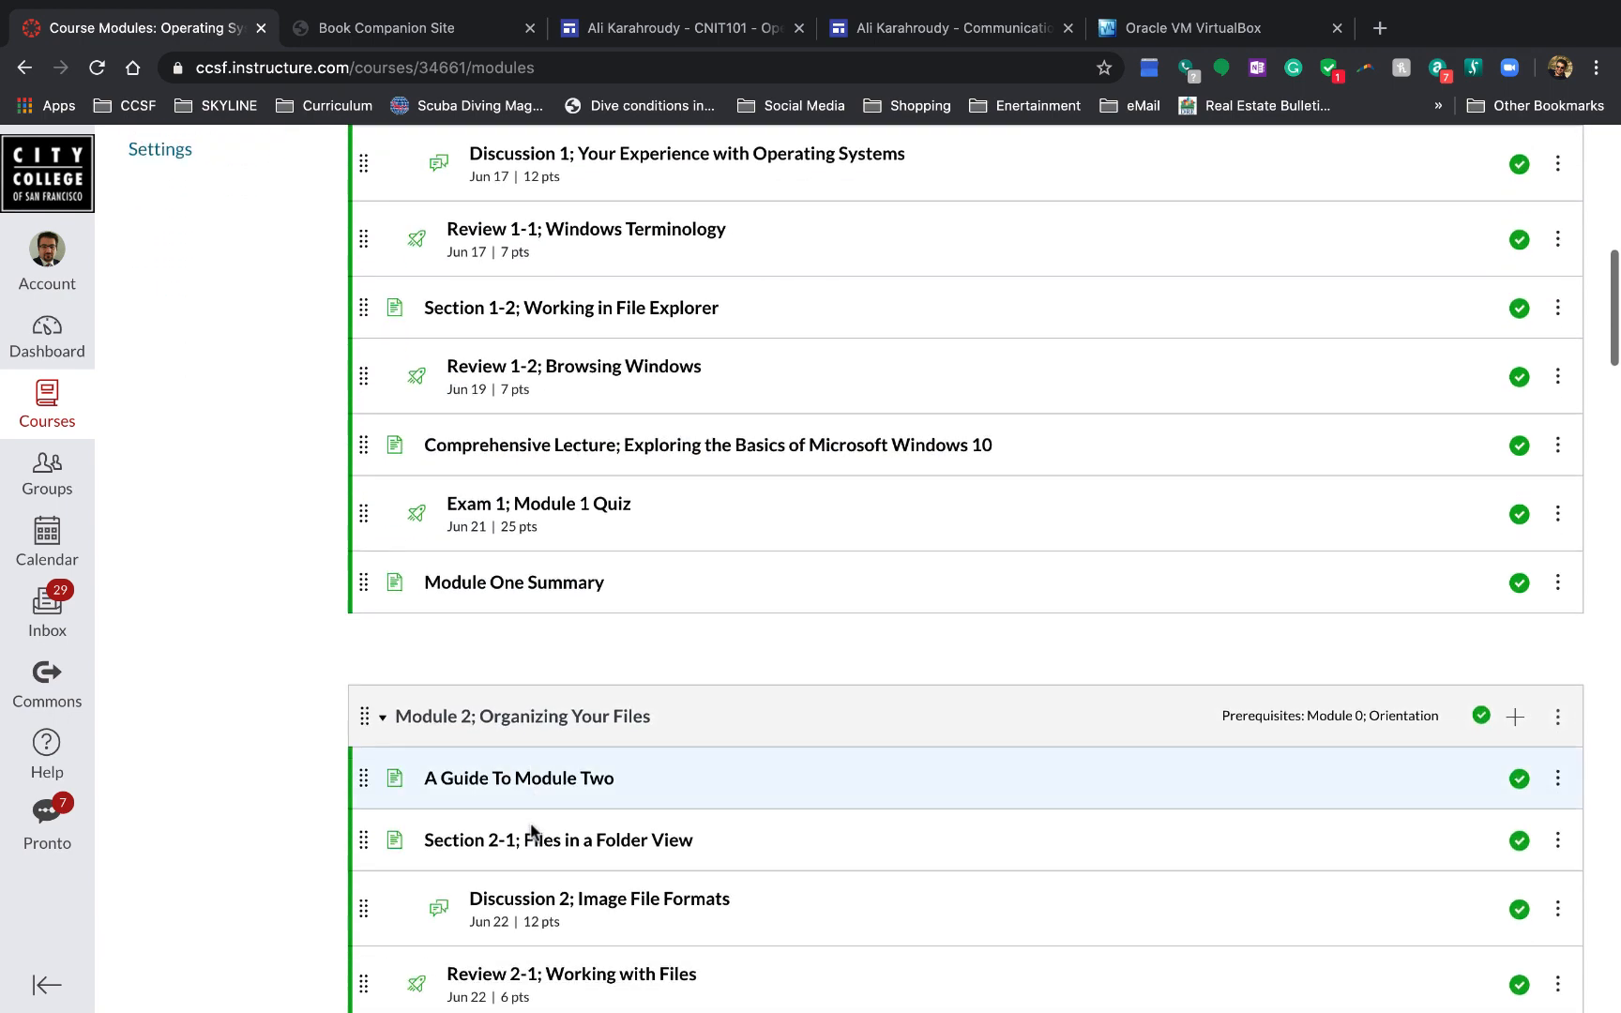
{"action": "scroll", "scroll_direction": "down", "scroll_amount": 3}
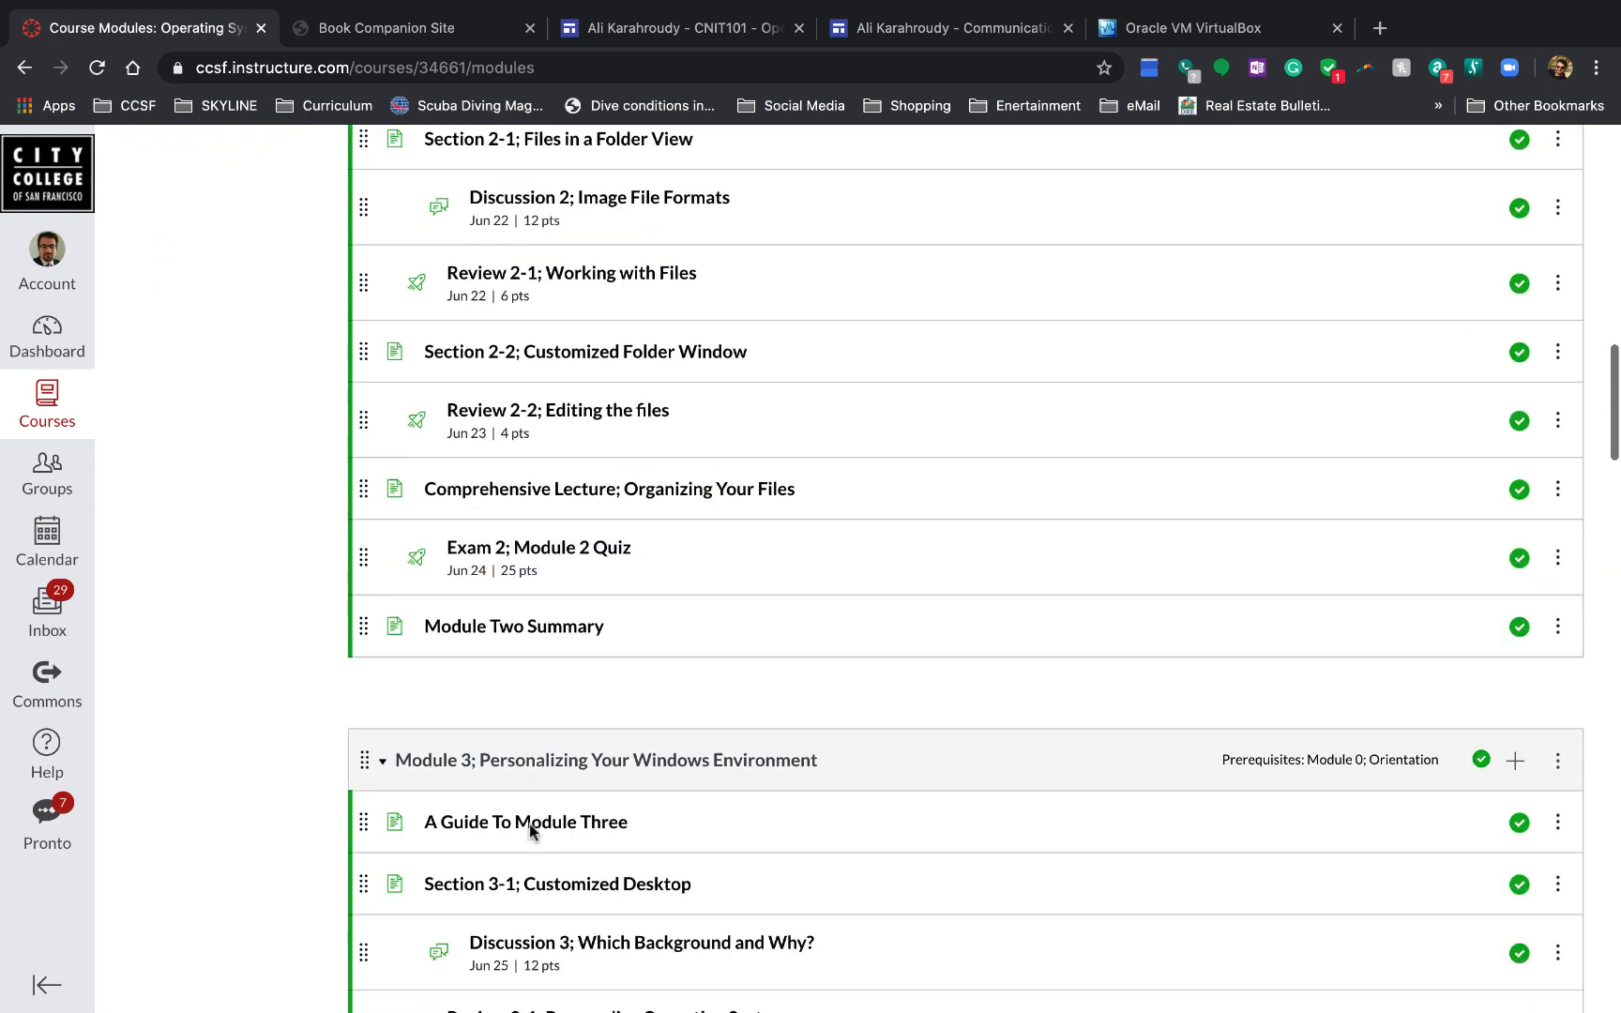
{"action": "scroll", "scroll_direction": "up", "scroll_amount": 3}
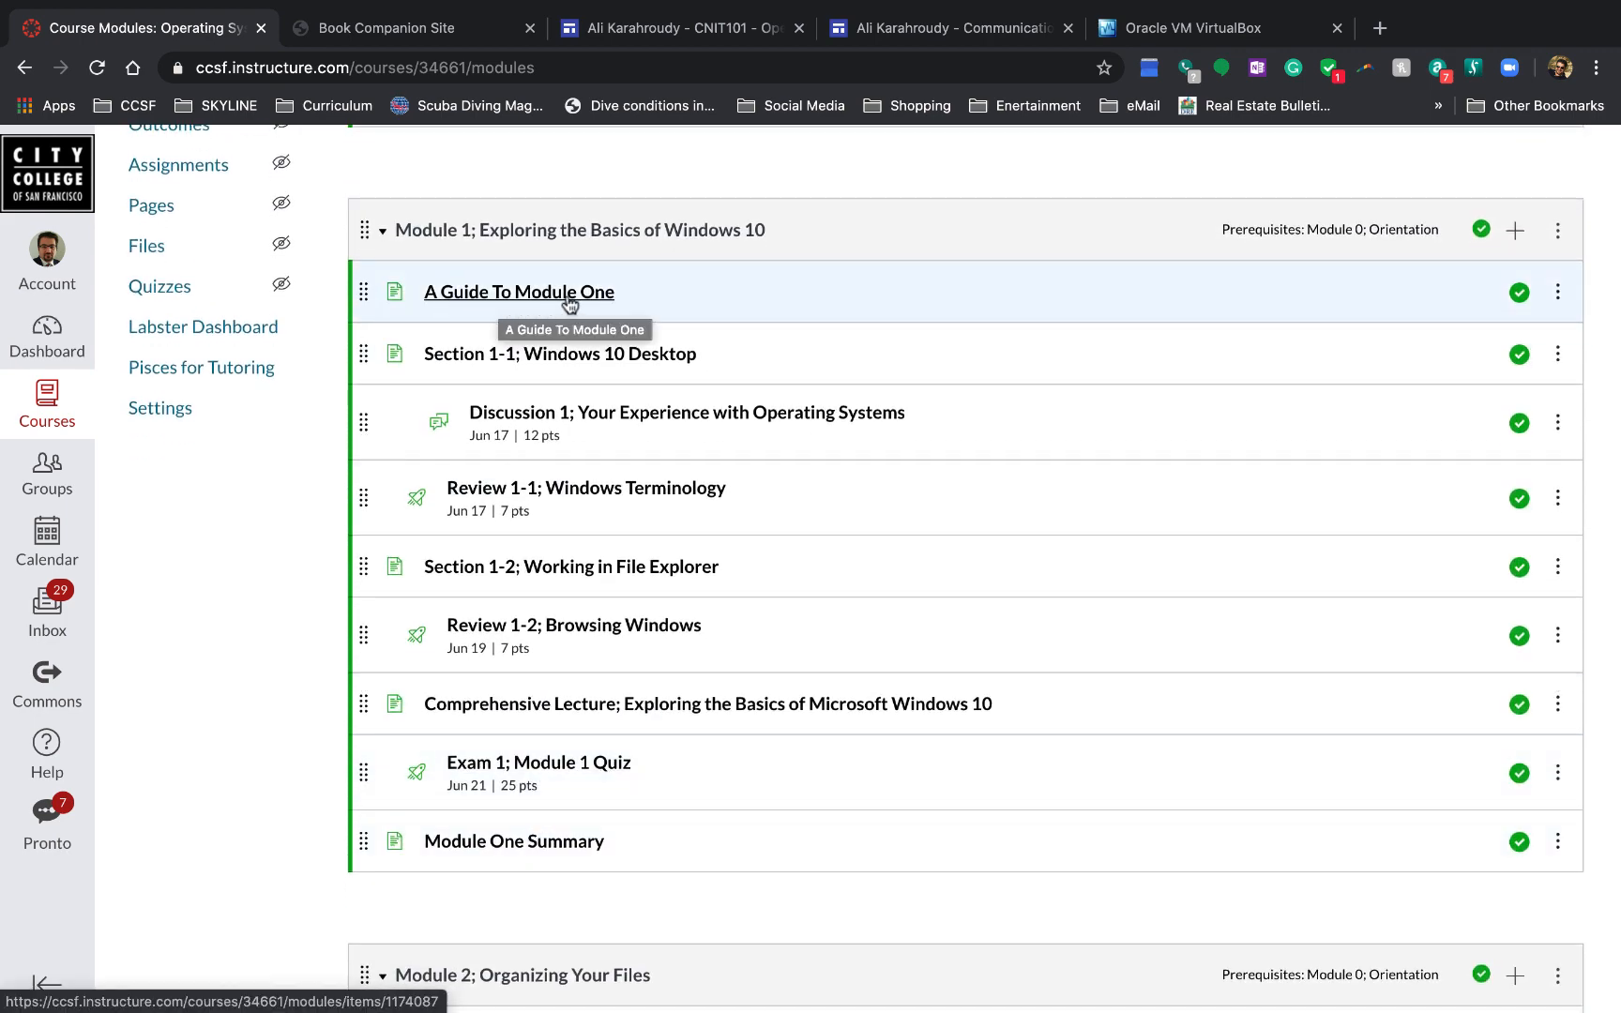
{"action": "mouse_move", "coordinate": [608, 399]}
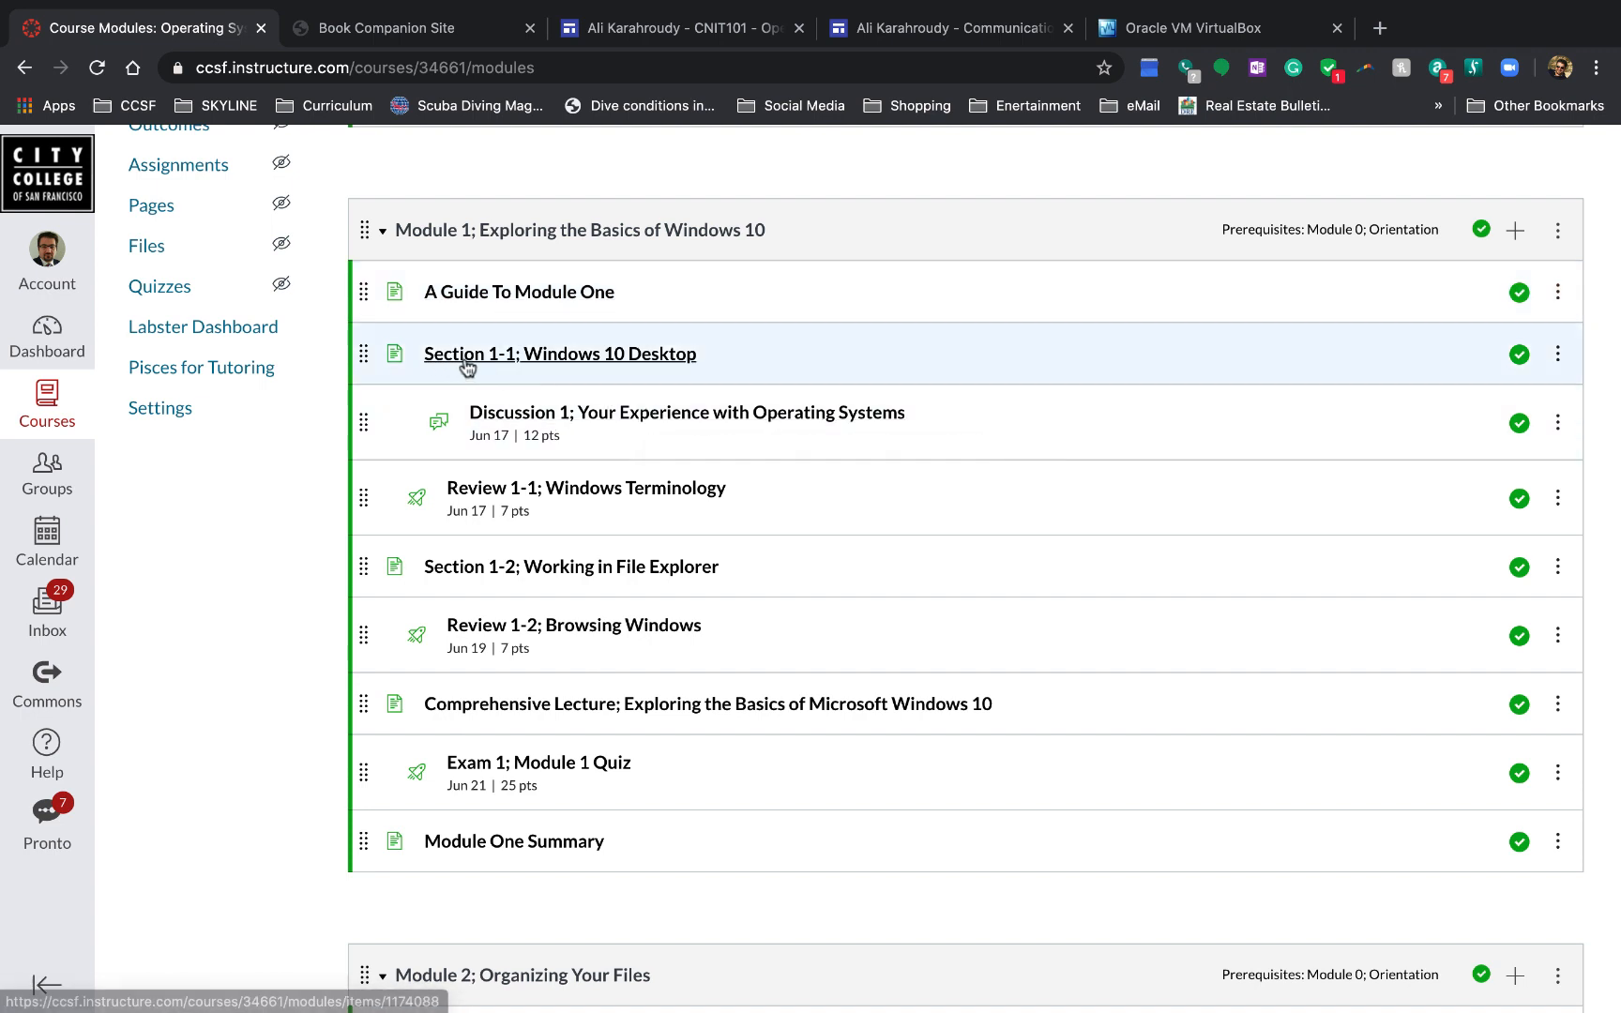
{"action": "mouse_move", "coordinate": [480, 371]}
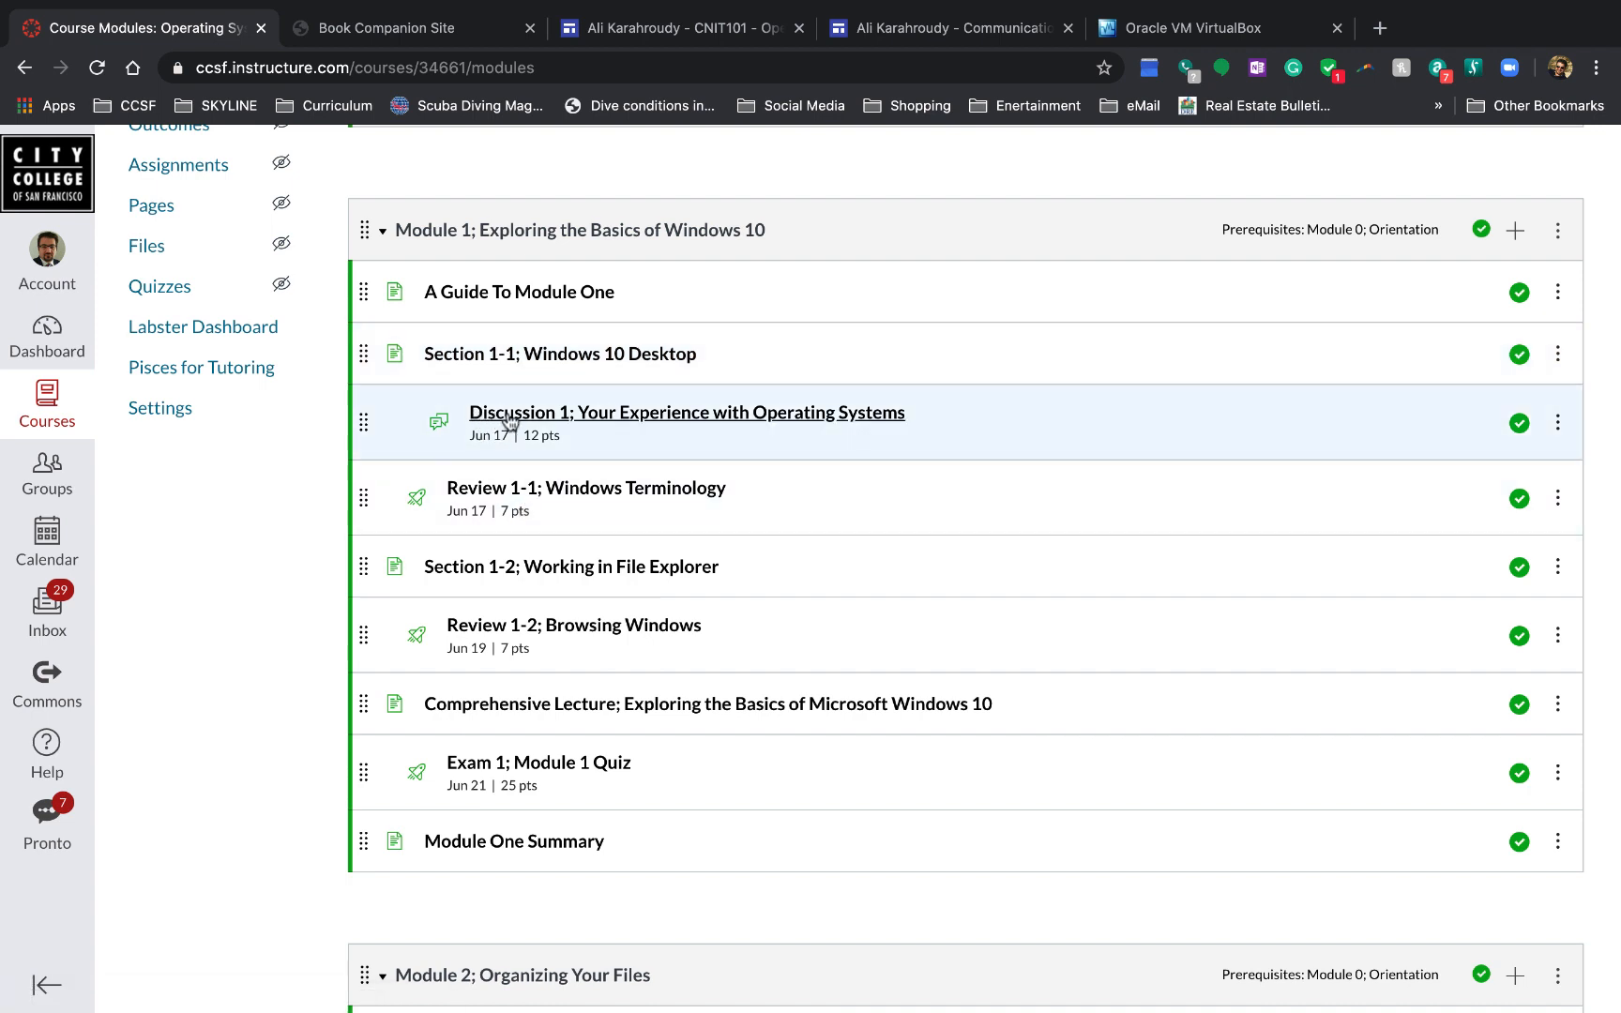
{"action": "mouse_move", "coordinate": [935, 448]}
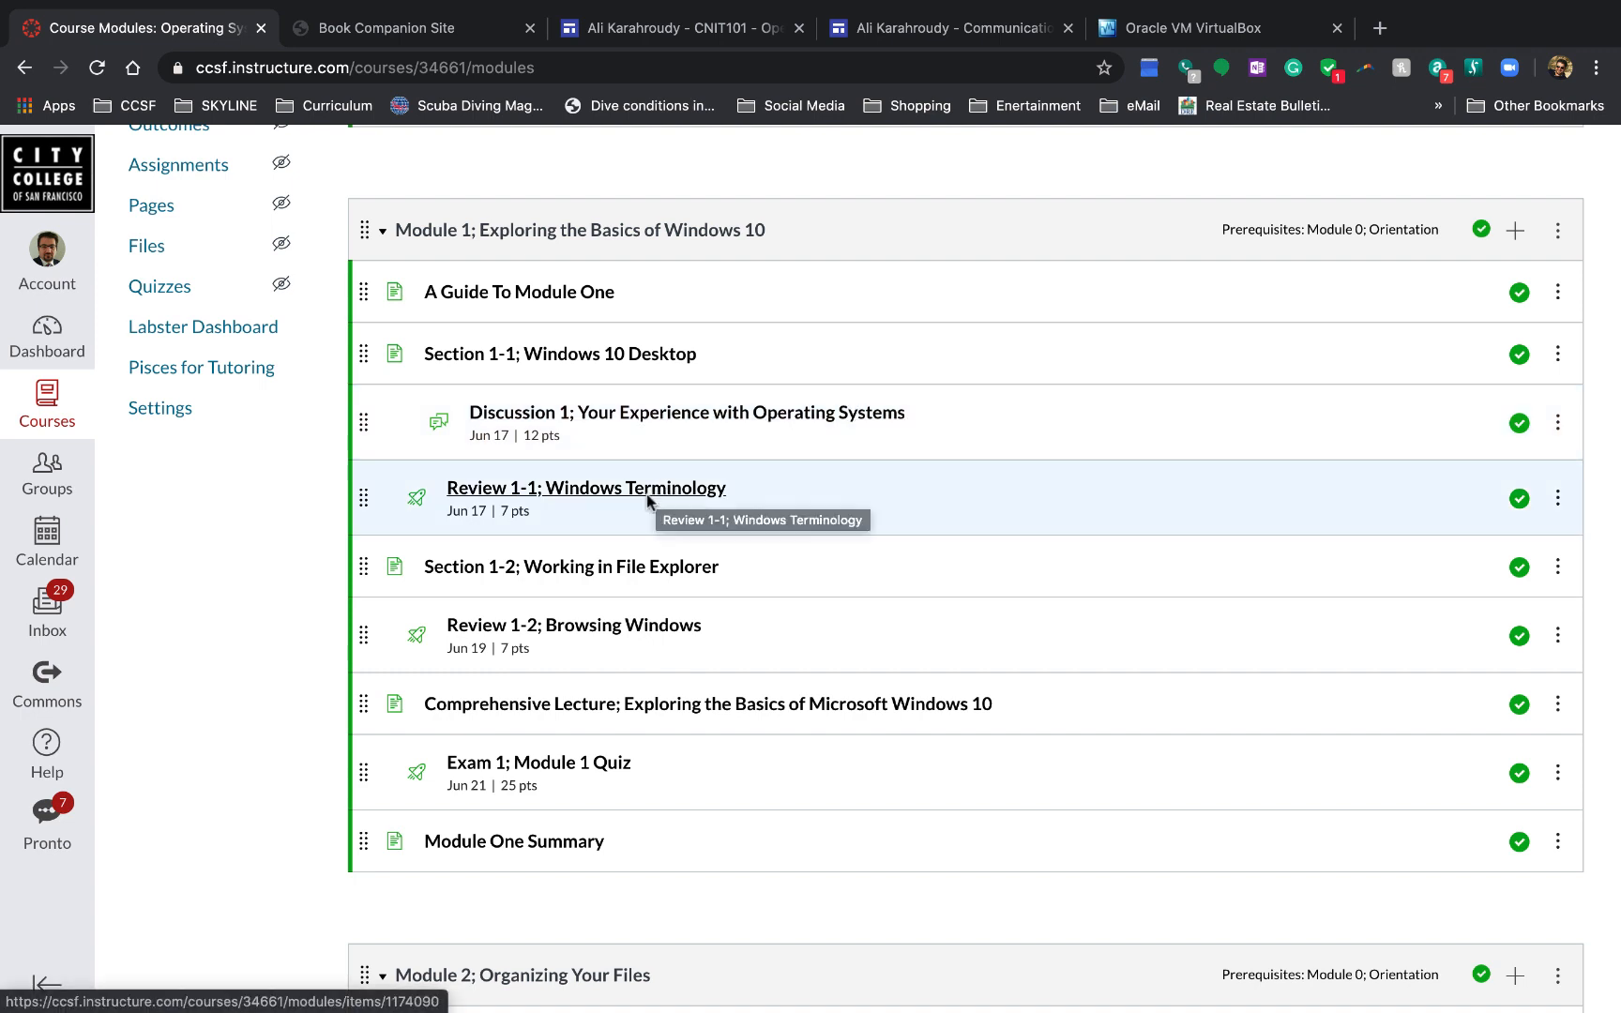
{"action": "mouse_move", "coordinate": [565, 501]}
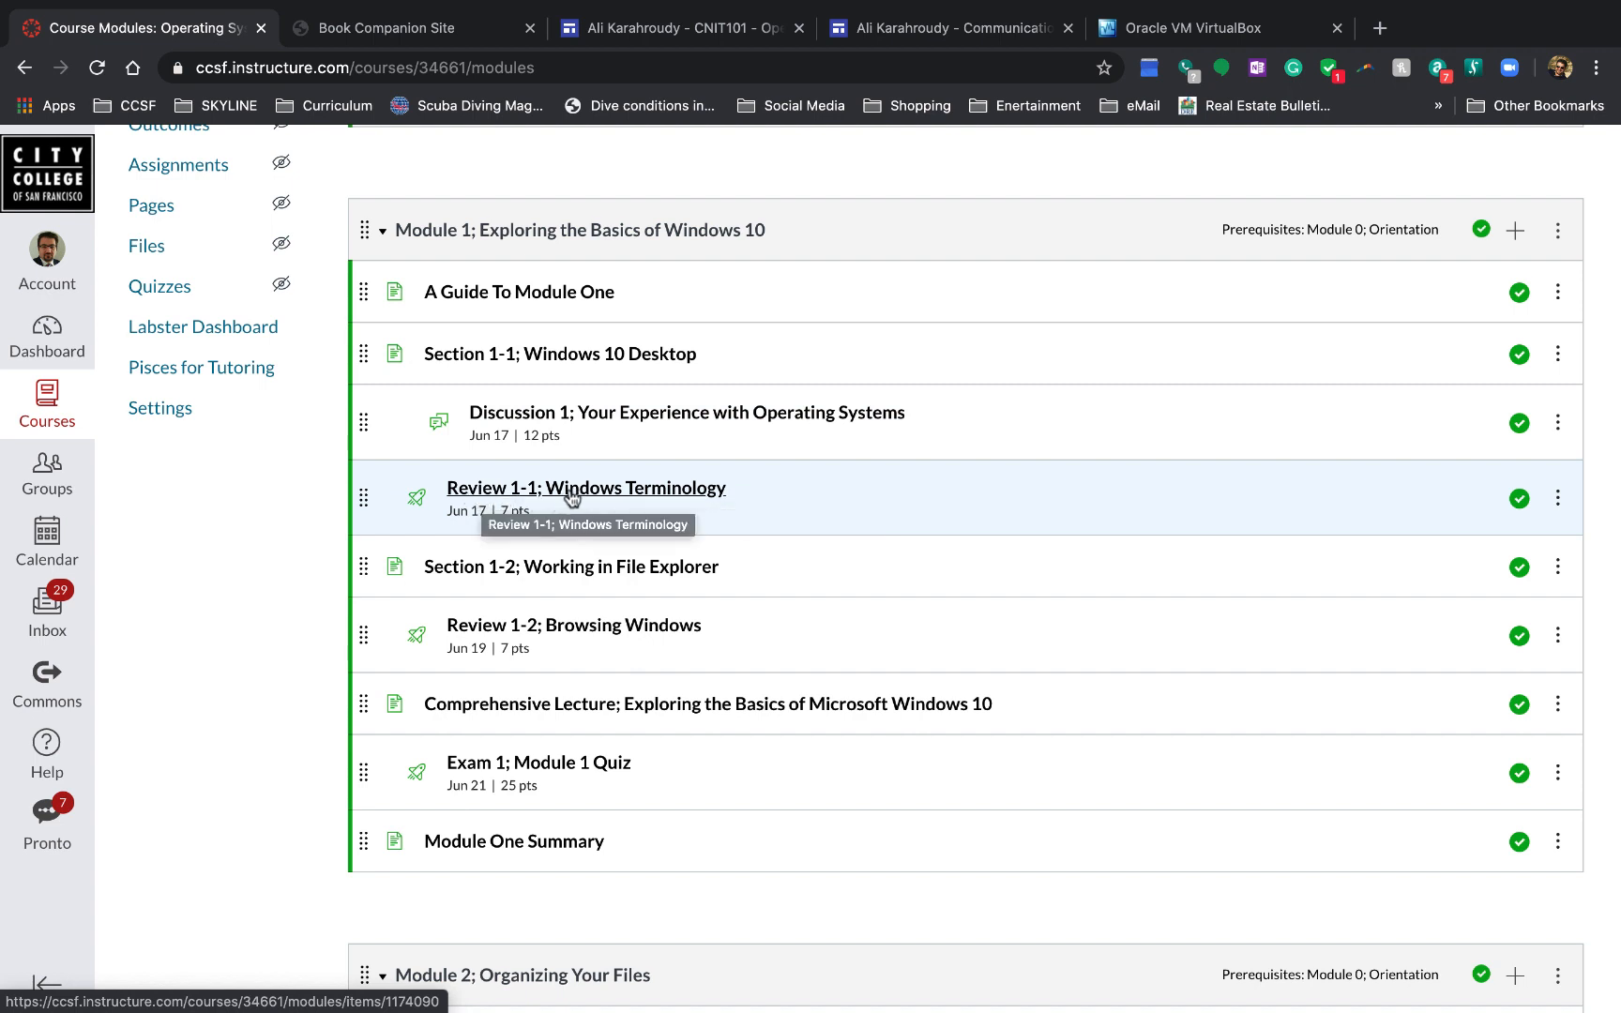
{"action": "mouse_move", "coordinate": [799, 536]}
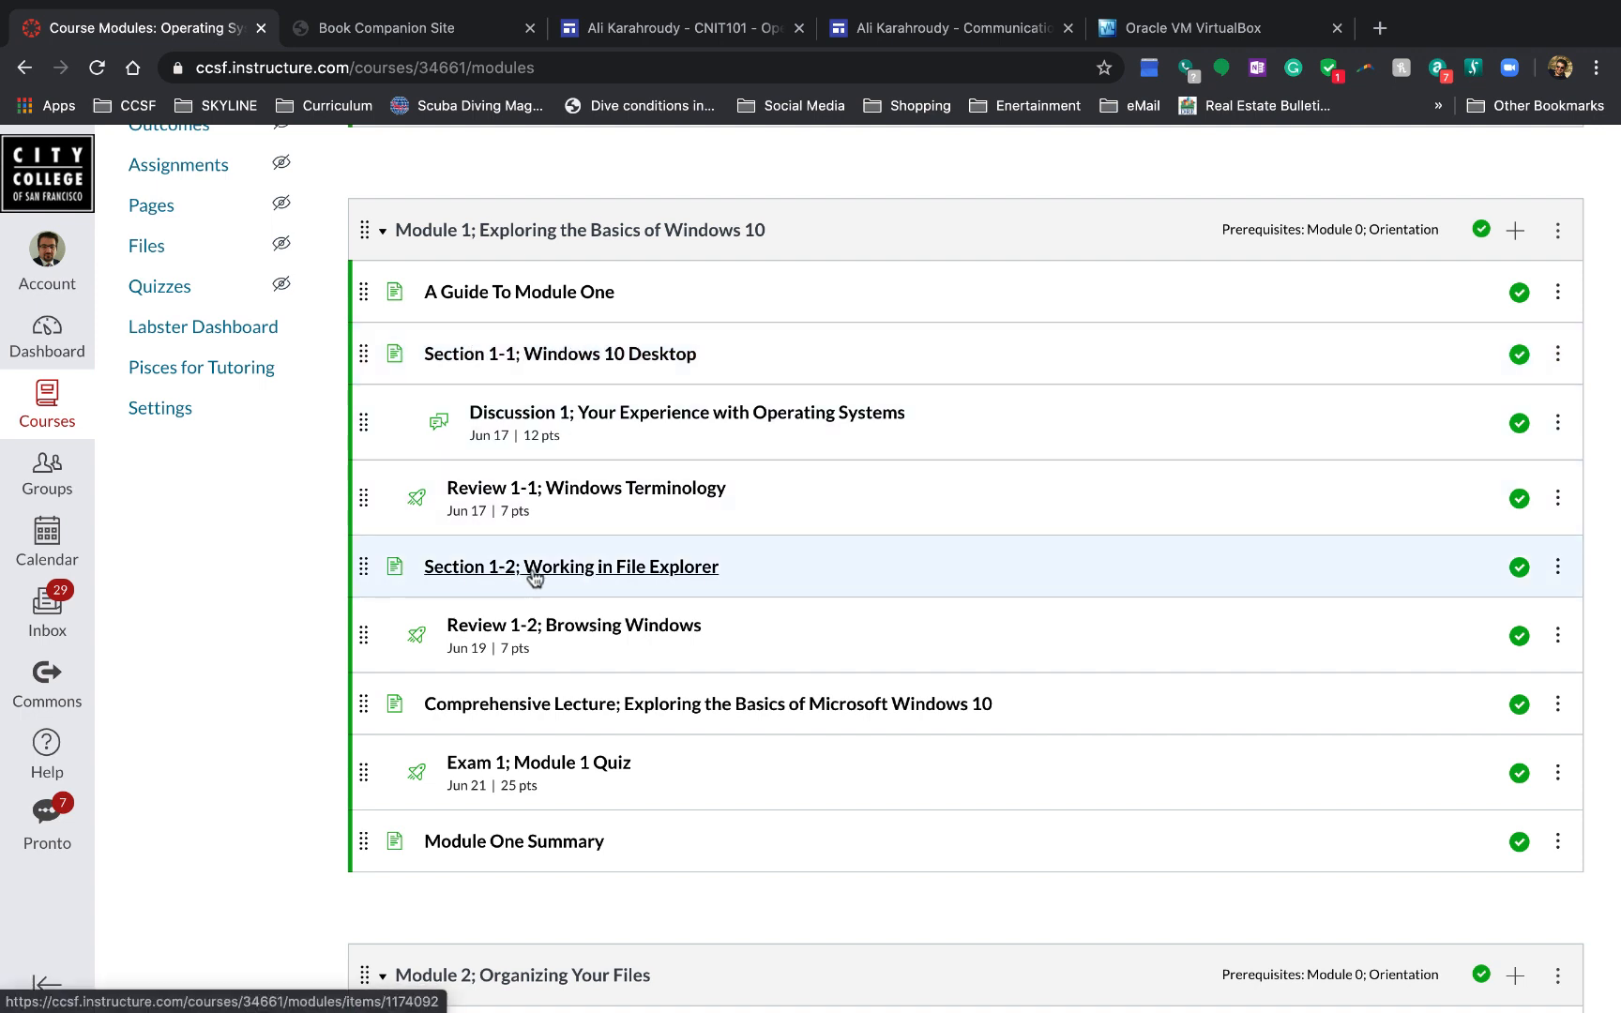
{"action": "mouse_move", "coordinate": [547, 622]}
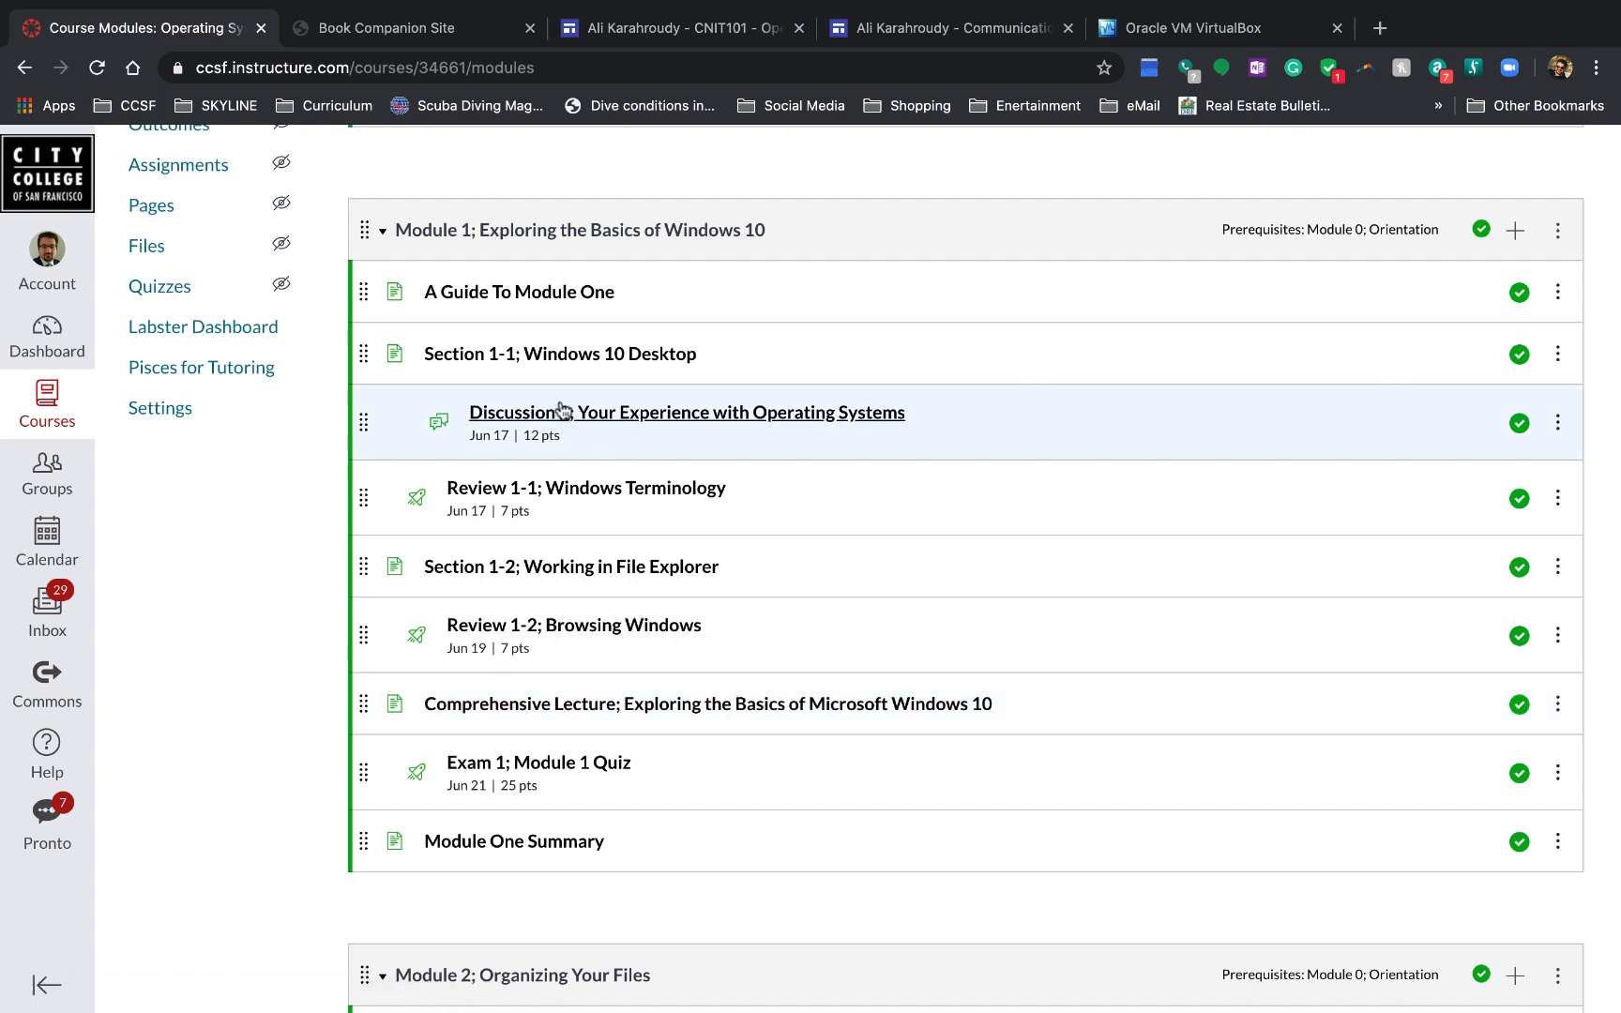
{"action": "mouse_move", "coordinate": [506, 566]}
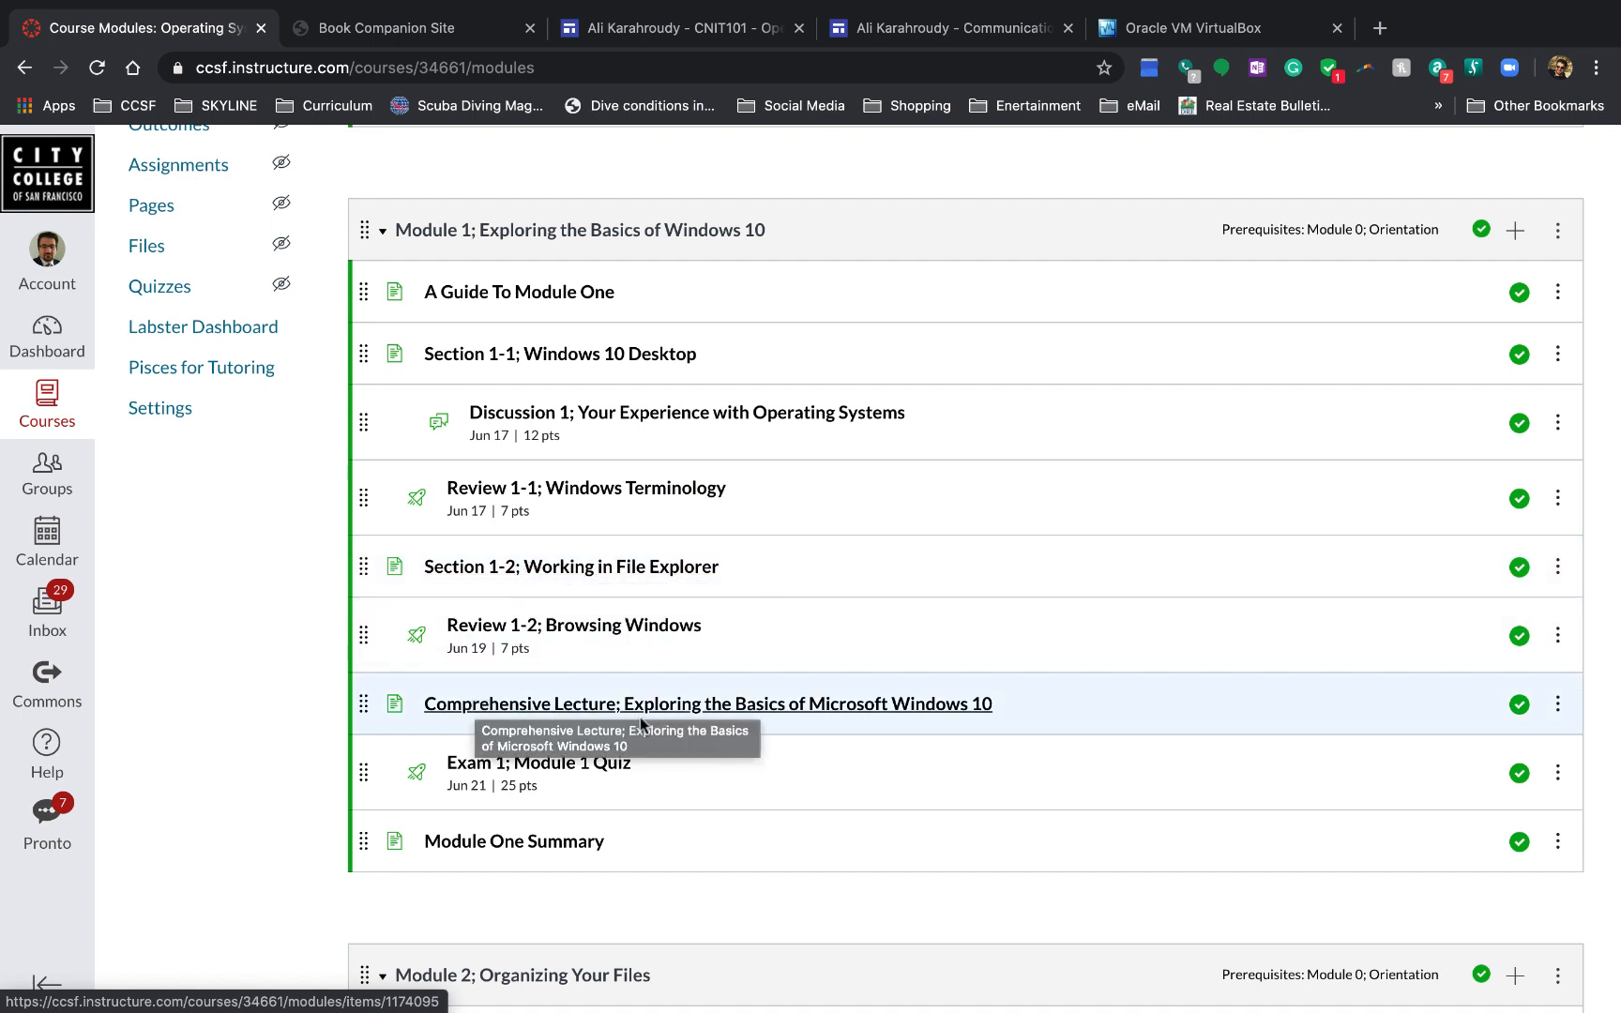
{"action": "mouse_move", "coordinate": [838, 735]}
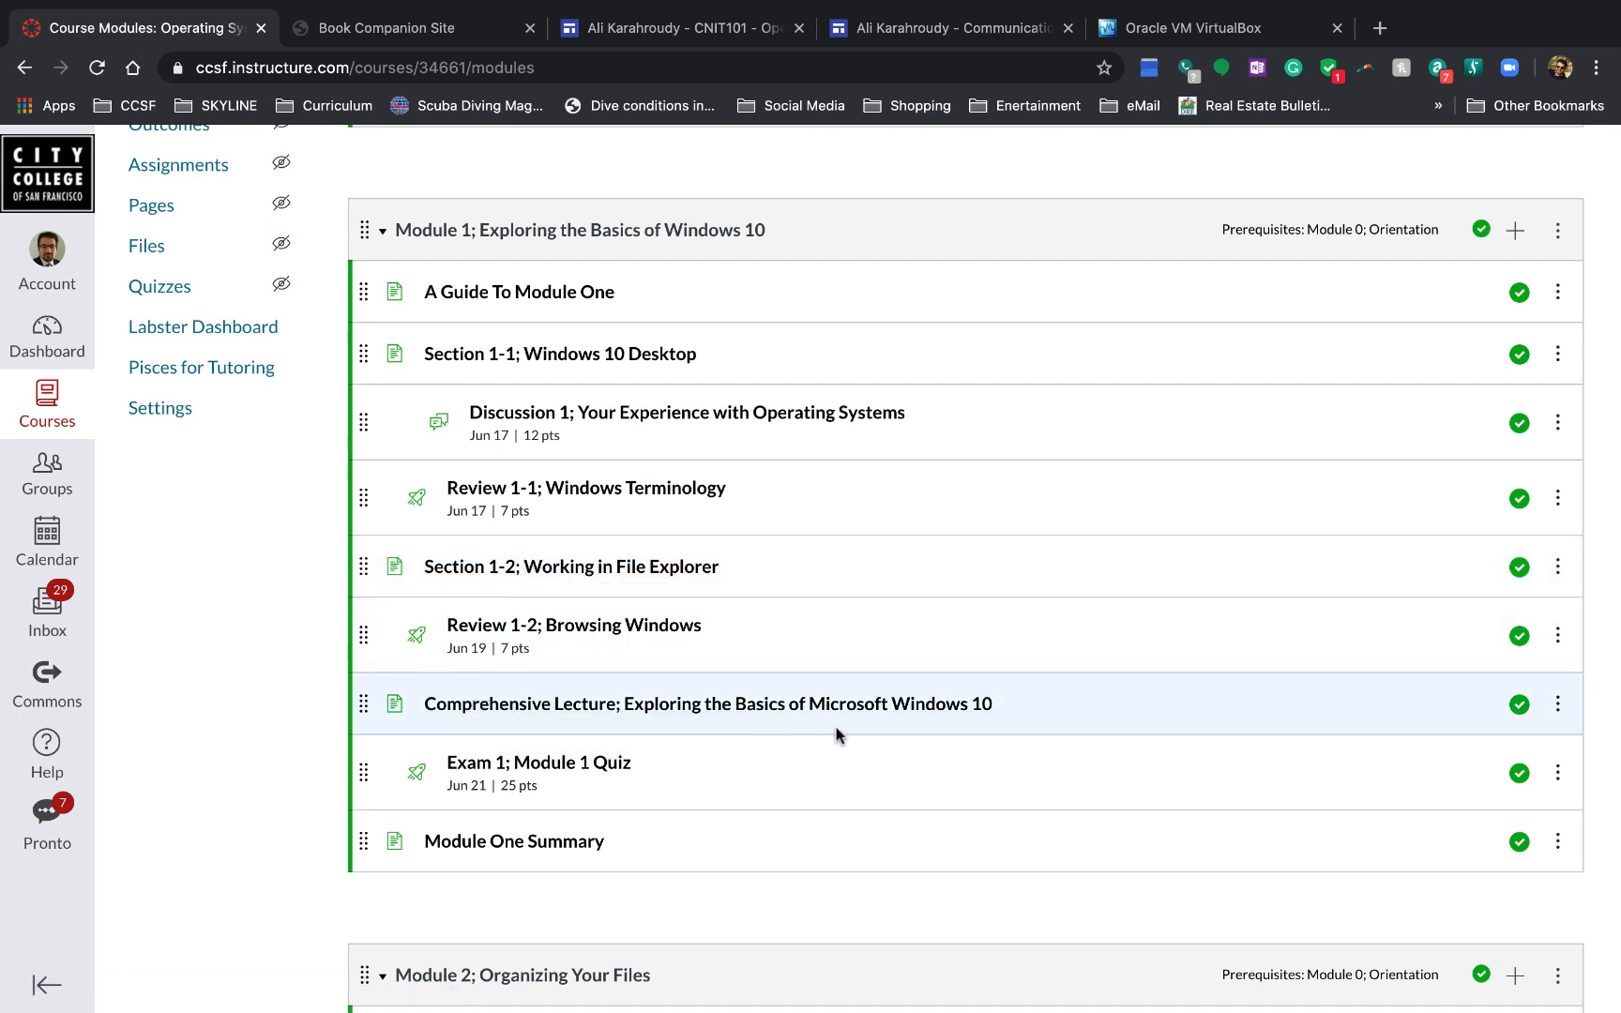
{"action": "mouse_move", "coordinate": [613, 809]}
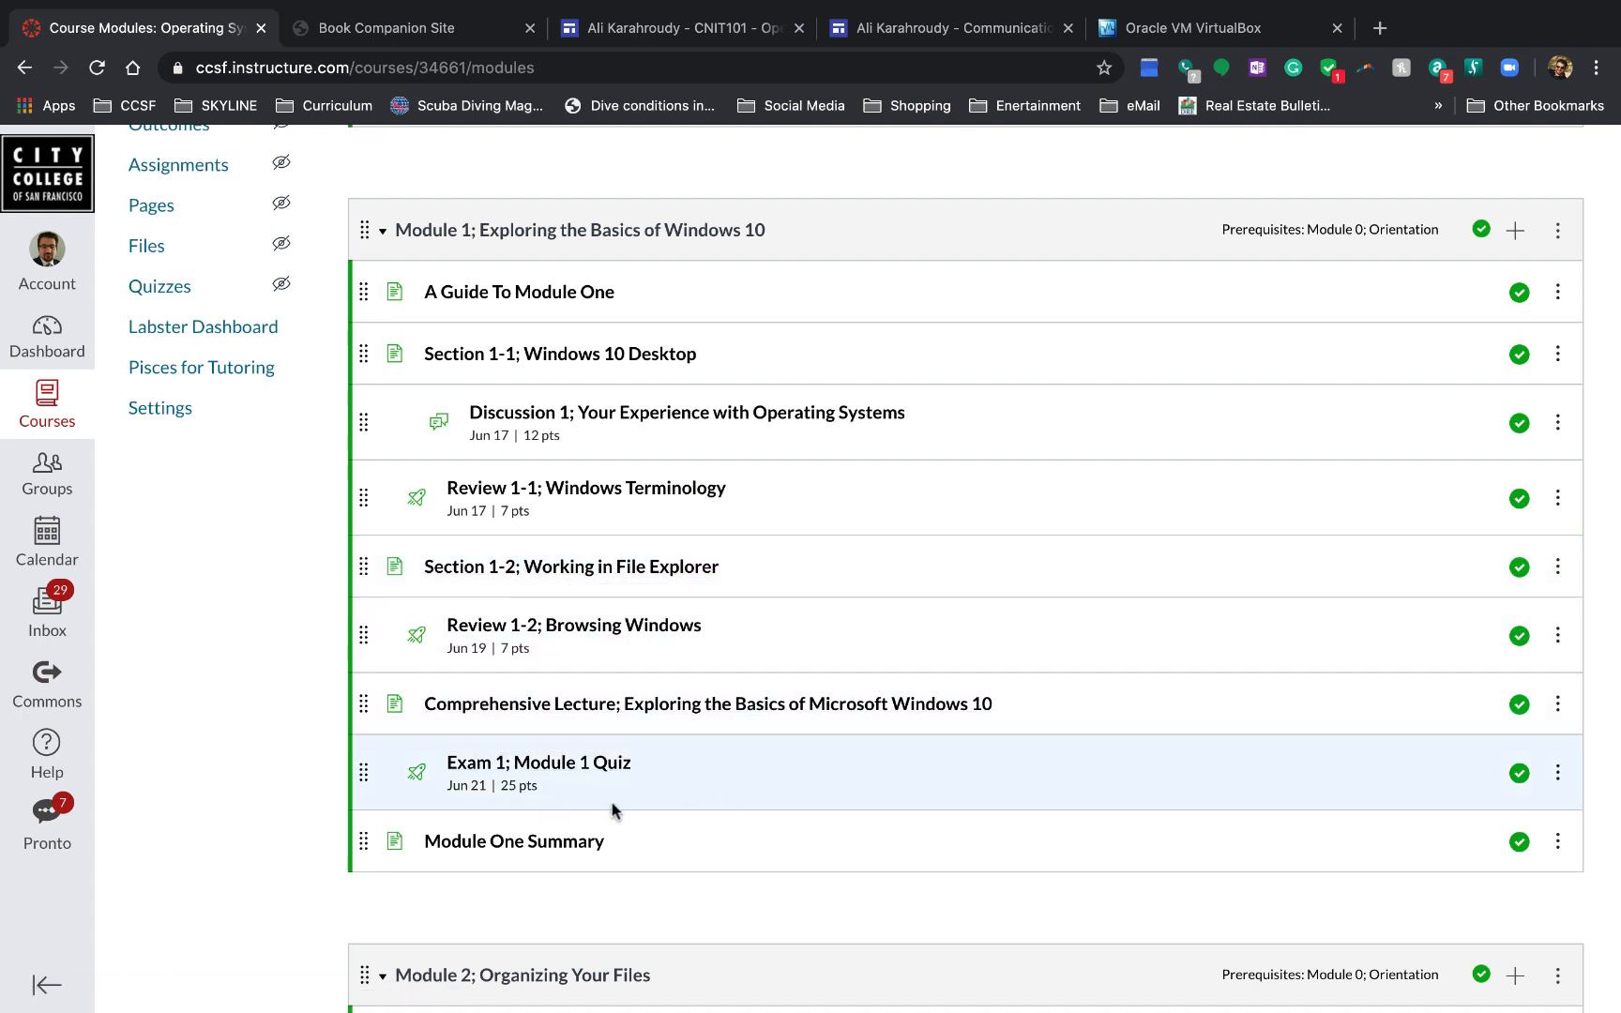
{"action": "mouse_move", "coordinate": [577, 792]}
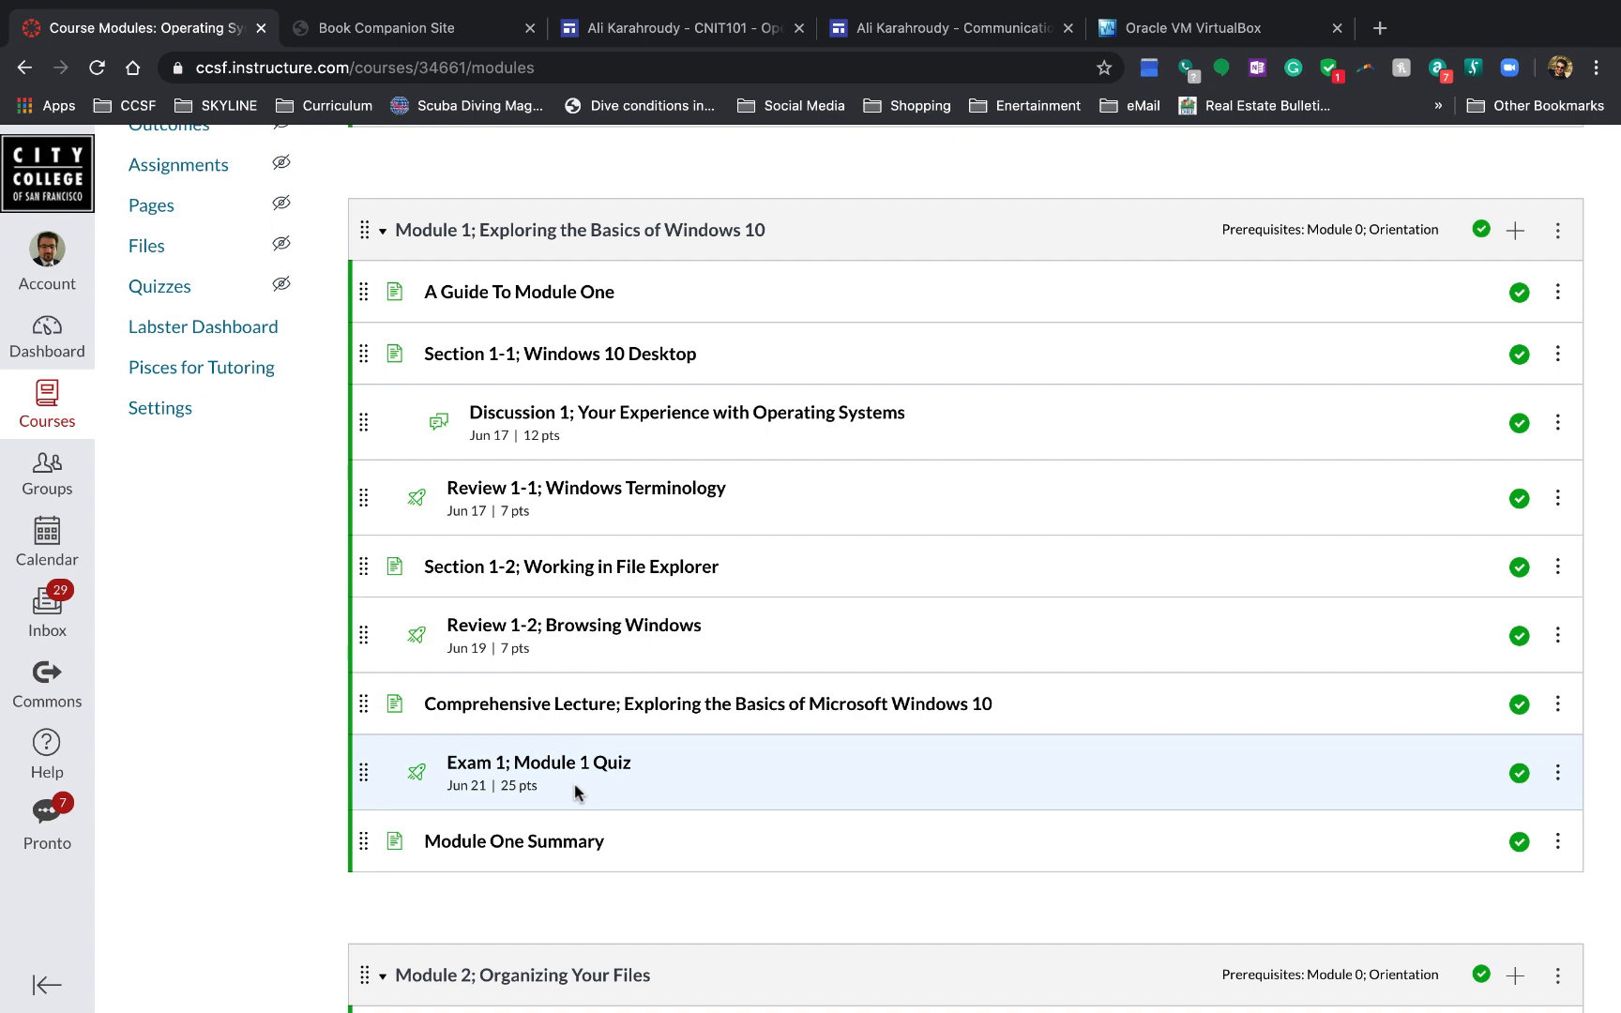
{"action": "mouse_move", "coordinate": [568, 783]}
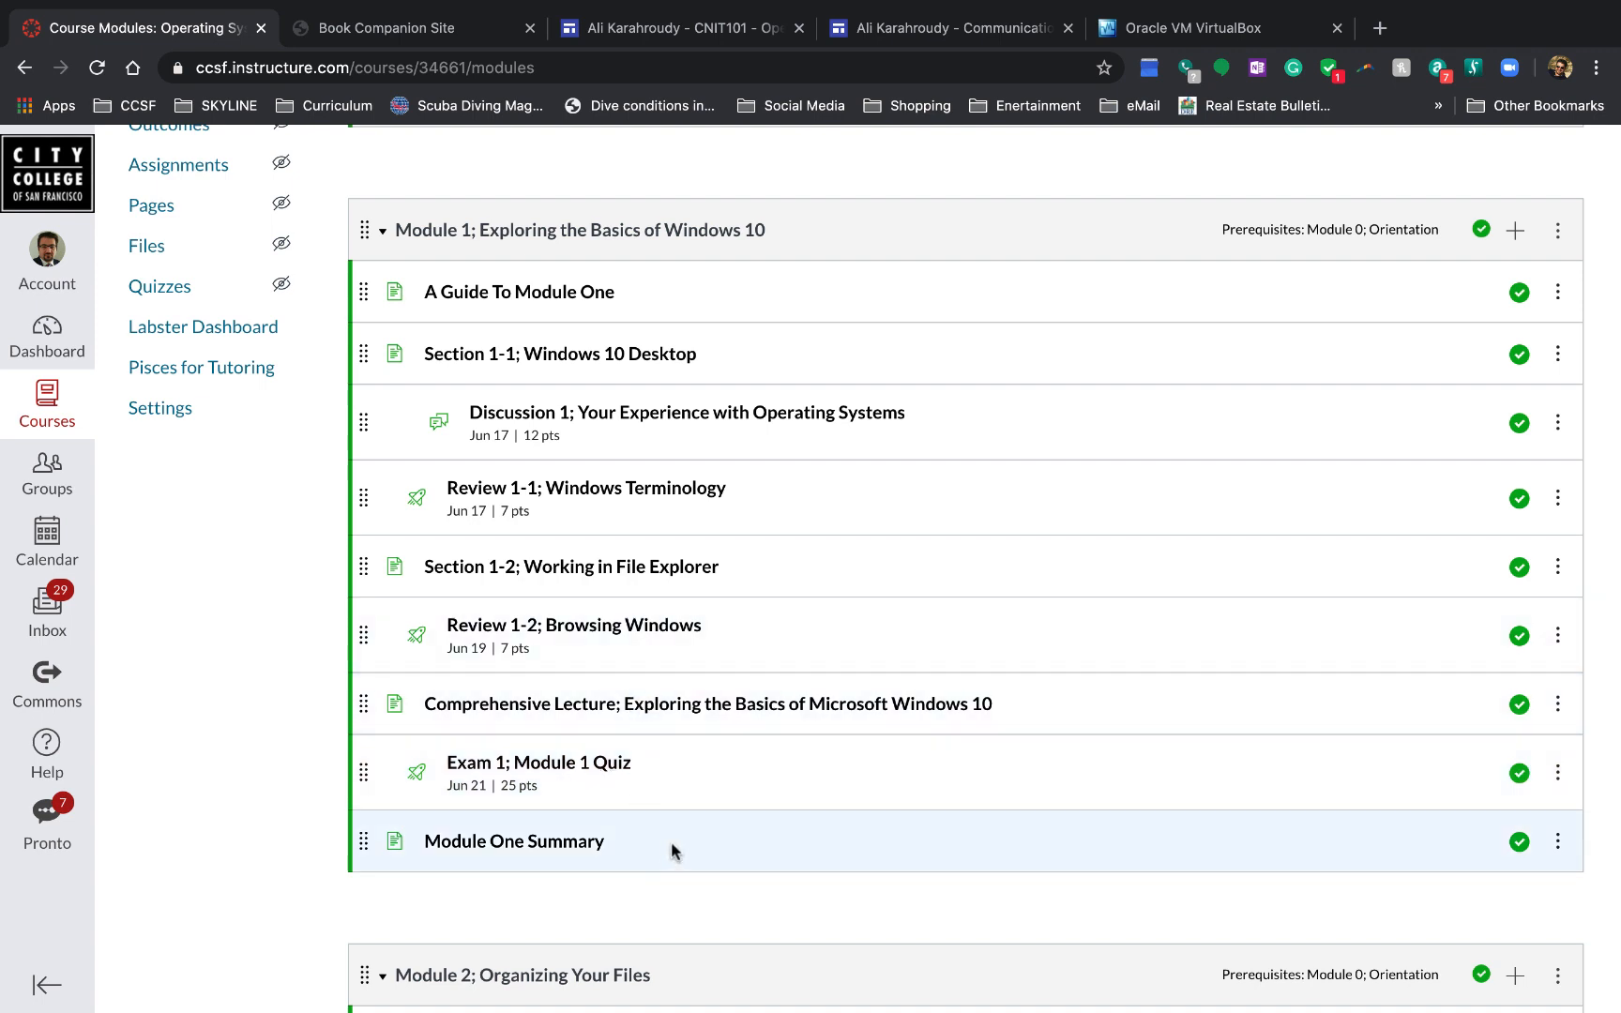
{"action": "mouse_move", "coordinate": [555, 337]}
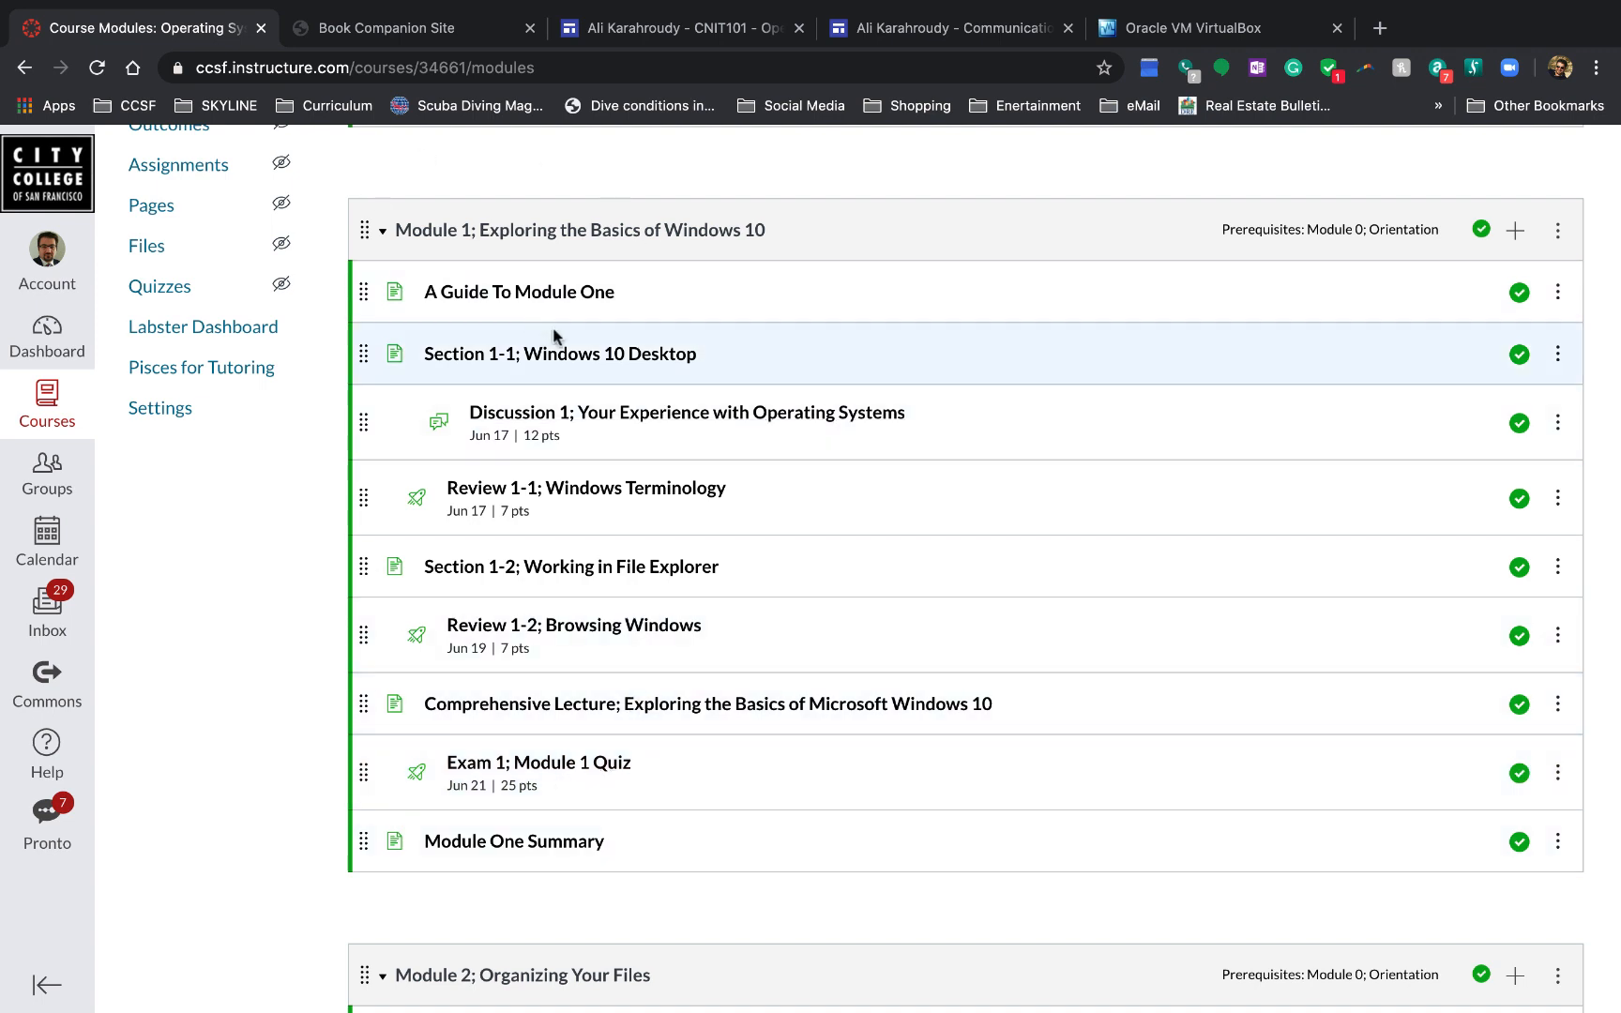
{"action": "mouse_move", "coordinate": [519, 292]}
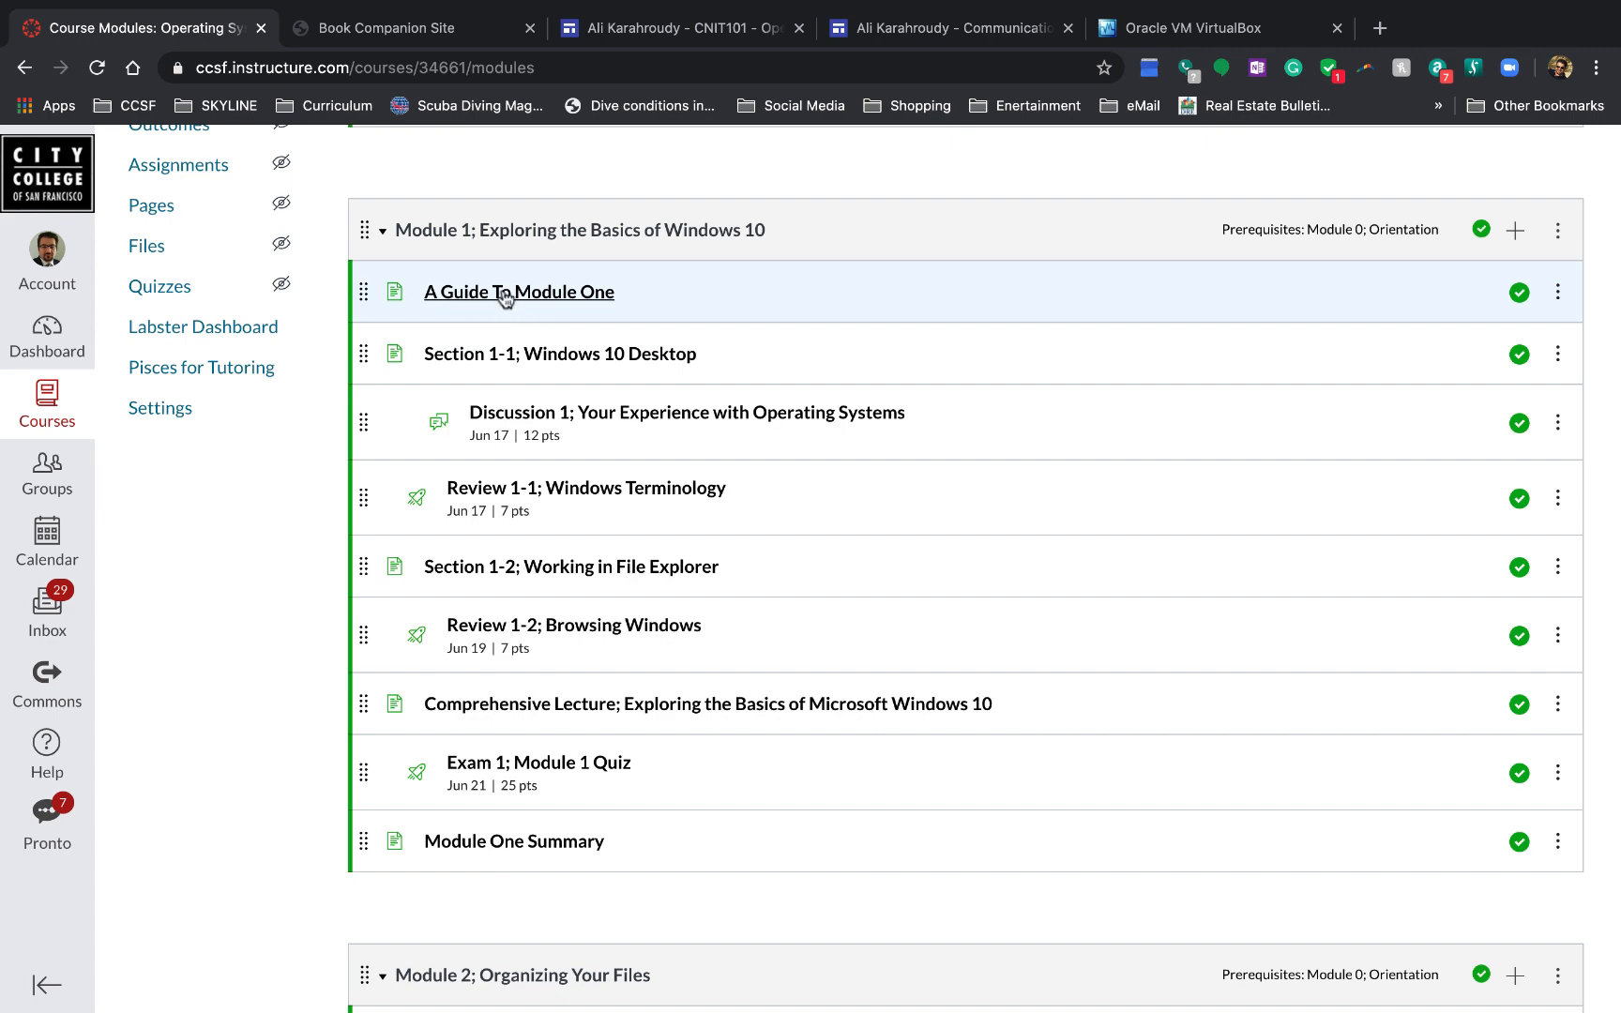
Step: Open A Guide To Module One and highlight its seven-activity list and learning goals
{"action": "left_click", "coordinate": [519, 292]}
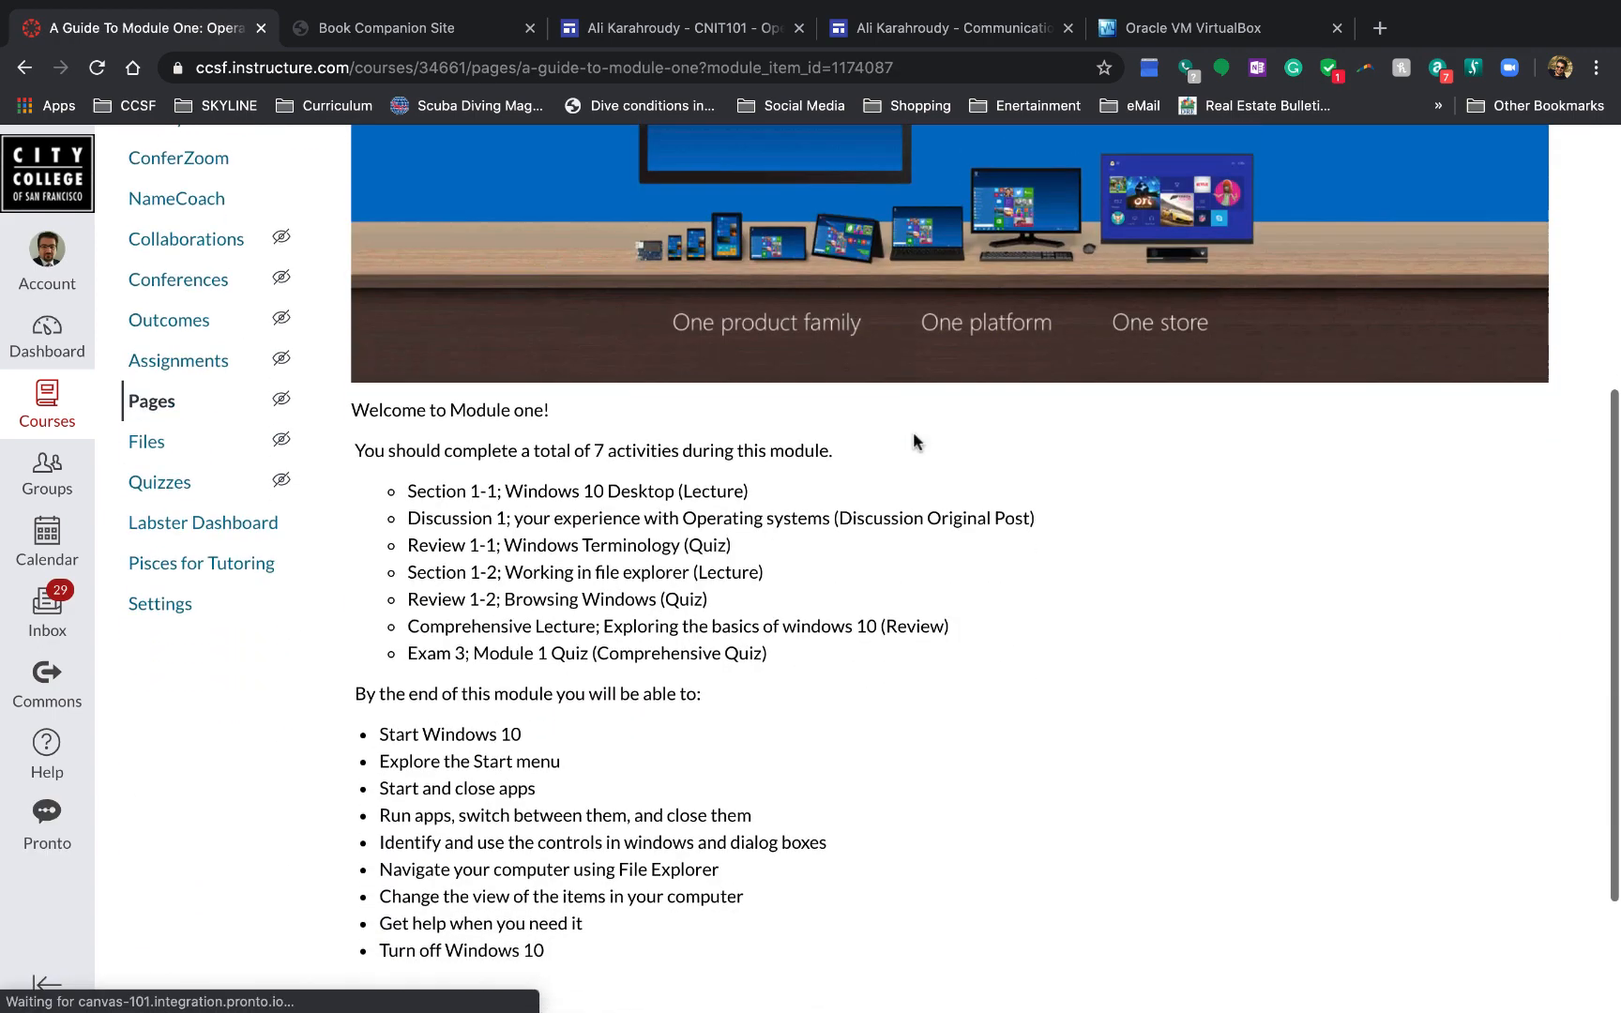
{"action": "scroll", "scroll_direction": "down", "scroll_amount": 3}
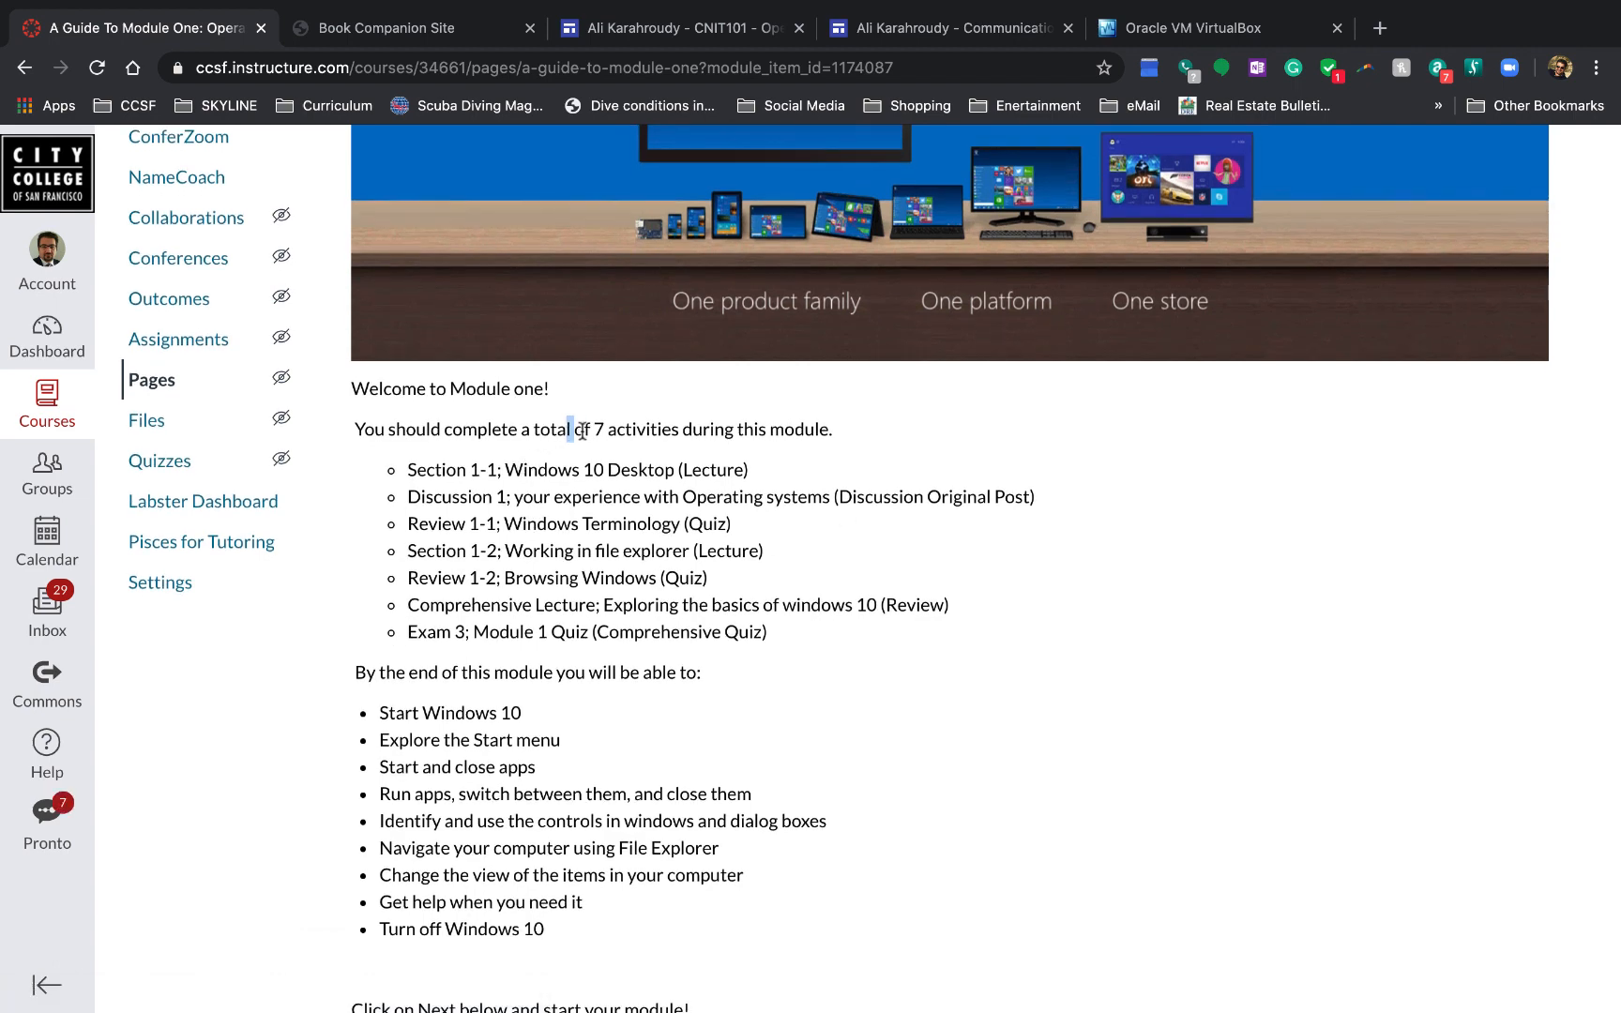
{"action": "left_click_drag", "start_coordinate": [570, 429], "coordinate": [628, 429]}
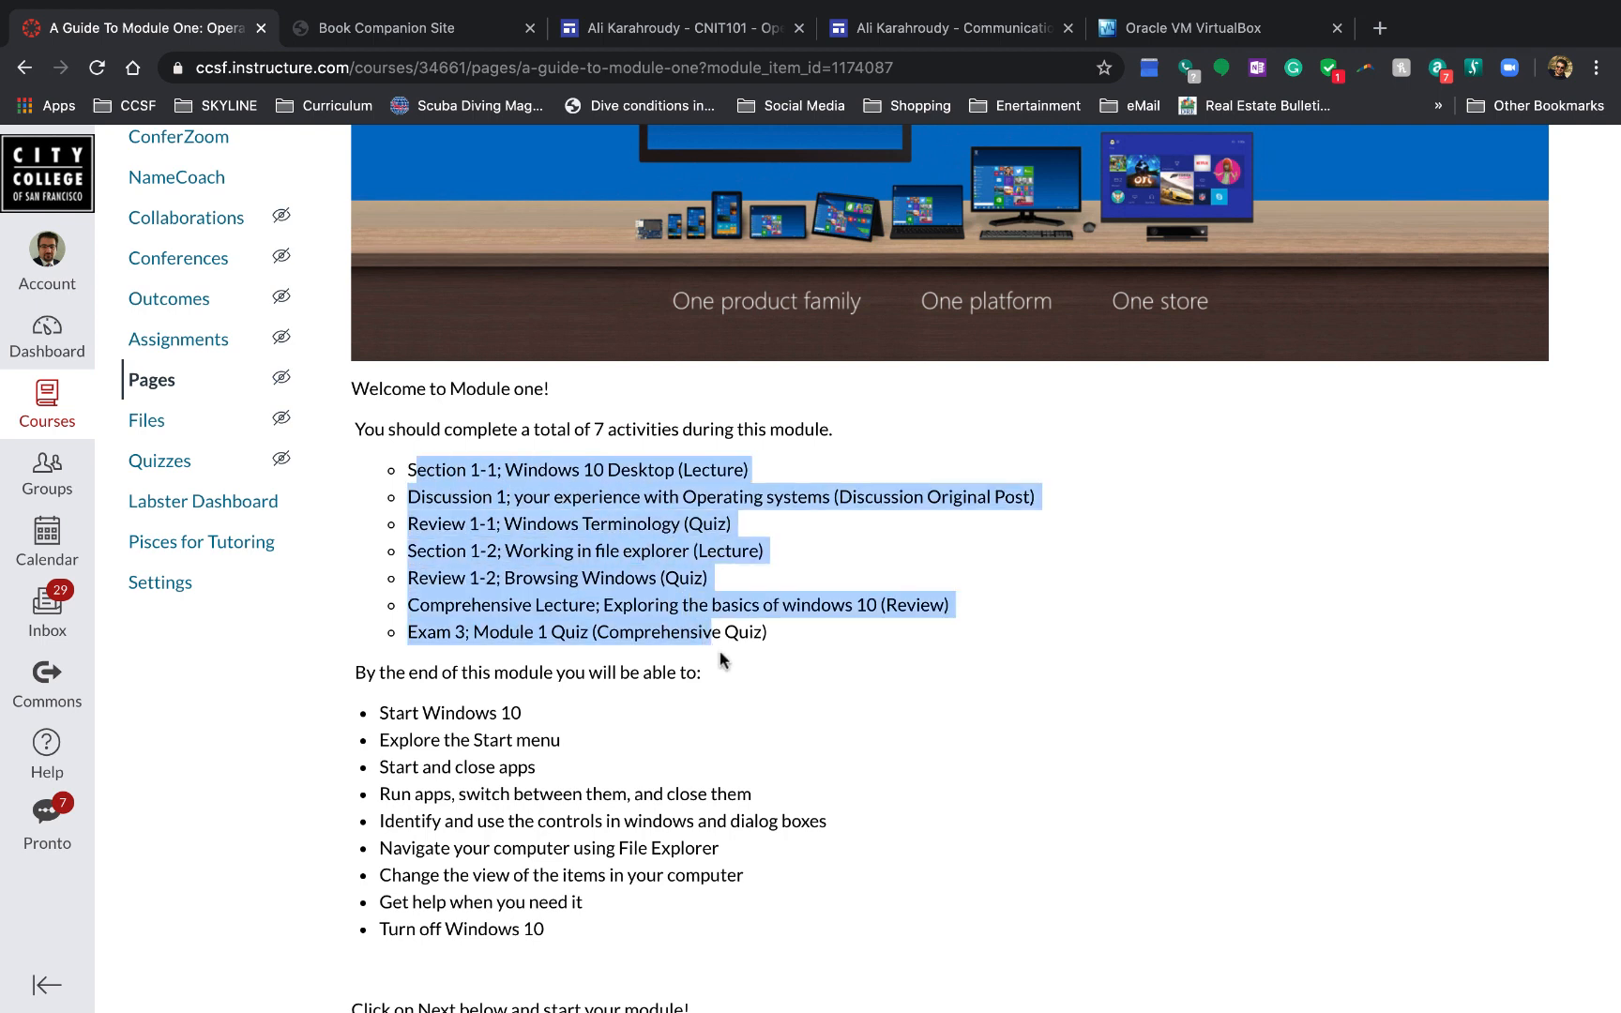
{"action": "mouse_move", "coordinate": [989, 674]}
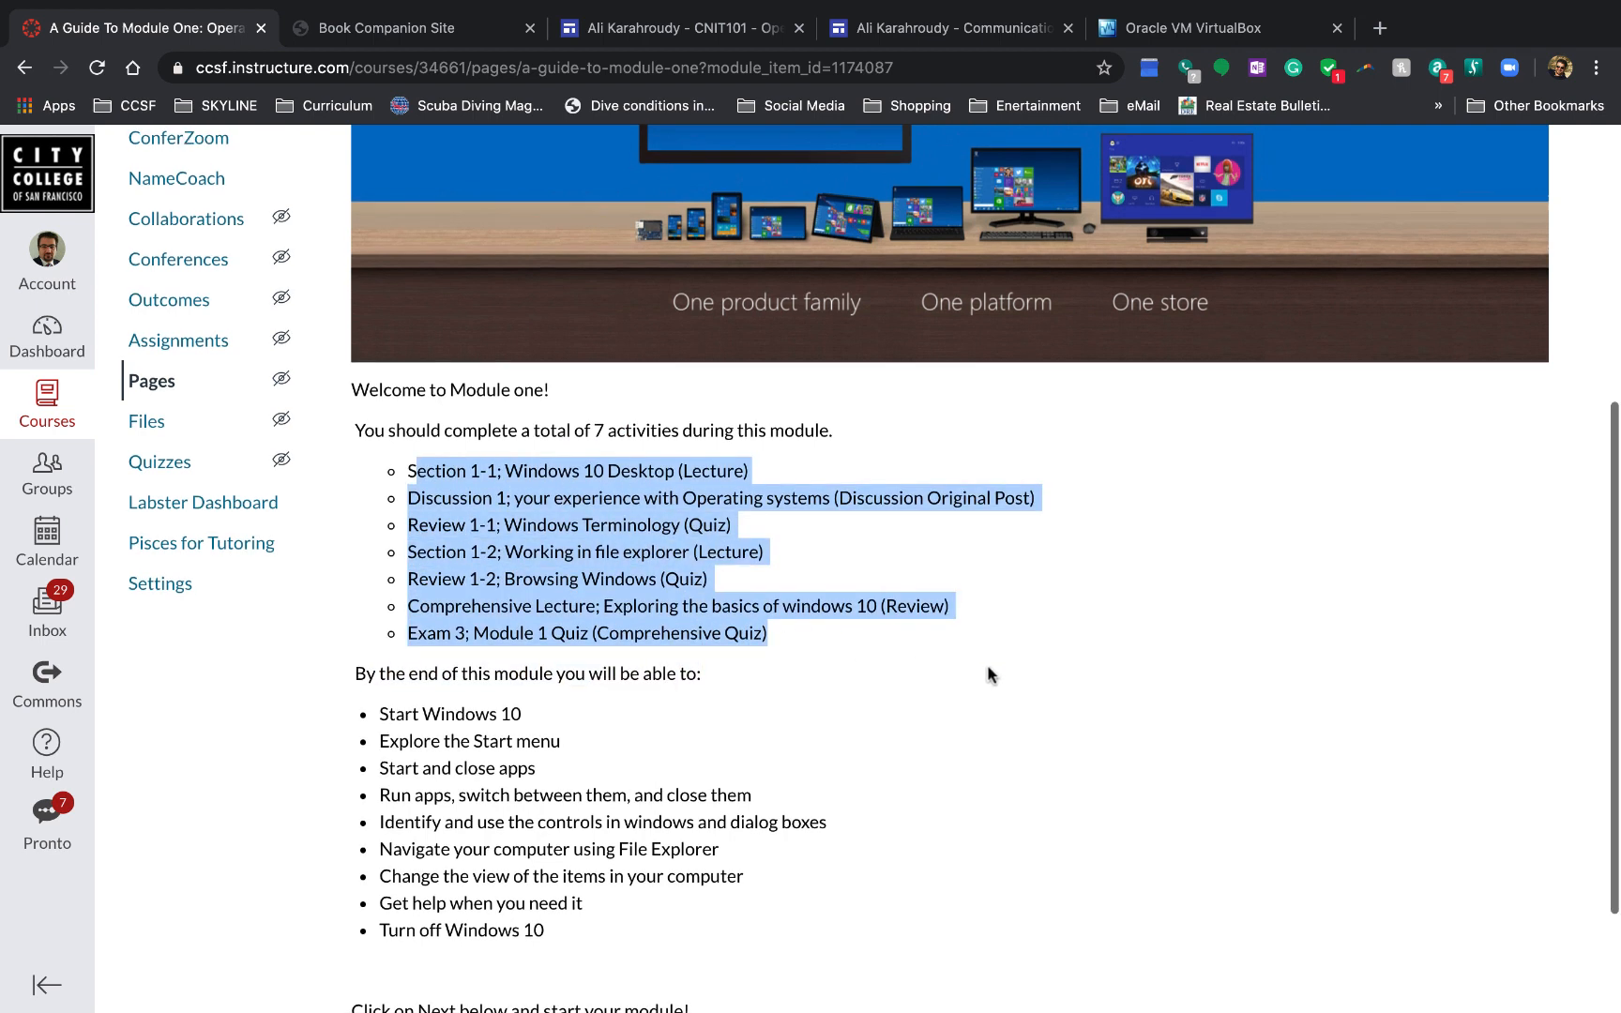
{"action": "left_click", "coordinate": [987, 673]}
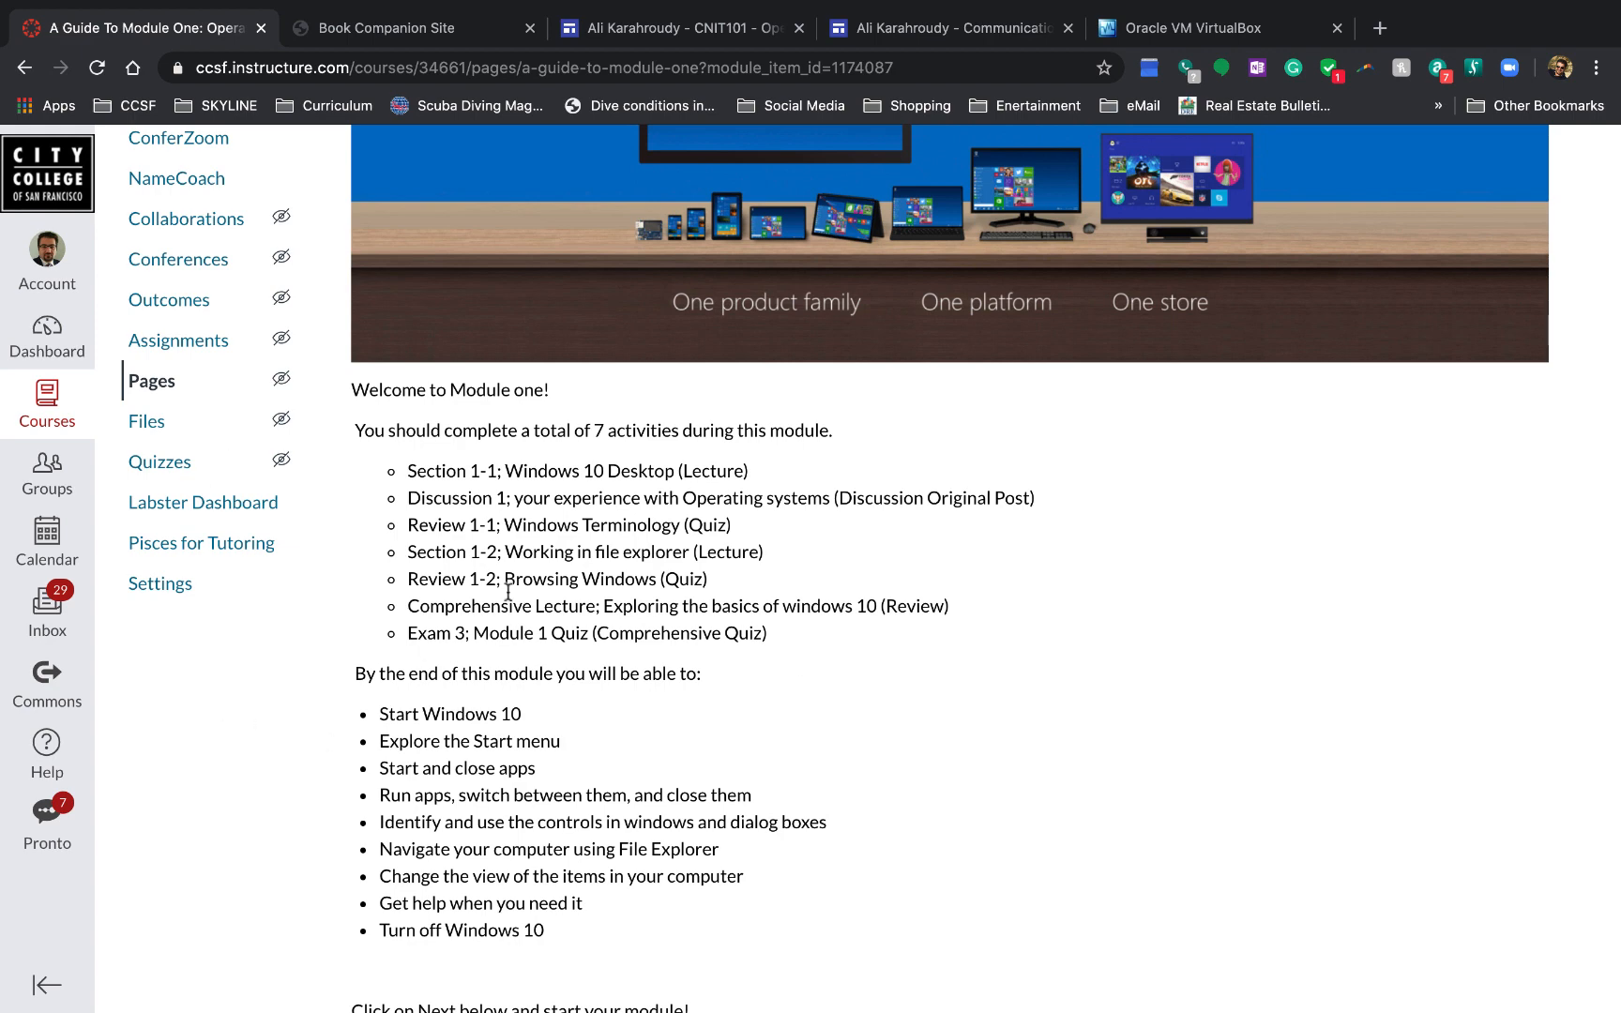
{"action": "scroll", "scroll_direction": "down", "scroll_amount": 3}
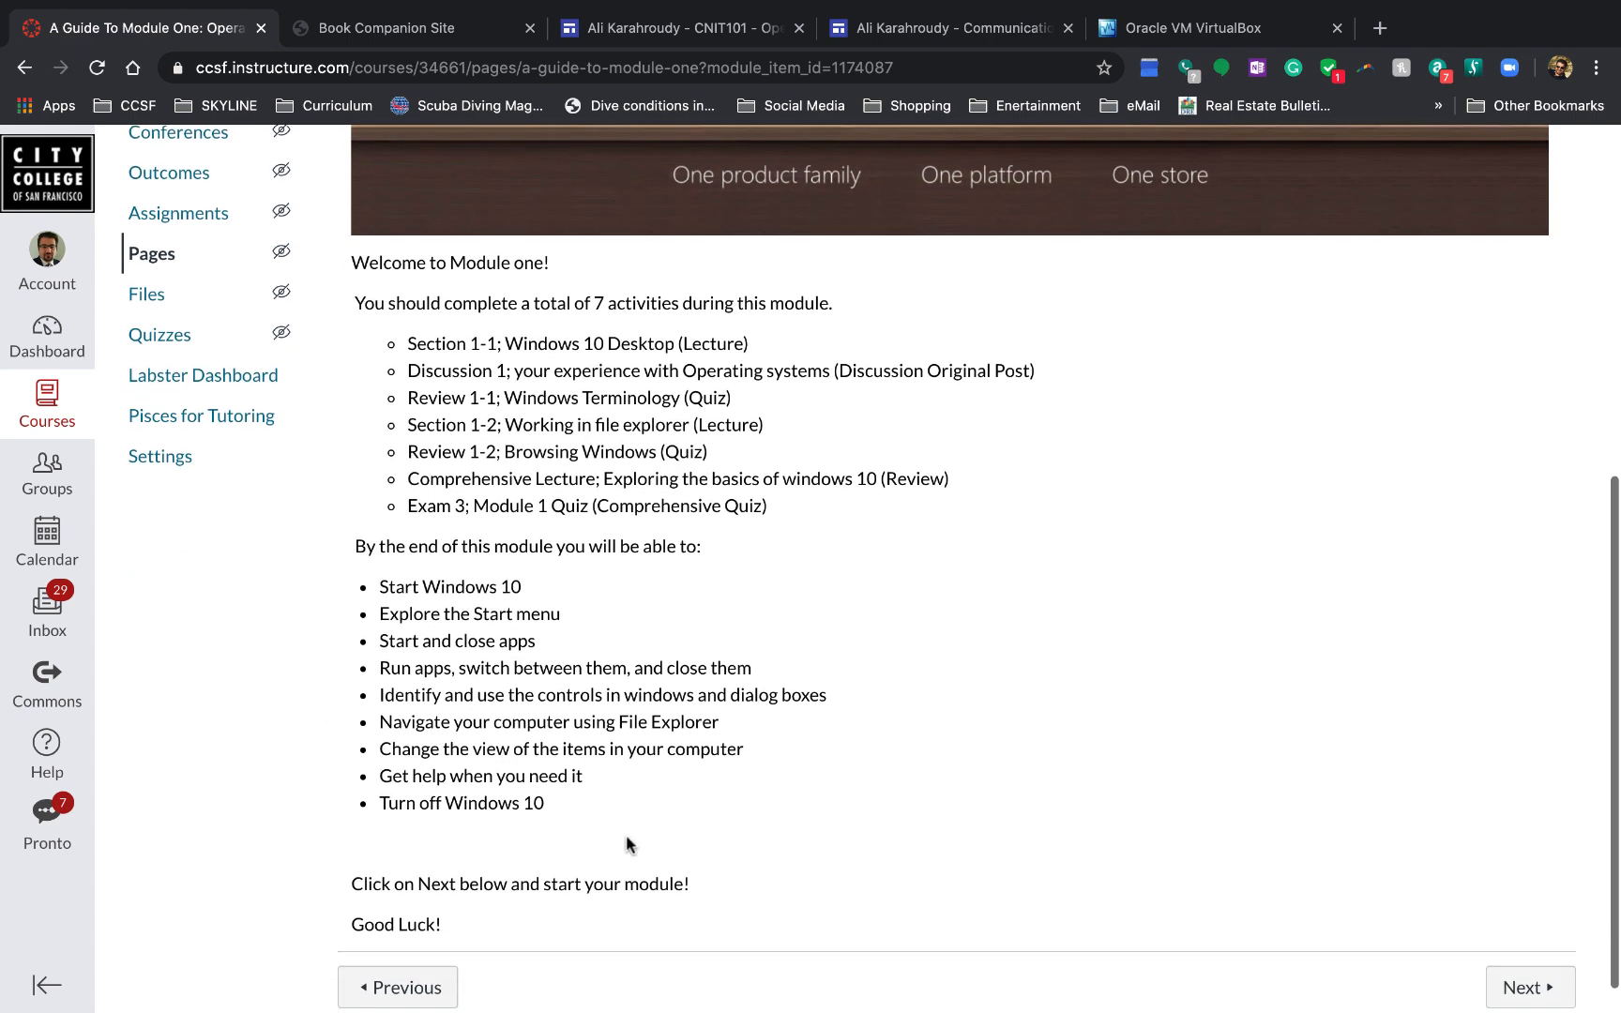
{"action": "left_click_drag", "start_coordinate": [397, 666], "coordinate": [545, 803]}
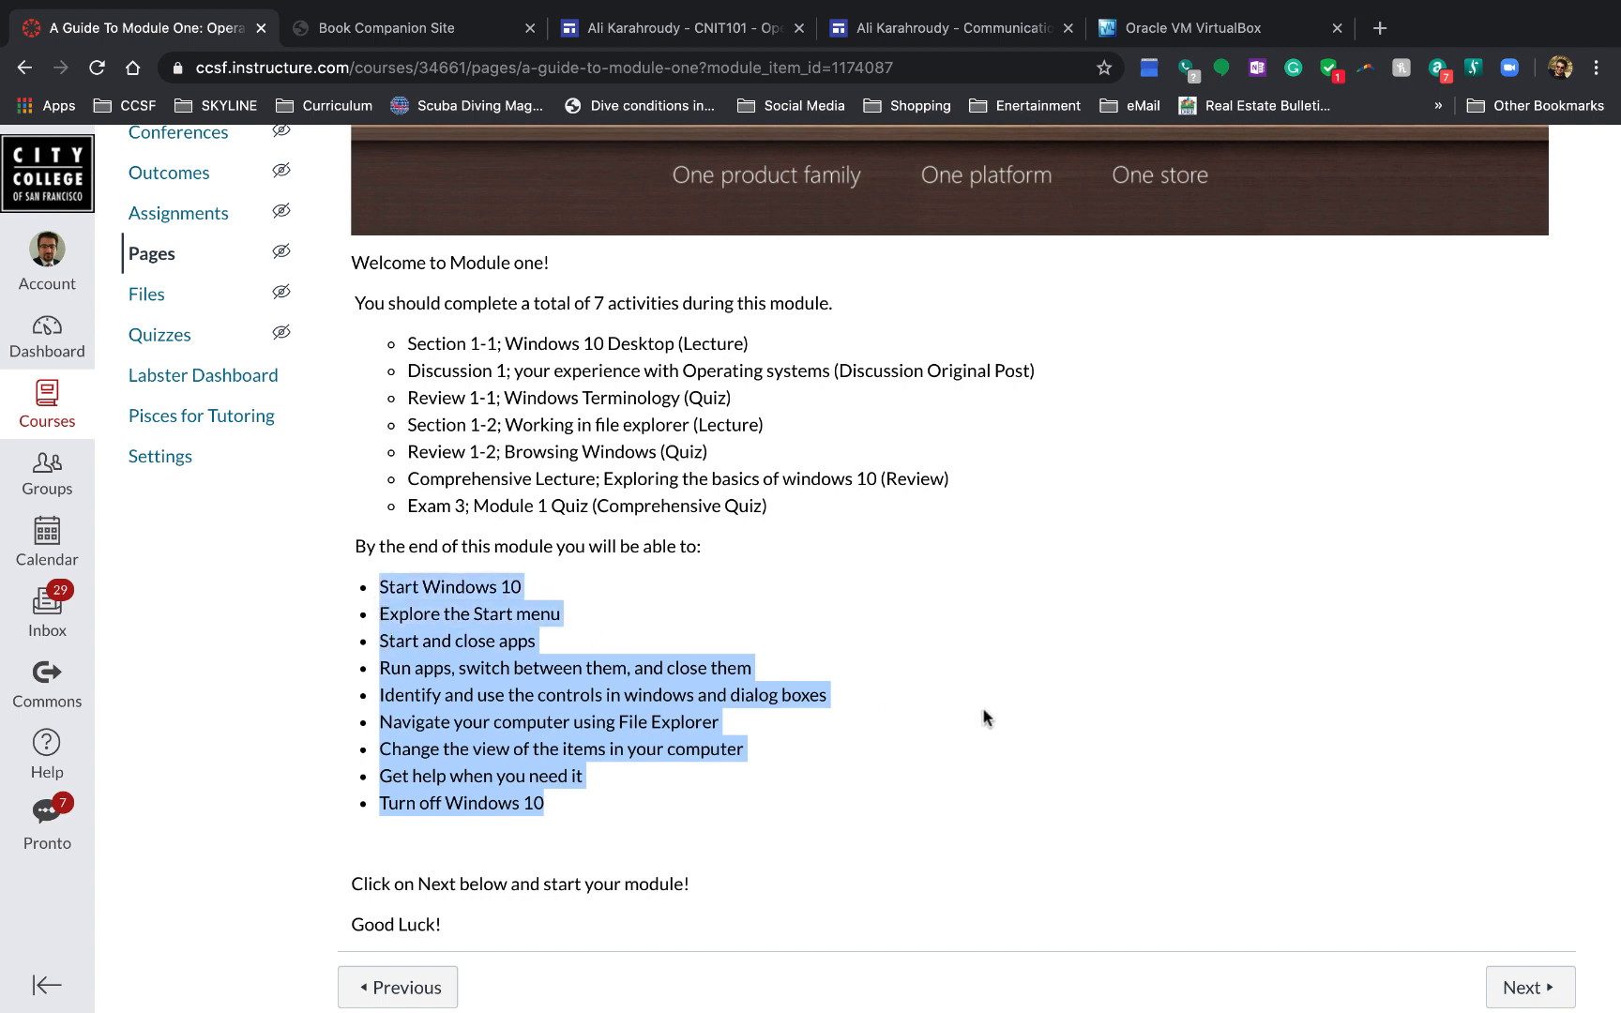
{"action": "mouse_move", "coordinate": [1482, 997]}
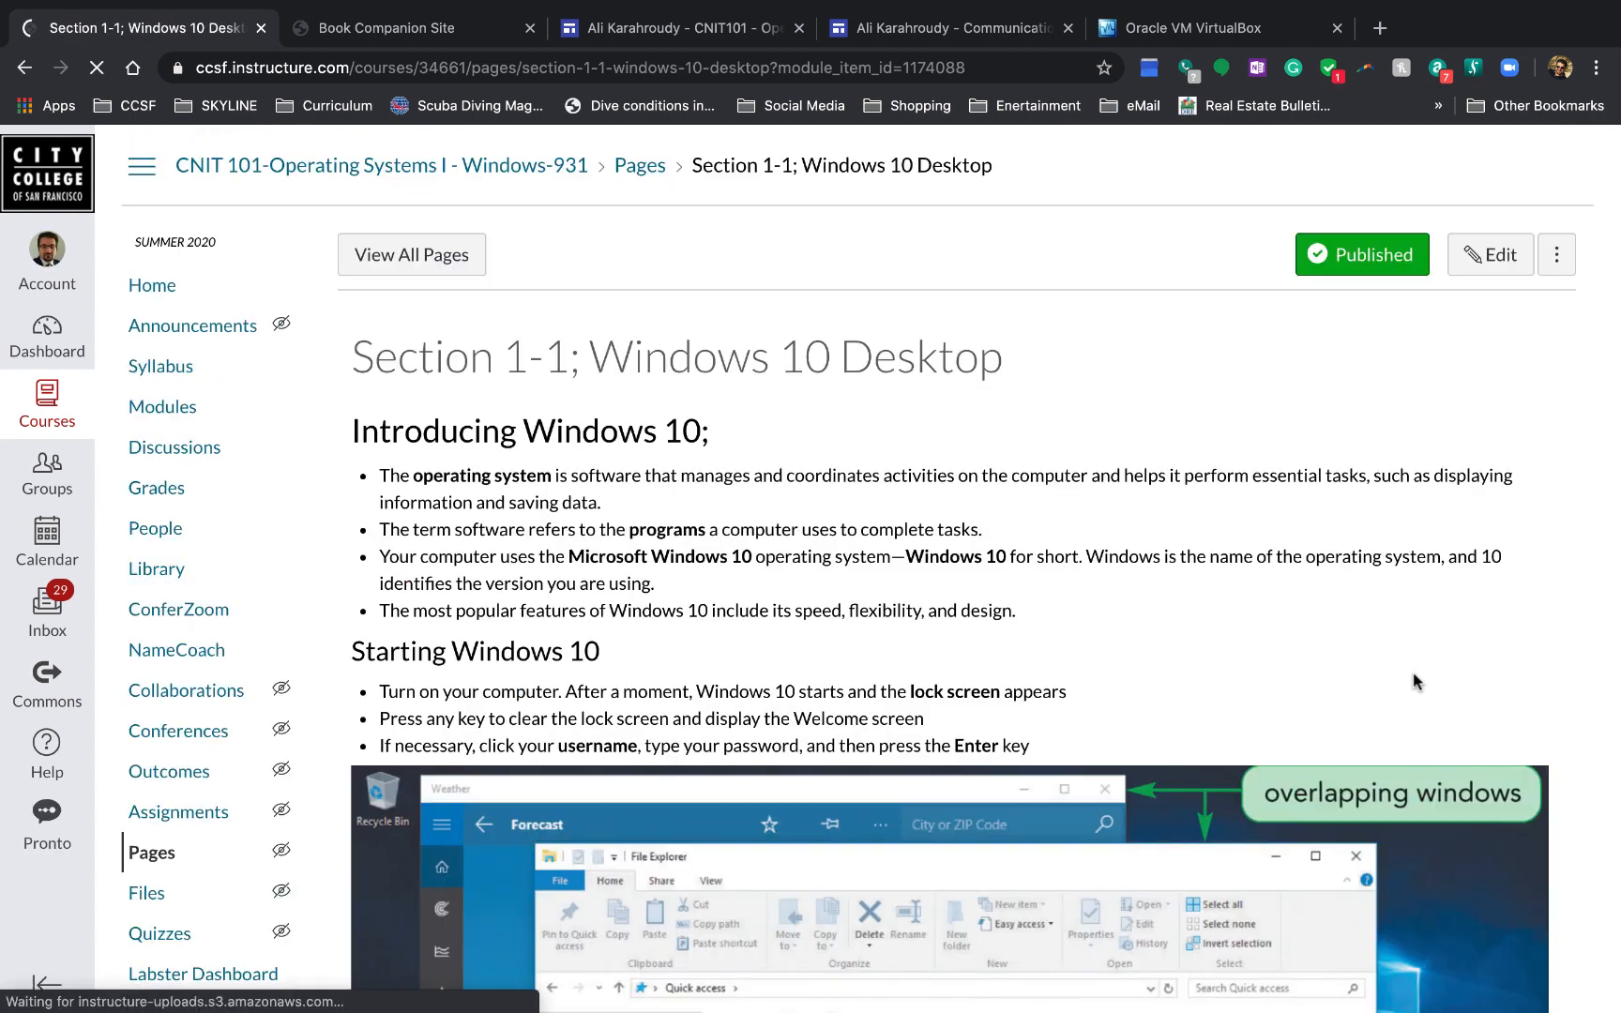
Step: Scroll through the first part of the Section 1-1; Windows 10 Desktop page
{"action": "scroll", "scroll_direction": "down", "scroll_amount": 3}
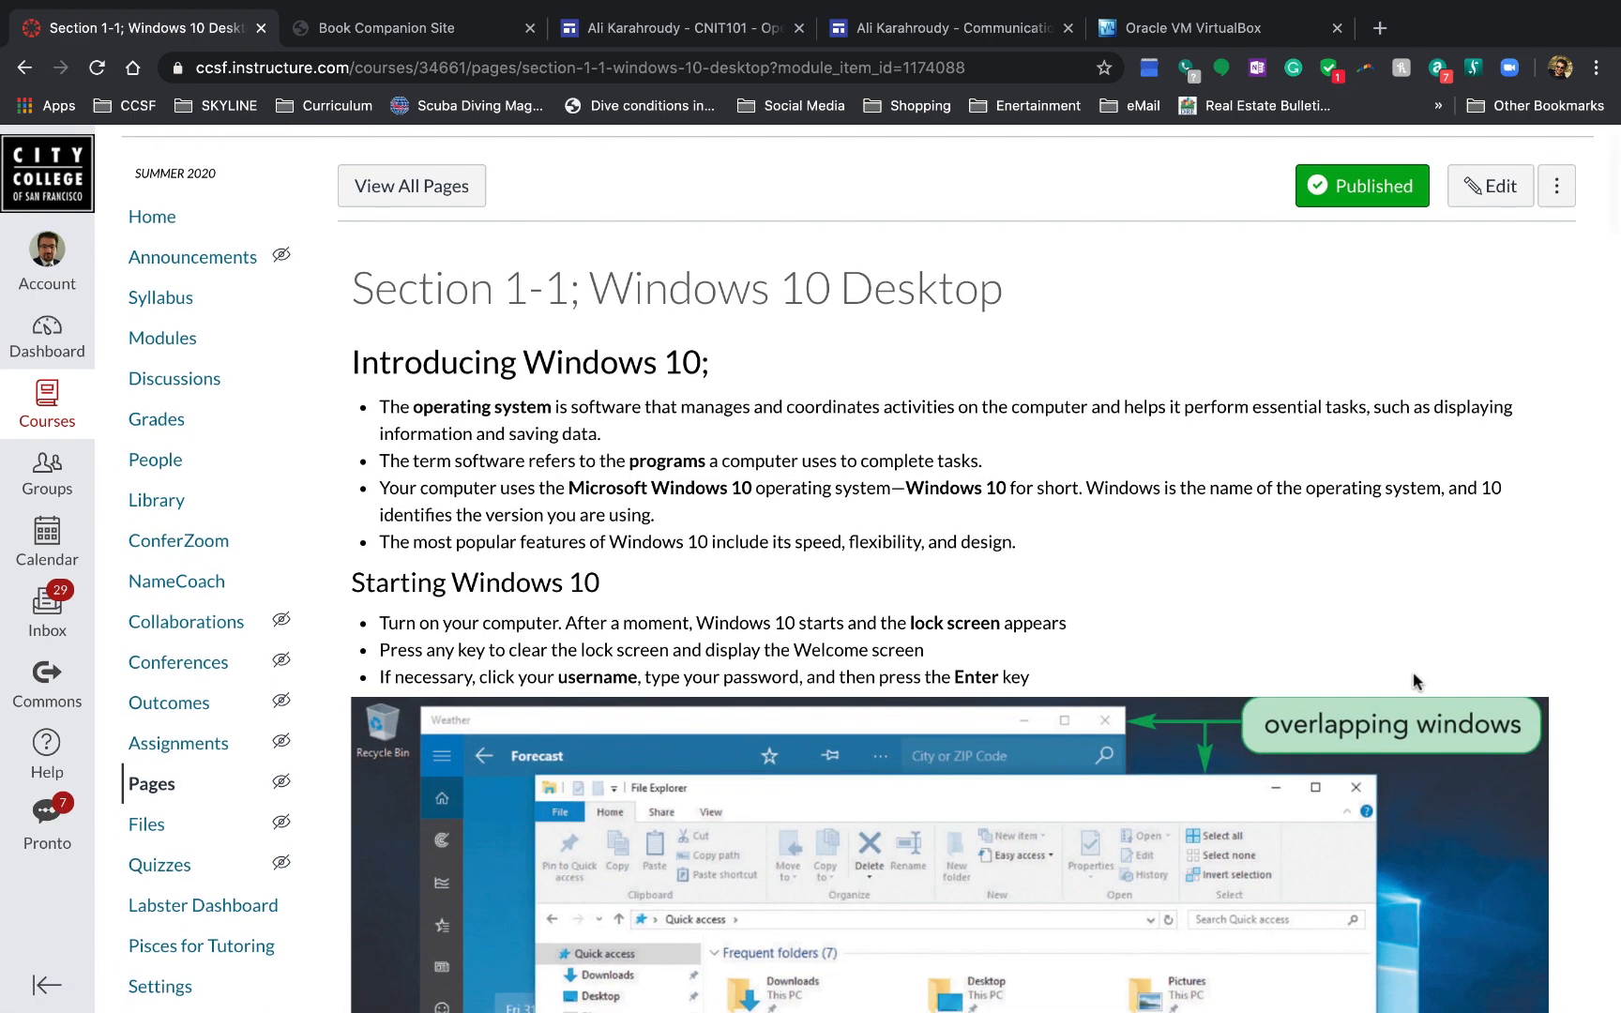
{"action": "scroll", "scroll_direction": "down", "scroll_amount": 3}
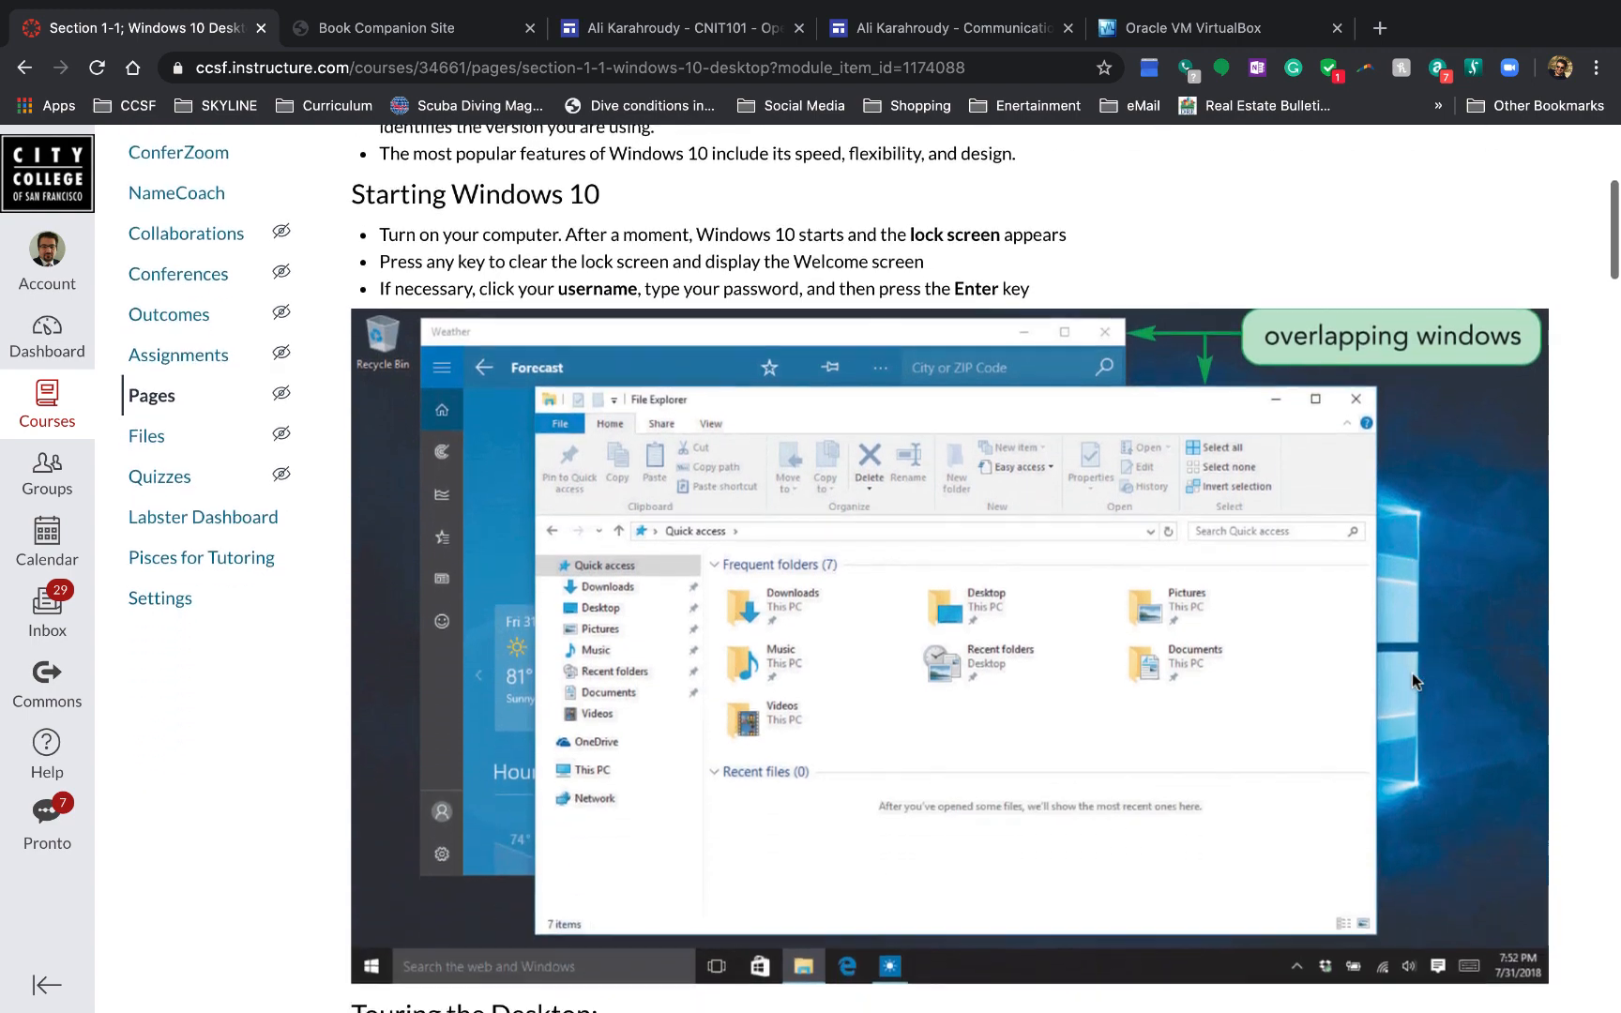
{"action": "mouse_move", "coordinate": [1289, 522]}
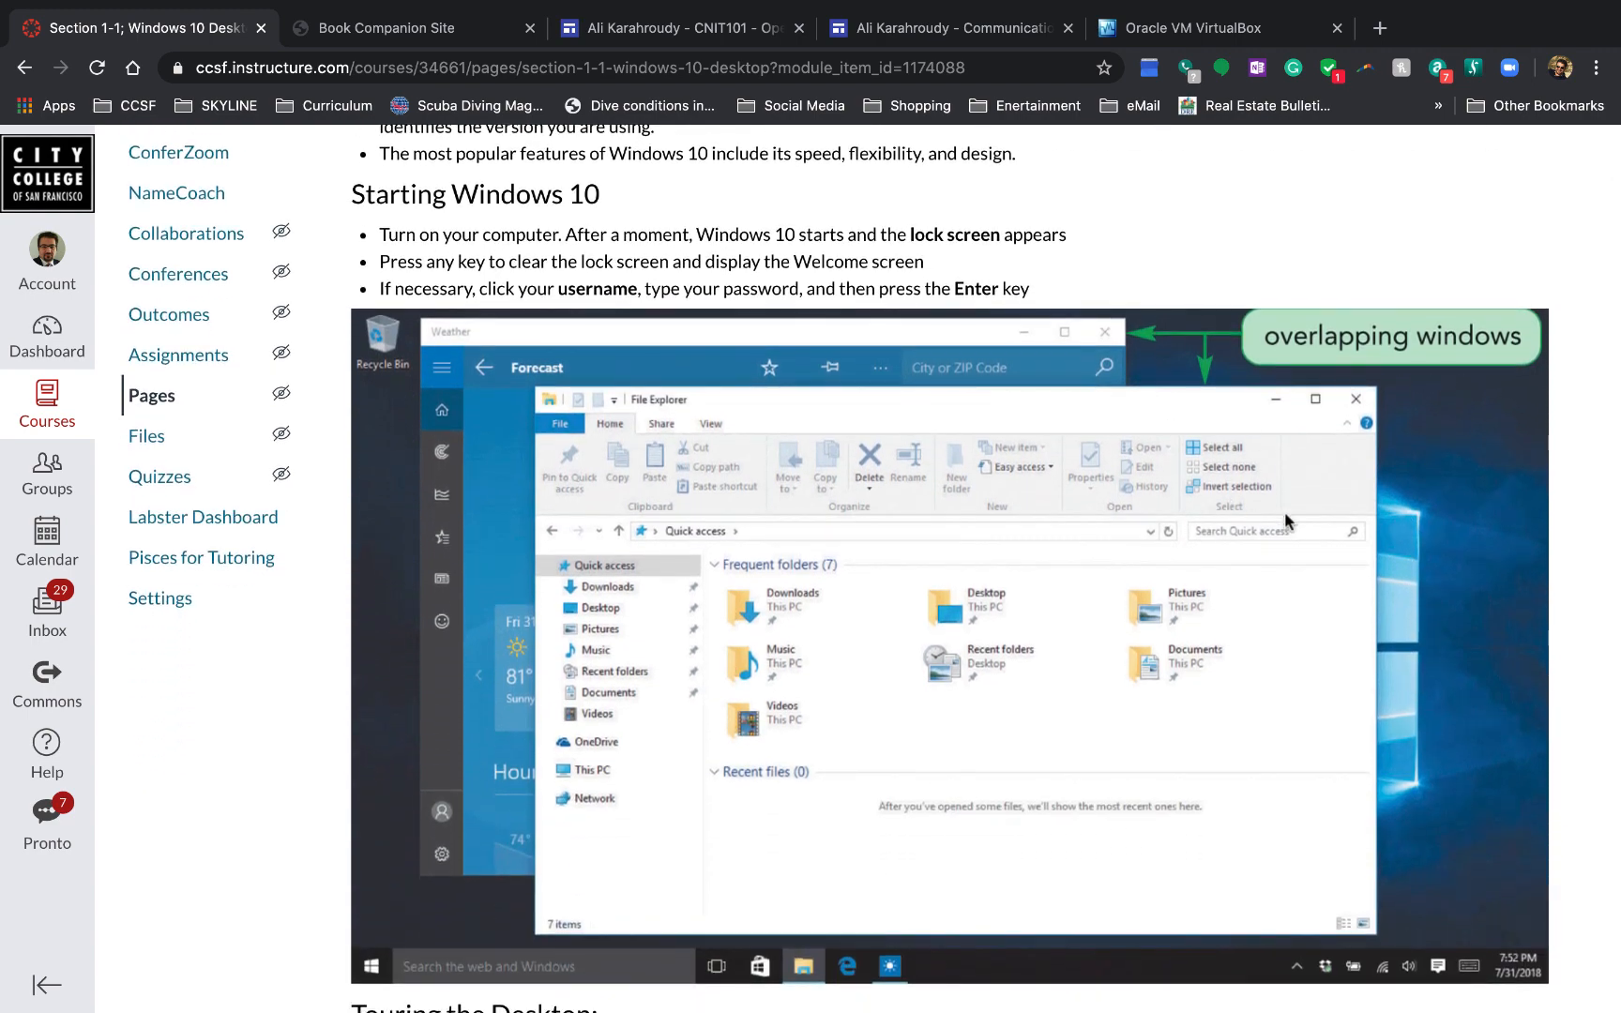
{"action": "mouse_move", "coordinate": [1080, 651]}
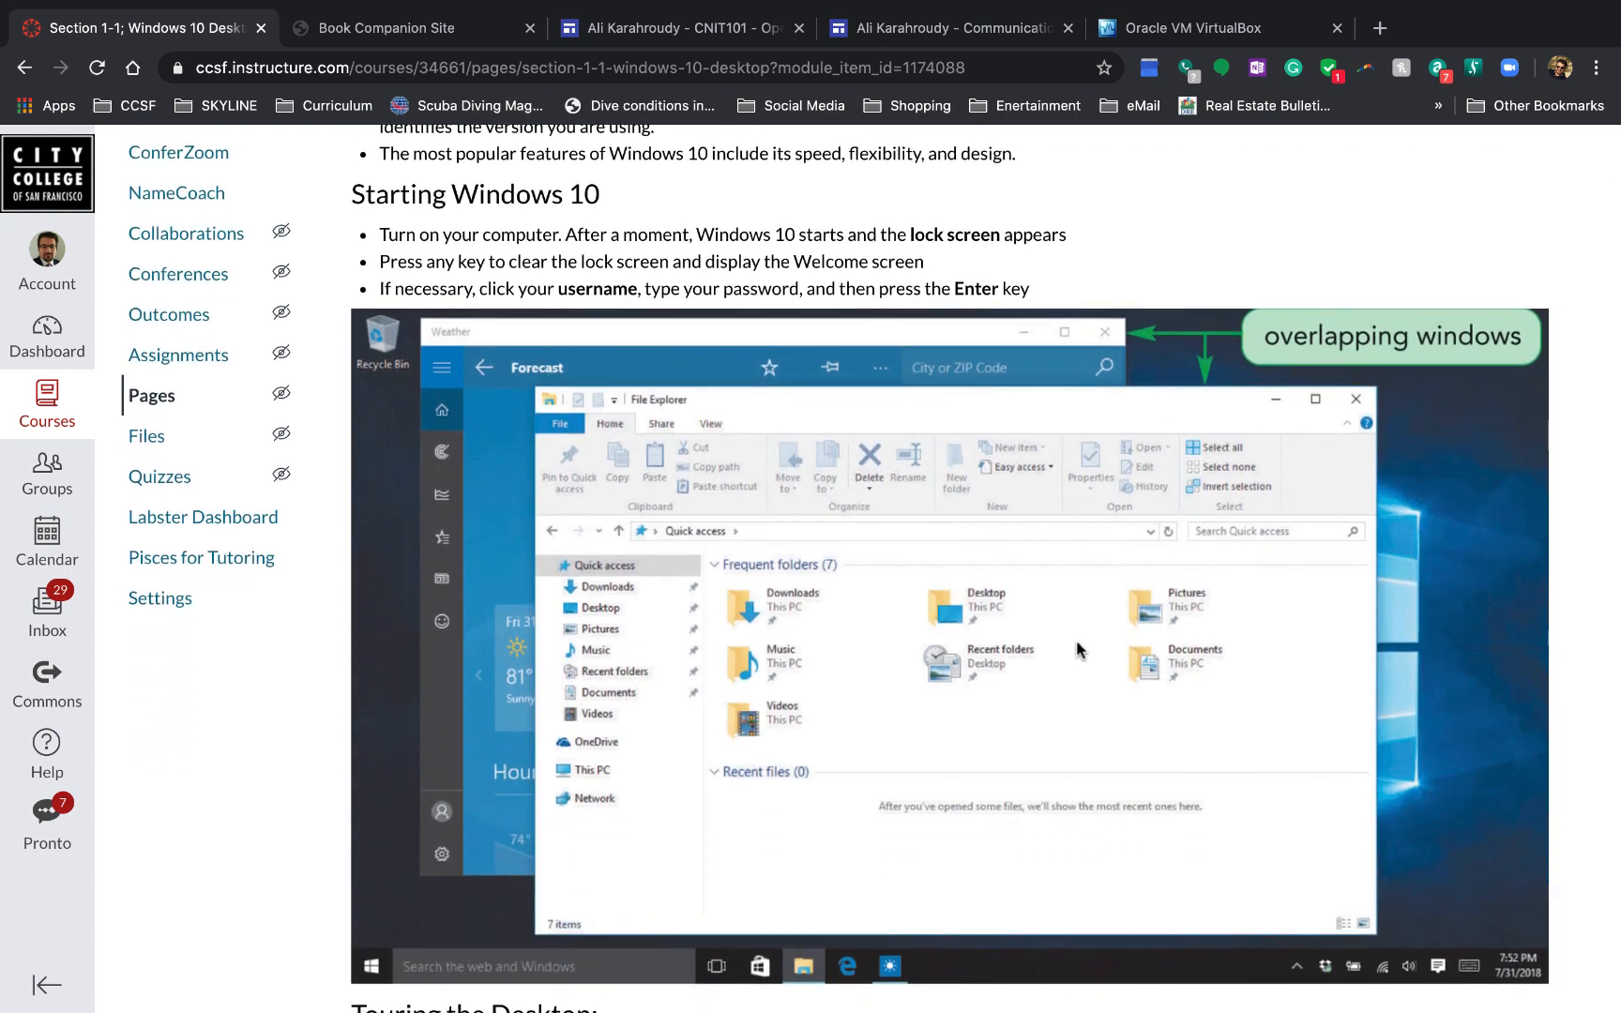
{"action": "mouse_move", "coordinate": [527, 310]}
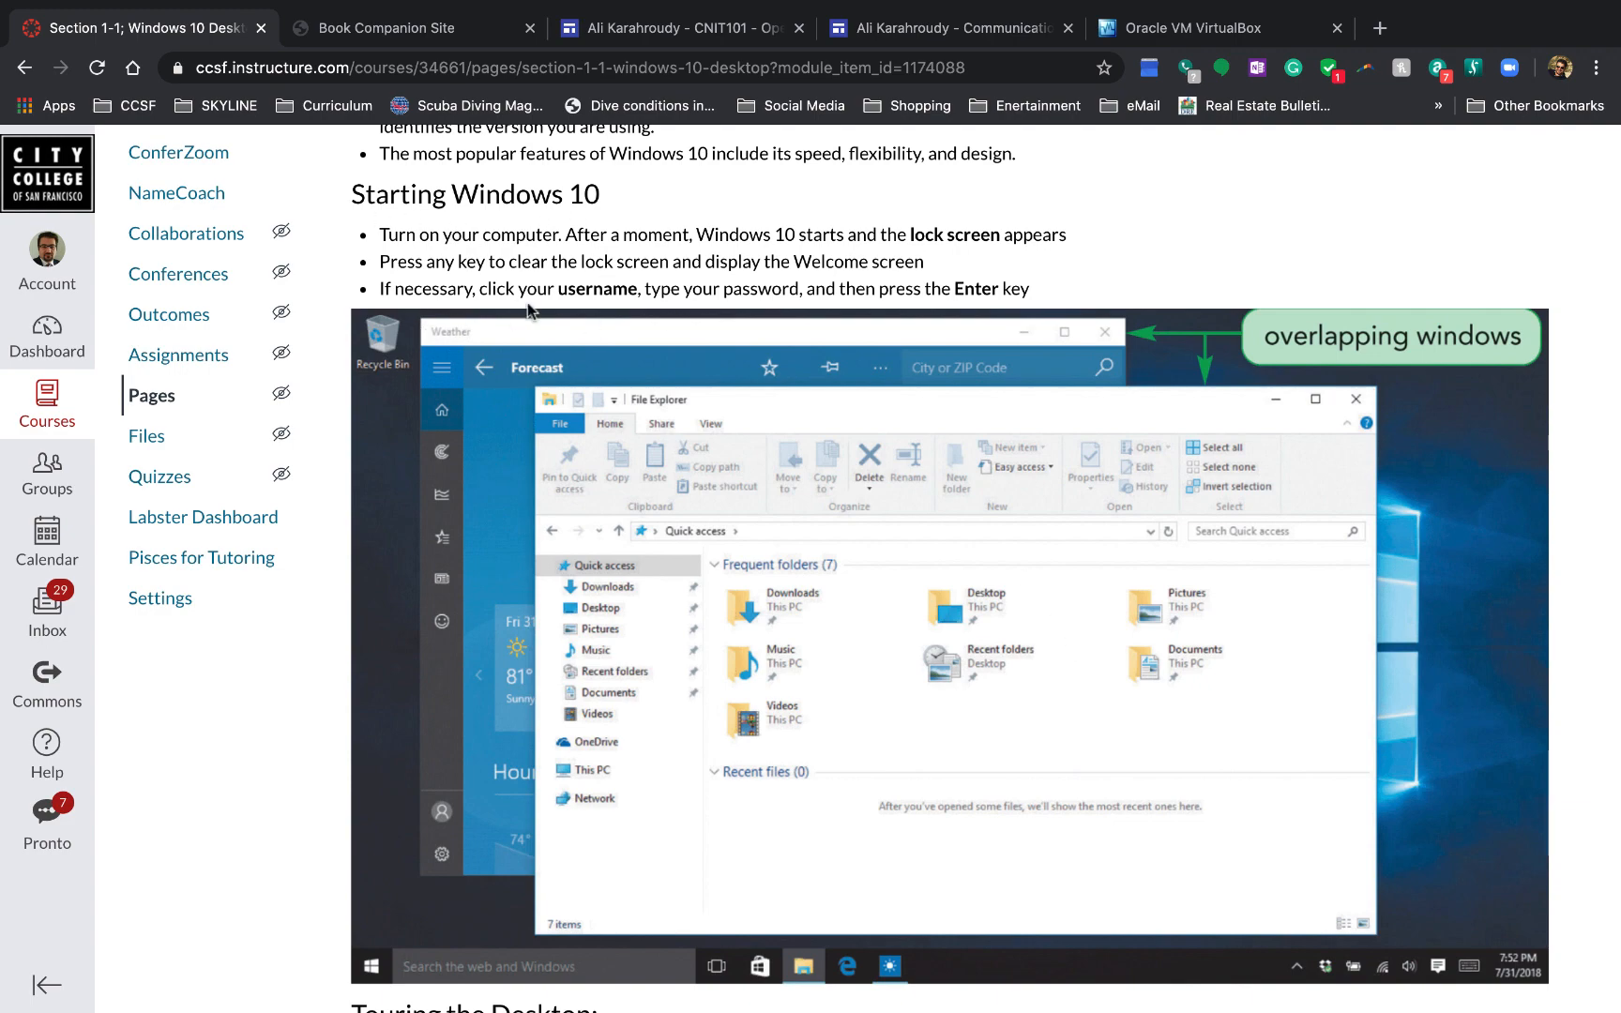
{"action": "scroll", "scroll_direction": "down", "scroll_amount": 3}
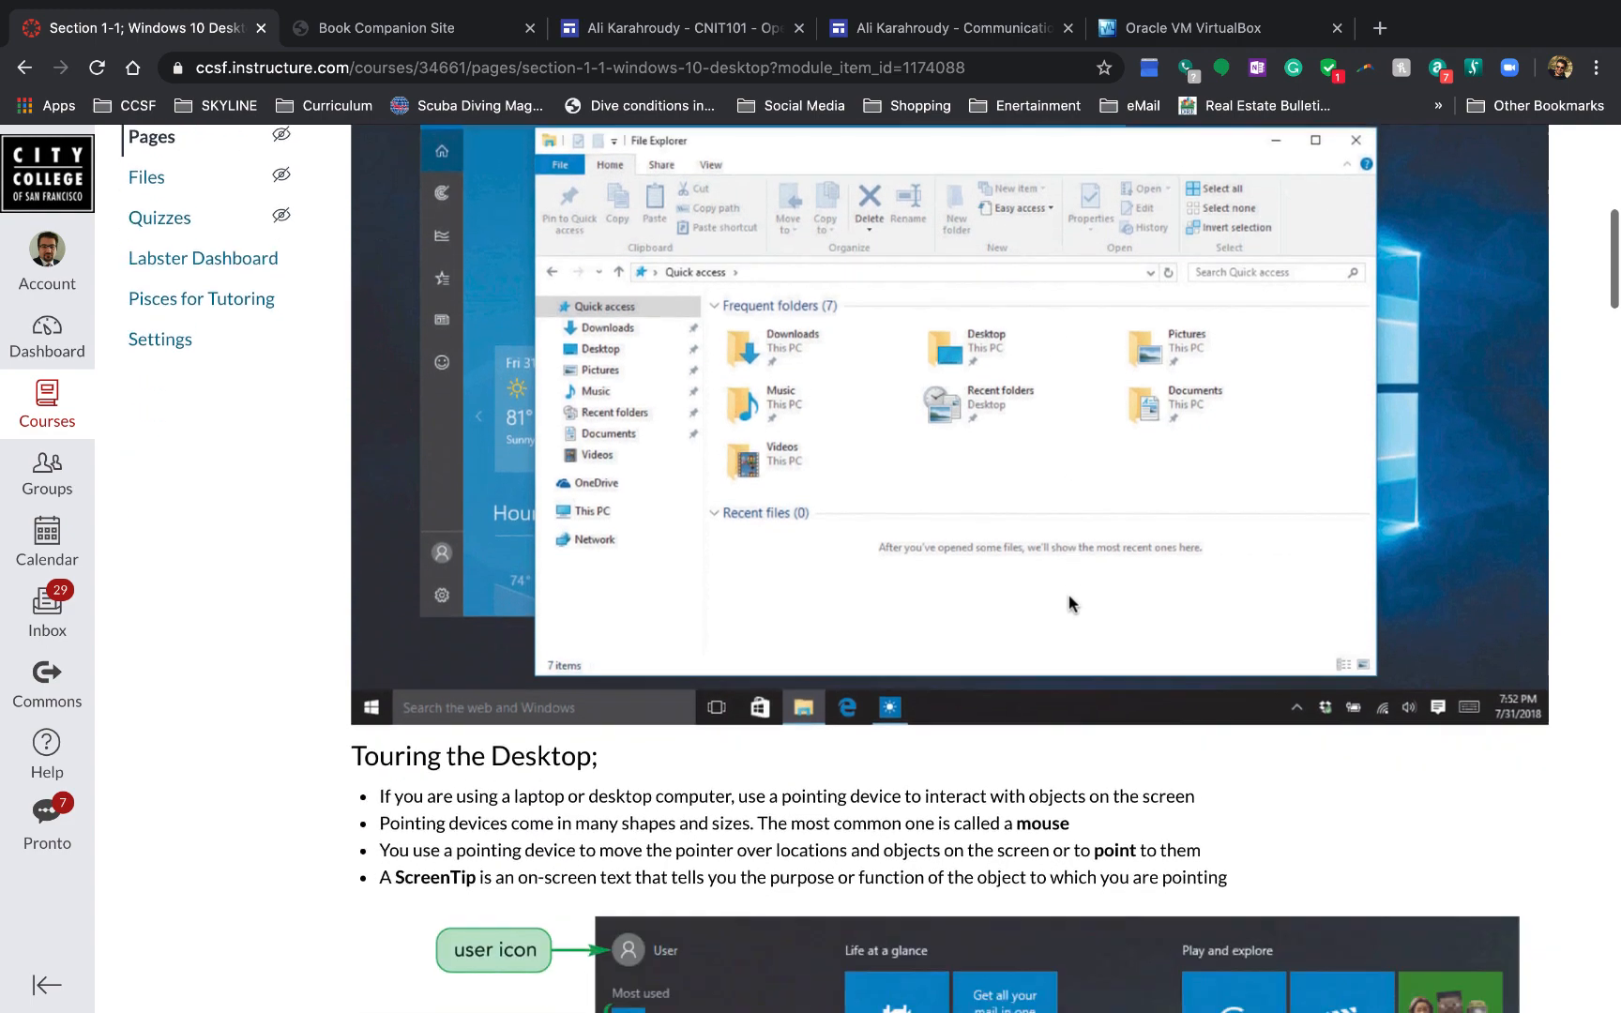
{"action": "scroll", "scroll_direction": "down", "scroll_amount": 3}
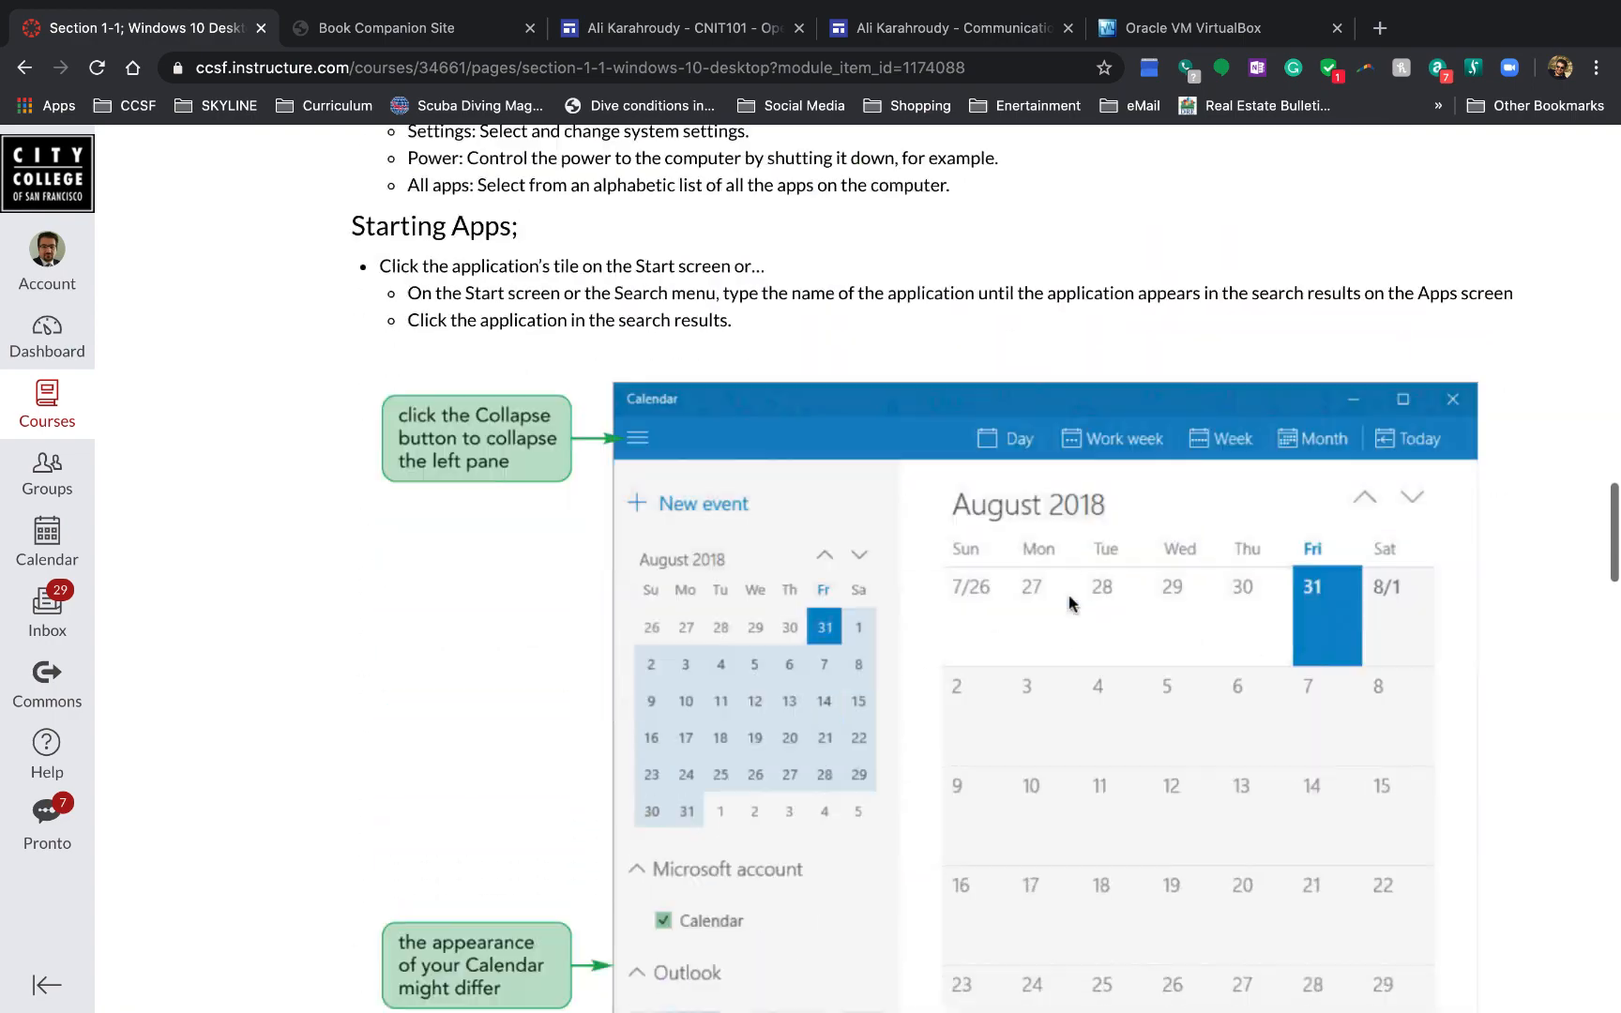
{"action": "scroll", "scroll_direction": "down", "scroll_amount": 3}
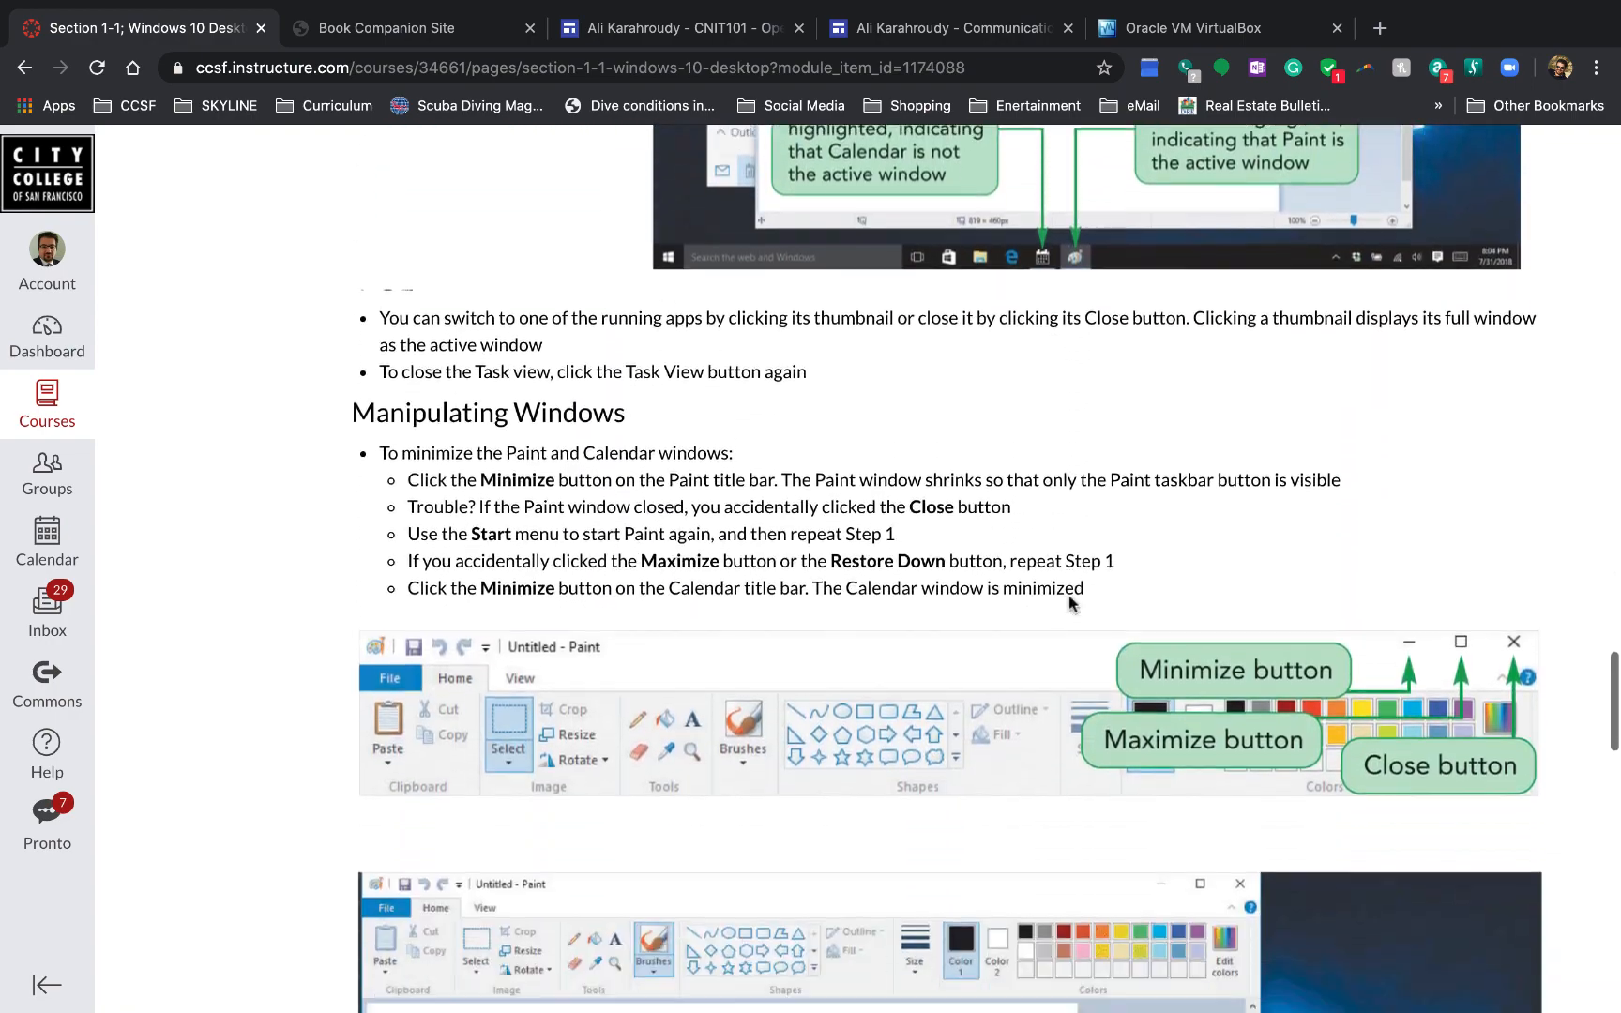
{"action": "scroll", "scroll_direction": "down", "scroll_amount": 3}
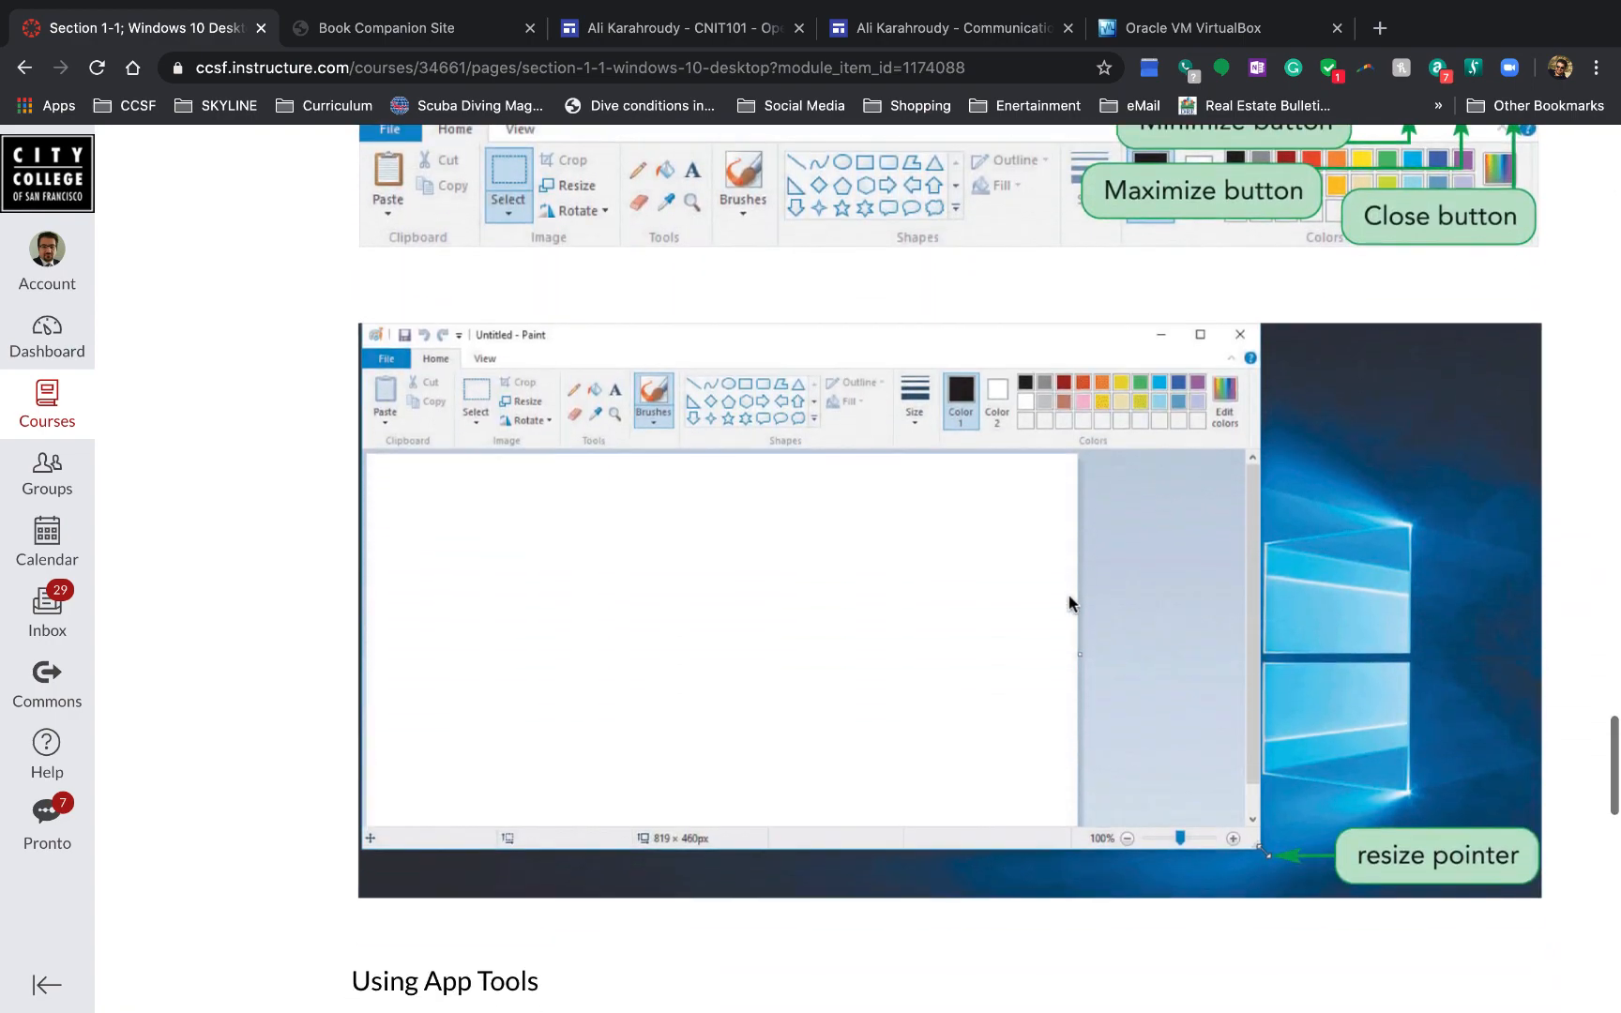
{"action": "scroll", "scroll_direction": "down", "scroll_amount": 3}
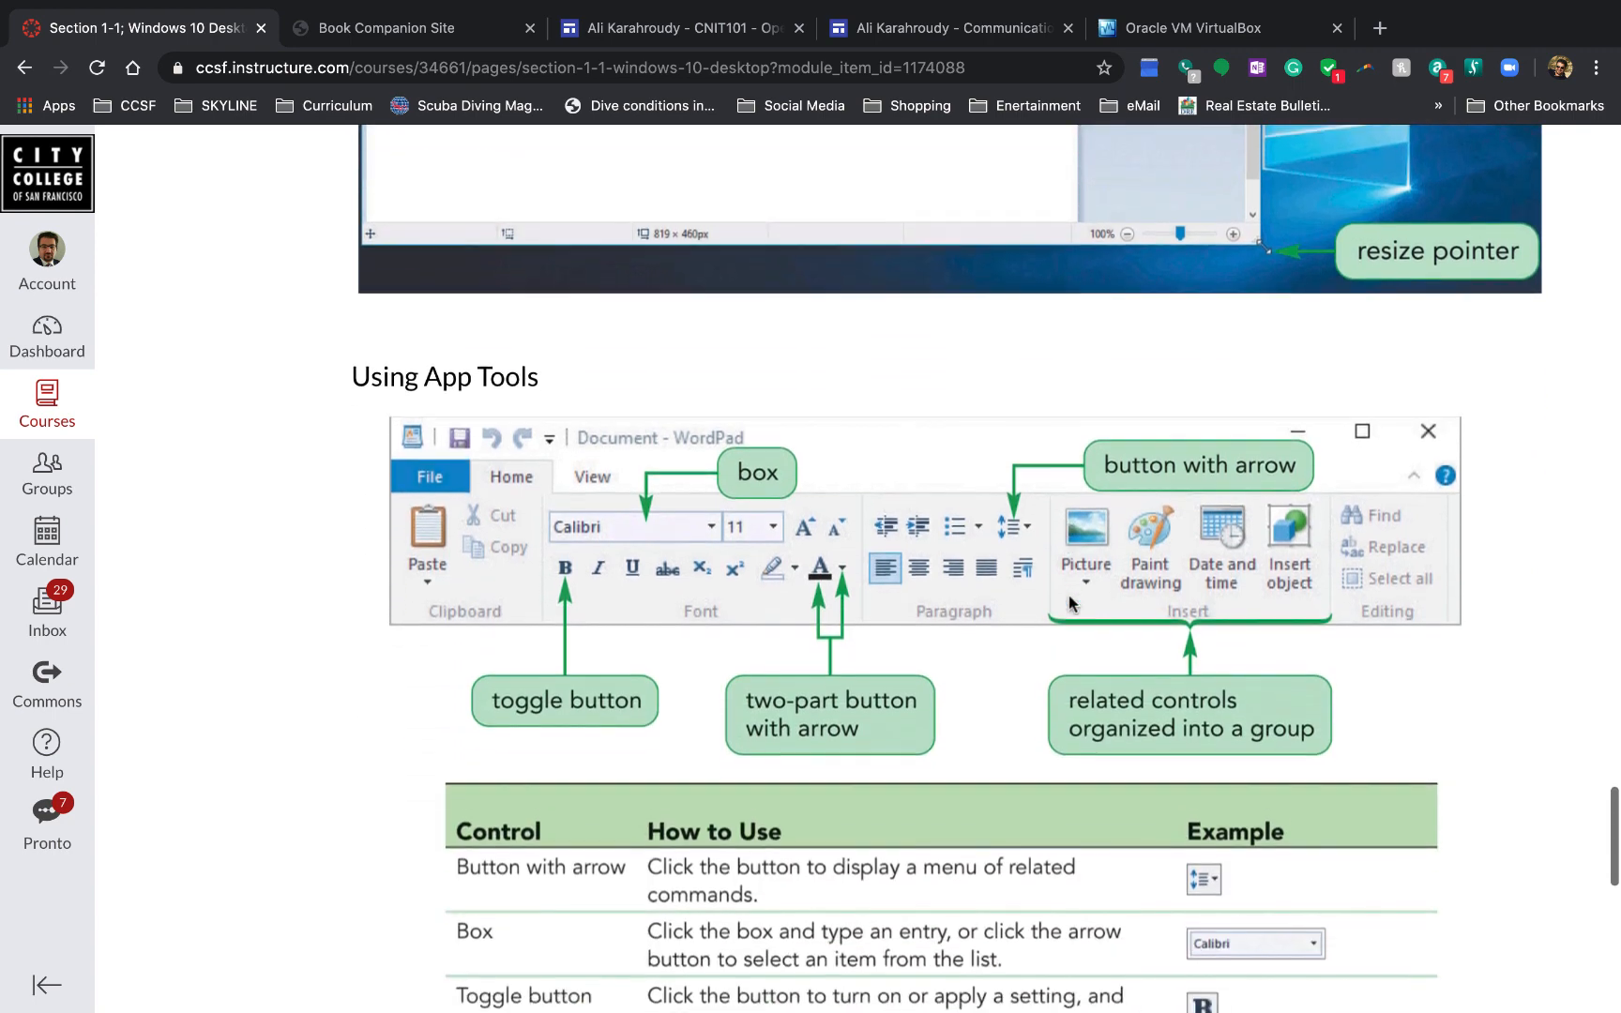
{"action": "scroll", "scroll_direction": "down", "scroll_amount": 3}
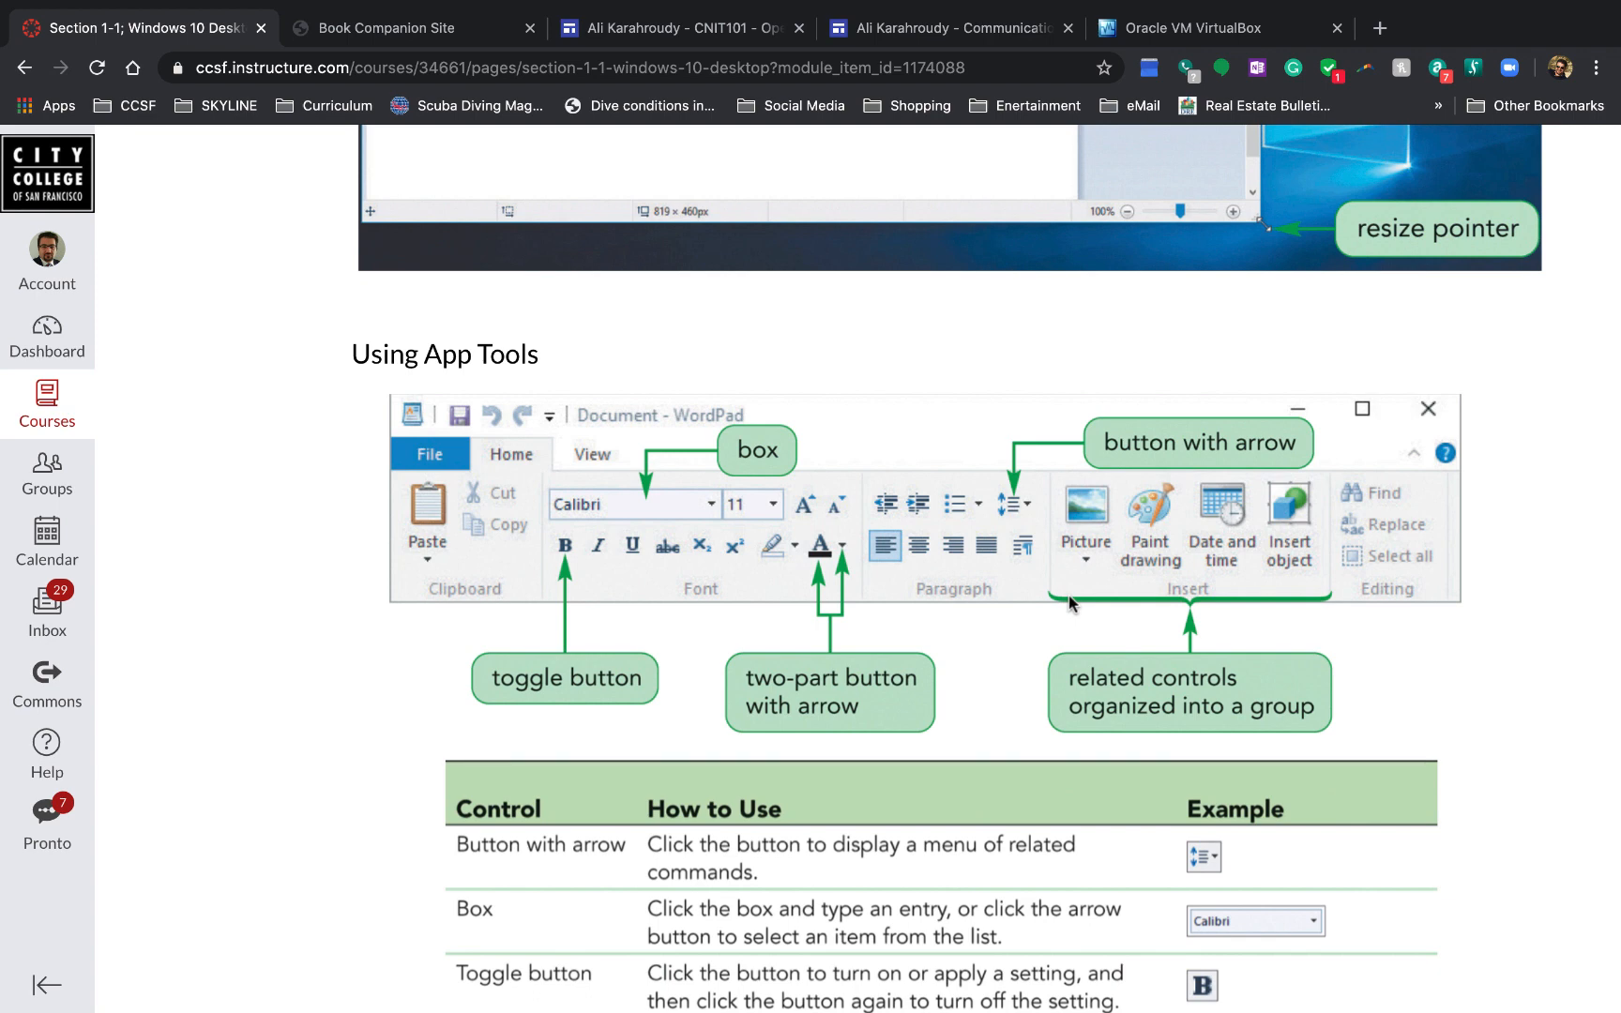
{"action": "mouse_move", "coordinate": [791, 623]}
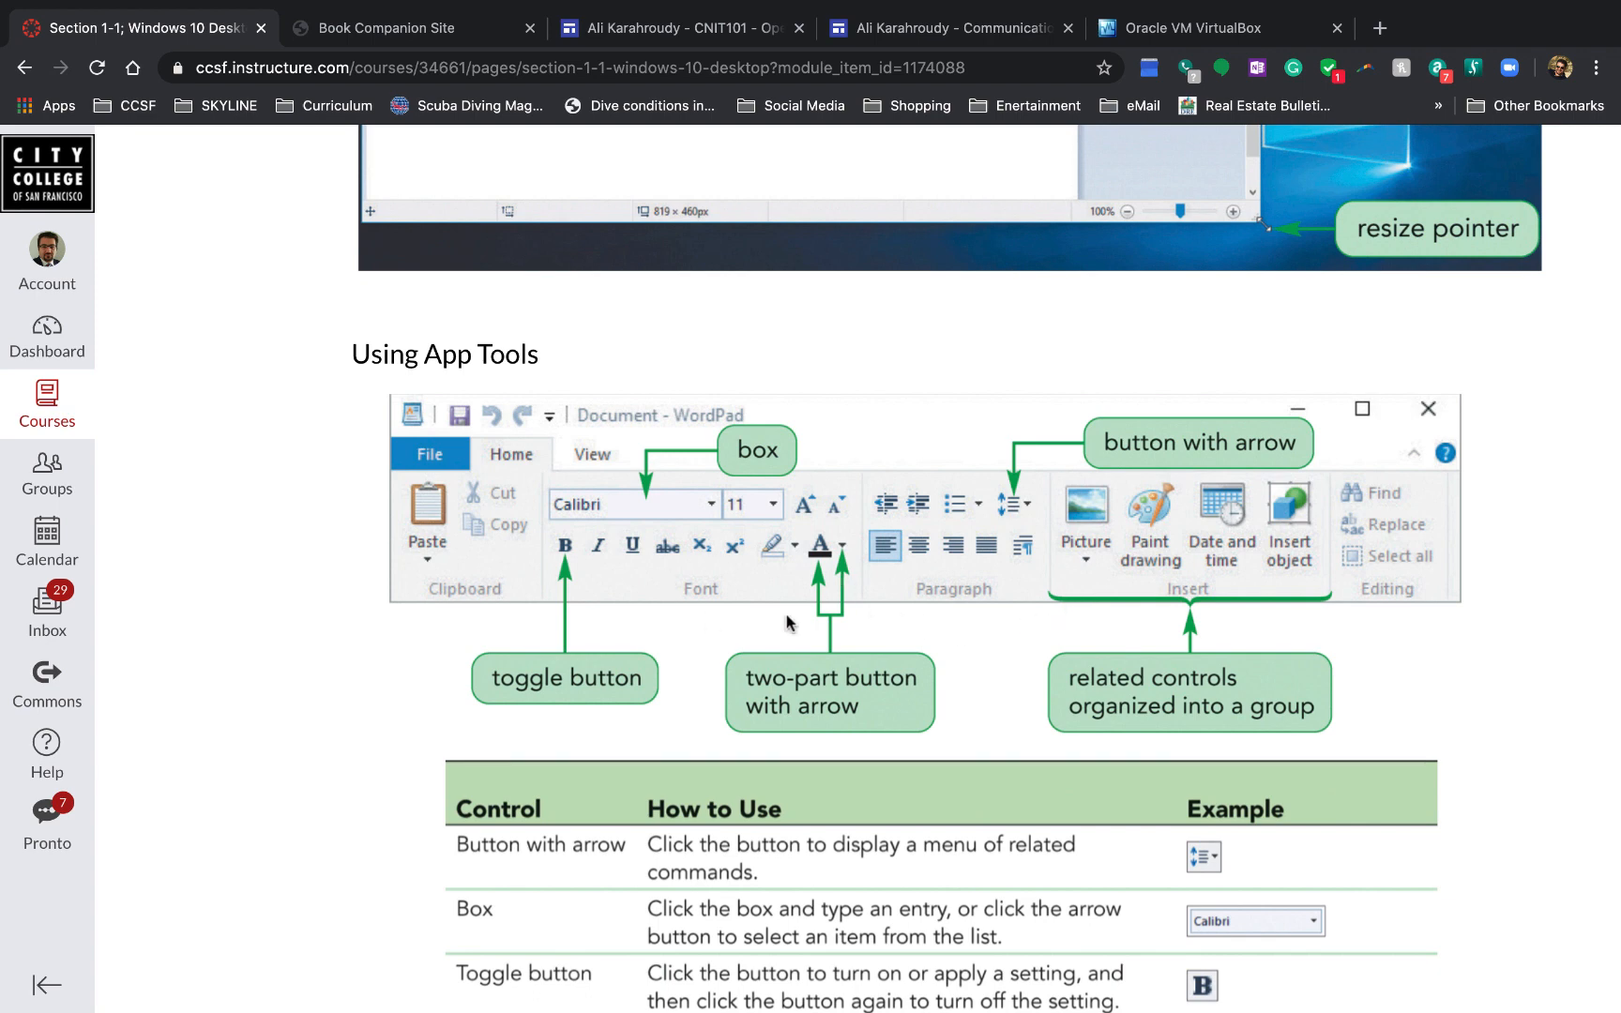
Step: Read the rest of the Windows 10 page and continue to Discussion 1
{"action": "scroll", "scroll_direction": "down", "scroll_amount": 3}
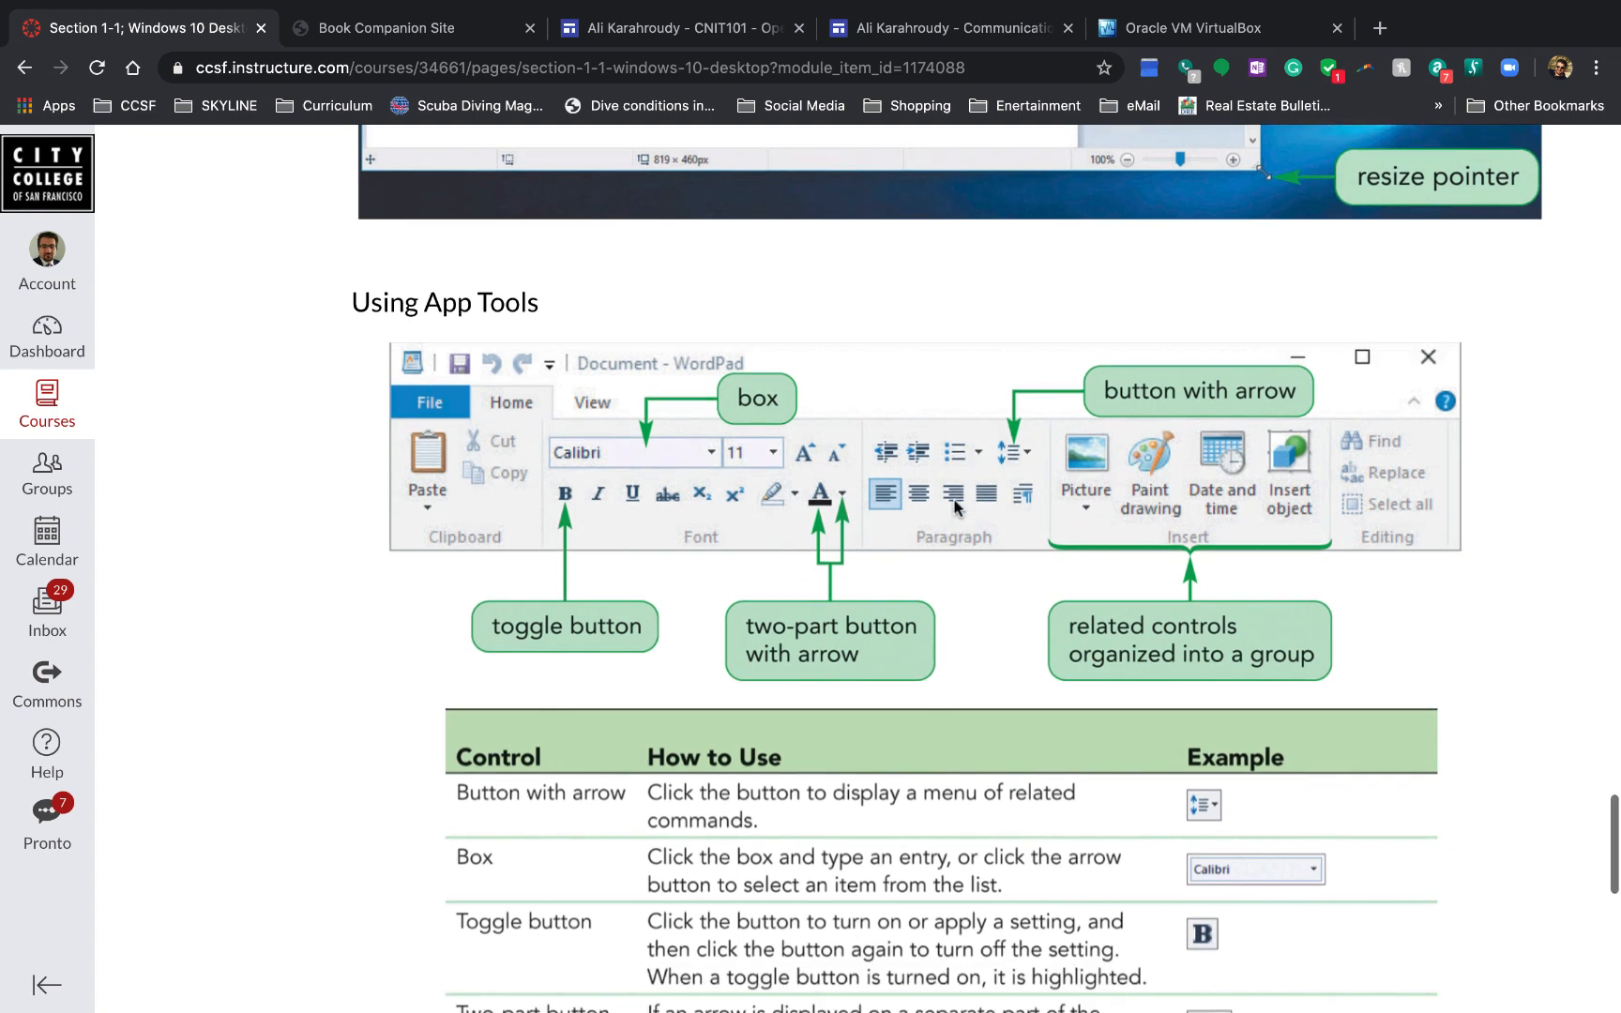
{"action": "scroll", "scroll_direction": "down", "scroll_amount": 3}
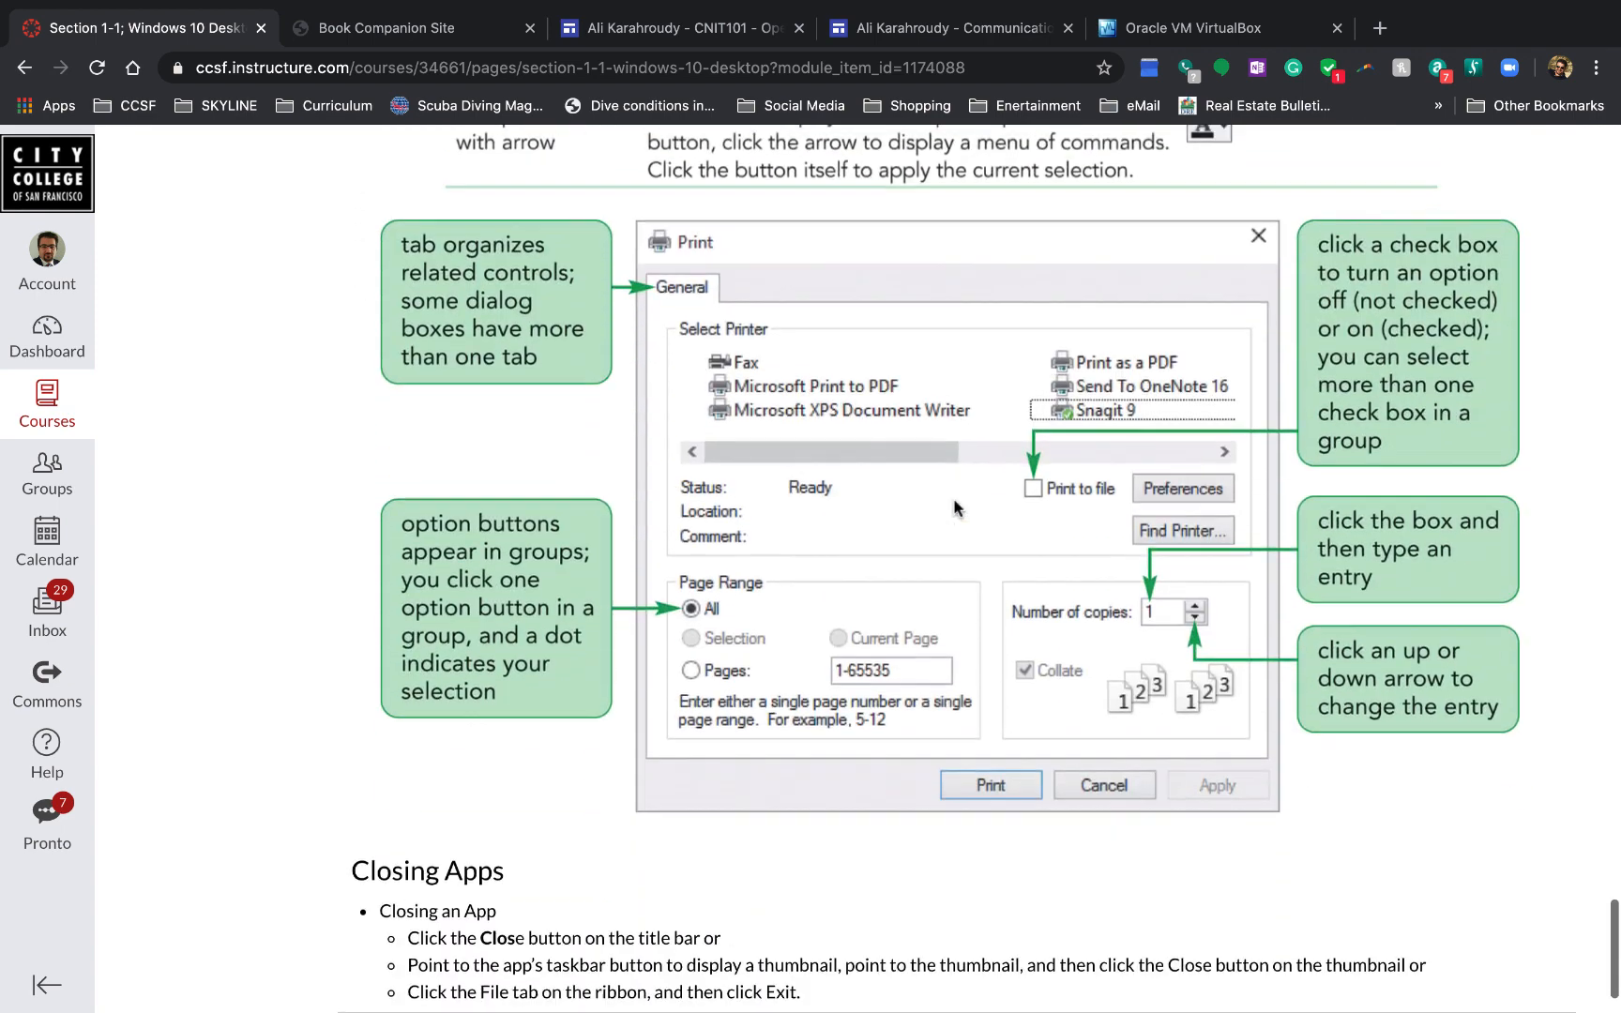
{"action": "scroll", "scroll_direction": "down", "scroll_amount": 3}
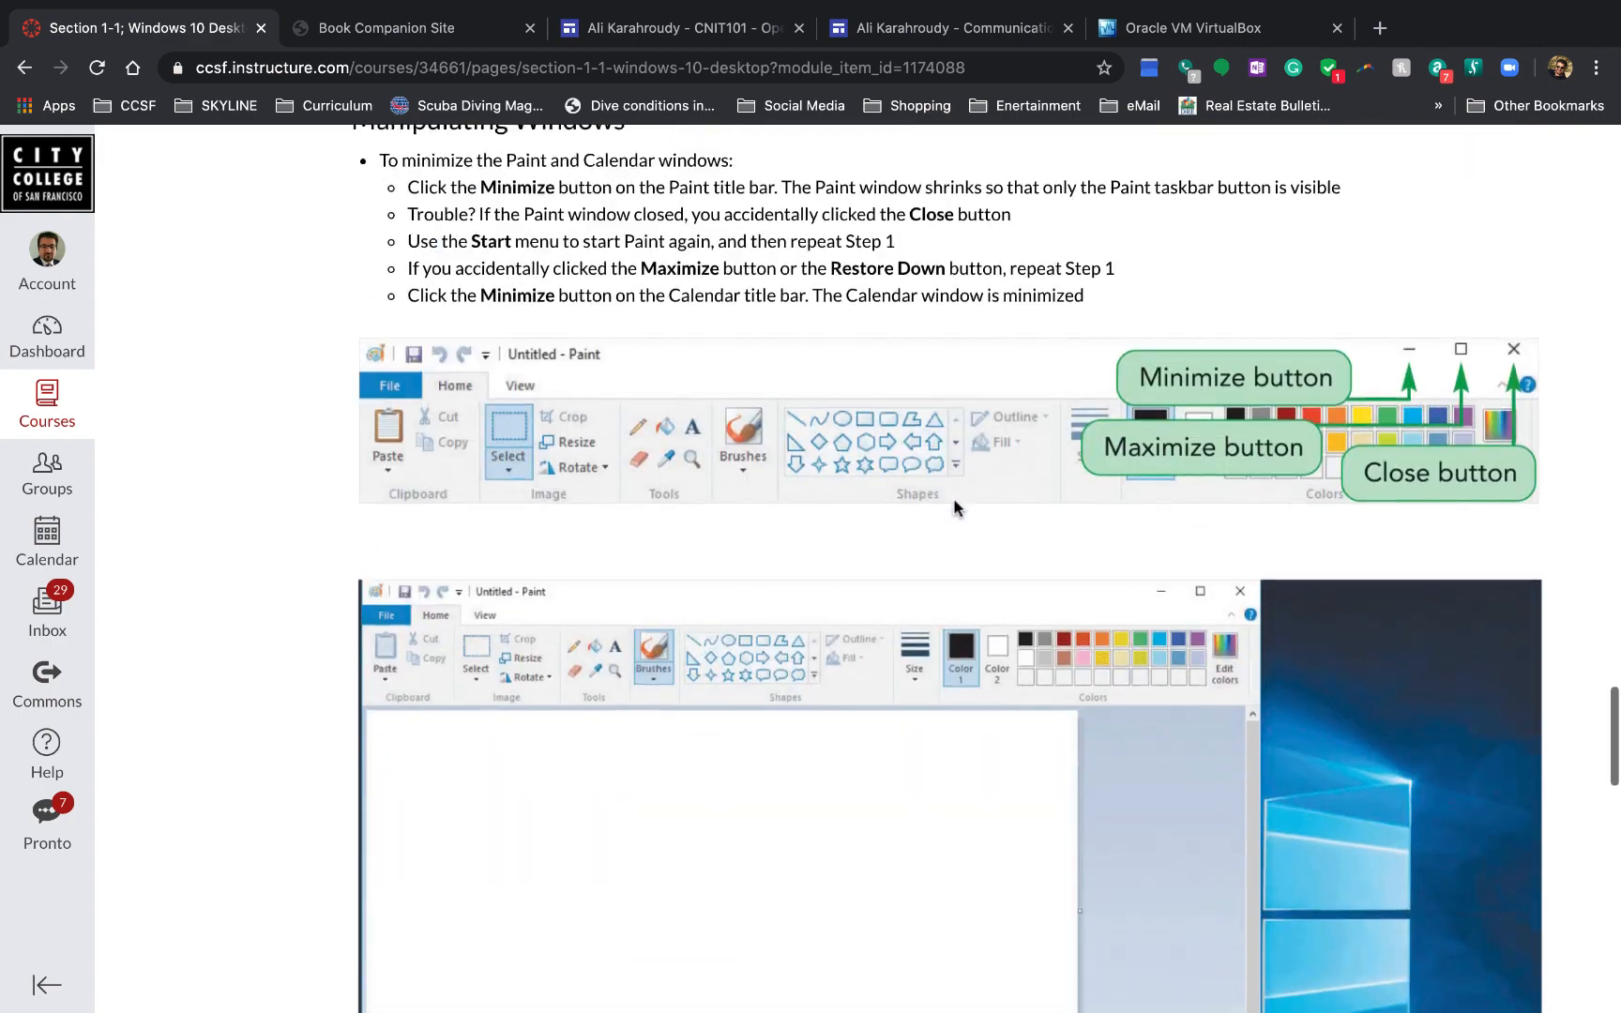
{"action": "scroll", "scroll_direction": "down", "scroll_amount": 3}
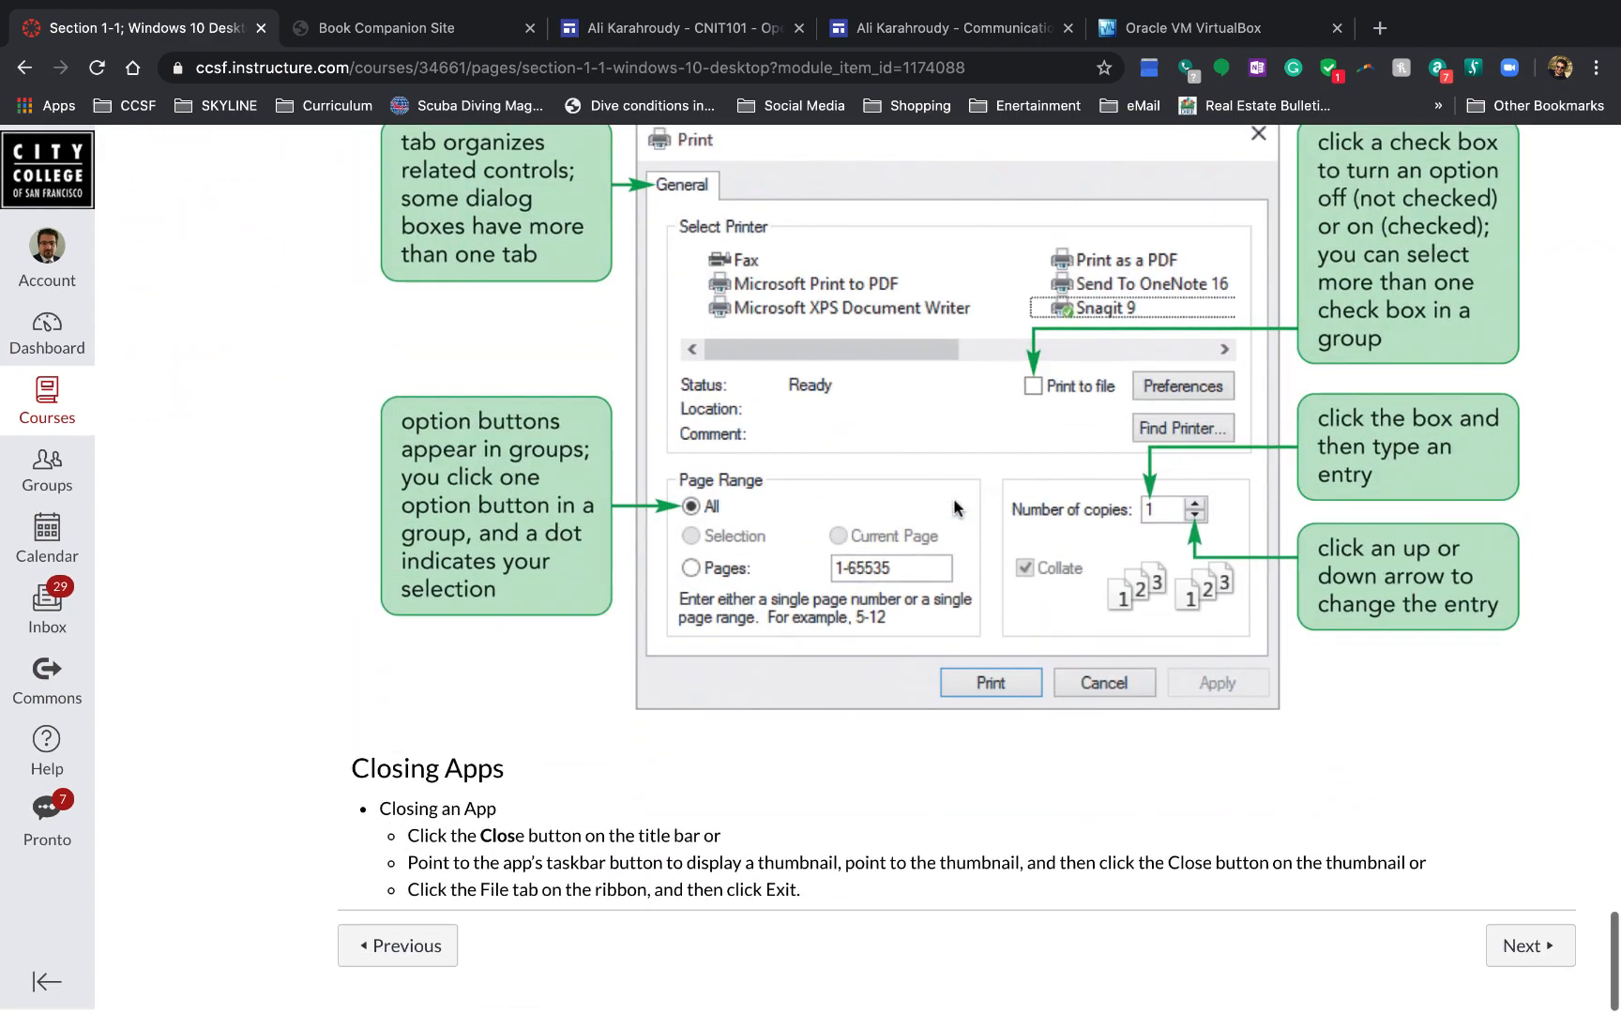
{"action": "left_click", "coordinate": [1529, 950]}
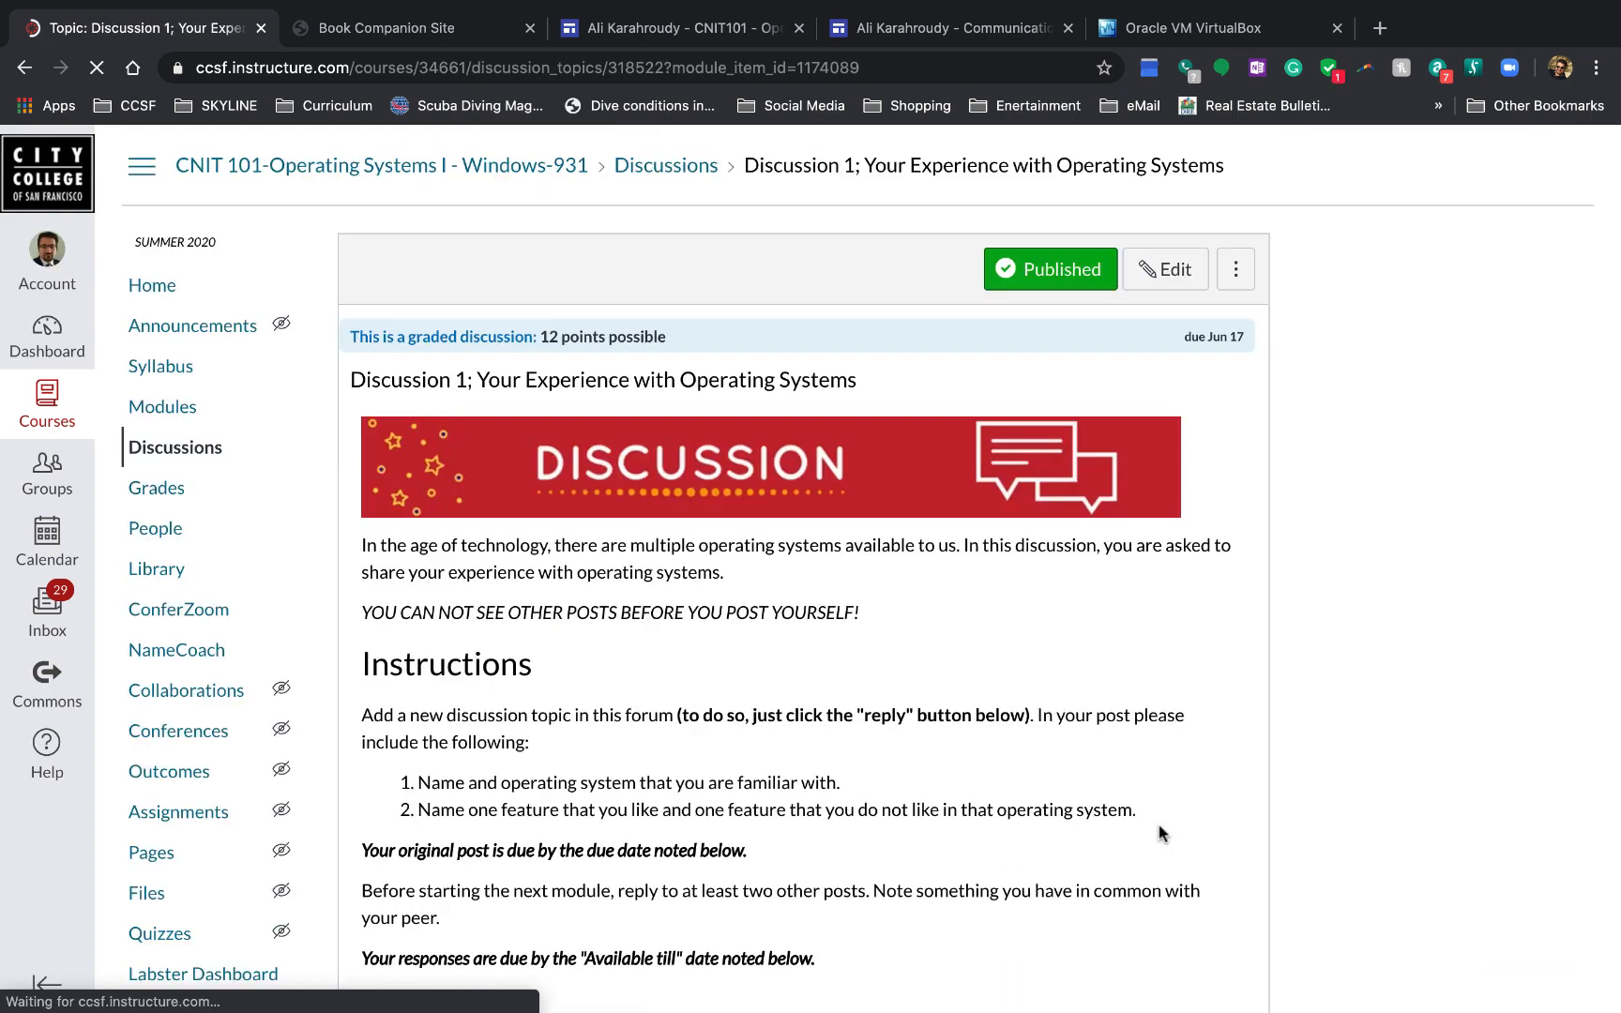
{"action": "scroll", "scroll_direction": "down", "scroll_amount": 3}
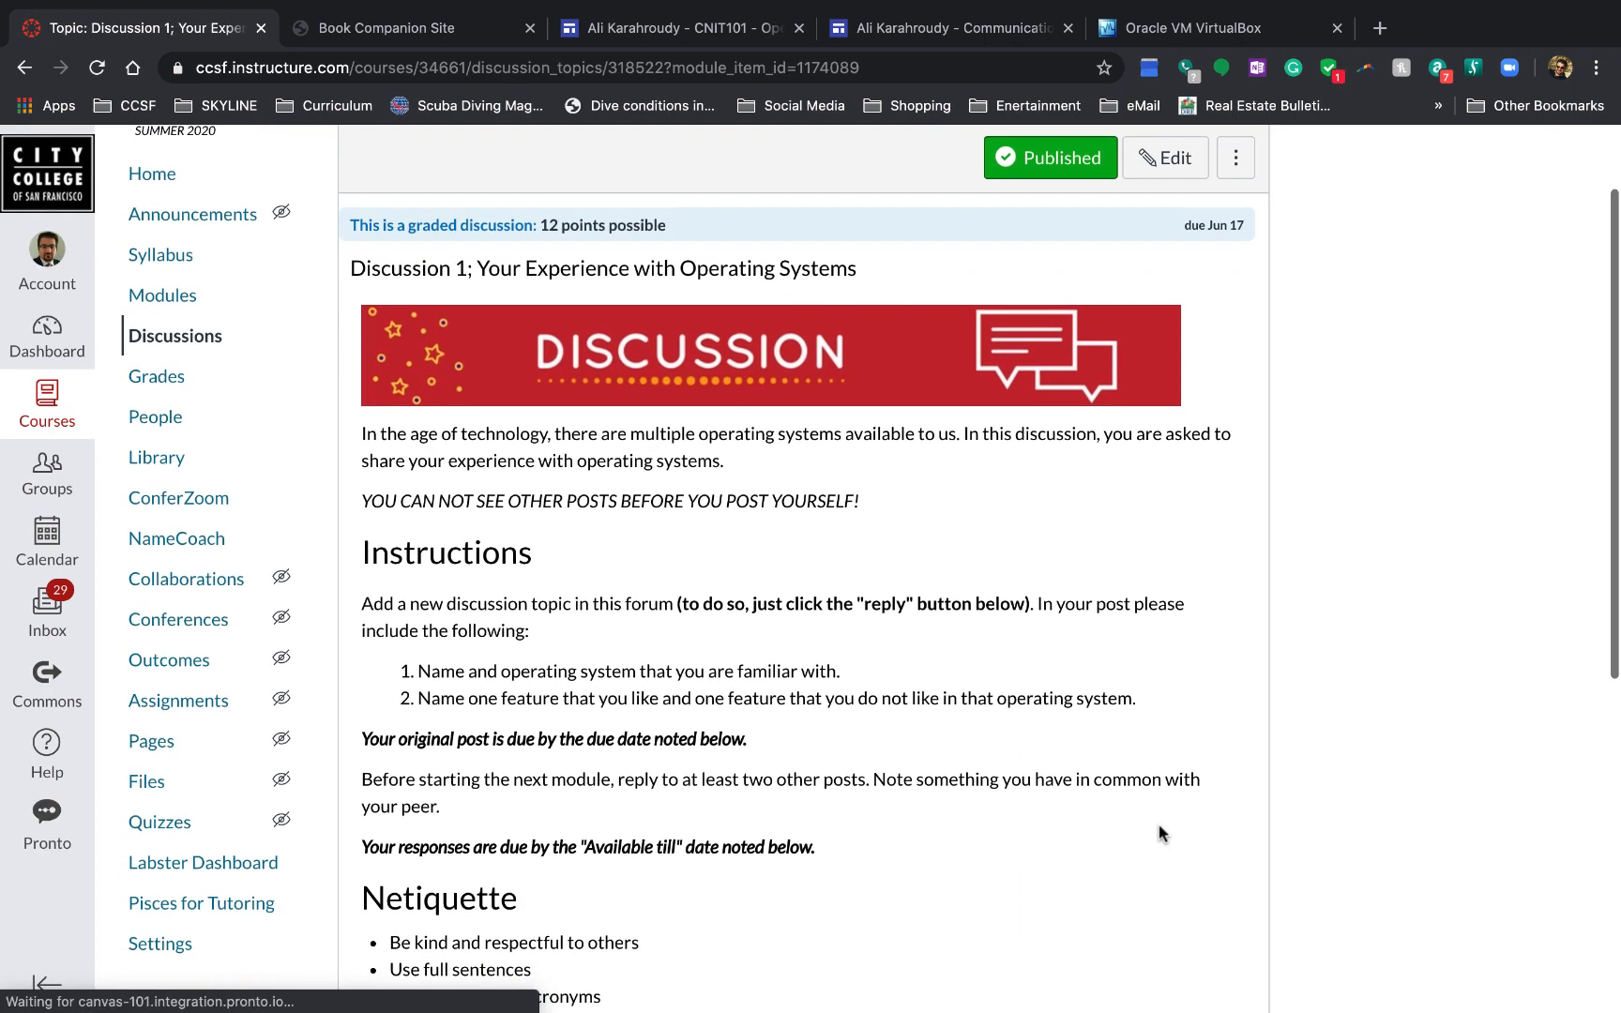
{"action": "scroll", "scroll_direction": "down", "scroll_amount": 3}
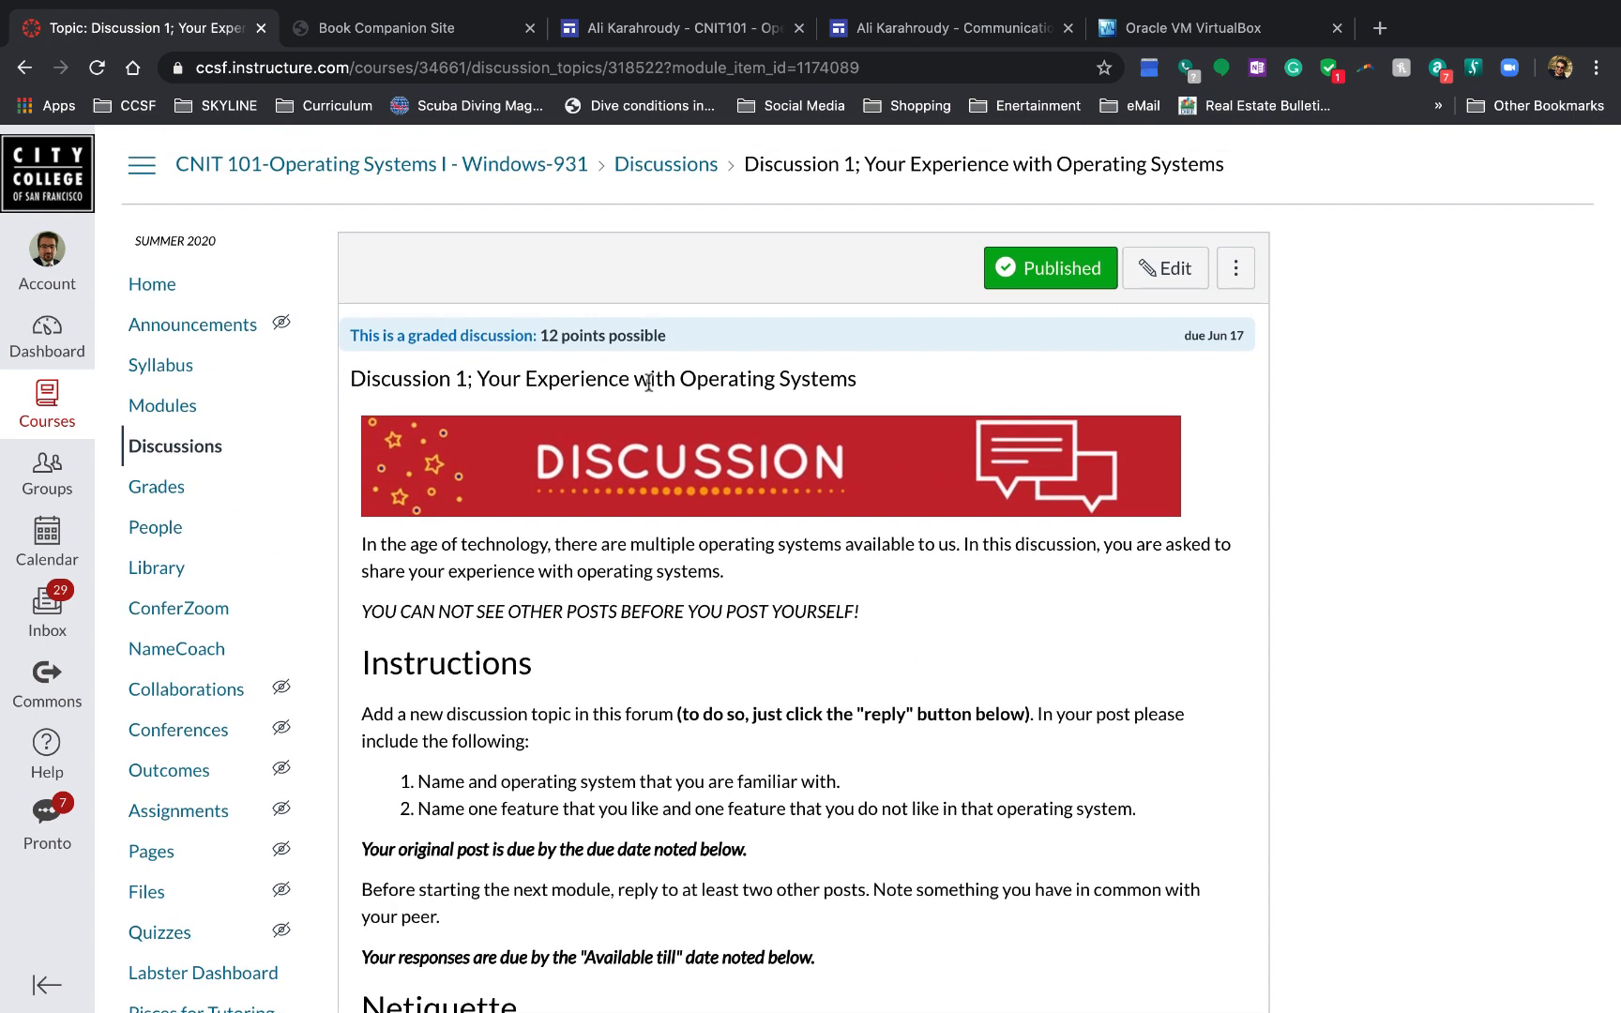
{"action": "scroll", "scroll_direction": "down", "scroll_amount": 3}
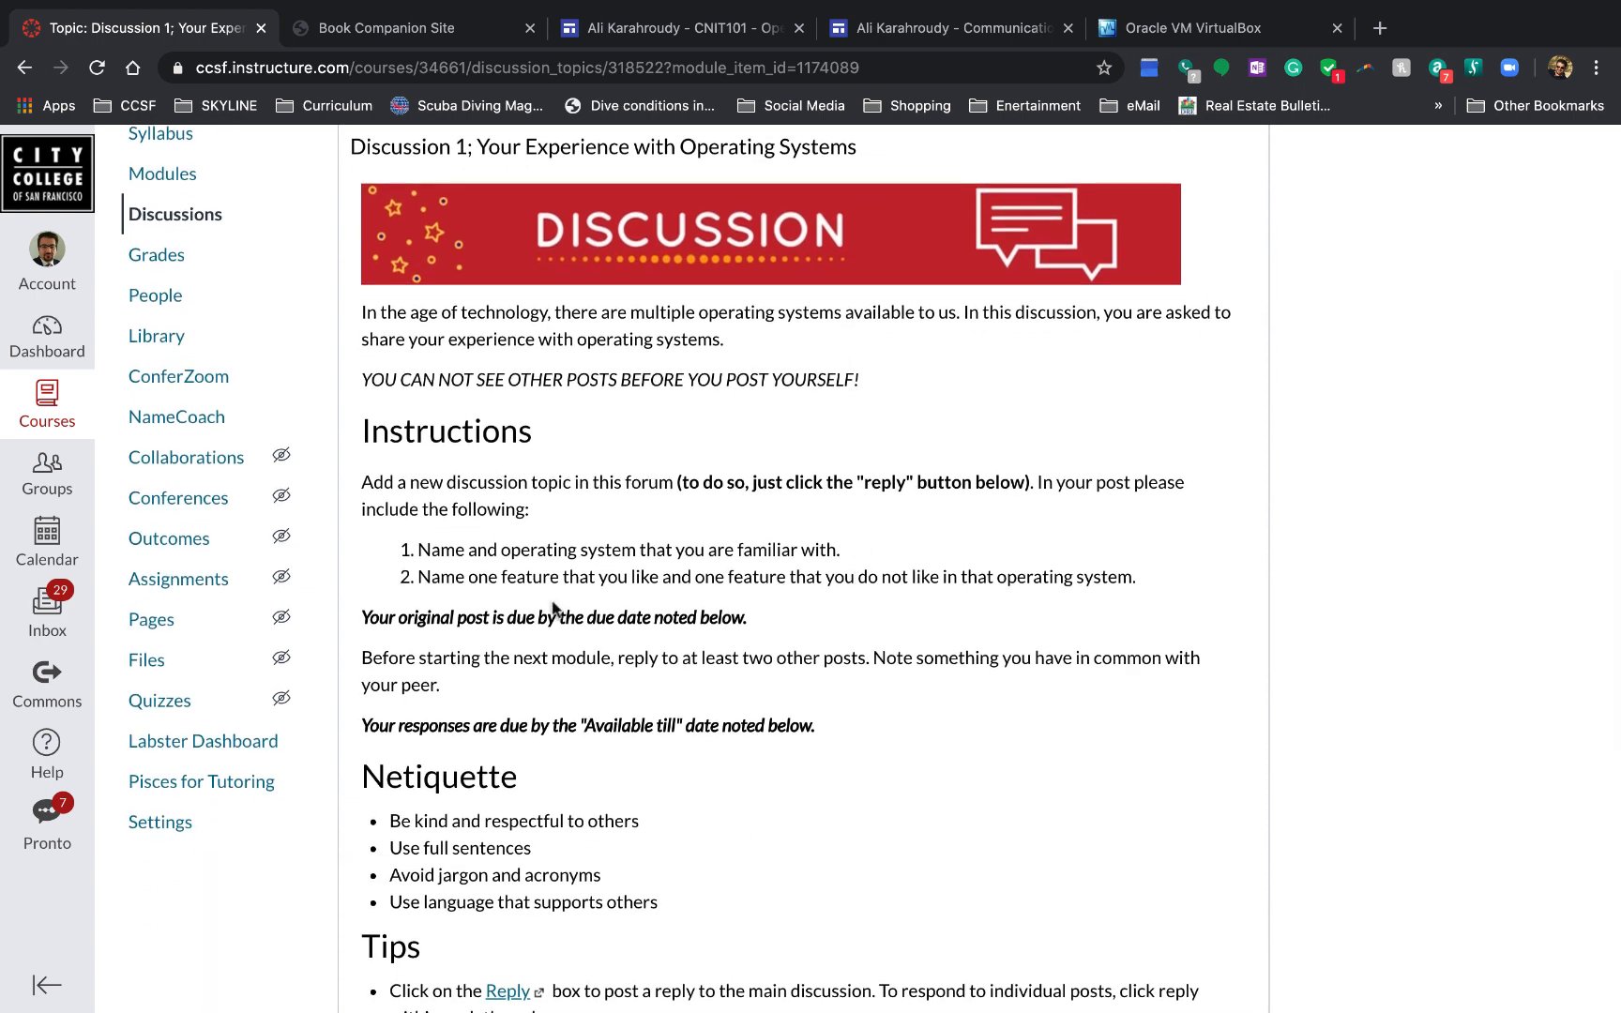
{"action": "mouse_move", "coordinate": [772, 625]}
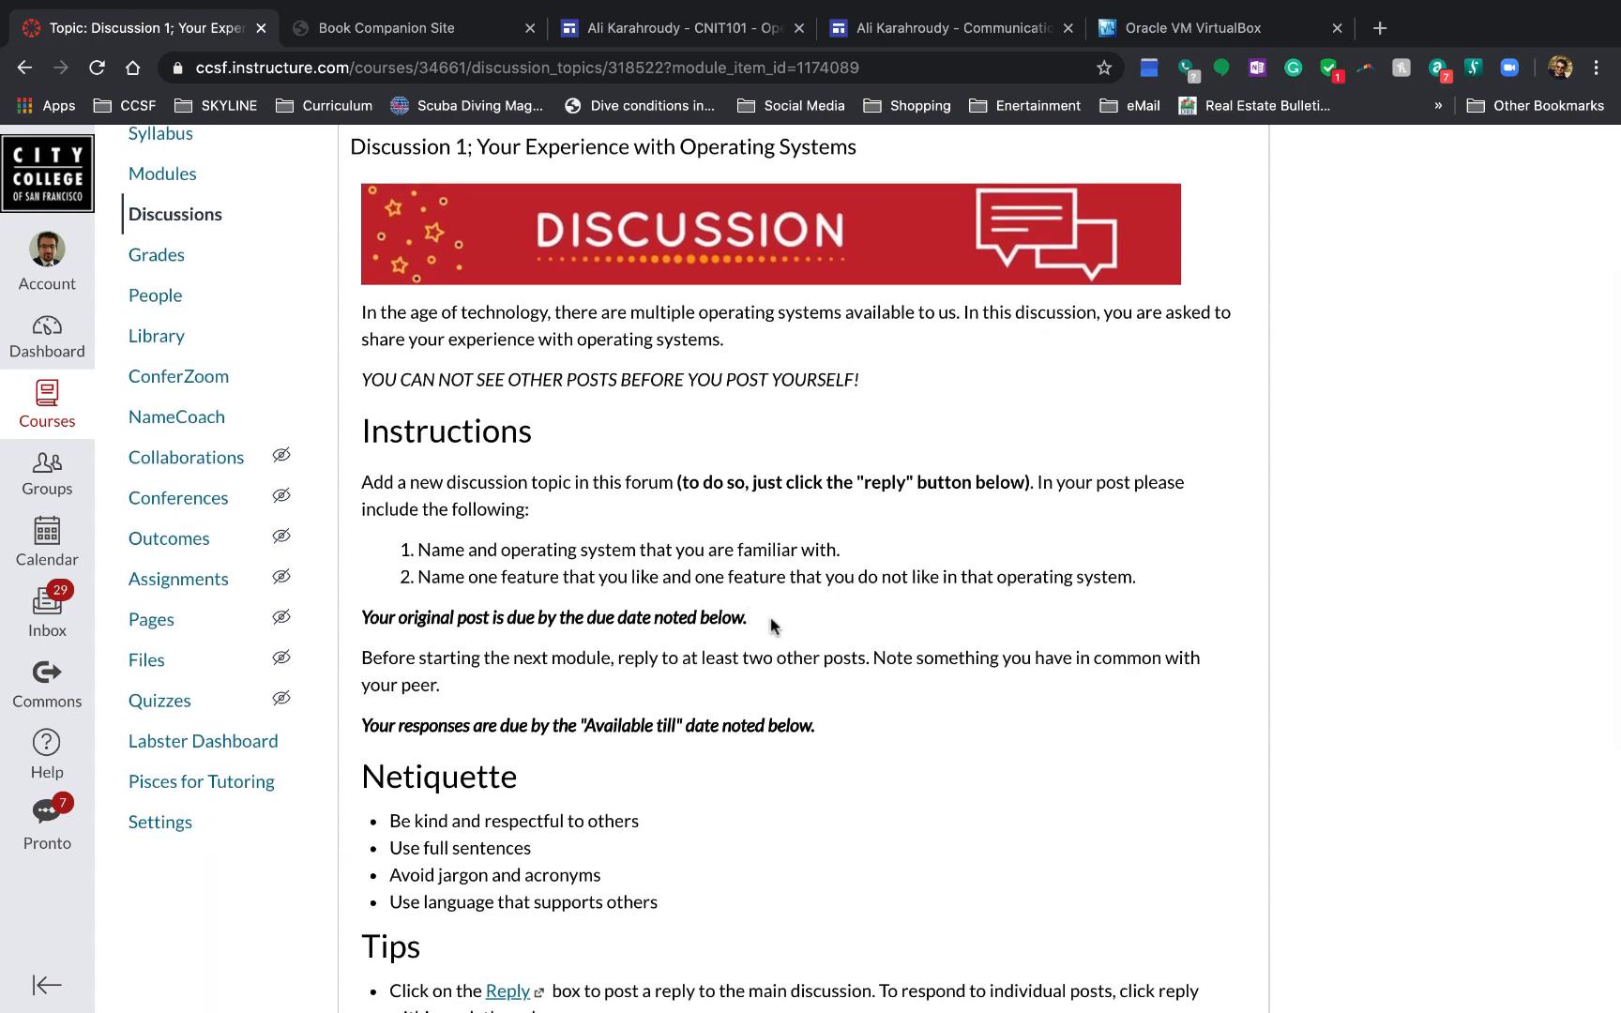
{"action": "left_click_drag", "start_coordinate": [361, 617], "coordinate": [746, 617]}
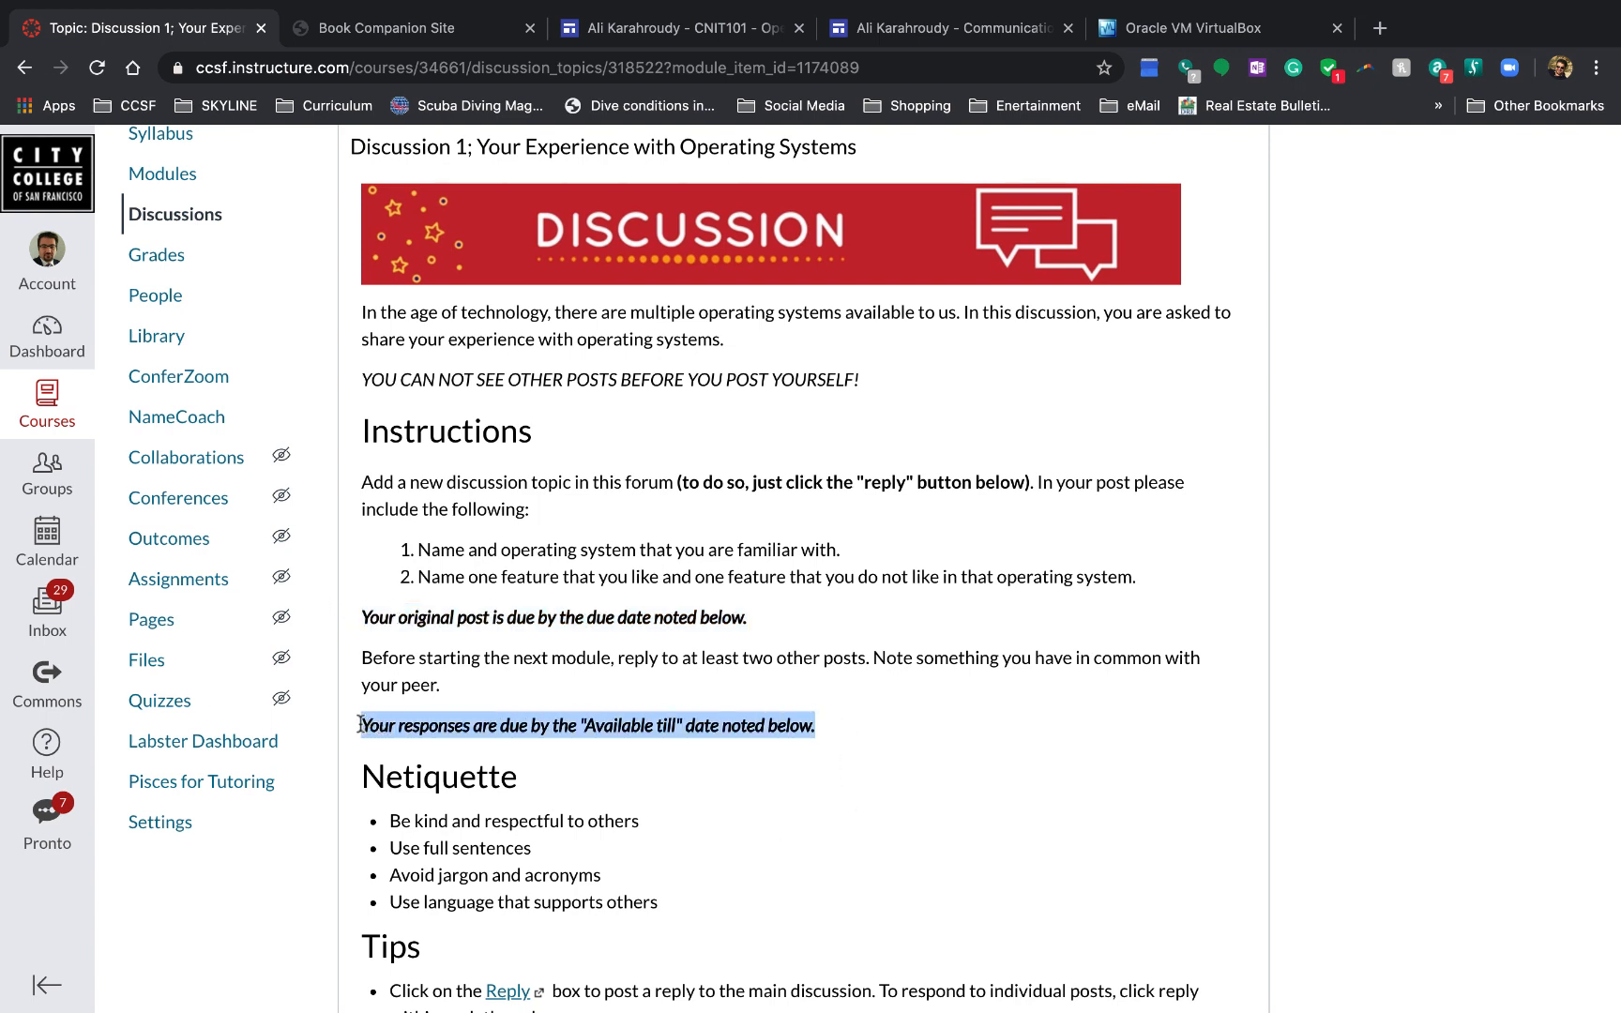
{"action": "mouse_move", "coordinate": [941, 732]}
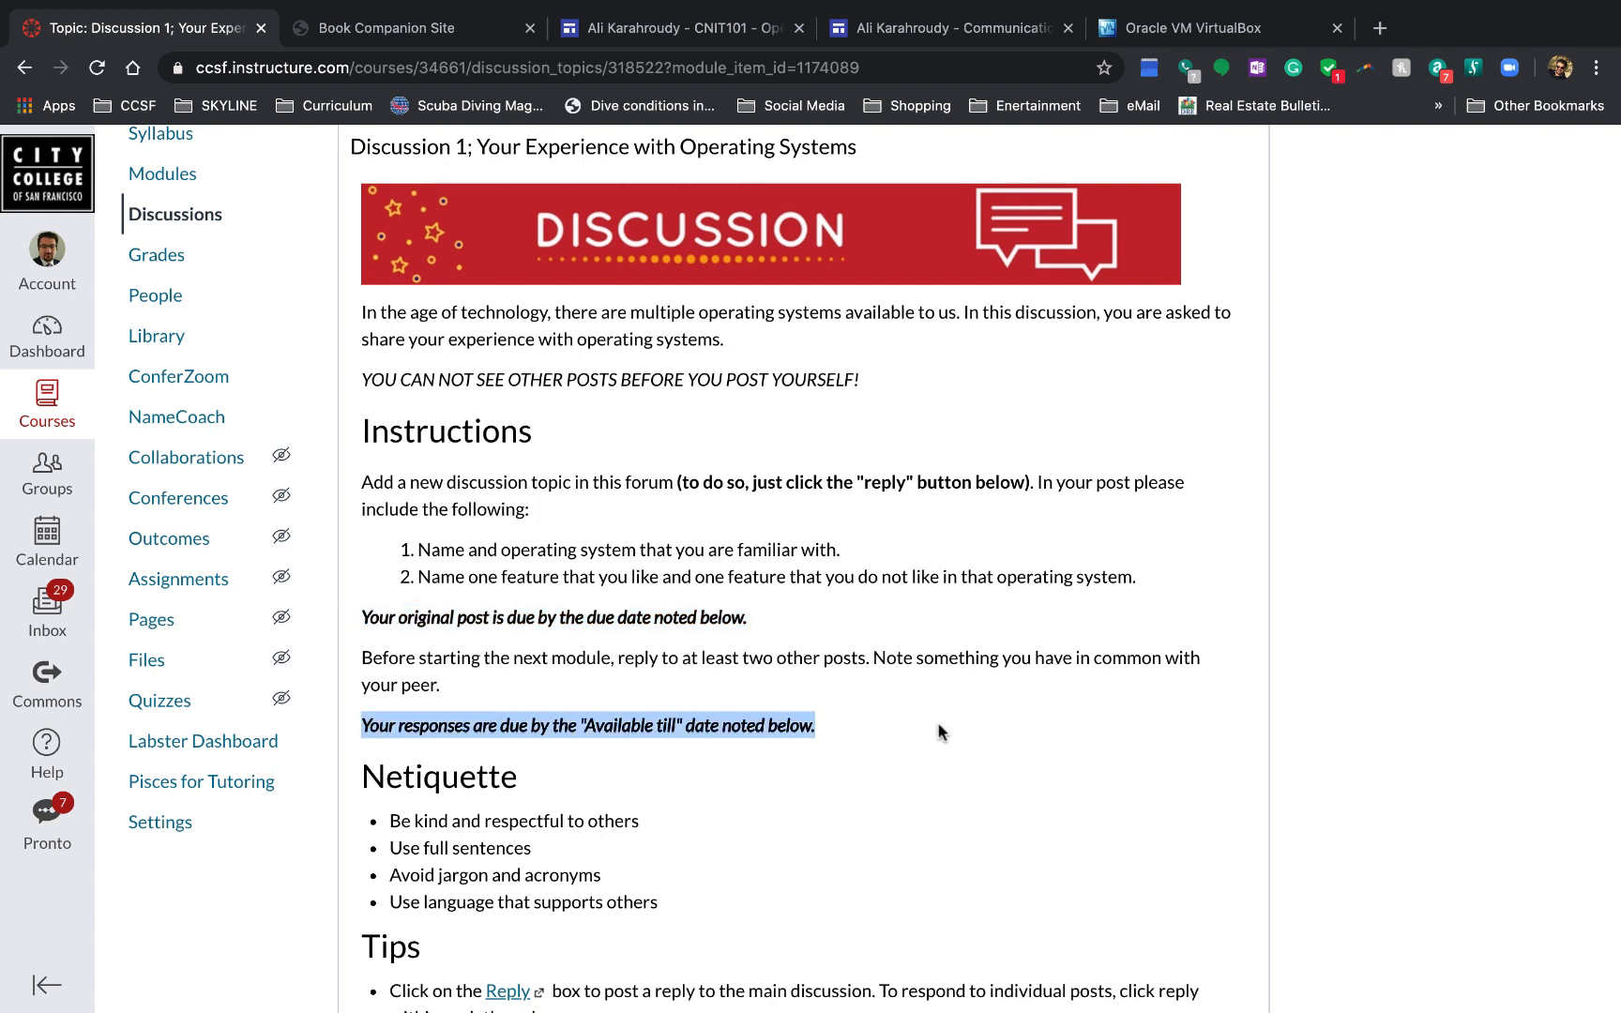
{"action": "mouse_move", "coordinate": [720, 600]}
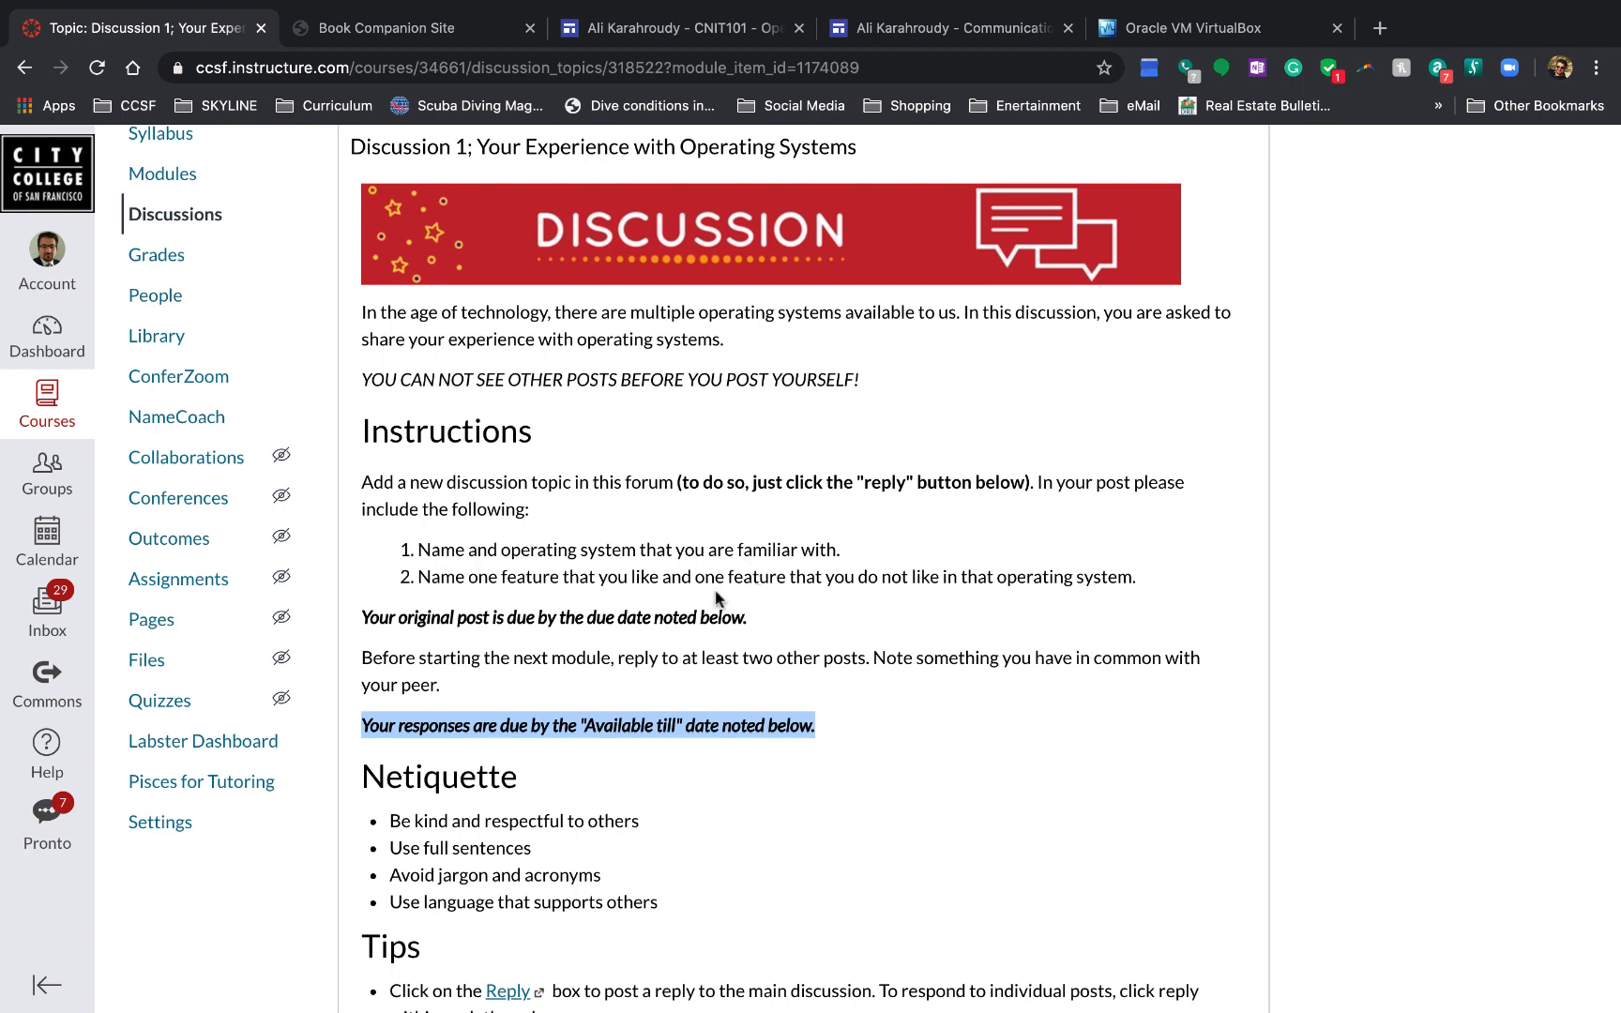
{"action": "mouse_move", "coordinate": [765, 624]}
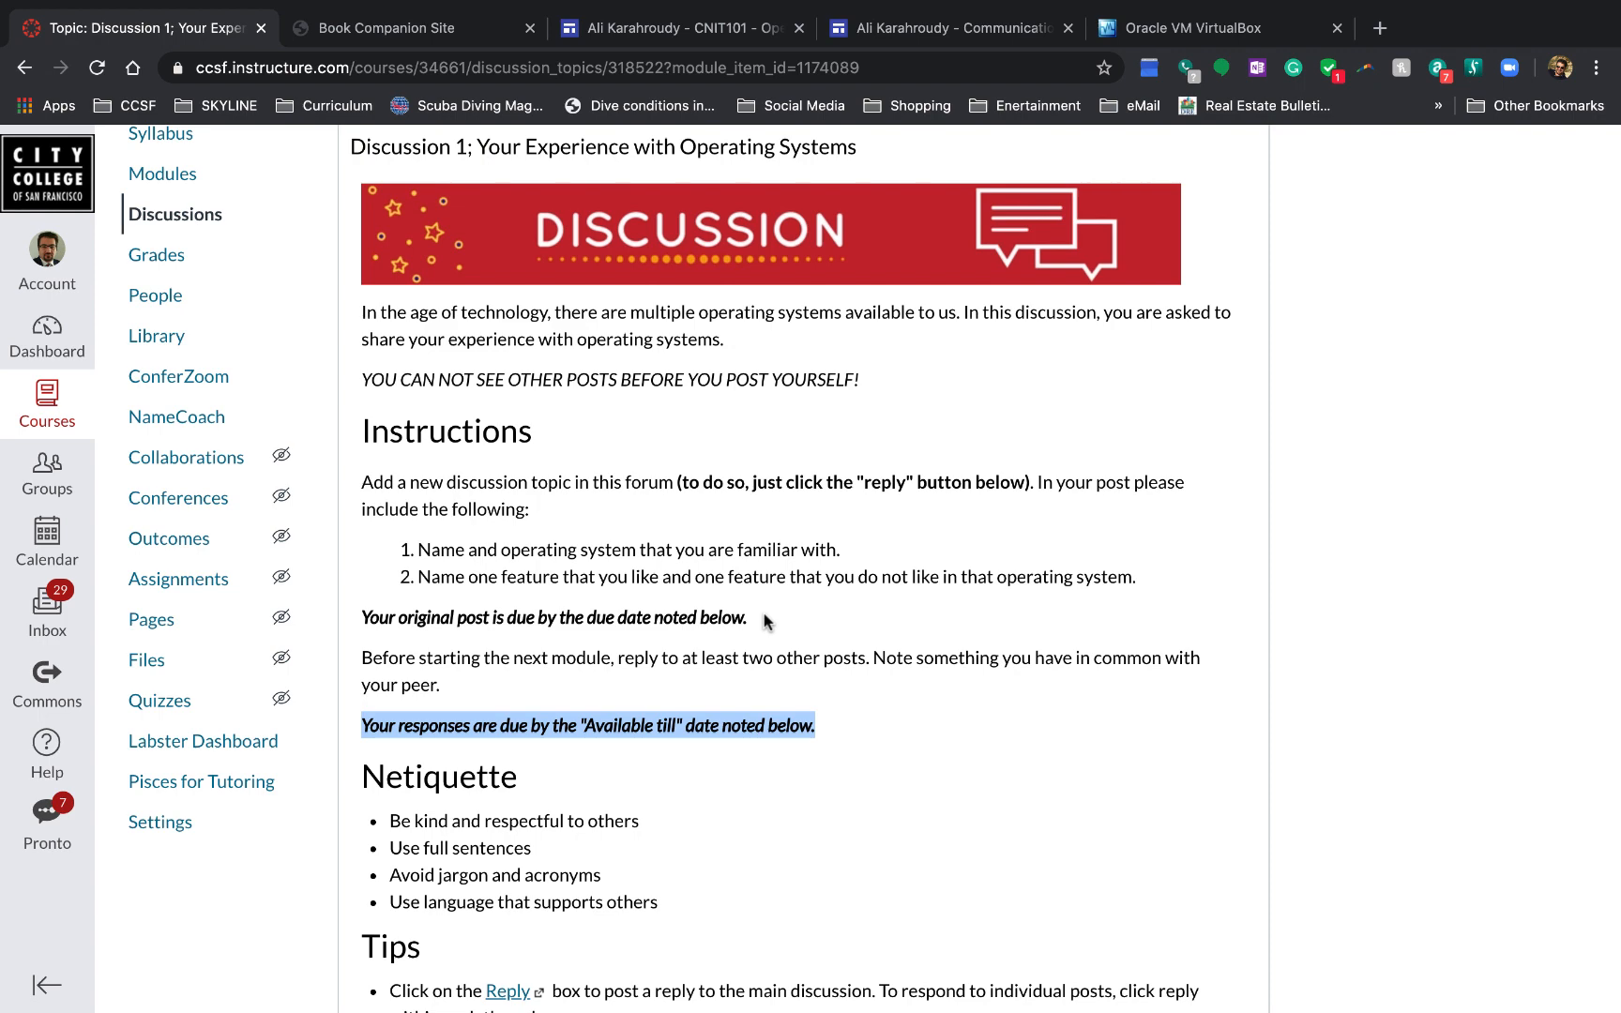
{"action": "scroll", "scroll_direction": "down", "scroll_amount": 3}
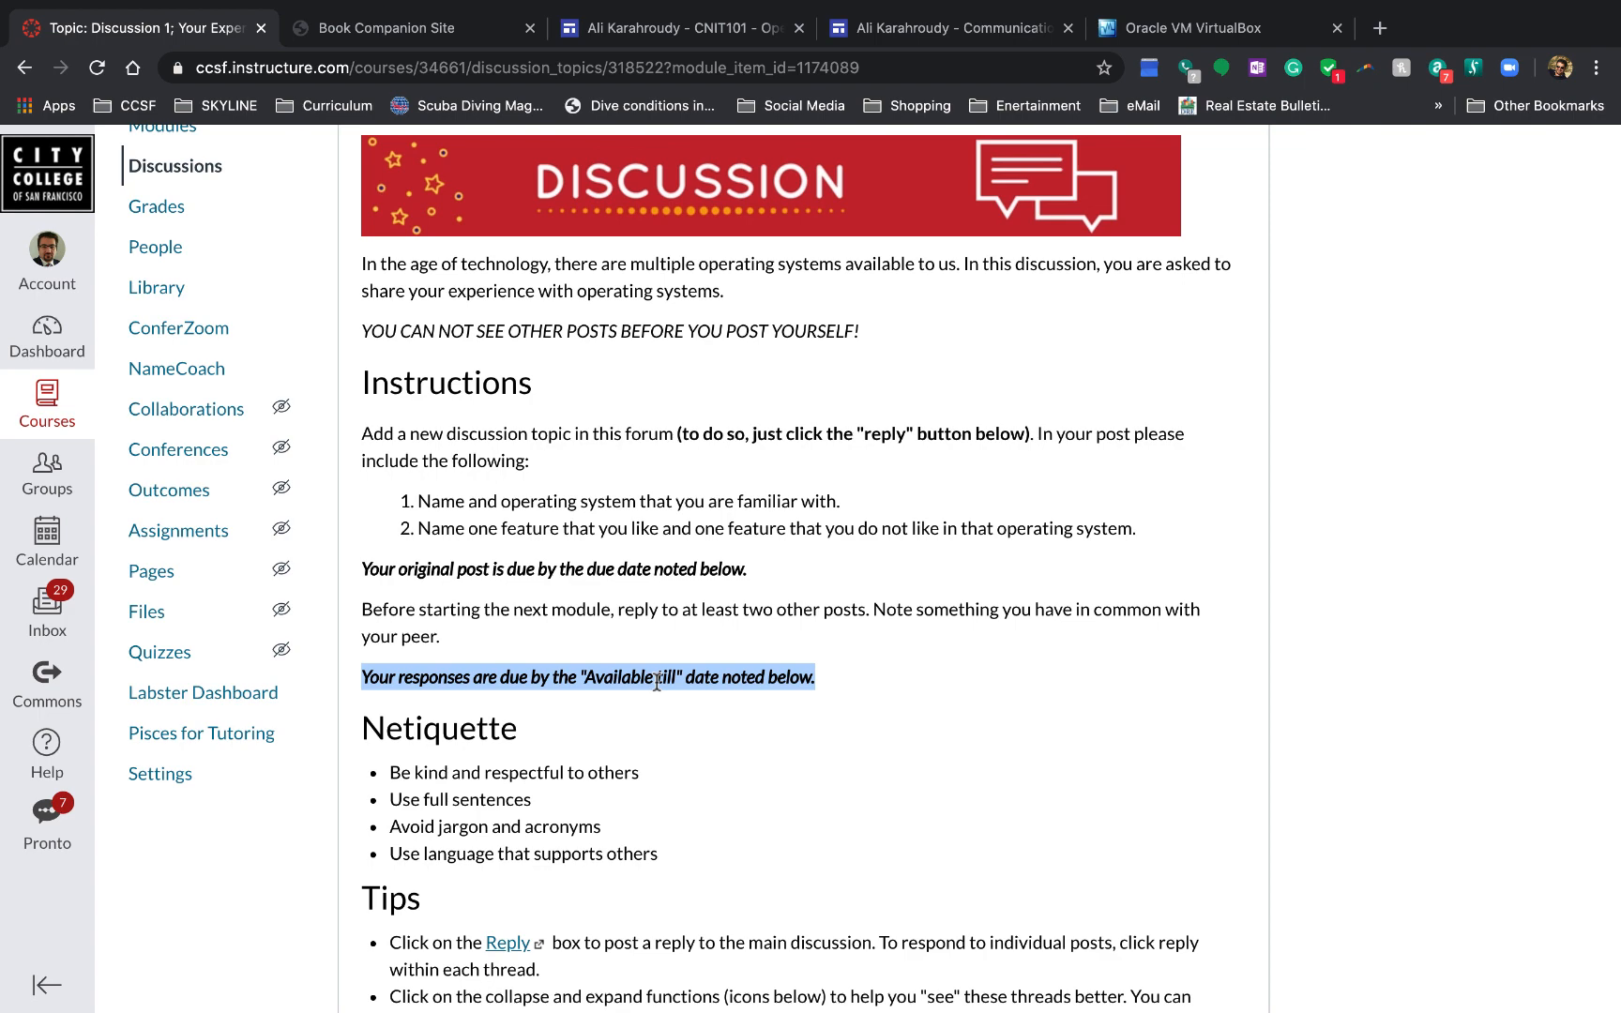
{"action": "mouse_move", "coordinate": [871, 728]}
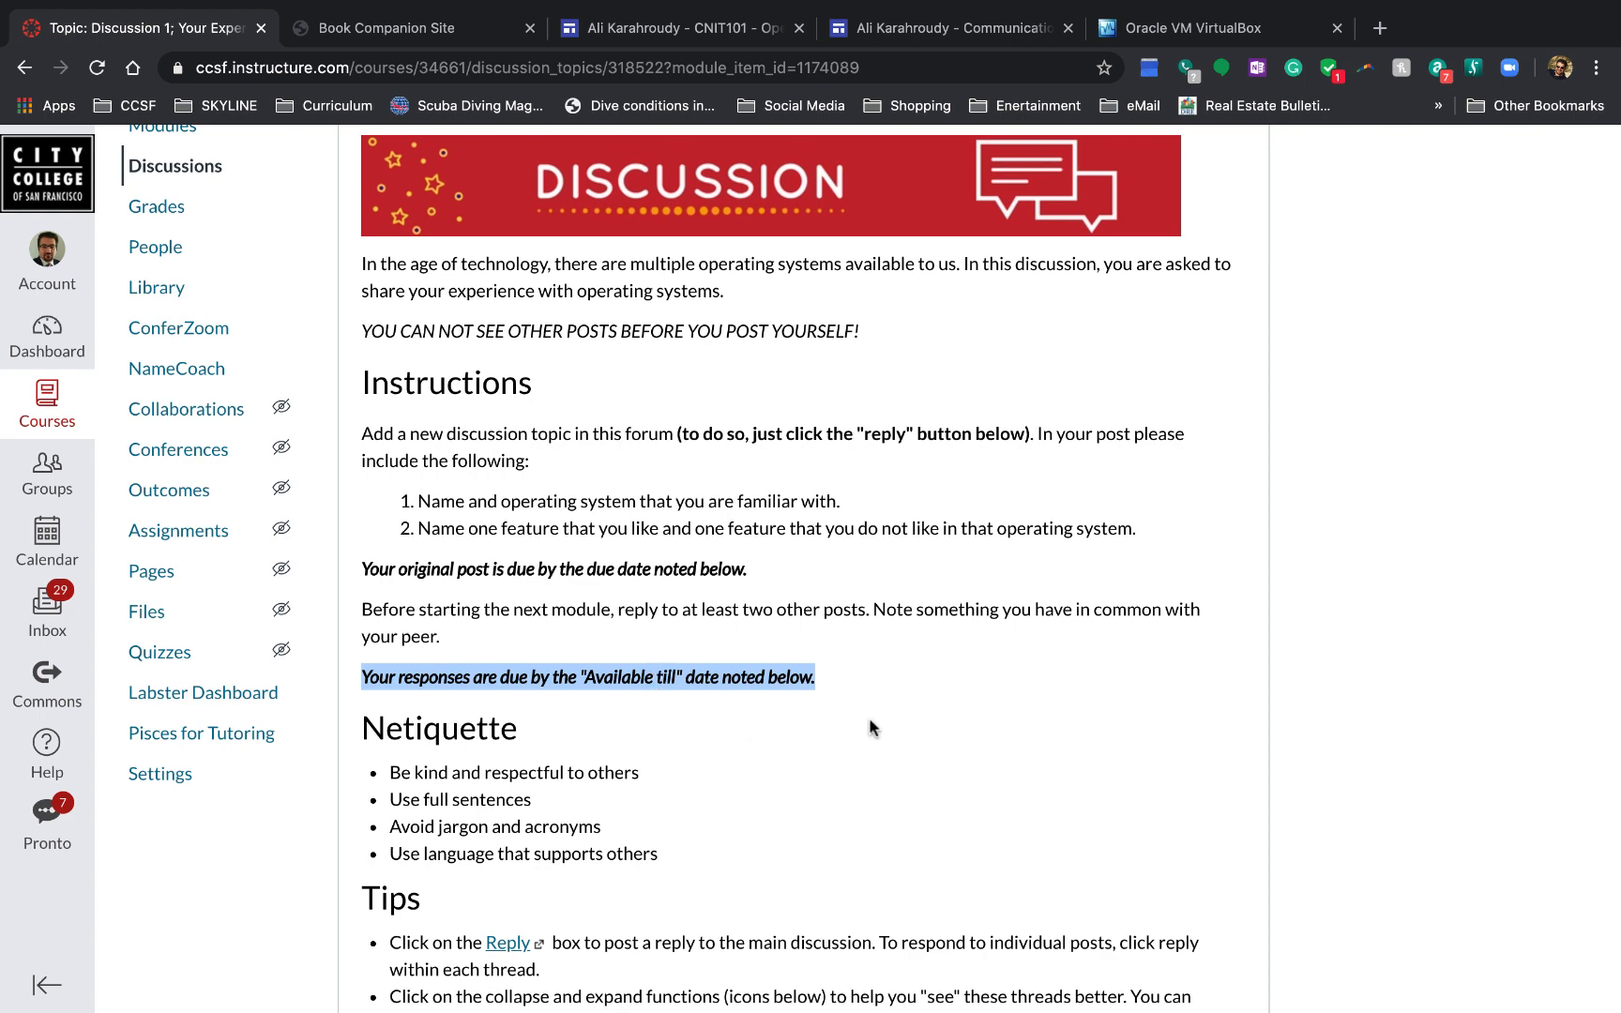
{"action": "scroll", "scroll_direction": "down", "scroll_amount": 3}
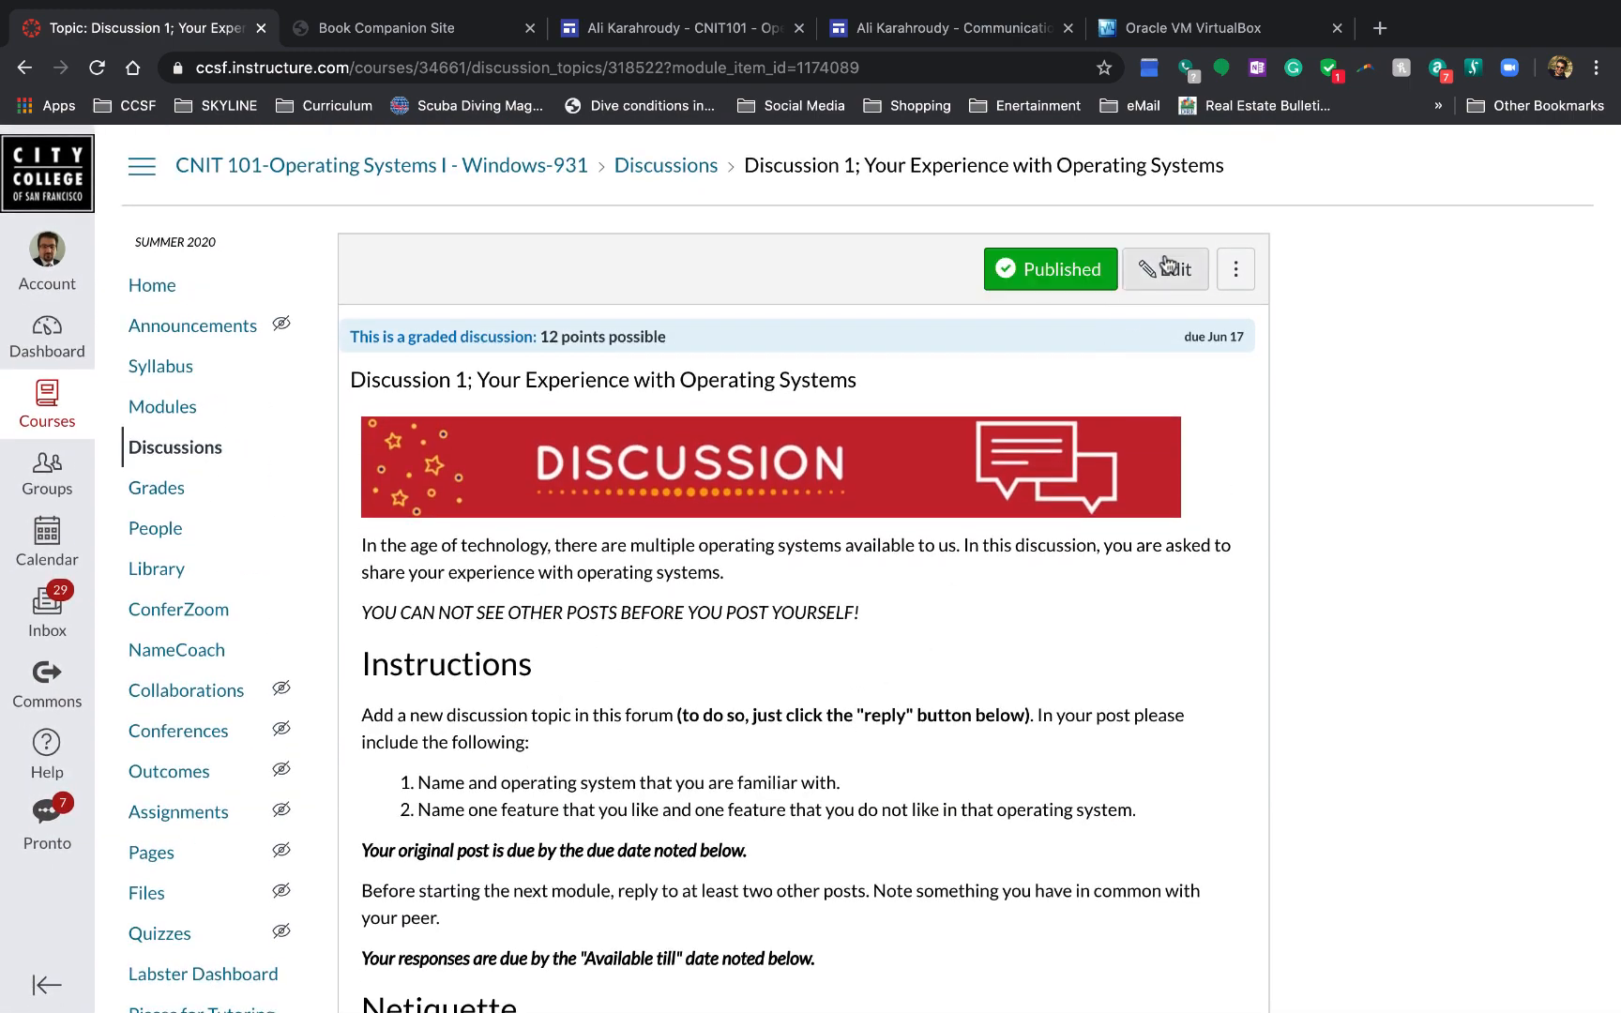
{"action": "left_click", "coordinate": [1164, 270]}
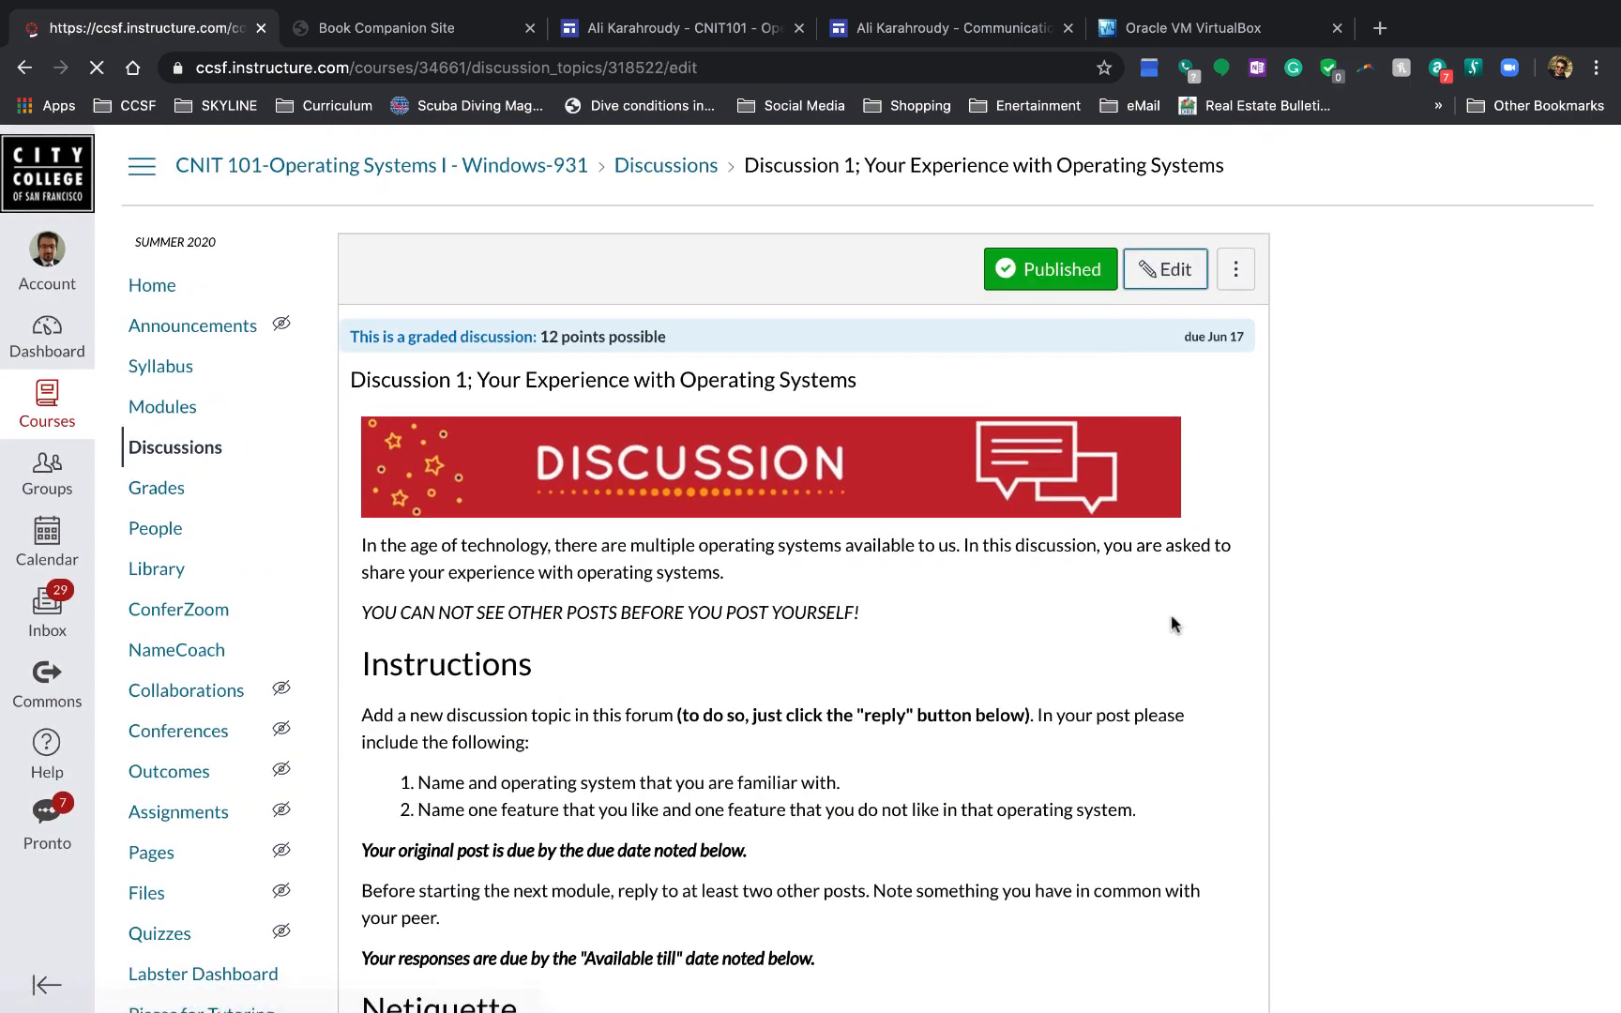
{"action": "left_click", "coordinate": [1164, 270]}
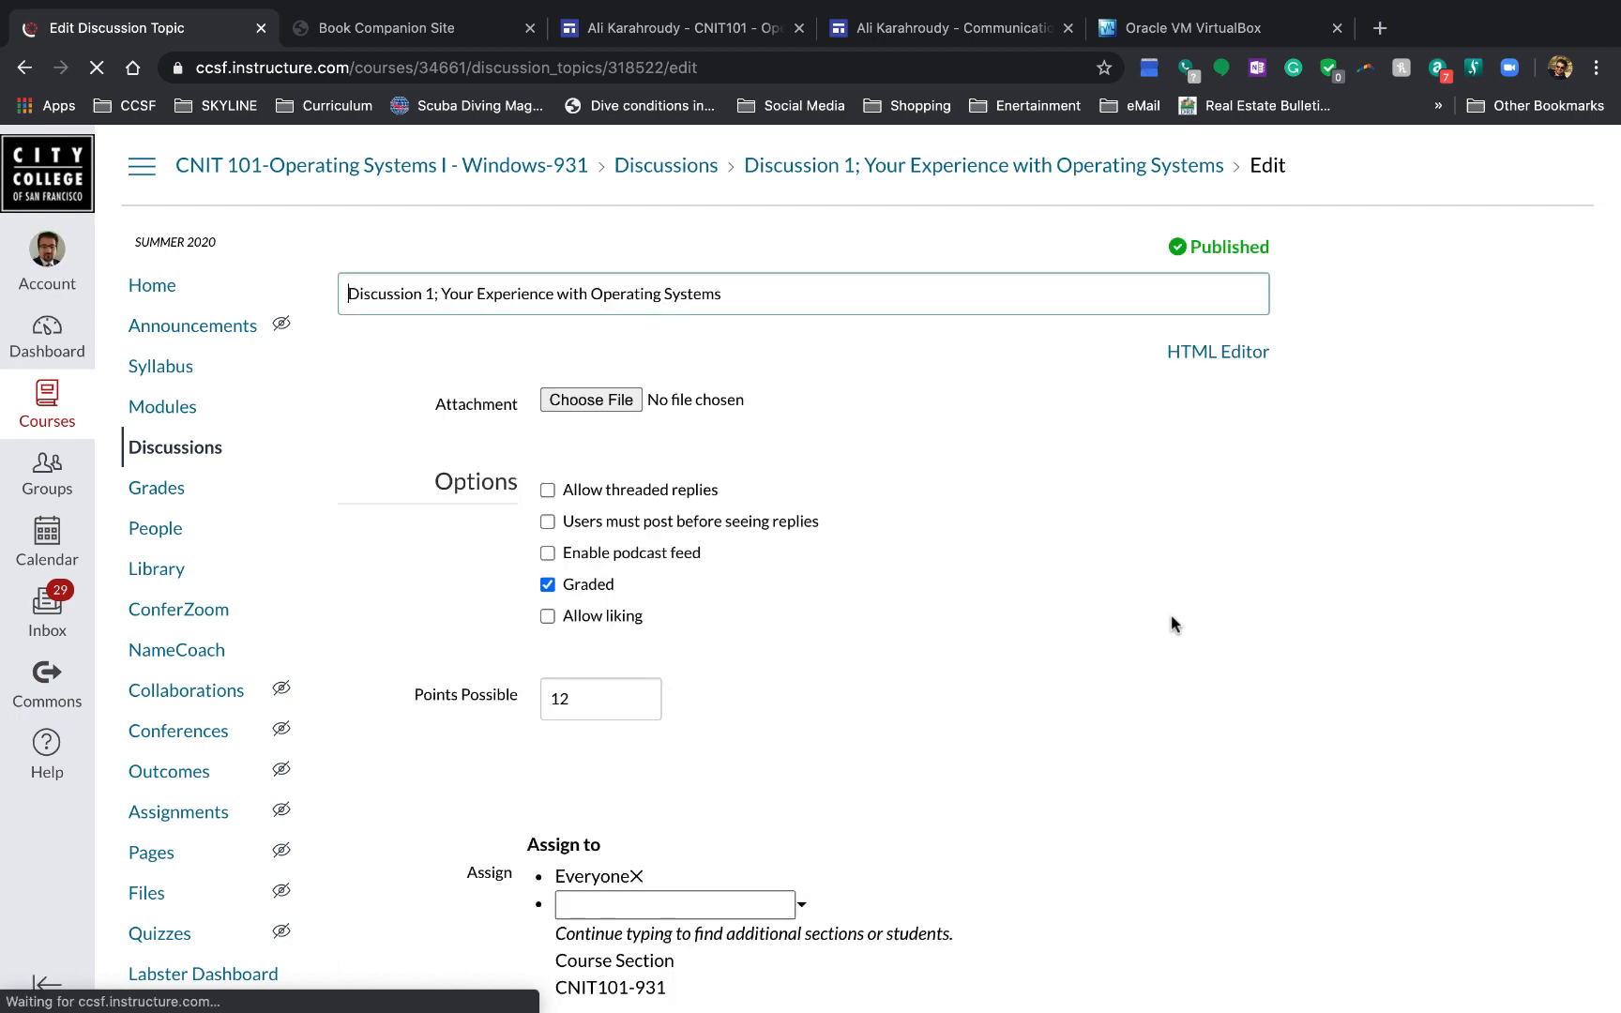
{"action": "scroll", "scroll_direction": "down", "scroll_amount": 3}
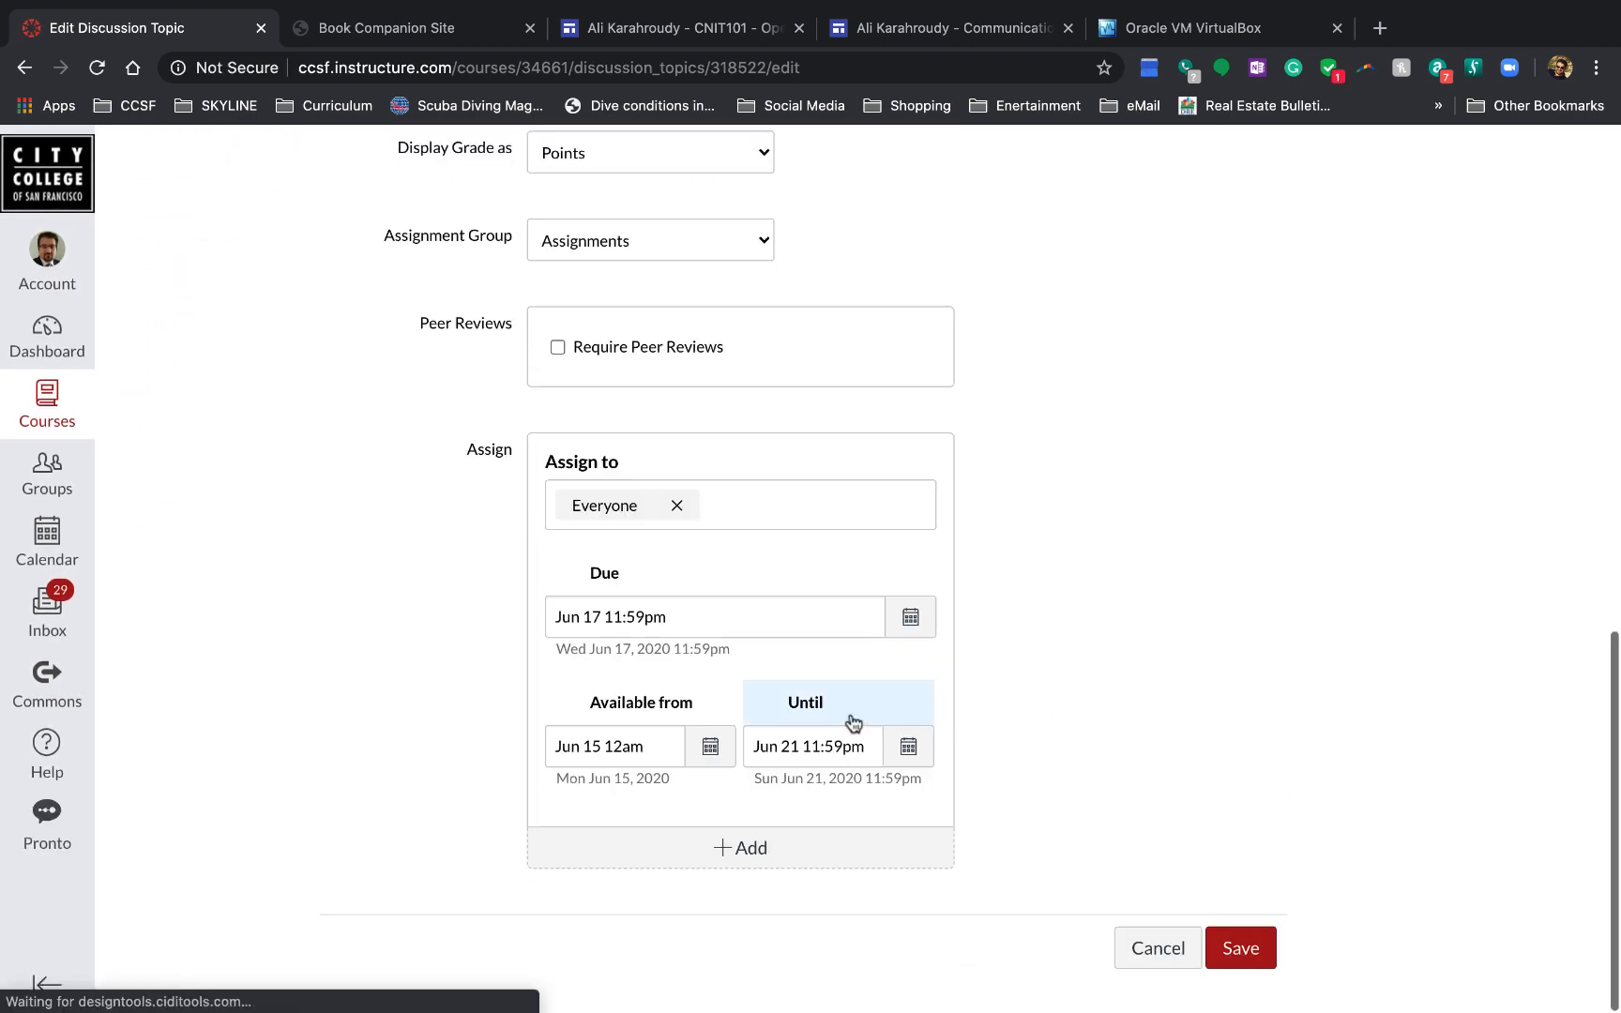
{"action": "left_click", "coordinate": [614, 747]}
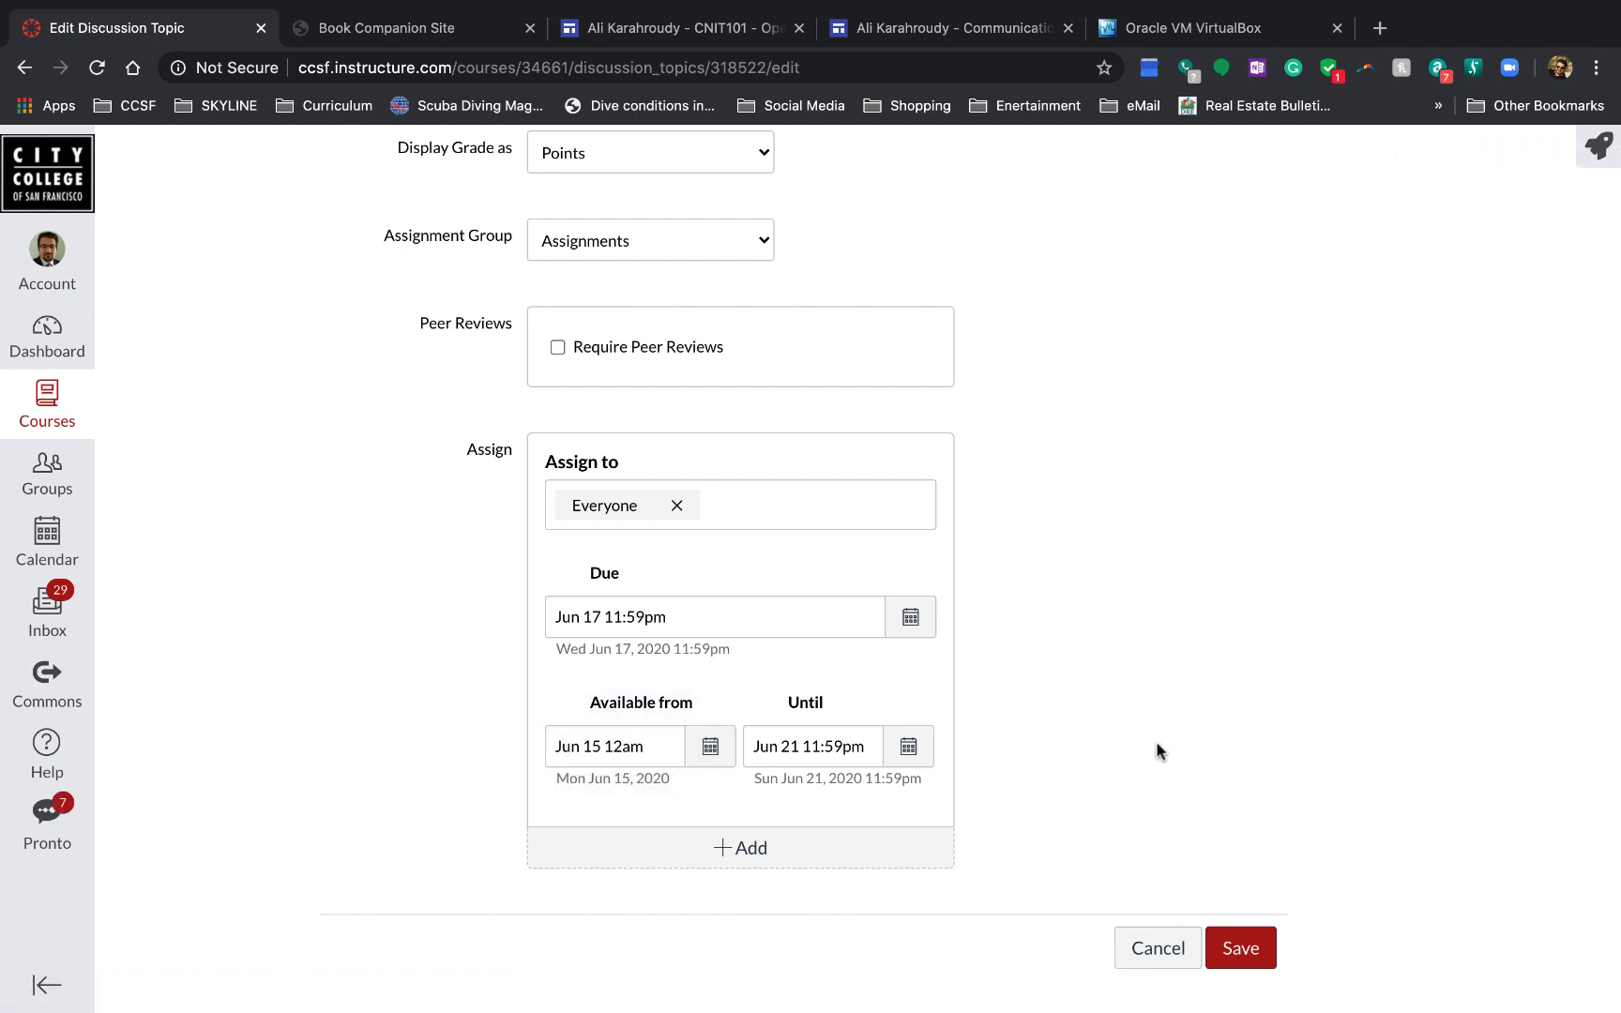
{"action": "mouse_move", "coordinate": [906, 777]}
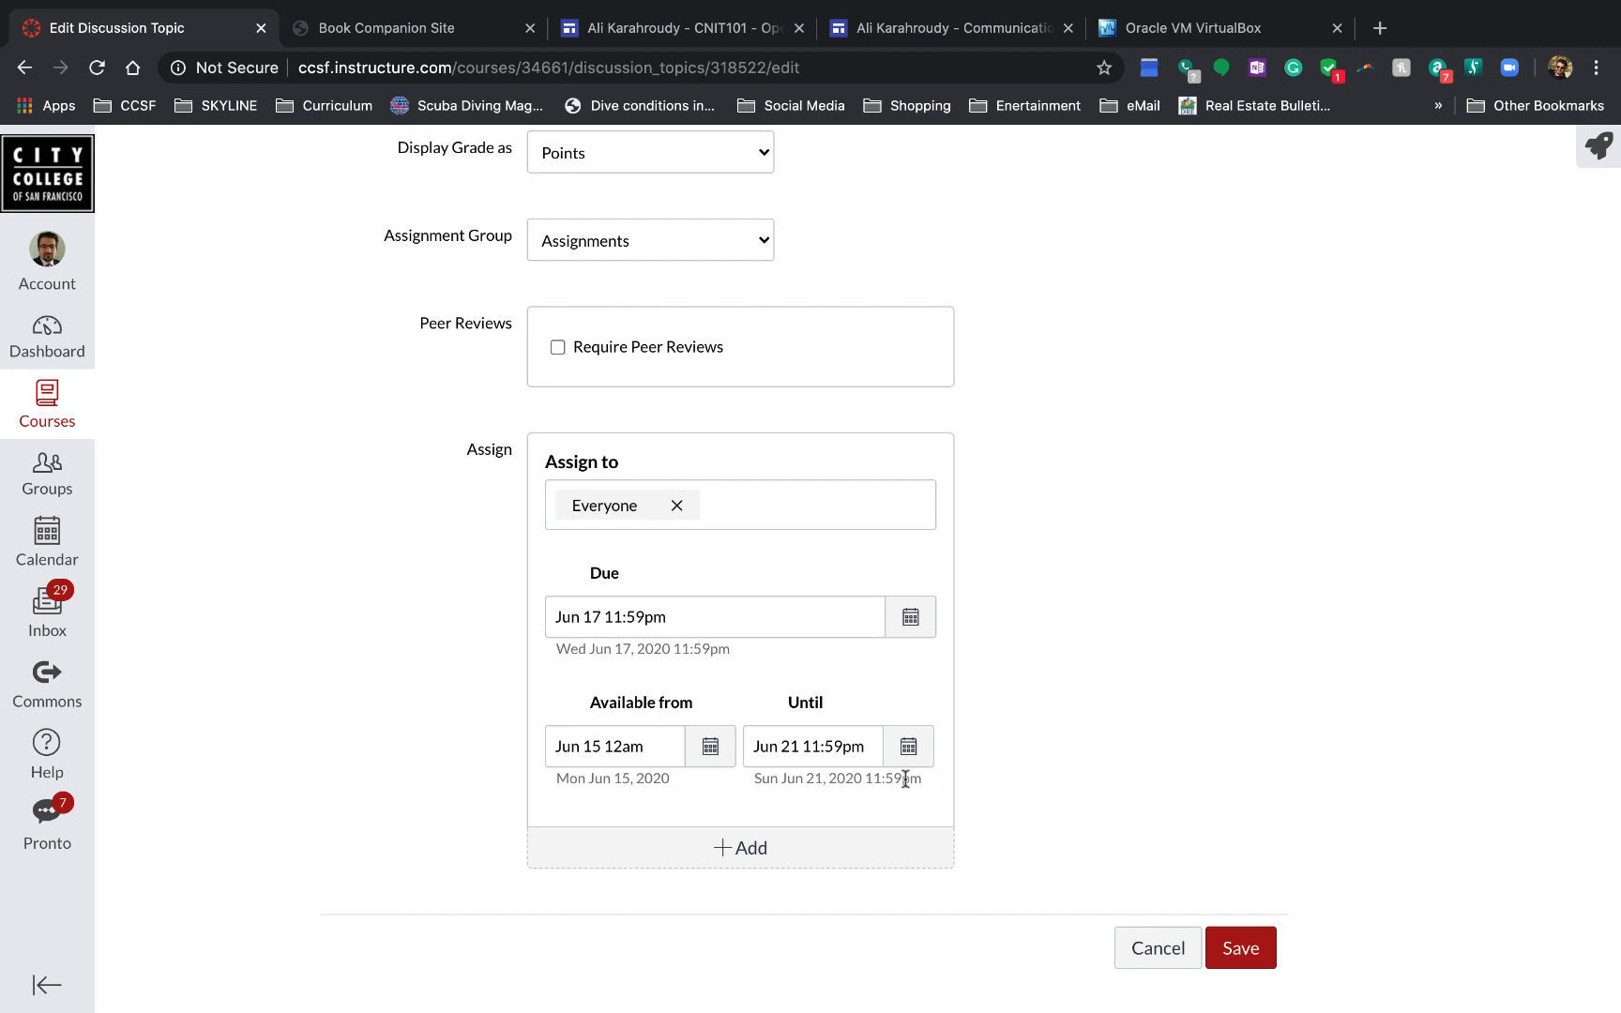
{"action": "mouse_move", "coordinate": [1021, 772]}
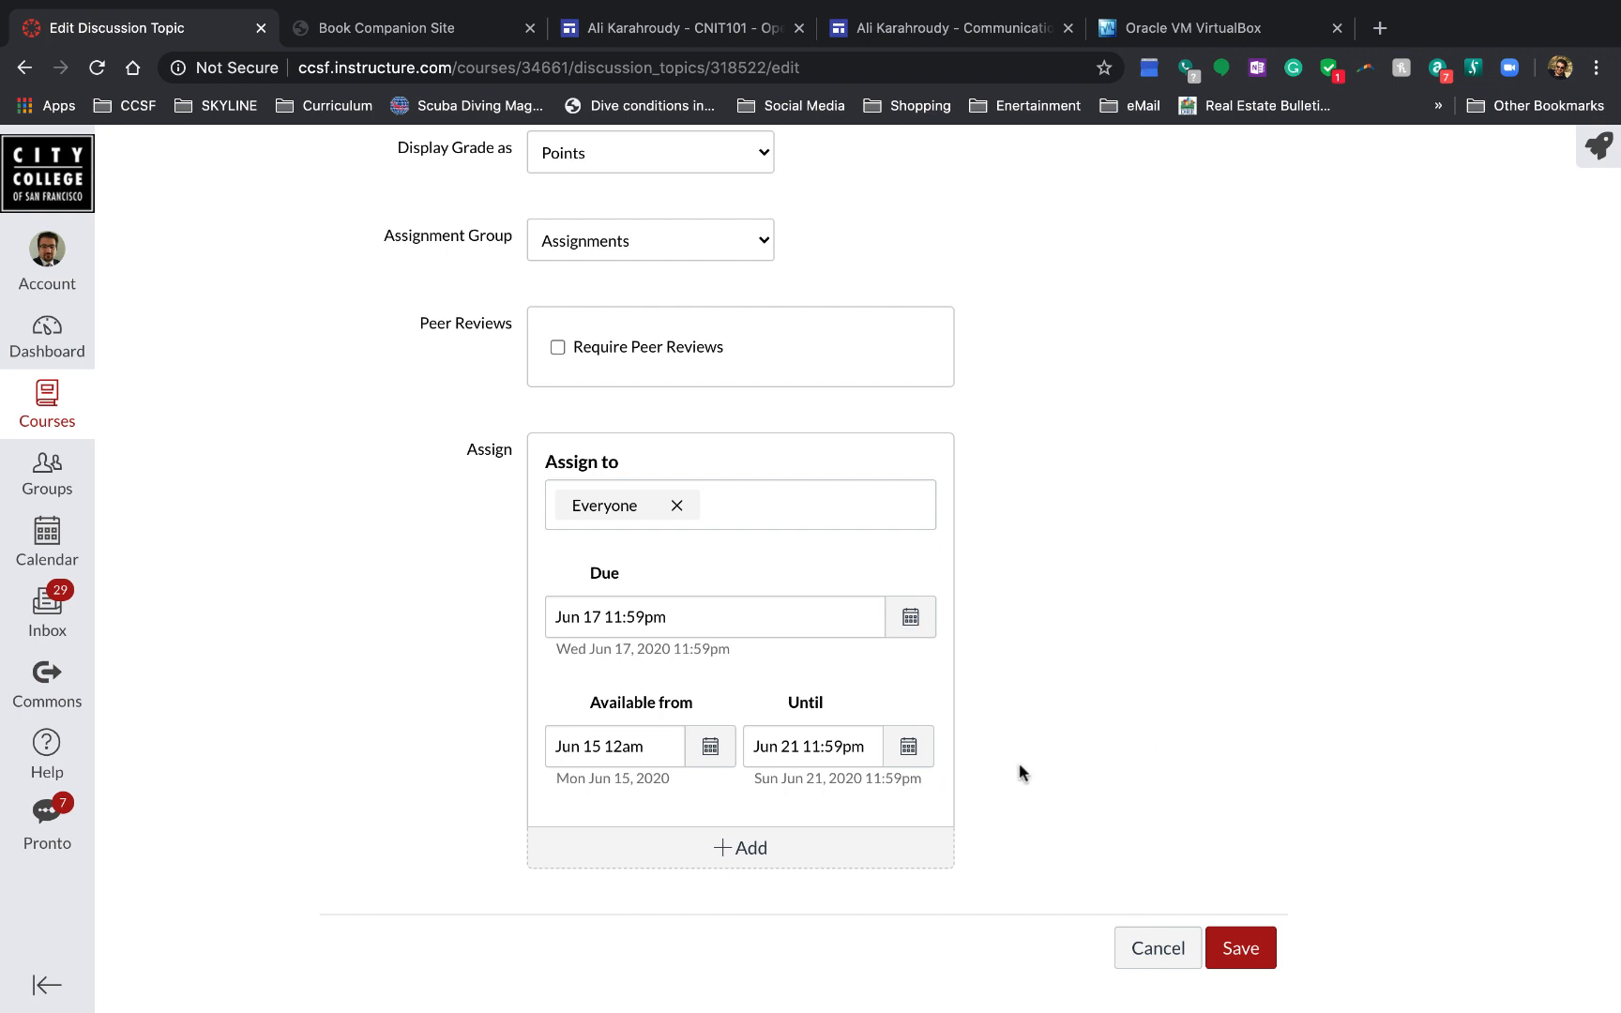
{"action": "mouse_move", "coordinate": [1014, 774]}
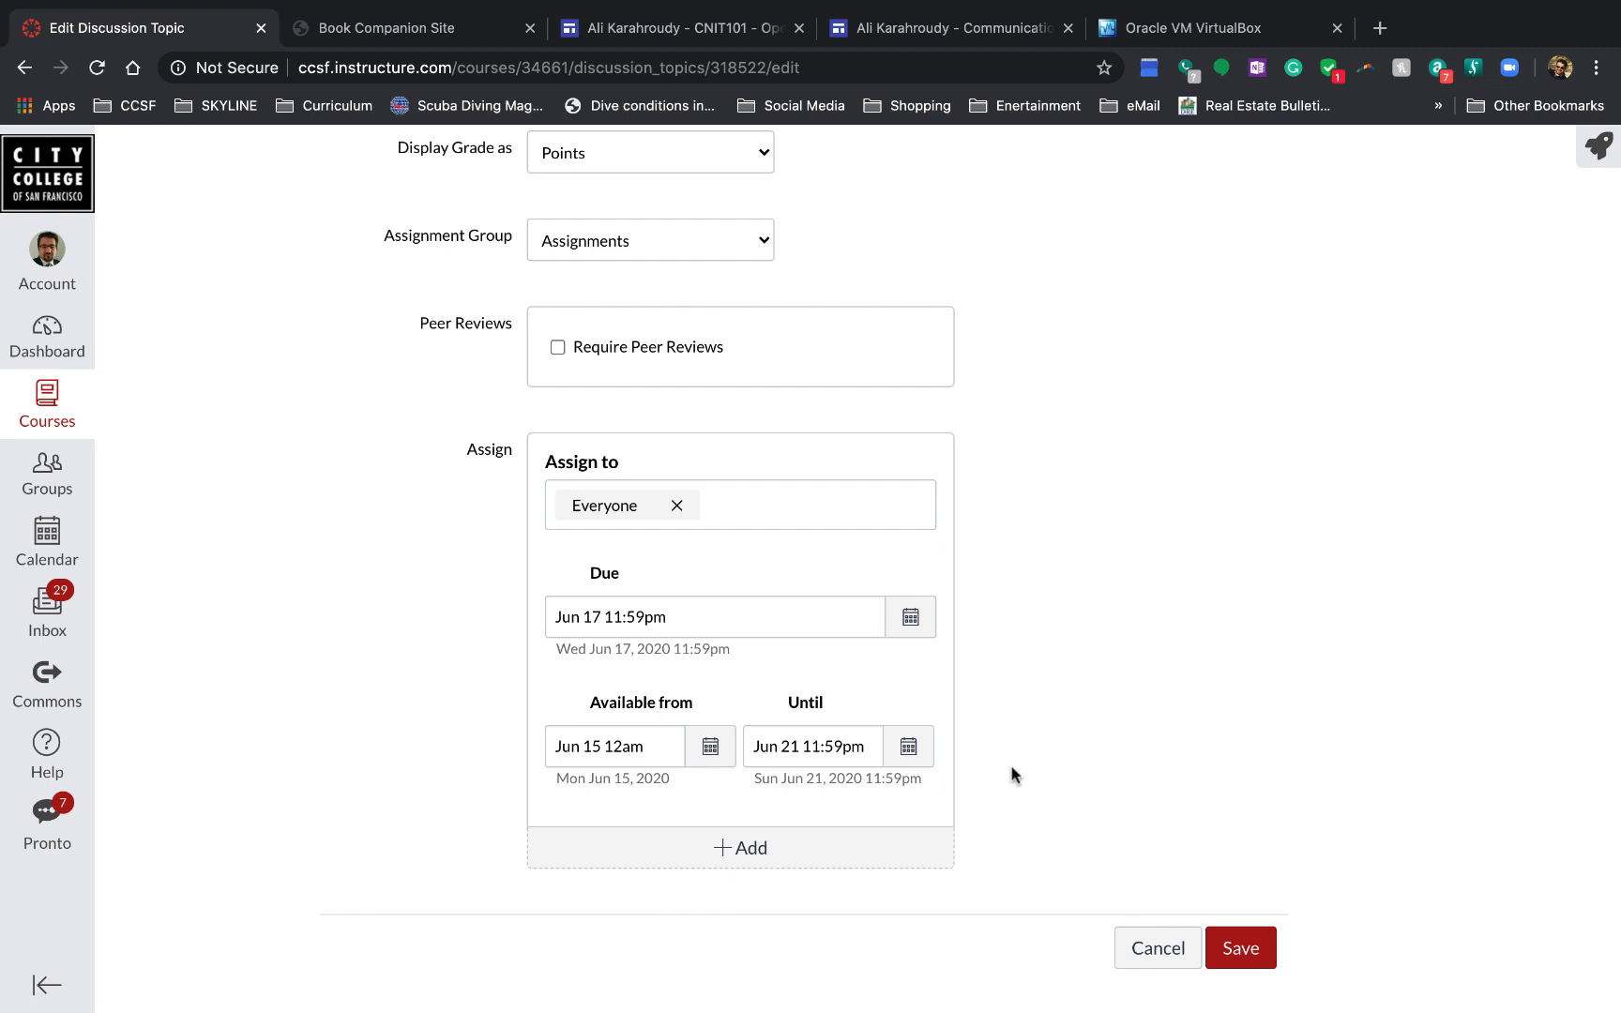
{"action": "mouse_move", "coordinate": [812, 833]}
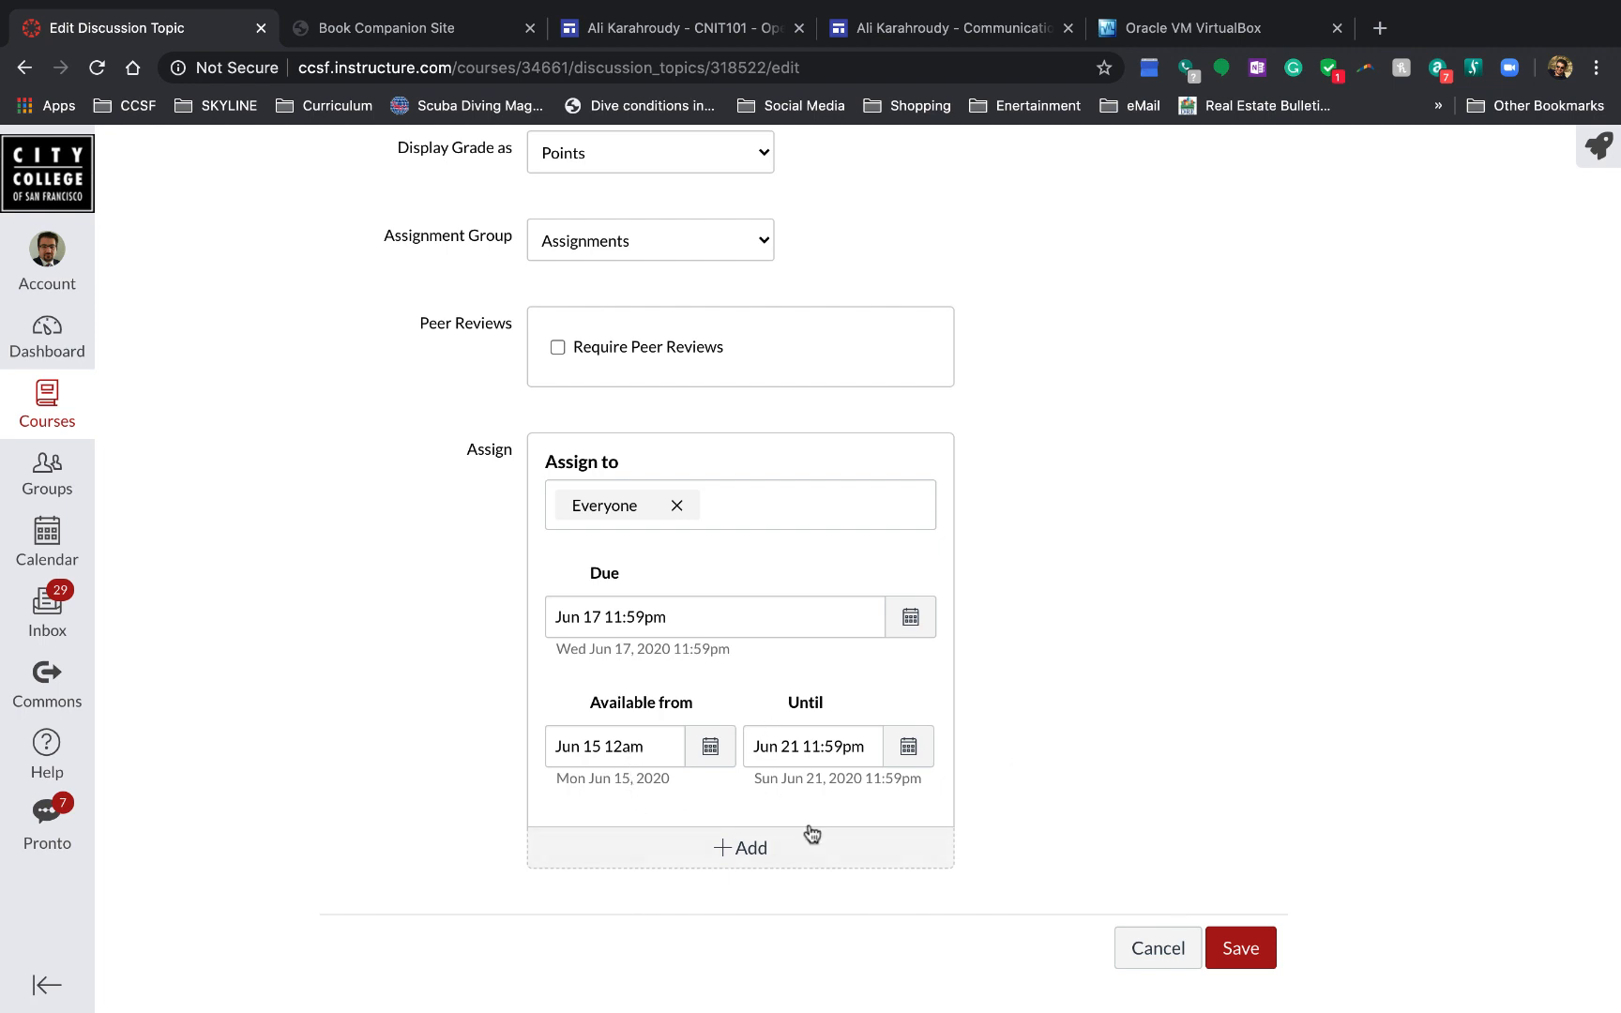
{"action": "mouse_move", "coordinate": [1119, 750]}
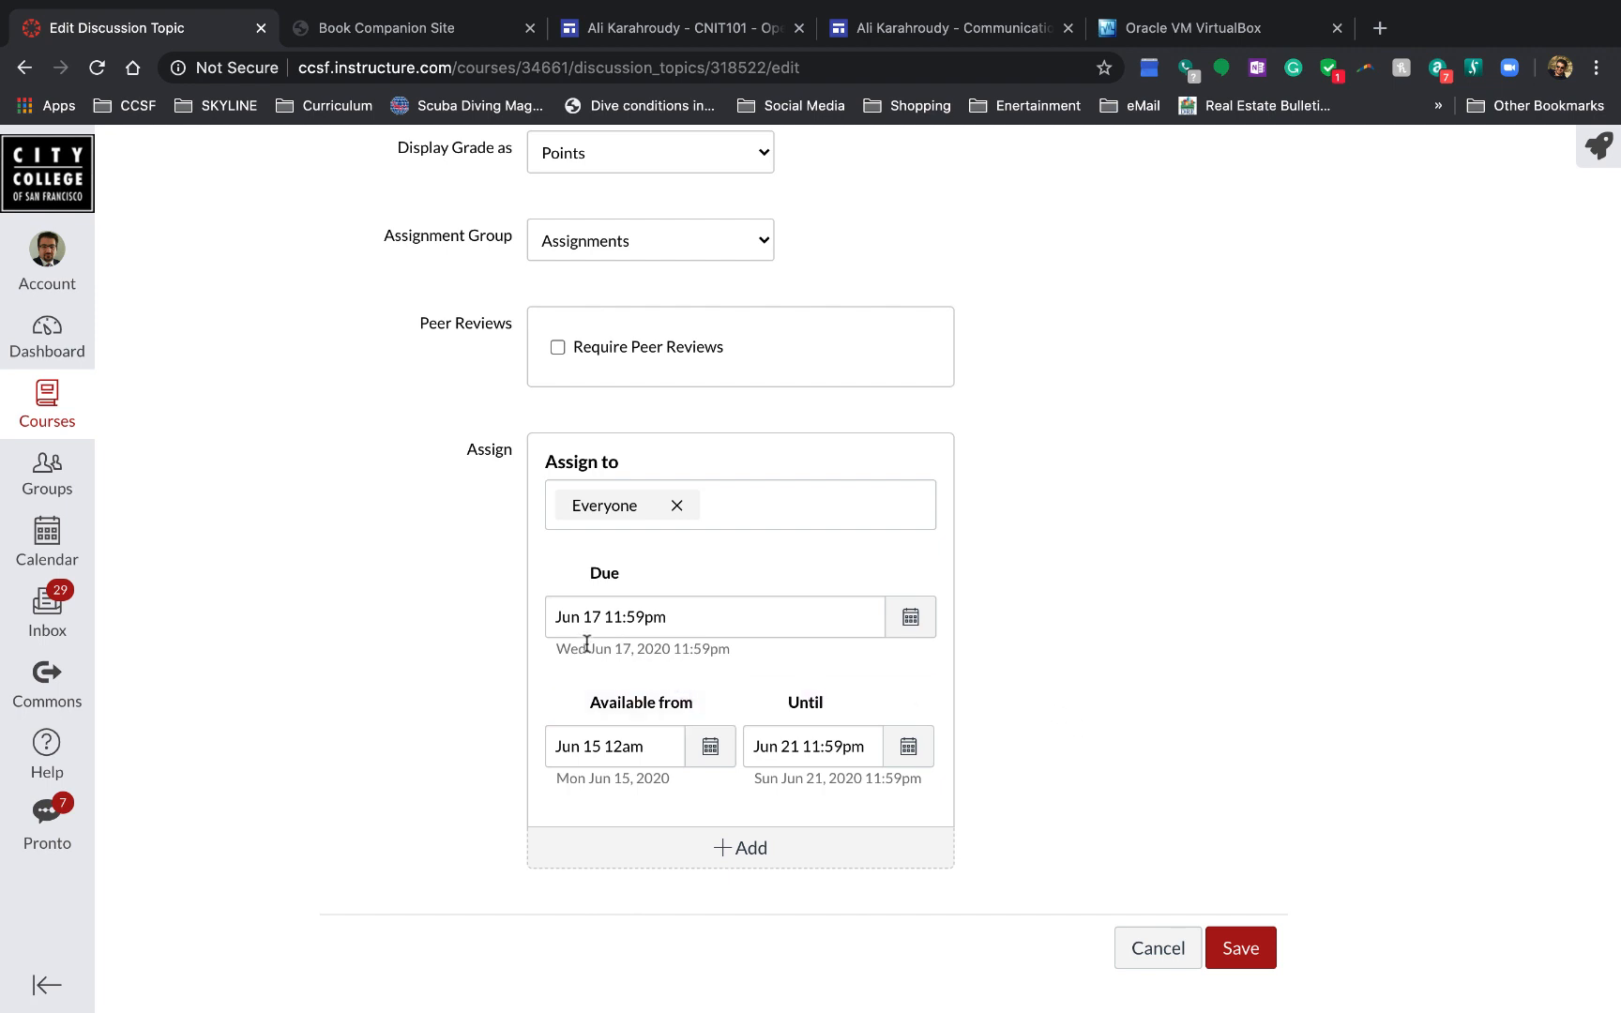
{"action": "mouse_move", "coordinate": [1031, 559]}
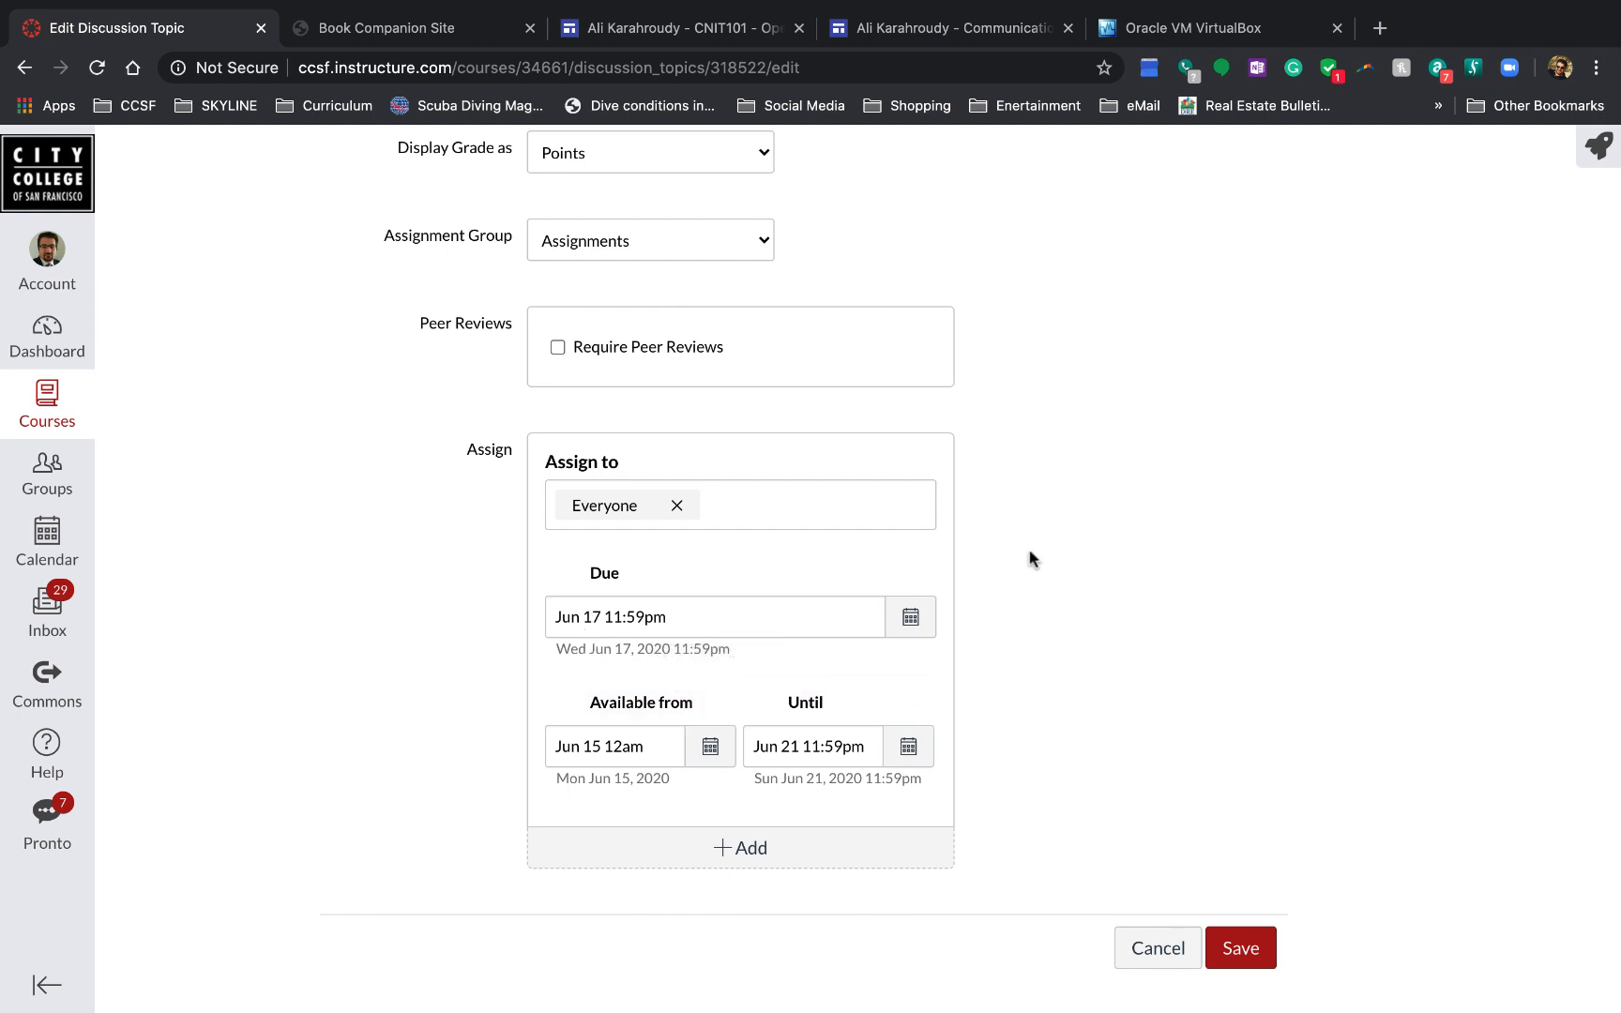
{"action": "left_click", "coordinate": [713, 617]}
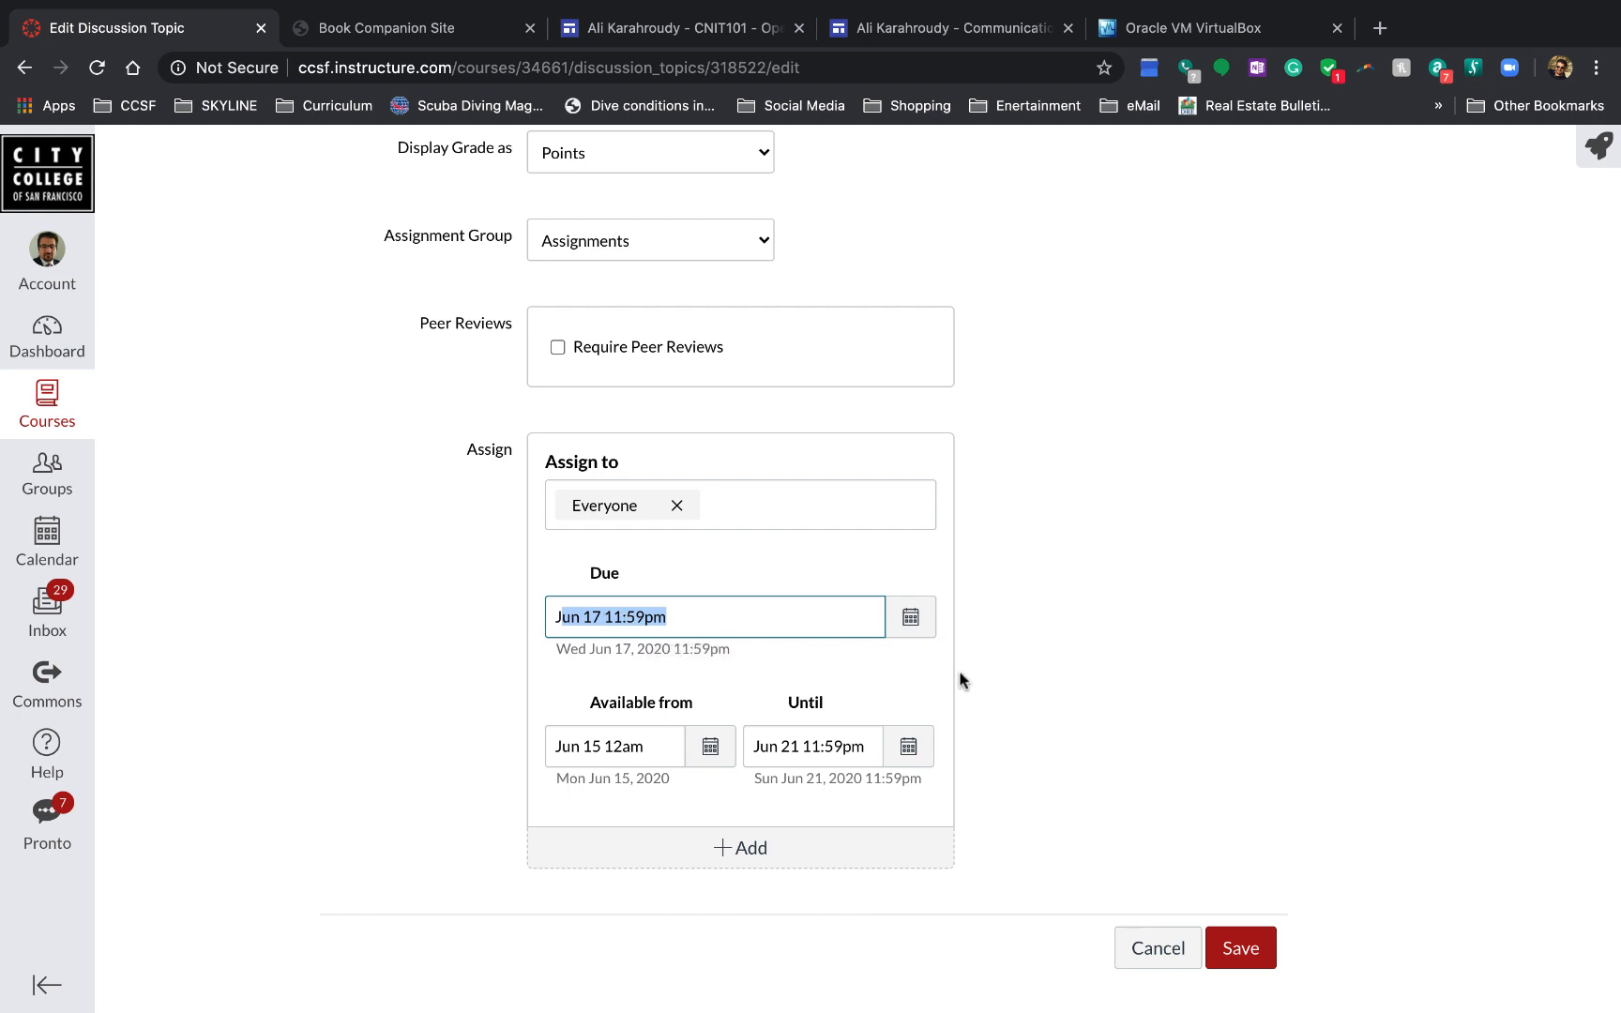
{"action": "mouse_move", "coordinate": [1012, 675]}
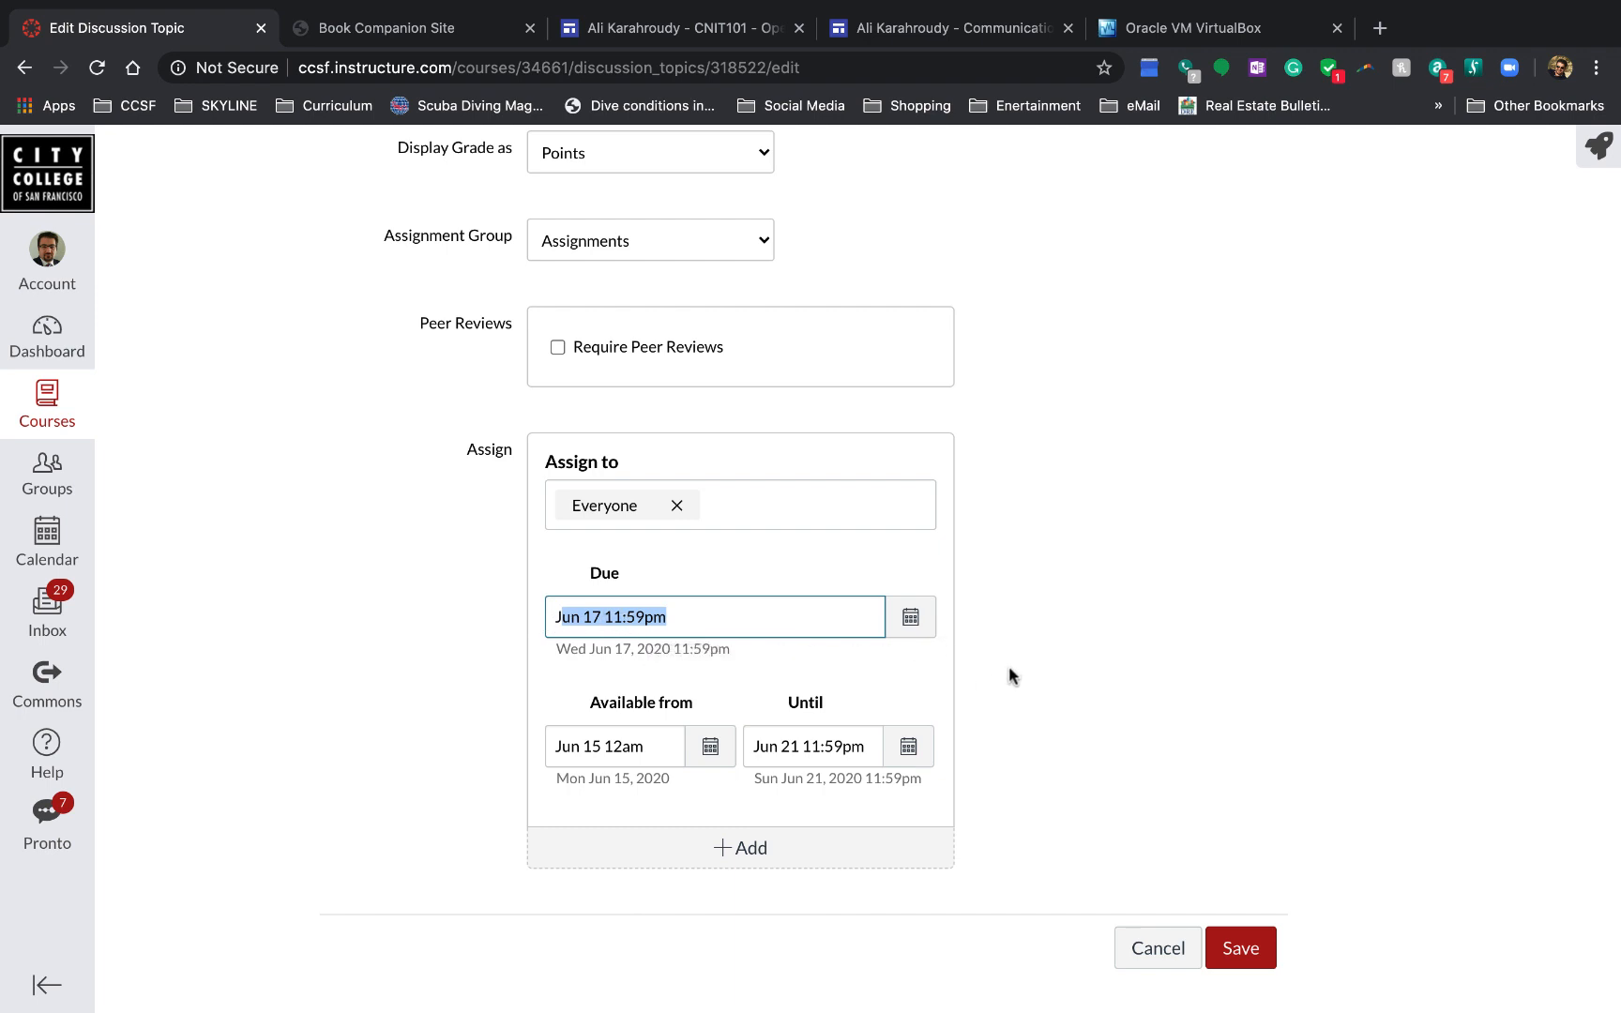
{"action": "mouse_move", "coordinate": [1021, 667]}
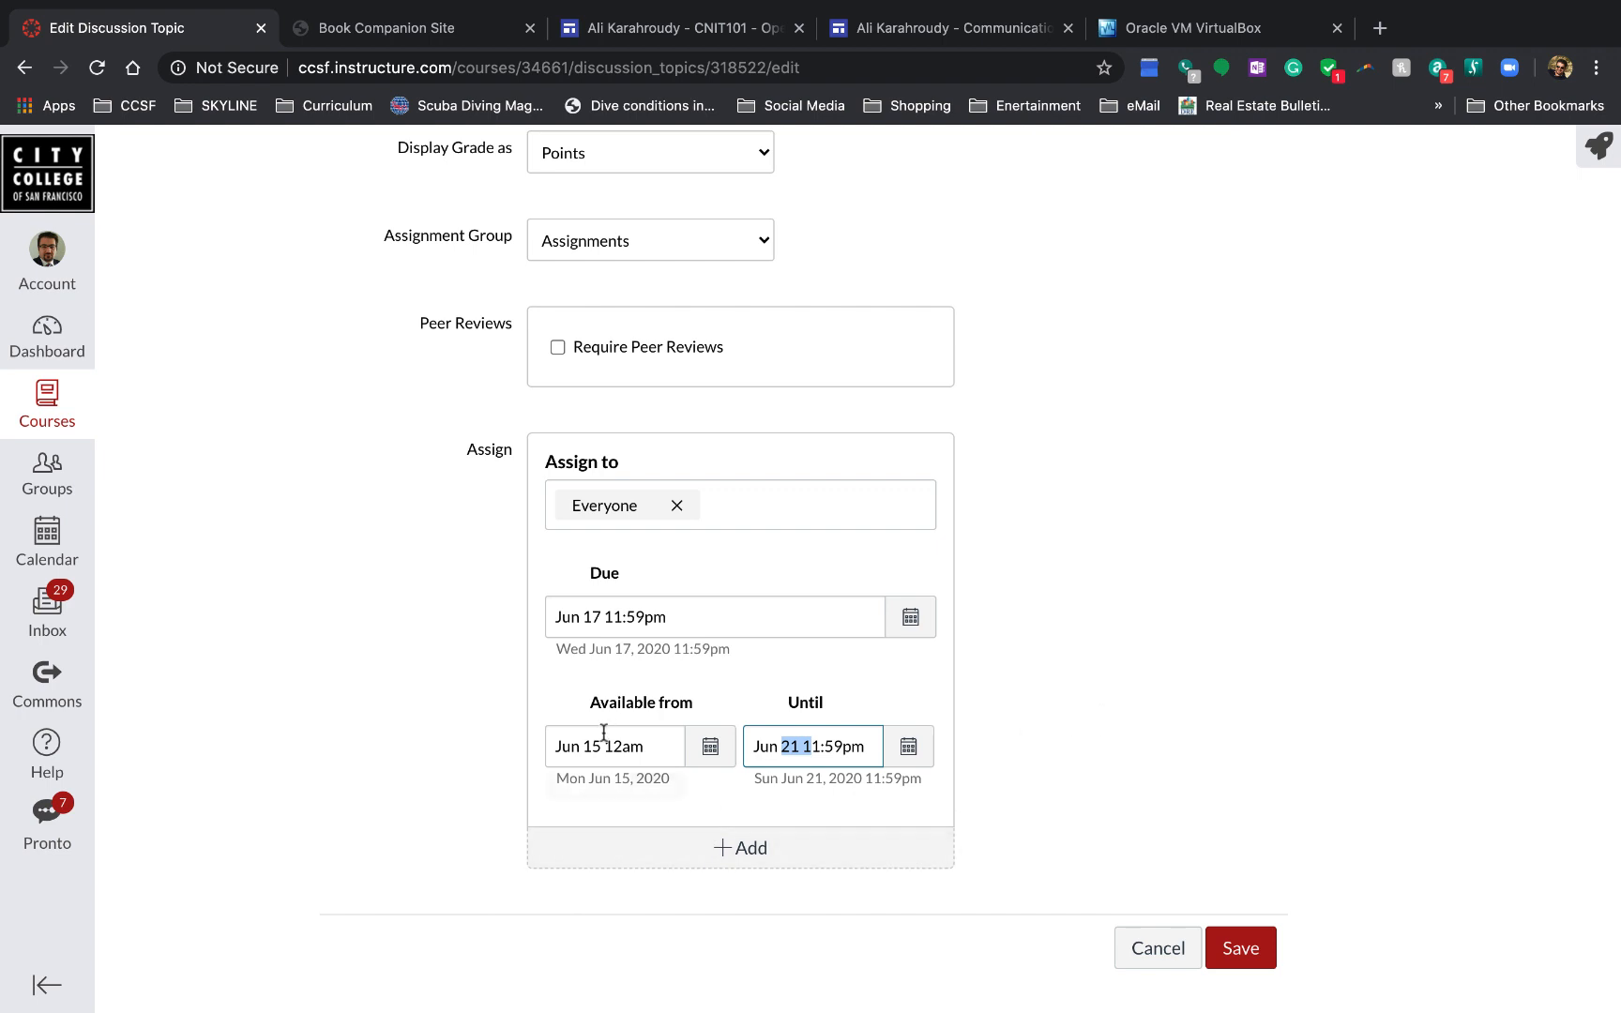
{"action": "left_click", "coordinate": [613, 745]}
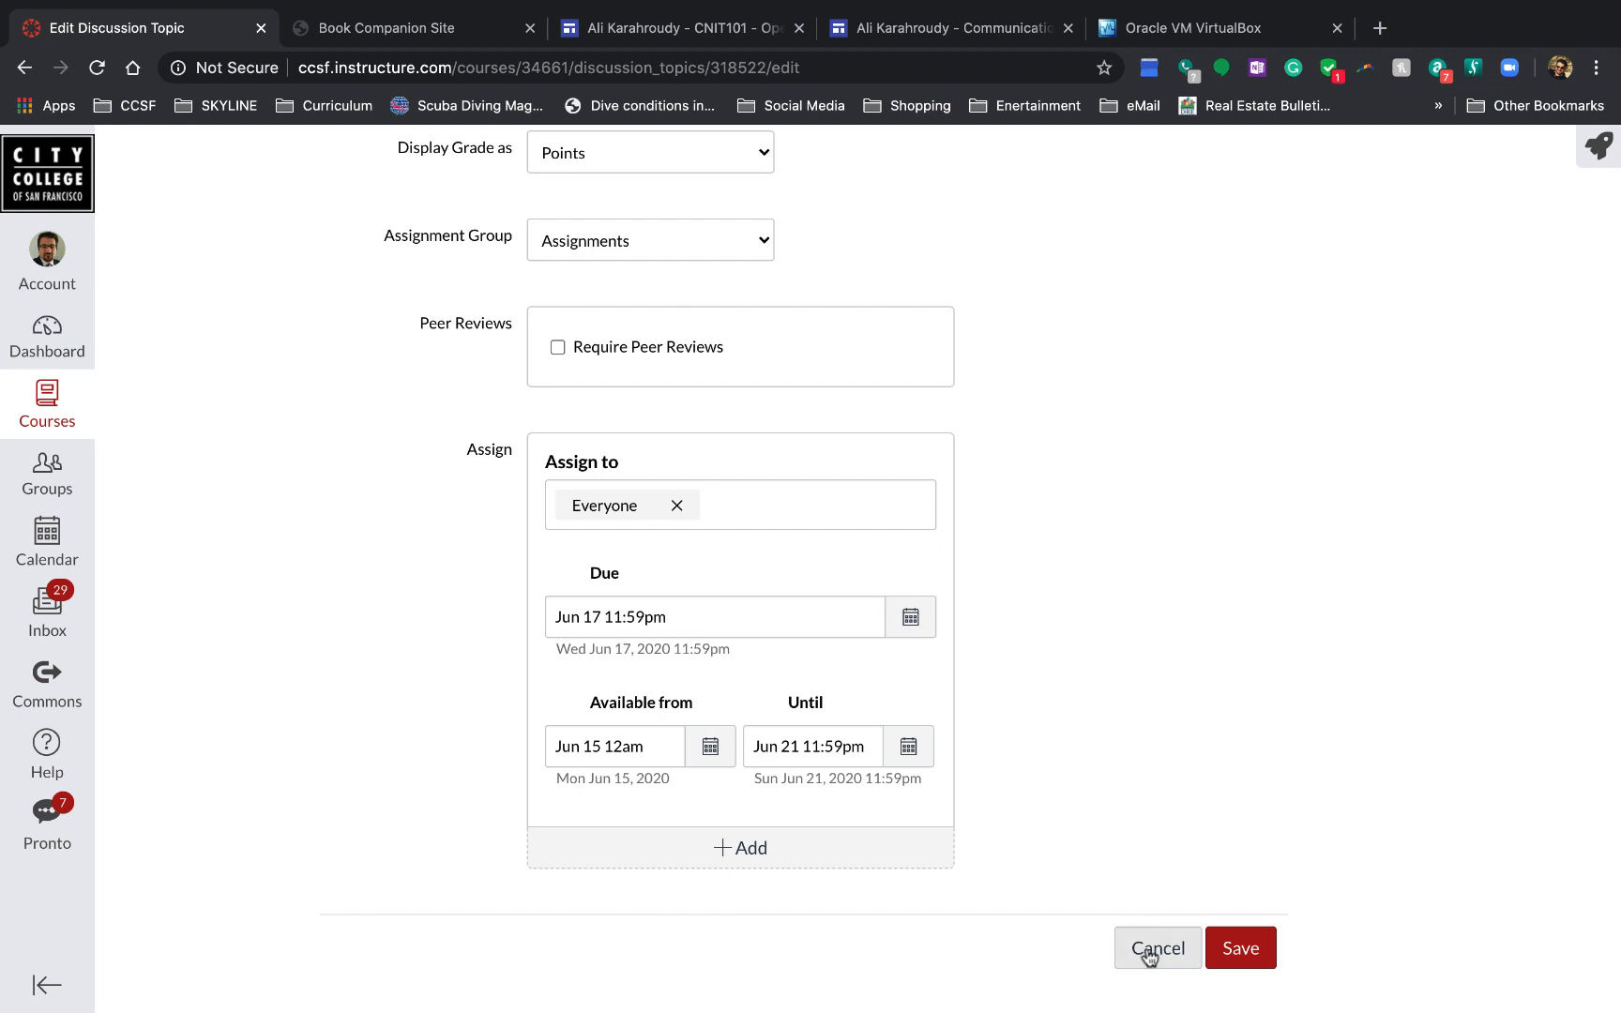
{"action": "left_click", "coordinate": [1239, 948]}
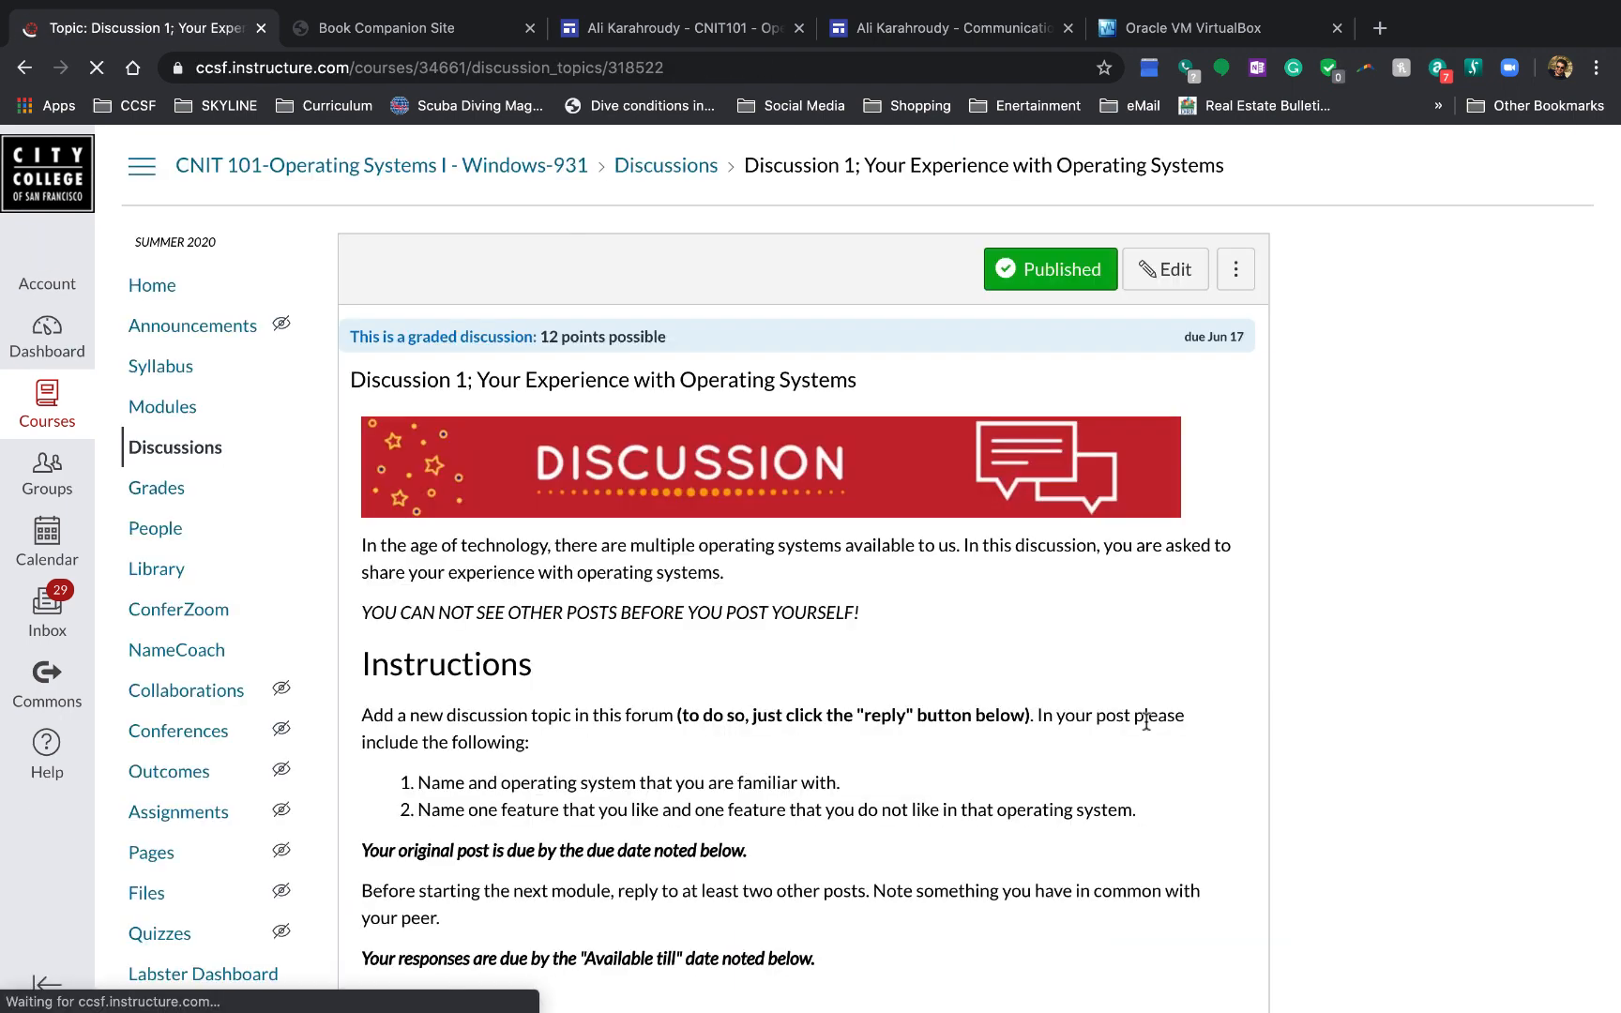
{"action": "scroll", "scroll_direction": "down", "scroll_amount": 3}
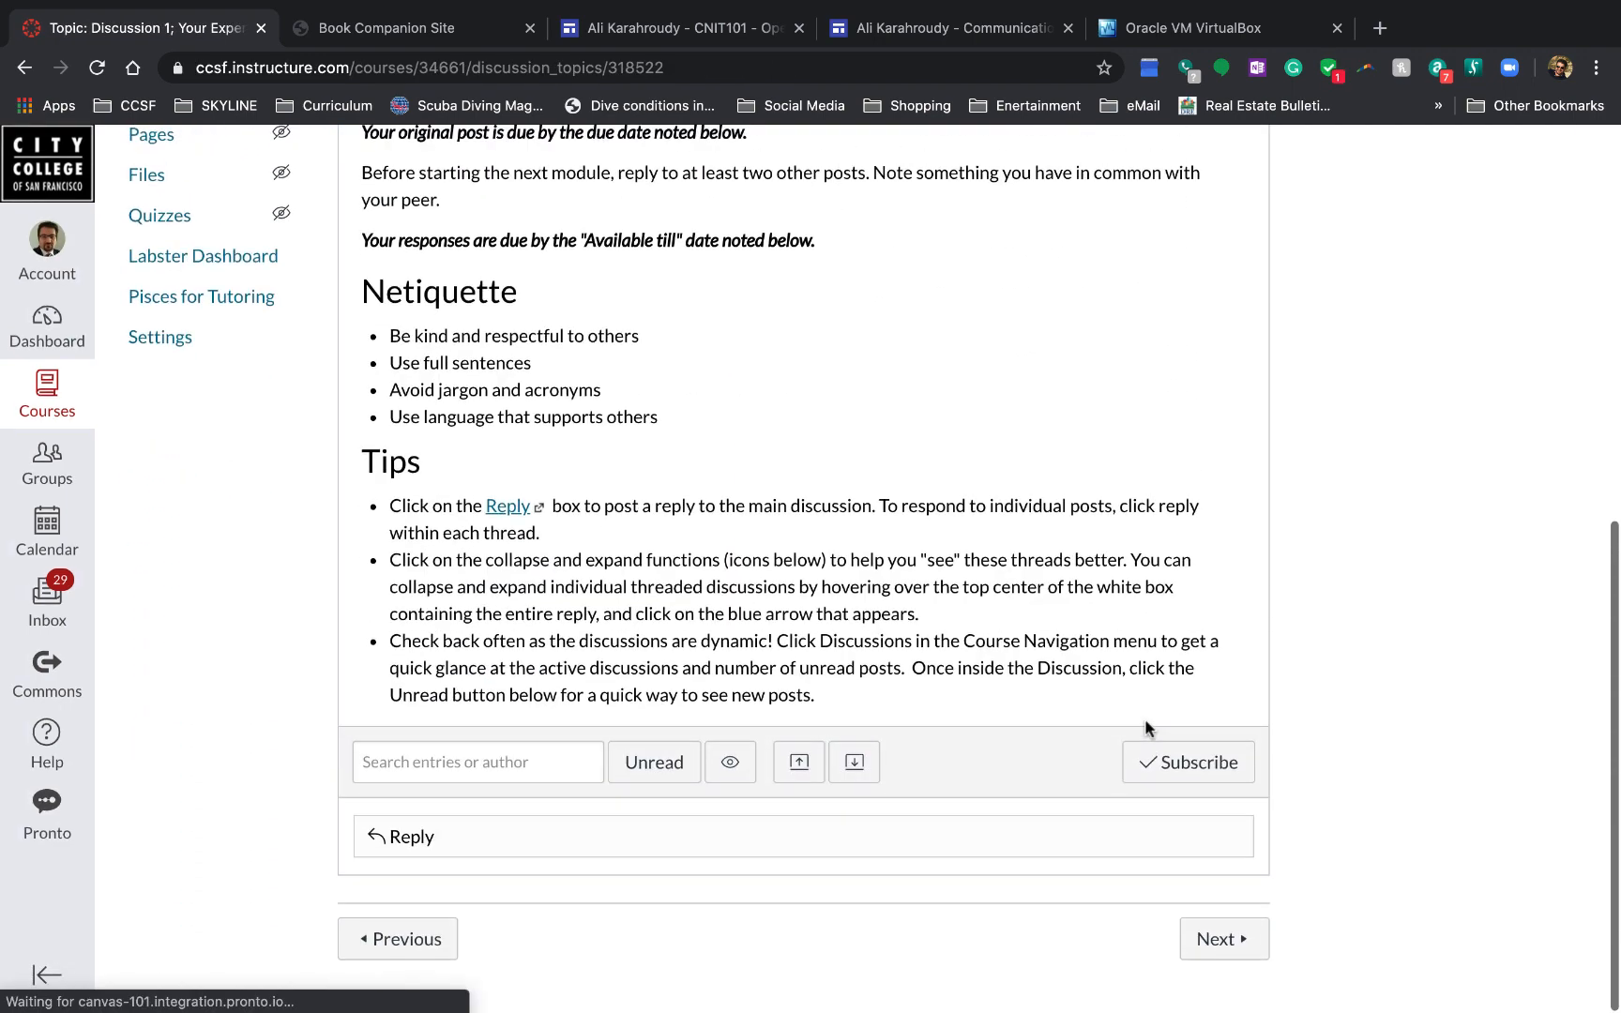
{"action": "left_click", "coordinate": [1224, 949]}
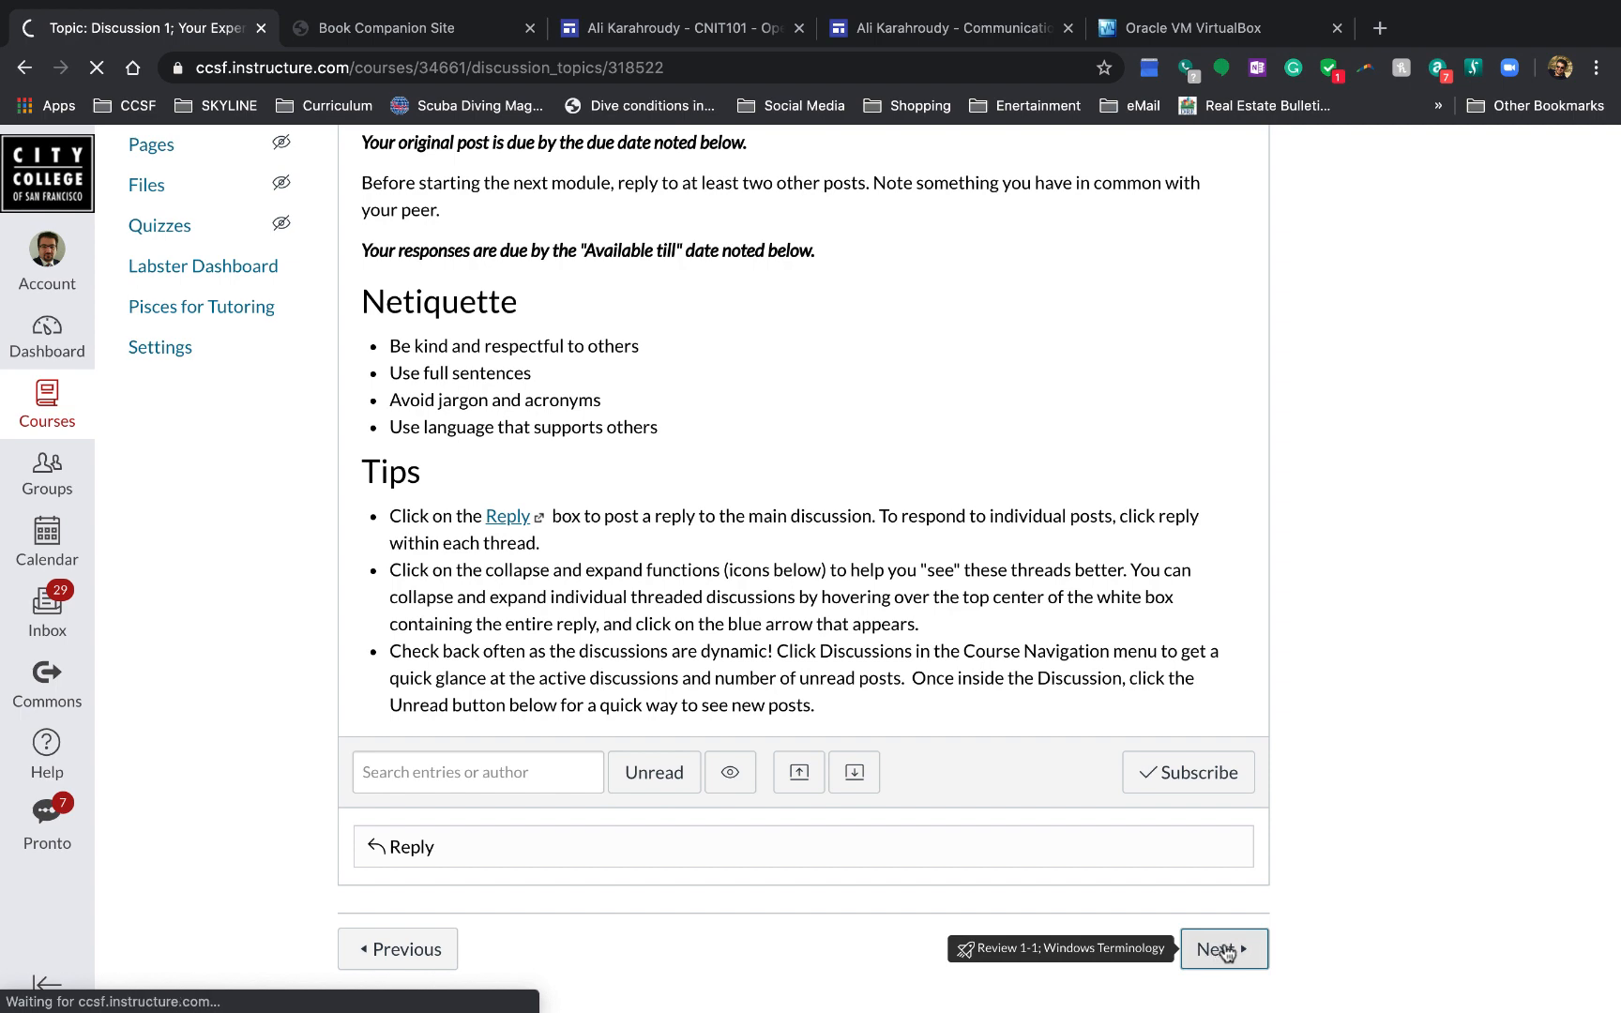
{"action": "left_click", "coordinate": [1224, 949]}
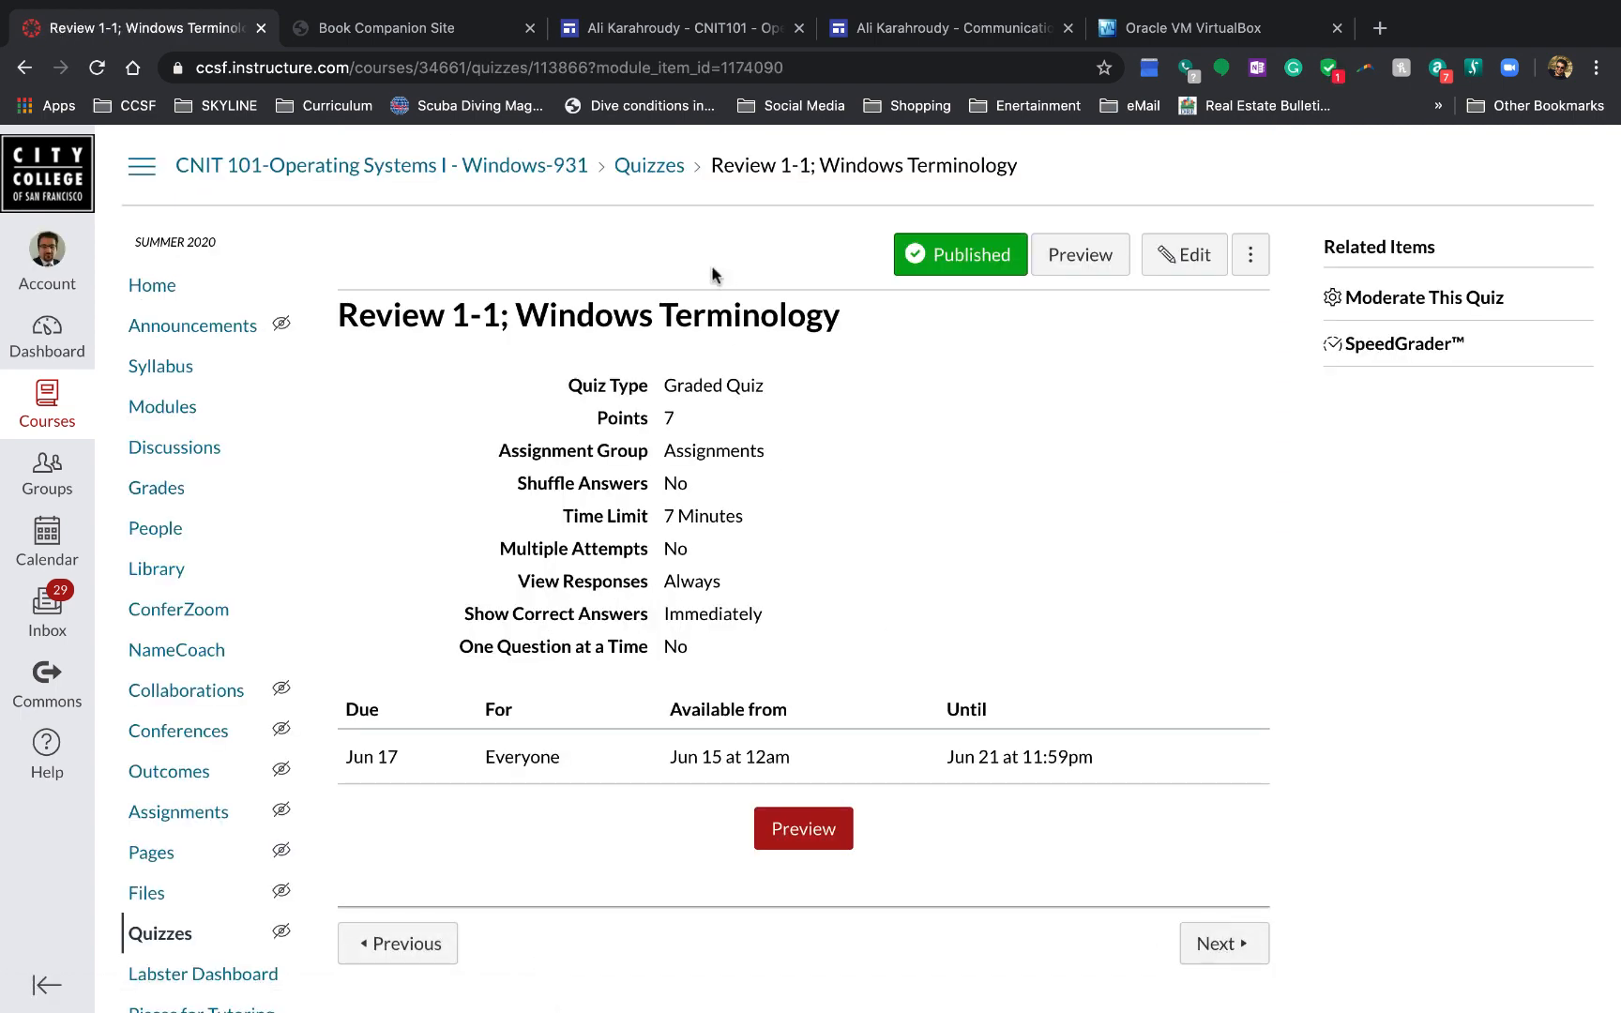
{"action": "mouse_move", "coordinate": [664, 539]}
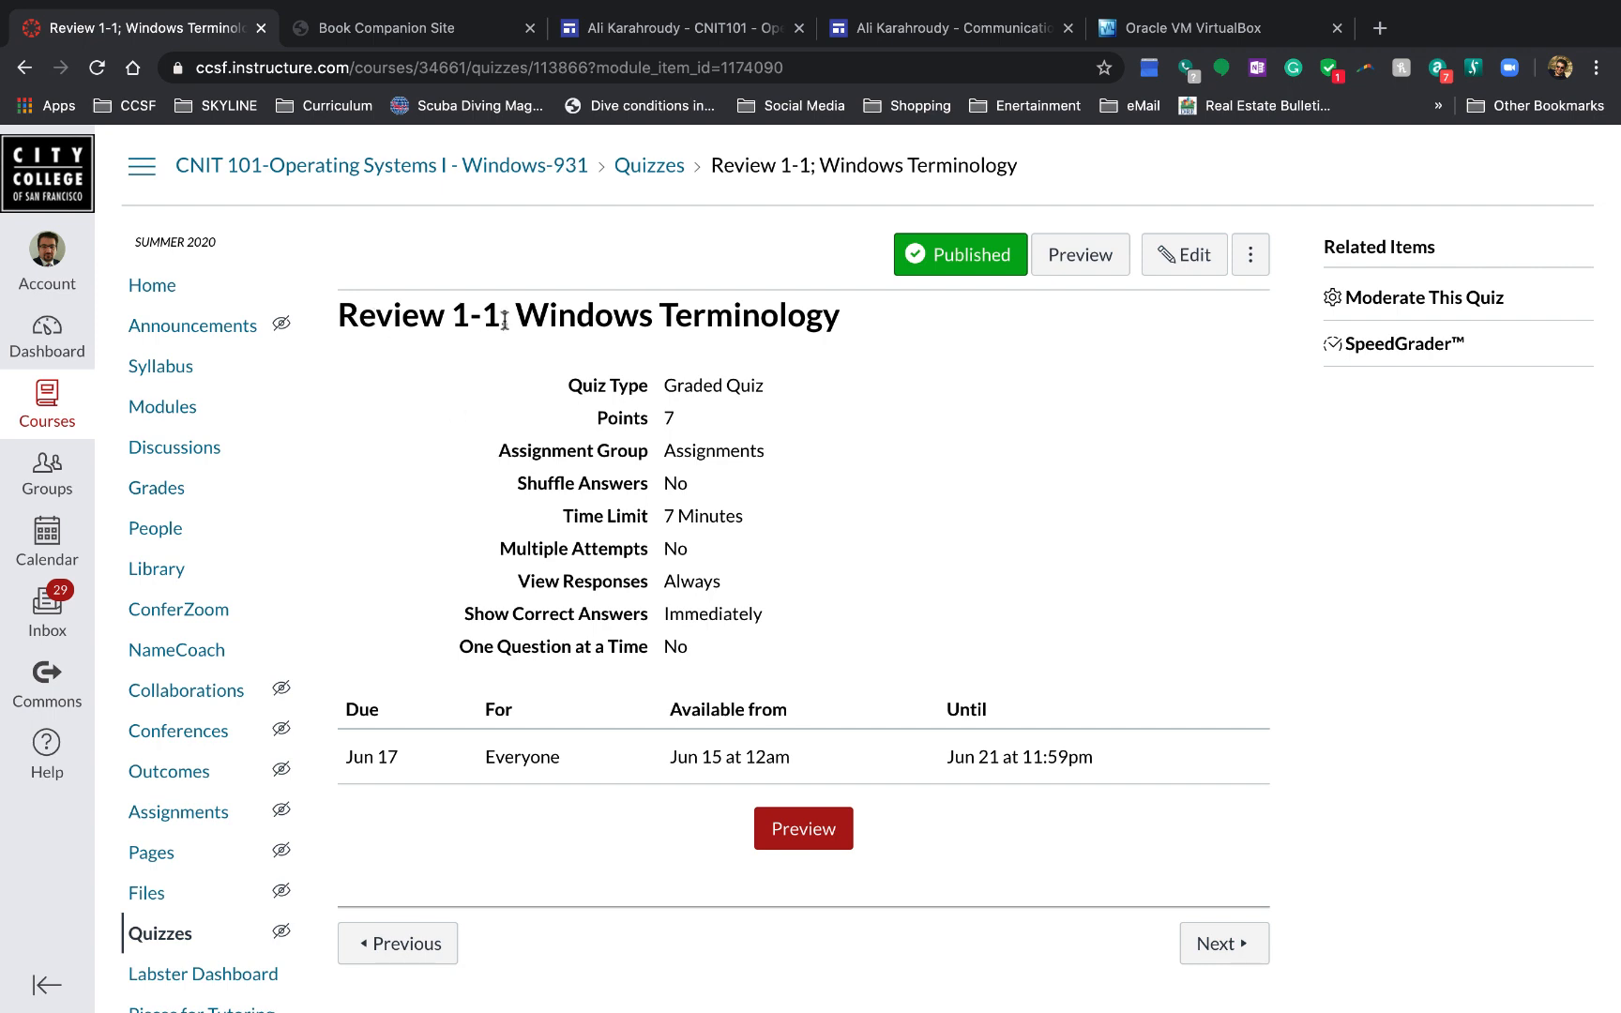
{"action": "mouse_move", "coordinate": [829, 344]}
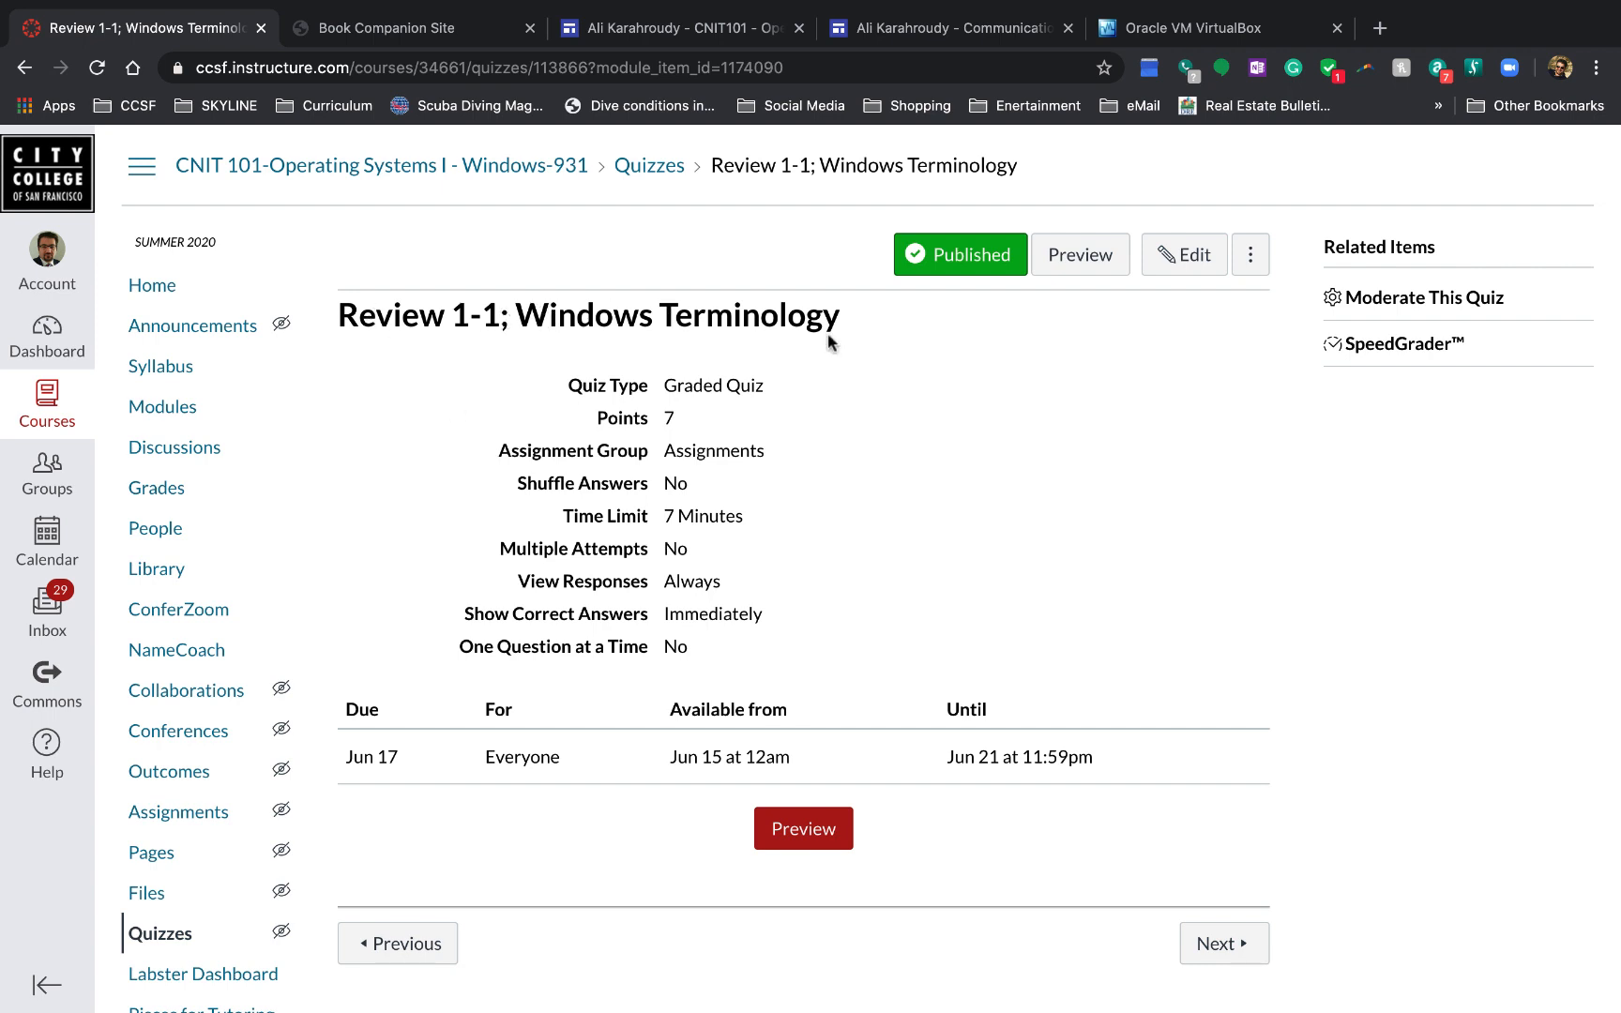
{"action": "mouse_move", "coordinate": [668, 414]}
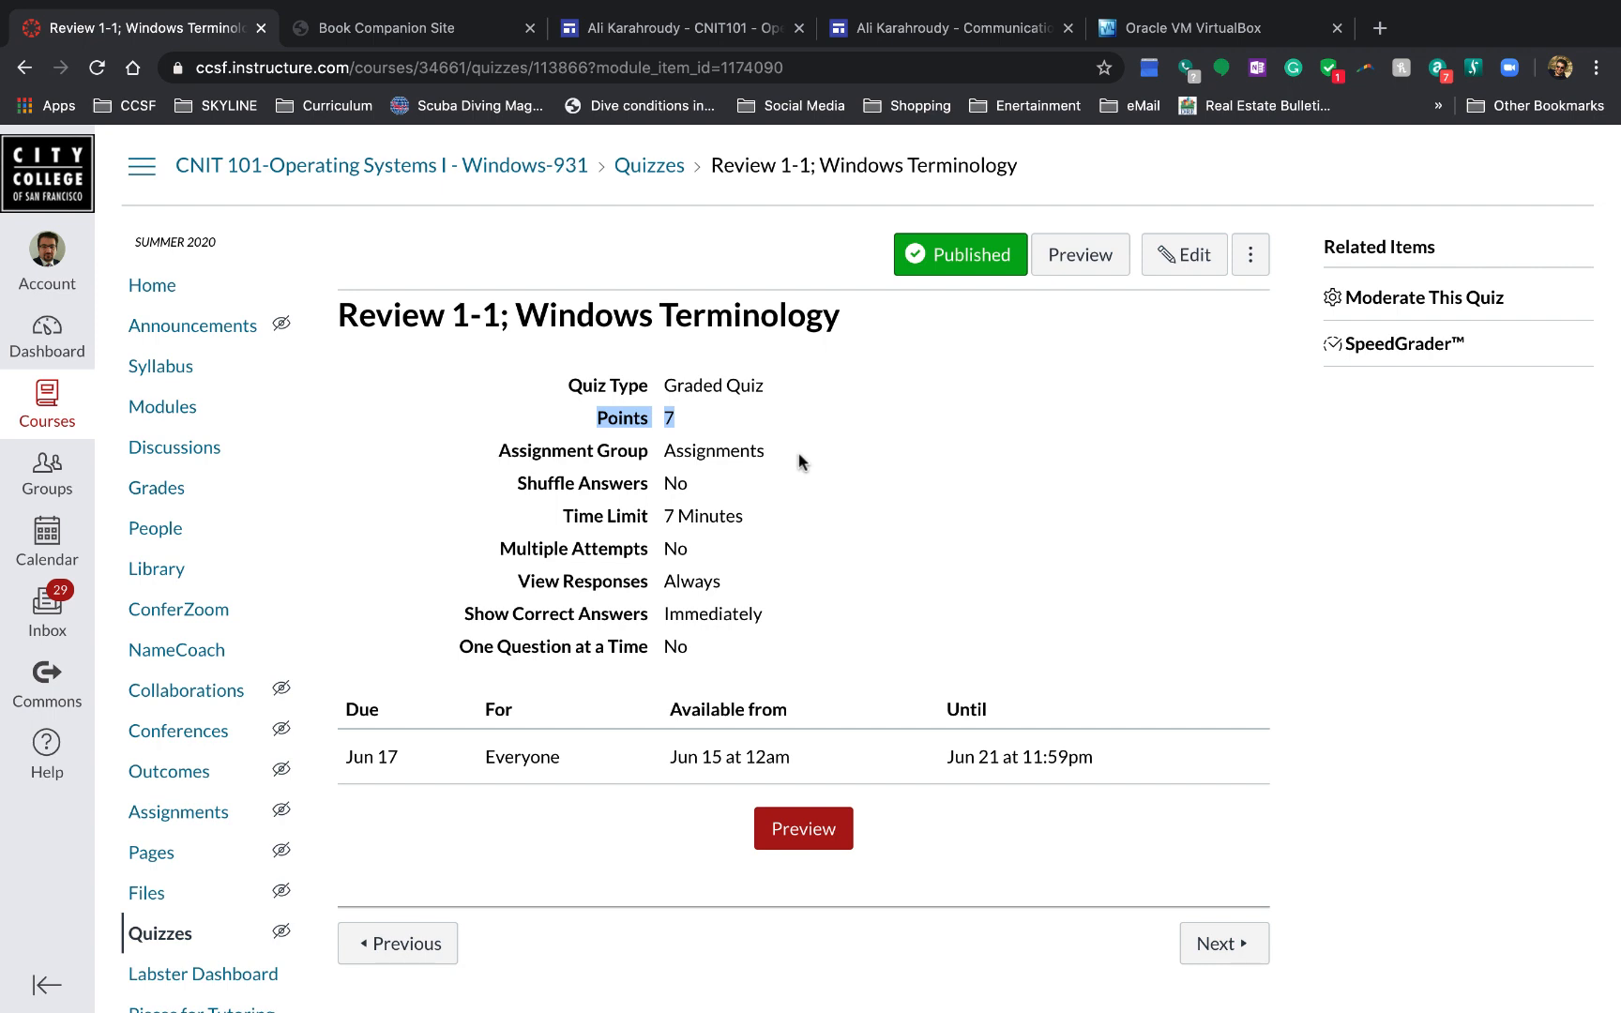
{"action": "scroll", "scroll_direction": "down", "scroll_amount": 3}
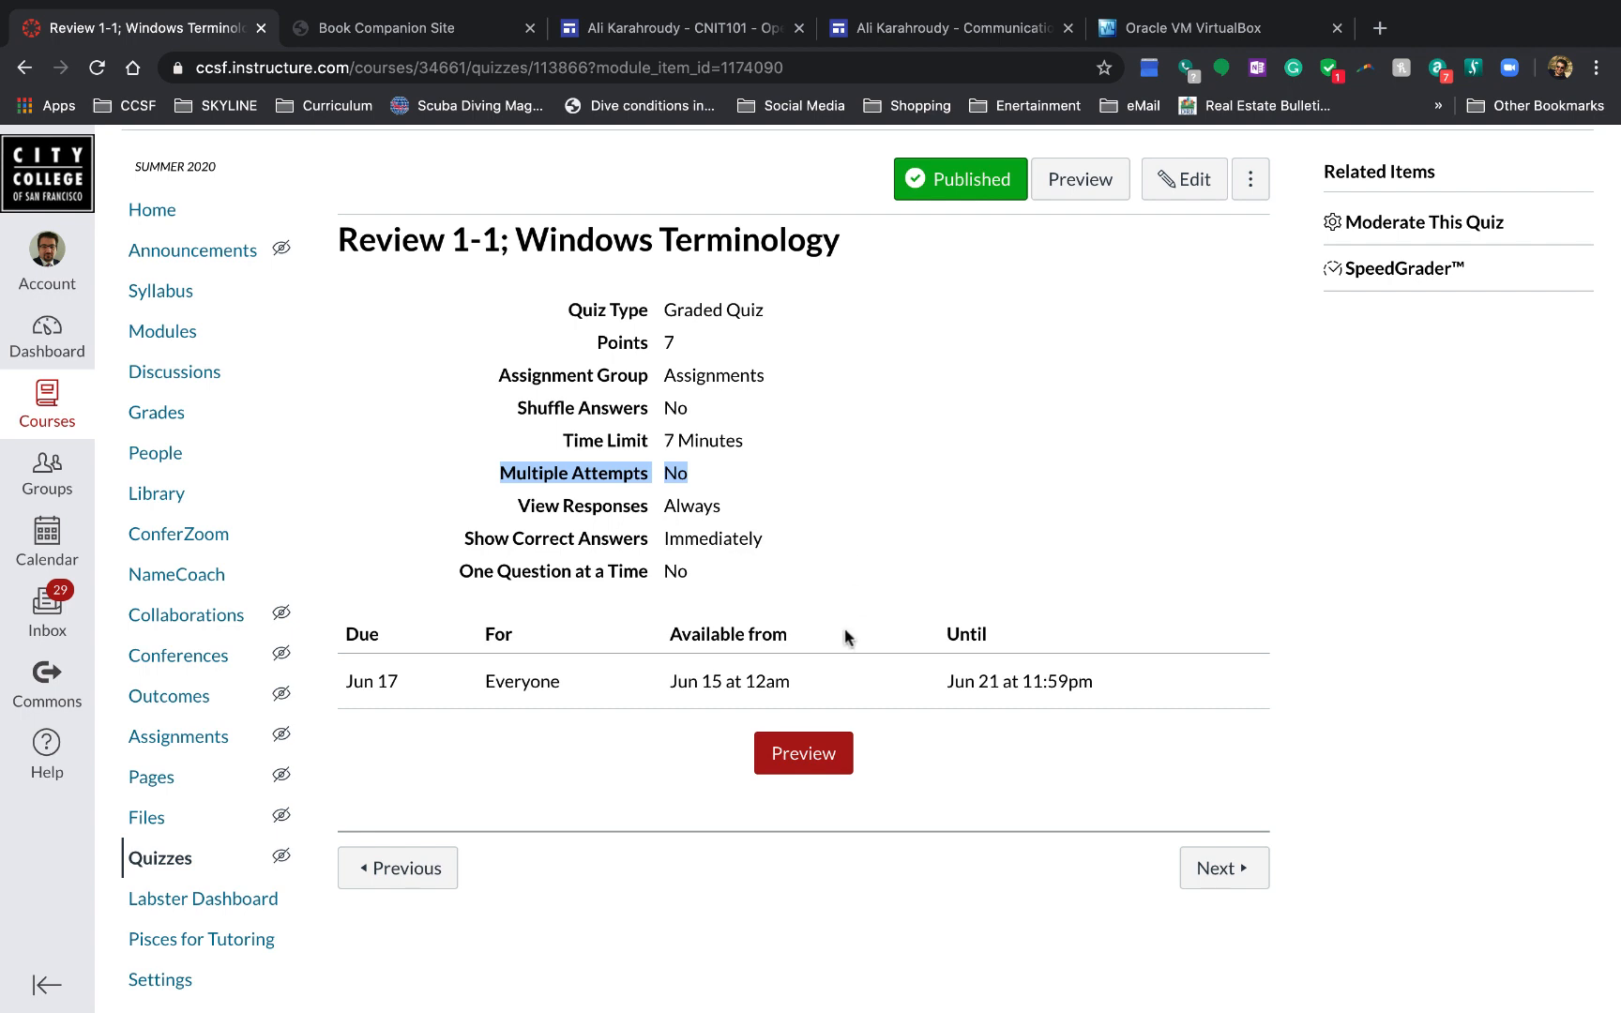
{"action": "mouse_move", "coordinate": [403, 689]}
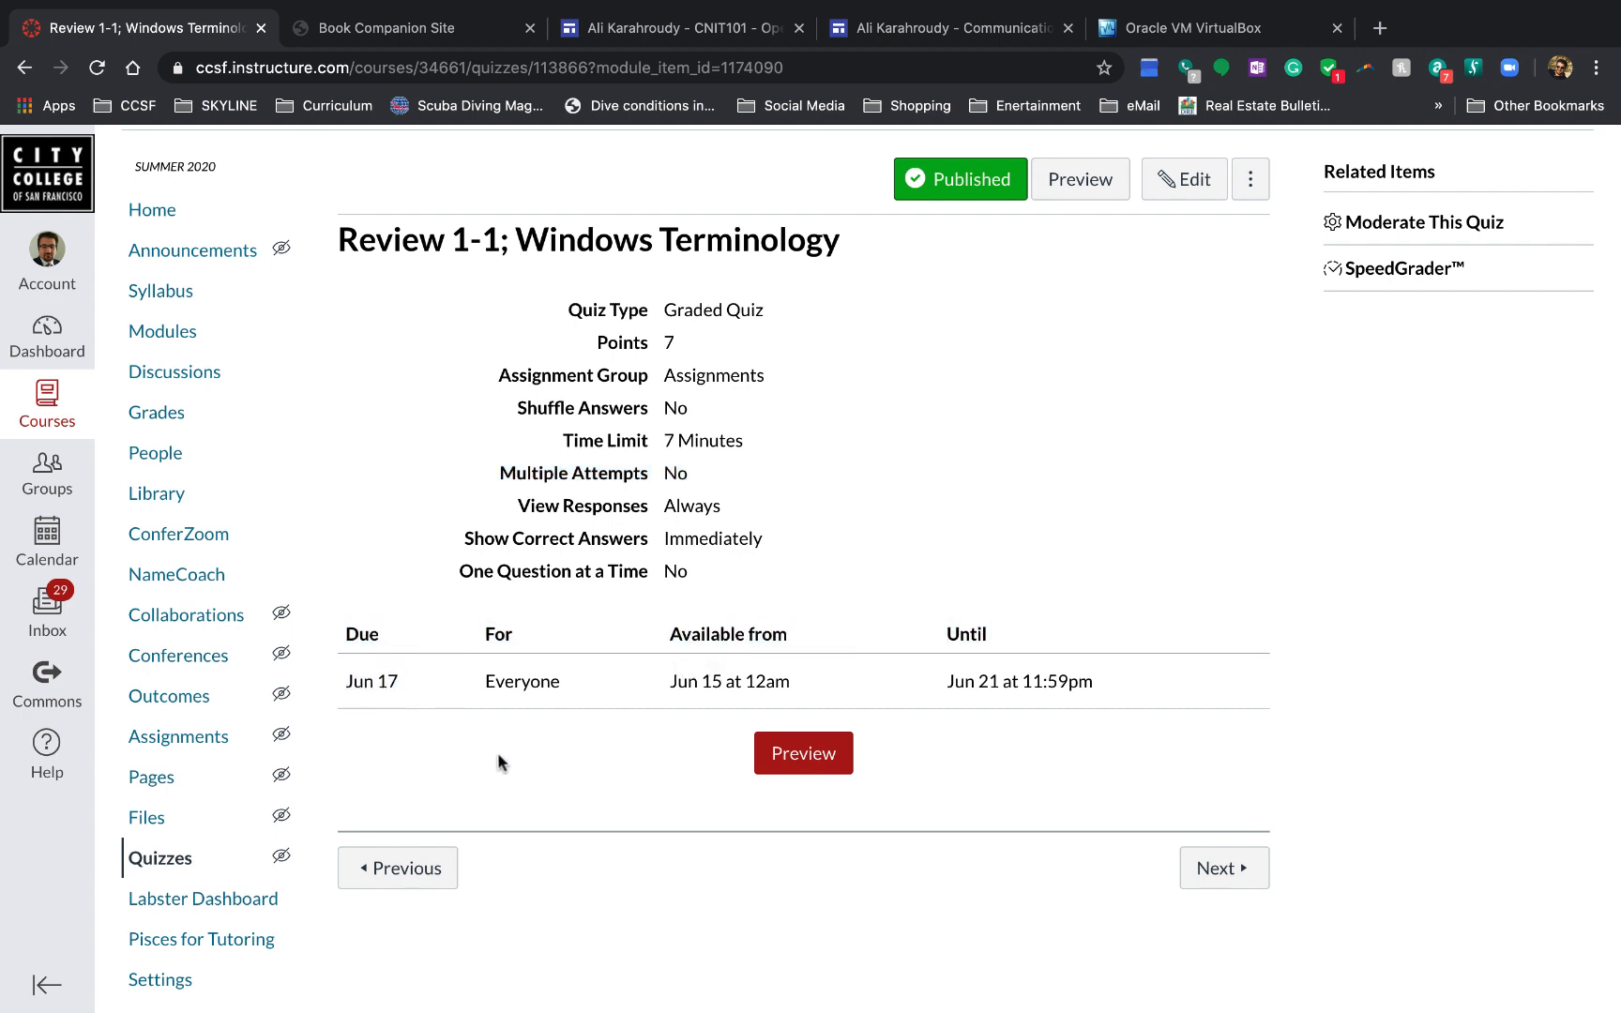
{"action": "mouse_move", "coordinate": [661, 692]}
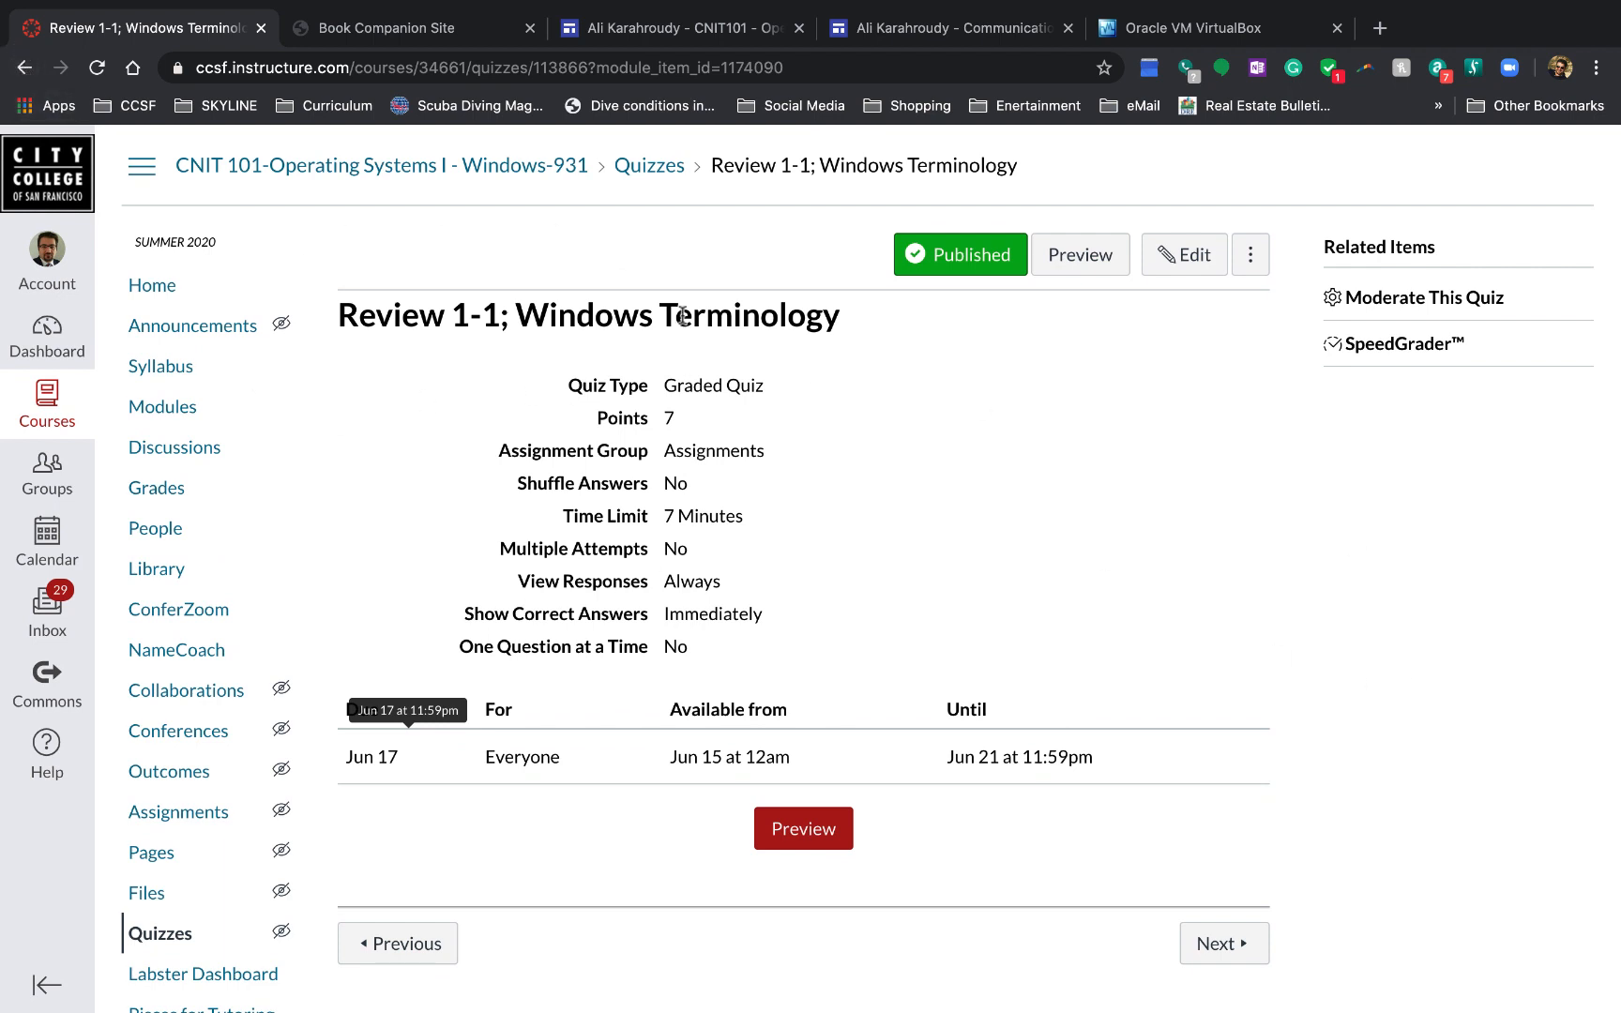
{"action": "mouse_move", "coordinate": [1071, 722]}
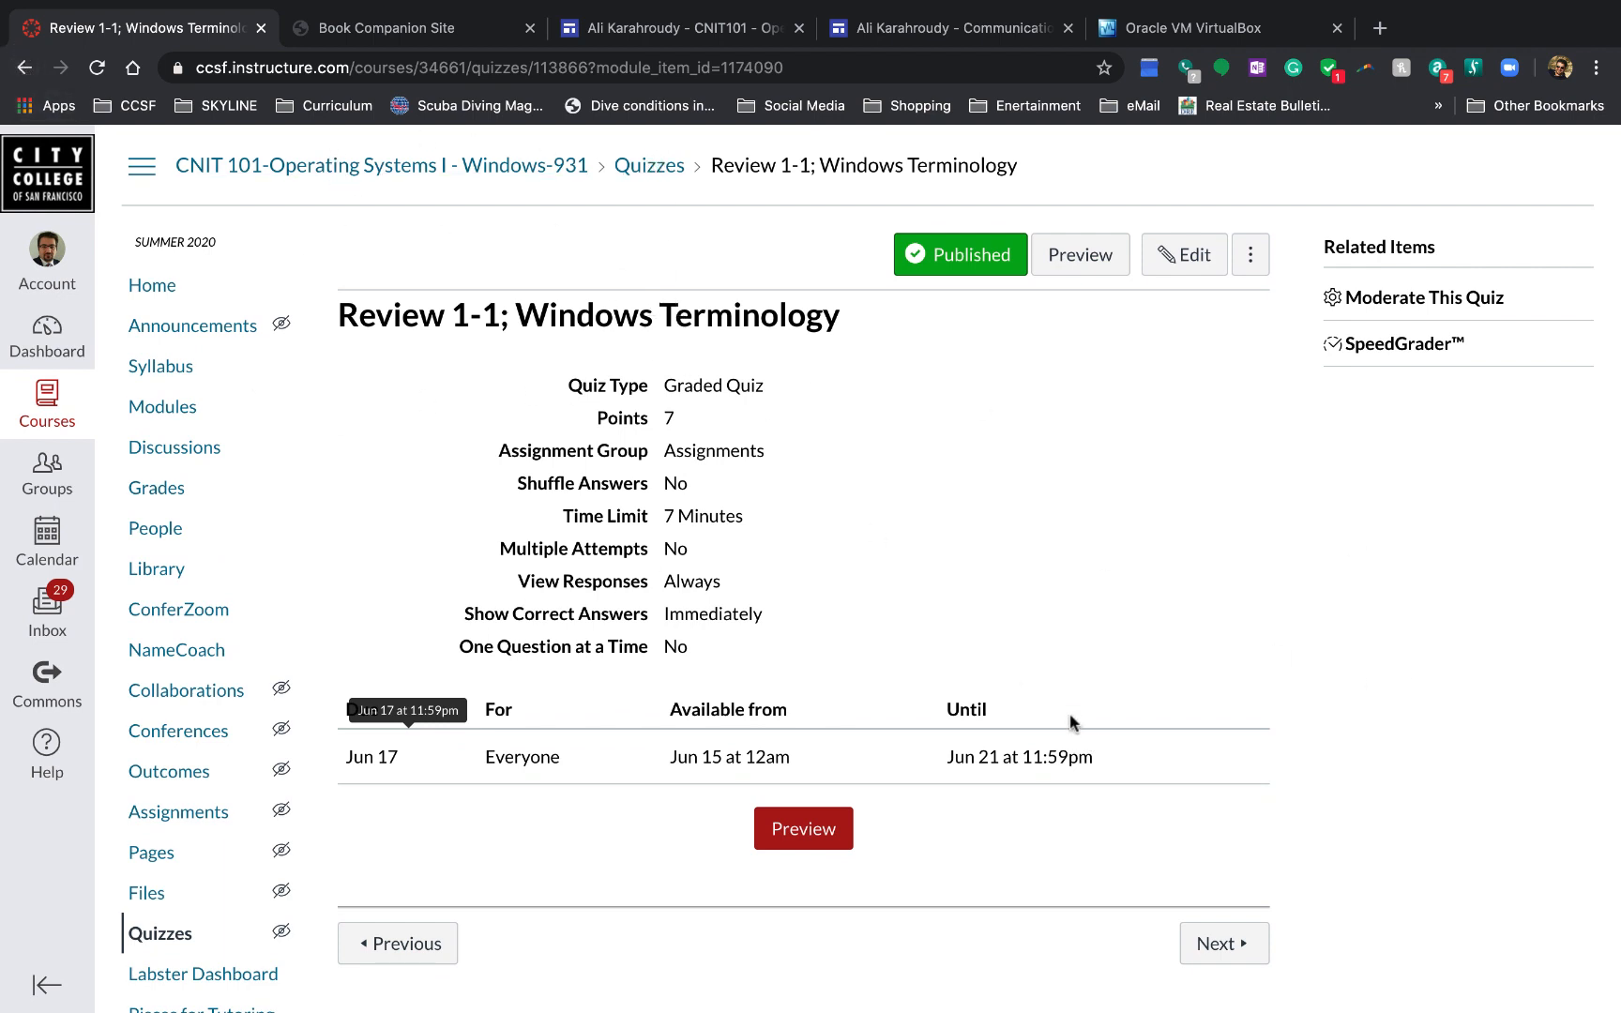
{"action": "mouse_move", "coordinate": [1282, 555]}
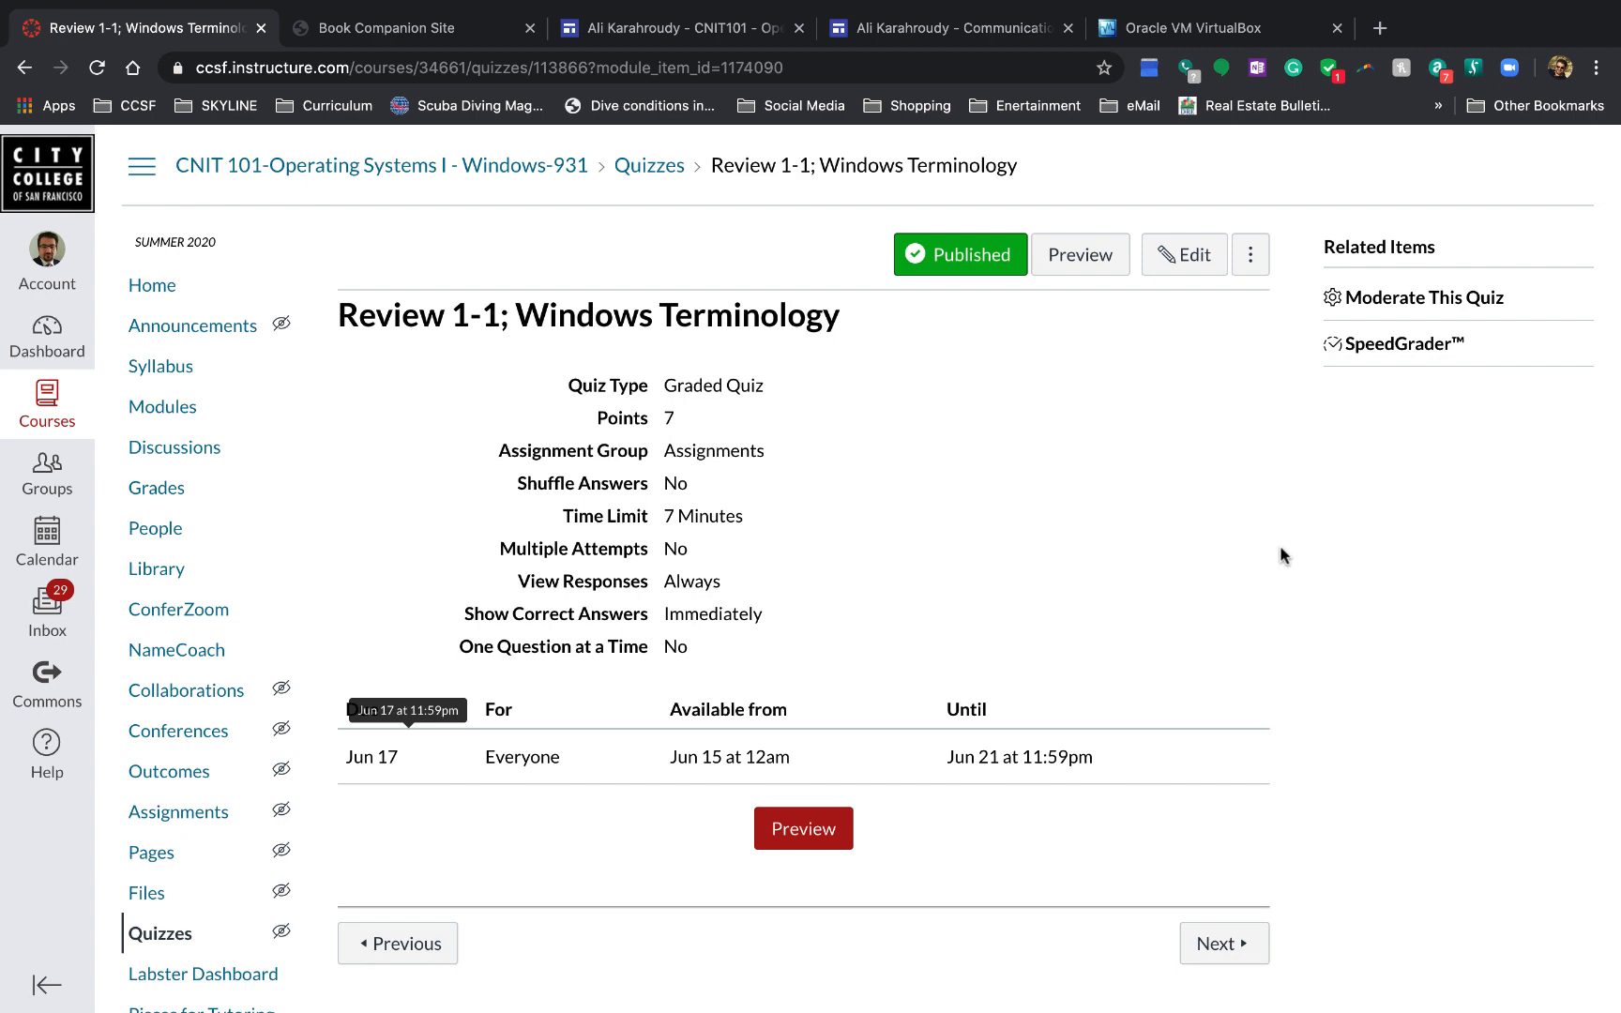
{"action": "scroll", "scroll_direction": "down", "scroll_amount": 3}
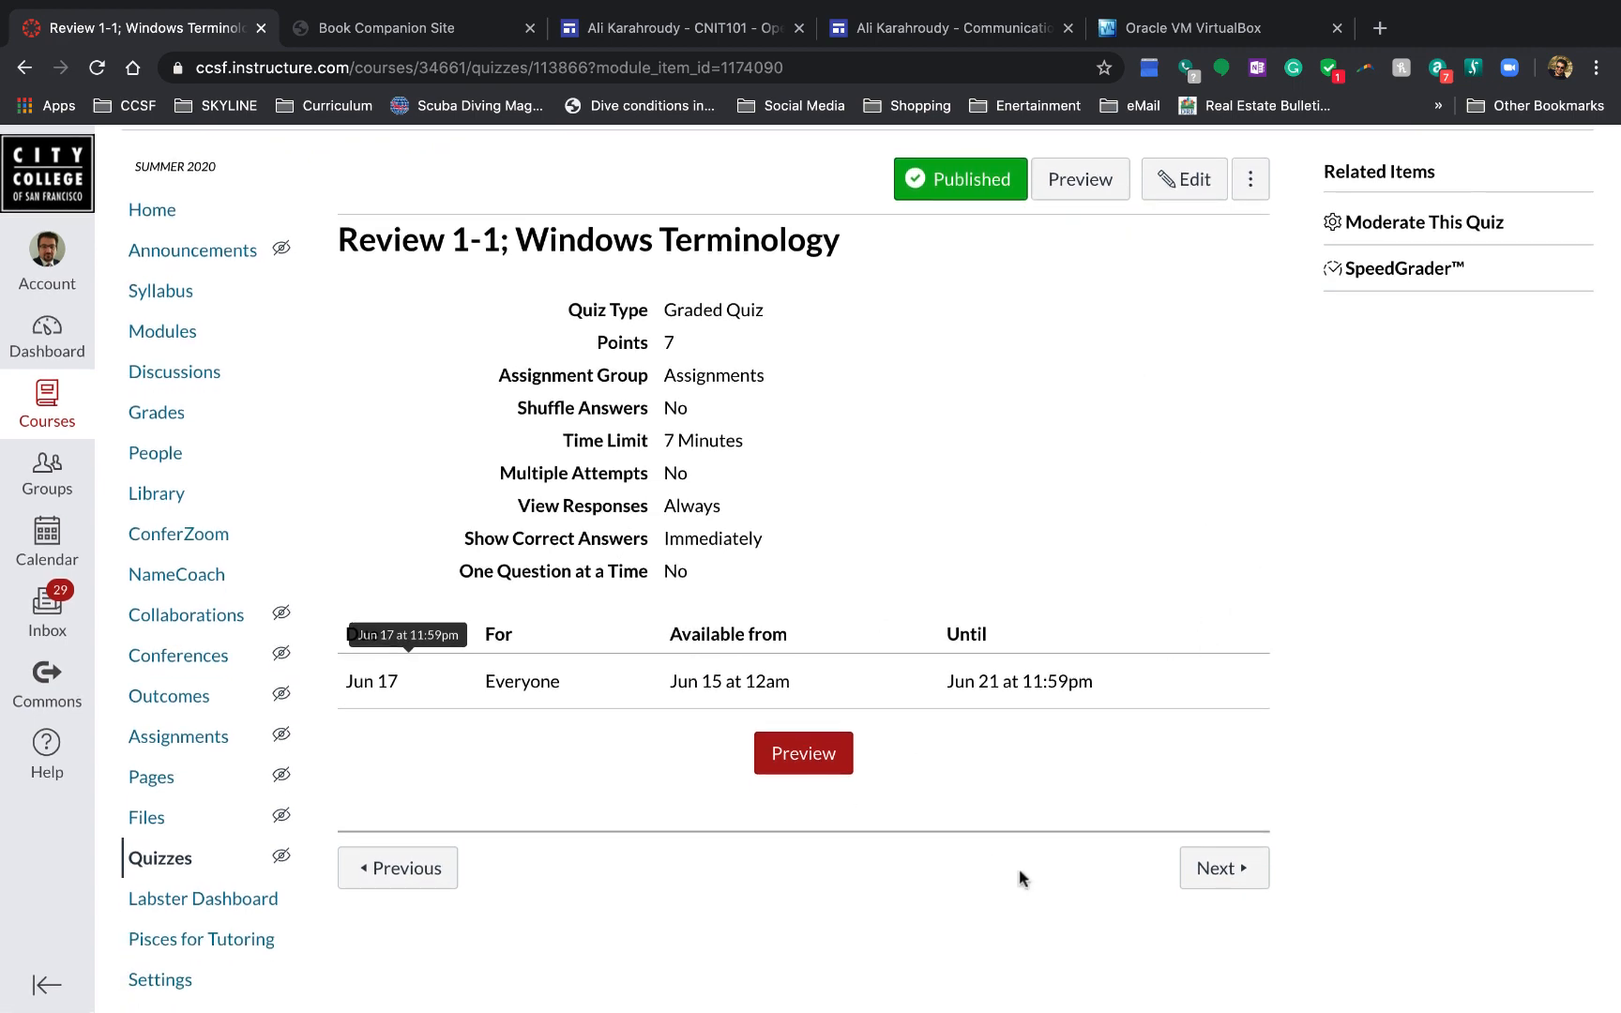
Step: Scroll through the Section 1-2 File Explorer lecture, then advance to the Review 1-2 quiz
{"action": "left_click", "coordinate": [1223, 868]}
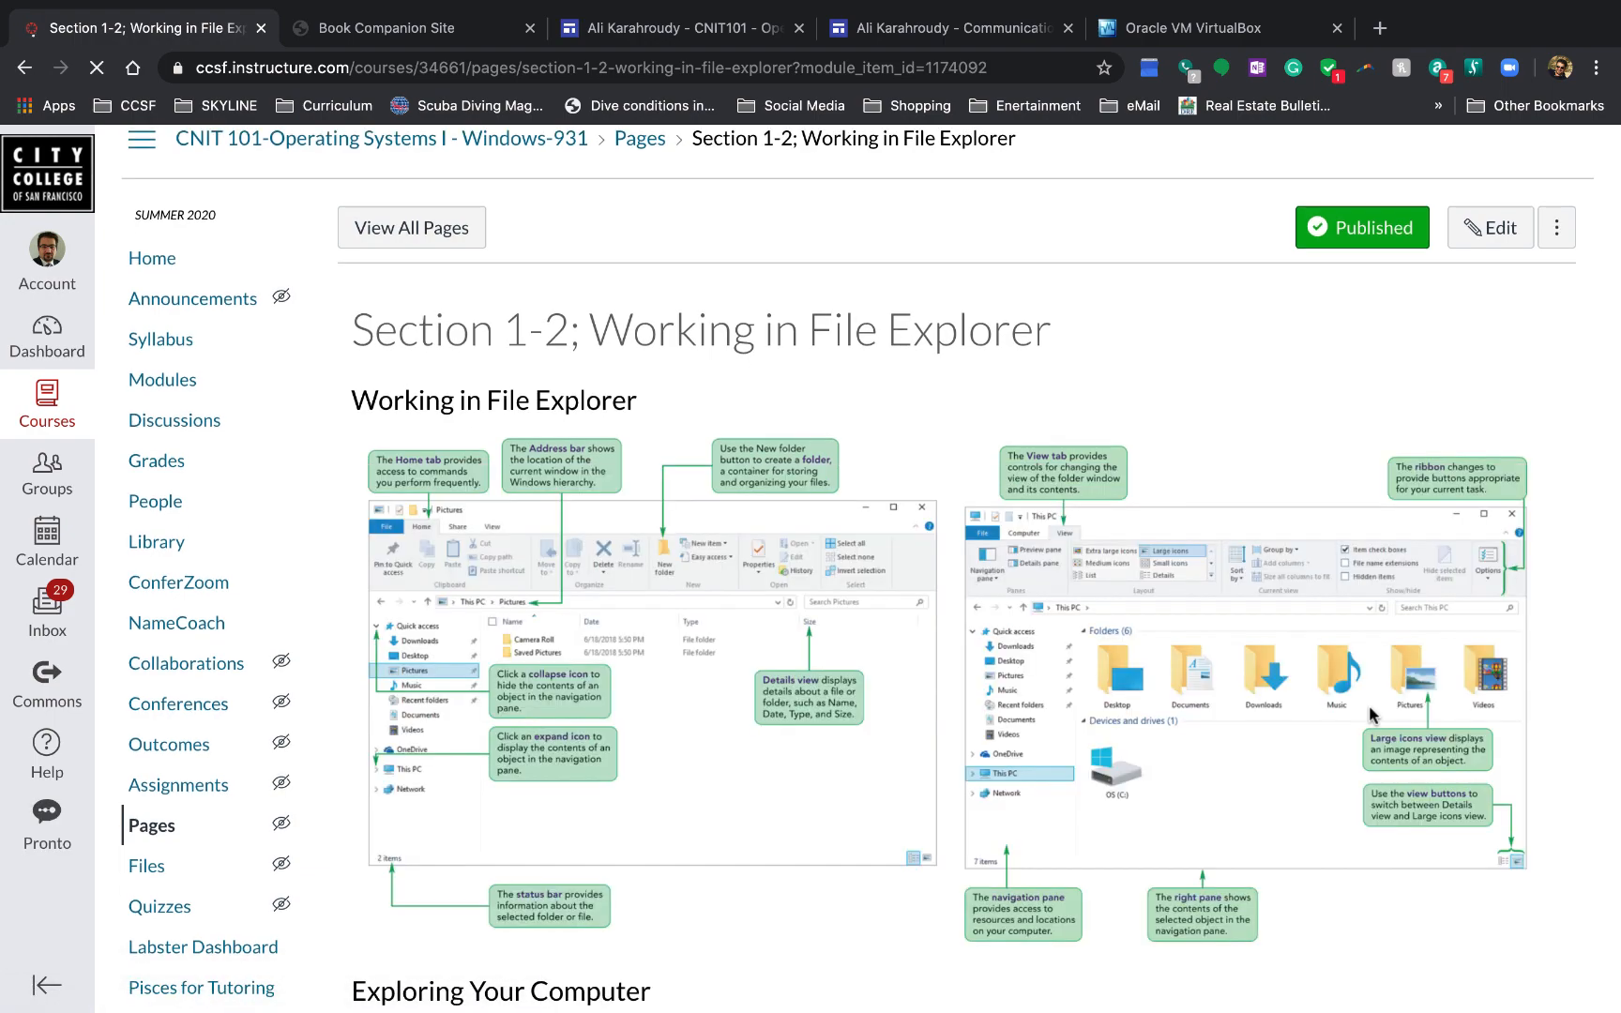
{"action": "scroll", "scroll_direction": "down", "scroll_amount": 3}
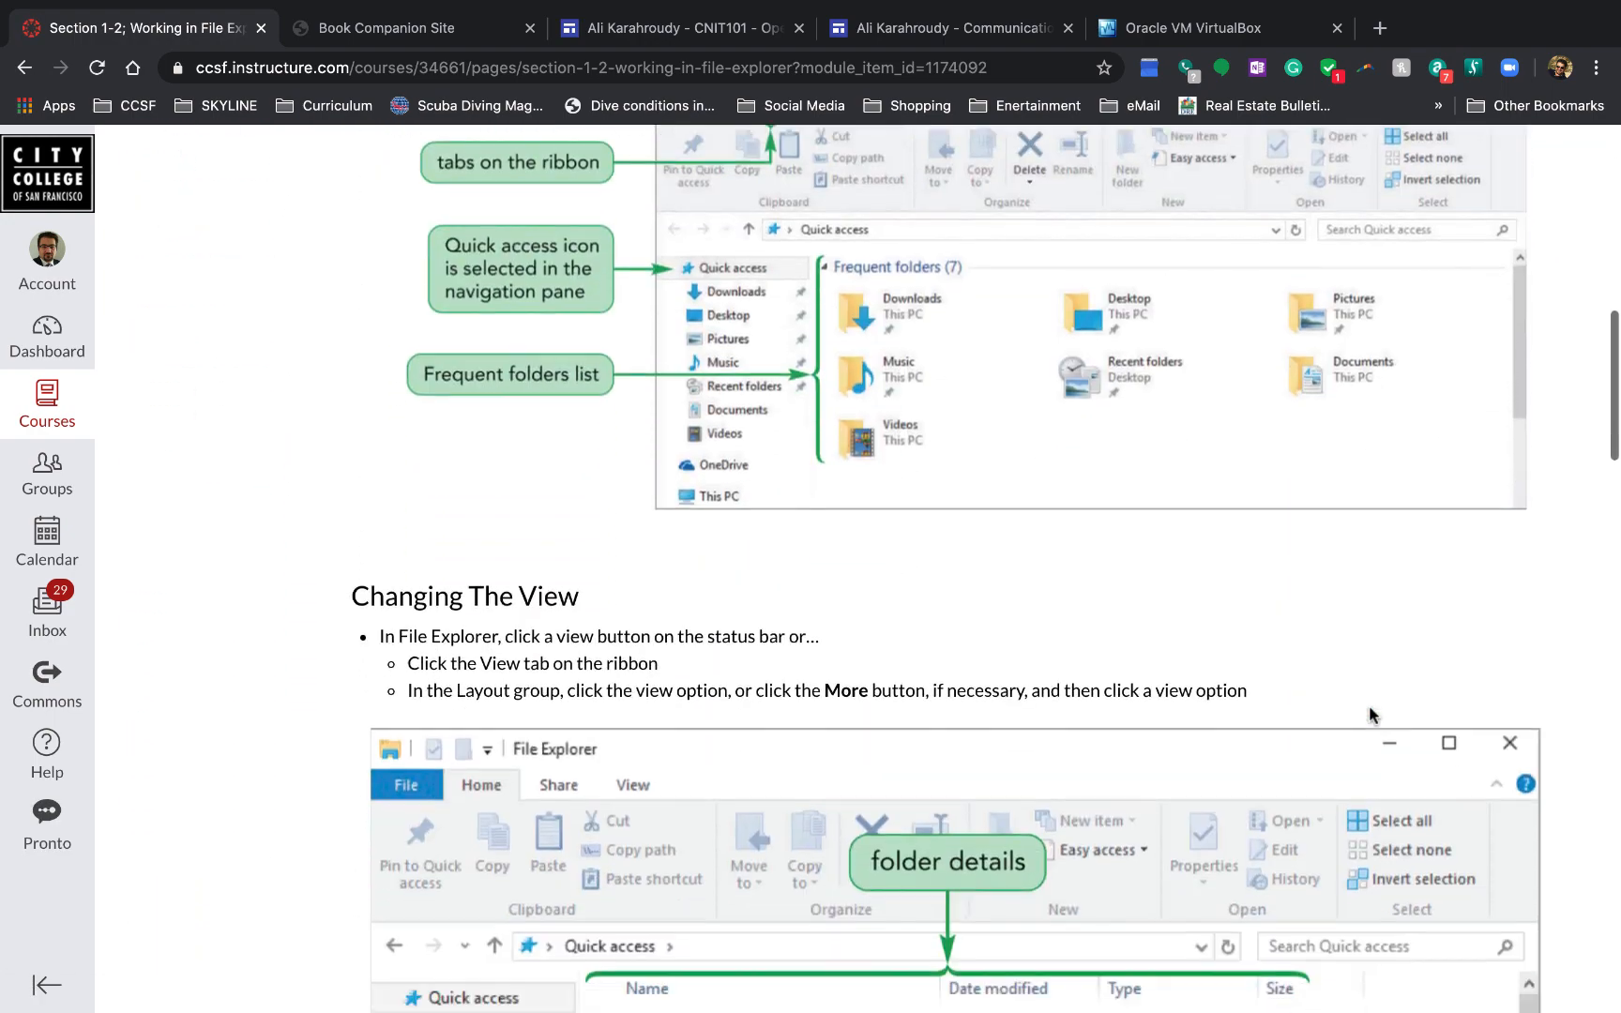
{"action": "scroll", "scroll_direction": "down", "scroll_amount": 3}
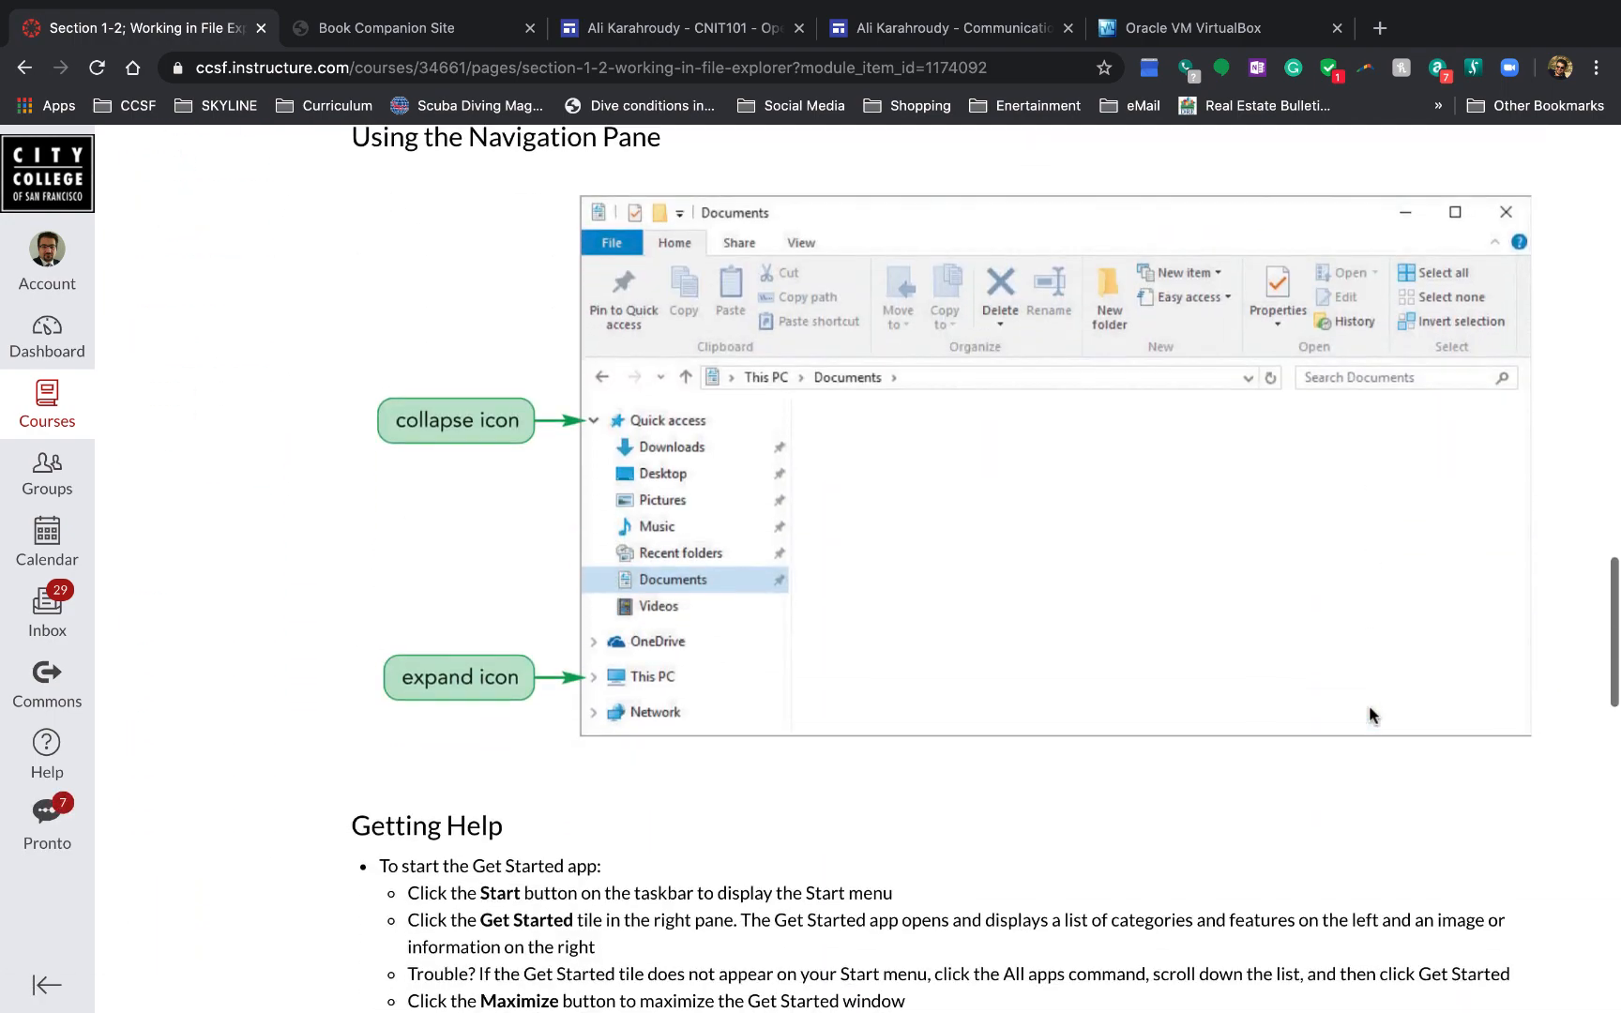
{"action": "scroll", "scroll_direction": "down", "scroll_amount": 3}
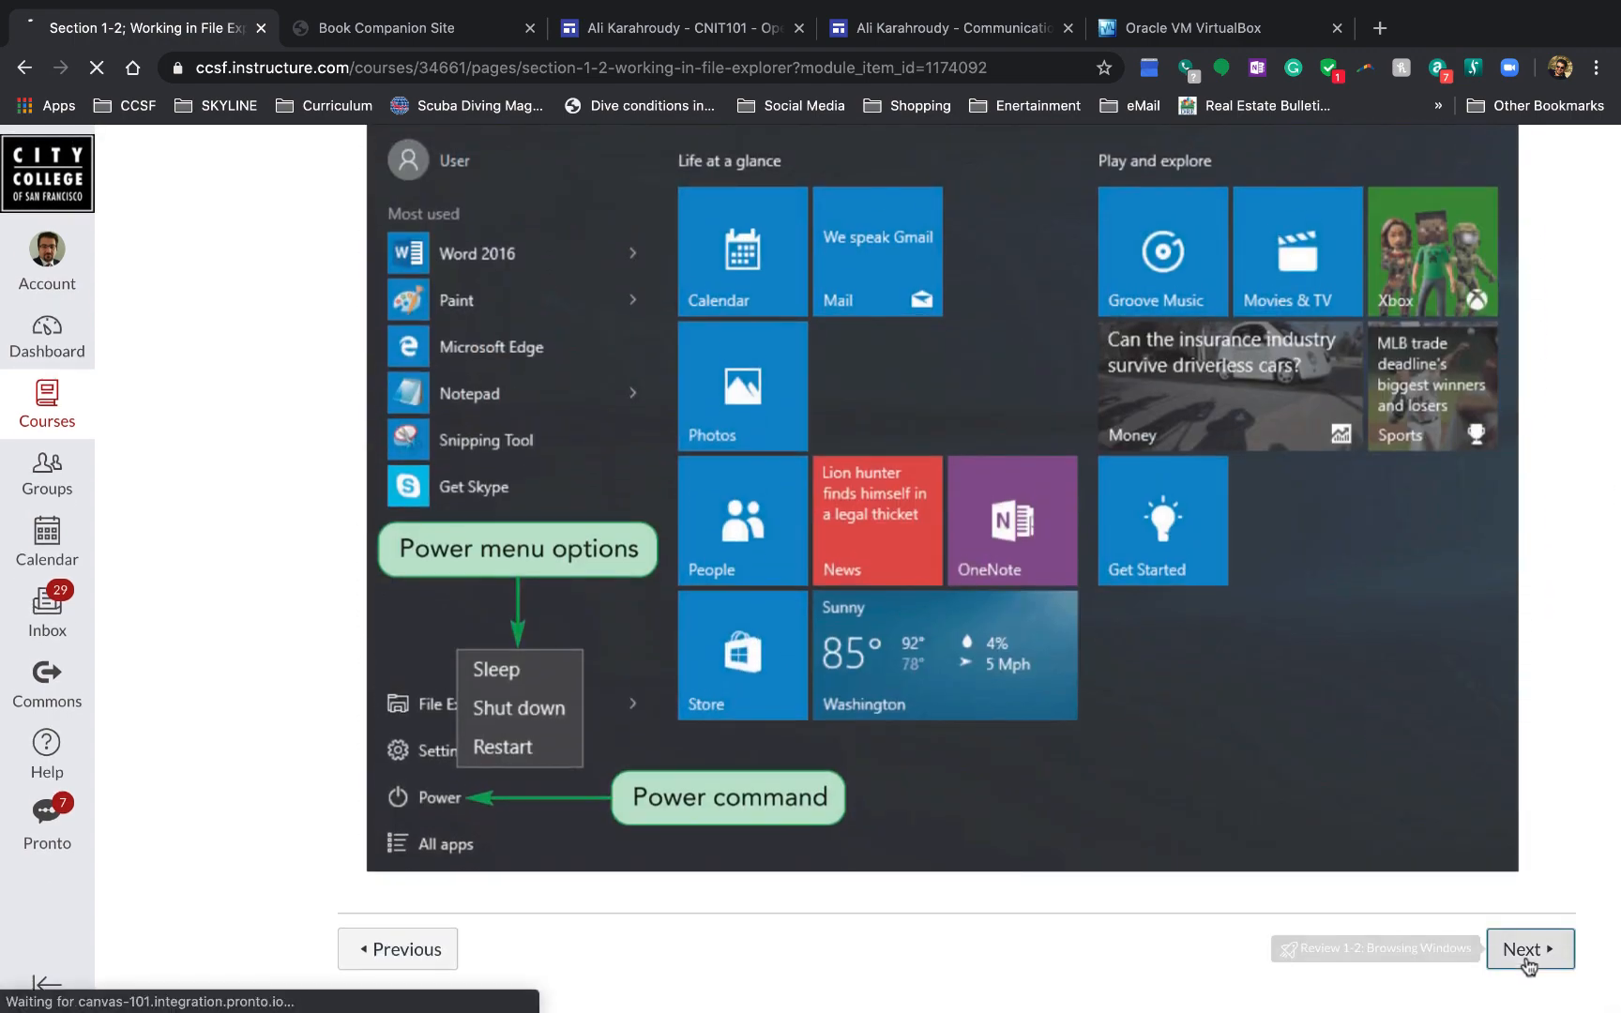
{"action": "left_click", "coordinate": [1529, 949]}
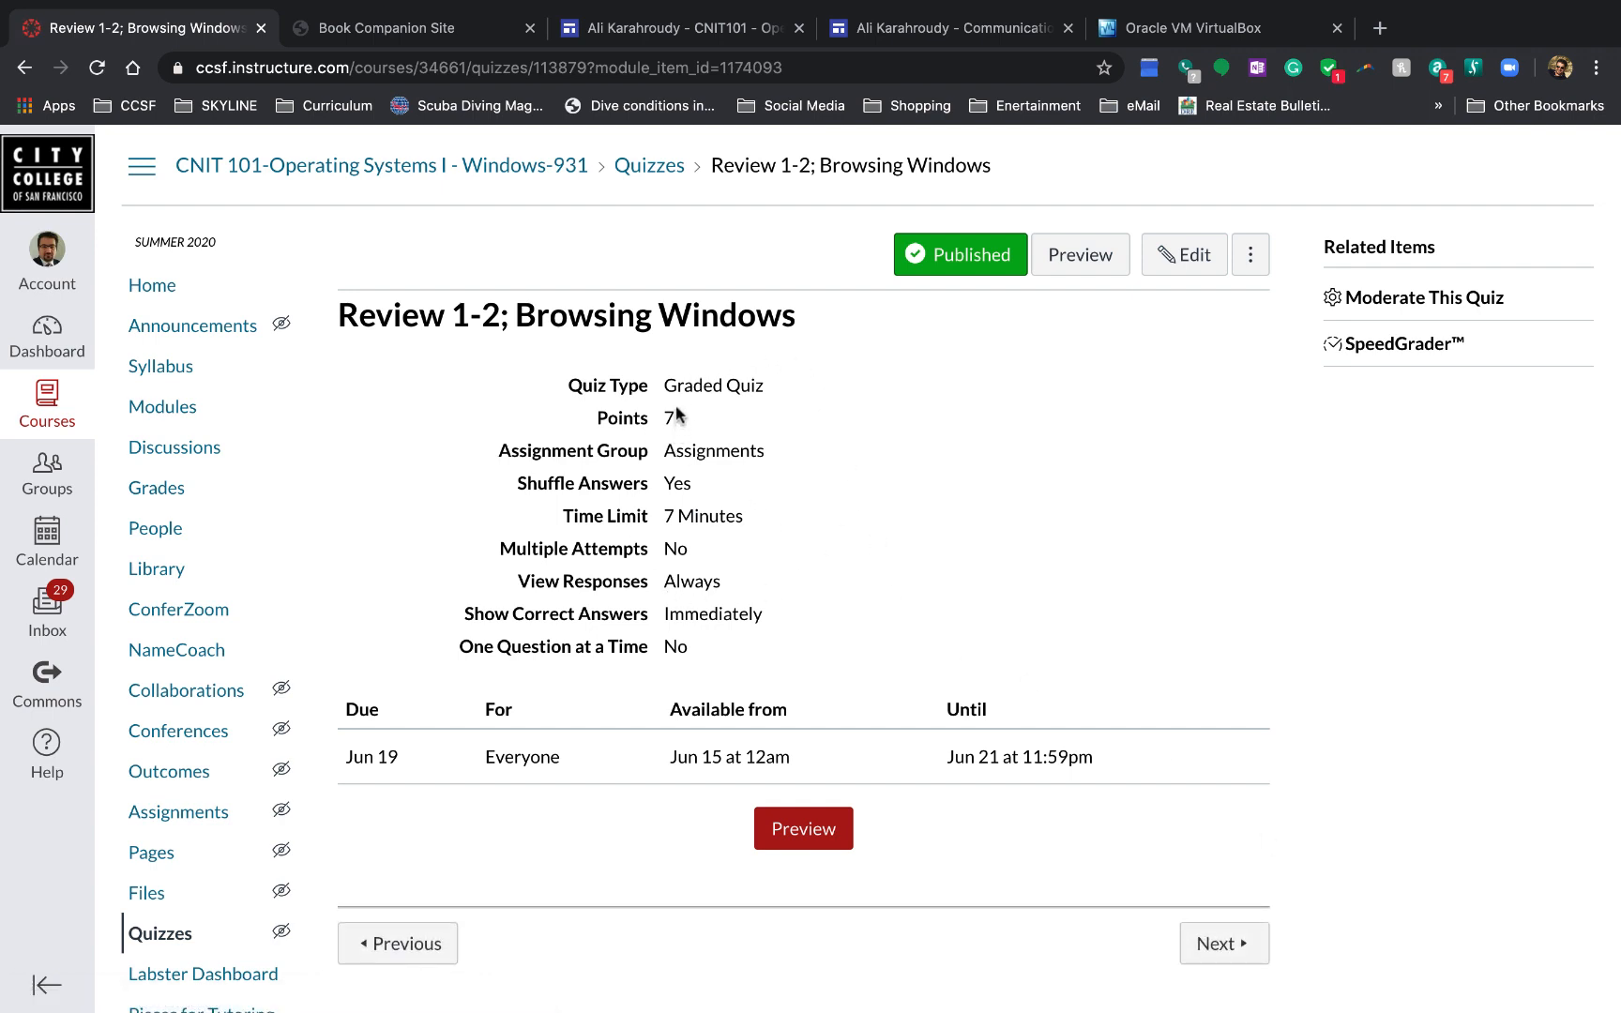
{"action": "mouse_move", "coordinate": [1104, 789]}
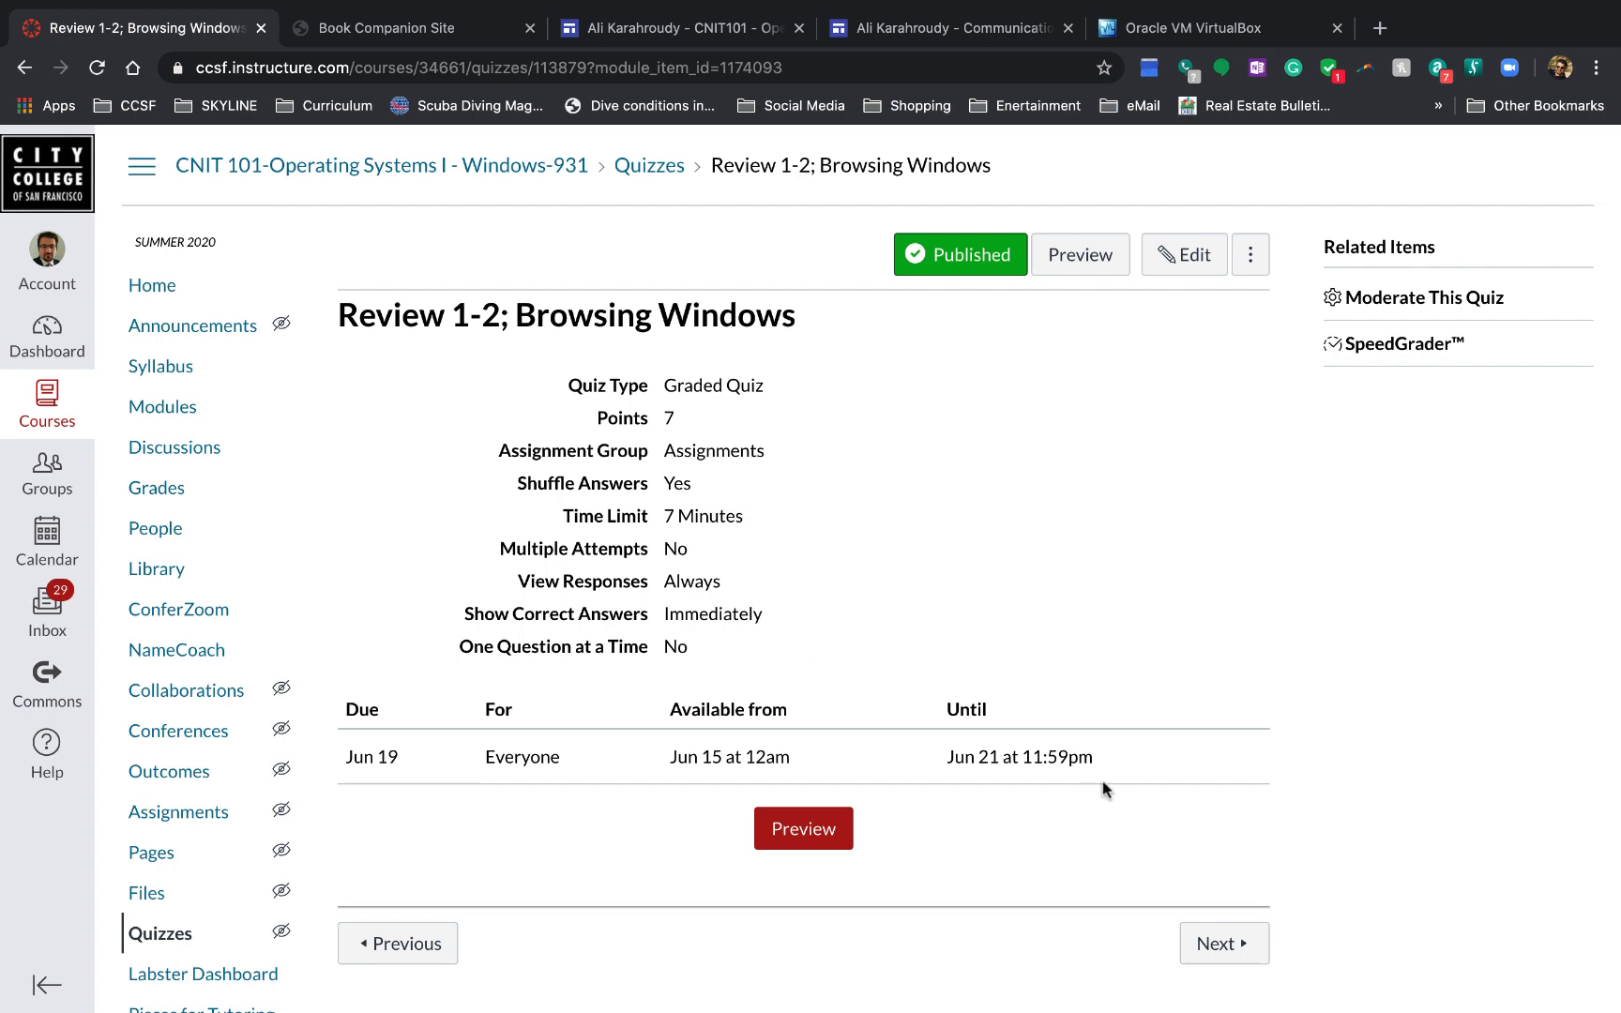
Step: Advance past Review 1-2 and scroll the Windows 10 Comprehensive Lecture to its end
{"action": "left_click", "coordinate": [1224, 943]}
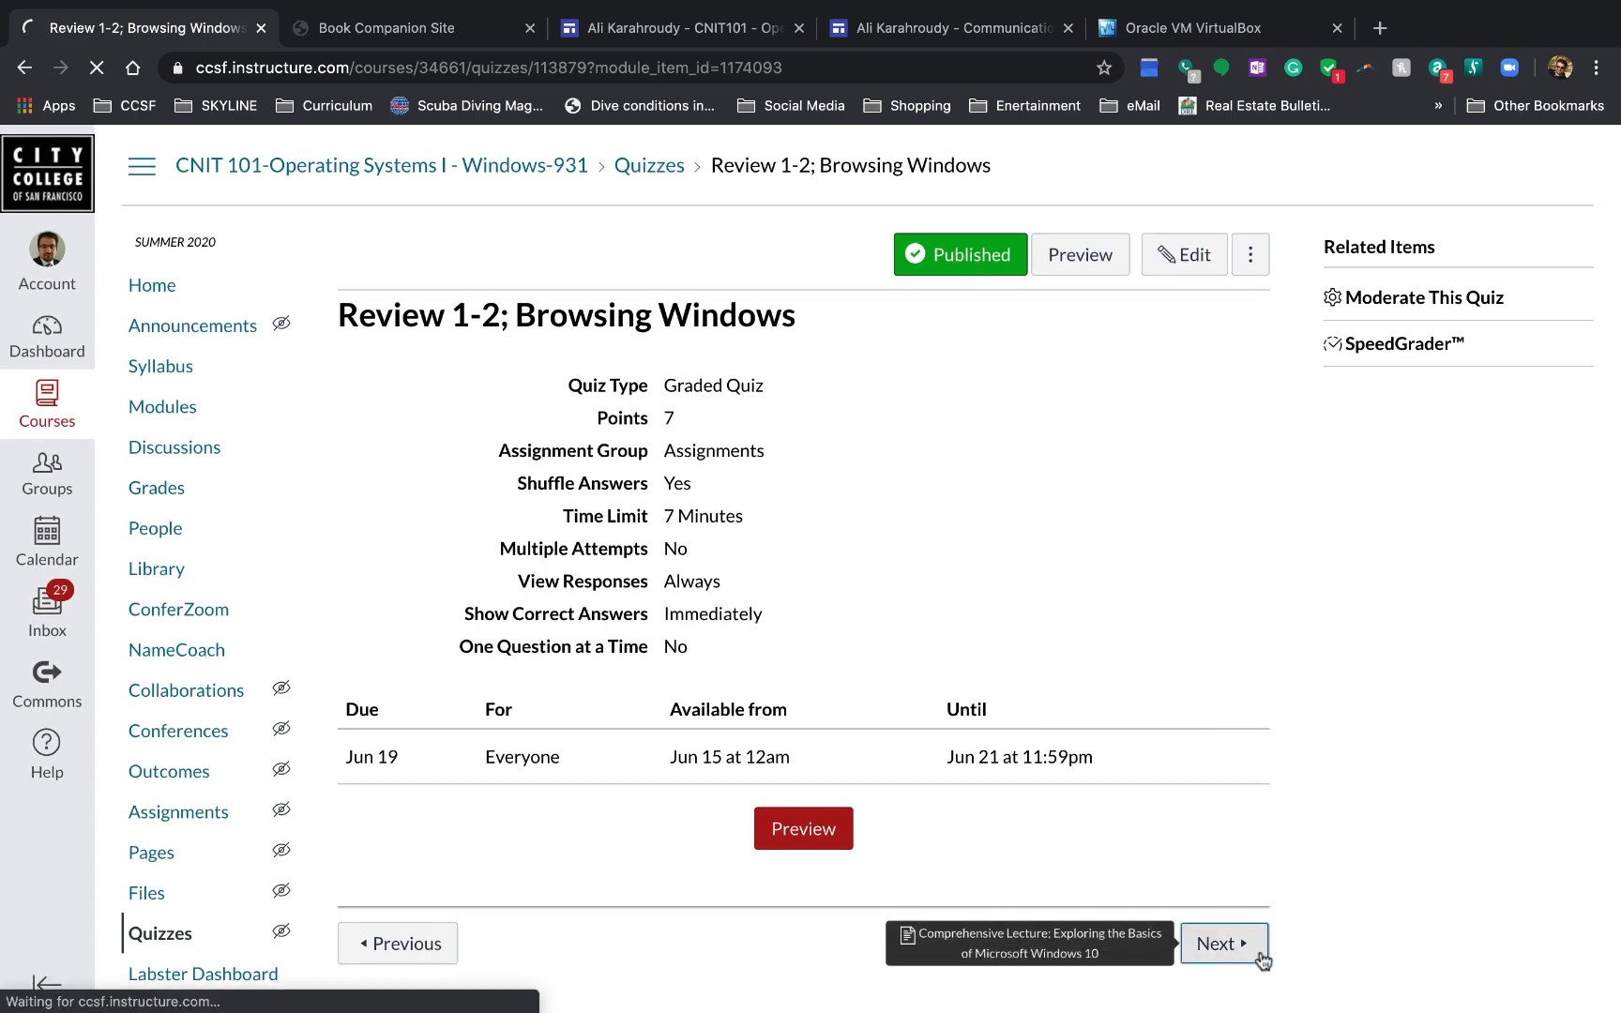
{"action": "left_click", "coordinate": [1222, 943]}
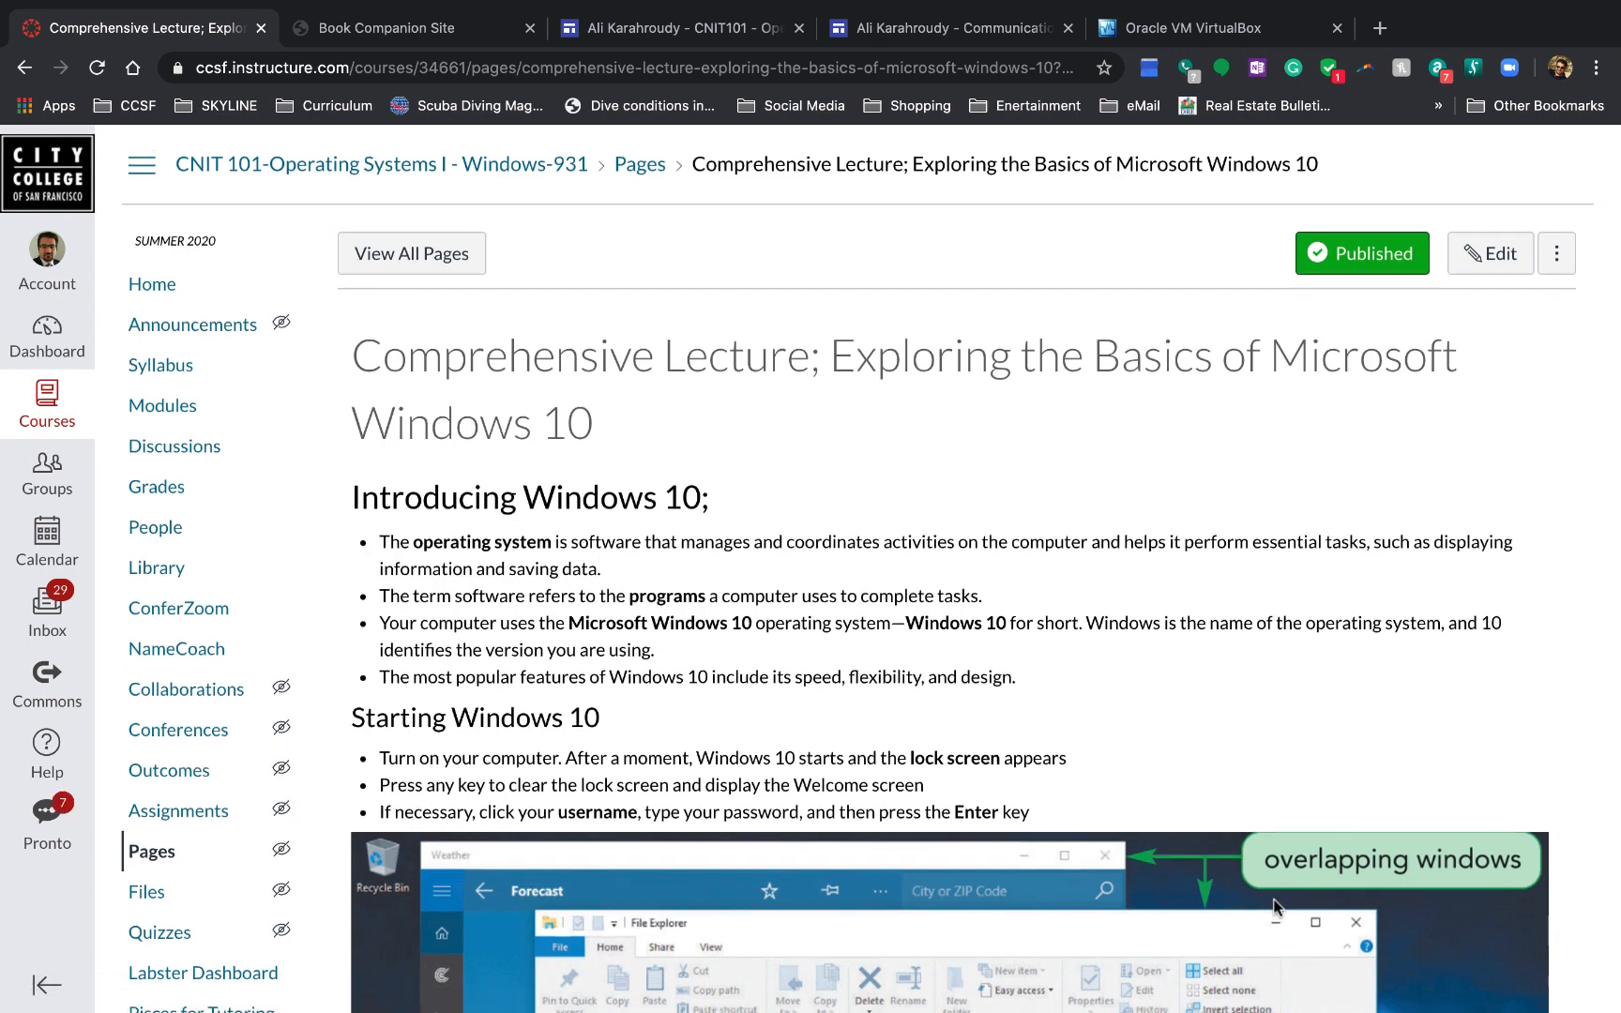
{"action": "scroll", "scroll_direction": "down", "scroll_amount": 3}
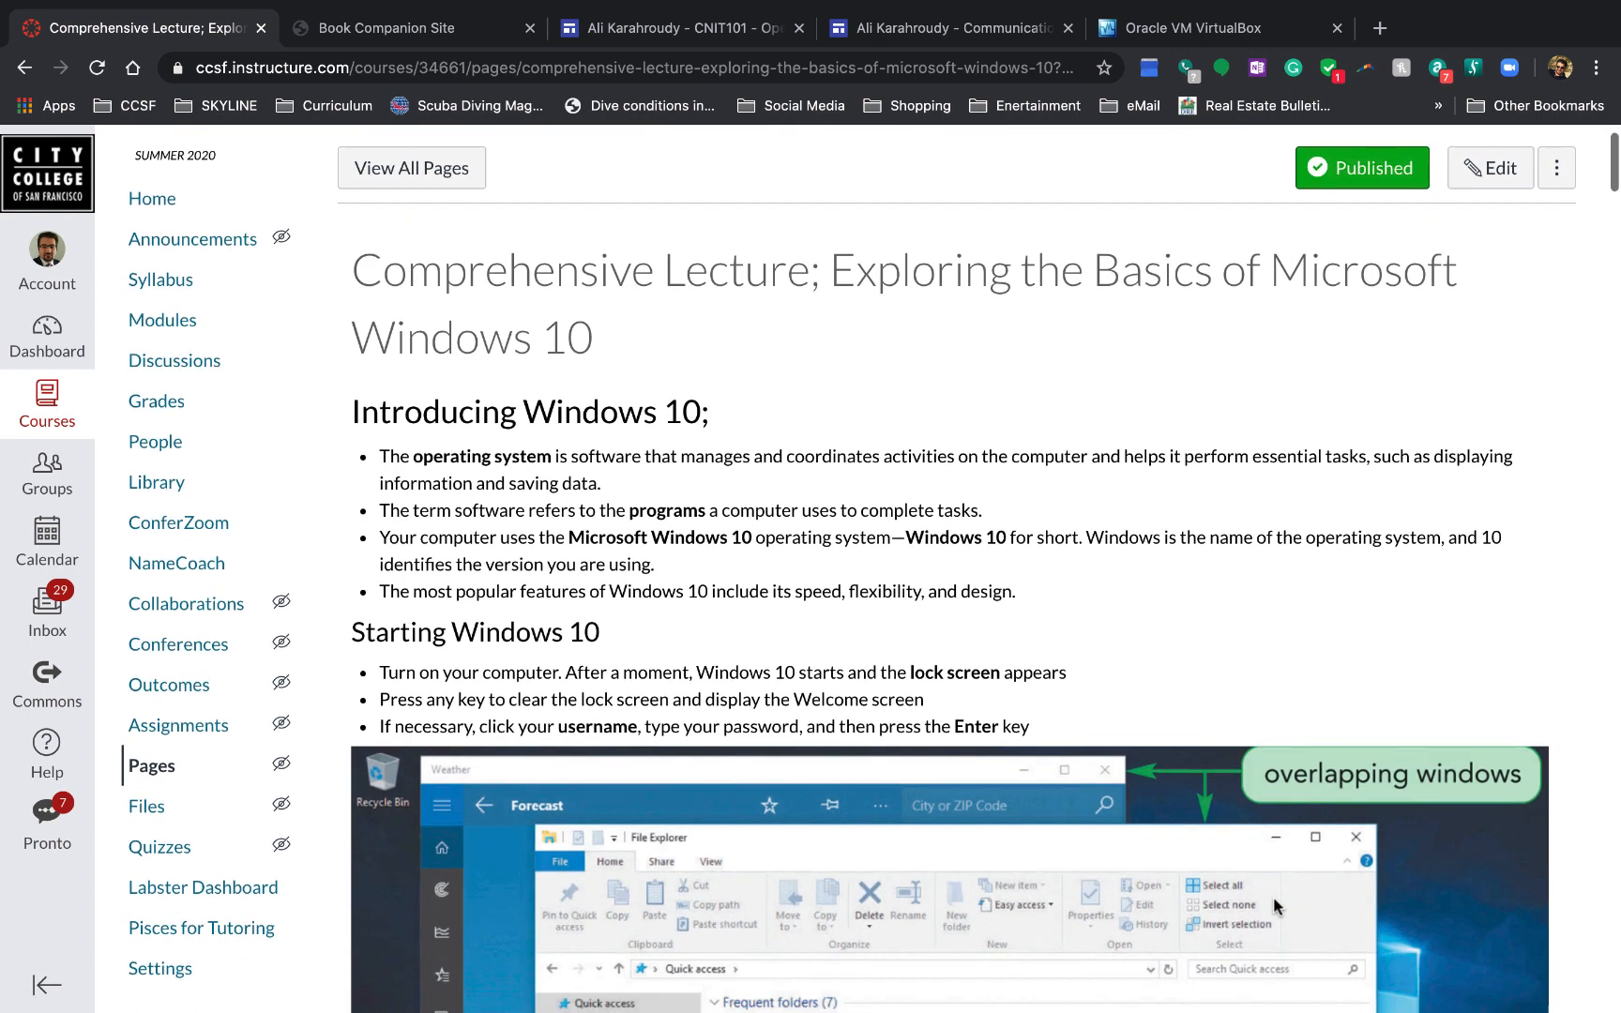
{"action": "scroll", "scroll_direction": "down", "scroll_amount": 3}
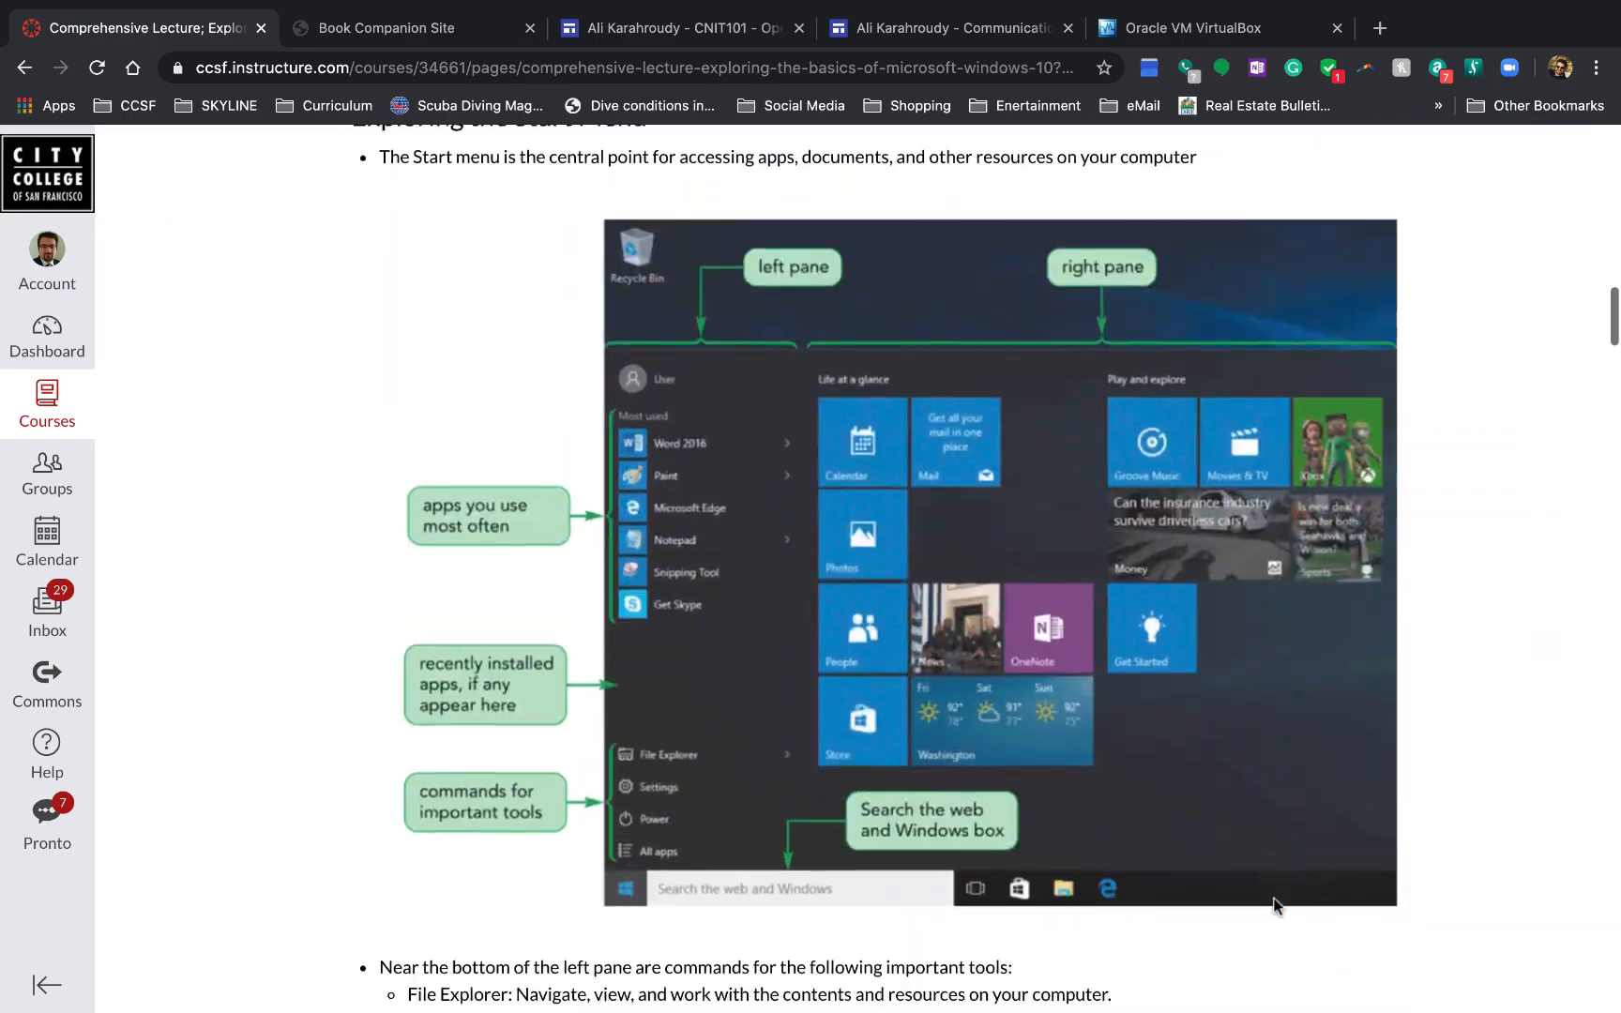
{"action": "scroll", "scroll_direction": "down", "scroll_amount": 3}
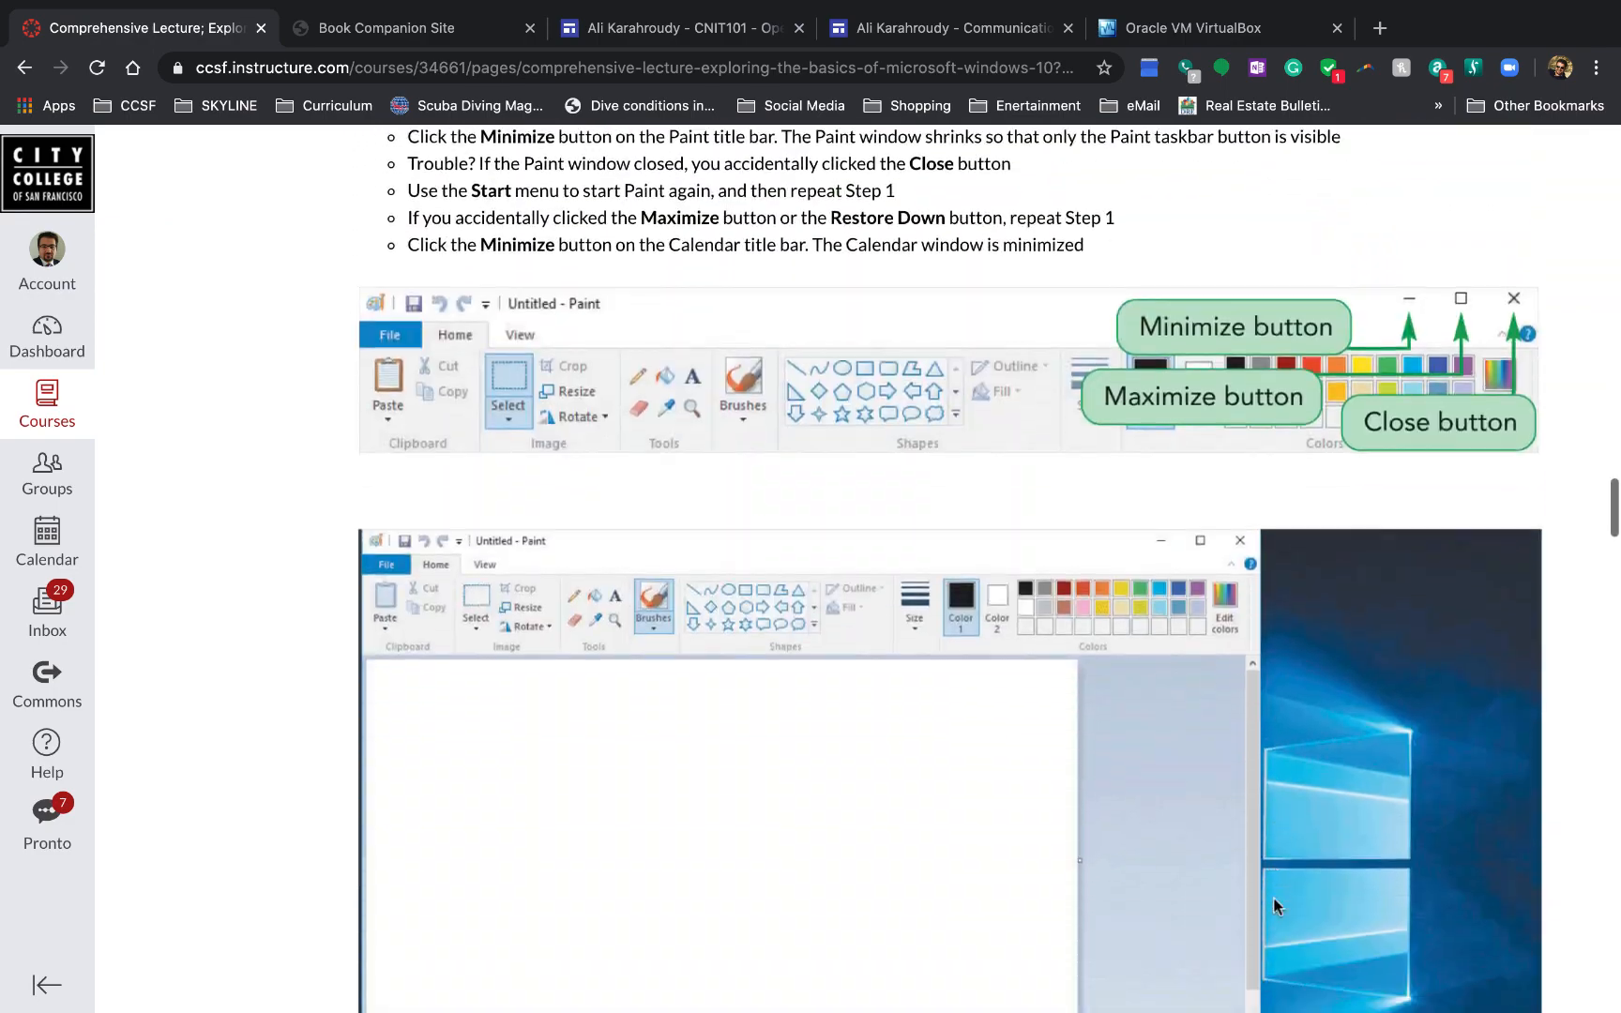
{"action": "scroll", "scroll_direction": "down", "scroll_amount": 3}
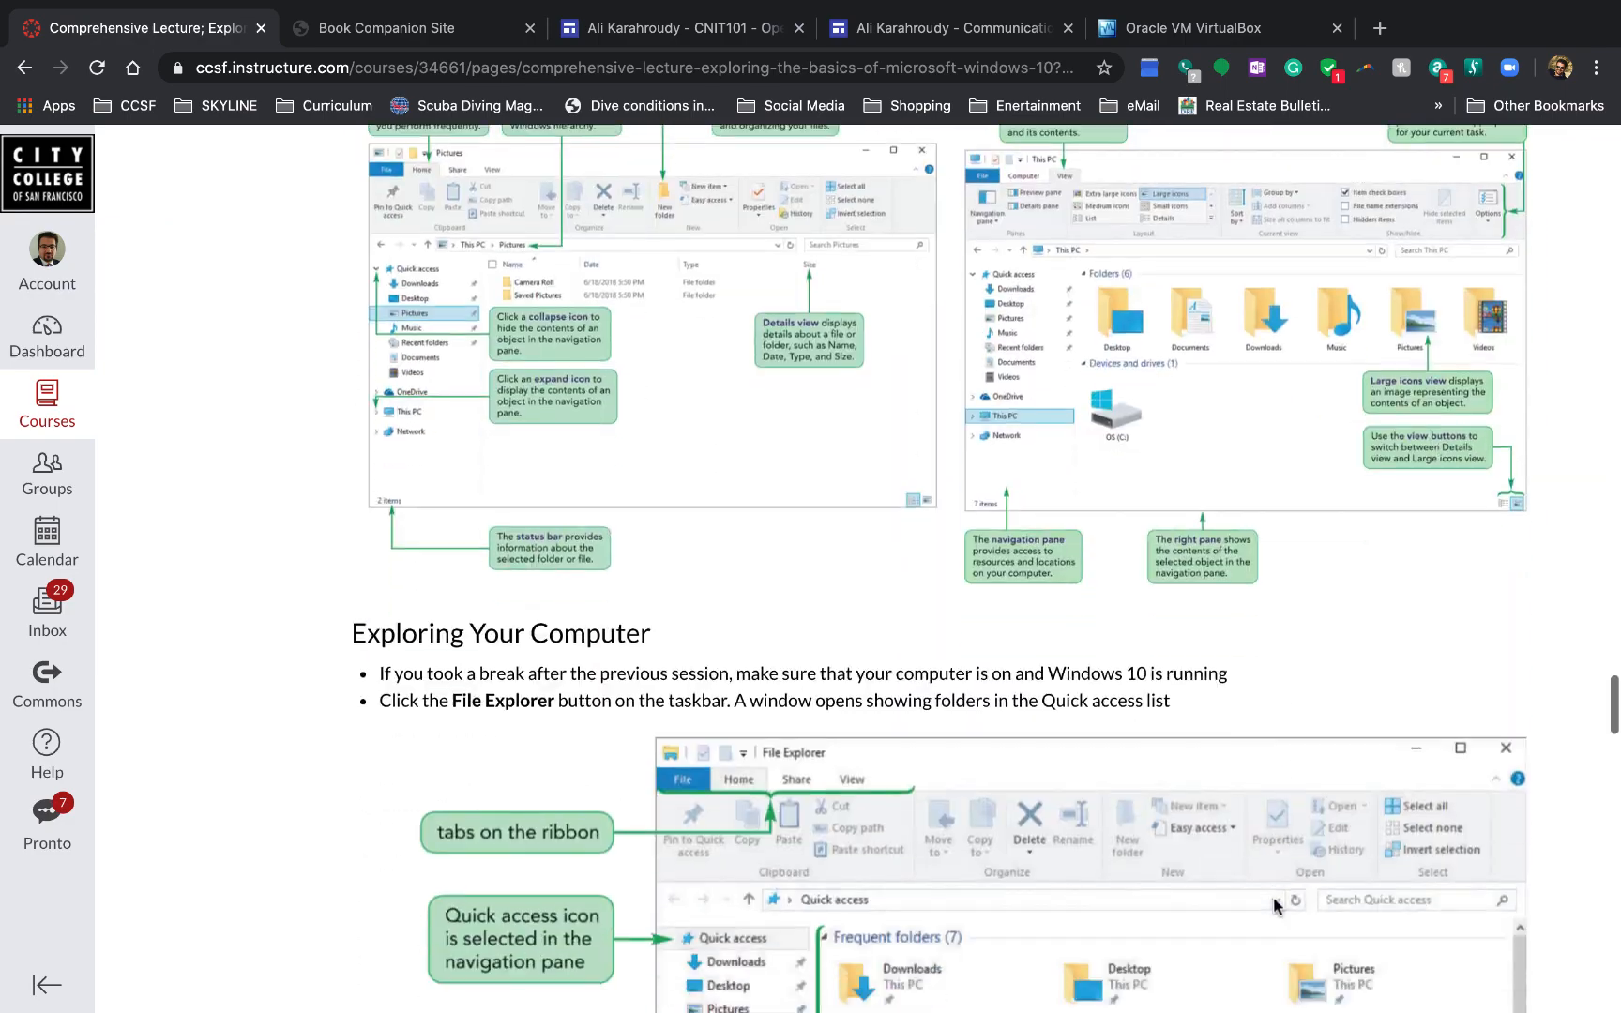
{"action": "scroll", "scroll_direction": "down", "scroll_amount": 3}
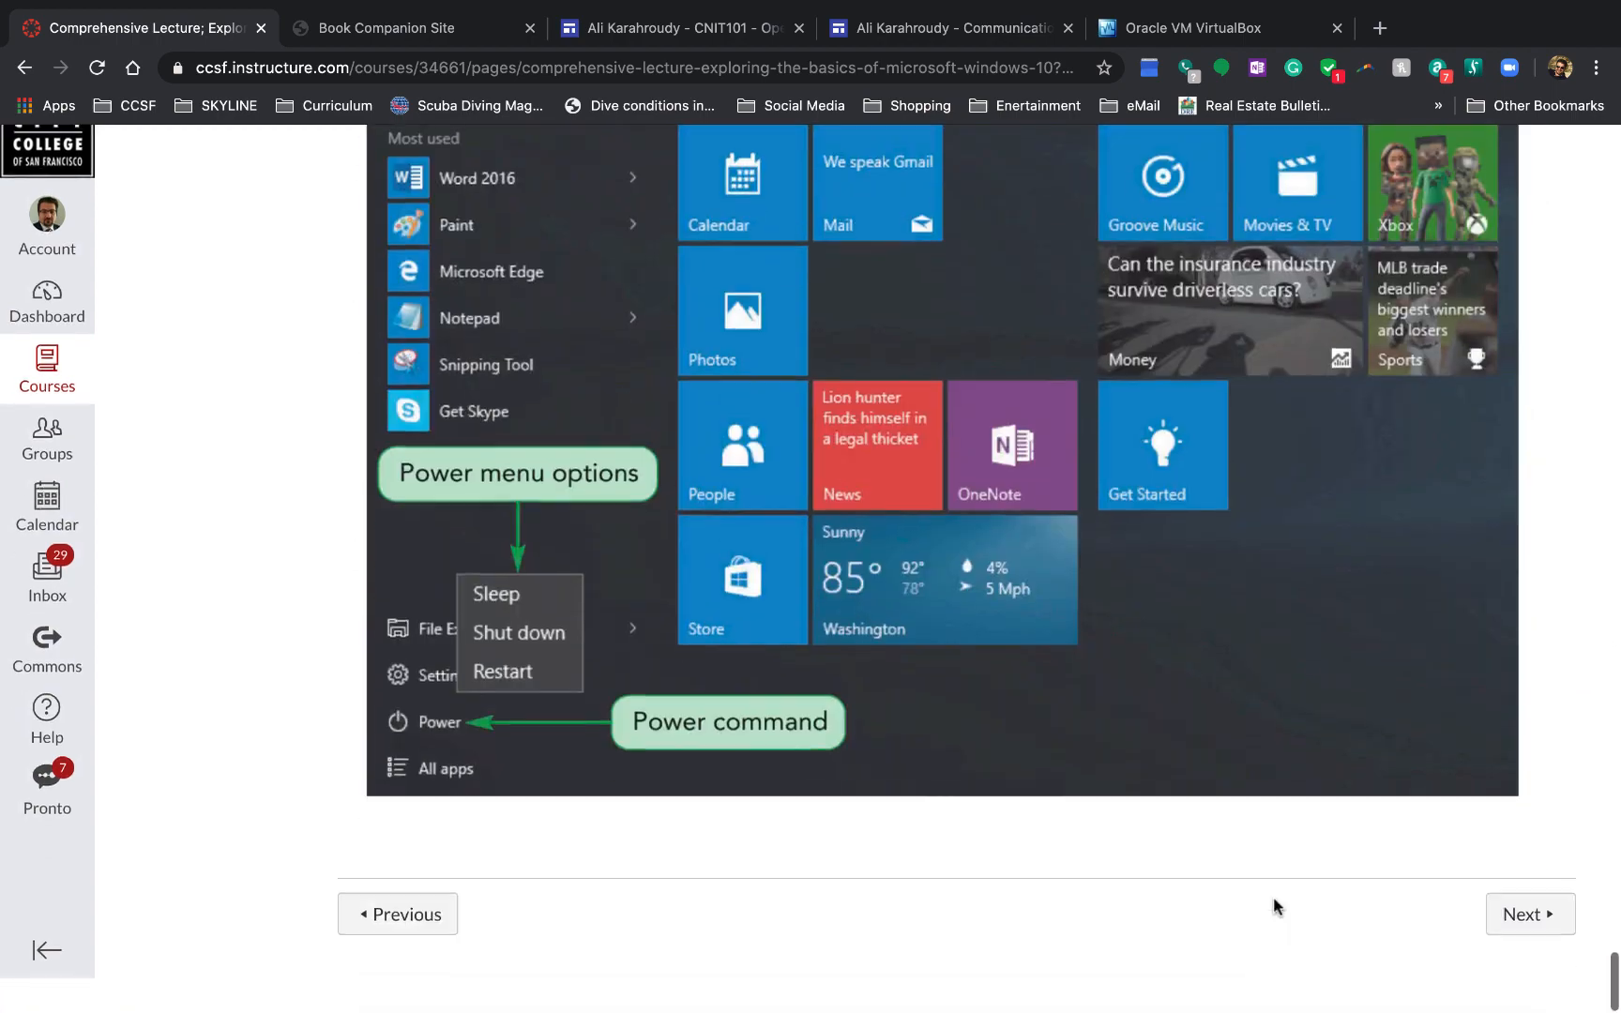
Step: Advance to Exam 1; Module 1 Quiz: 25 points, one attempt, due Jun 21
{"action": "left_click", "coordinate": [1528, 949]}
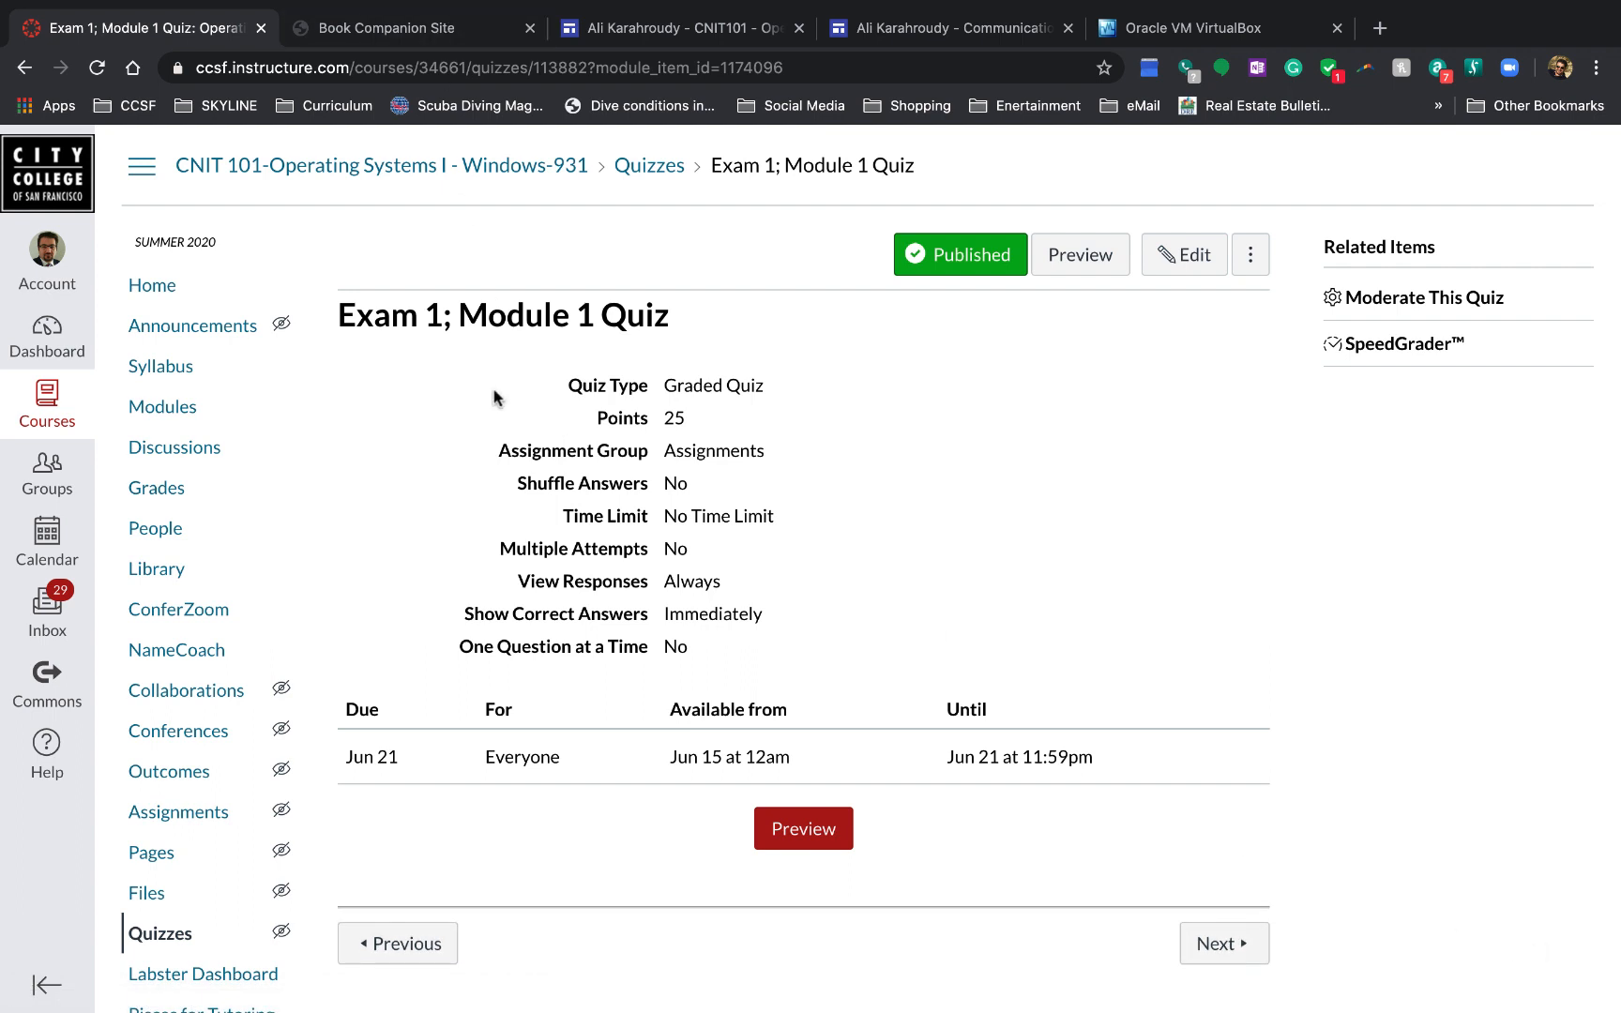
{"action": "mouse_move", "coordinate": [452, 320]}
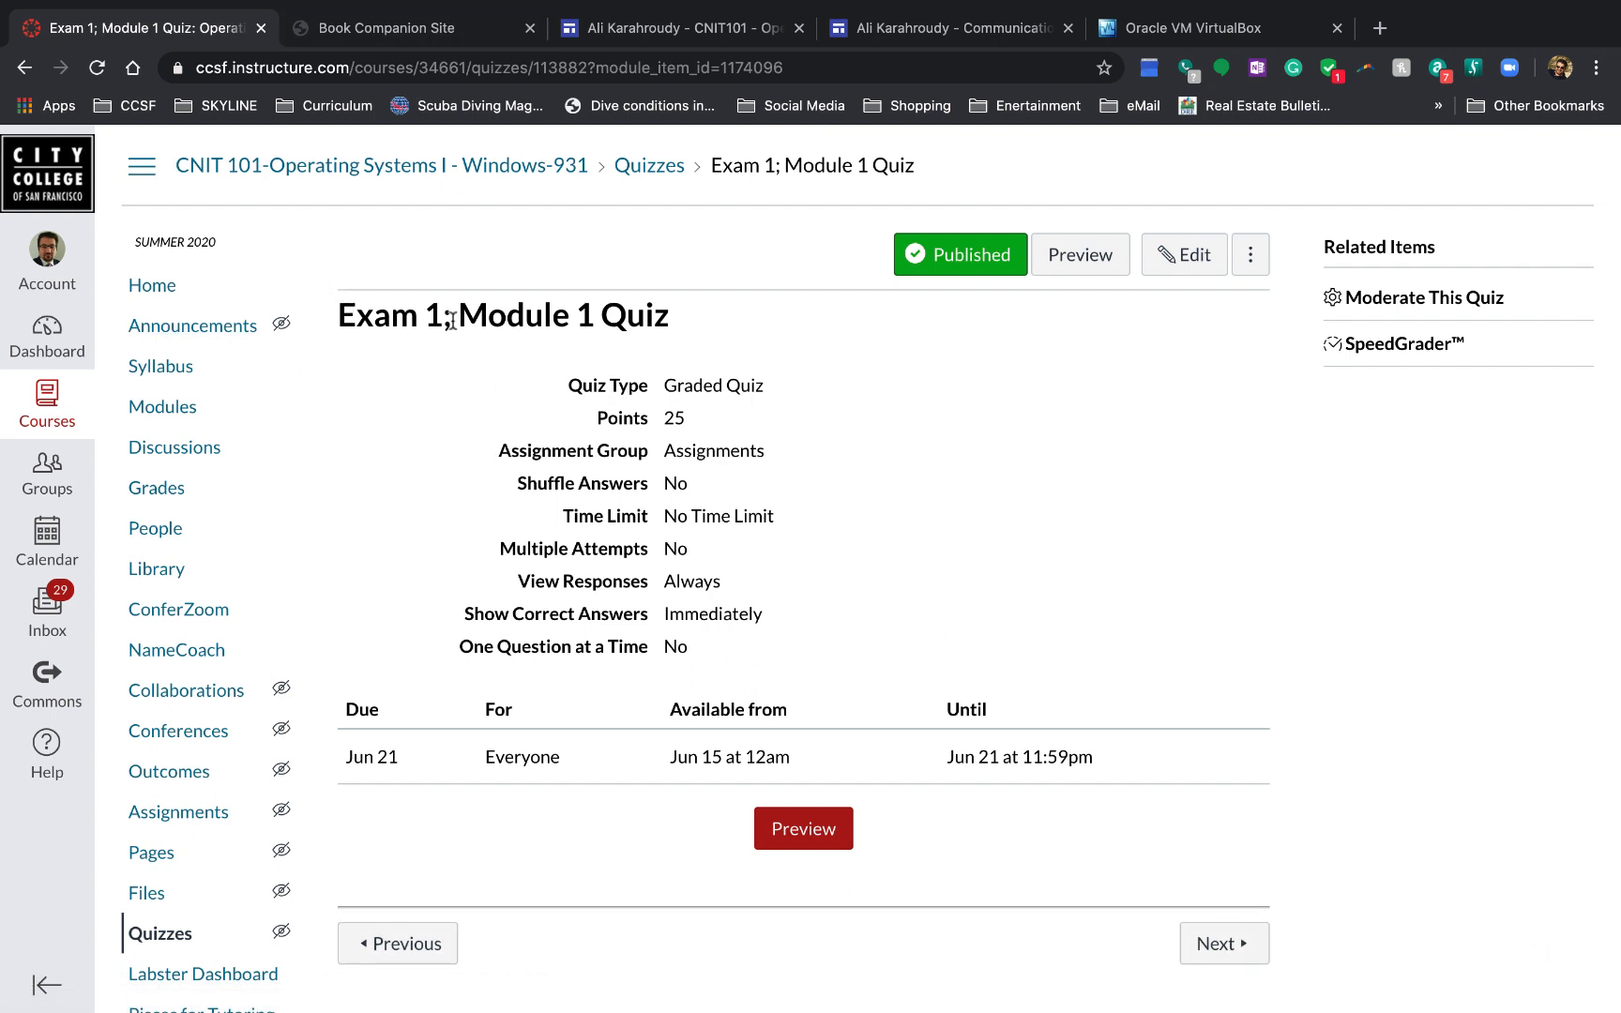
{"action": "mouse_move", "coordinate": [605, 418]}
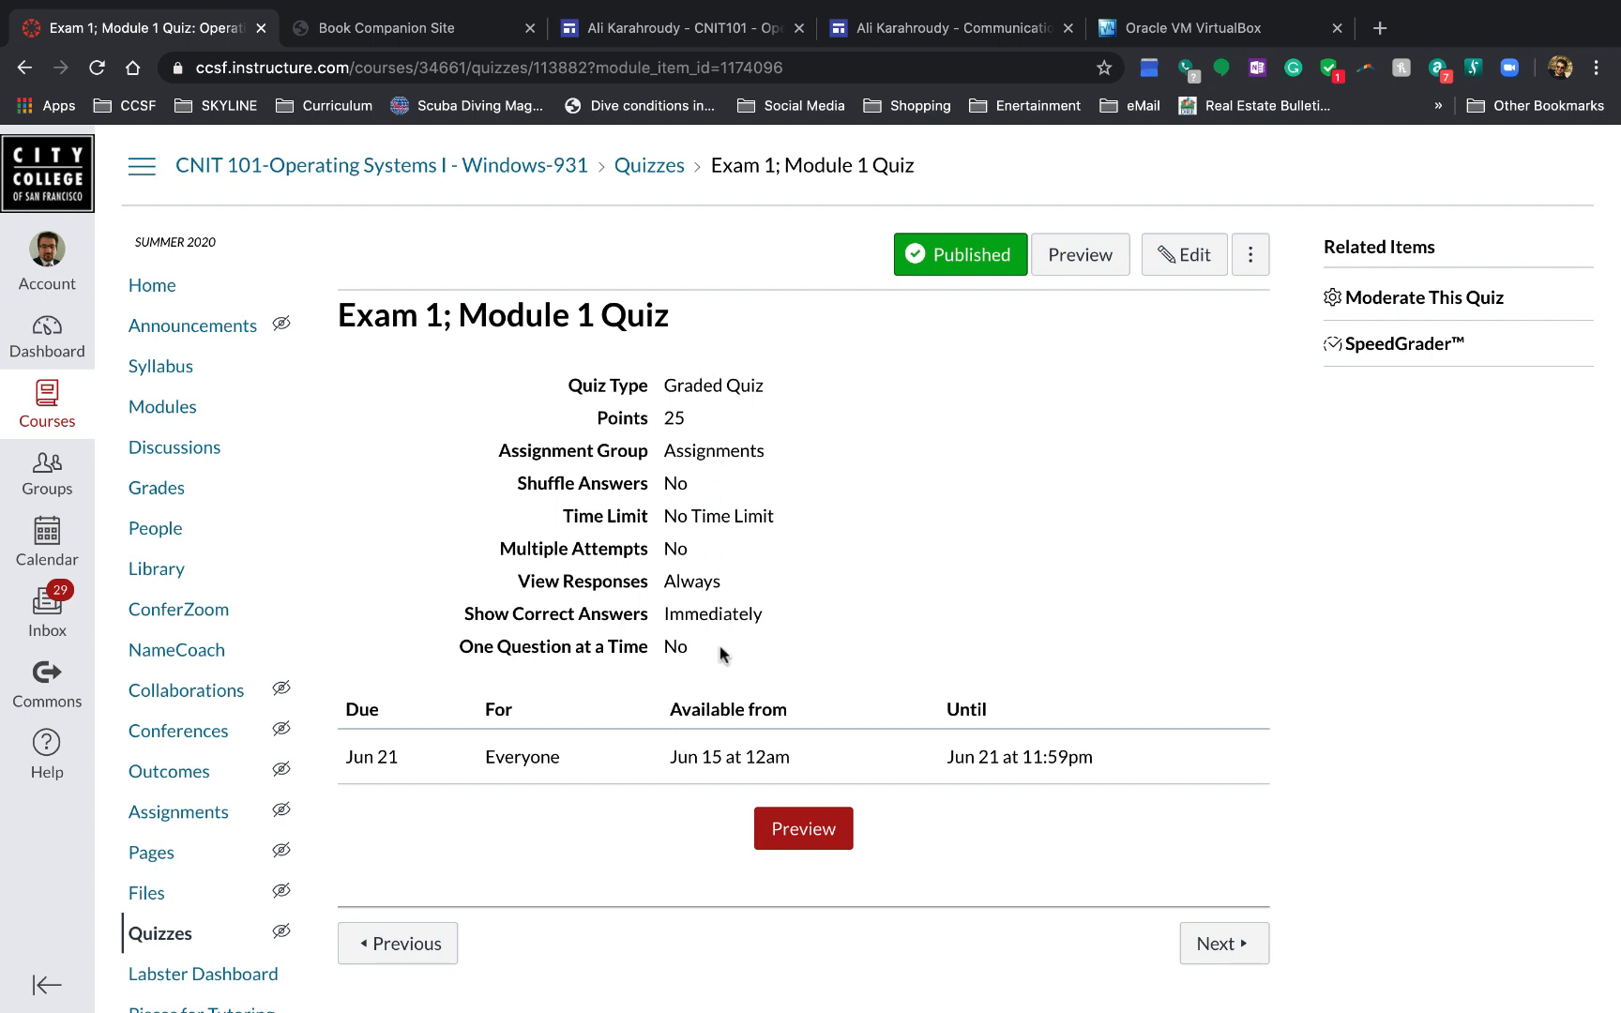
{"action": "mouse_move", "coordinate": [1217, 574]}
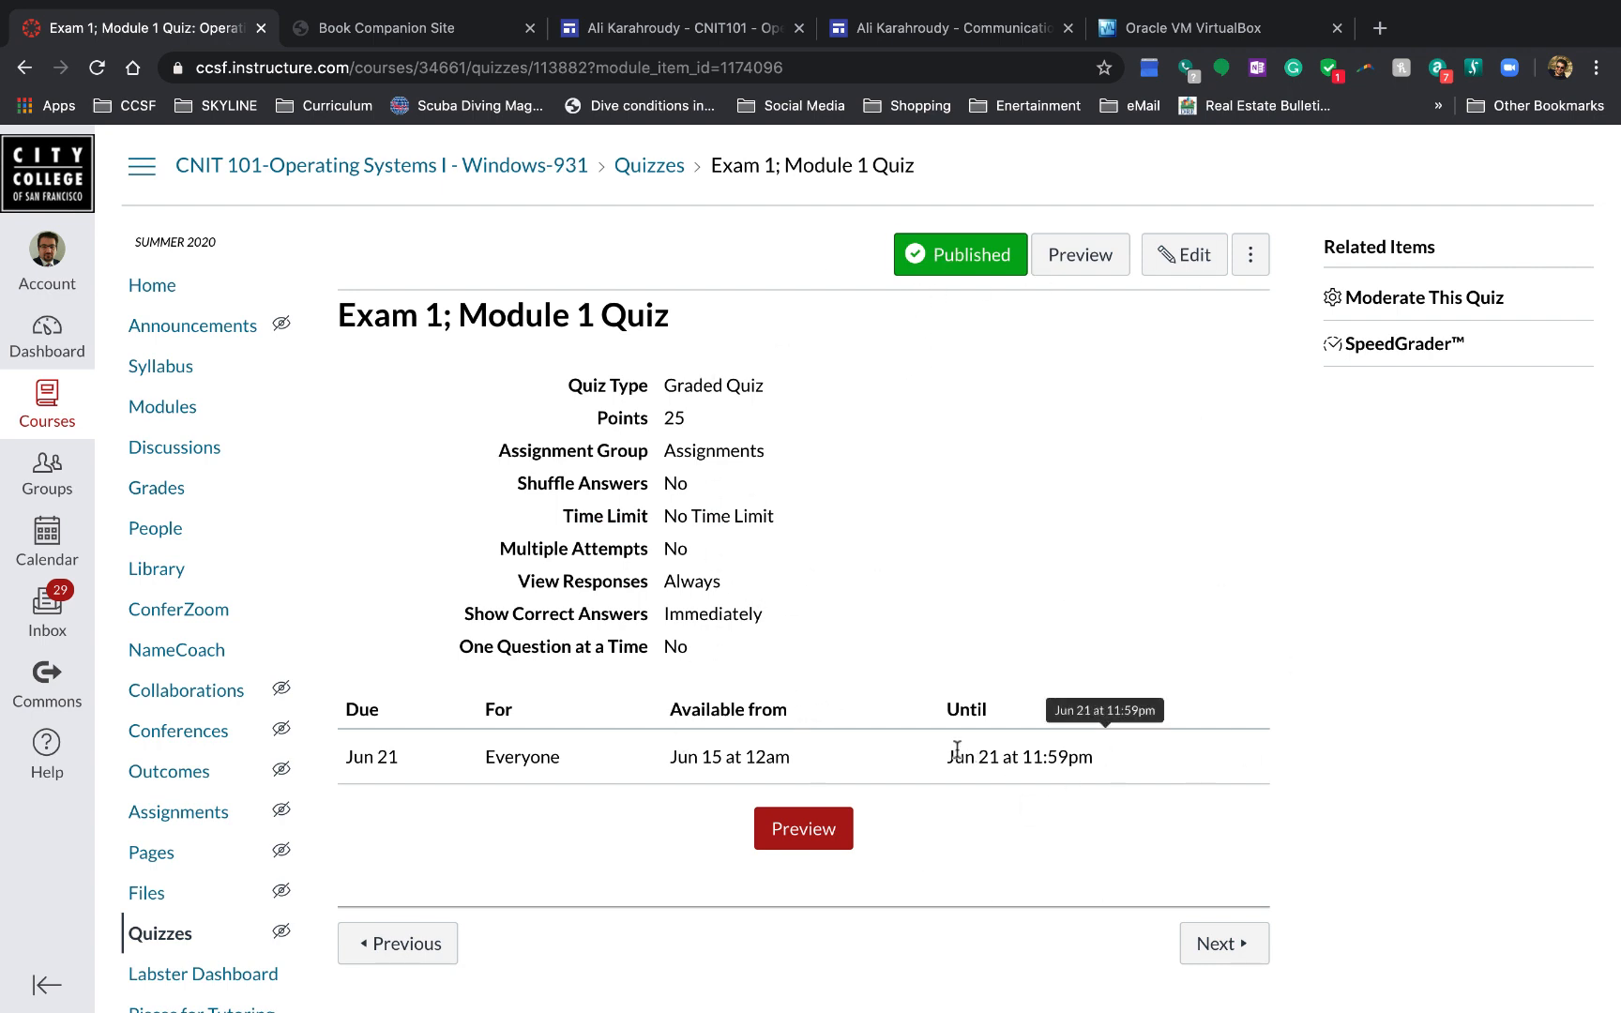
{"action": "mouse_move", "coordinate": [730, 665]}
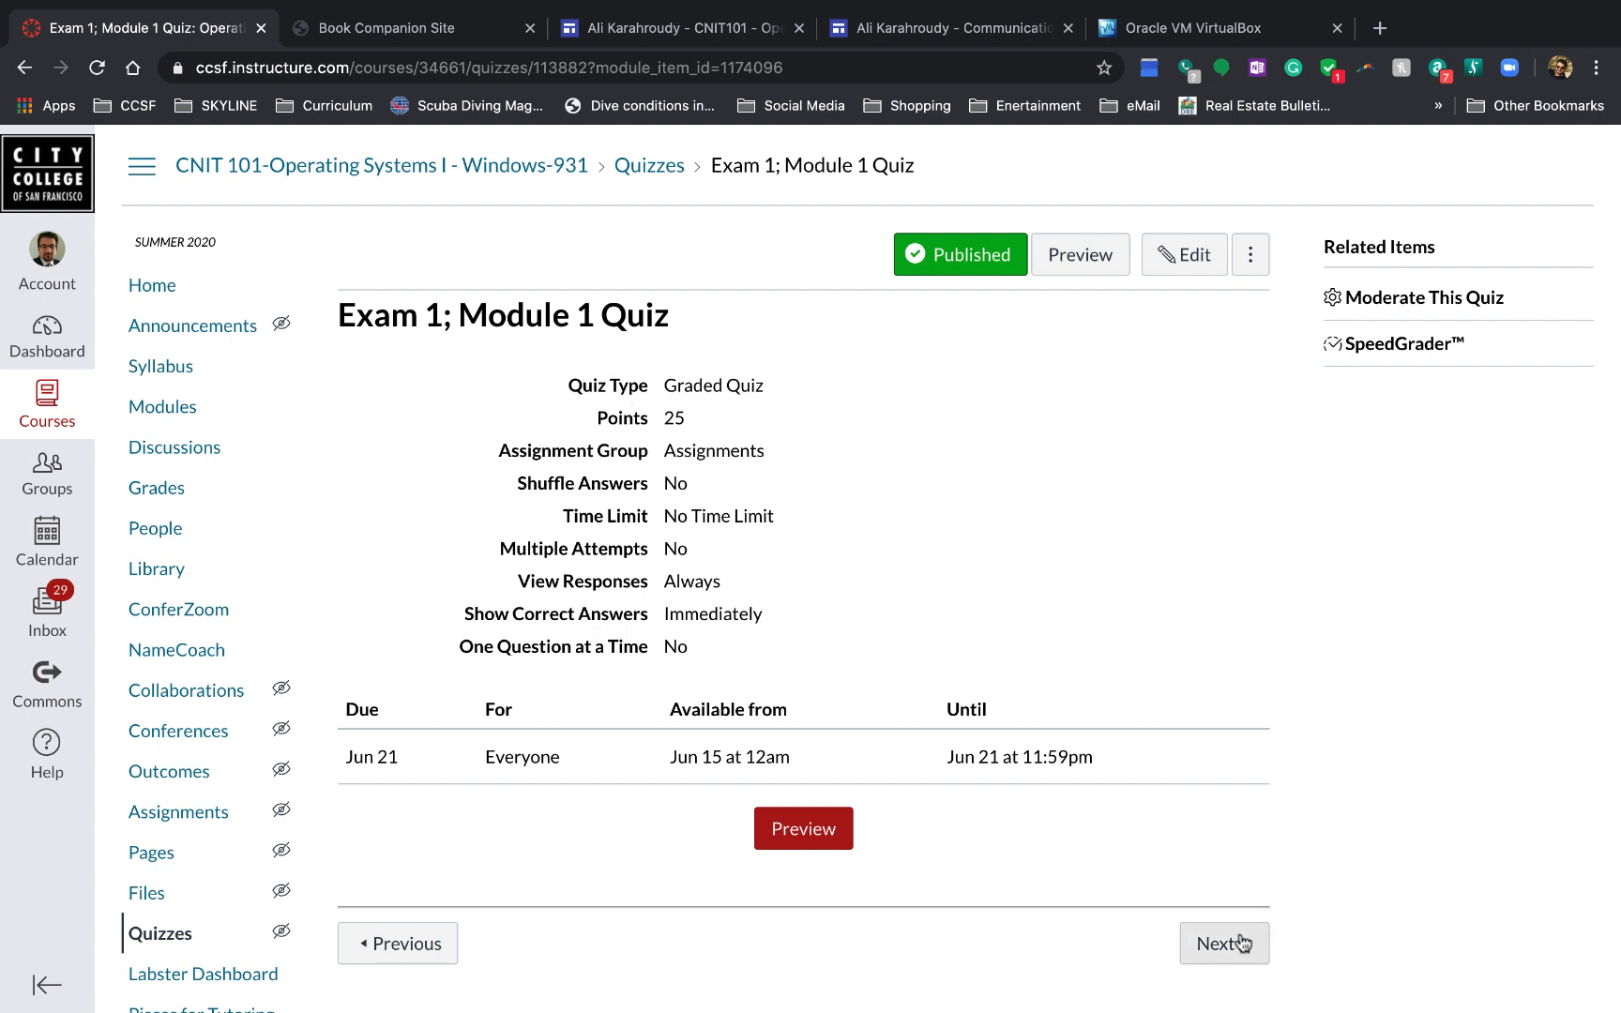
{"action": "mouse_move", "coordinate": [1225, 943]}
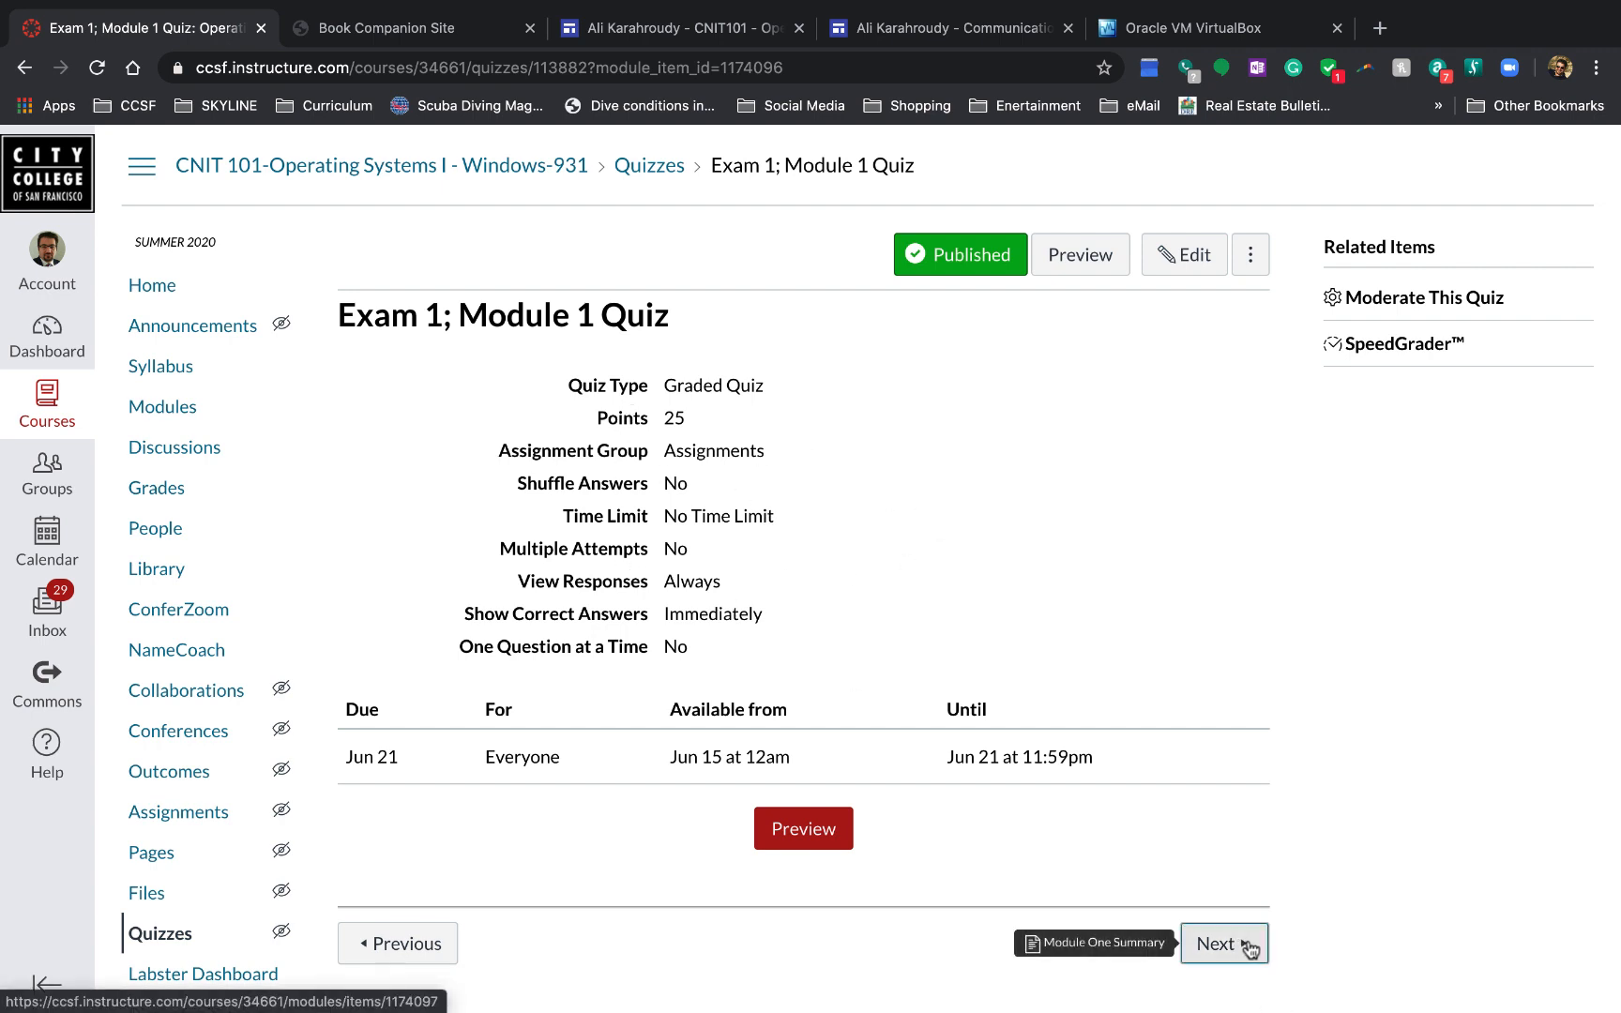
Step: Scroll through the Module One Summary, then advance to A Guide To Module Two
{"action": "left_click", "coordinate": [1223, 942]}
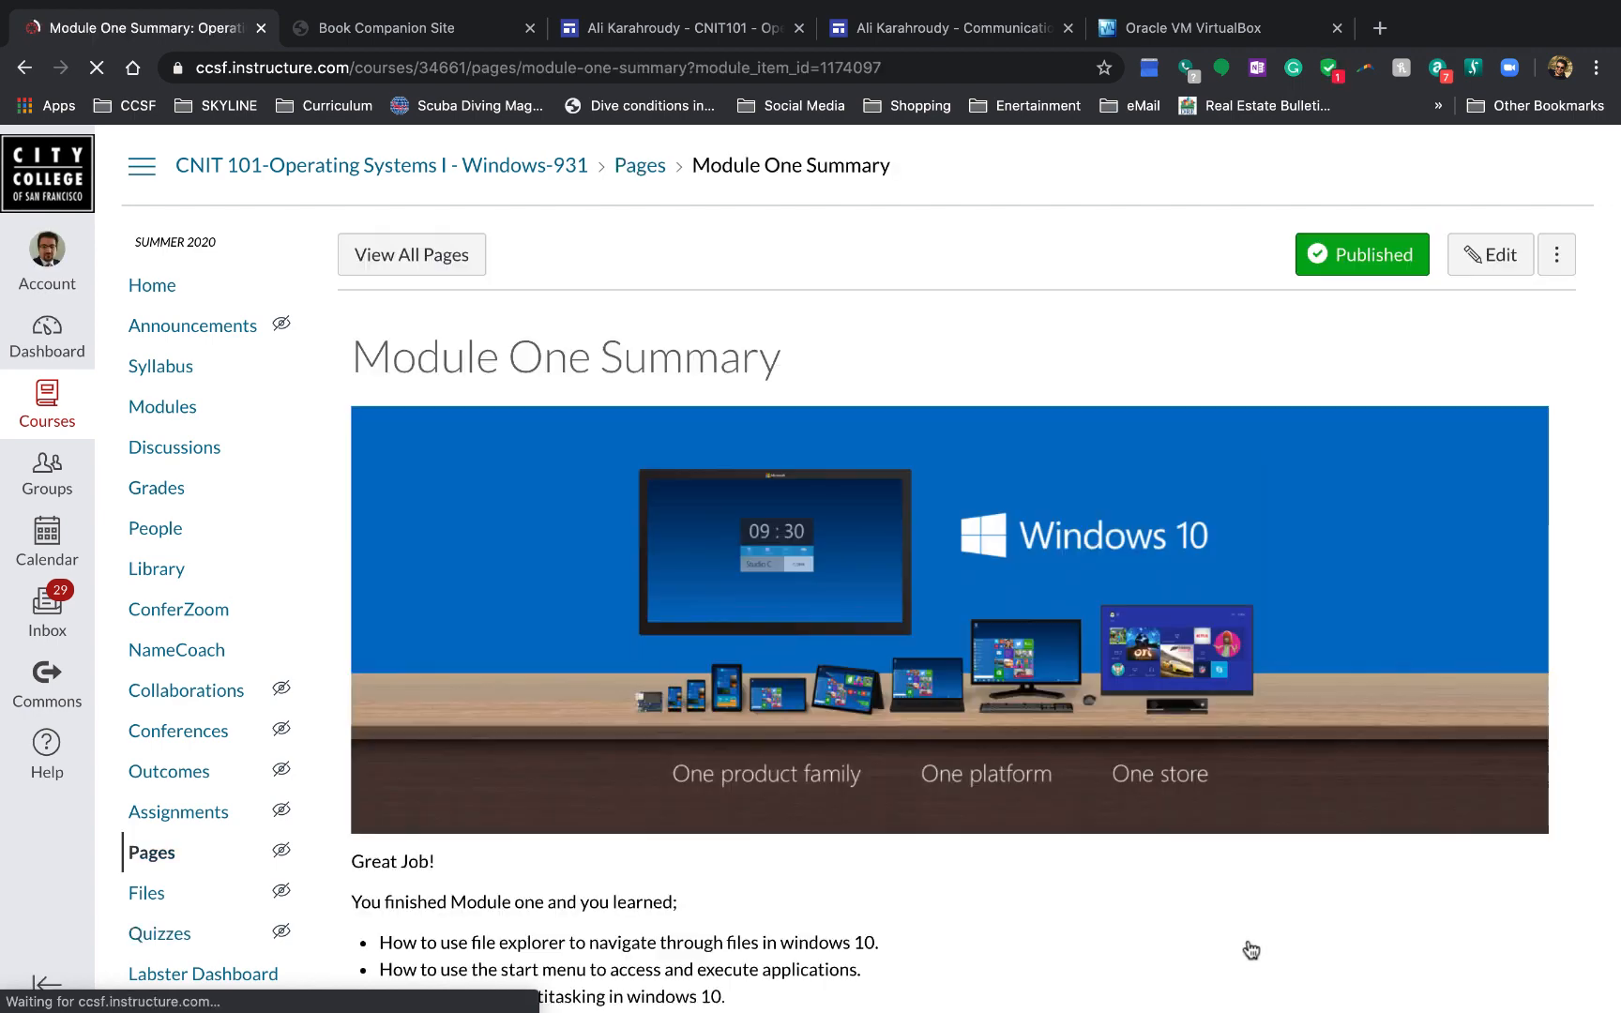
{"action": "scroll", "scroll_direction": "down", "scroll_amount": 3}
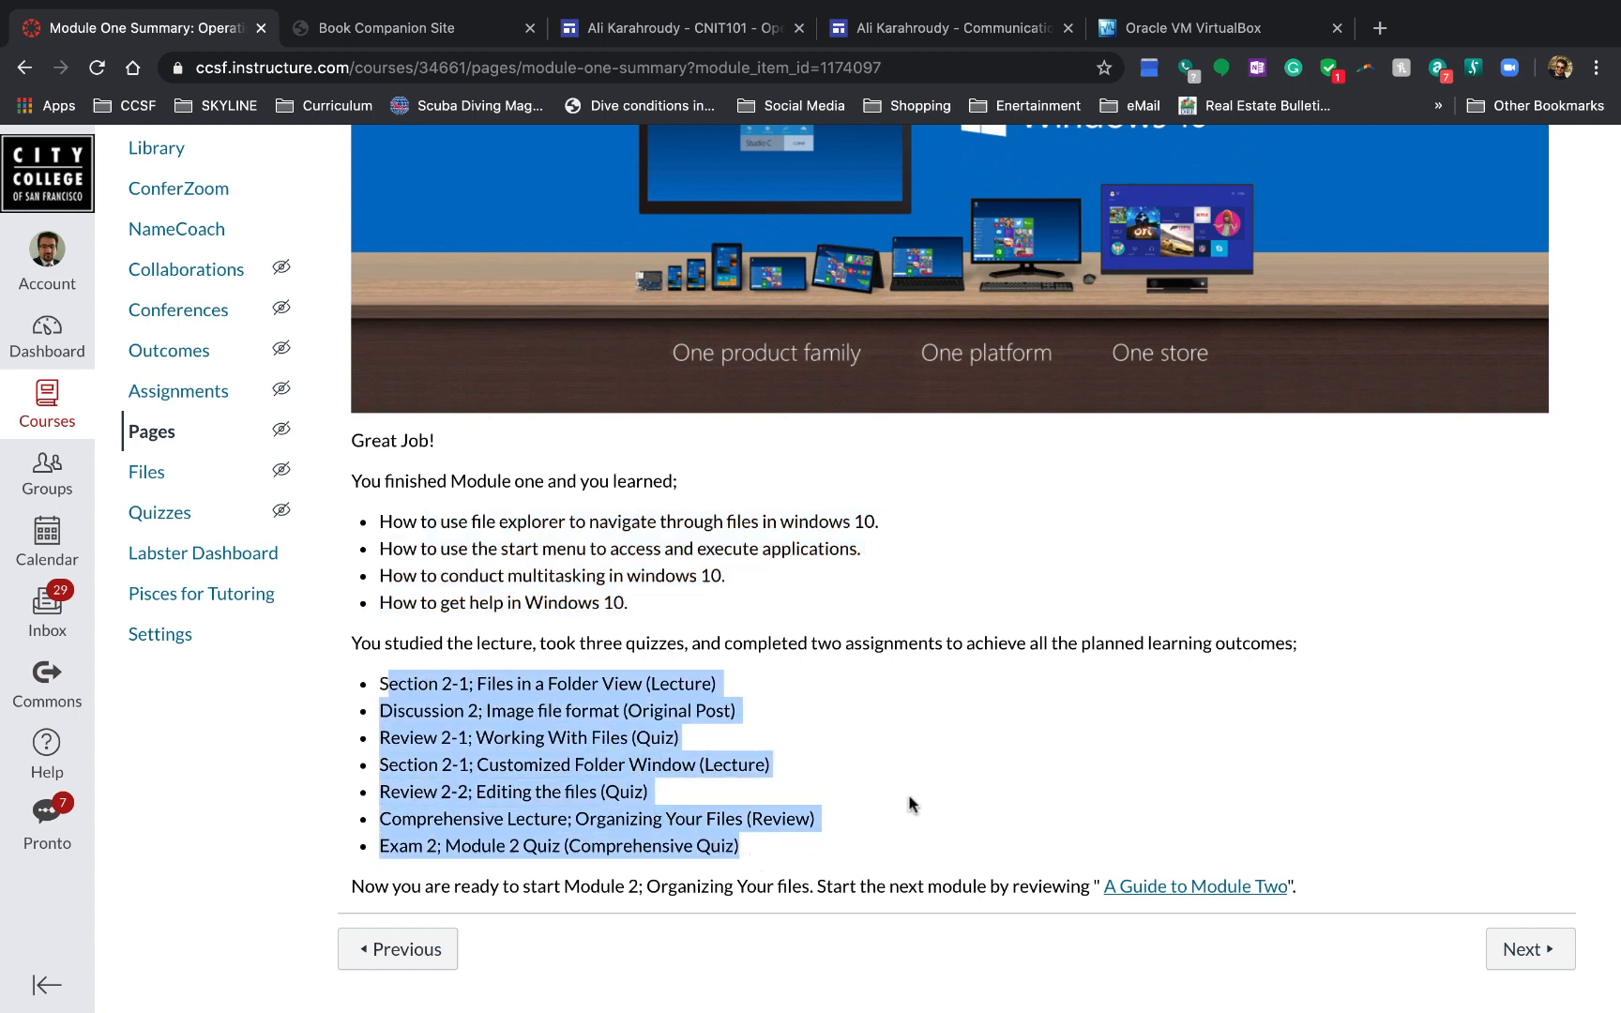
{"action": "mouse_move", "coordinate": [934, 805]}
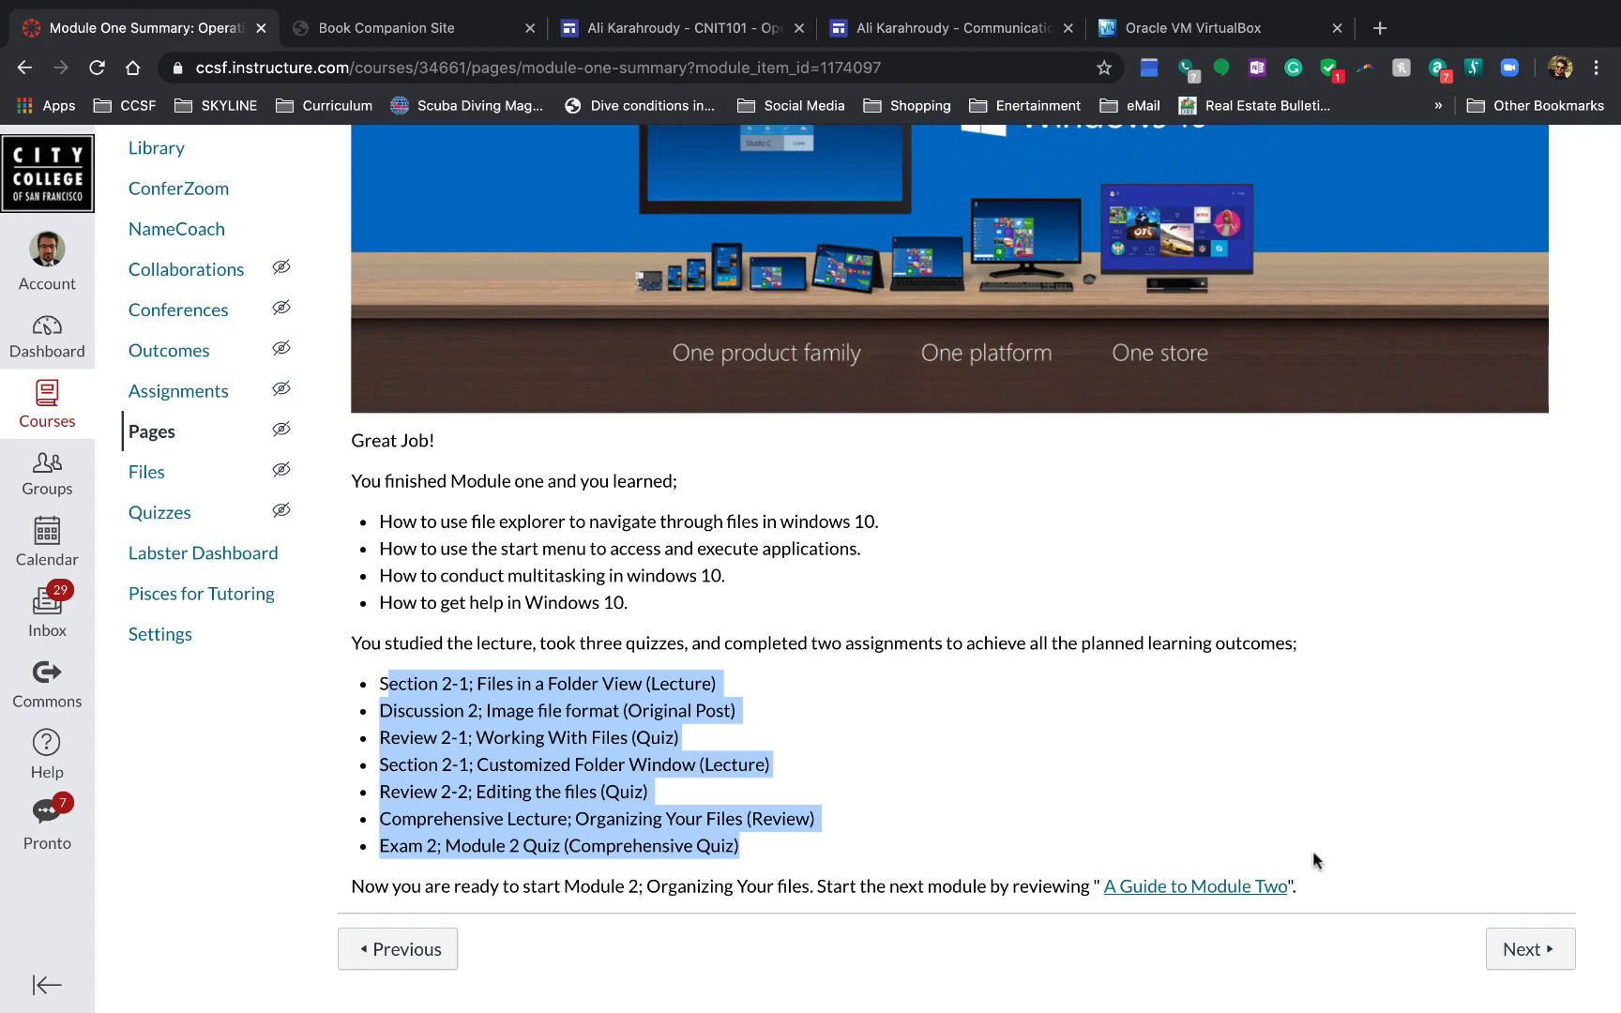
{"action": "left_click", "coordinate": [1528, 950]}
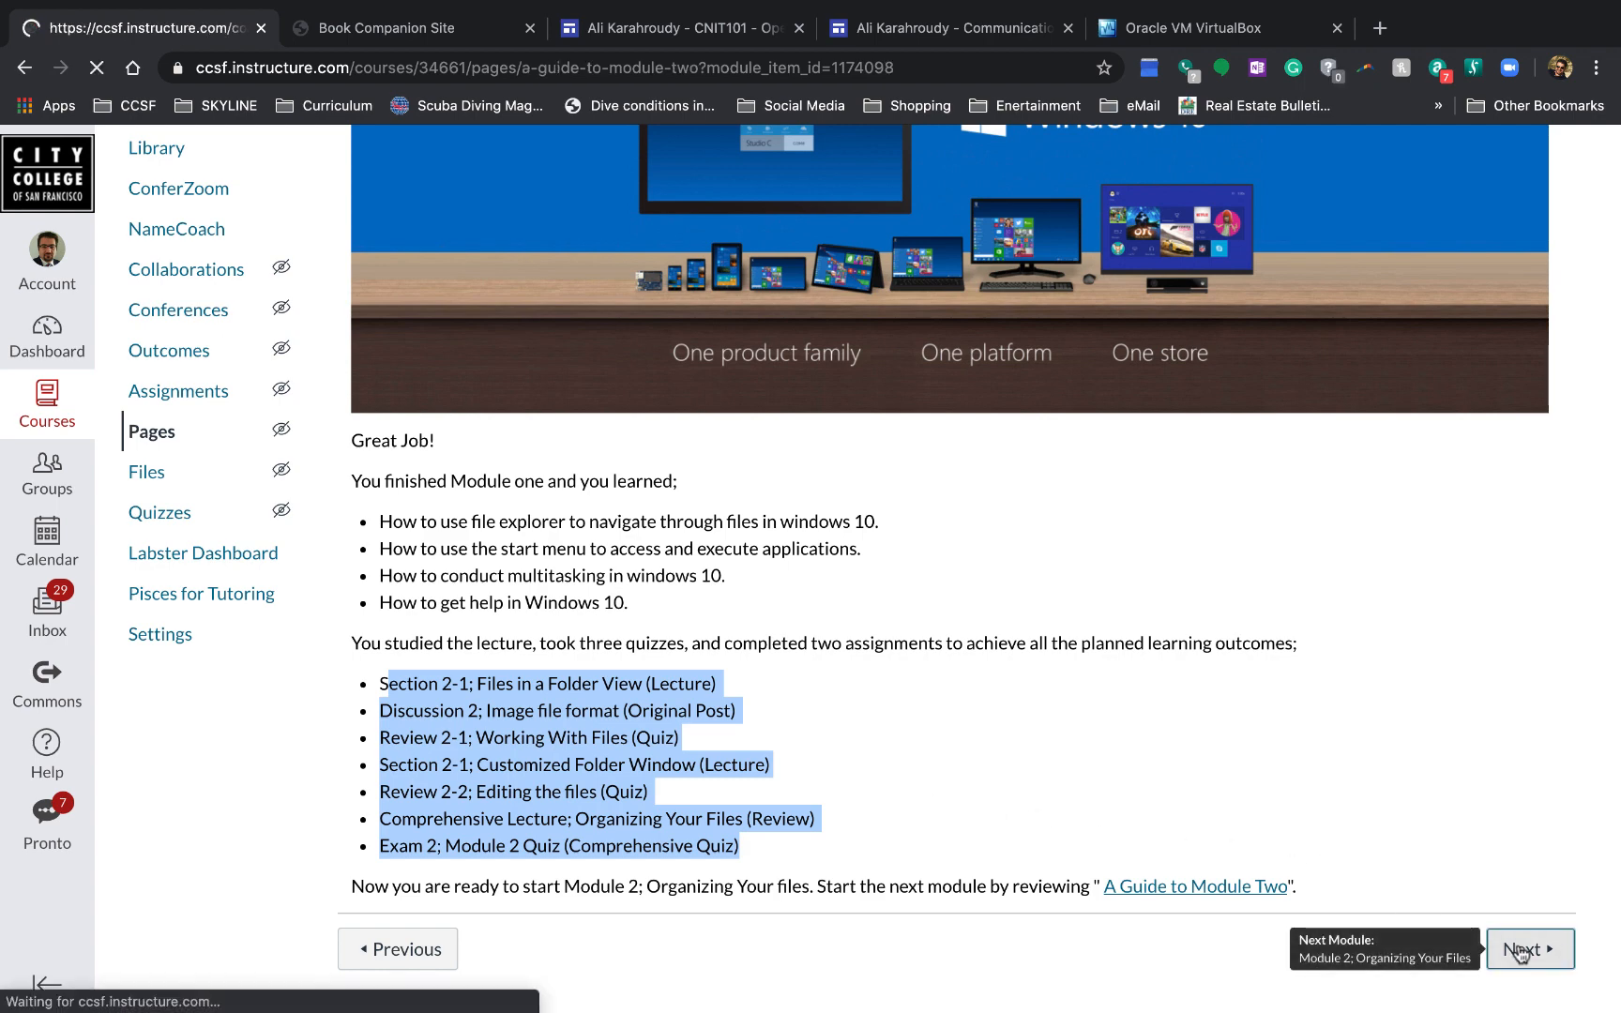
{"action": "left_click", "coordinate": [1529, 949]}
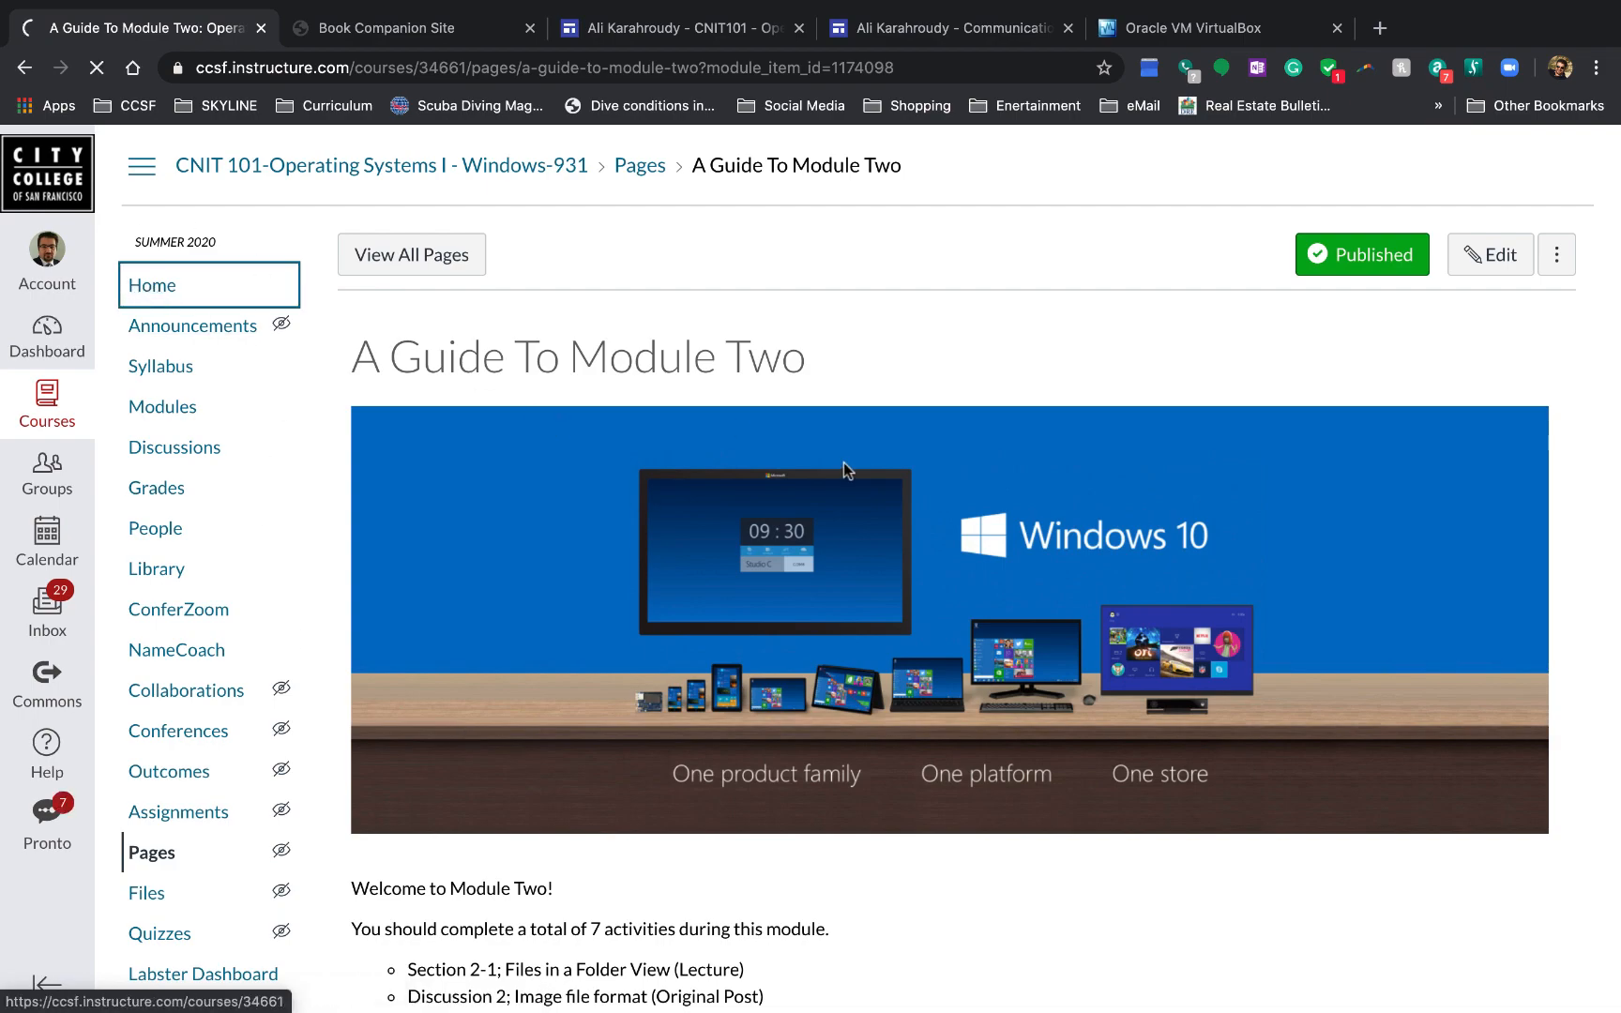
Step: Return to the CNIT 101 home page and scroll down to the Usual Schedule table
{"action": "left_click", "coordinate": [152, 285]}
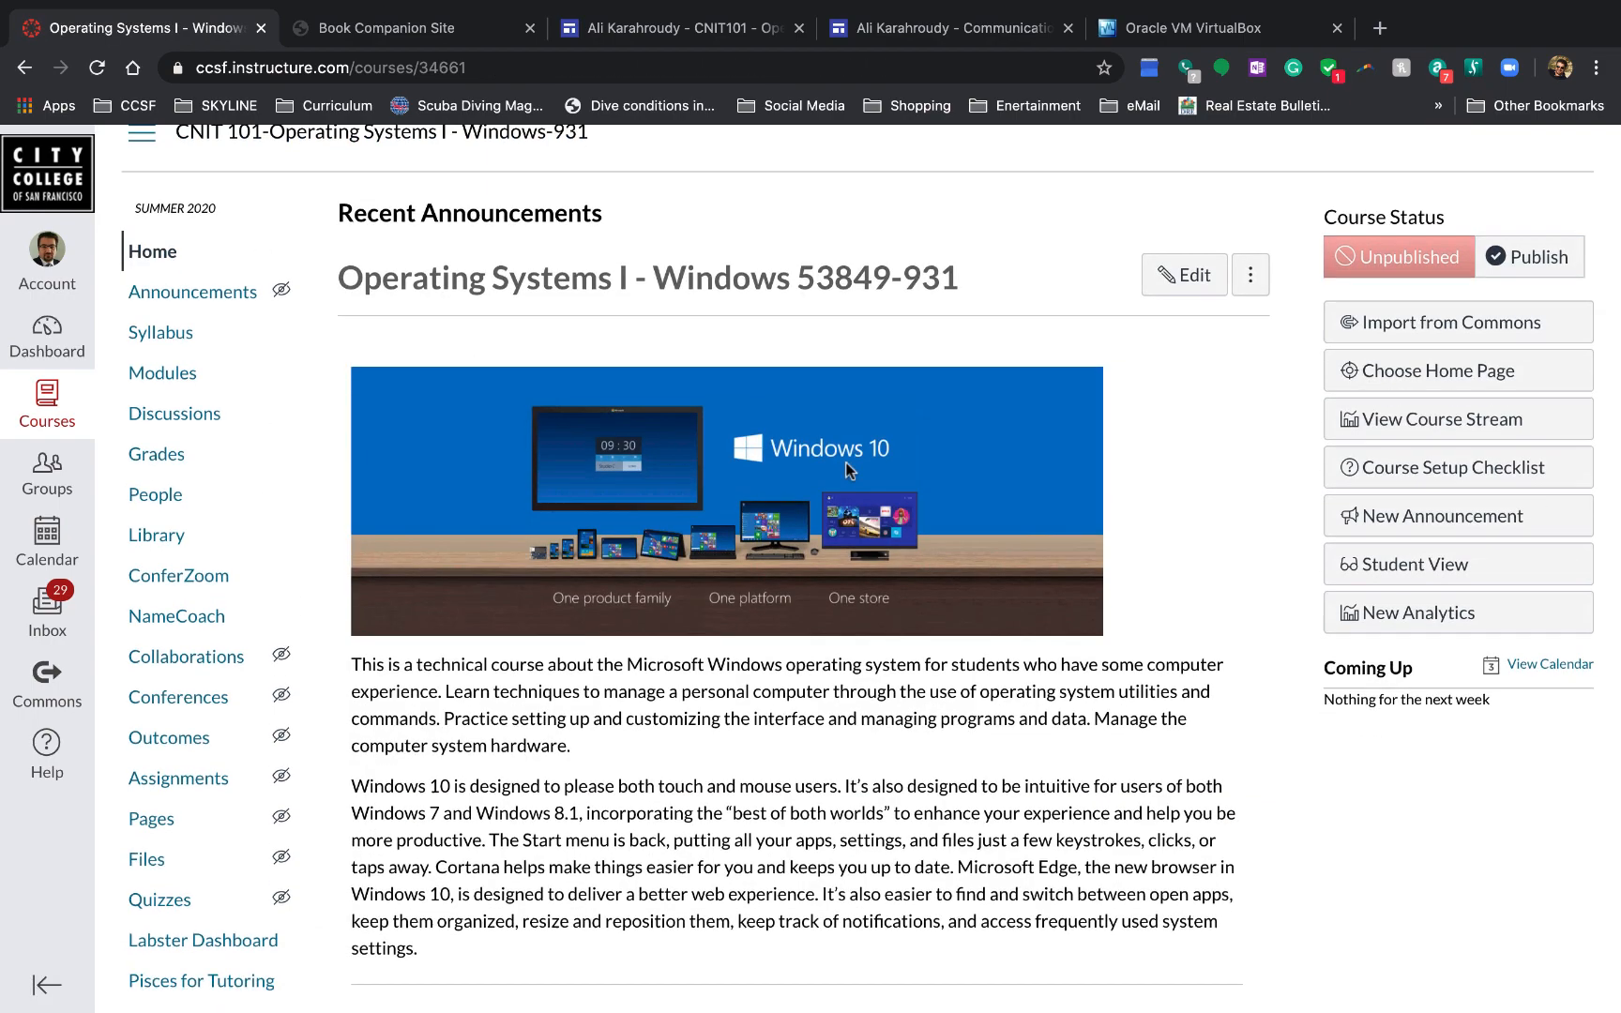
{"action": "scroll", "scroll_direction": "down", "scroll_amount": 3}
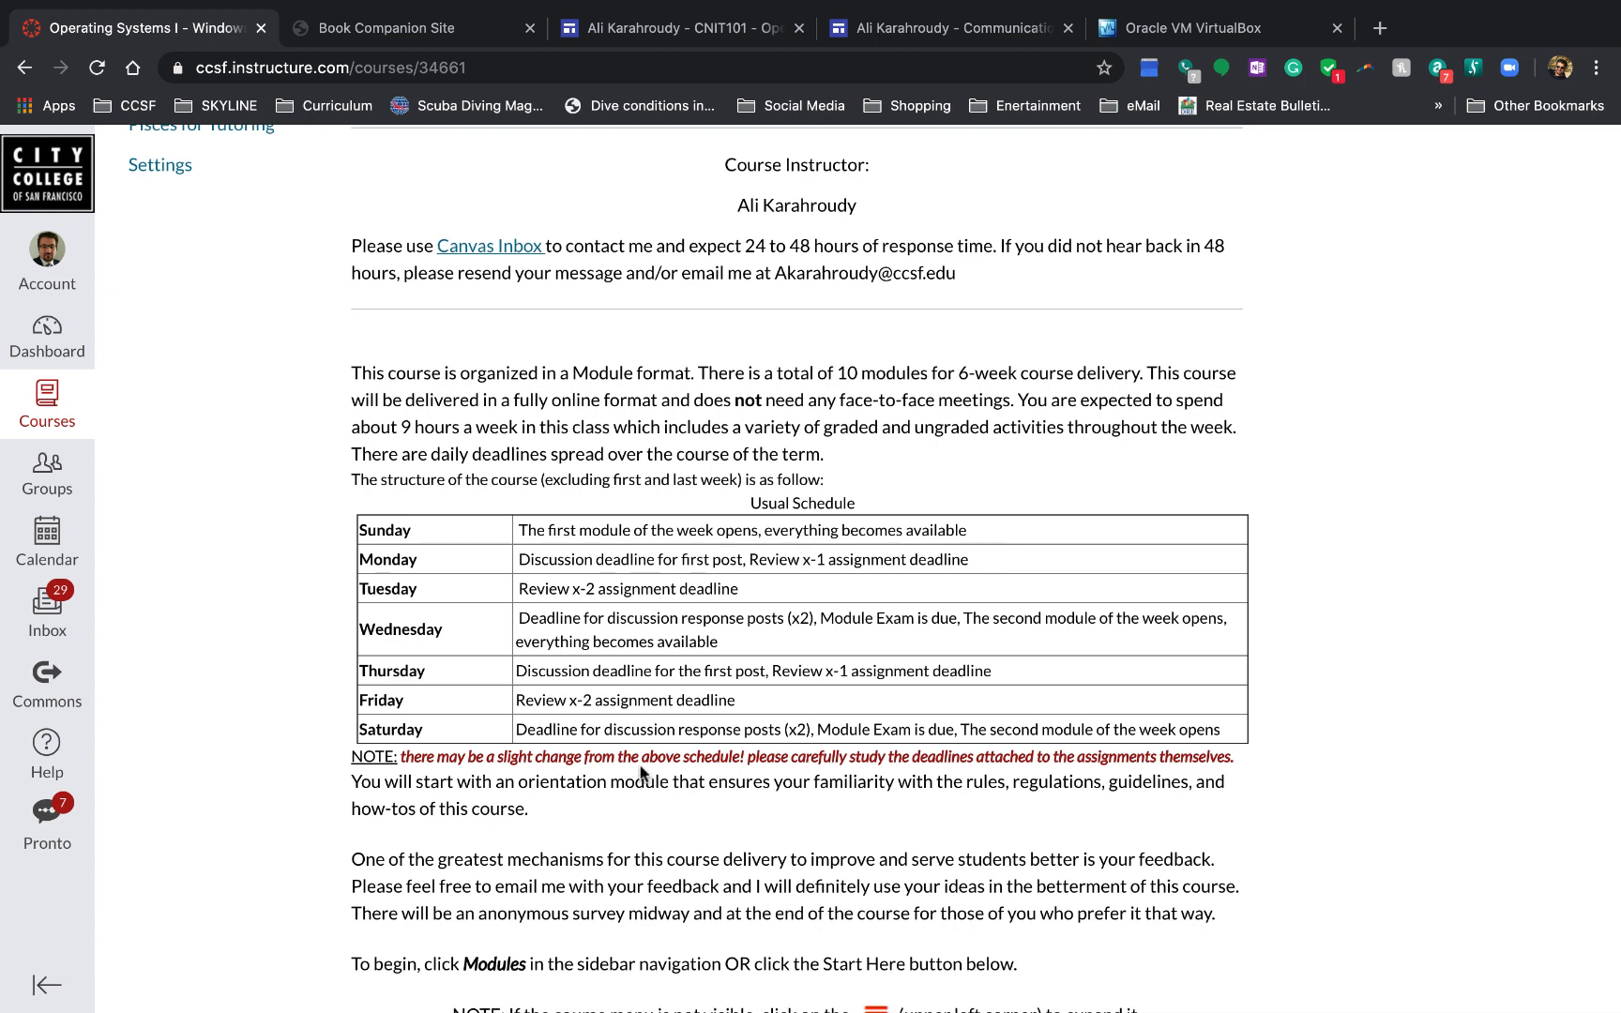
{"action": "mouse_move", "coordinate": [525, 528]}
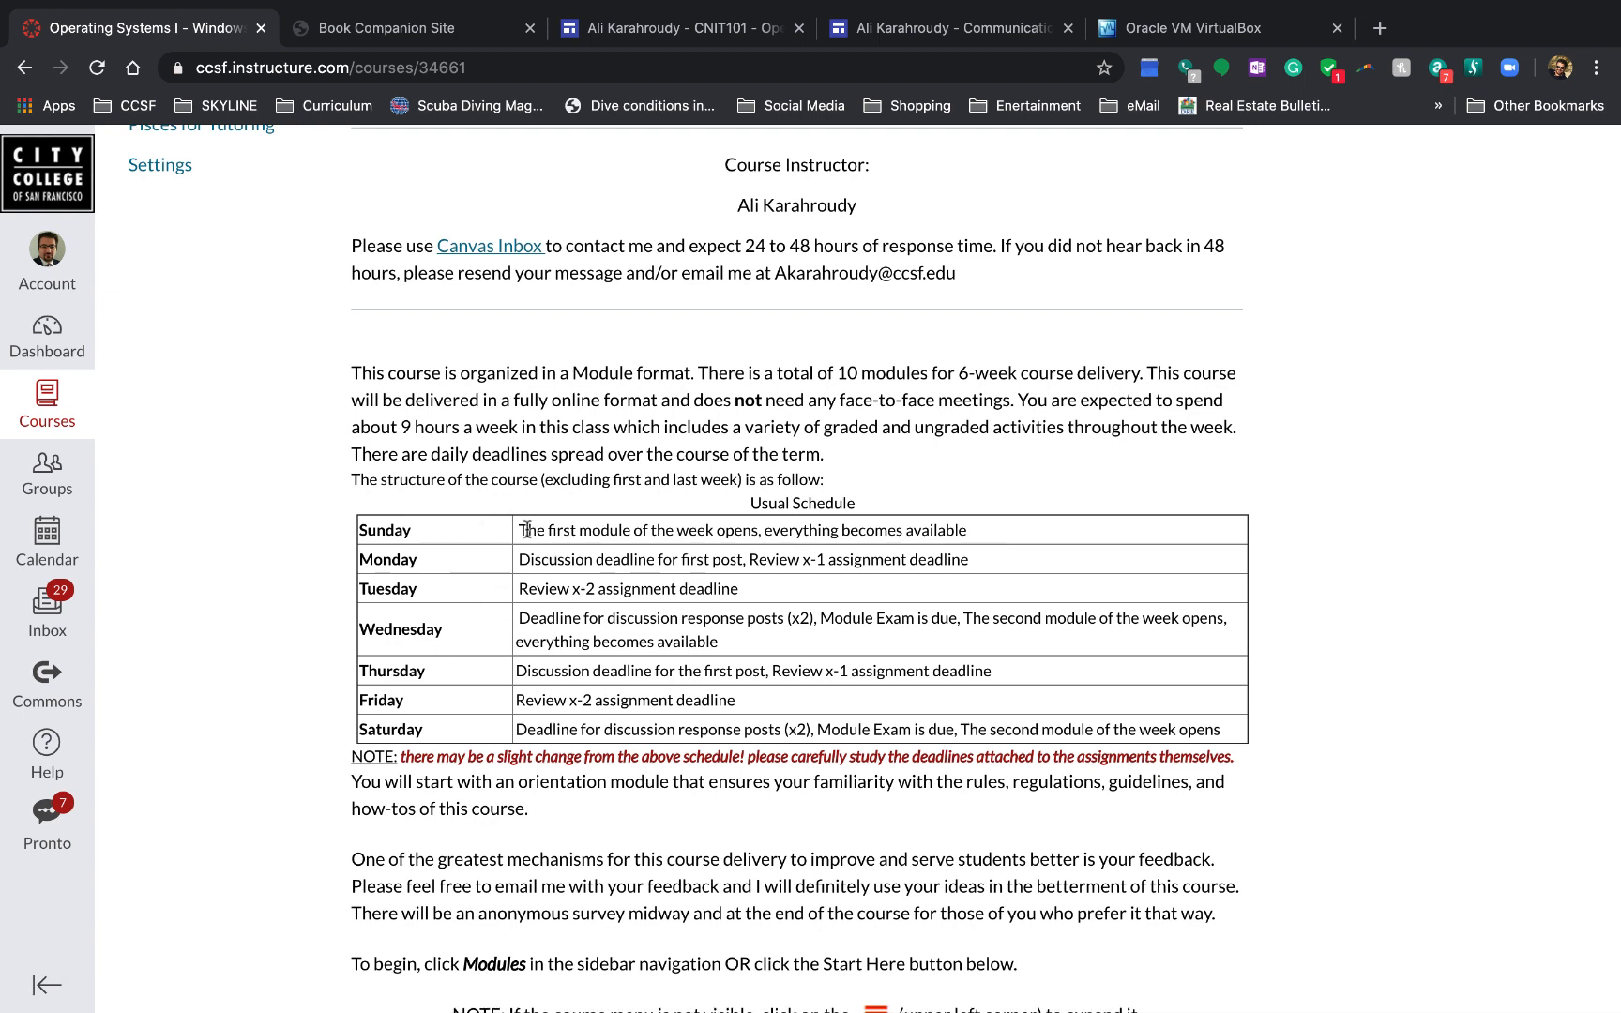
{"action": "mouse_move", "coordinate": [977, 534]}
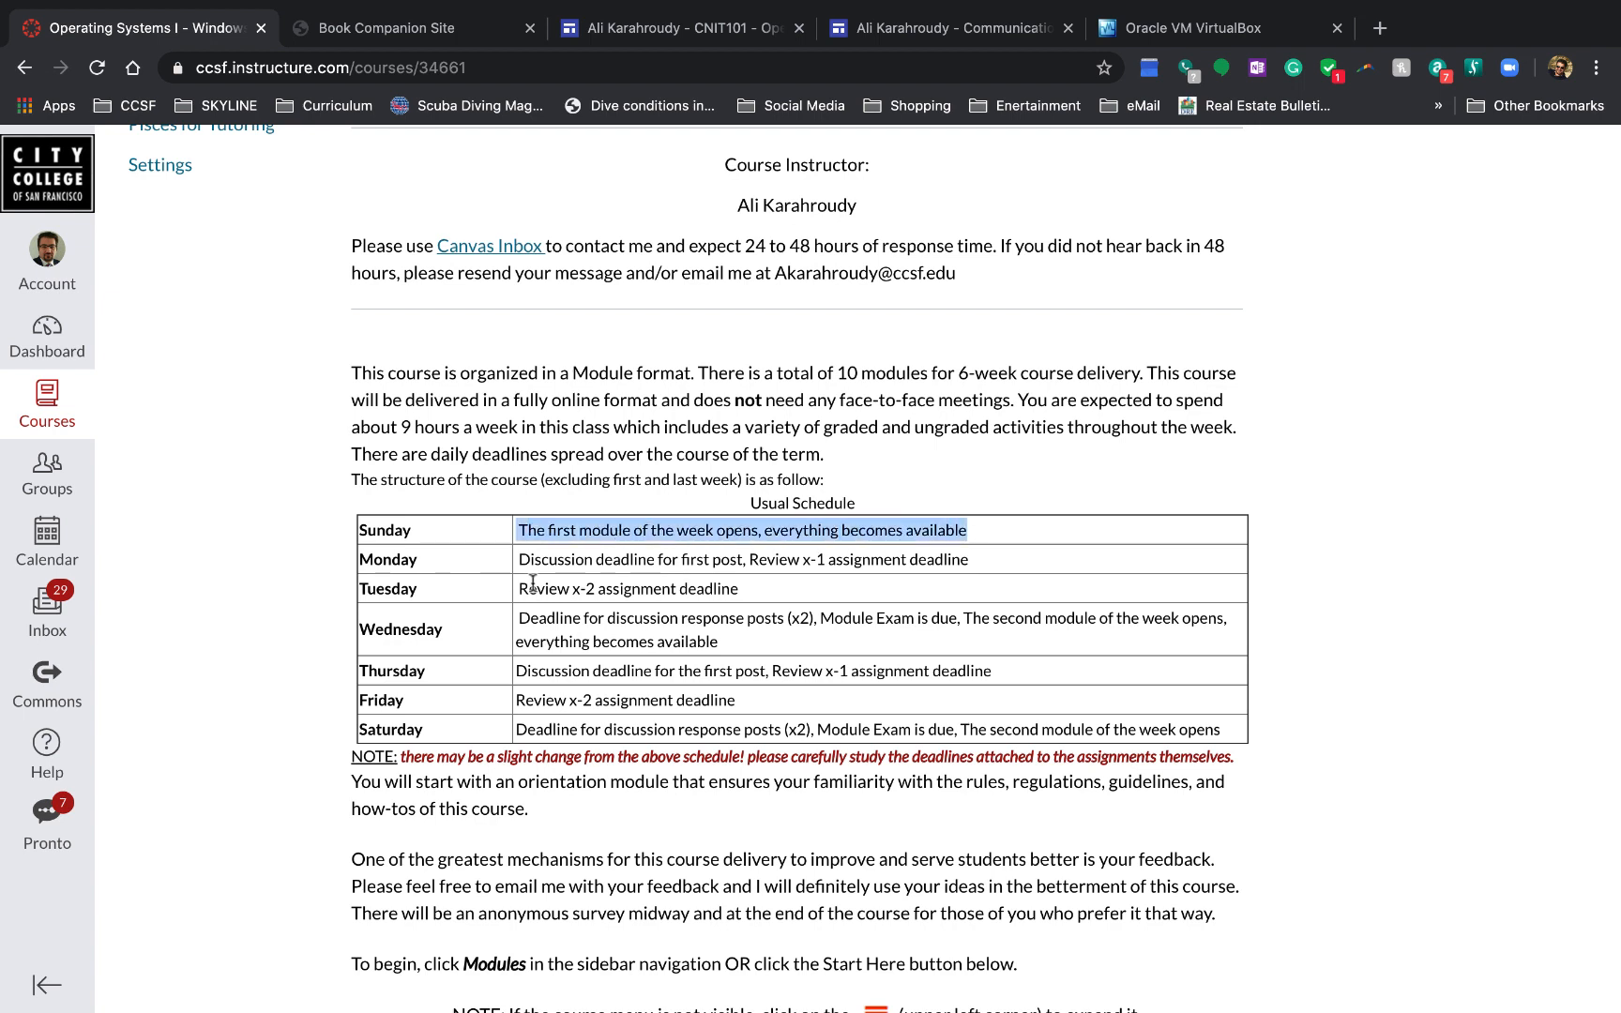
{"action": "mouse_move", "coordinate": [567, 578]}
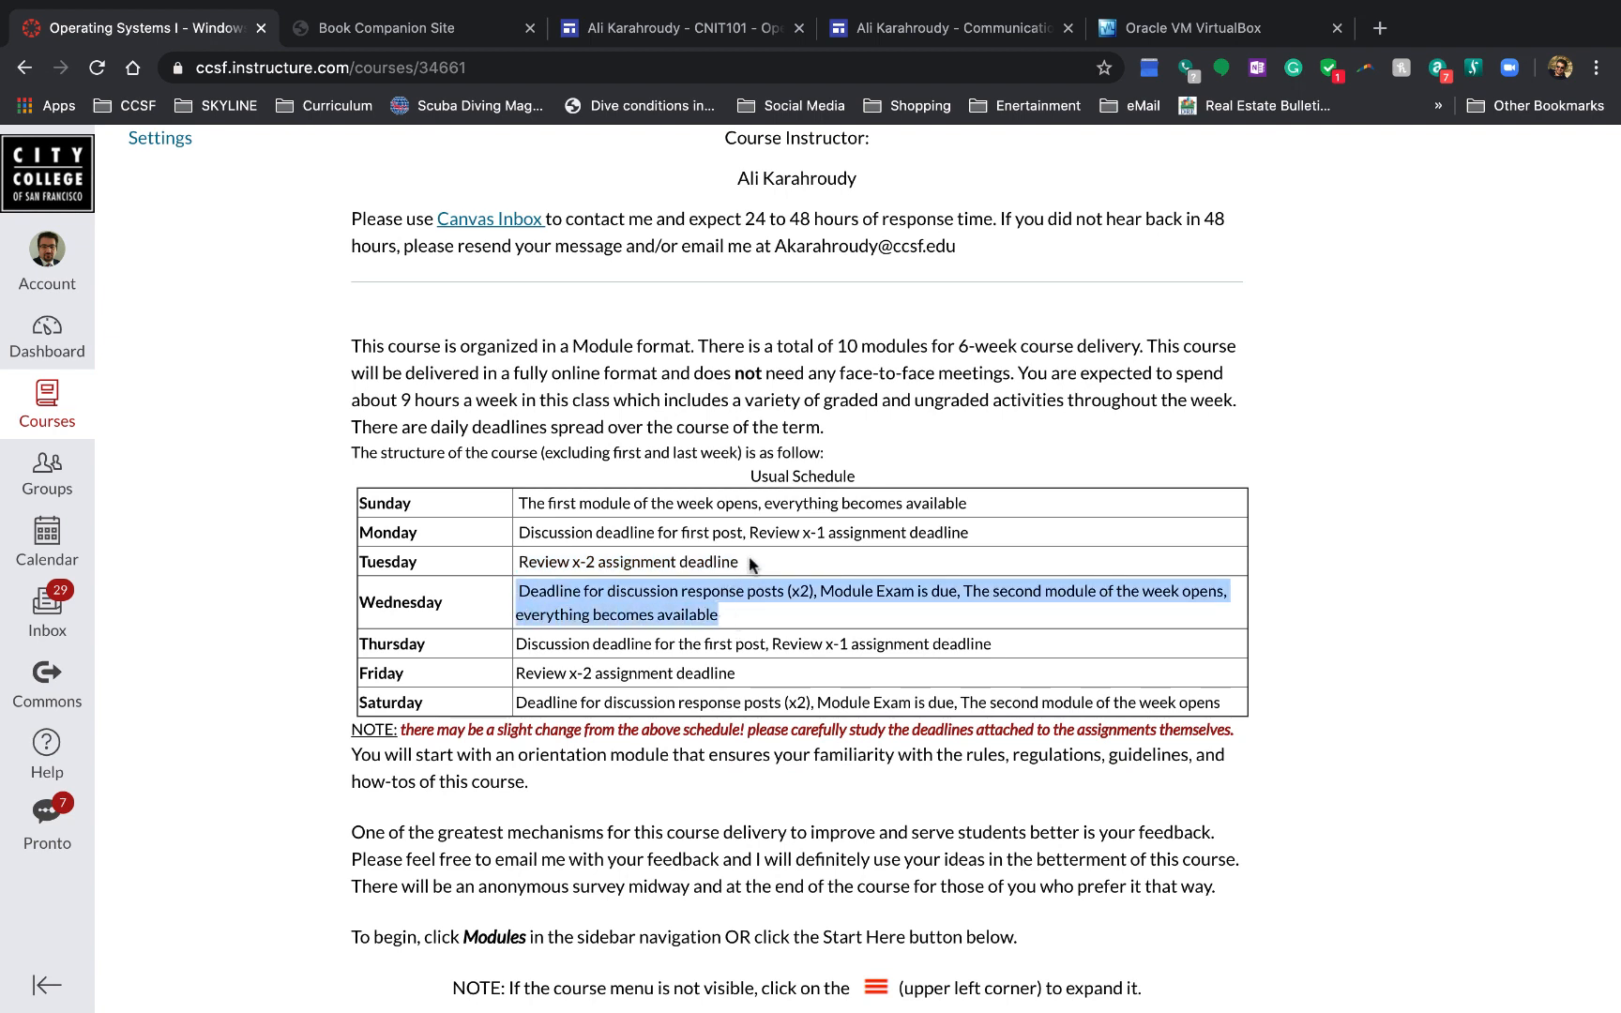
{"action": "mouse_move", "coordinate": [862, 612]}
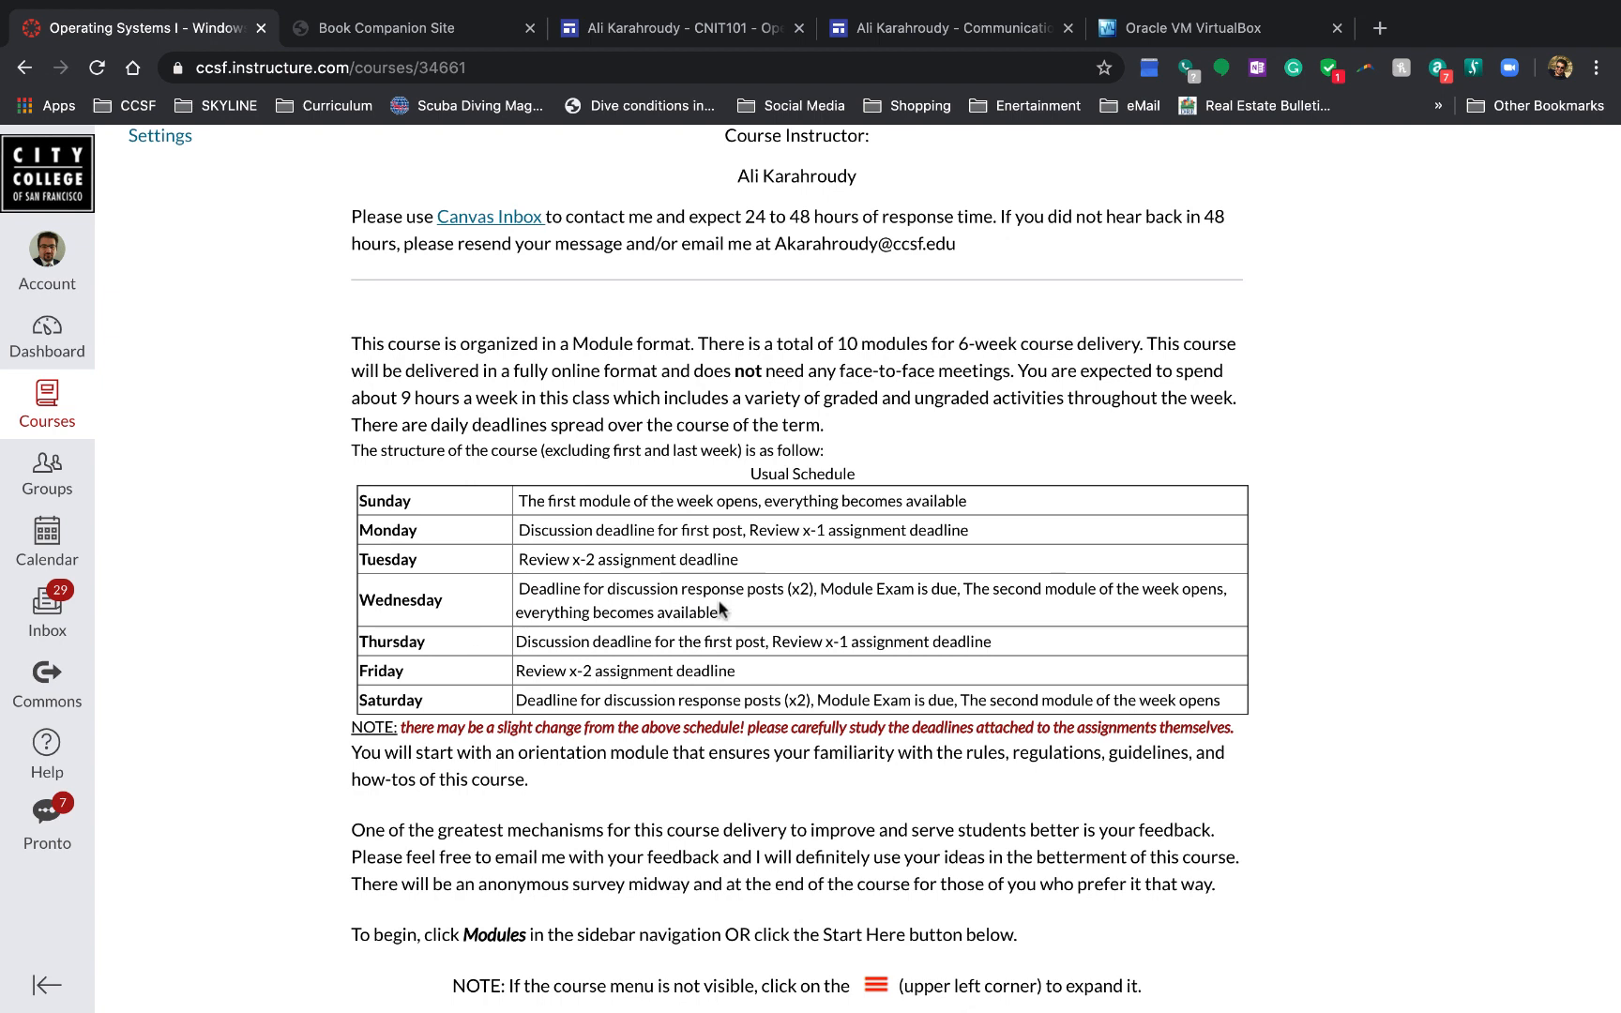
Step: Highlight the Sunday–Wednesday, Friday and Saturday deadline text in the Usual Schedule
{"action": "left_click_drag", "start_coordinate": [604, 588], "coordinate": [718, 611]}
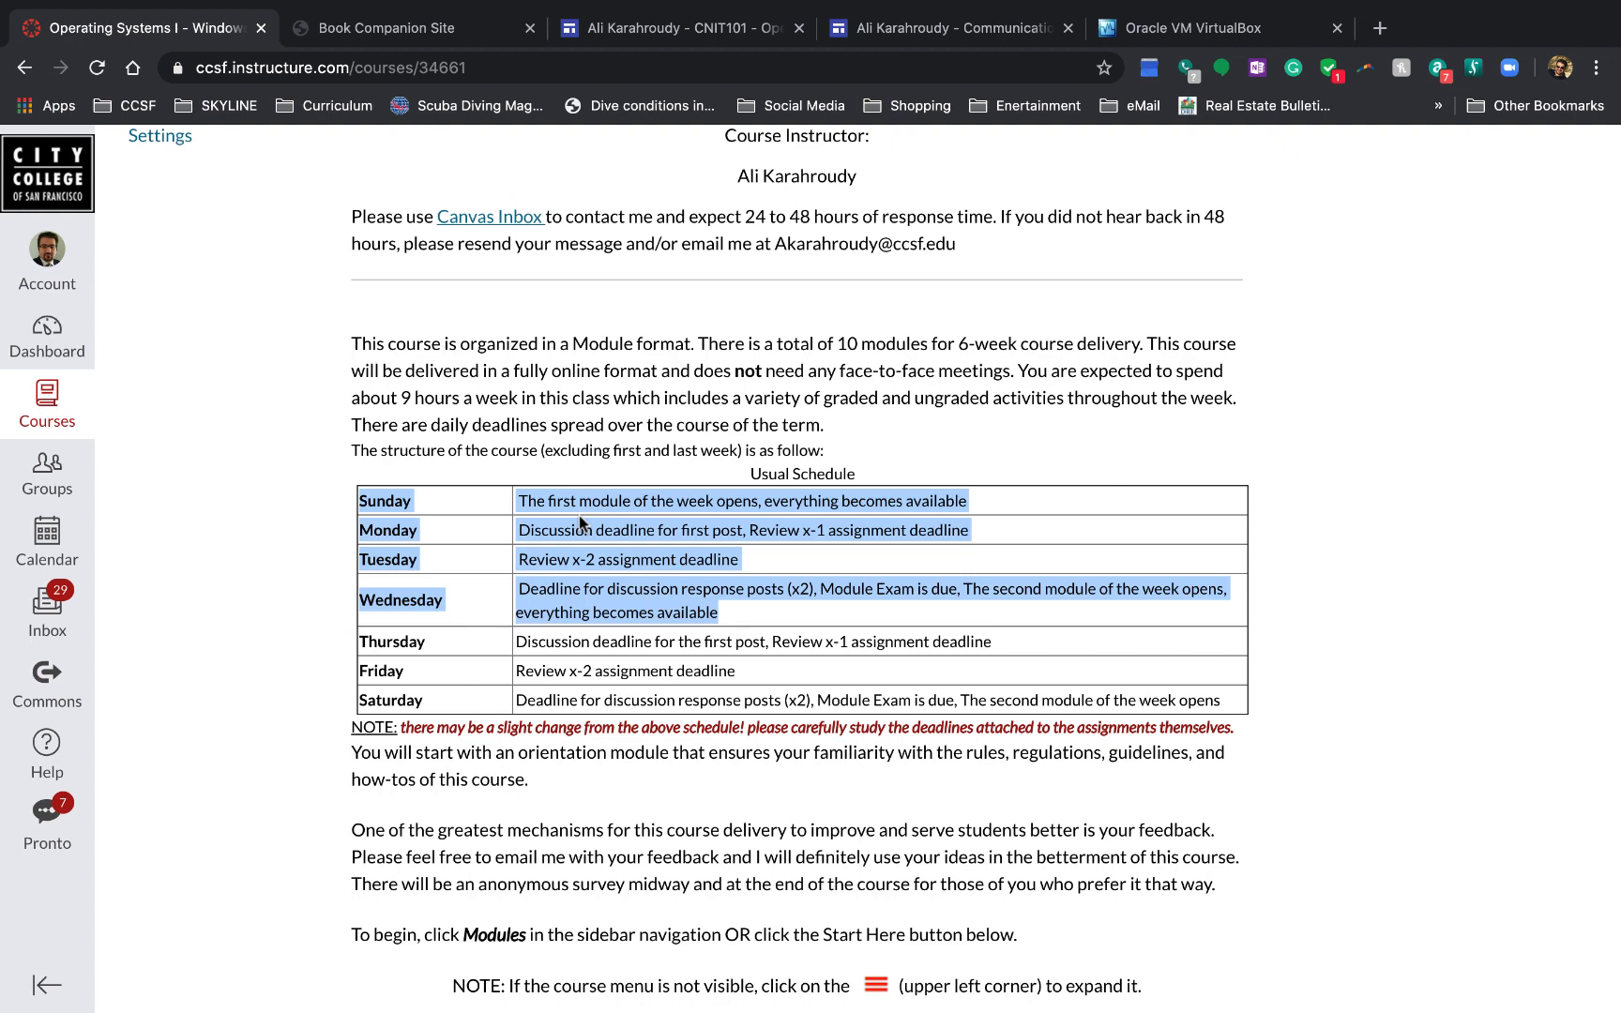
{"action": "mouse_move", "coordinate": [581, 525]}
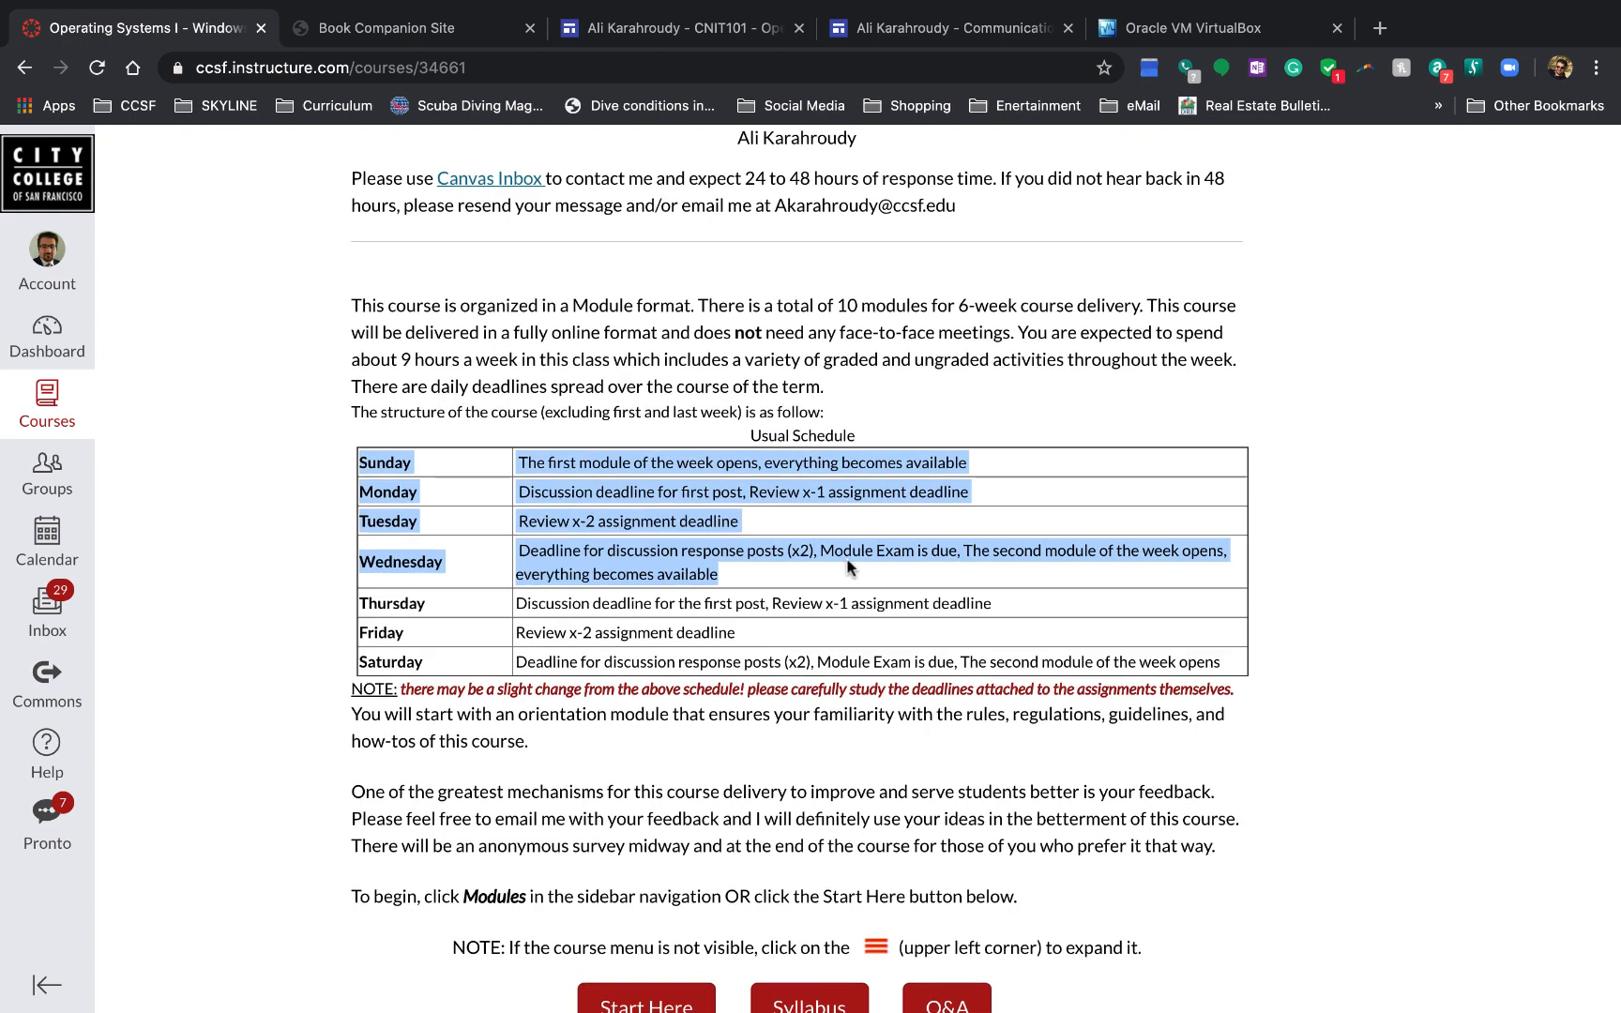
{"action": "mouse_move", "coordinate": [392, 625]}
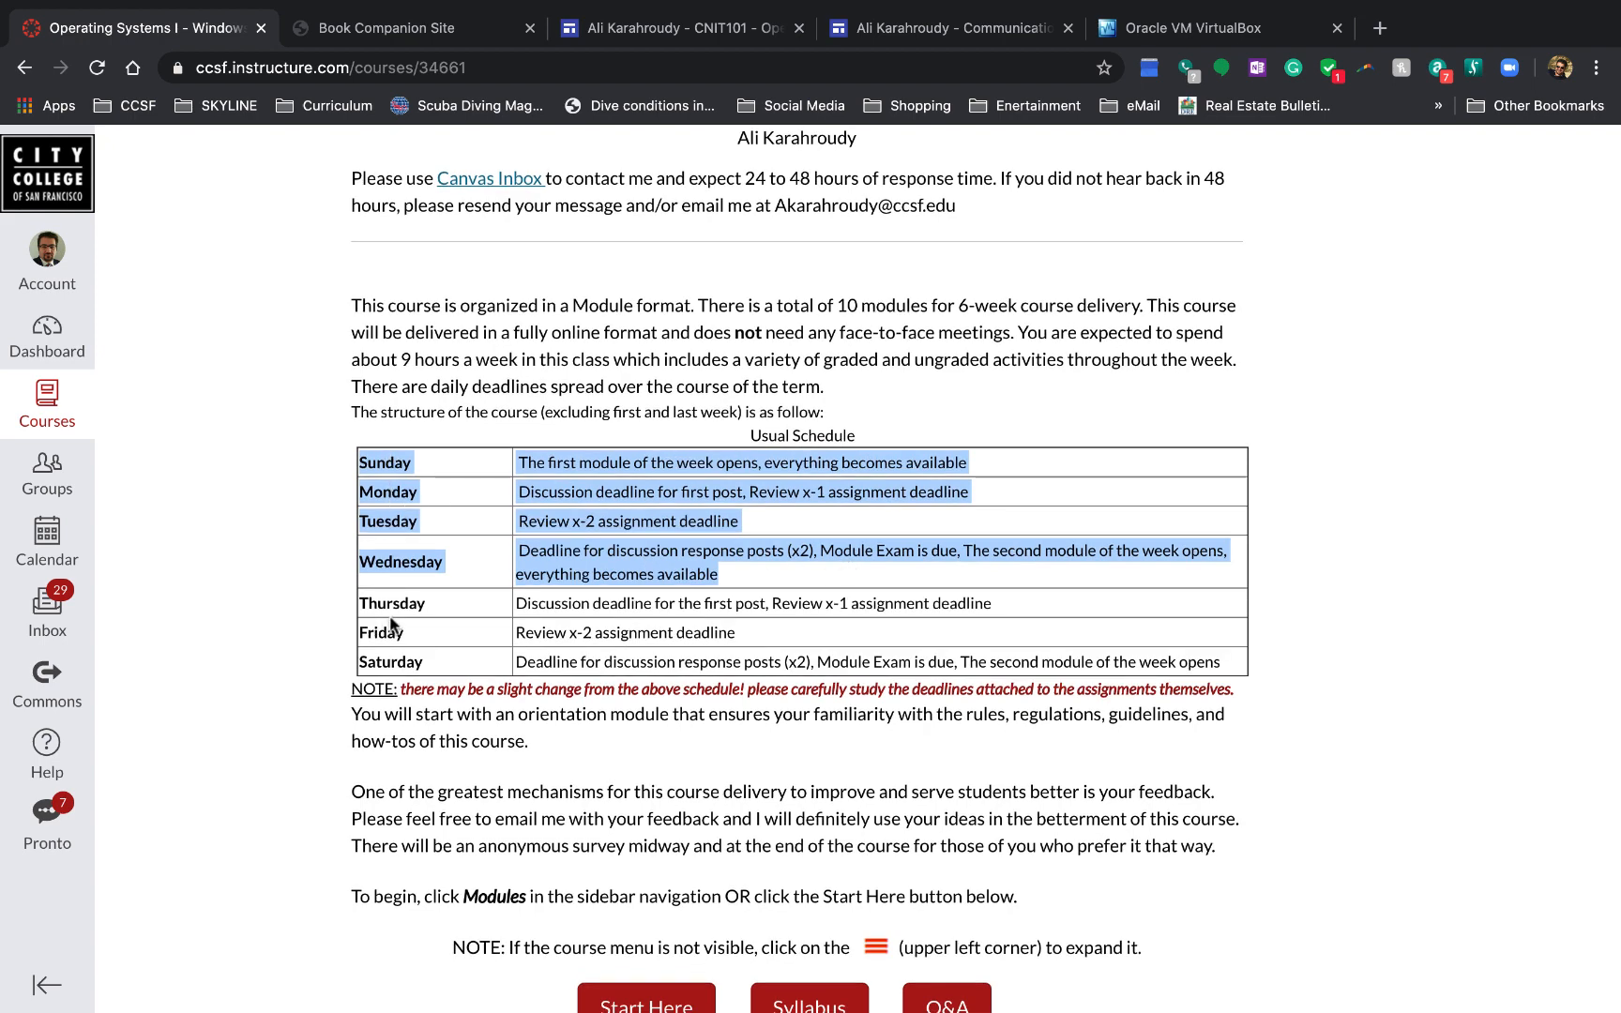
{"action": "left_click", "coordinate": [701, 576]}
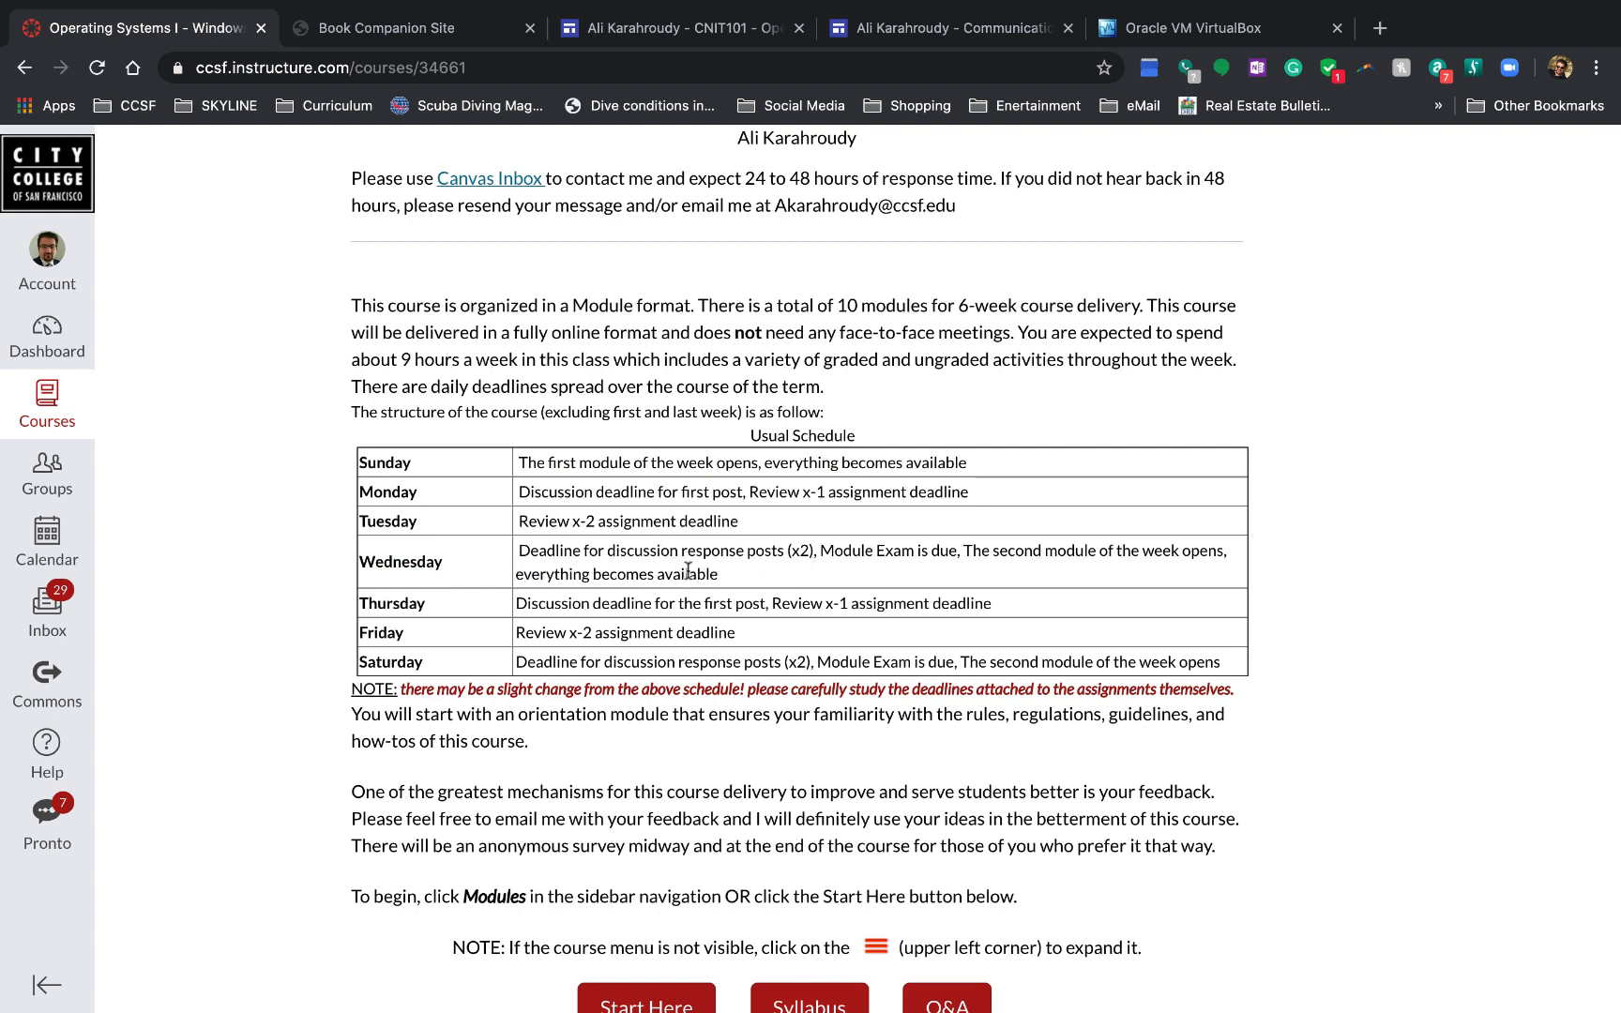
{"action": "mouse_move", "coordinate": [686, 567]}
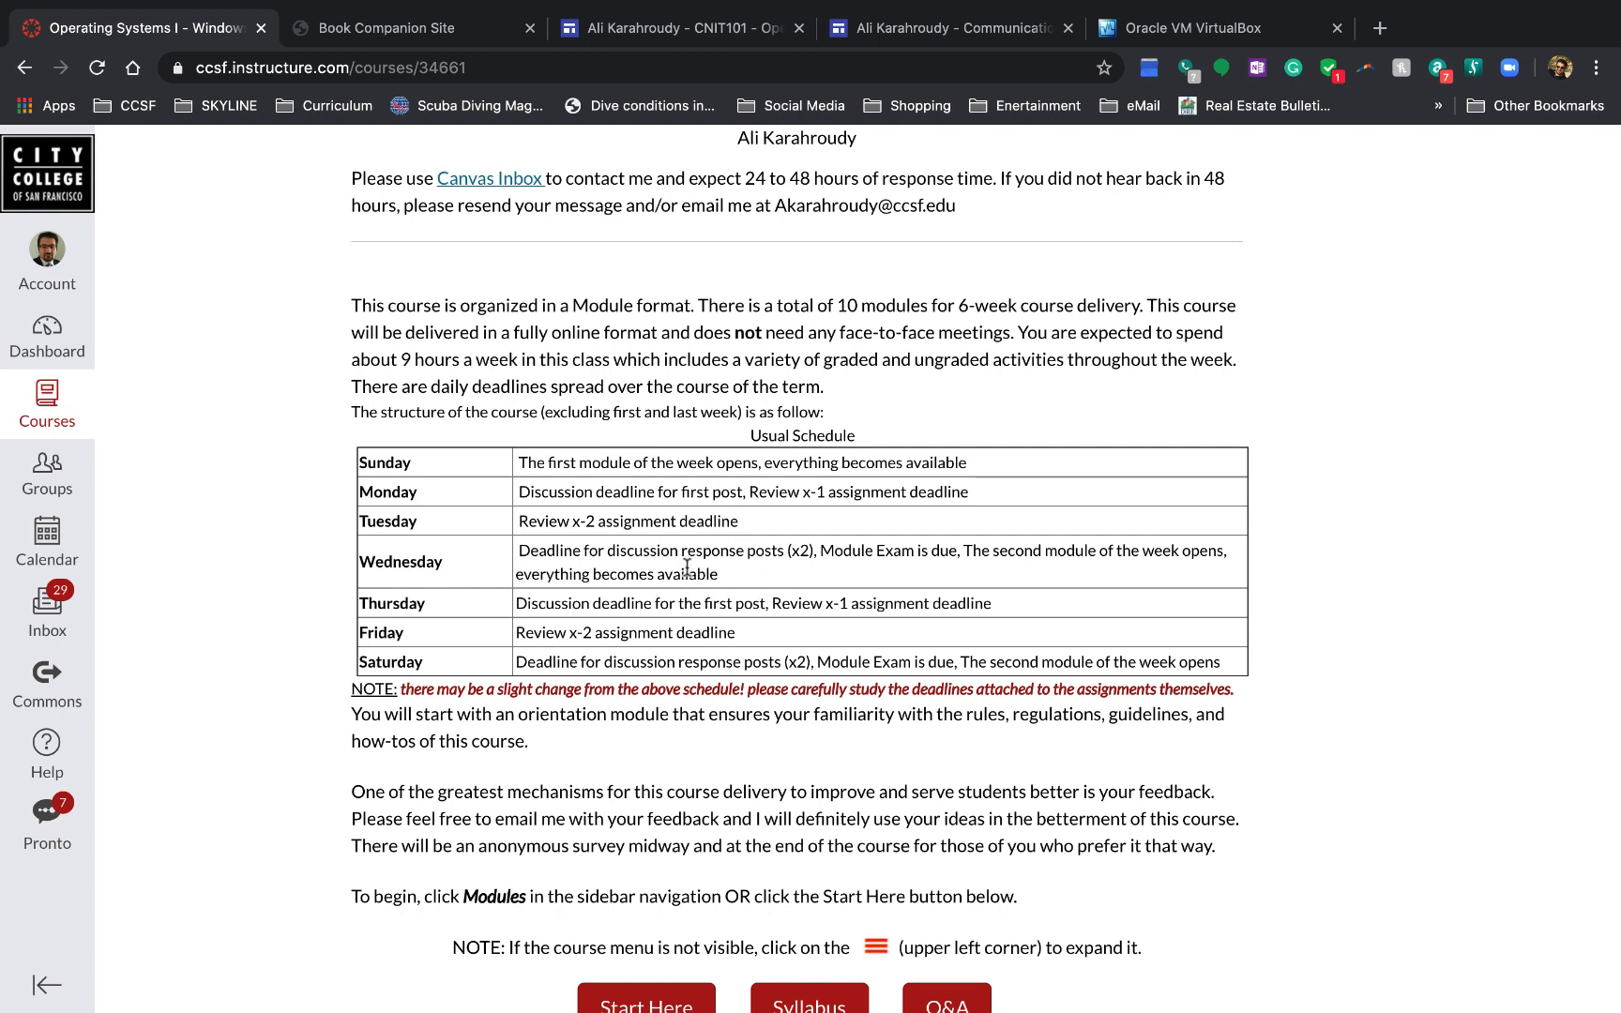
{"action": "mouse_move", "coordinate": [519, 599]}
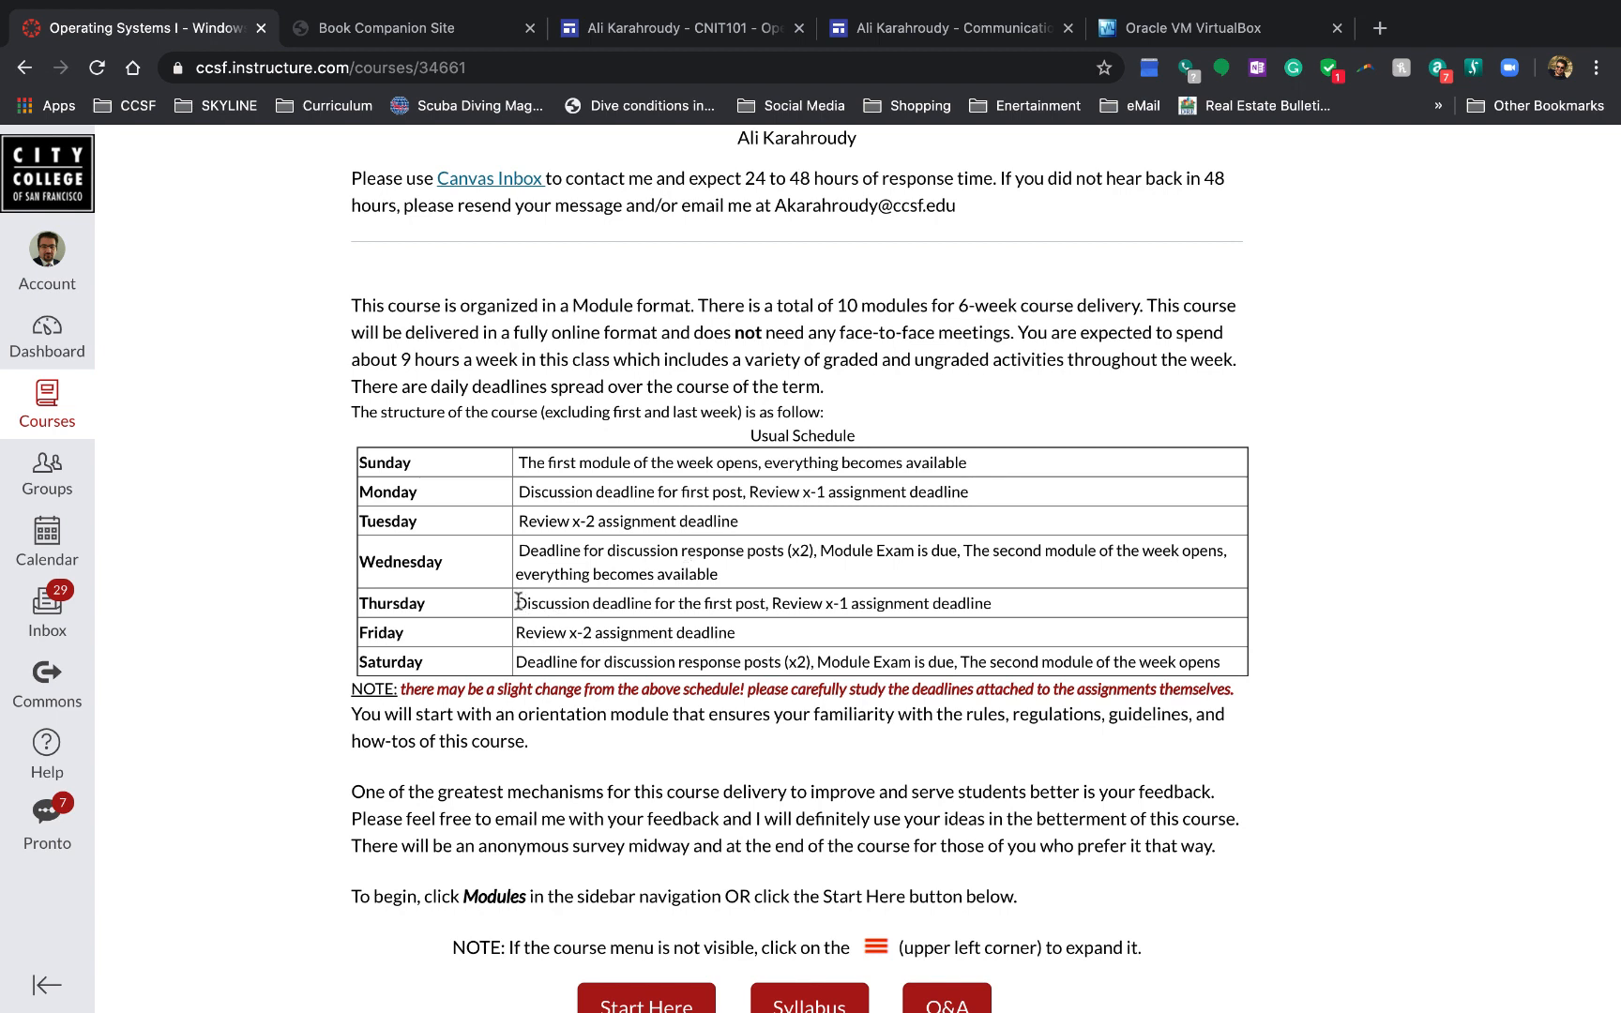
{"action": "left_click_drag", "start_coordinate": [517, 602], "coordinate": [989, 602]}
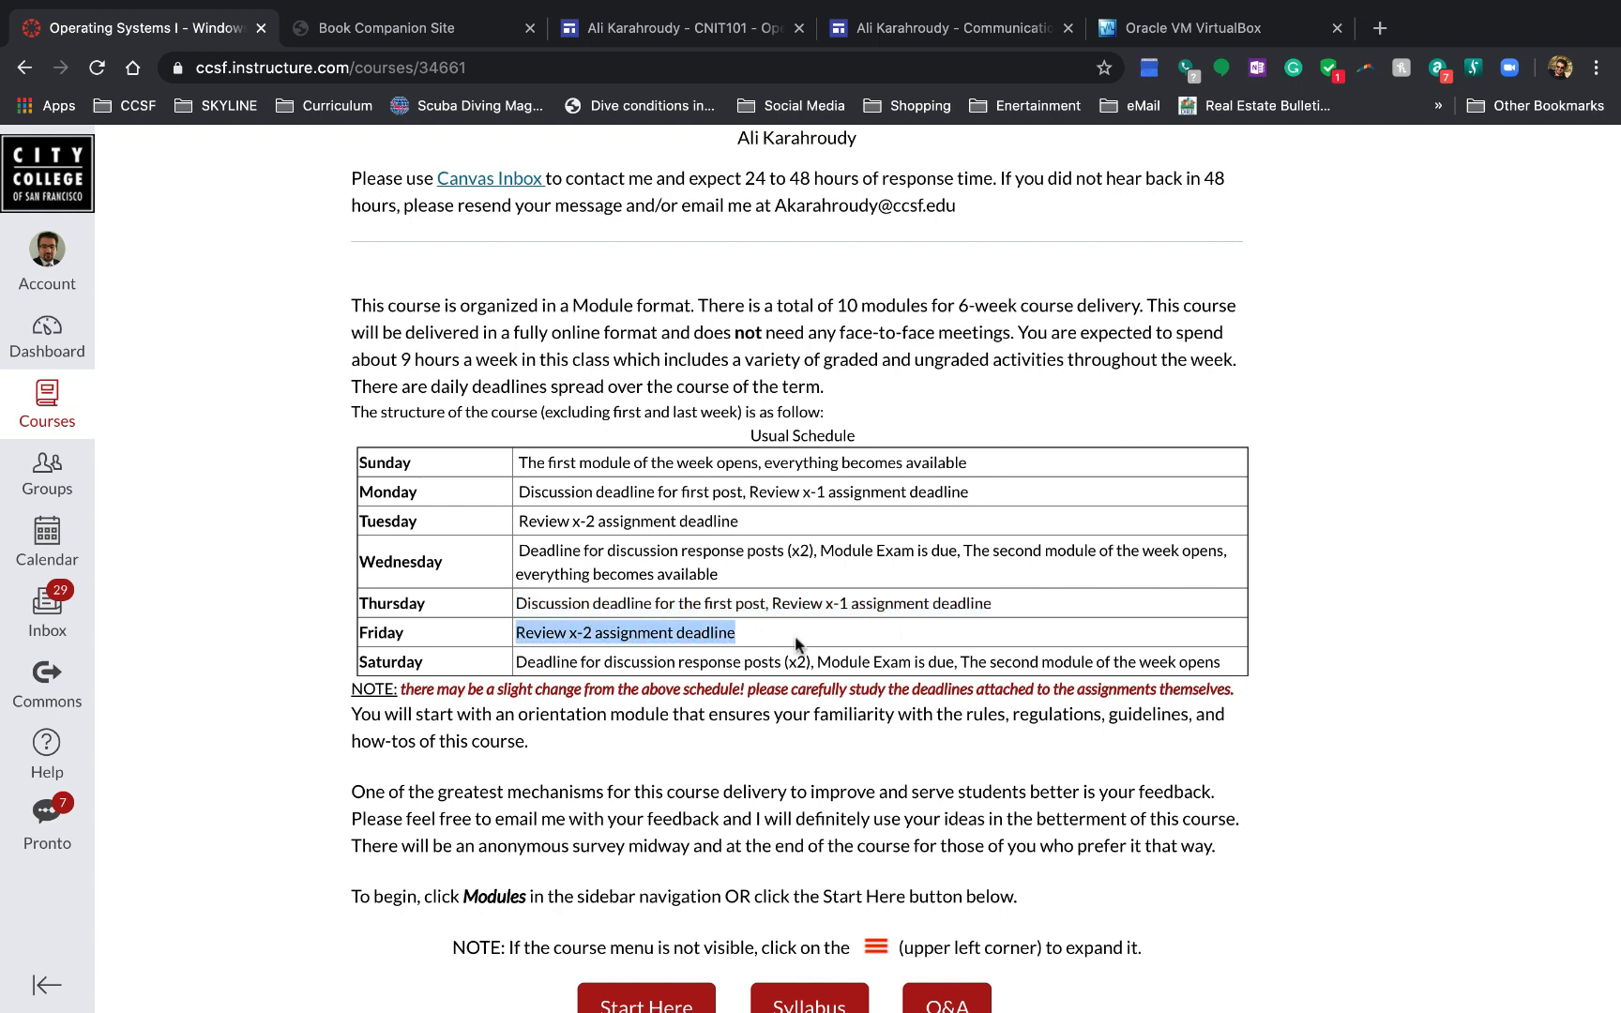
{"action": "double_click", "coordinate": [541, 661]}
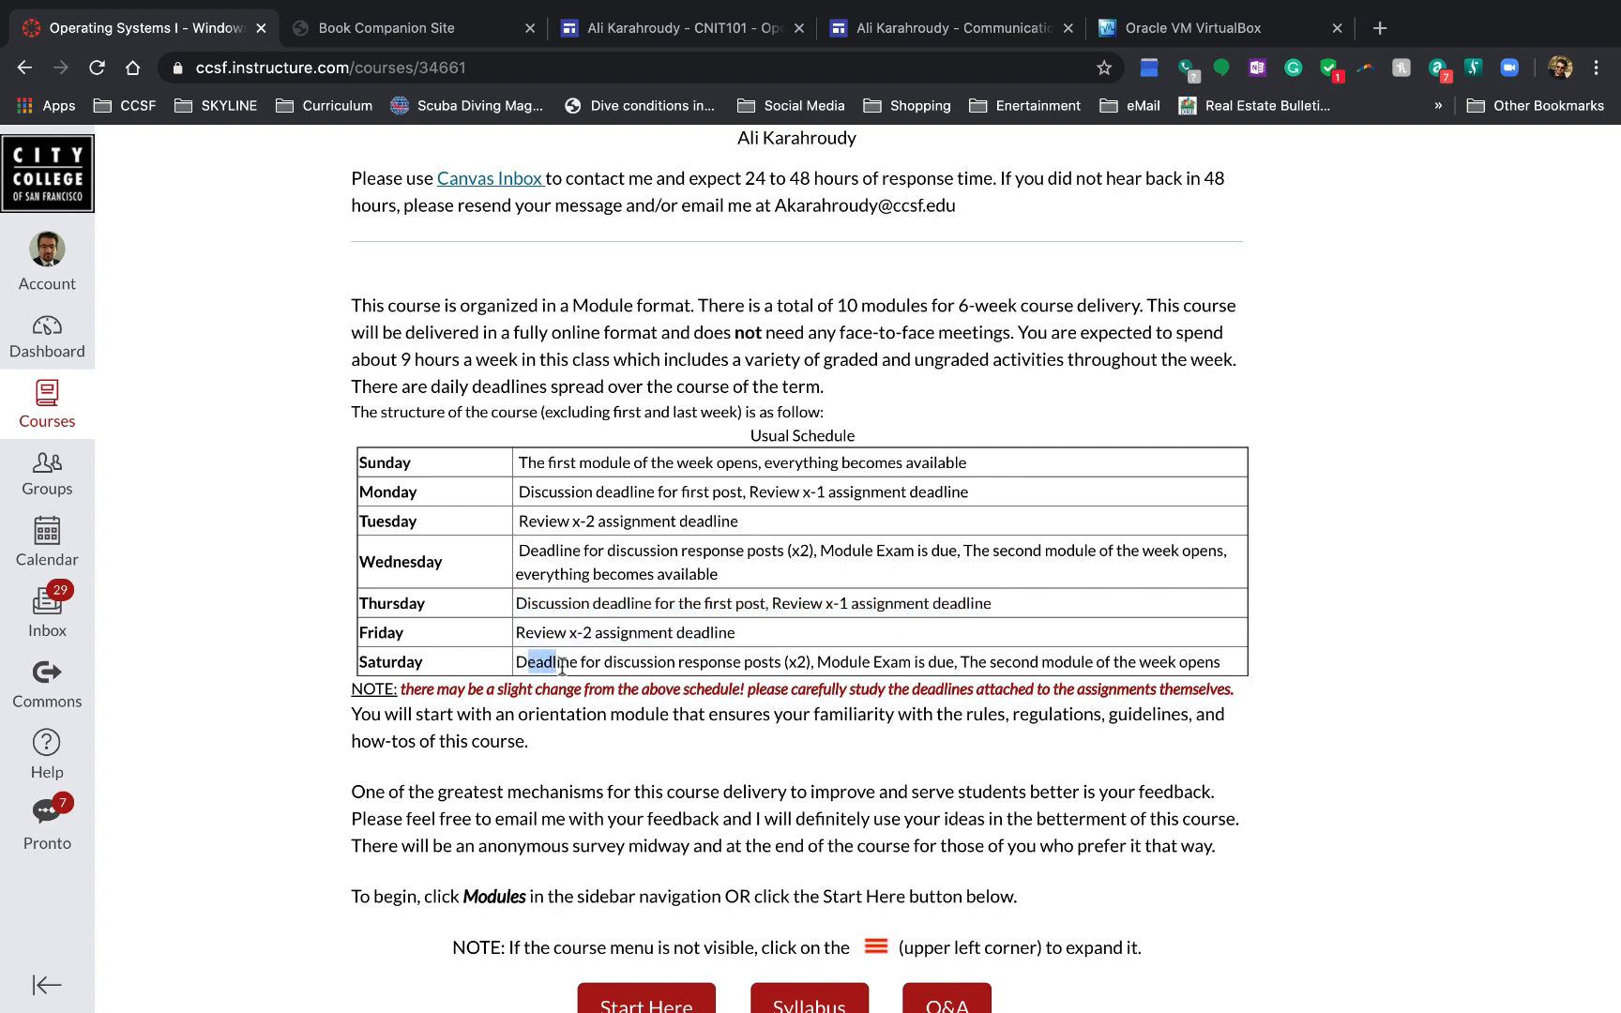
{"action": "left_click_drag", "start_coordinate": [518, 662], "coordinate": [804, 661]}
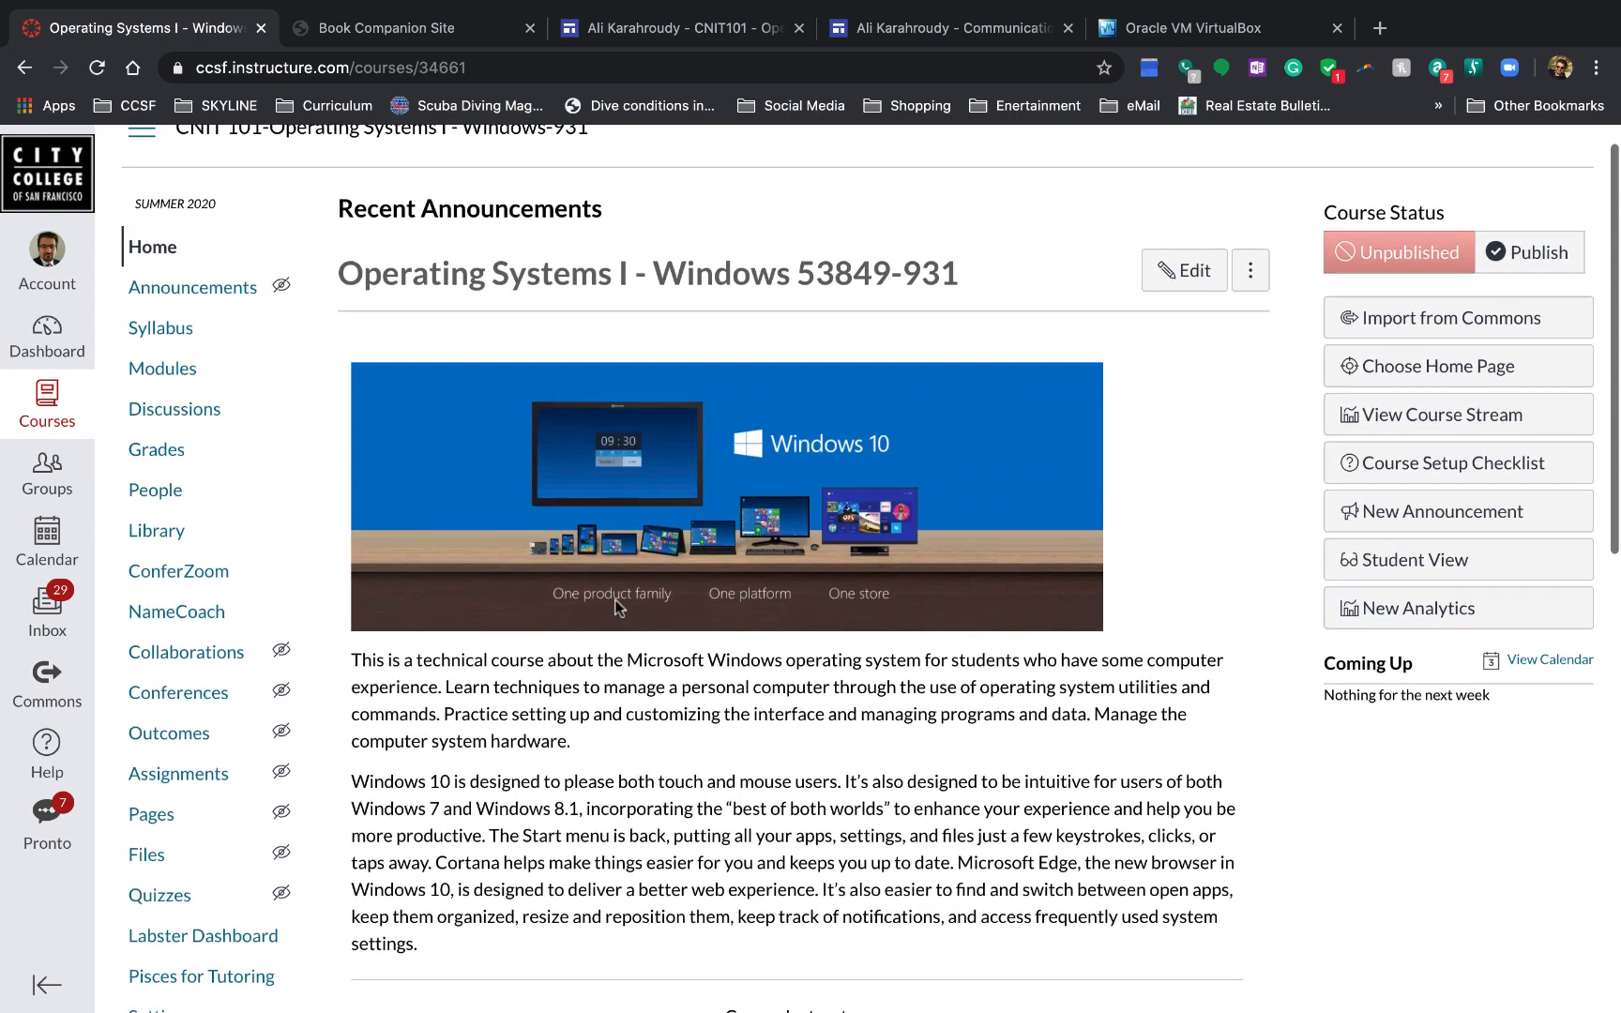
Step: Open the CNIT 101 Modules page from the course navigation sidebar
{"action": "left_click", "coordinate": [152, 245]}
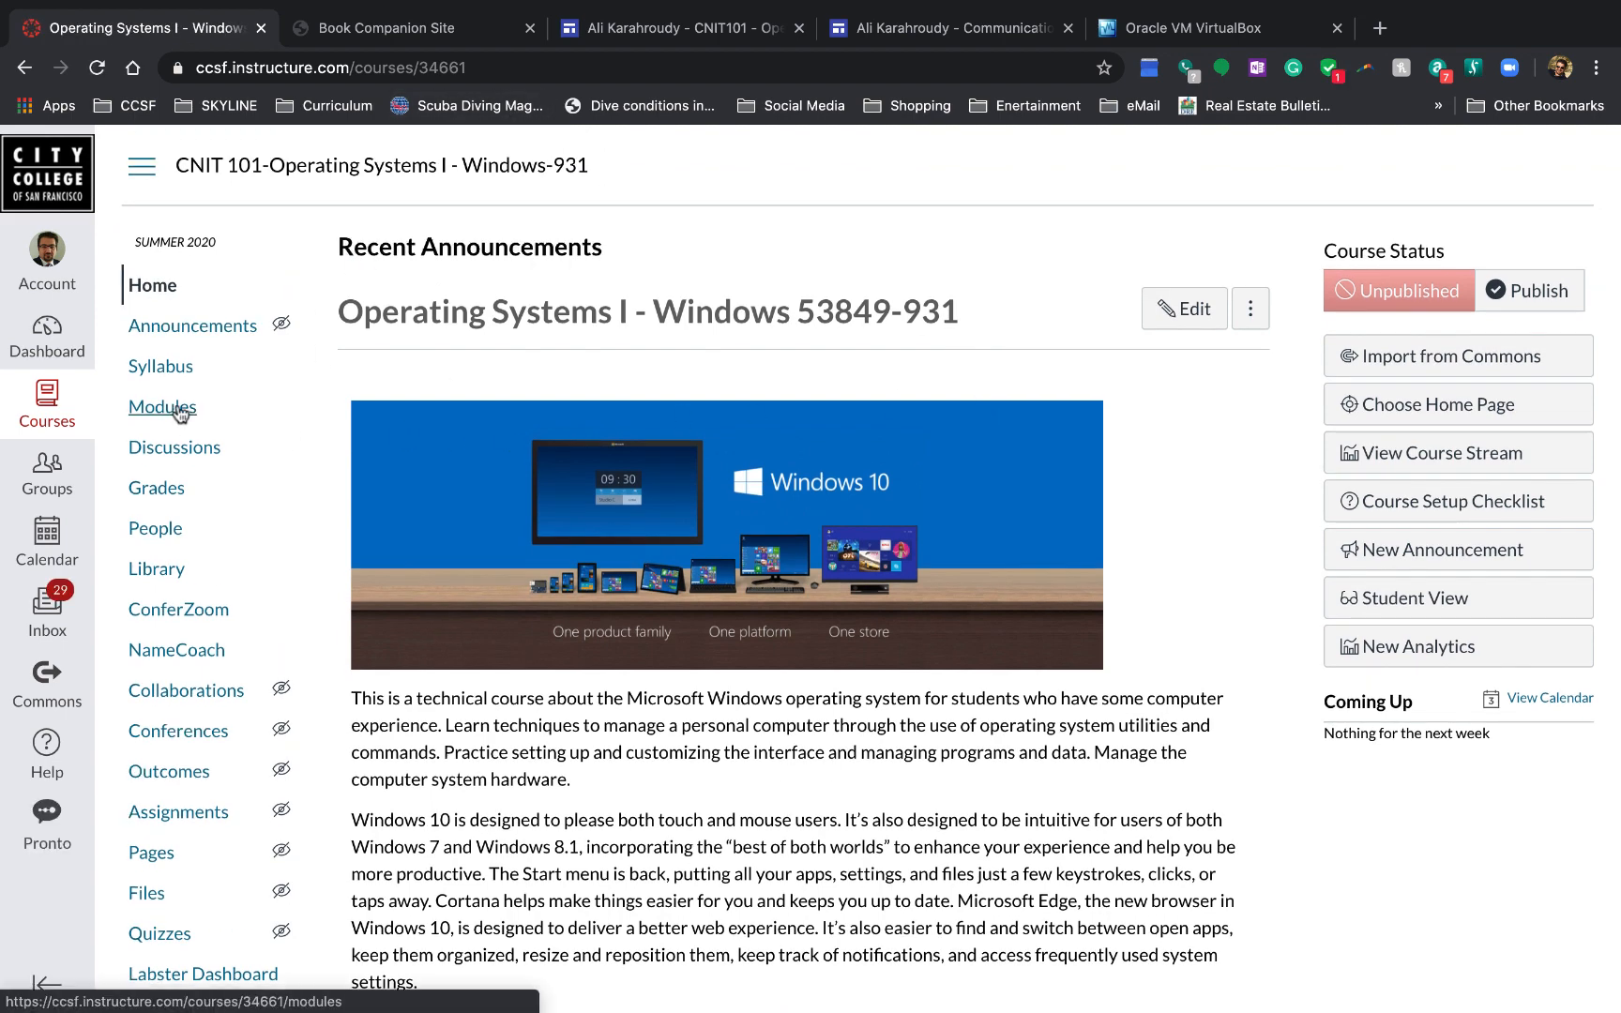
{"action": "left_click", "coordinate": [161, 406]}
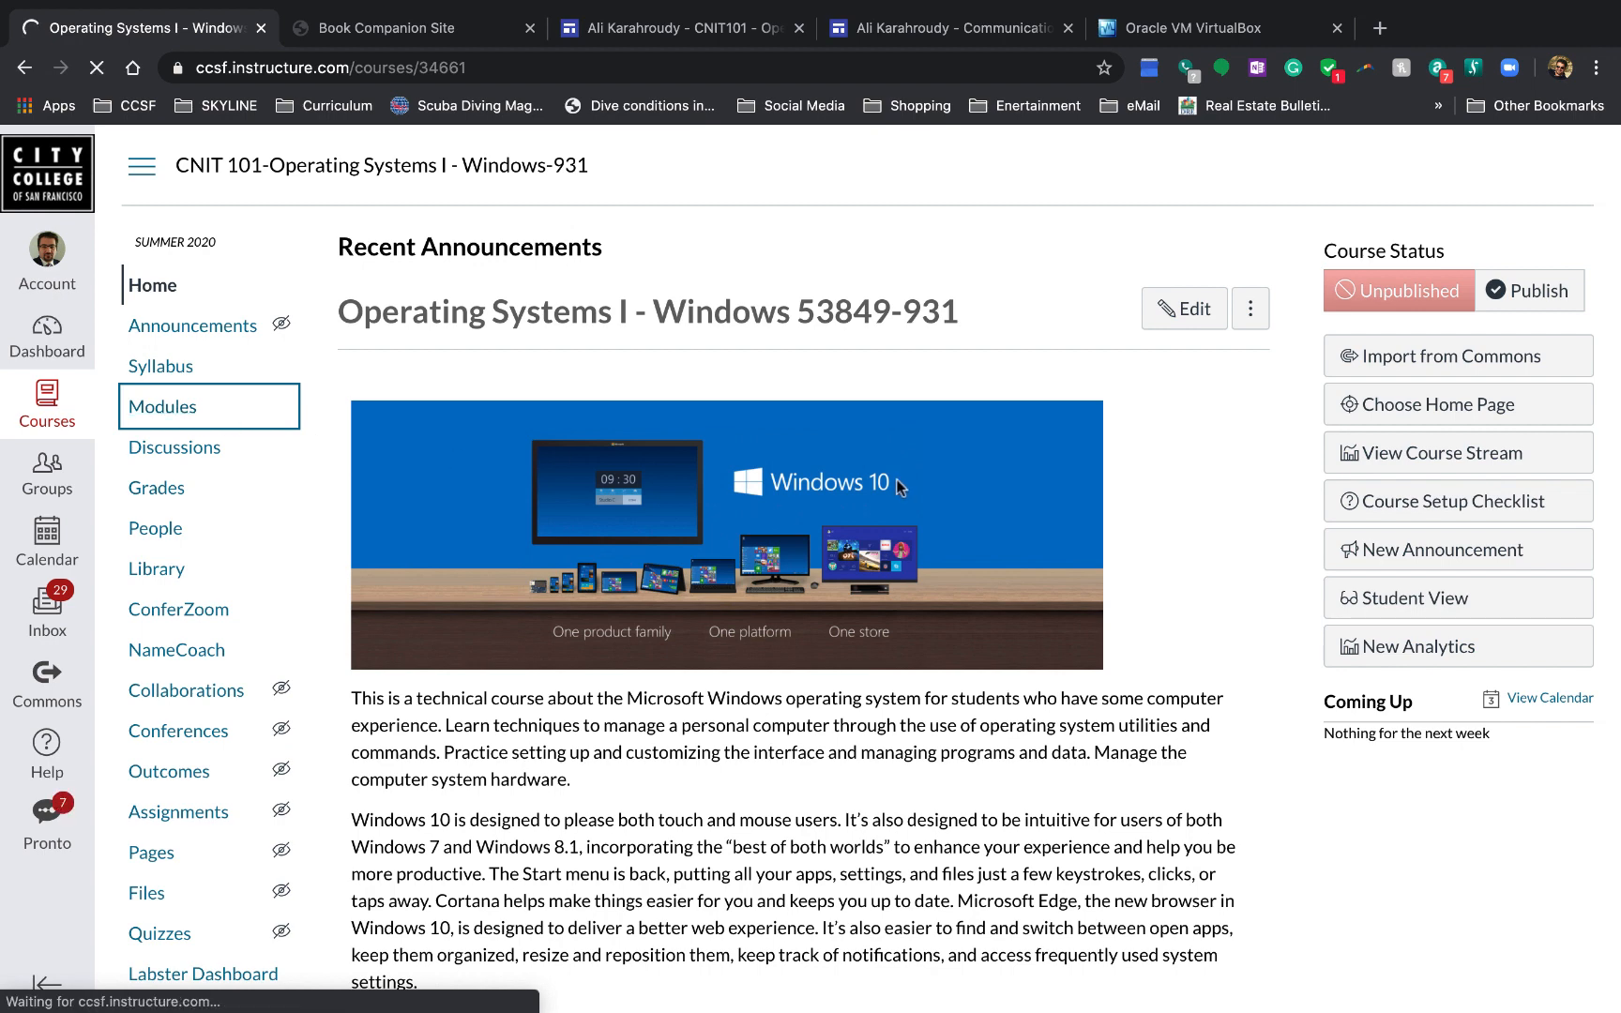
{"action": "left_click", "coordinate": [162, 405]}
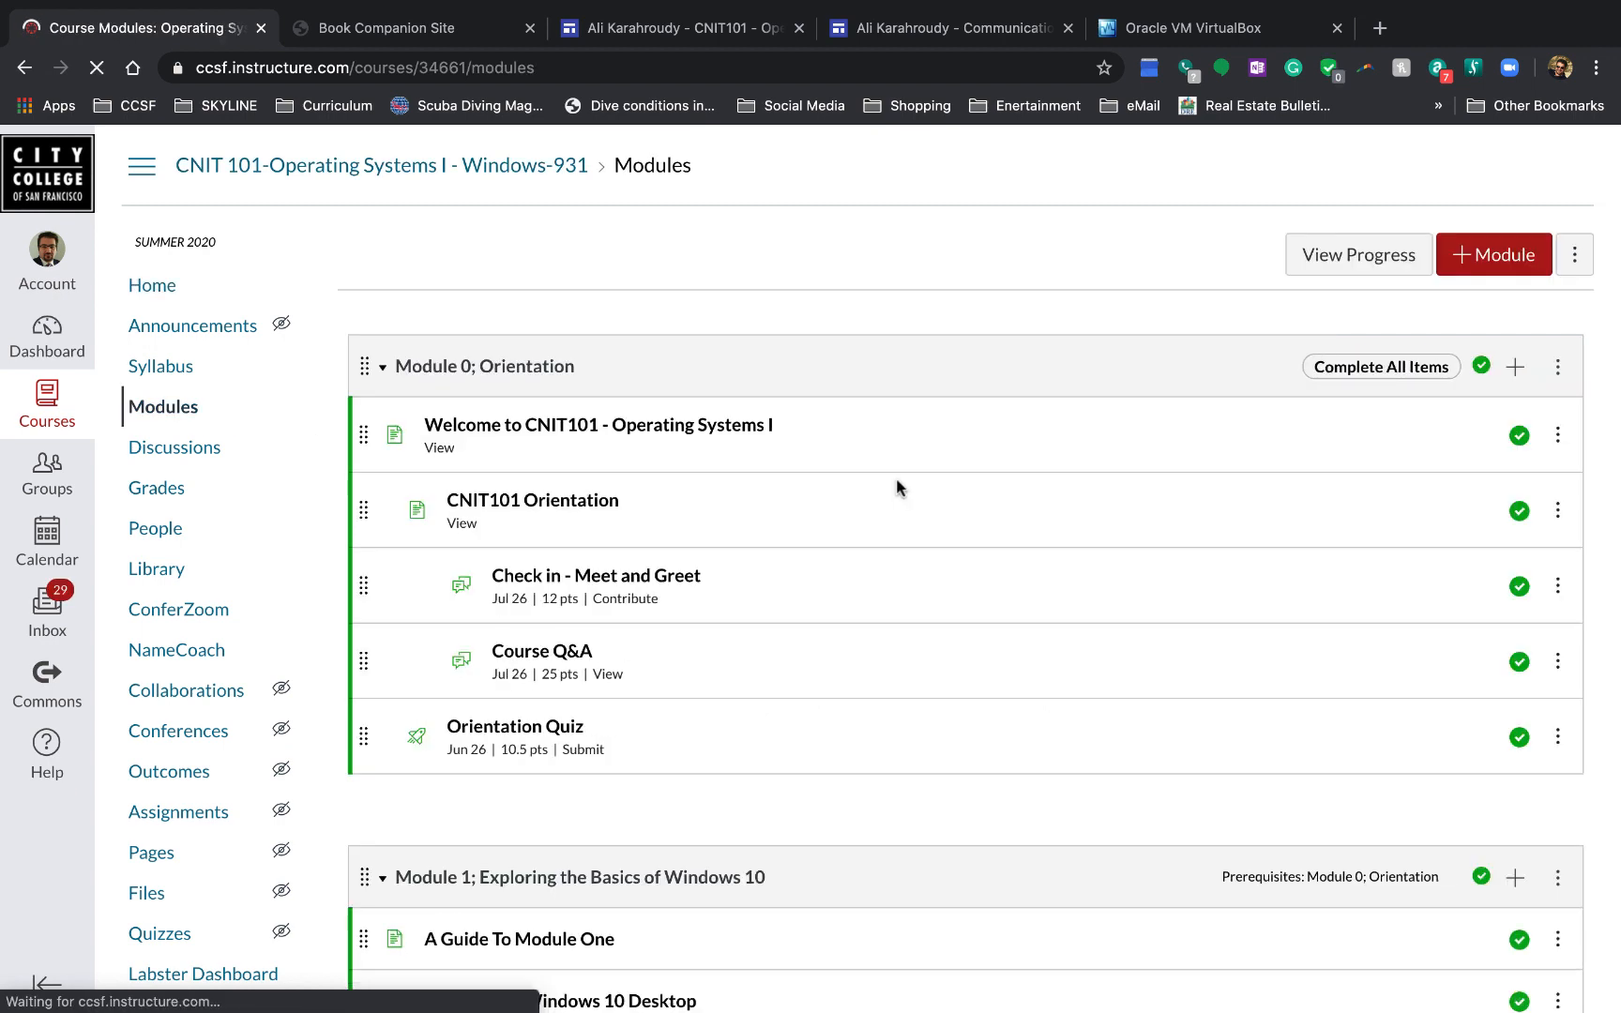
{"action": "scroll", "scroll_direction": "down", "scroll_amount": 3}
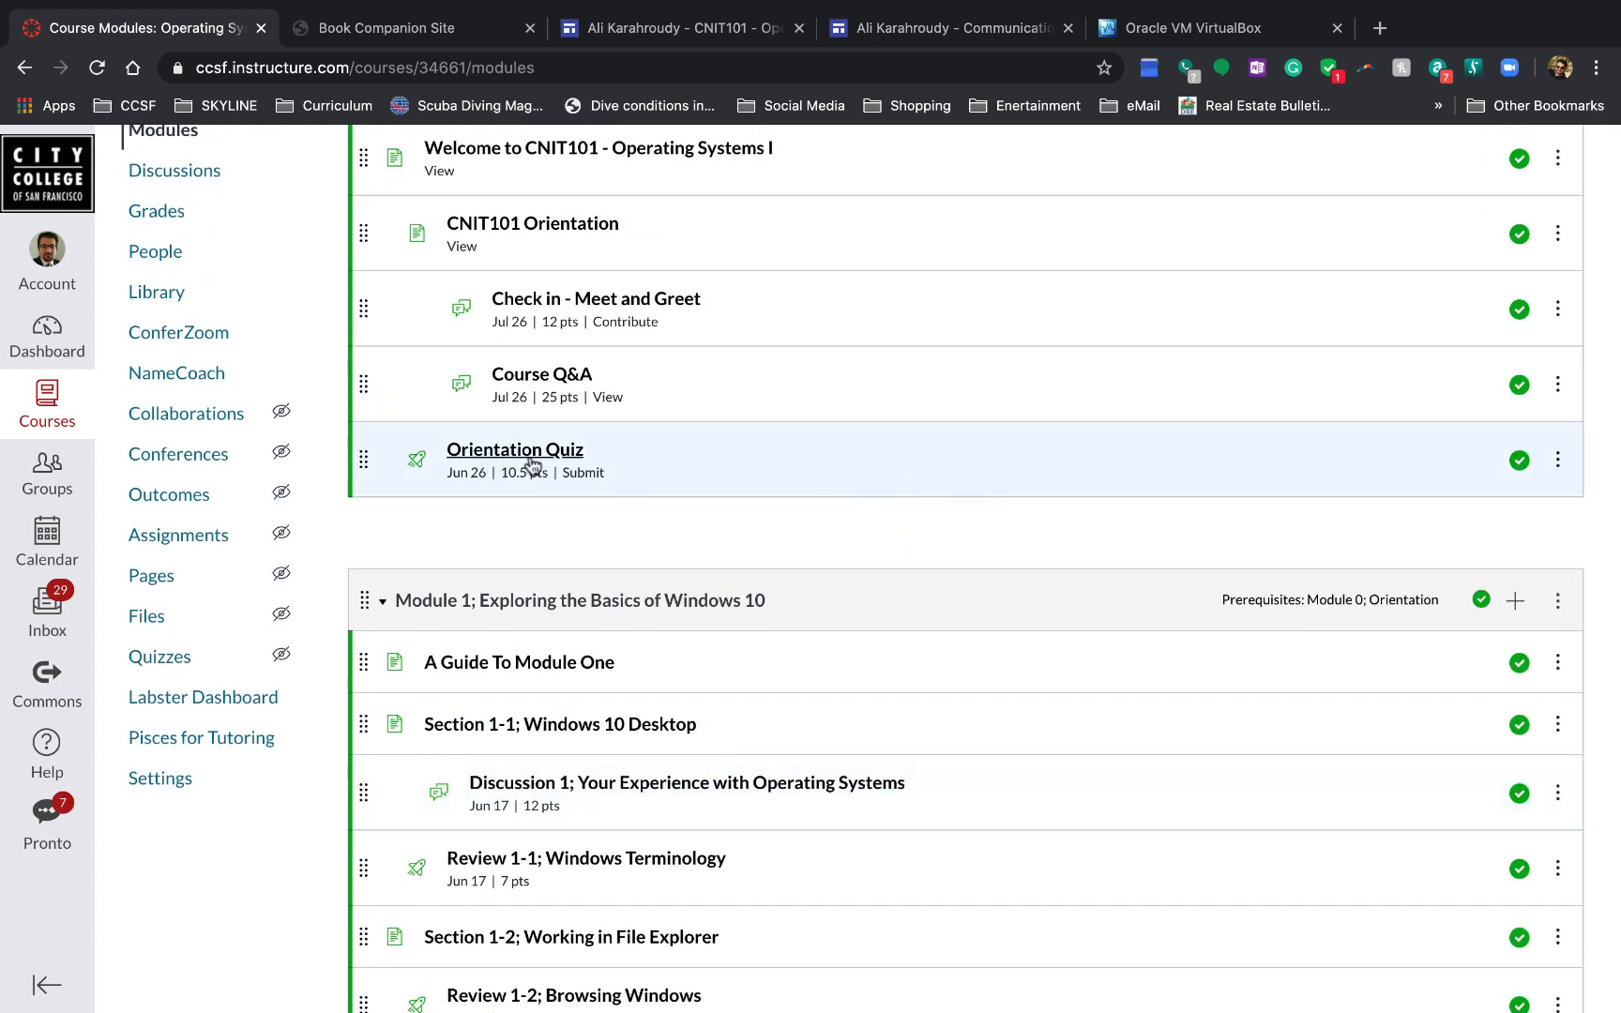
{"action": "mouse_move", "coordinate": [444, 483]}
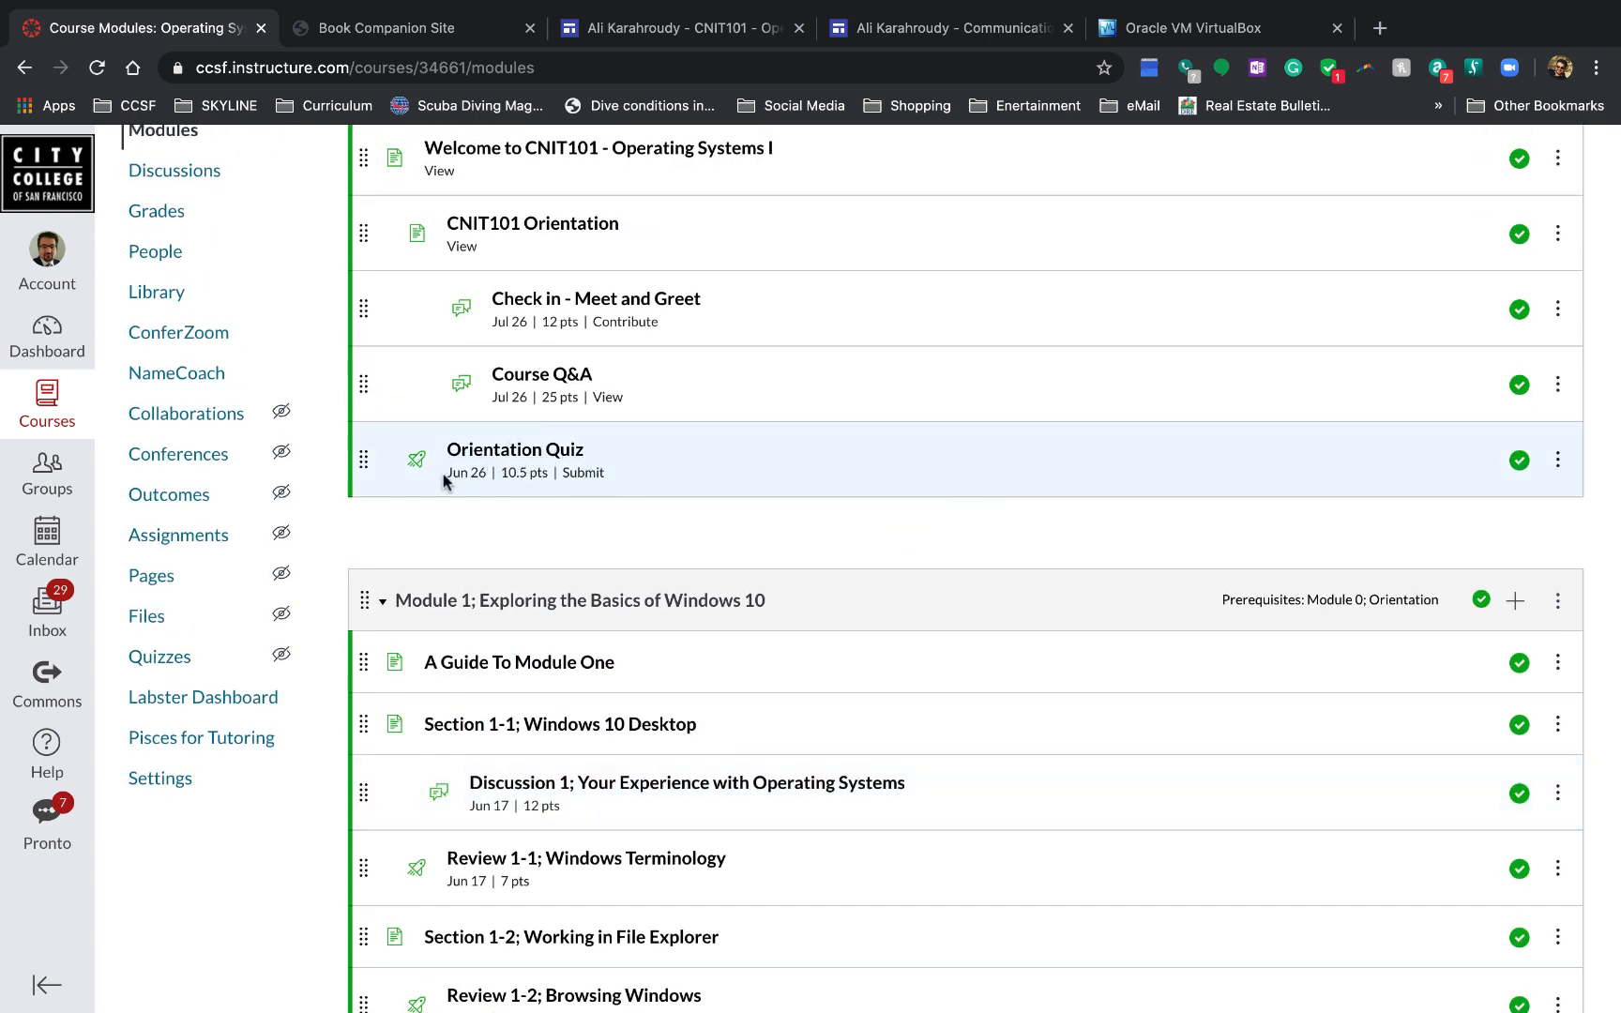
{"action": "scroll", "scroll_direction": "down", "scroll_amount": 3}
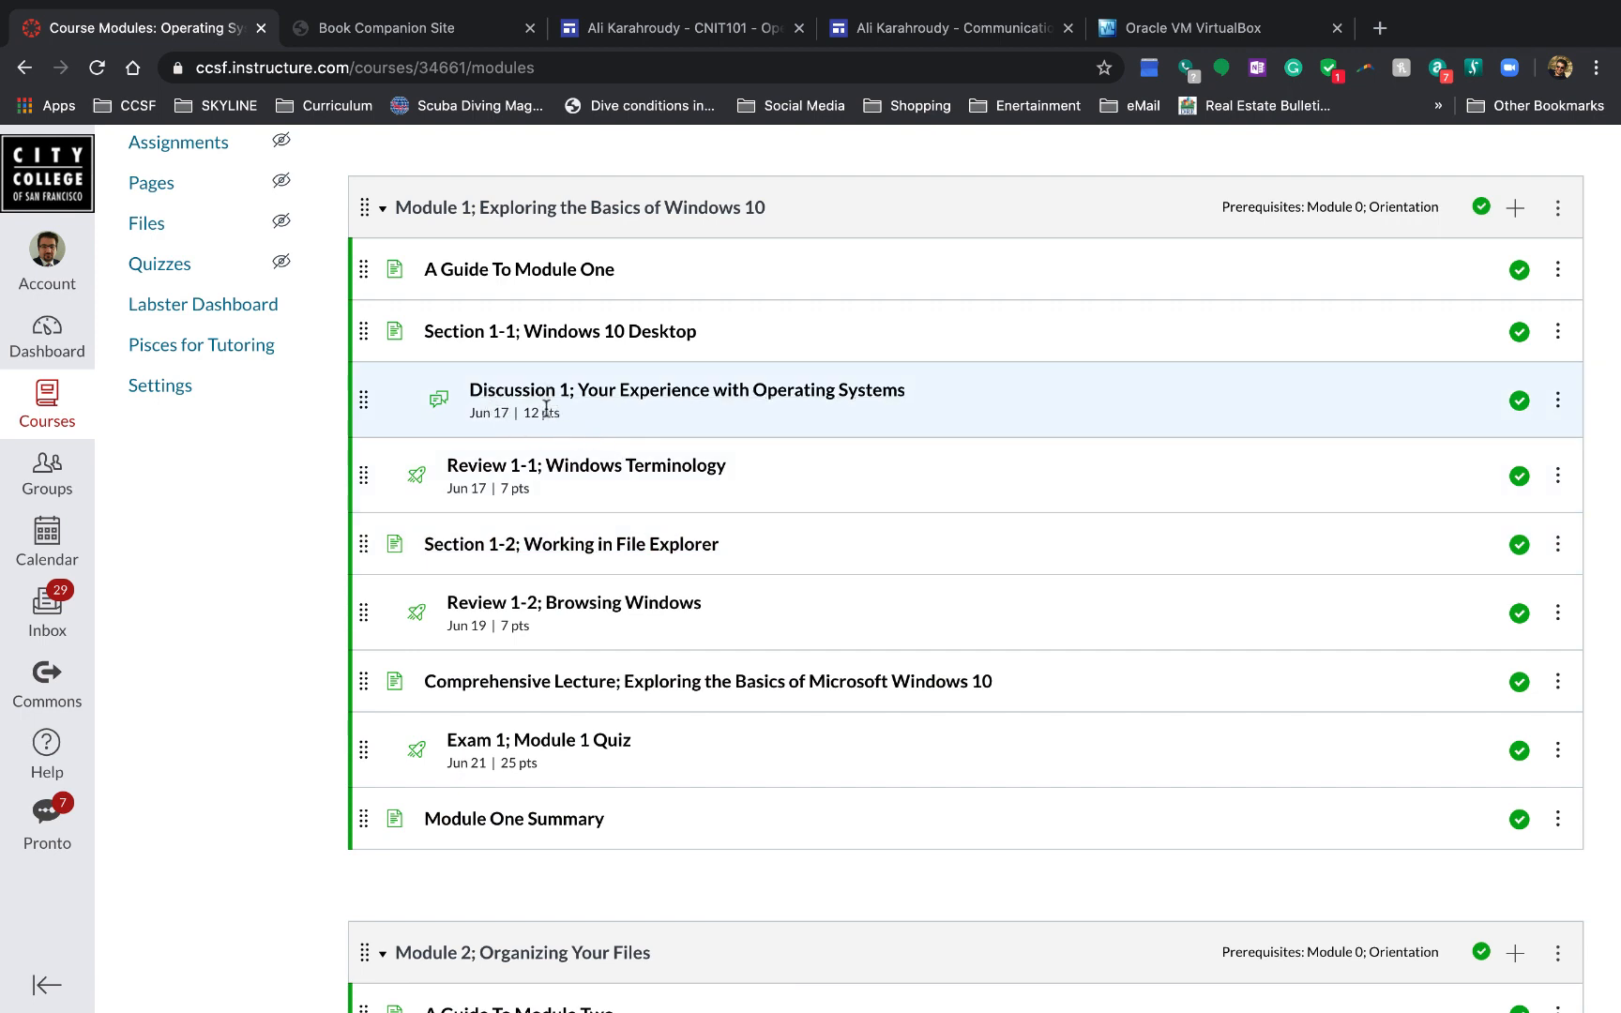
{"action": "scroll", "scroll_direction": "down", "scroll_amount": 3}
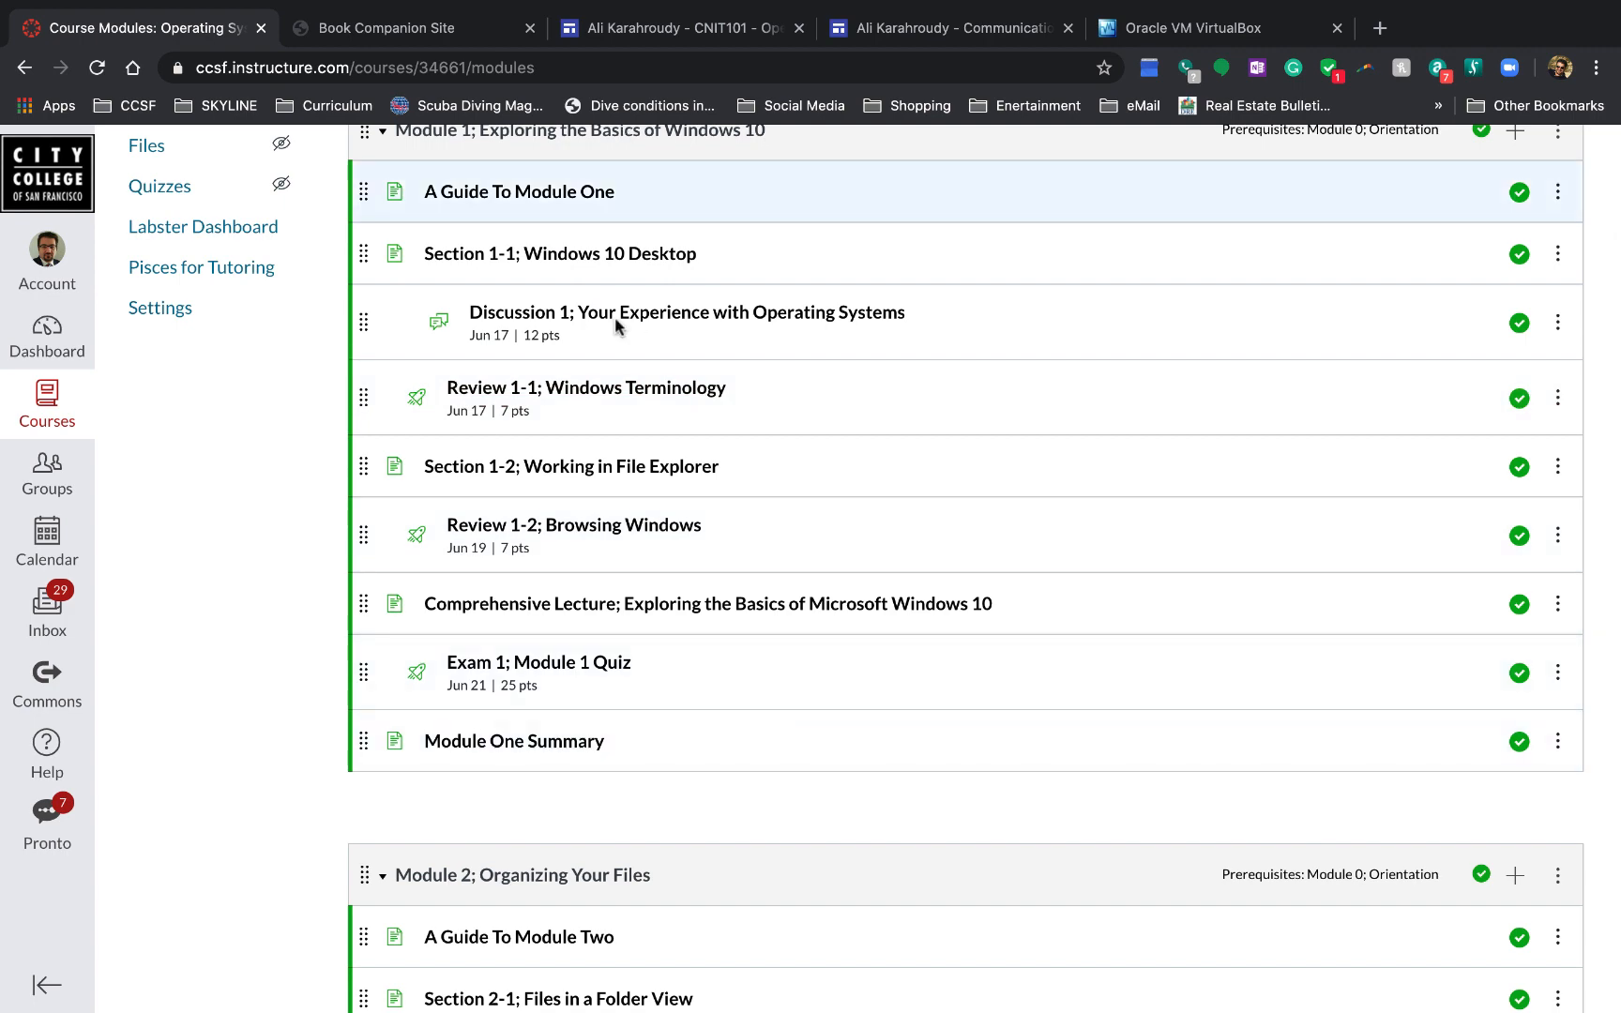
{"action": "scroll", "scroll_direction": "down", "scroll_amount": 3}
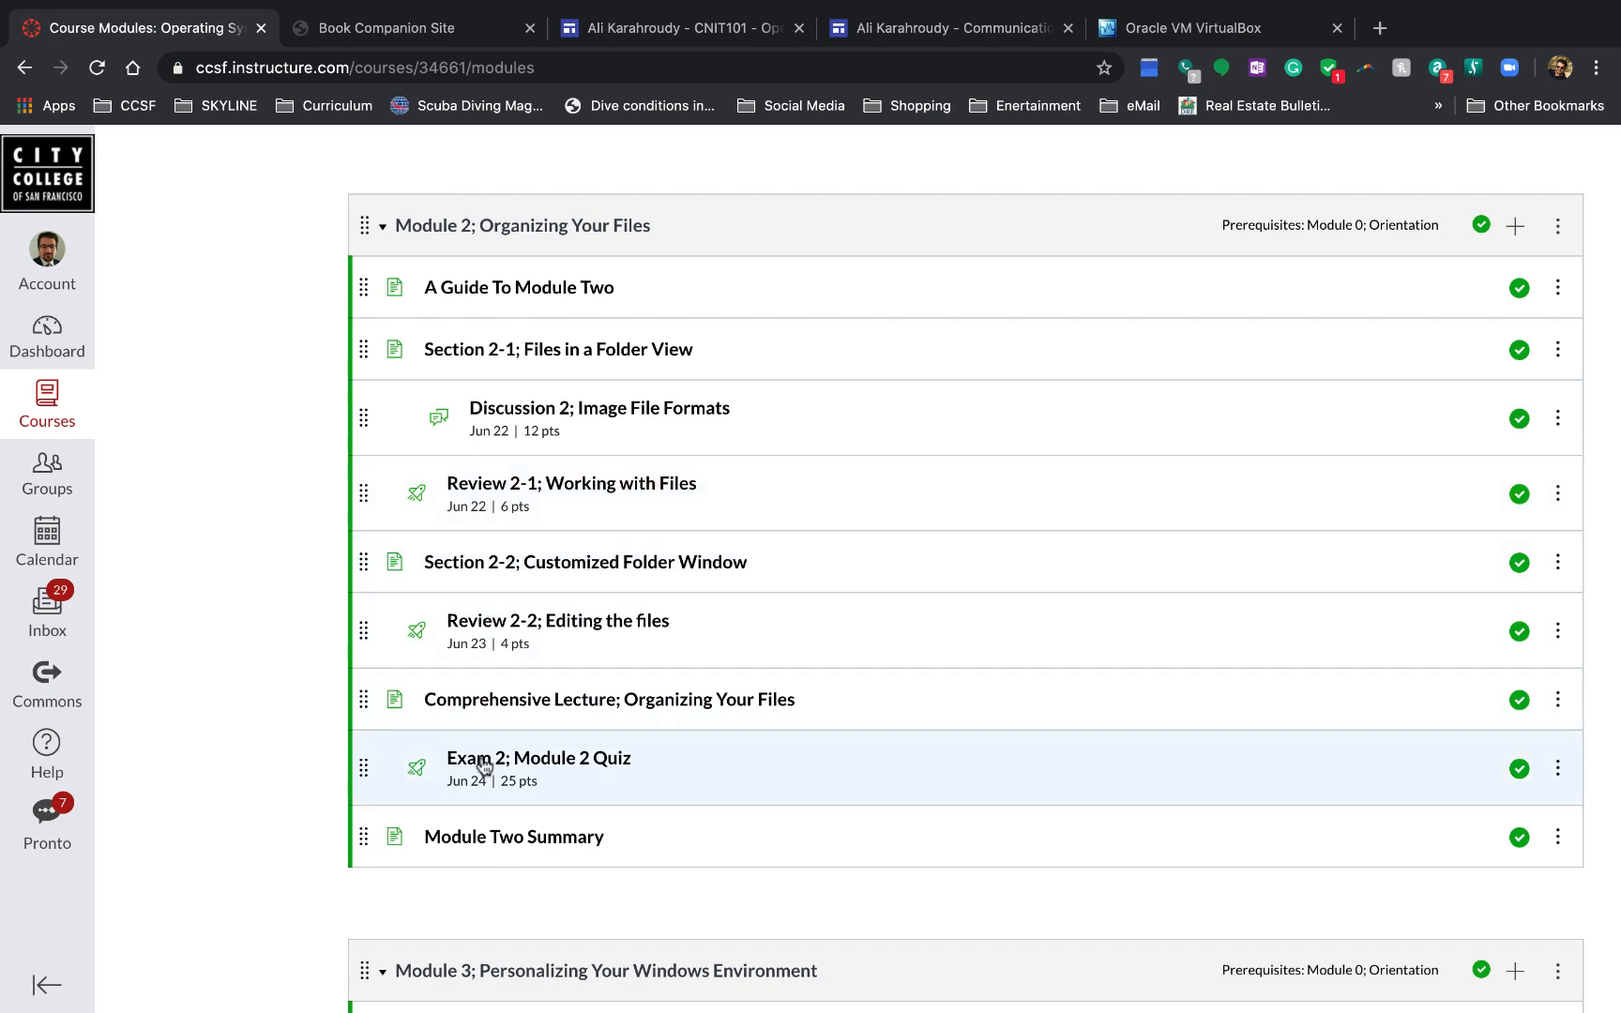
{"action": "mouse_move", "coordinate": [463, 715]}
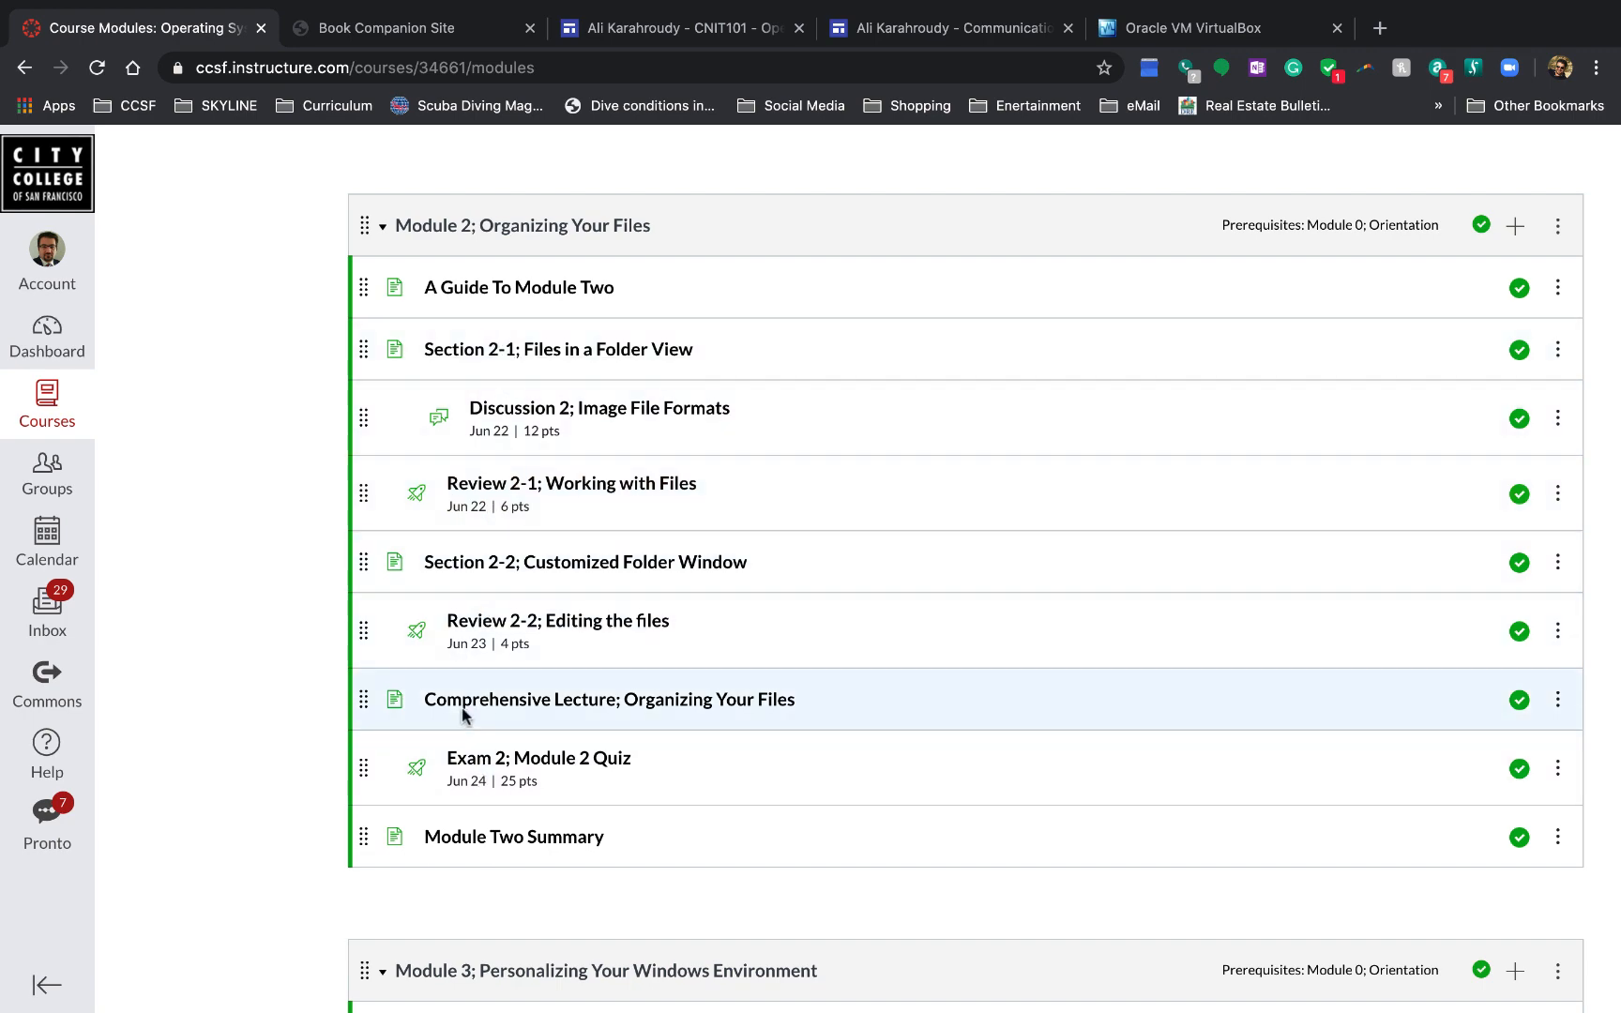
{"action": "scroll", "scroll_direction": "down", "scroll_amount": 3}
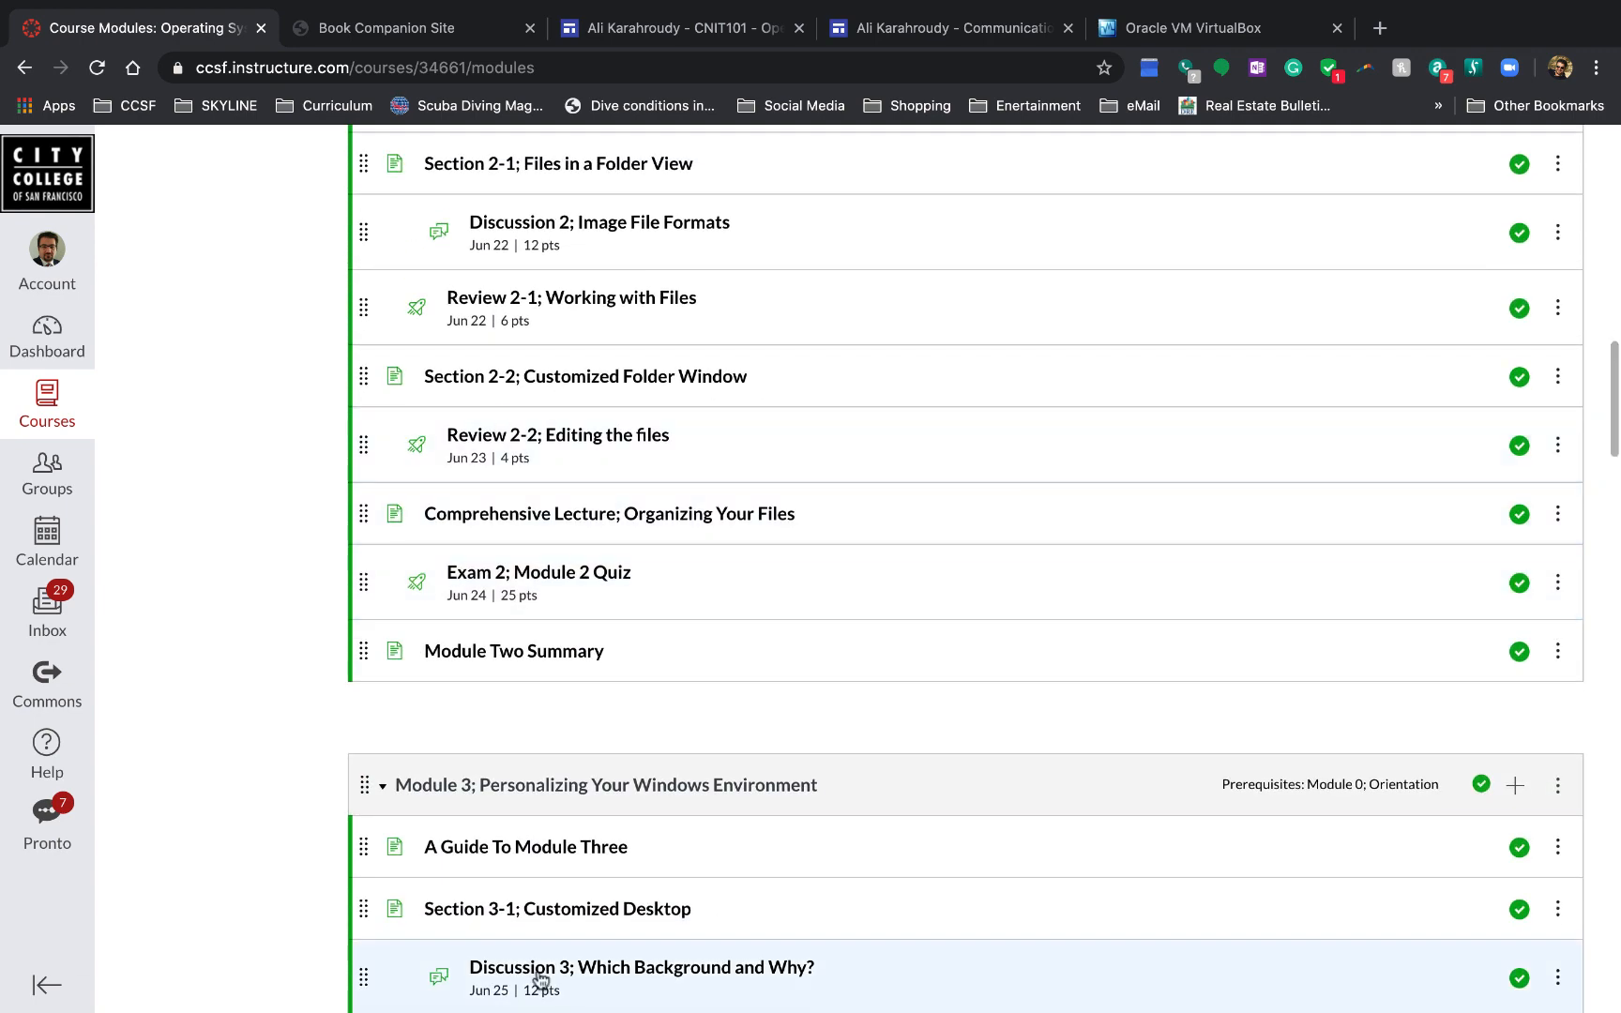
{"action": "mouse_move", "coordinate": [617, 681]}
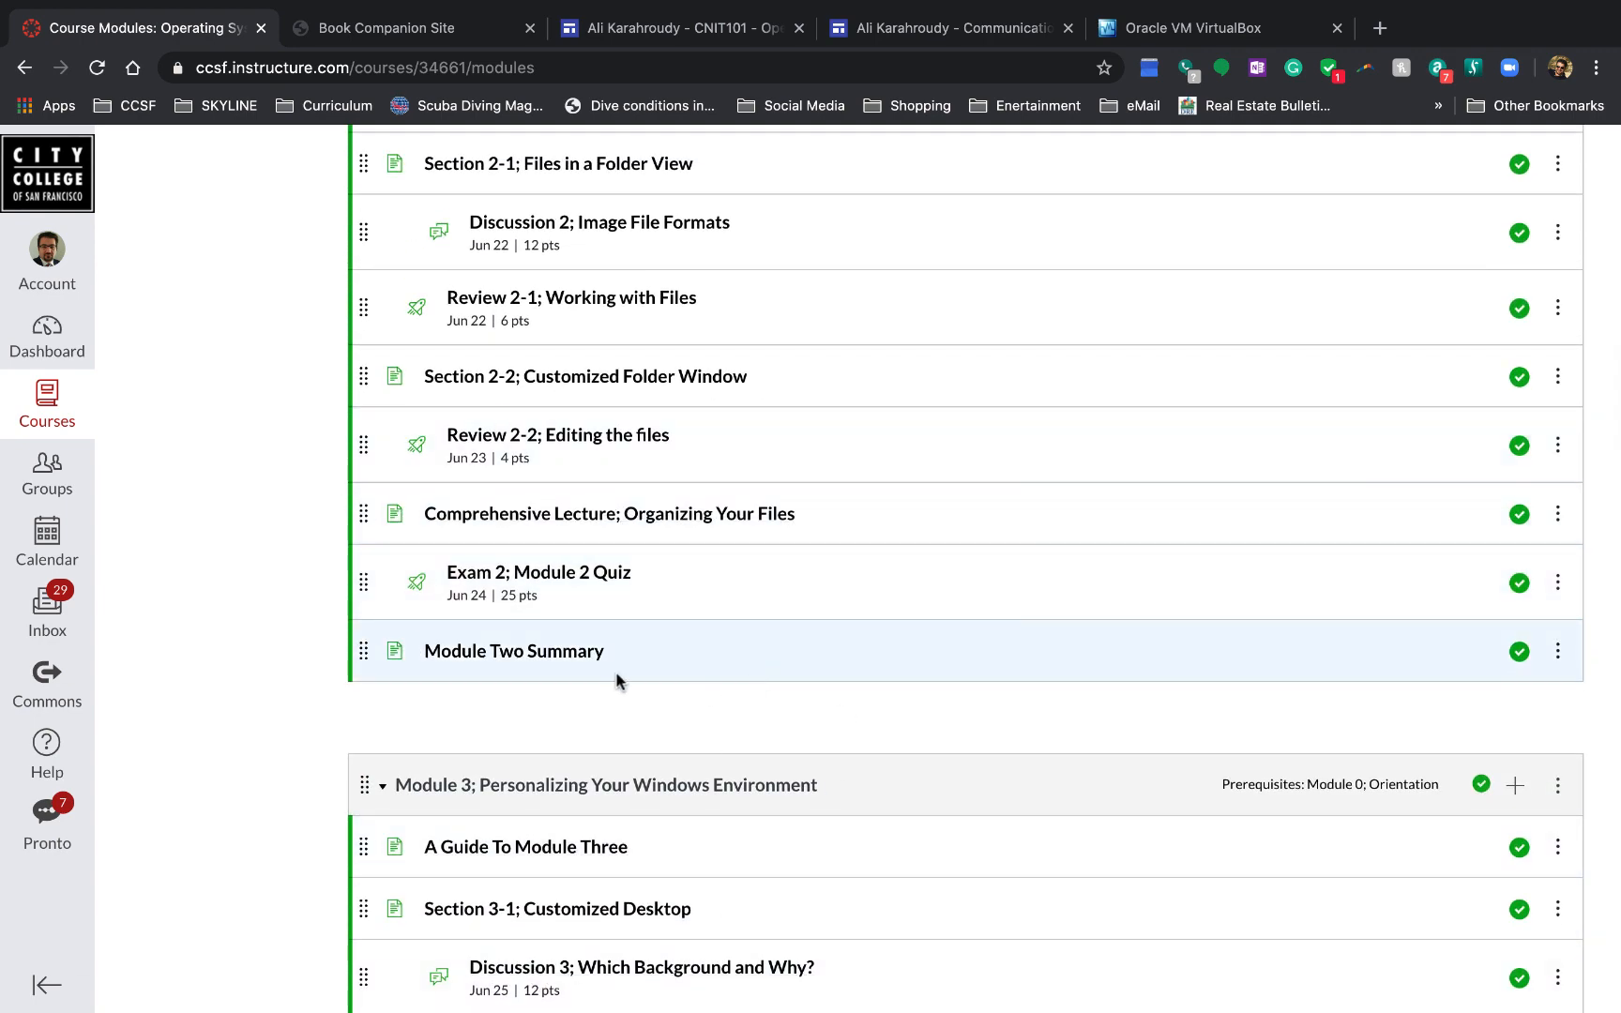
{"action": "scroll", "scroll_direction": "down", "scroll_amount": 3}
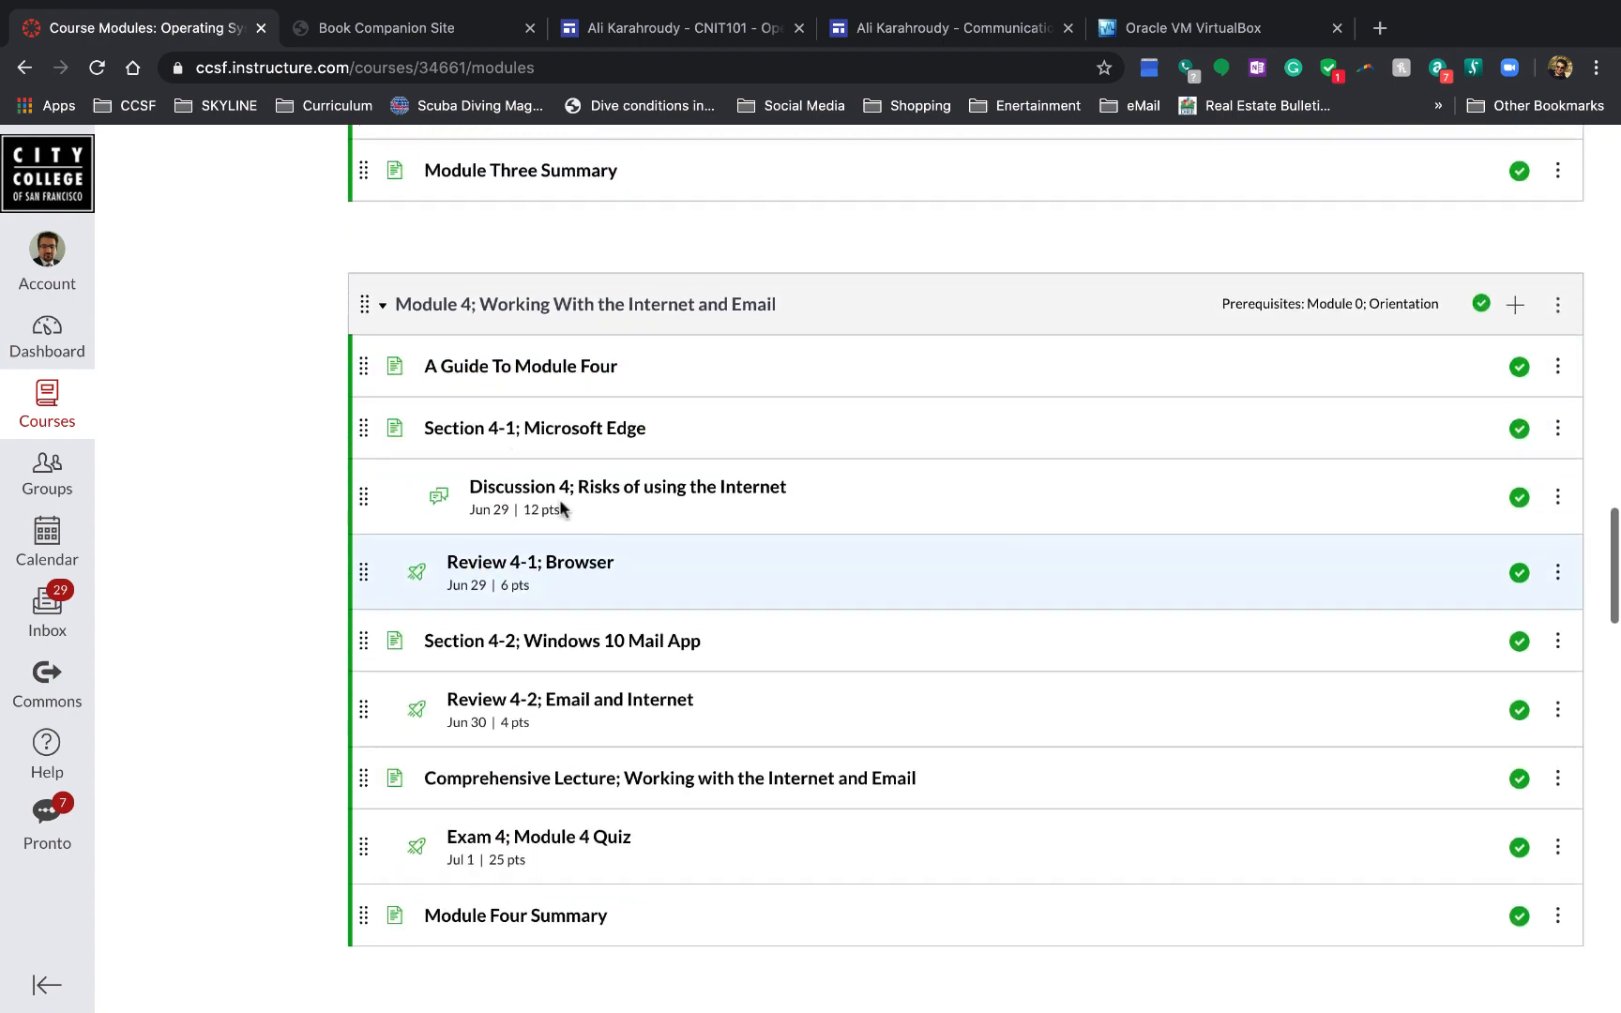
{"action": "scroll", "scroll_direction": "down", "scroll_amount": 3}
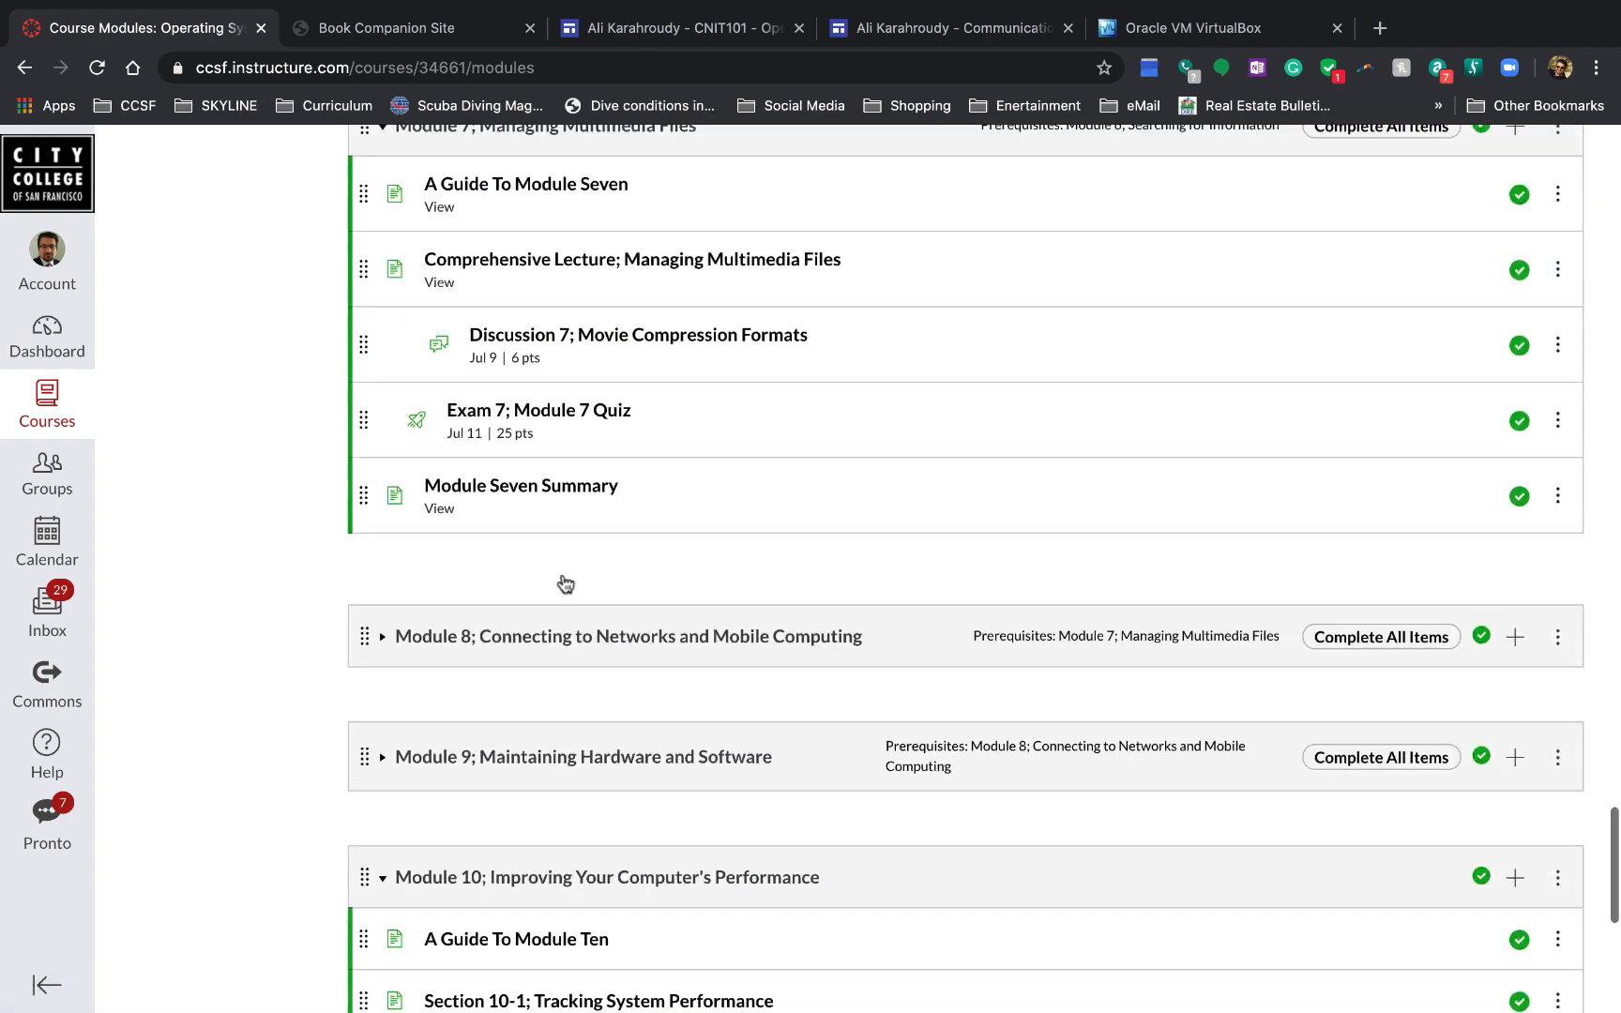
{"action": "scroll", "scroll_direction": "down", "scroll_amount": 3}
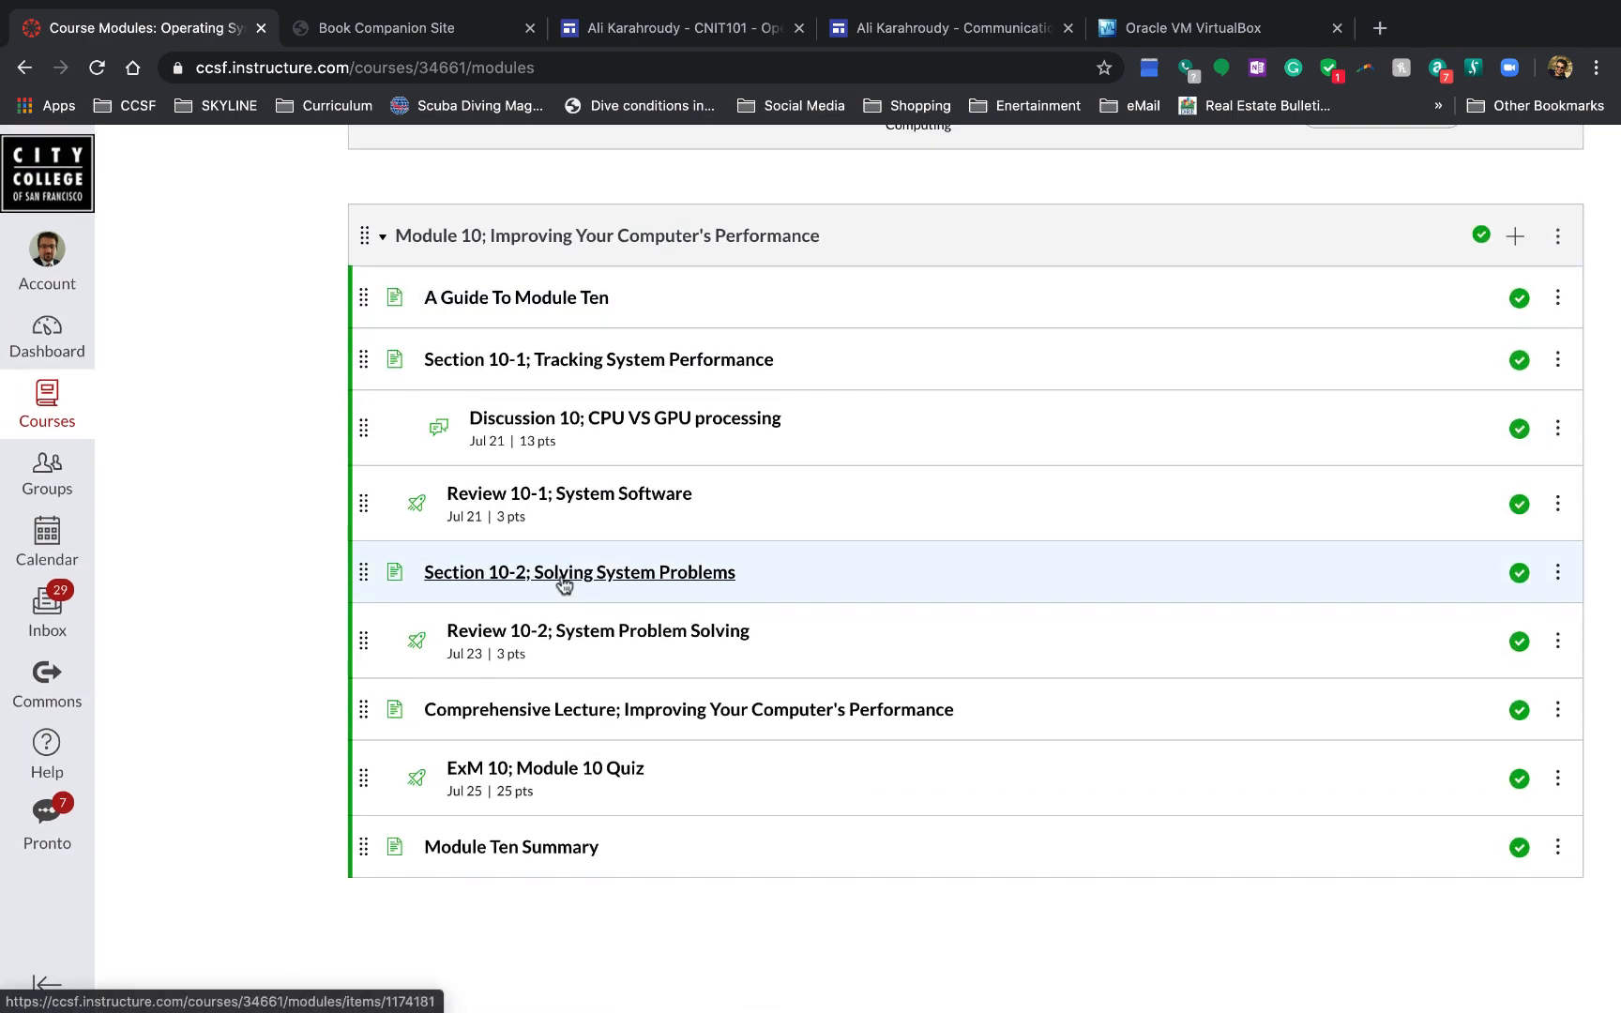
{"action": "mouse_move", "coordinate": [549, 798]}
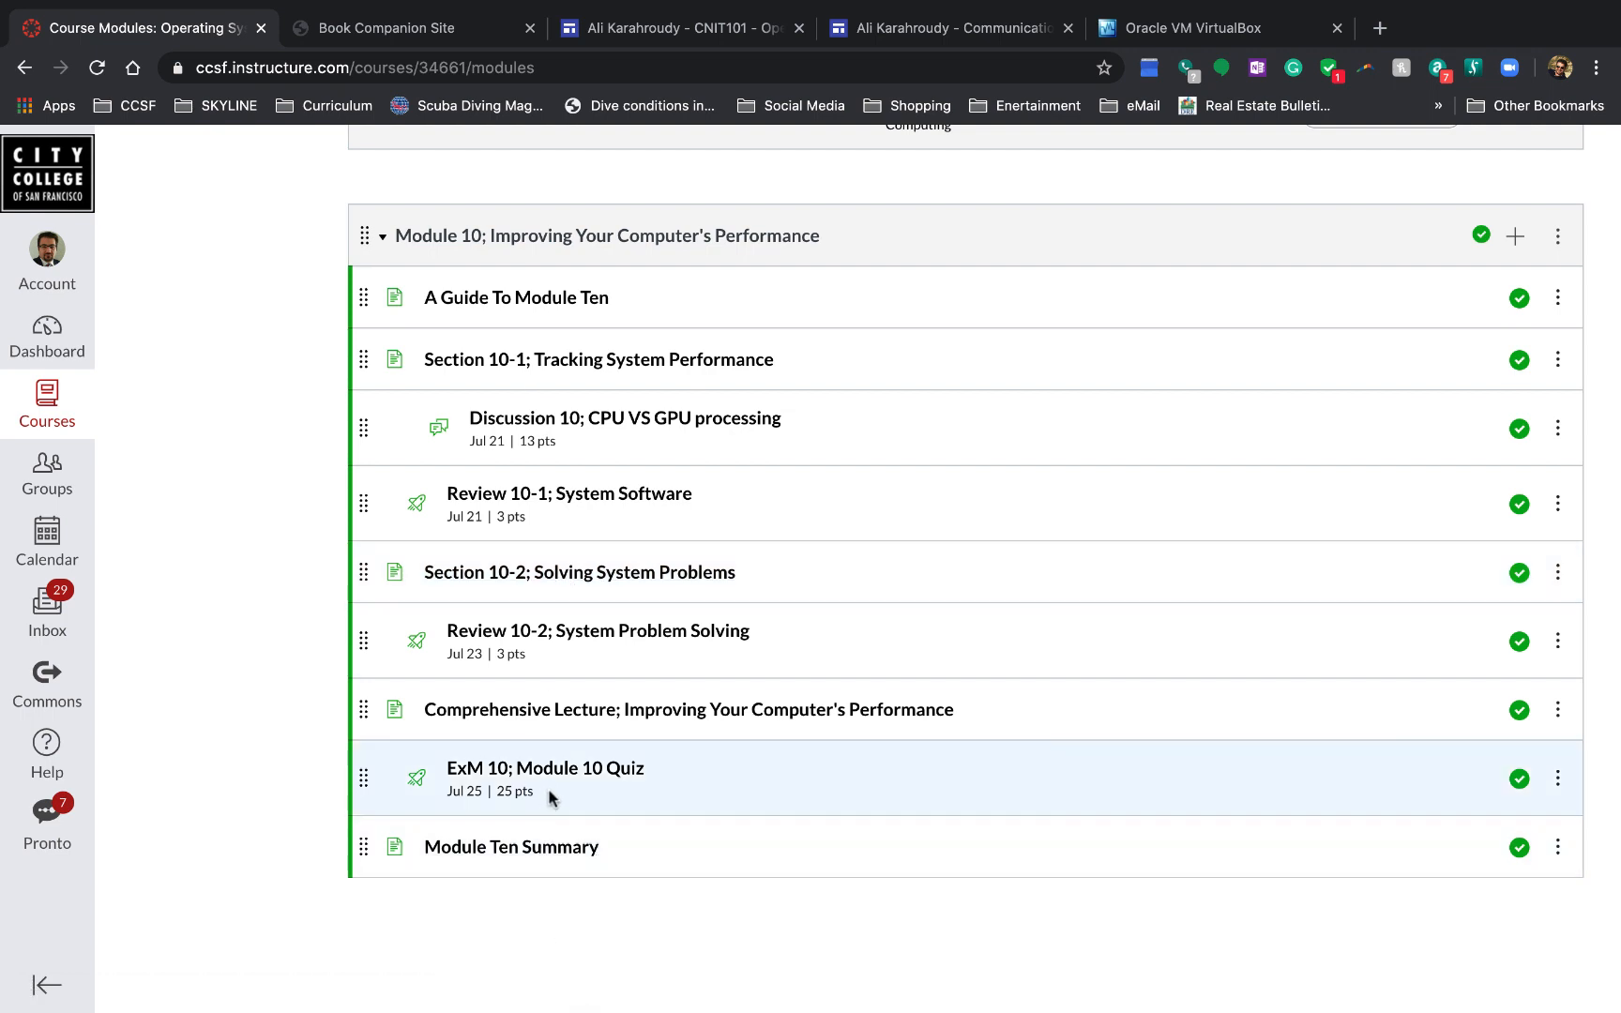
{"action": "mouse_move", "coordinate": [718, 936]}
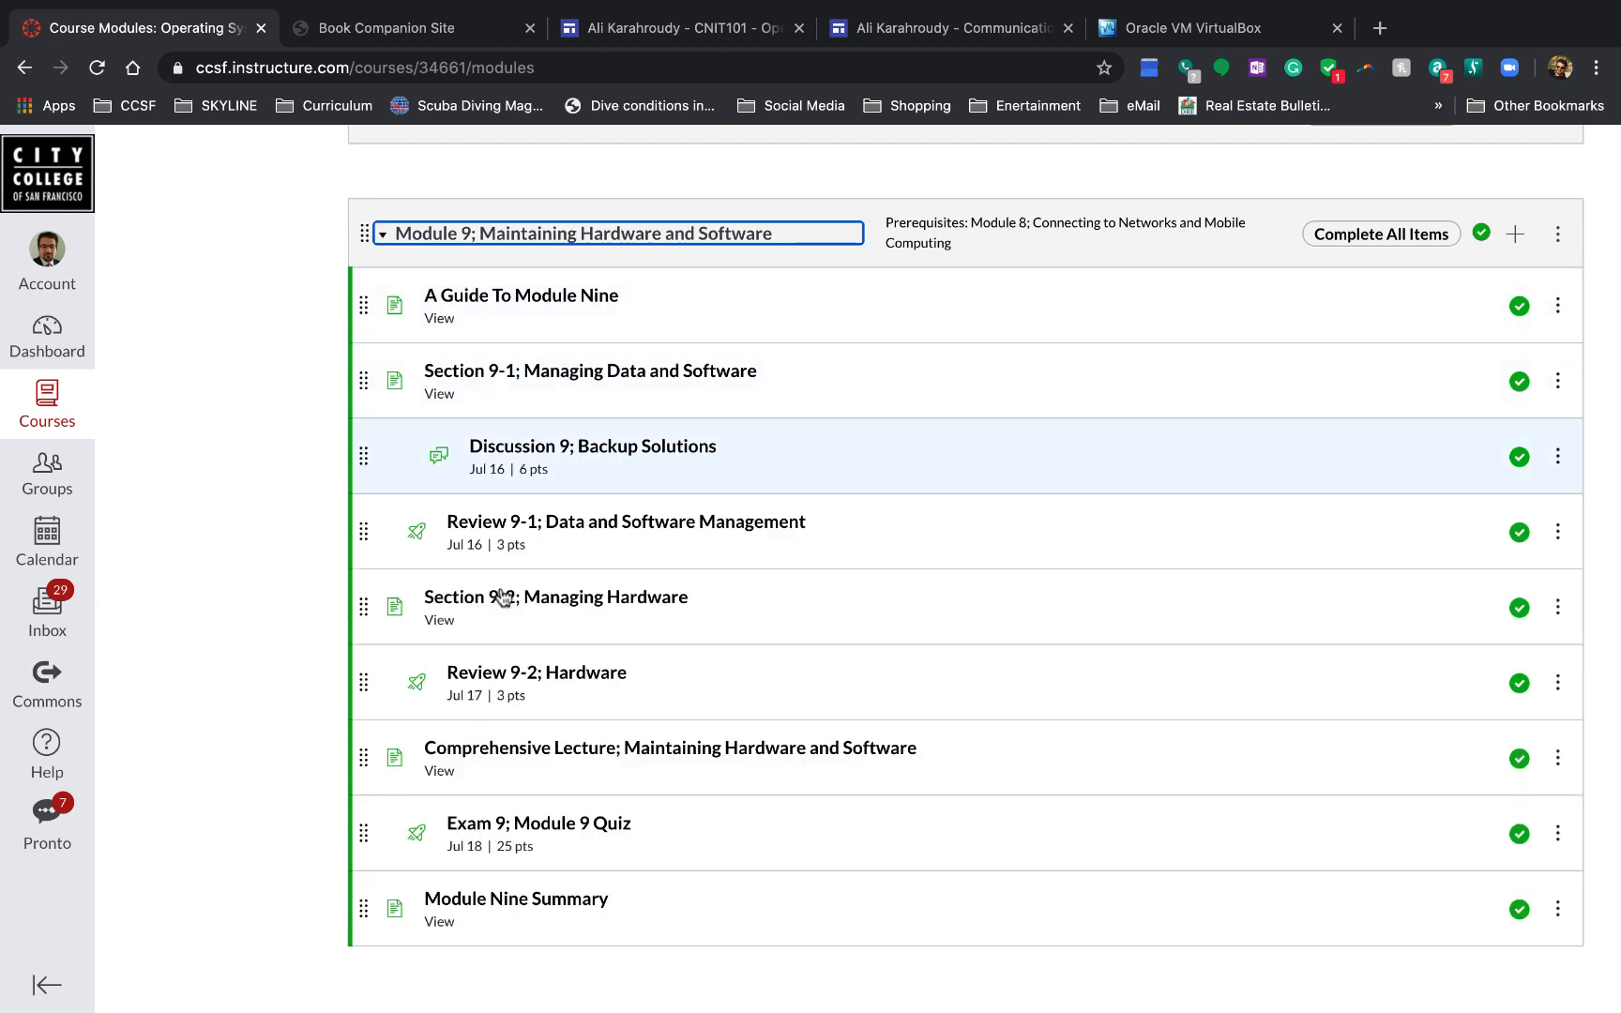
{"action": "mouse_move", "coordinate": [670, 748]}
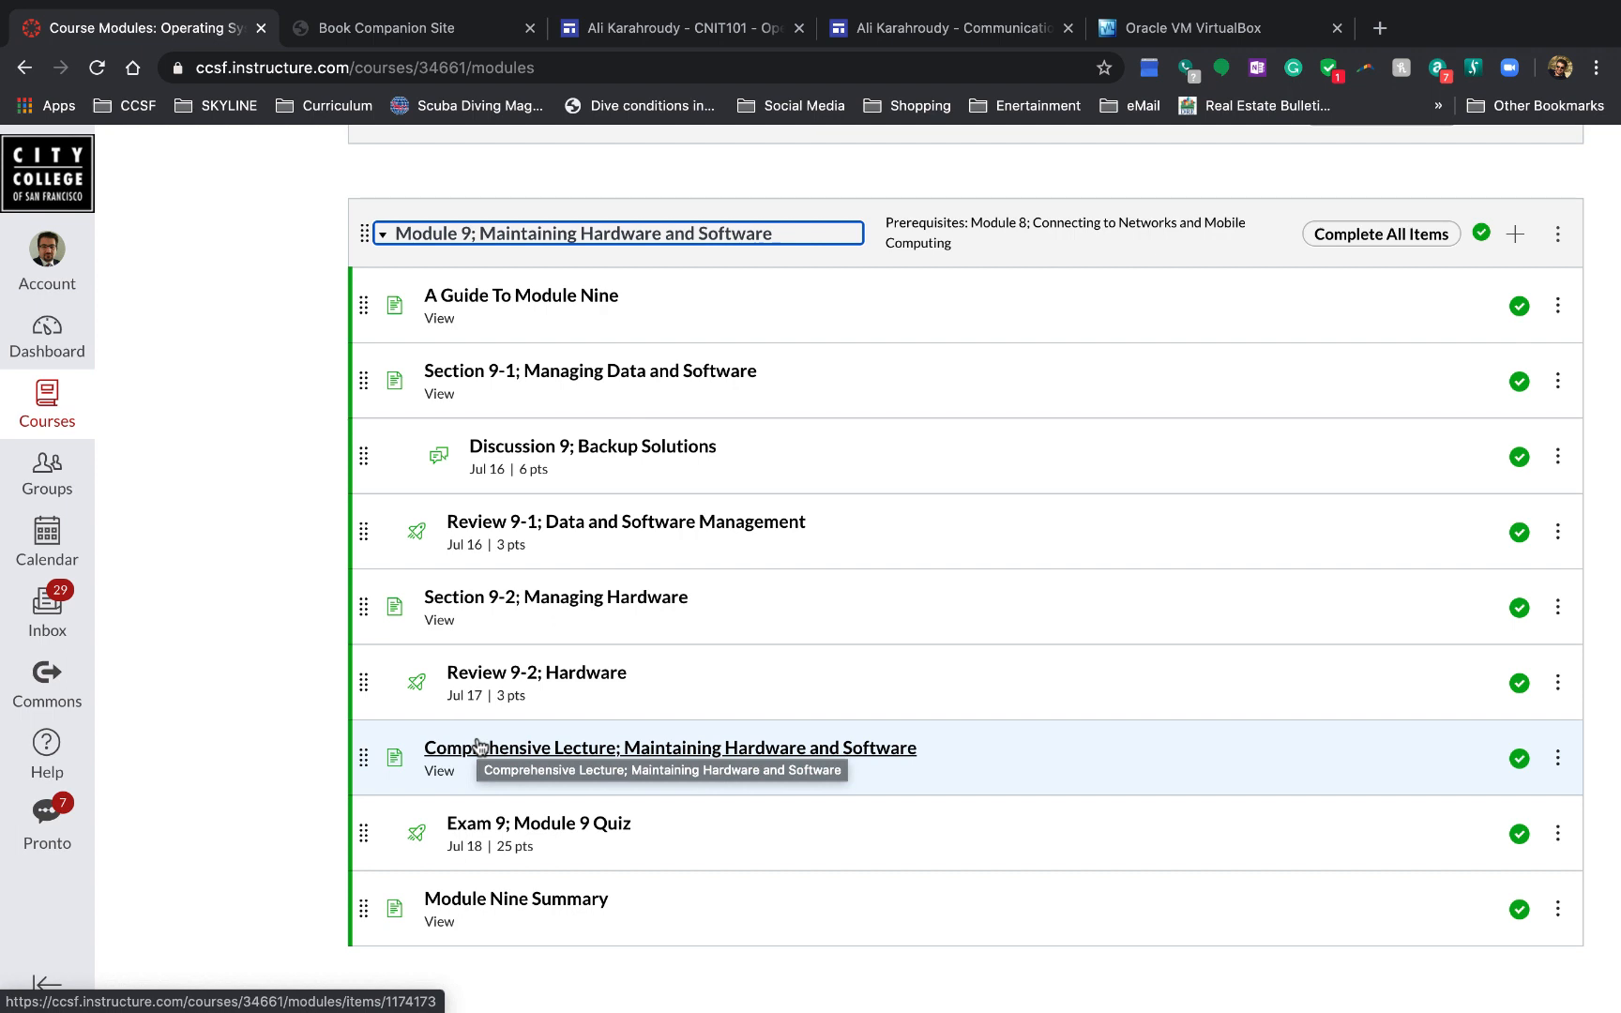
{"action": "mouse_move", "coordinate": [499, 487]}
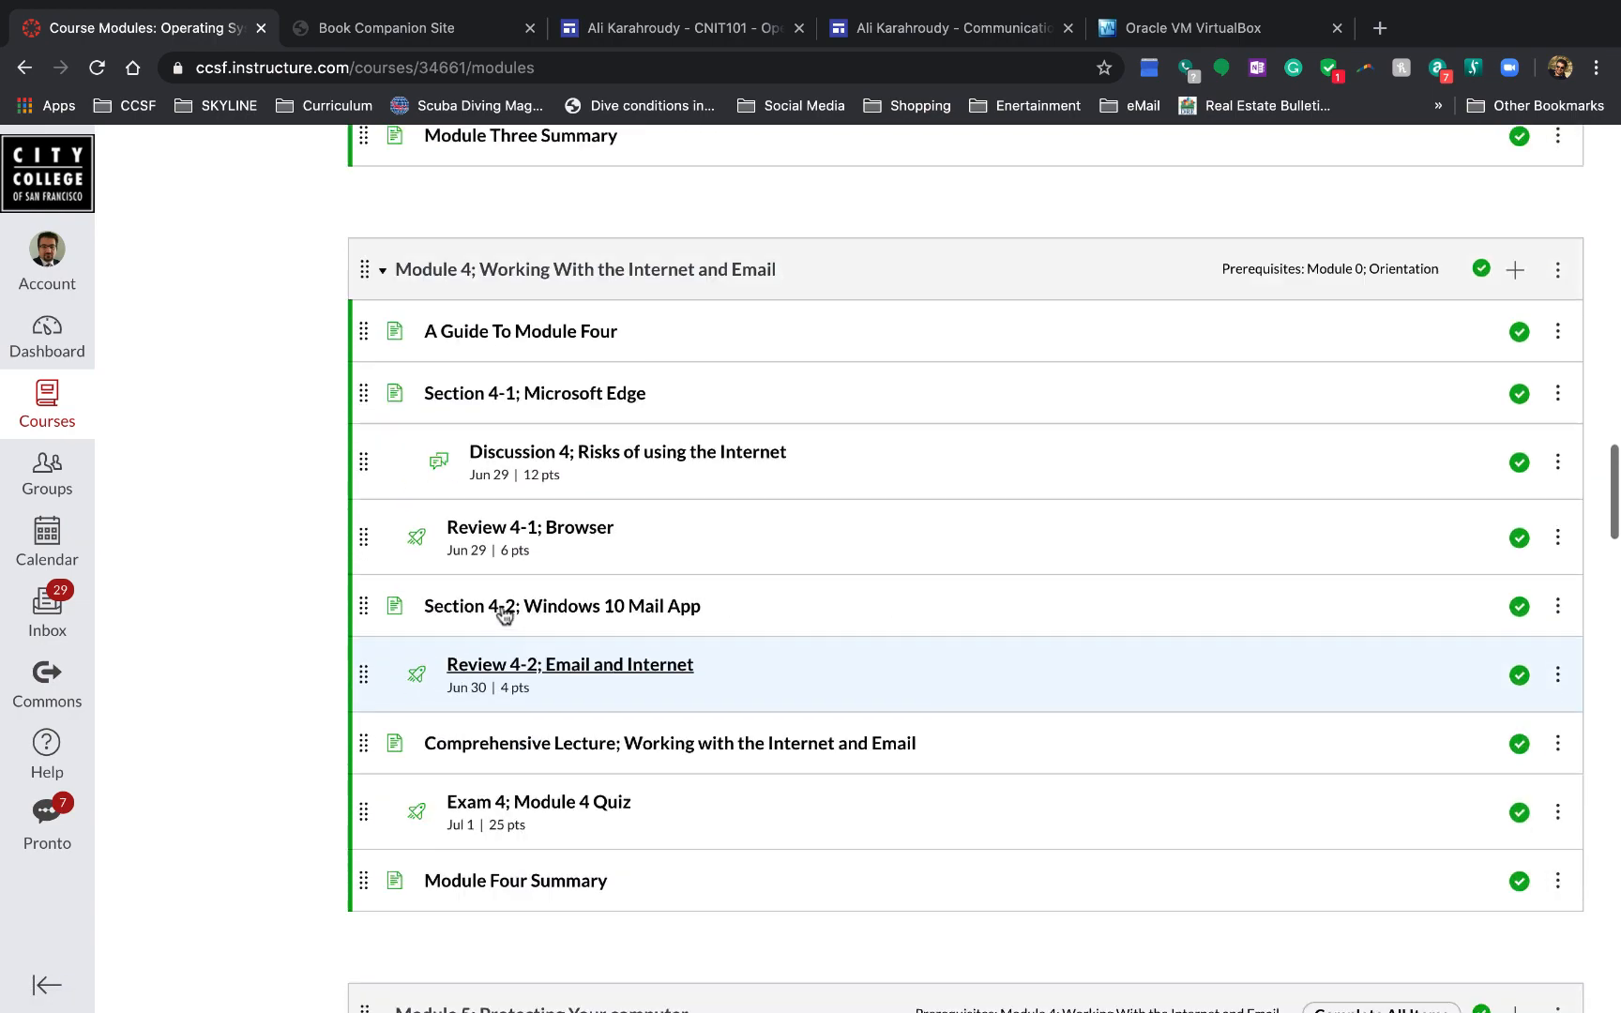
{"action": "scroll", "scroll_direction": "up", "scroll_amount": 3}
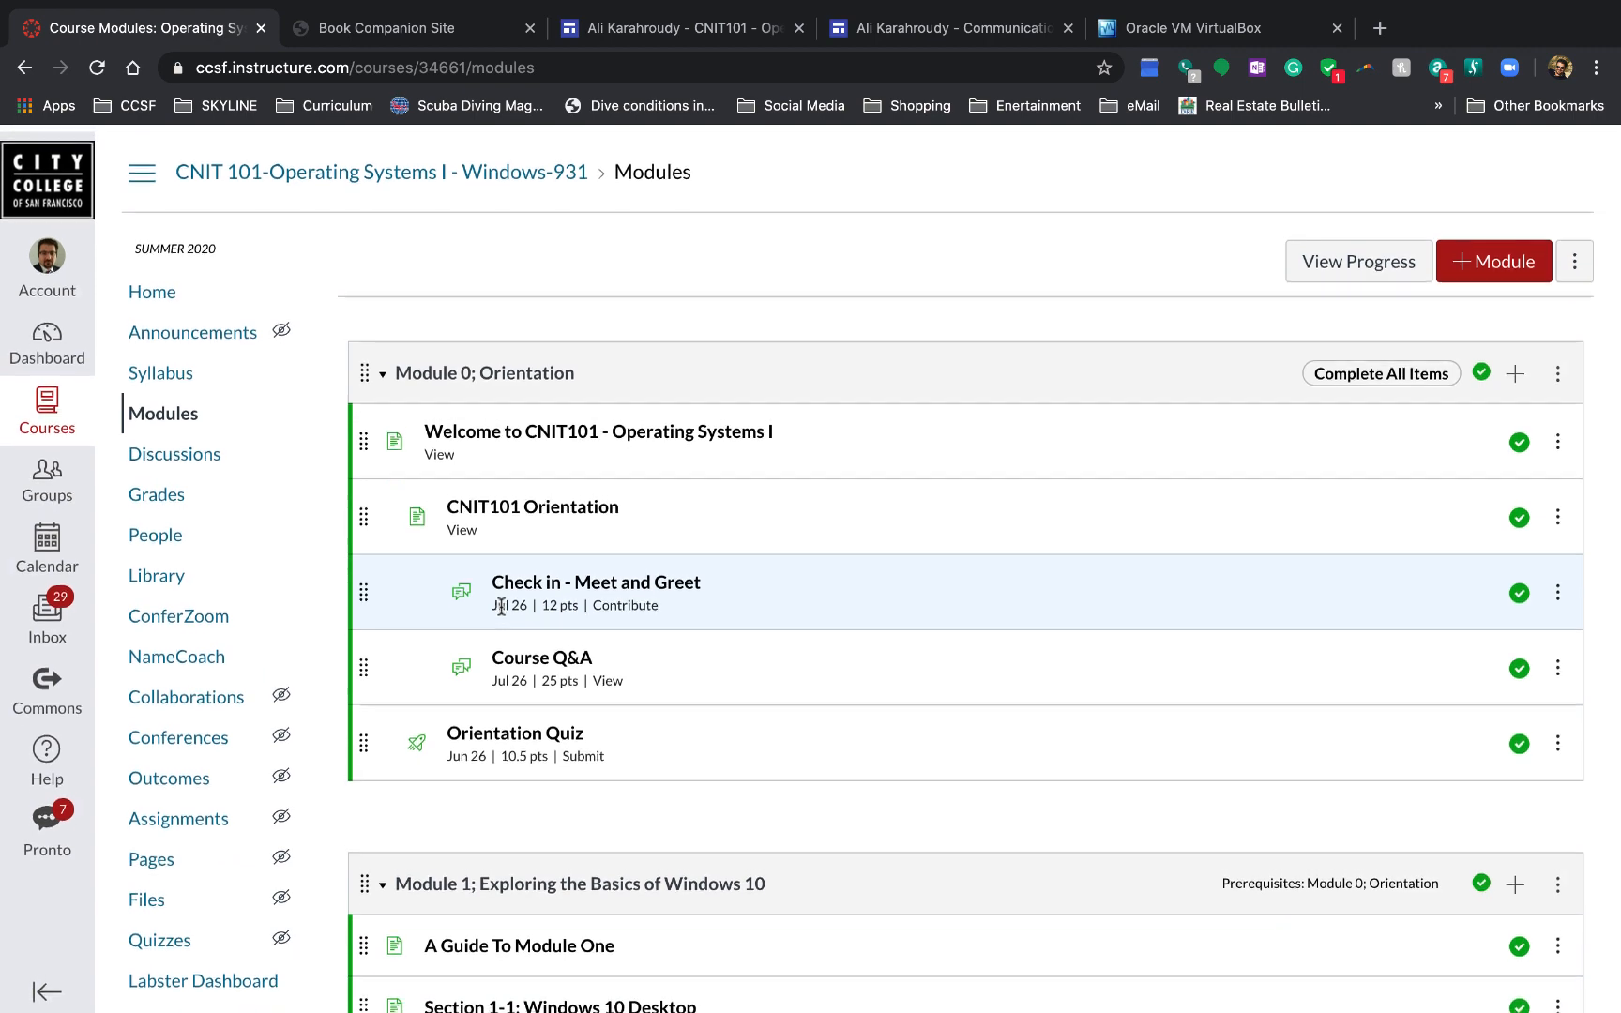
{"action": "scroll", "scroll_direction": "down", "scroll_amount": 3}
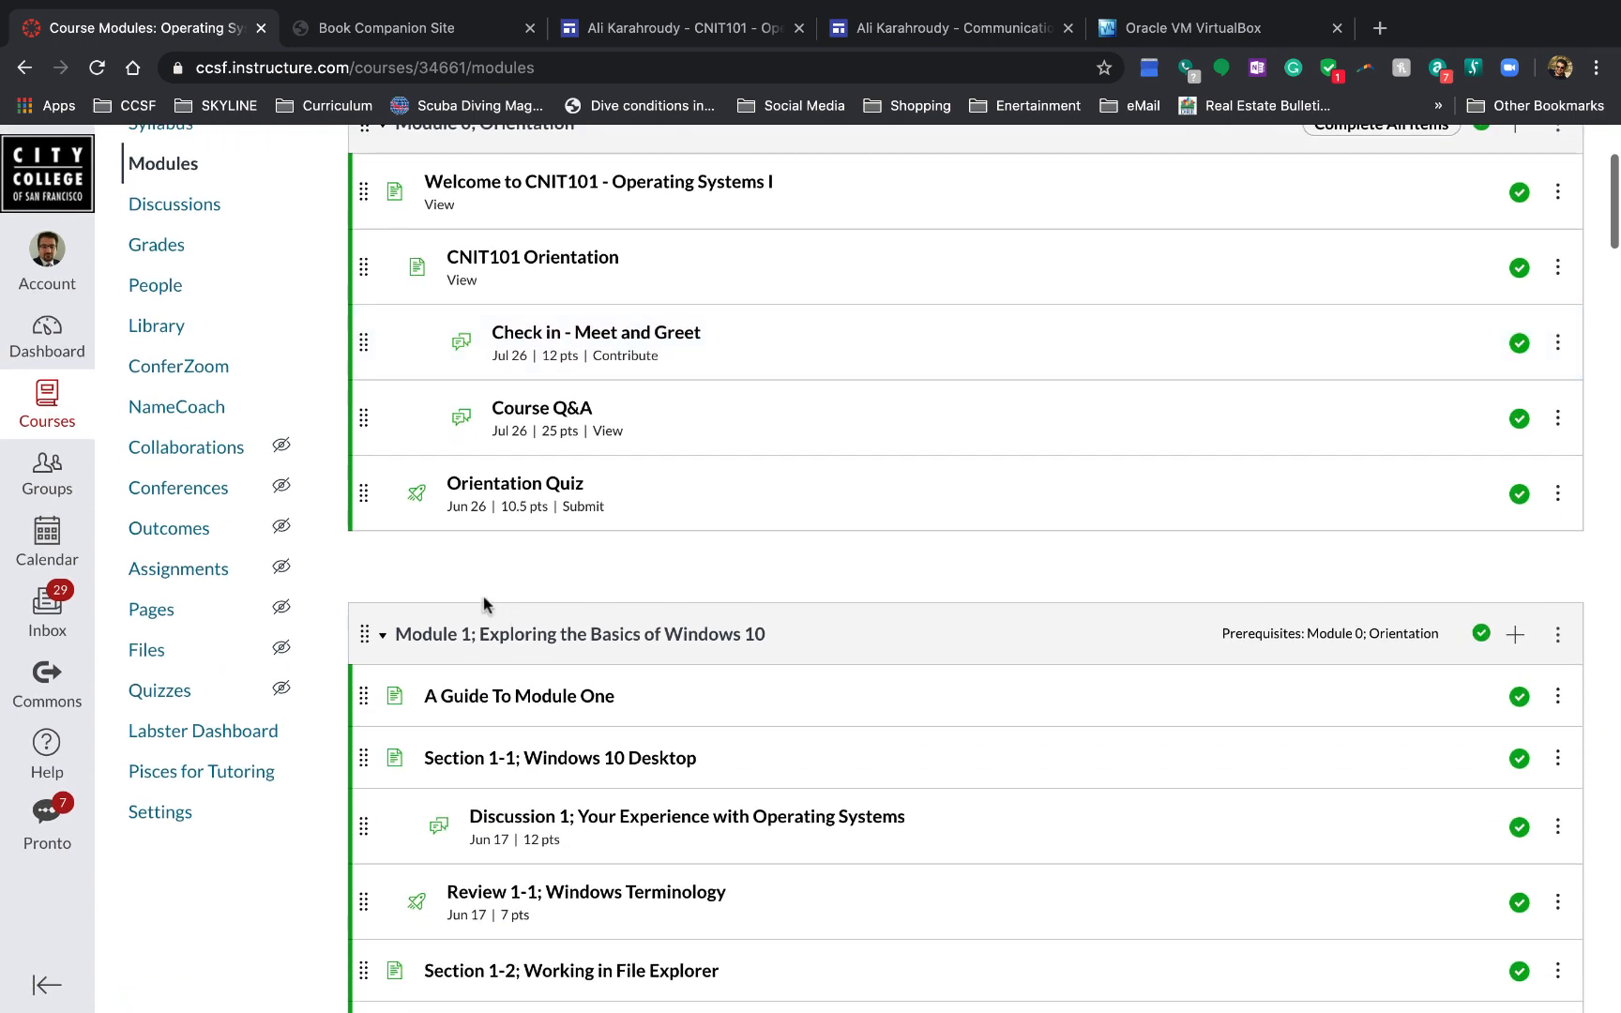
{"action": "mouse_move", "coordinate": [677, 519]}
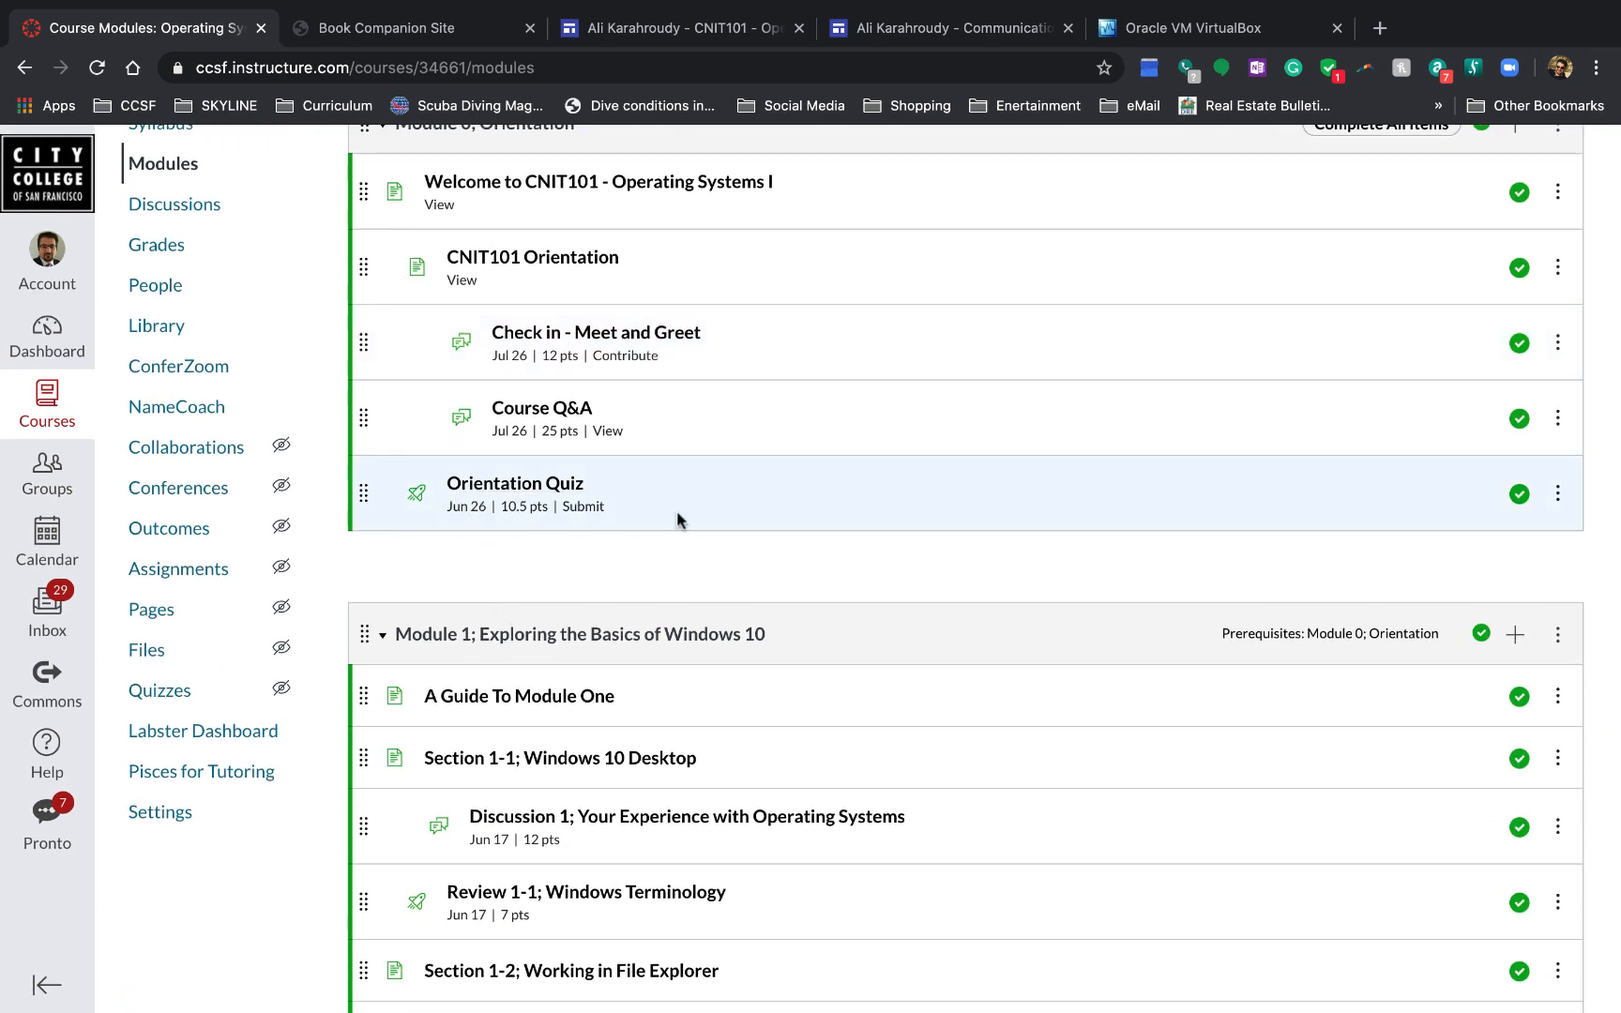
{"action": "scroll", "scroll_direction": "down", "scroll_amount": 3}
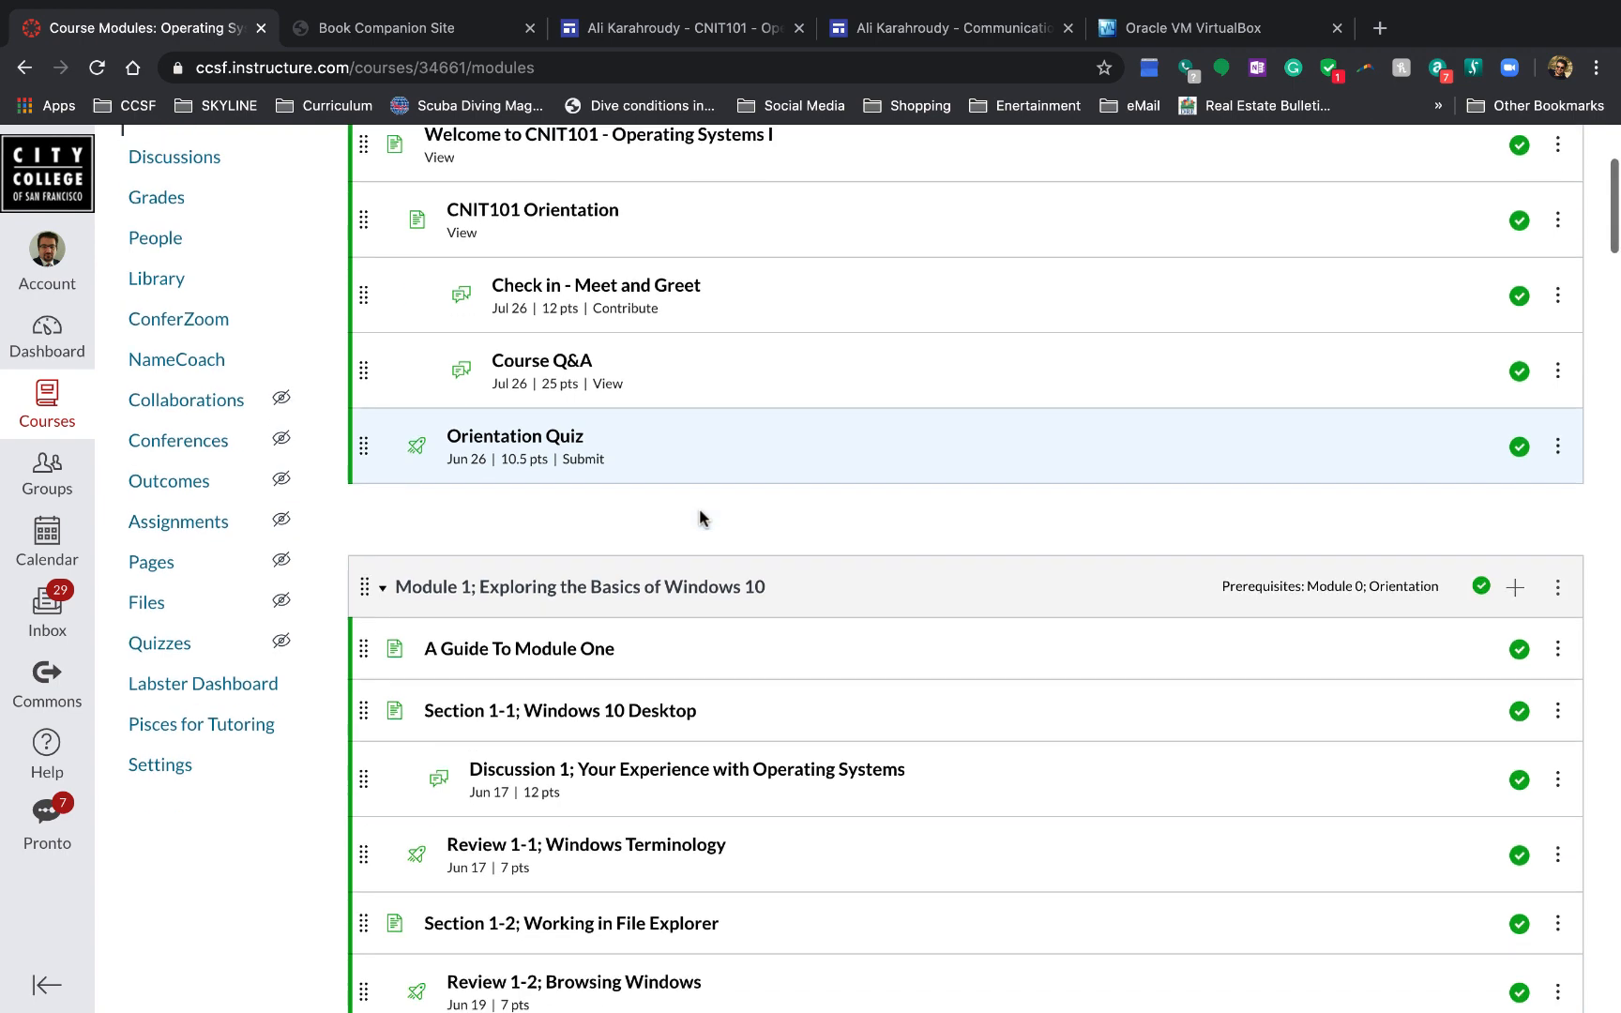
{"action": "scroll", "scroll_direction": "down", "scroll_amount": 3}
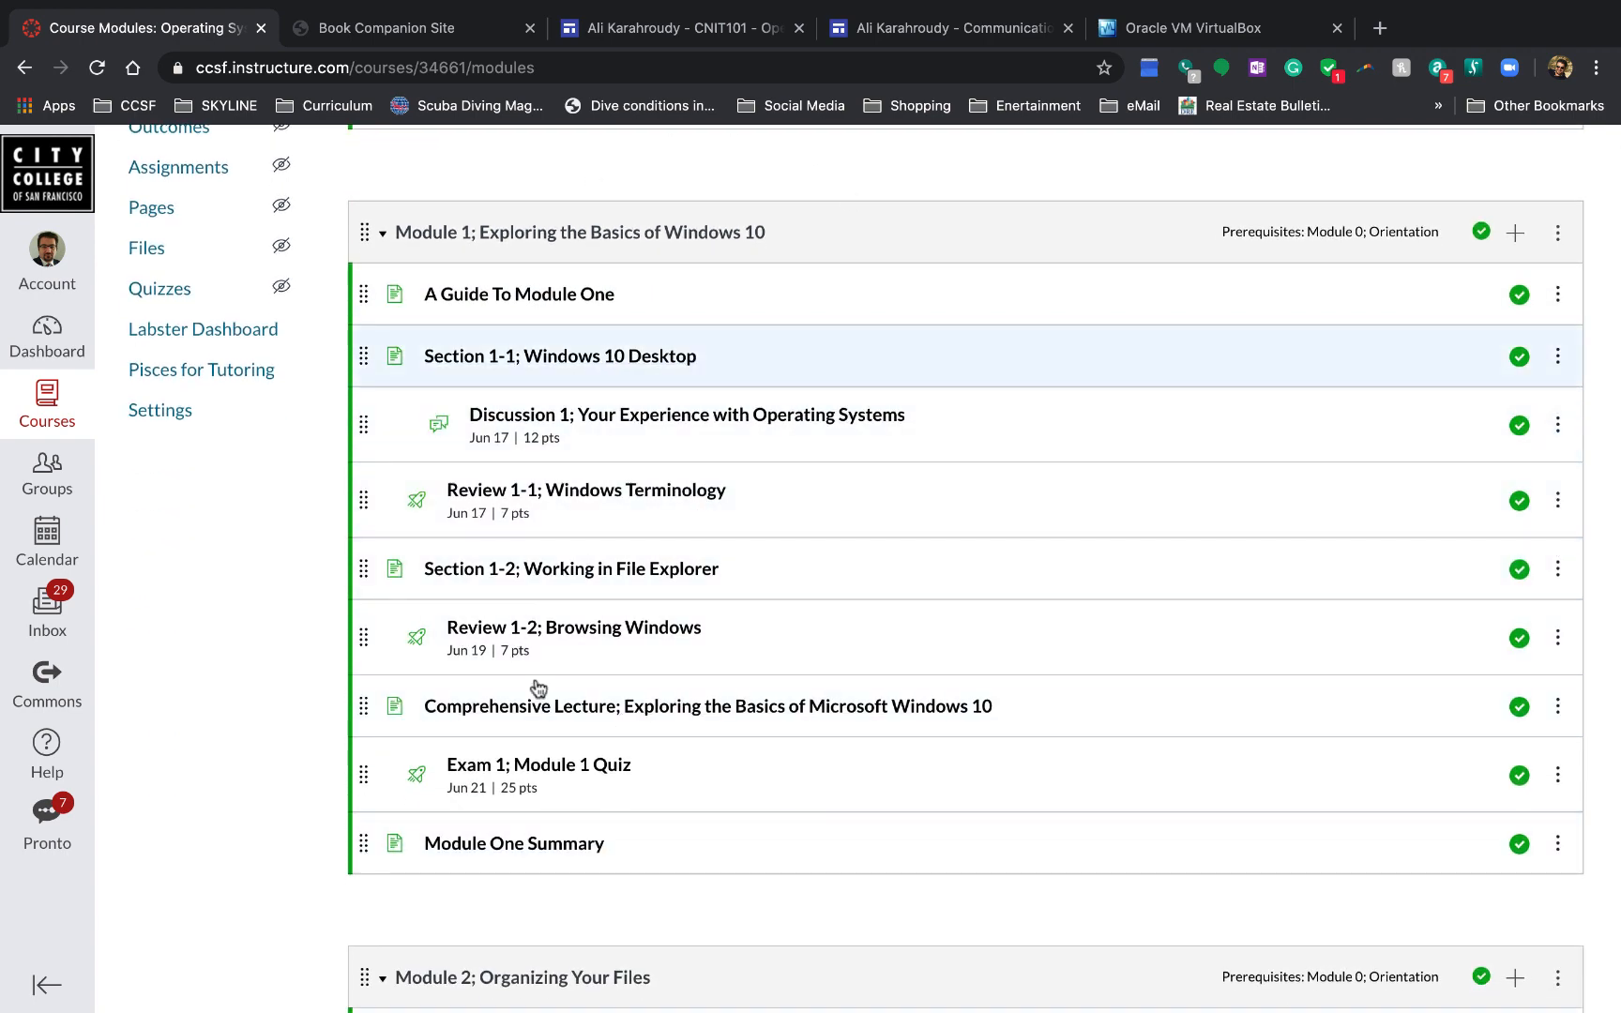
{"action": "mouse_move", "coordinate": [708, 220]}
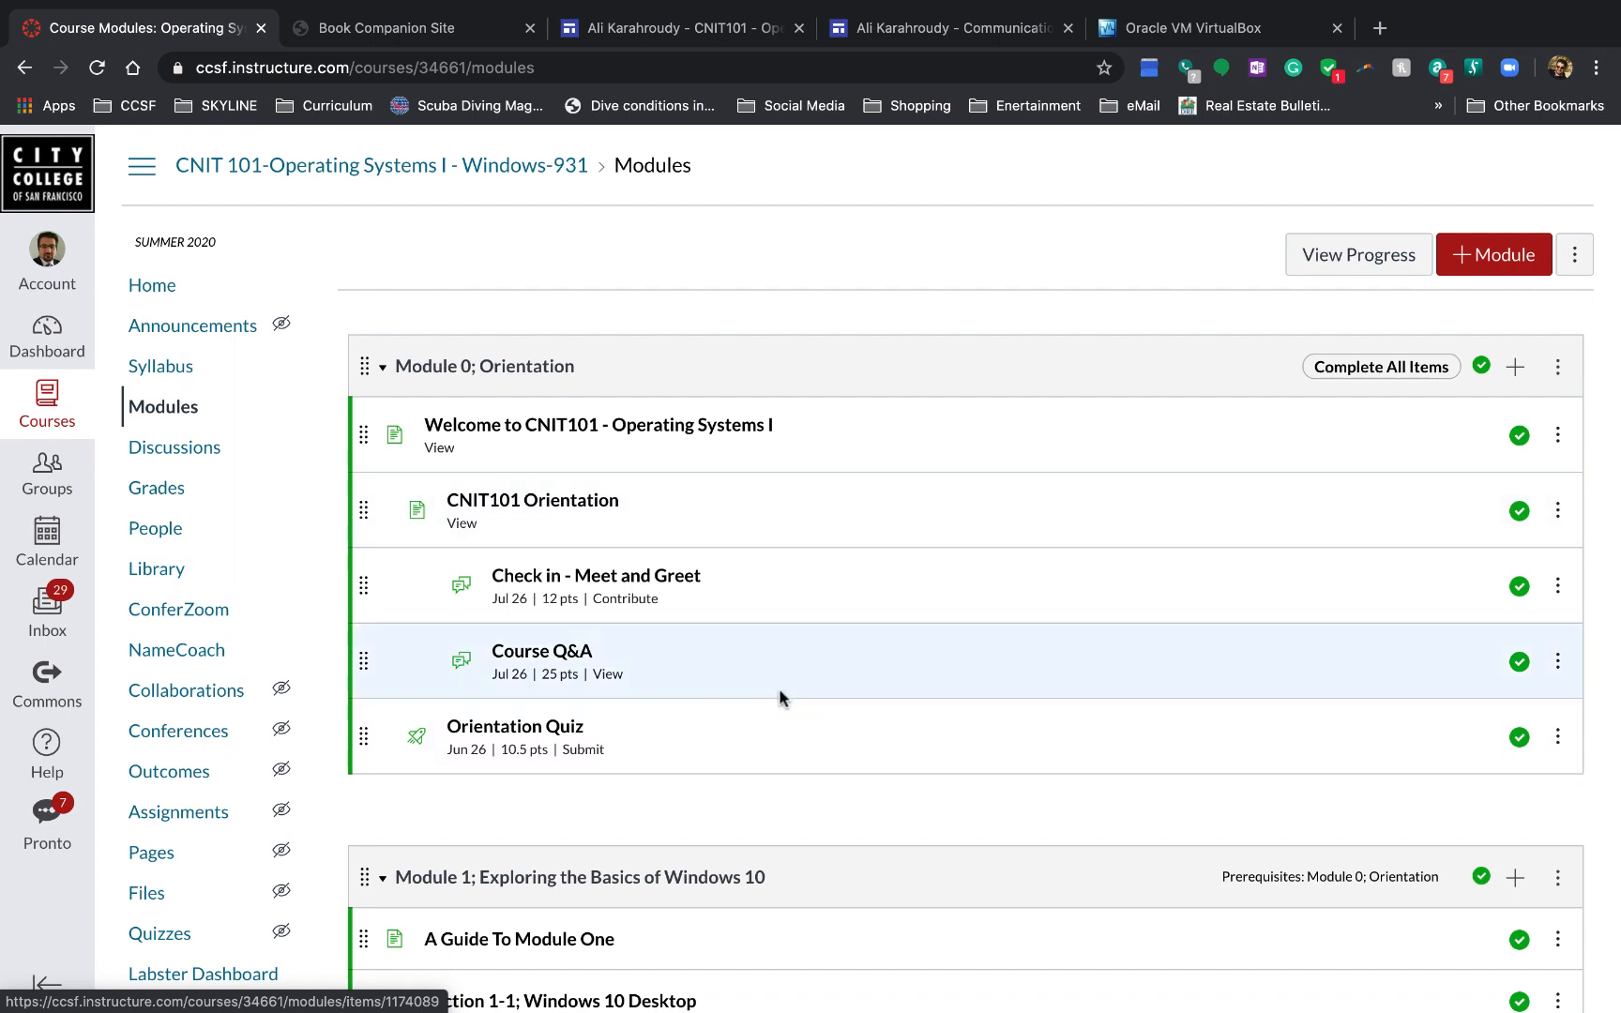
{"action": "mouse_move", "coordinate": [780, 698]}
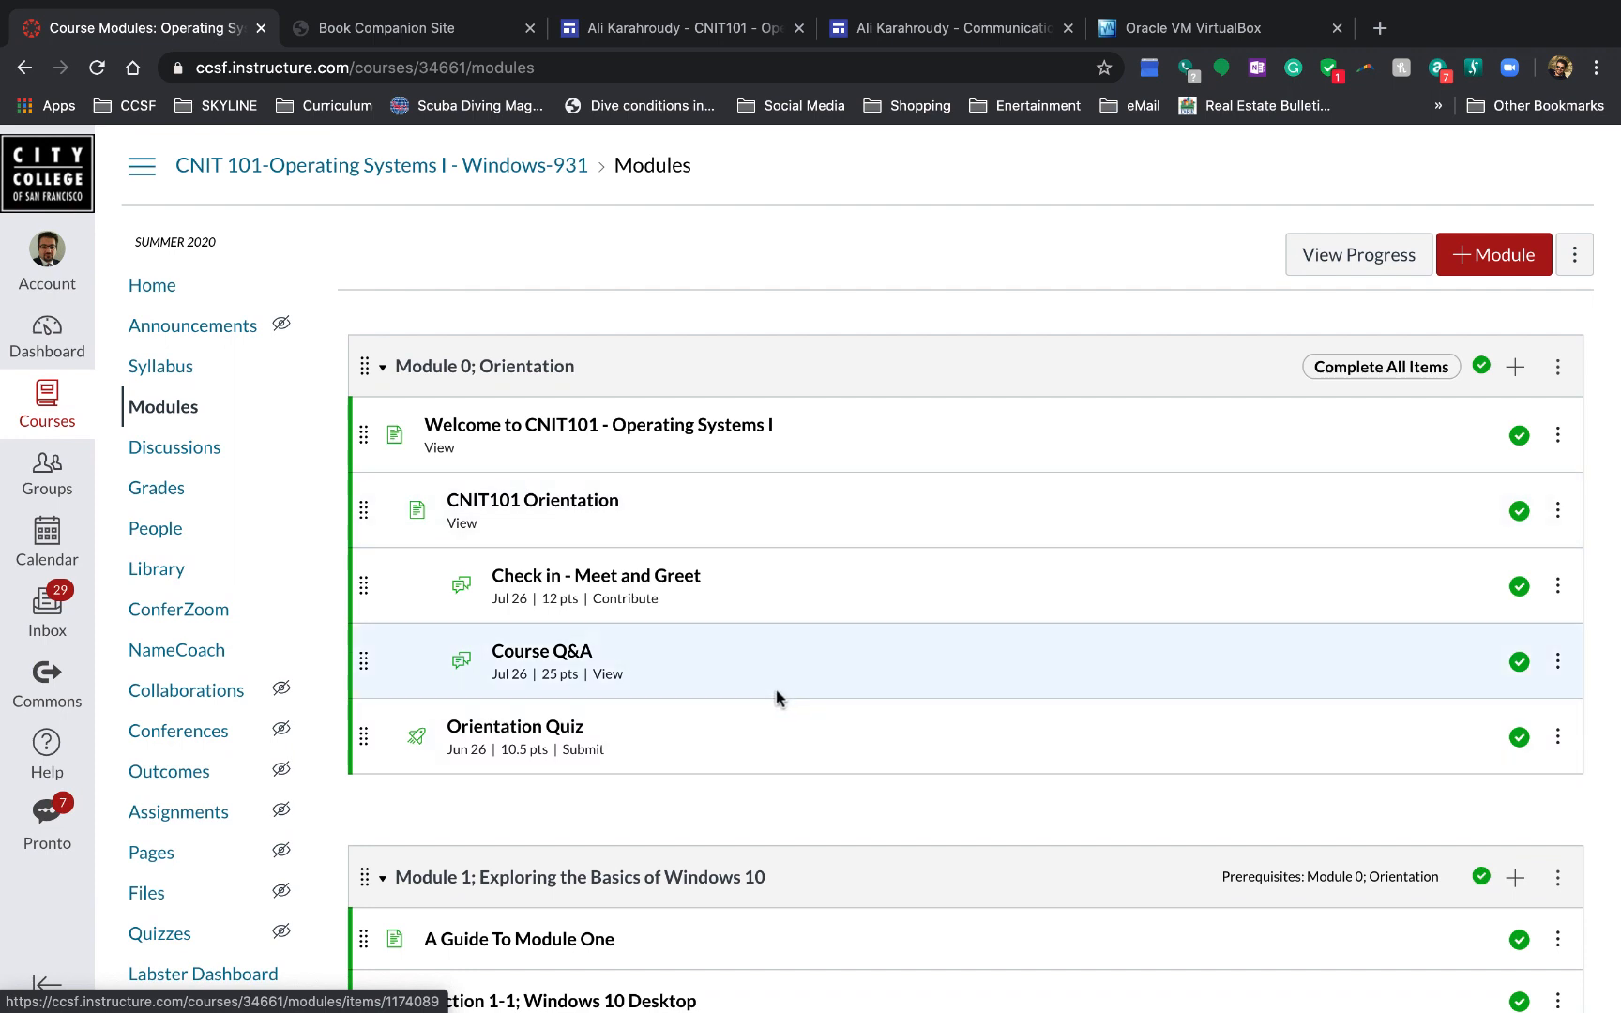
{"action": "mouse_move", "coordinate": [605, 661]}
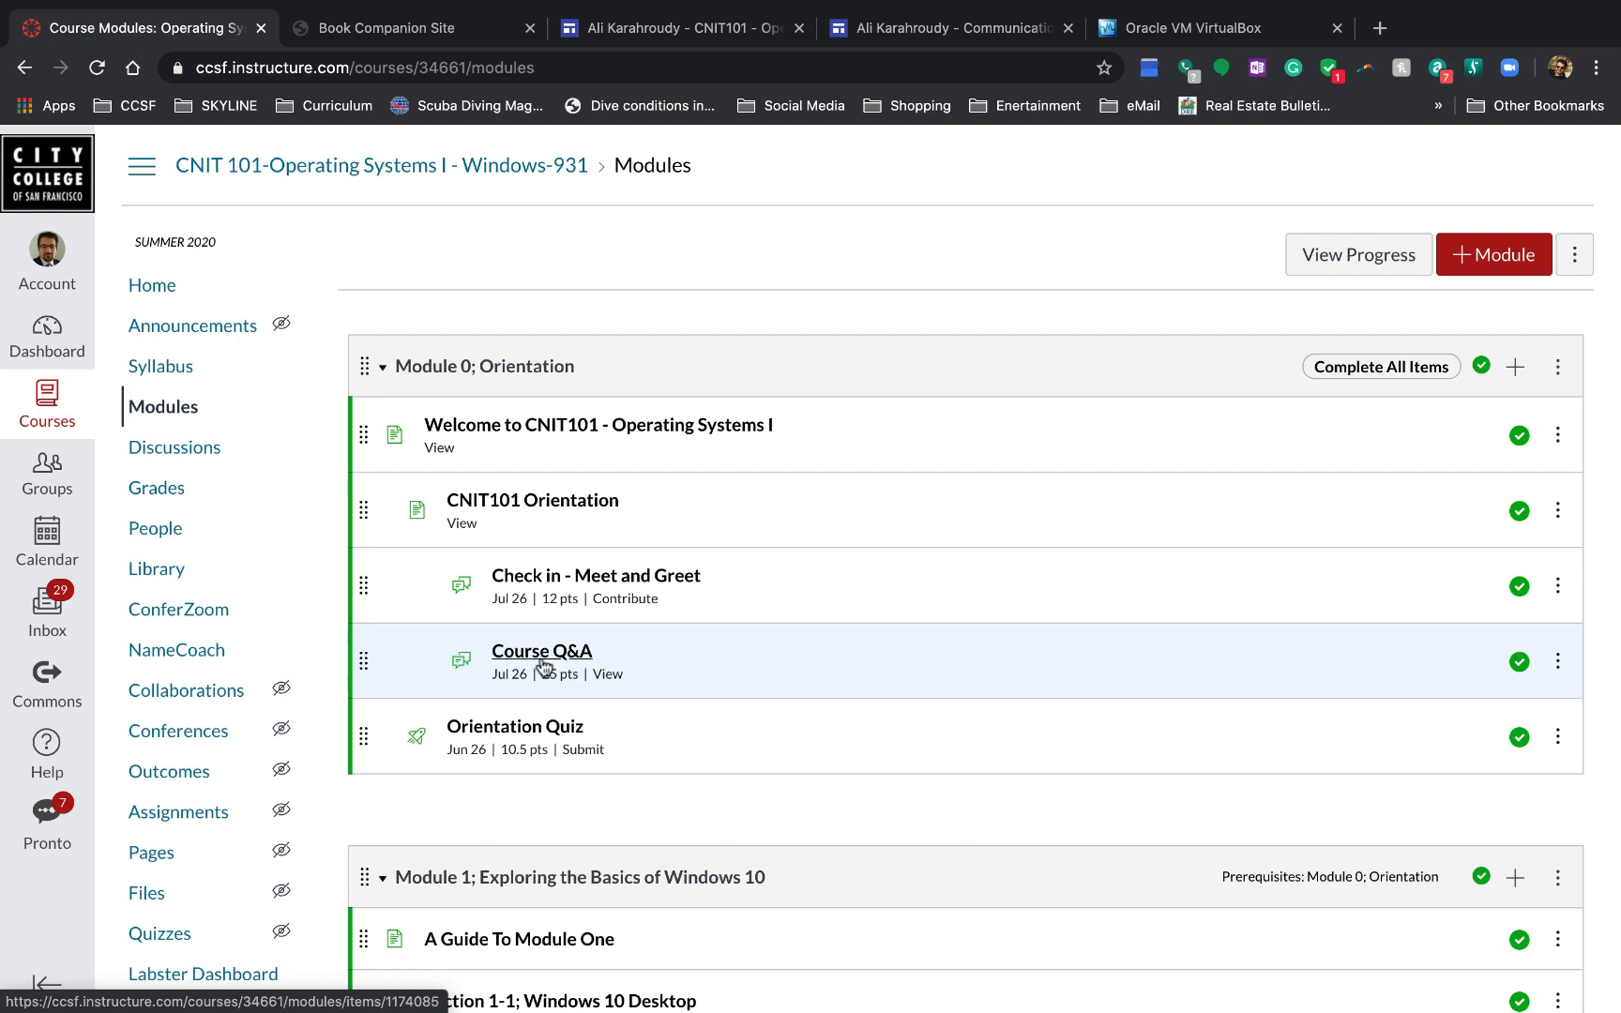
{"action": "mouse_move", "coordinate": [540, 650]}
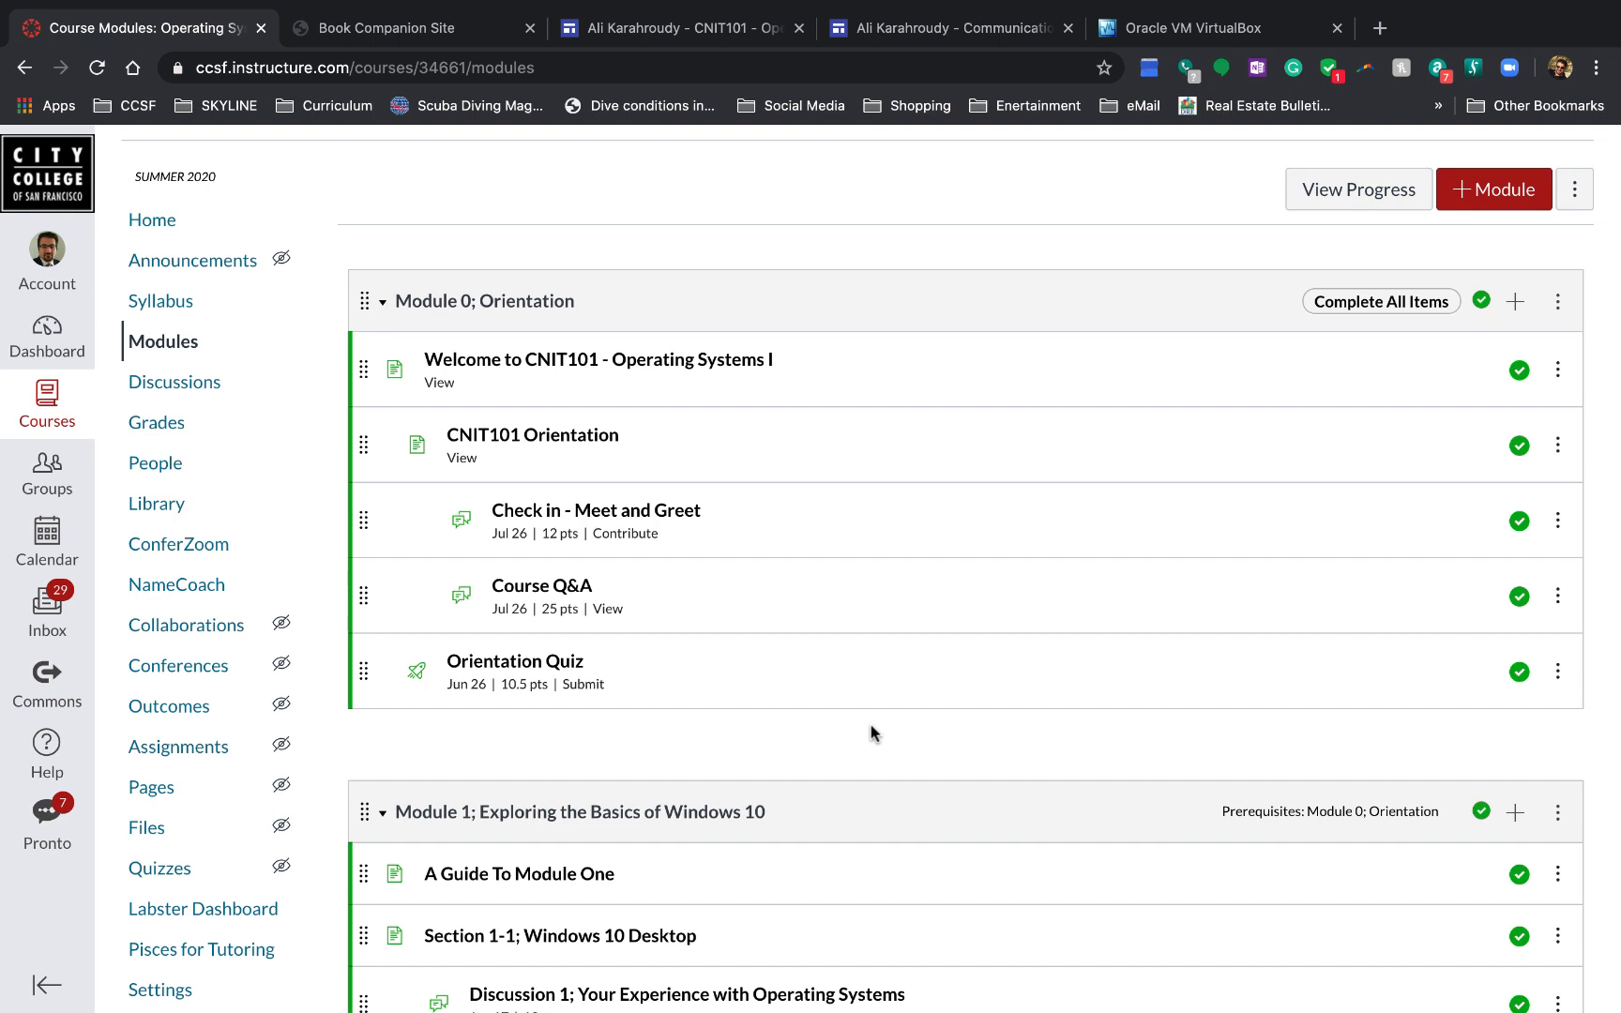
{"action": "scroll", "scroll_direction": "down", "scroll_amount": 3}
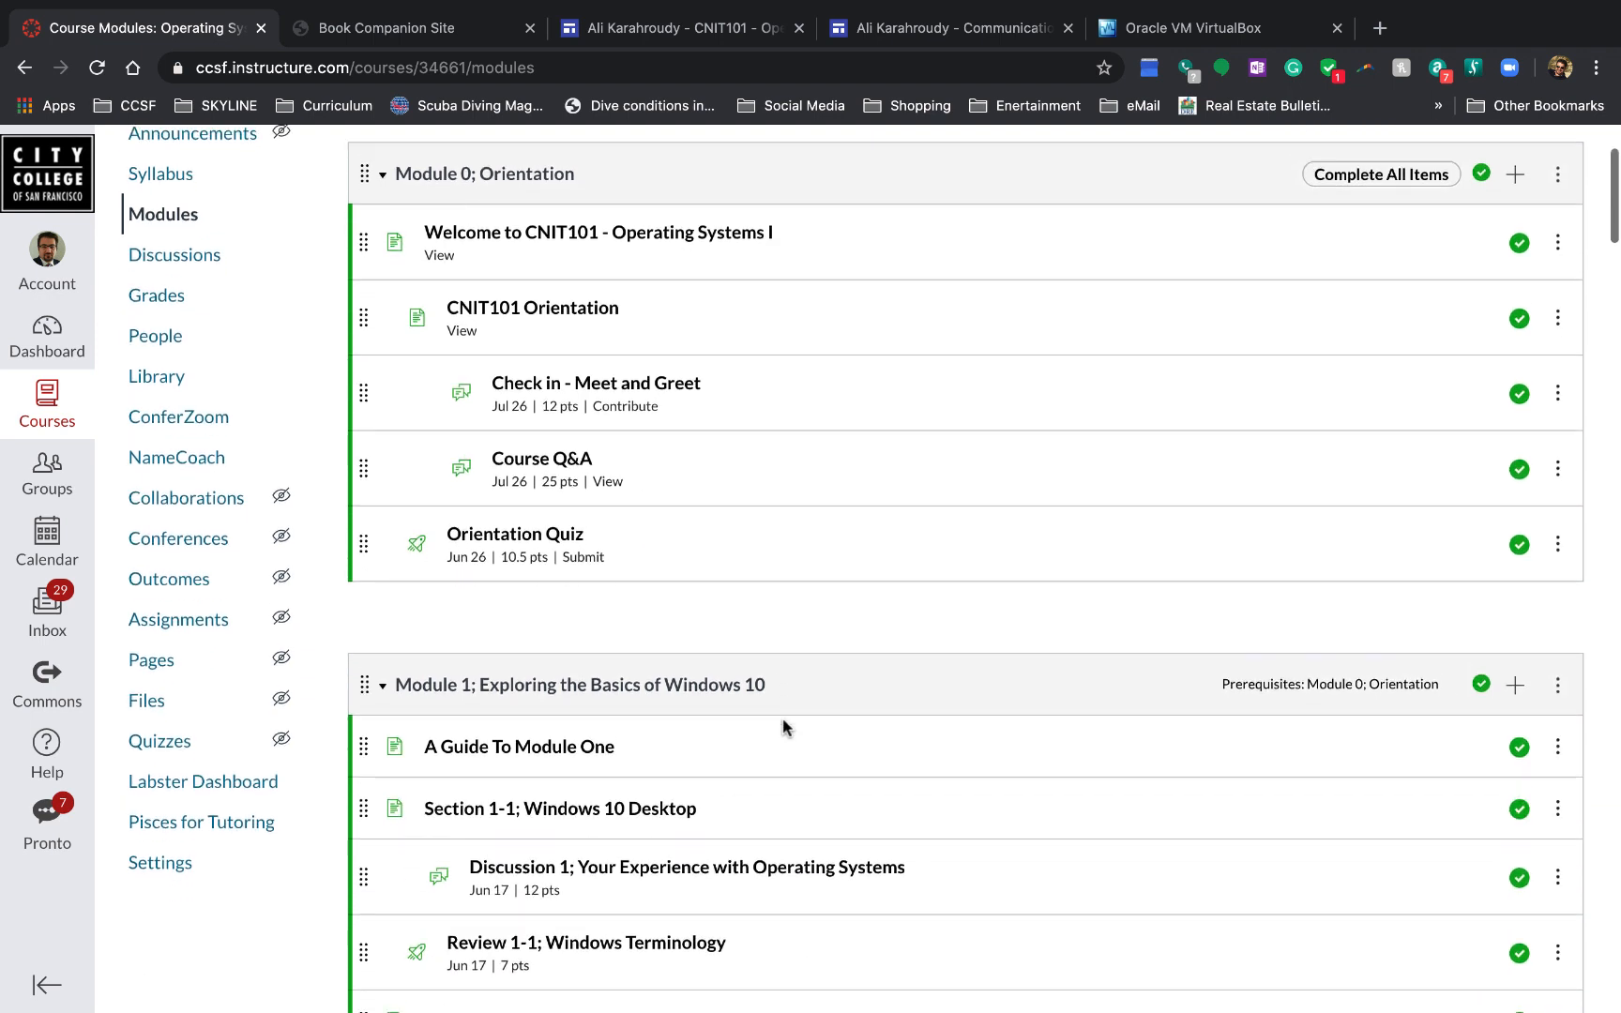
{"action": "scroll", "scroll_direction": "down", "scroll_amount": 3}
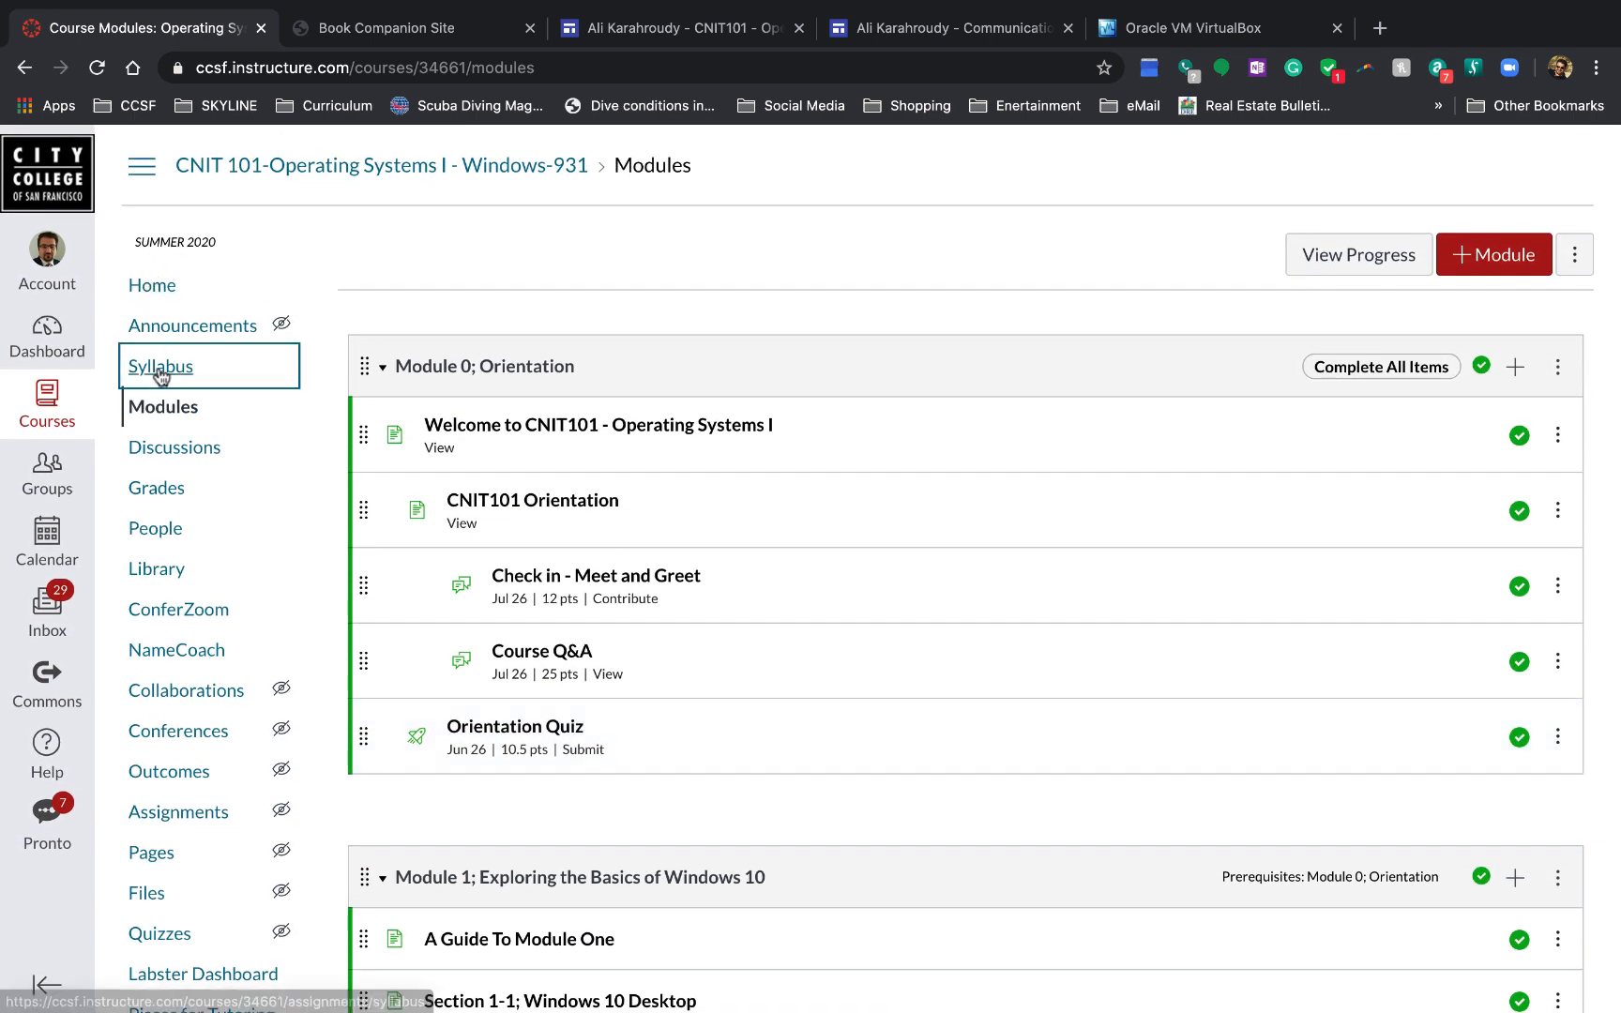
Step: Open the CNIT 101 Course Syllabus and scroll through its description and policies
{"action": "left_click", "coordinate": [161, 365]}
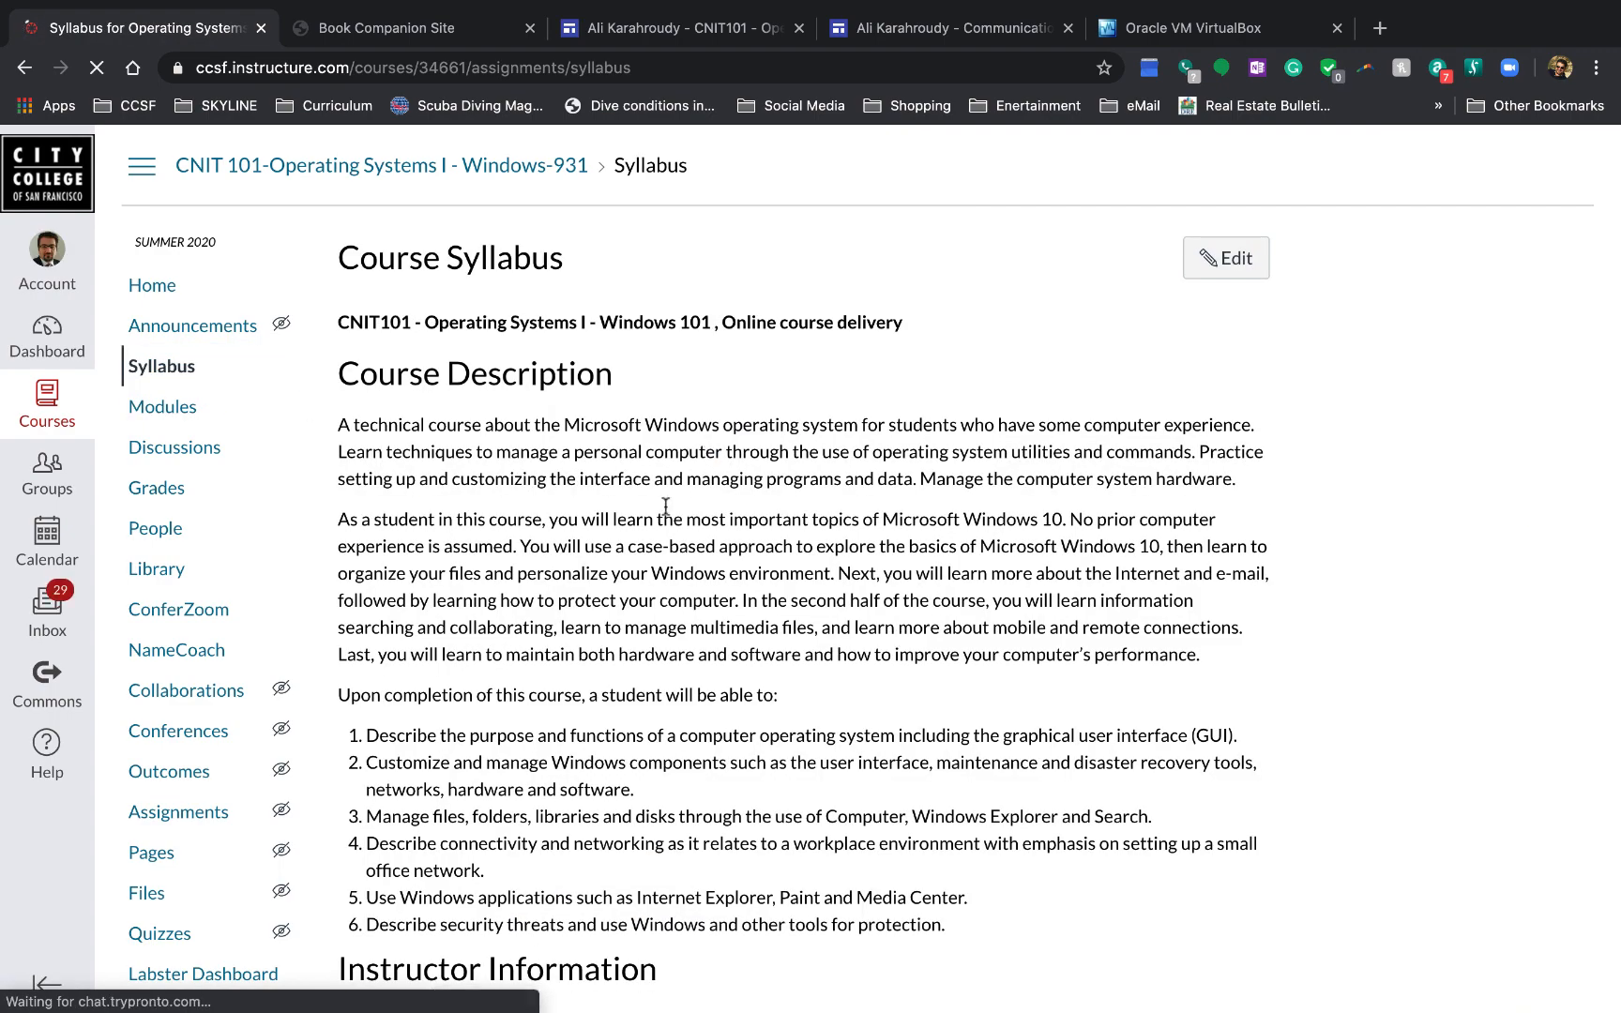
{"action": "scroll", "scroll_direction": "down", "scroll_amount": 3}
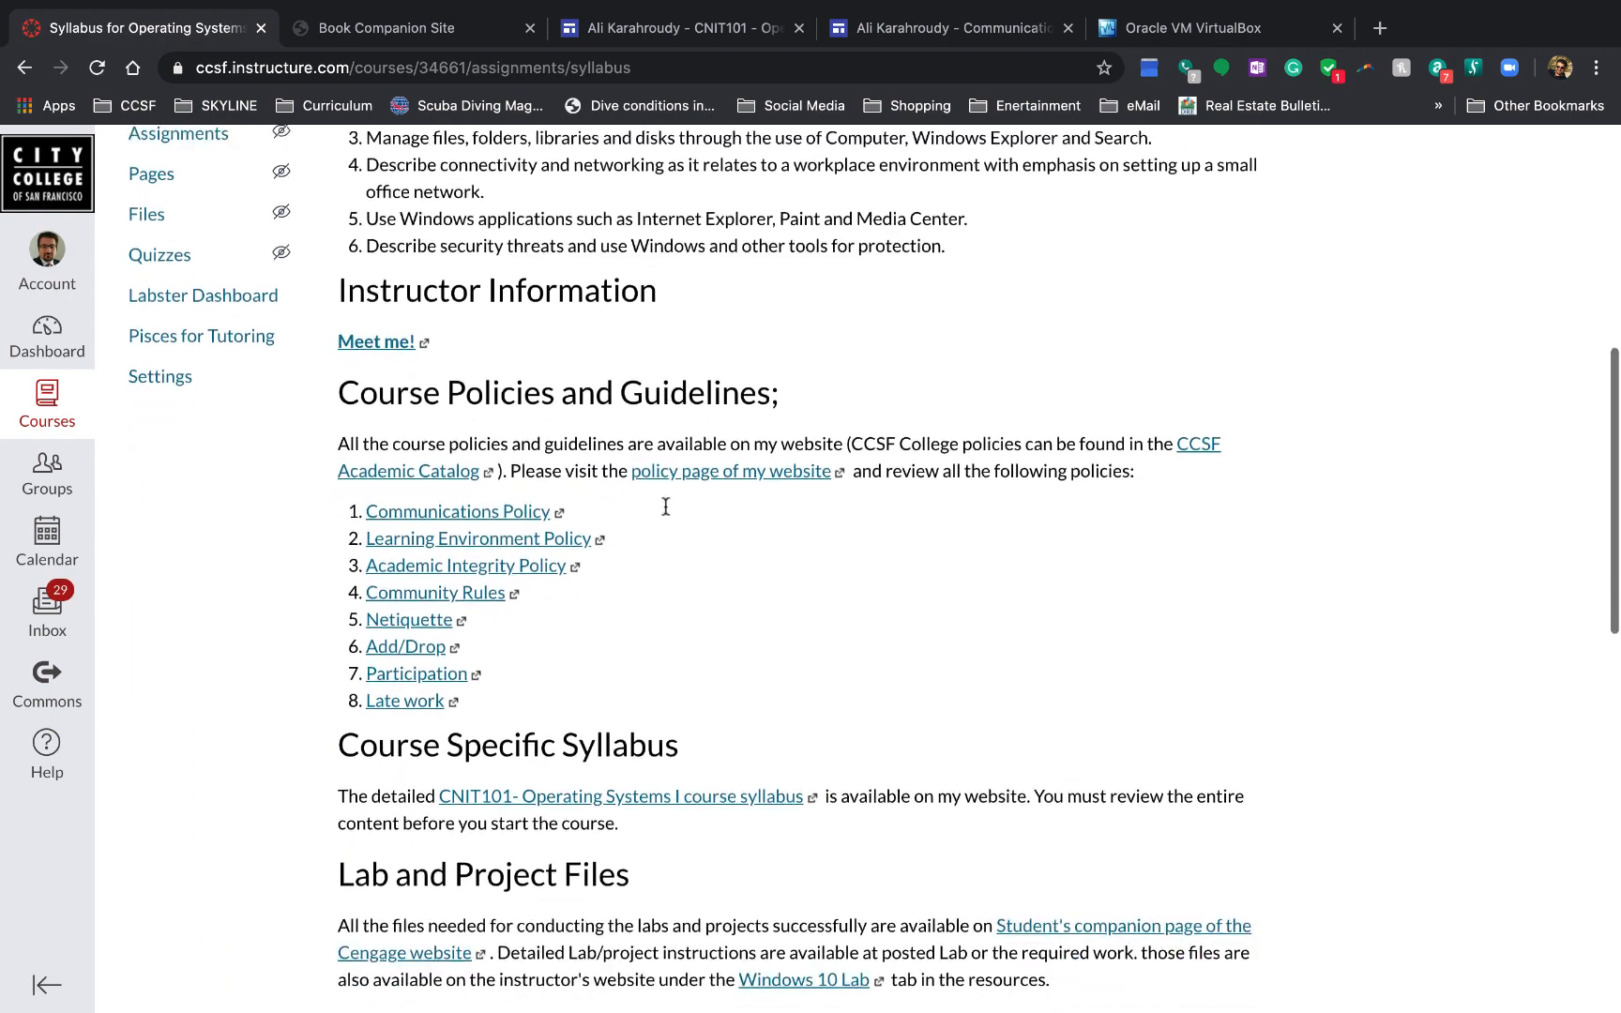
{"action": "scroll", "scroll_direction": "down", "scroll_amount": 3}
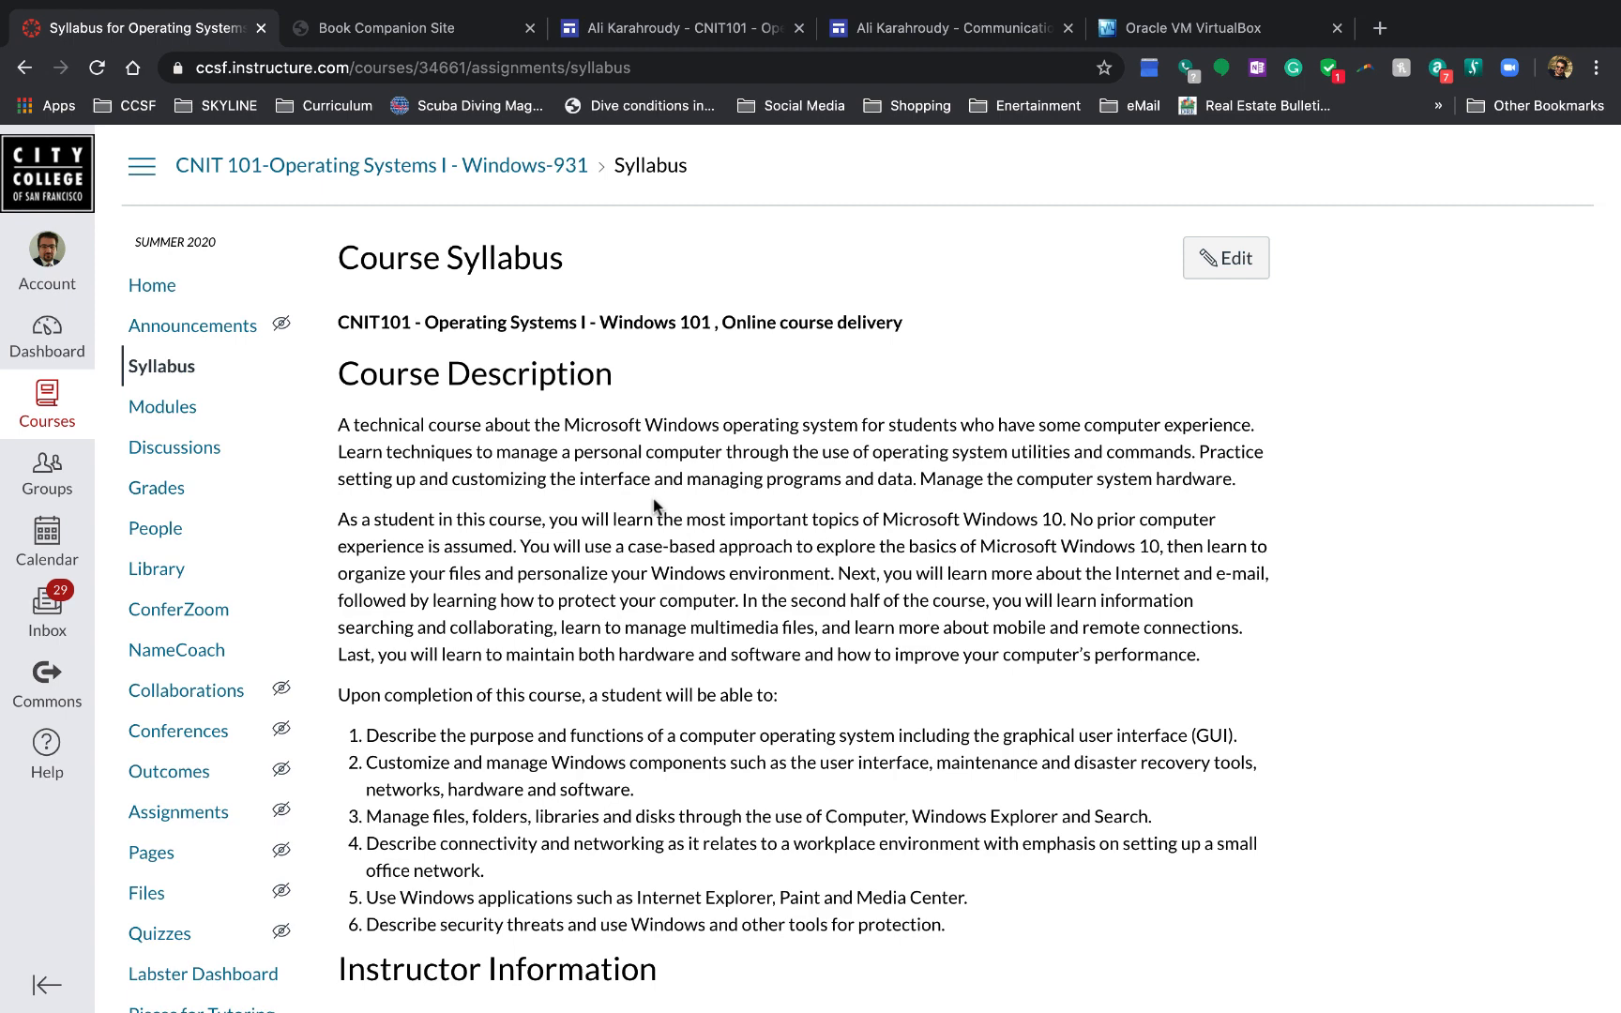
{"action": "mouse_move", "coordinate": [178, 610]}
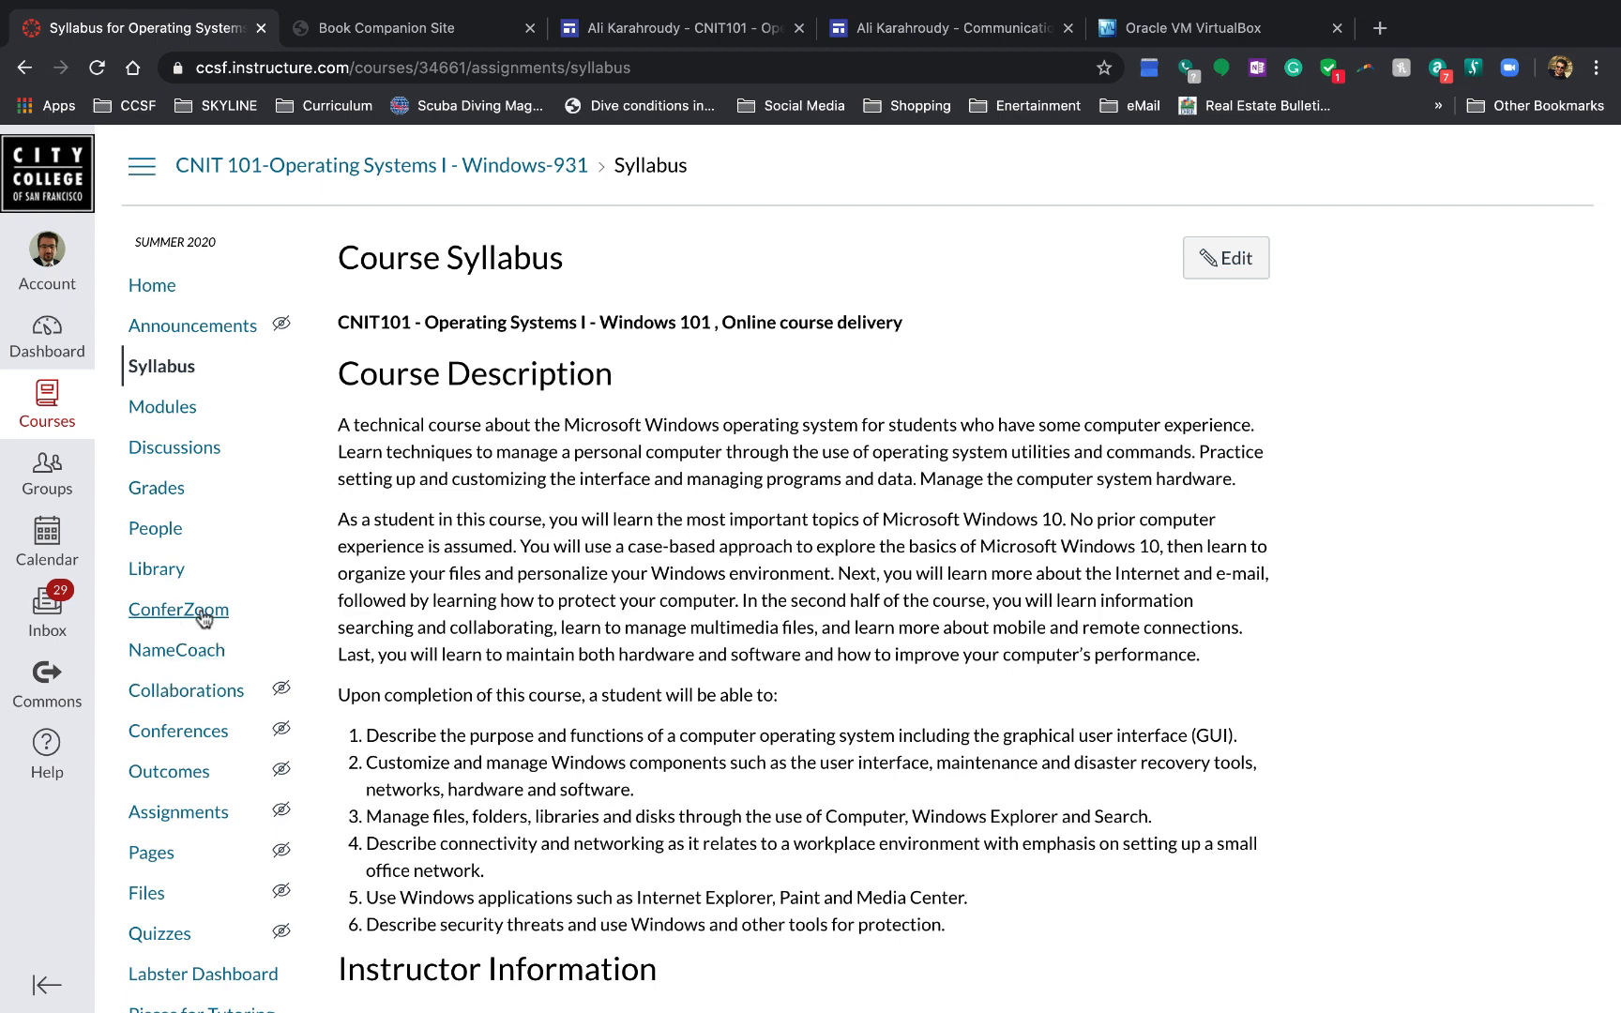
Step: Open the ConferZoom event calendar, which lists no upcoming events for Jun 2–8
{"action": "left_click", "coordinate": [177, 609]}
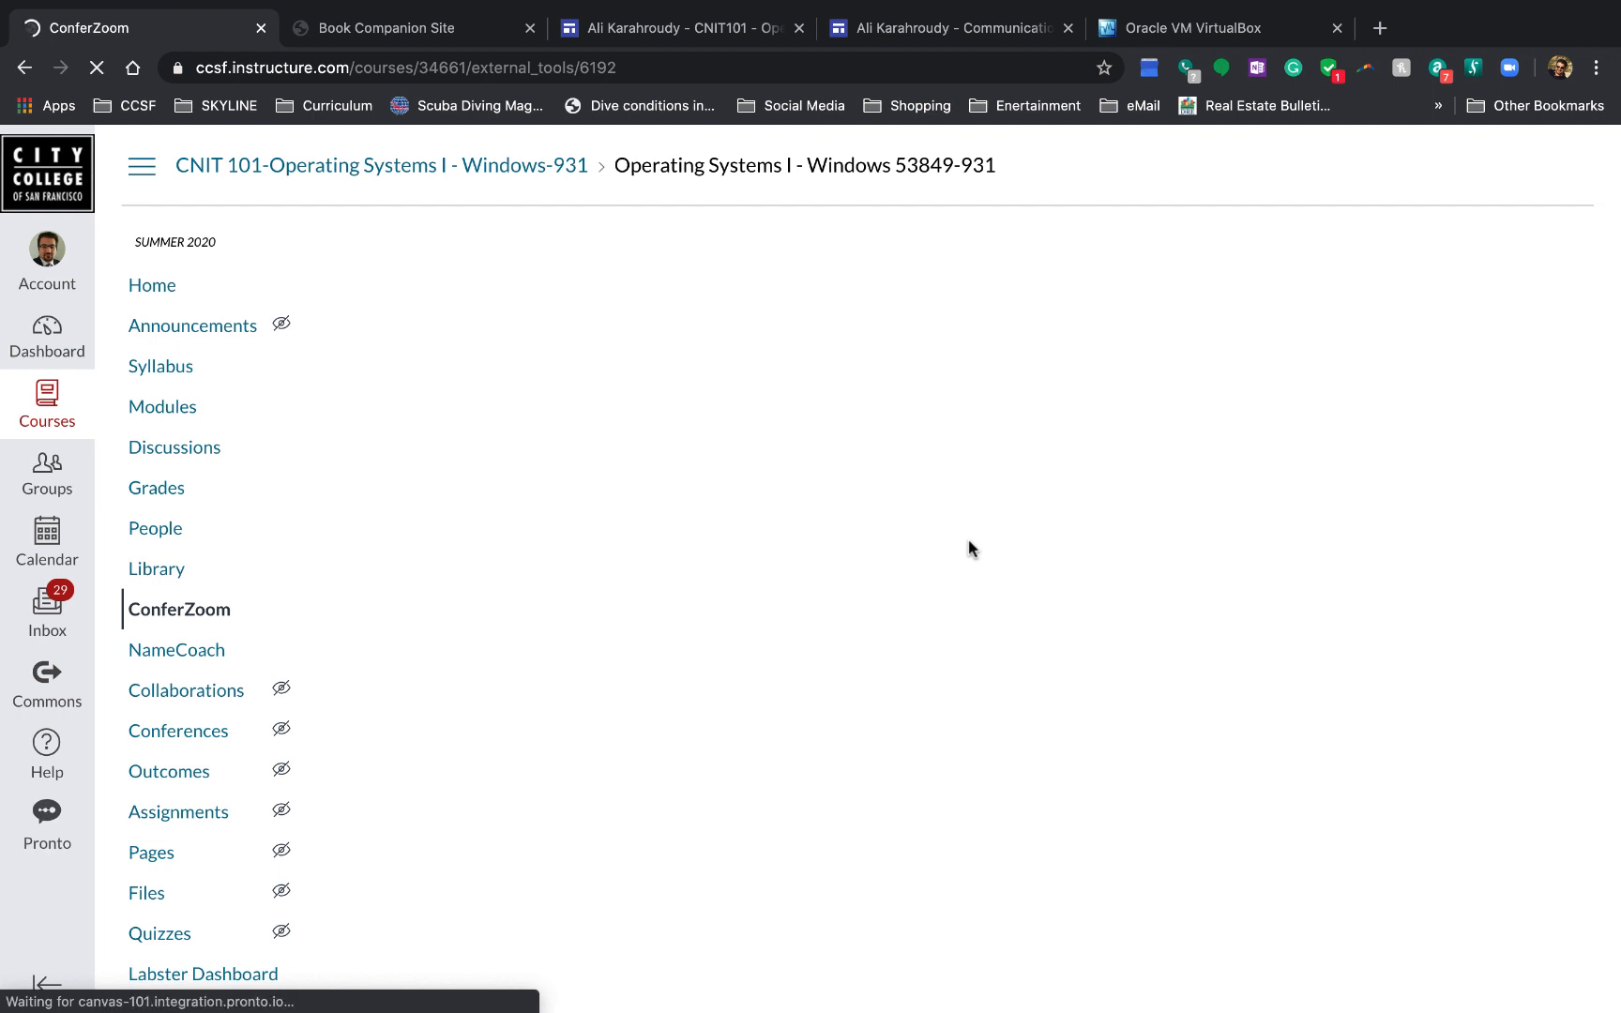
{"action": "left_click", "coordinate": [178, 608]}
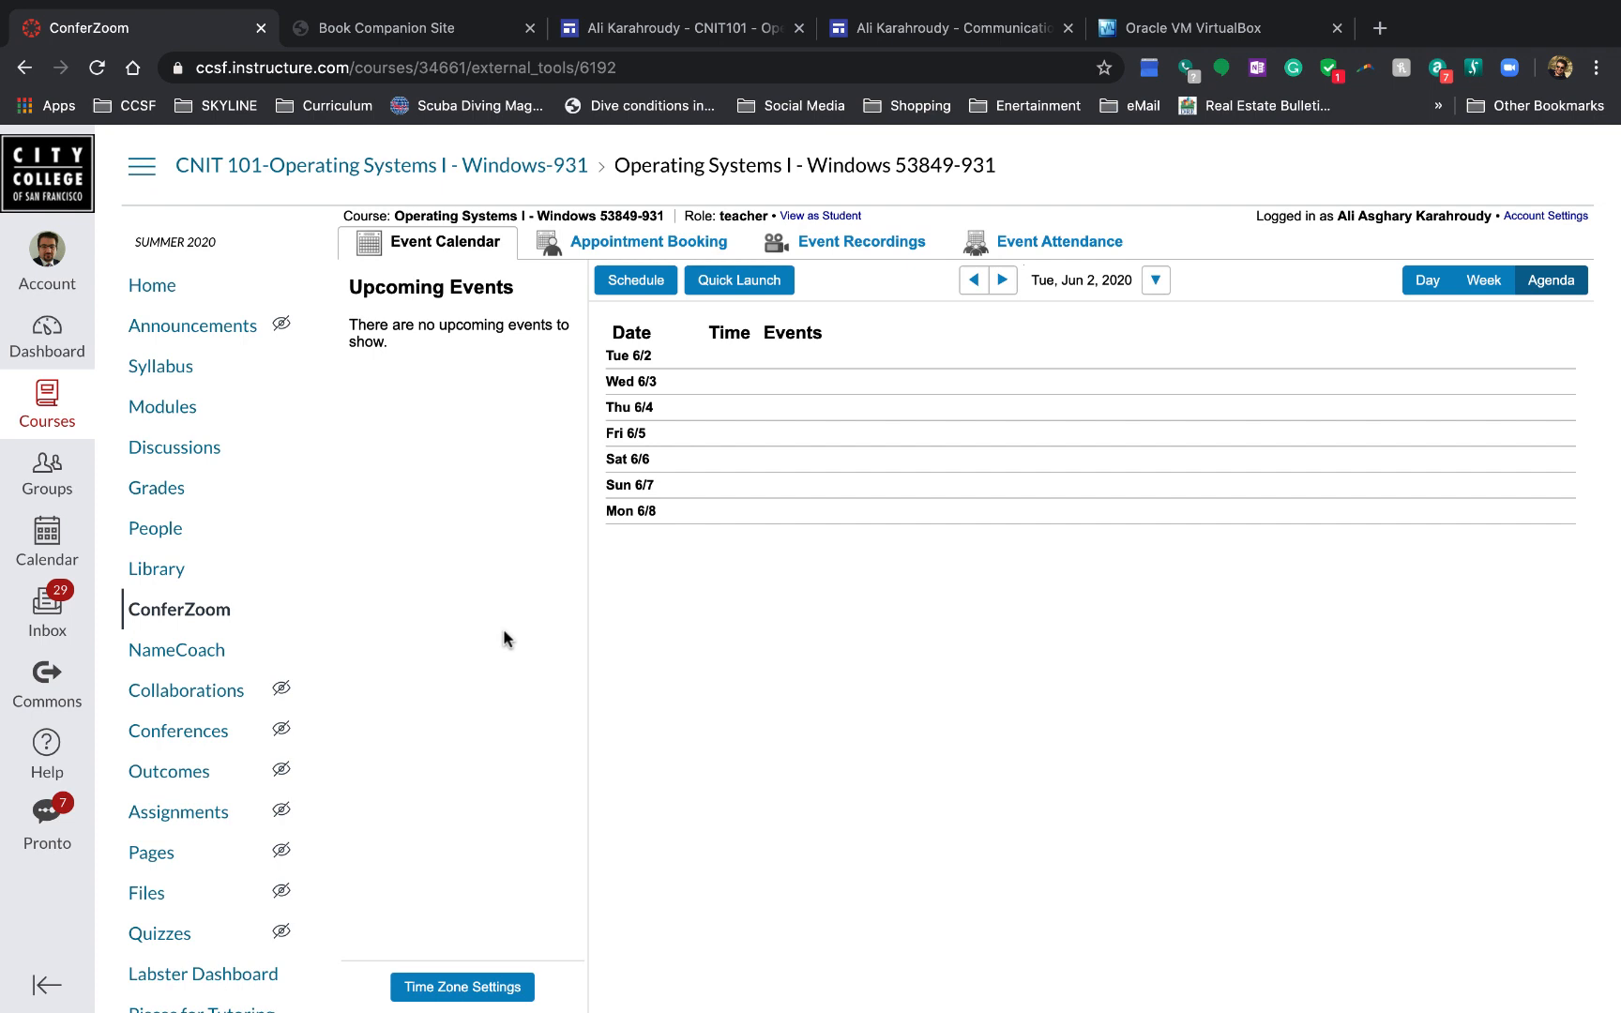
{"action": "mouse_move", "coordinate": [526, 636]}
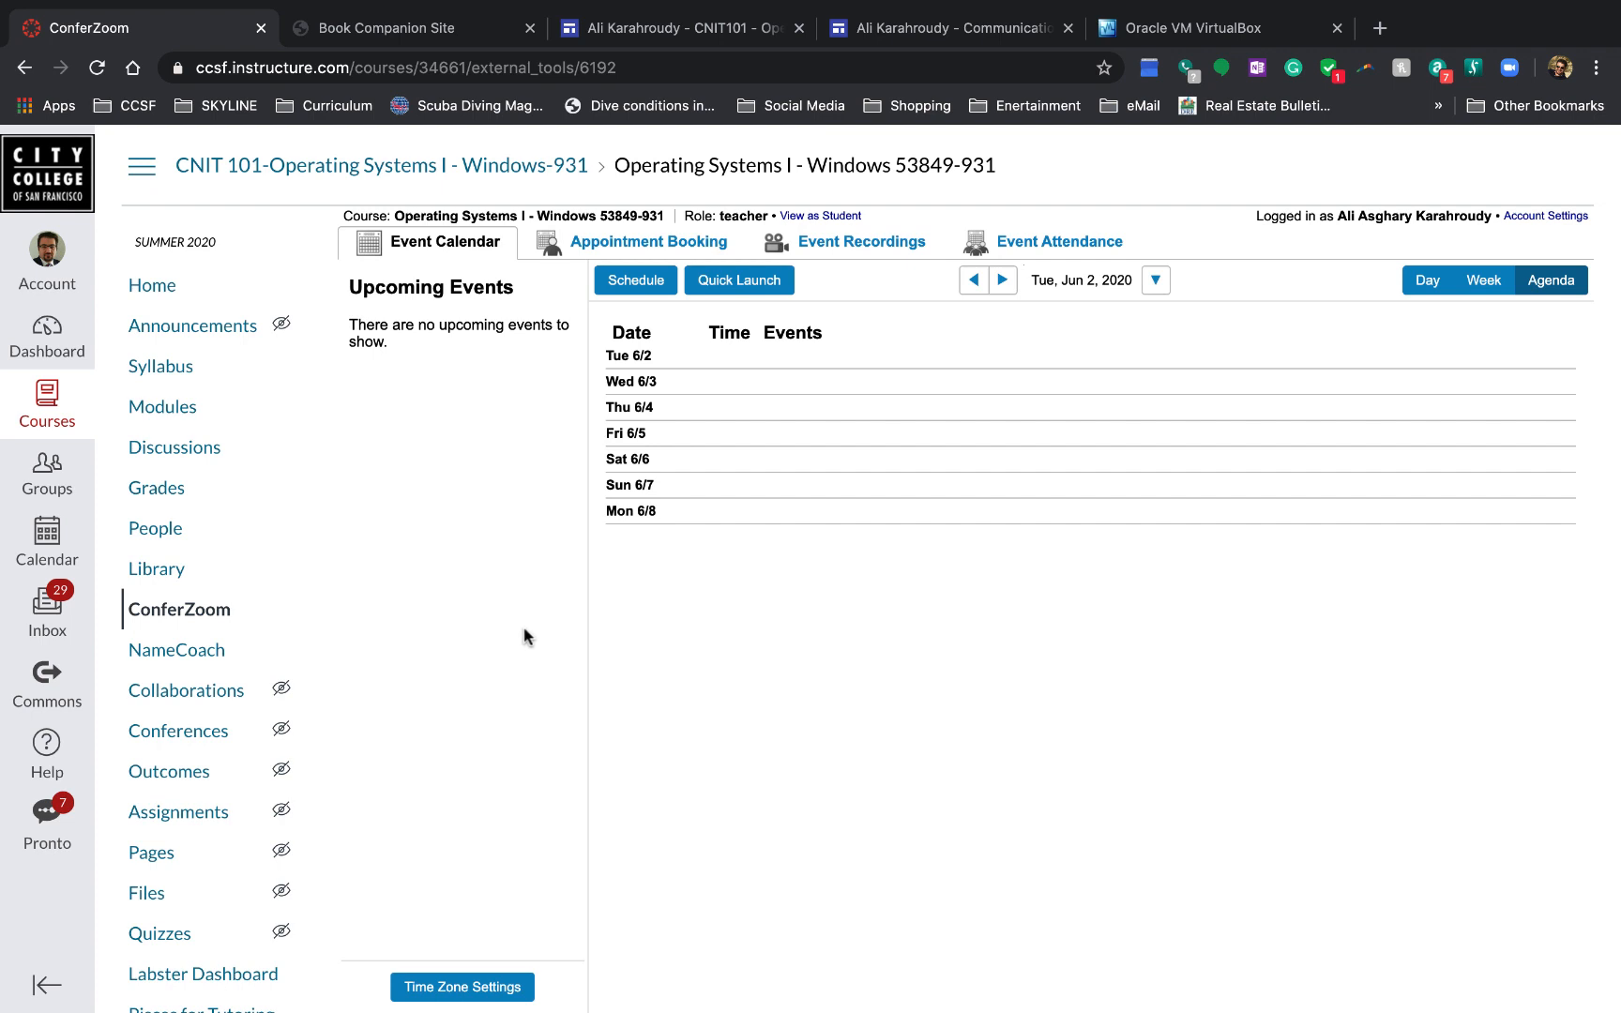